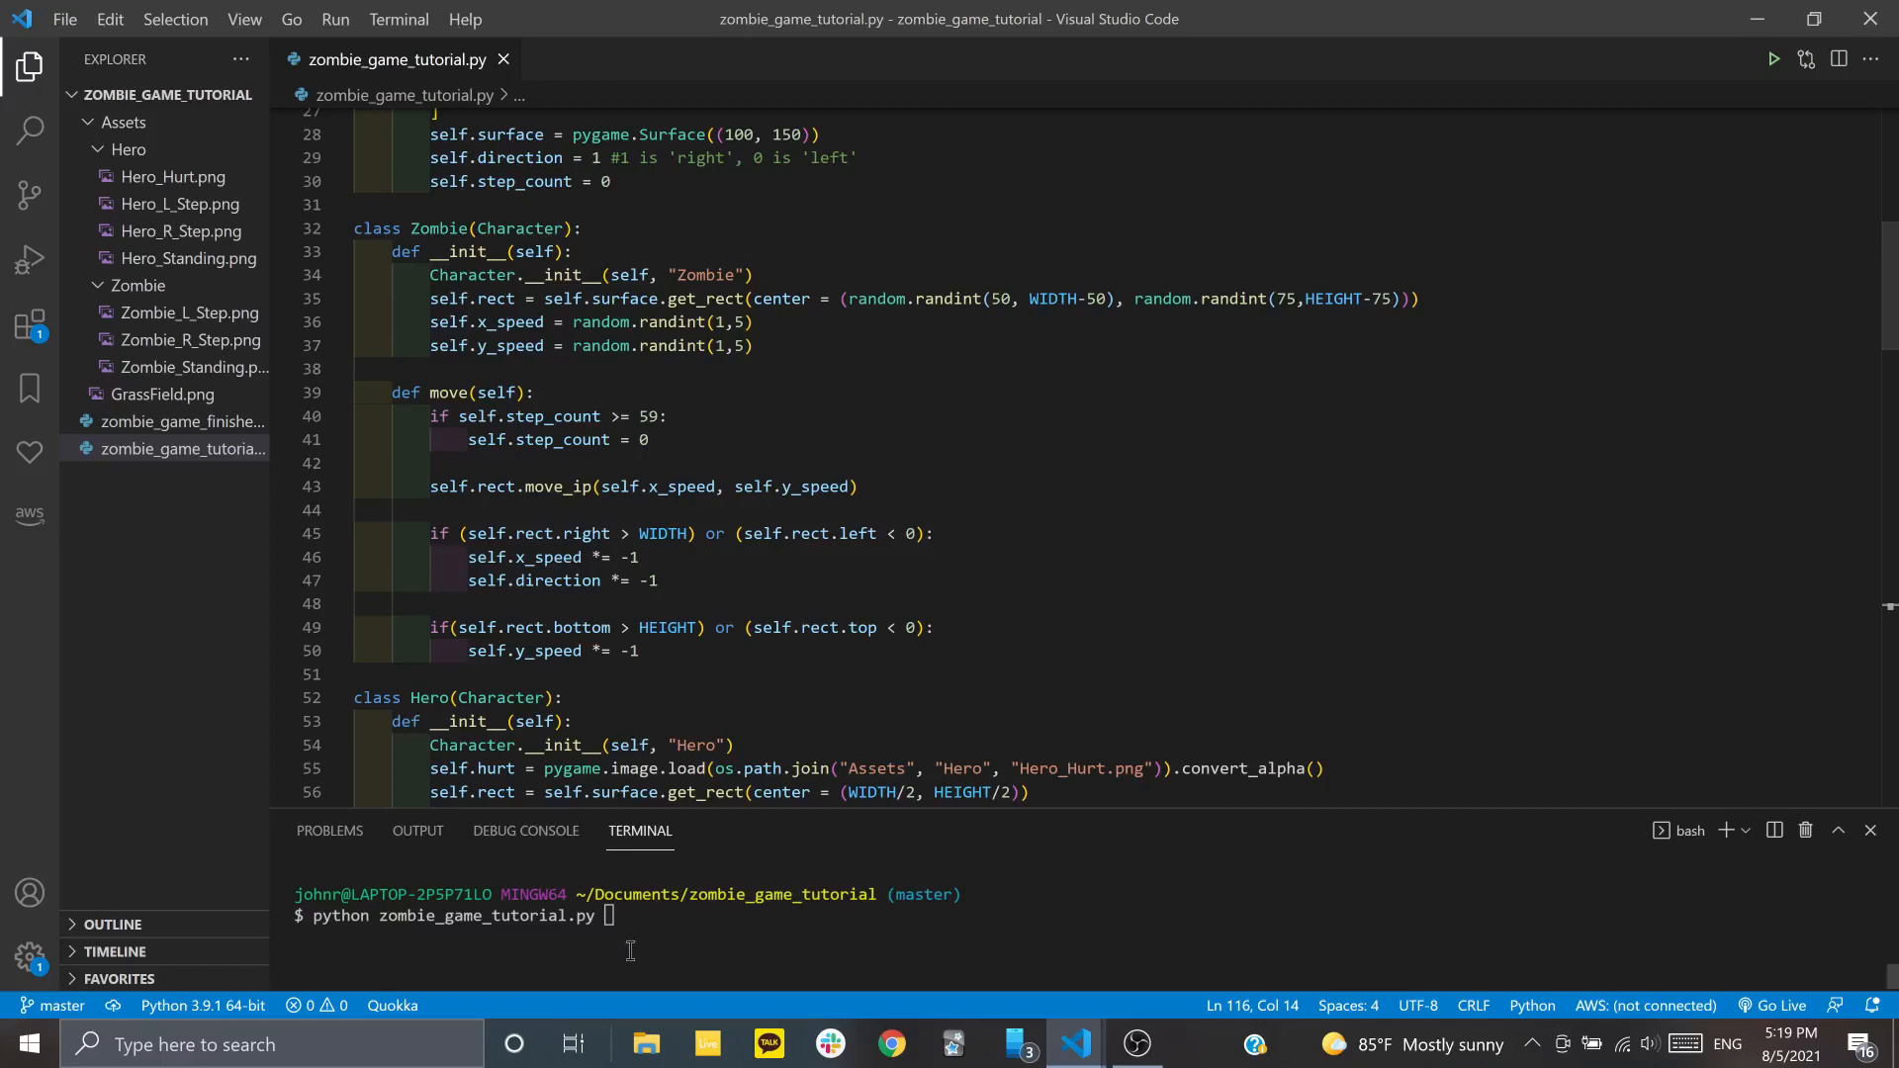
pyautogui.moveTo(700, 902)
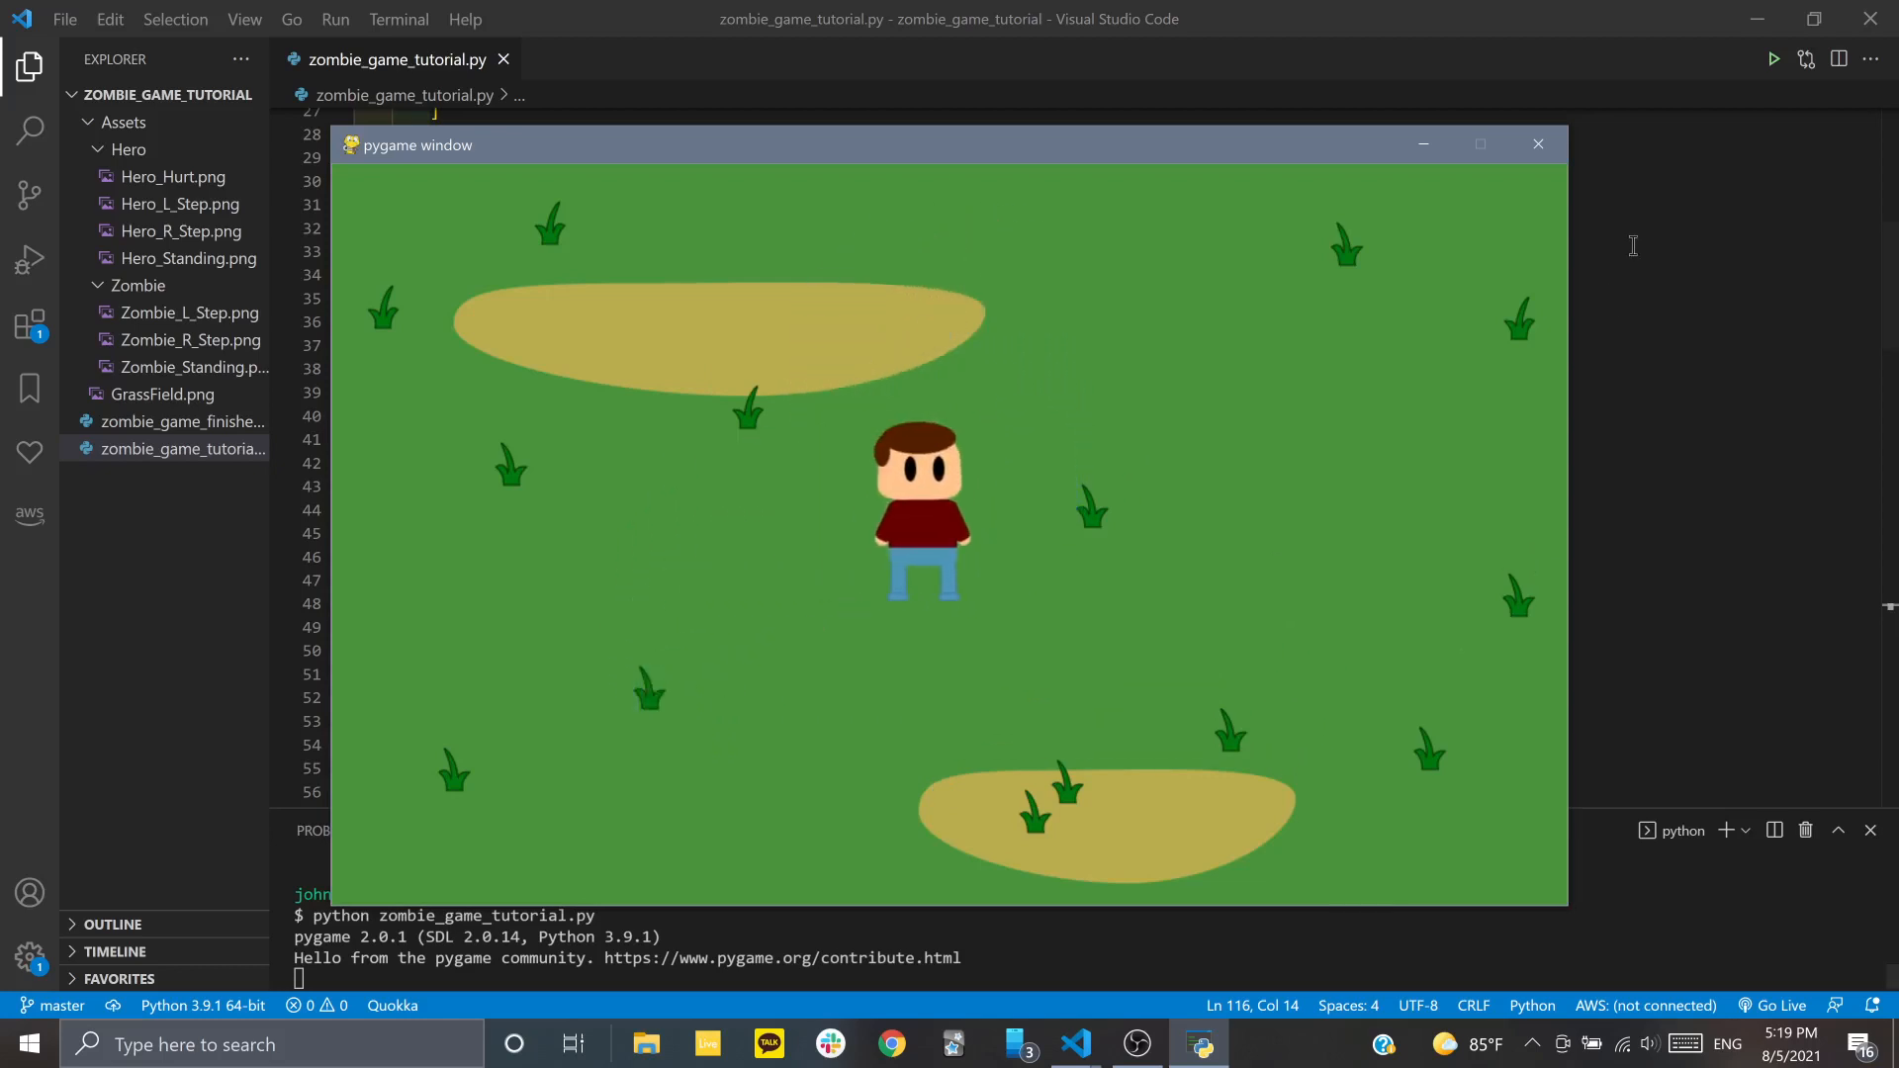
pyautogui.moveTo(1537, 144)
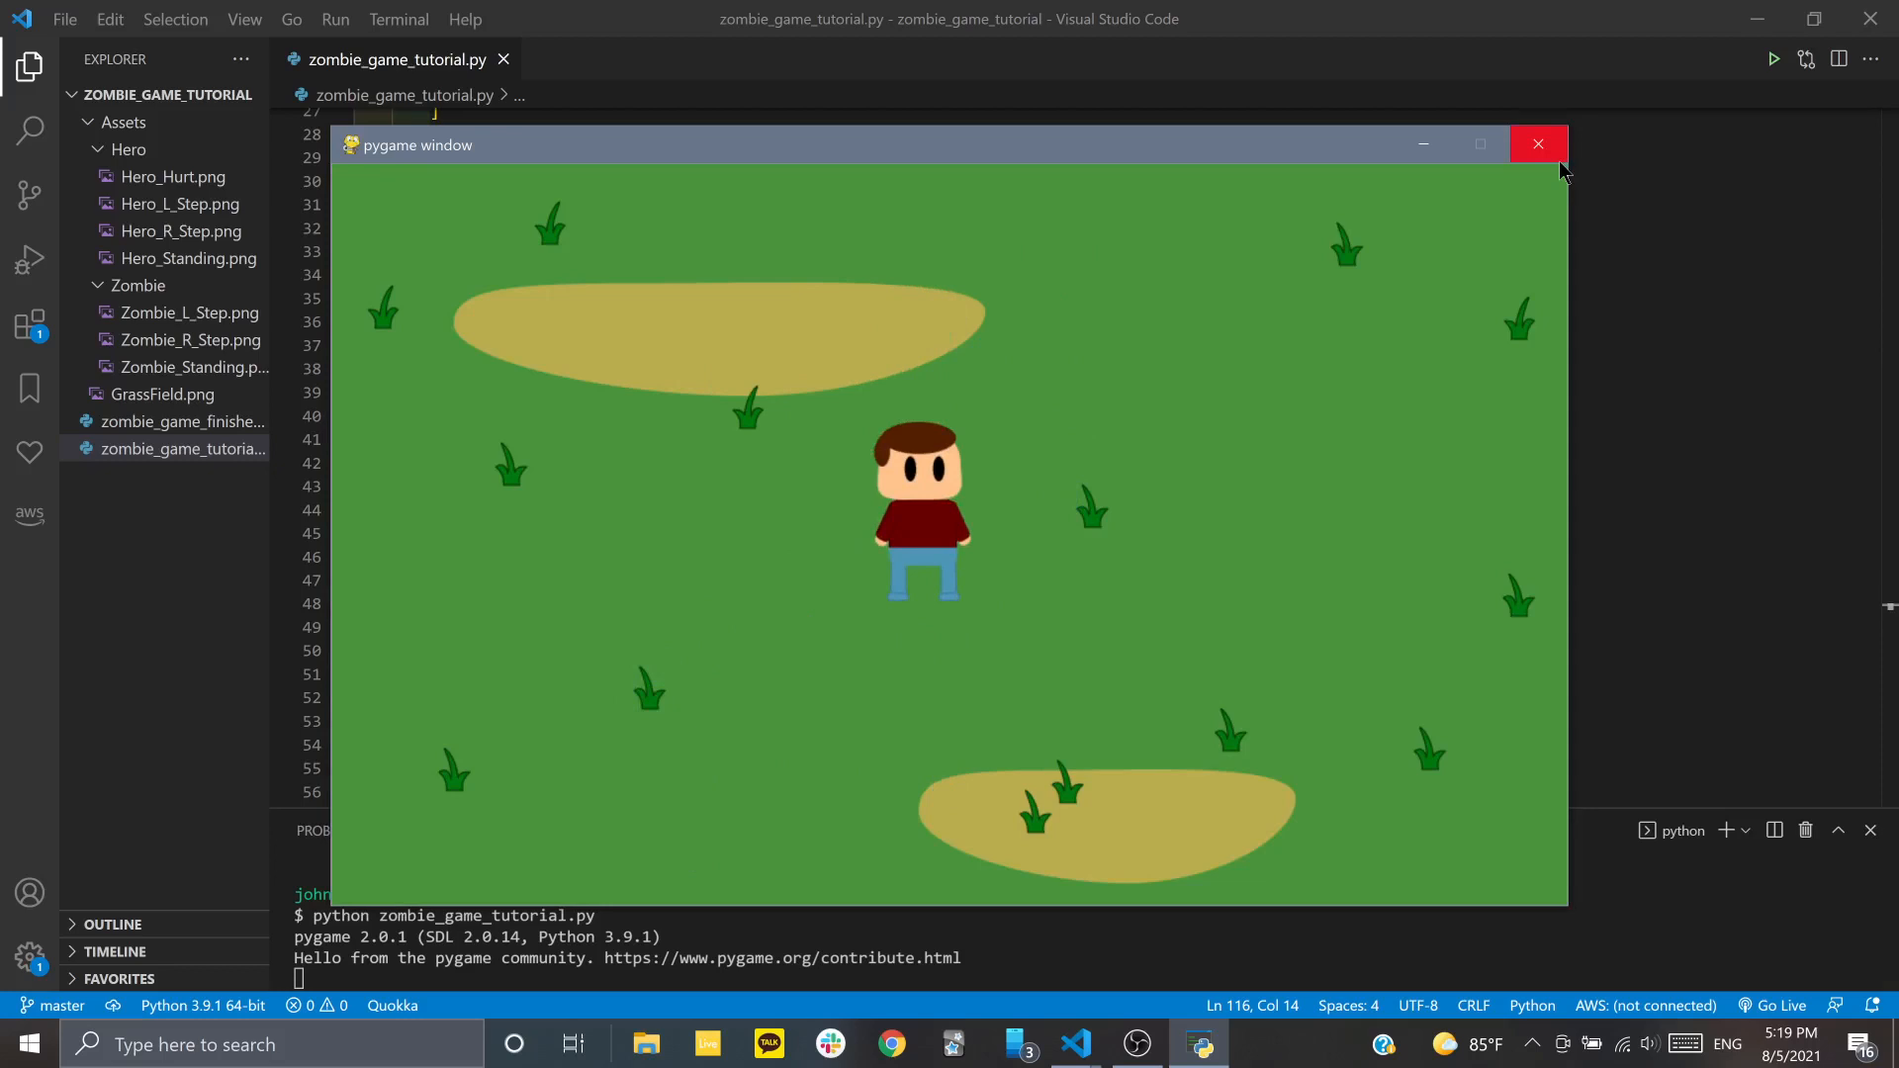
# Close the zombie game window after confirming the hero shows on the grass field
pyautogui.click(1537, 144)
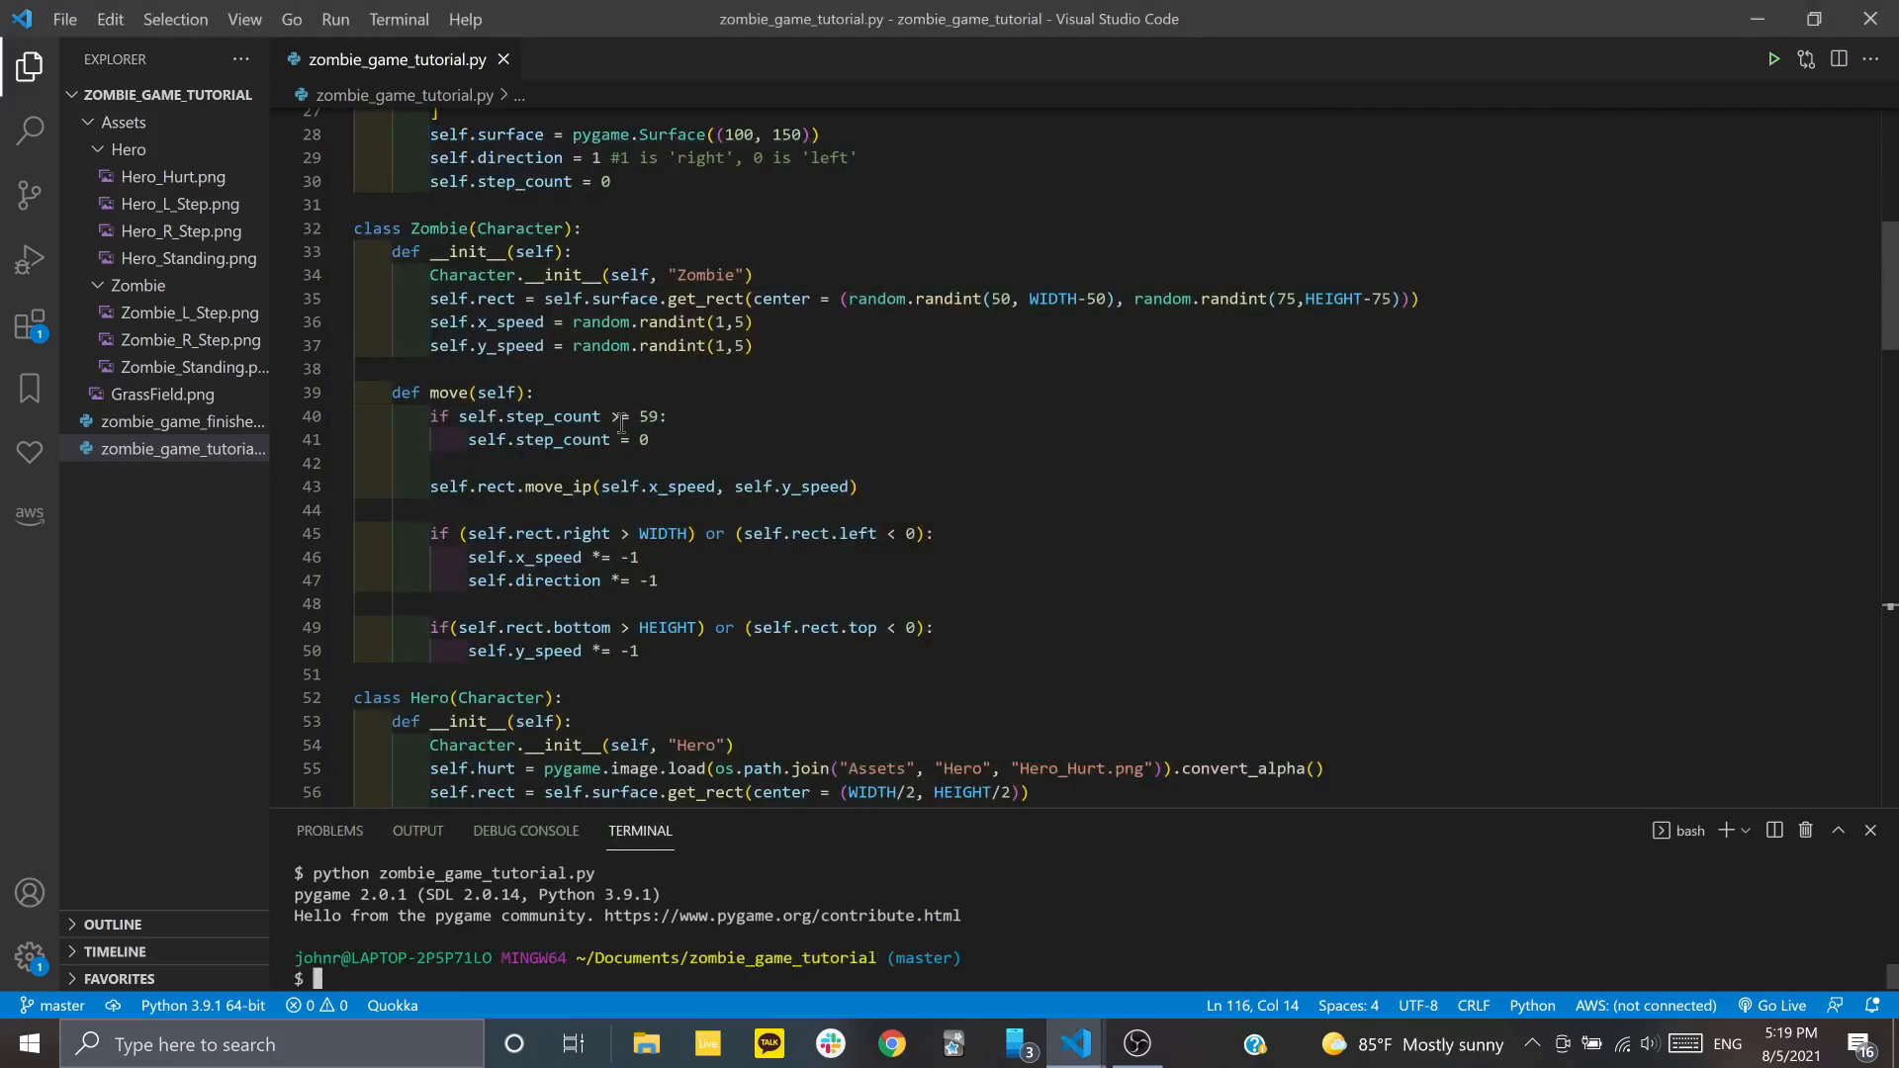
# Below hero = Hero(), create a zombie = Zombie() and a zombie_count variable
pyautogui.scroll(-3)
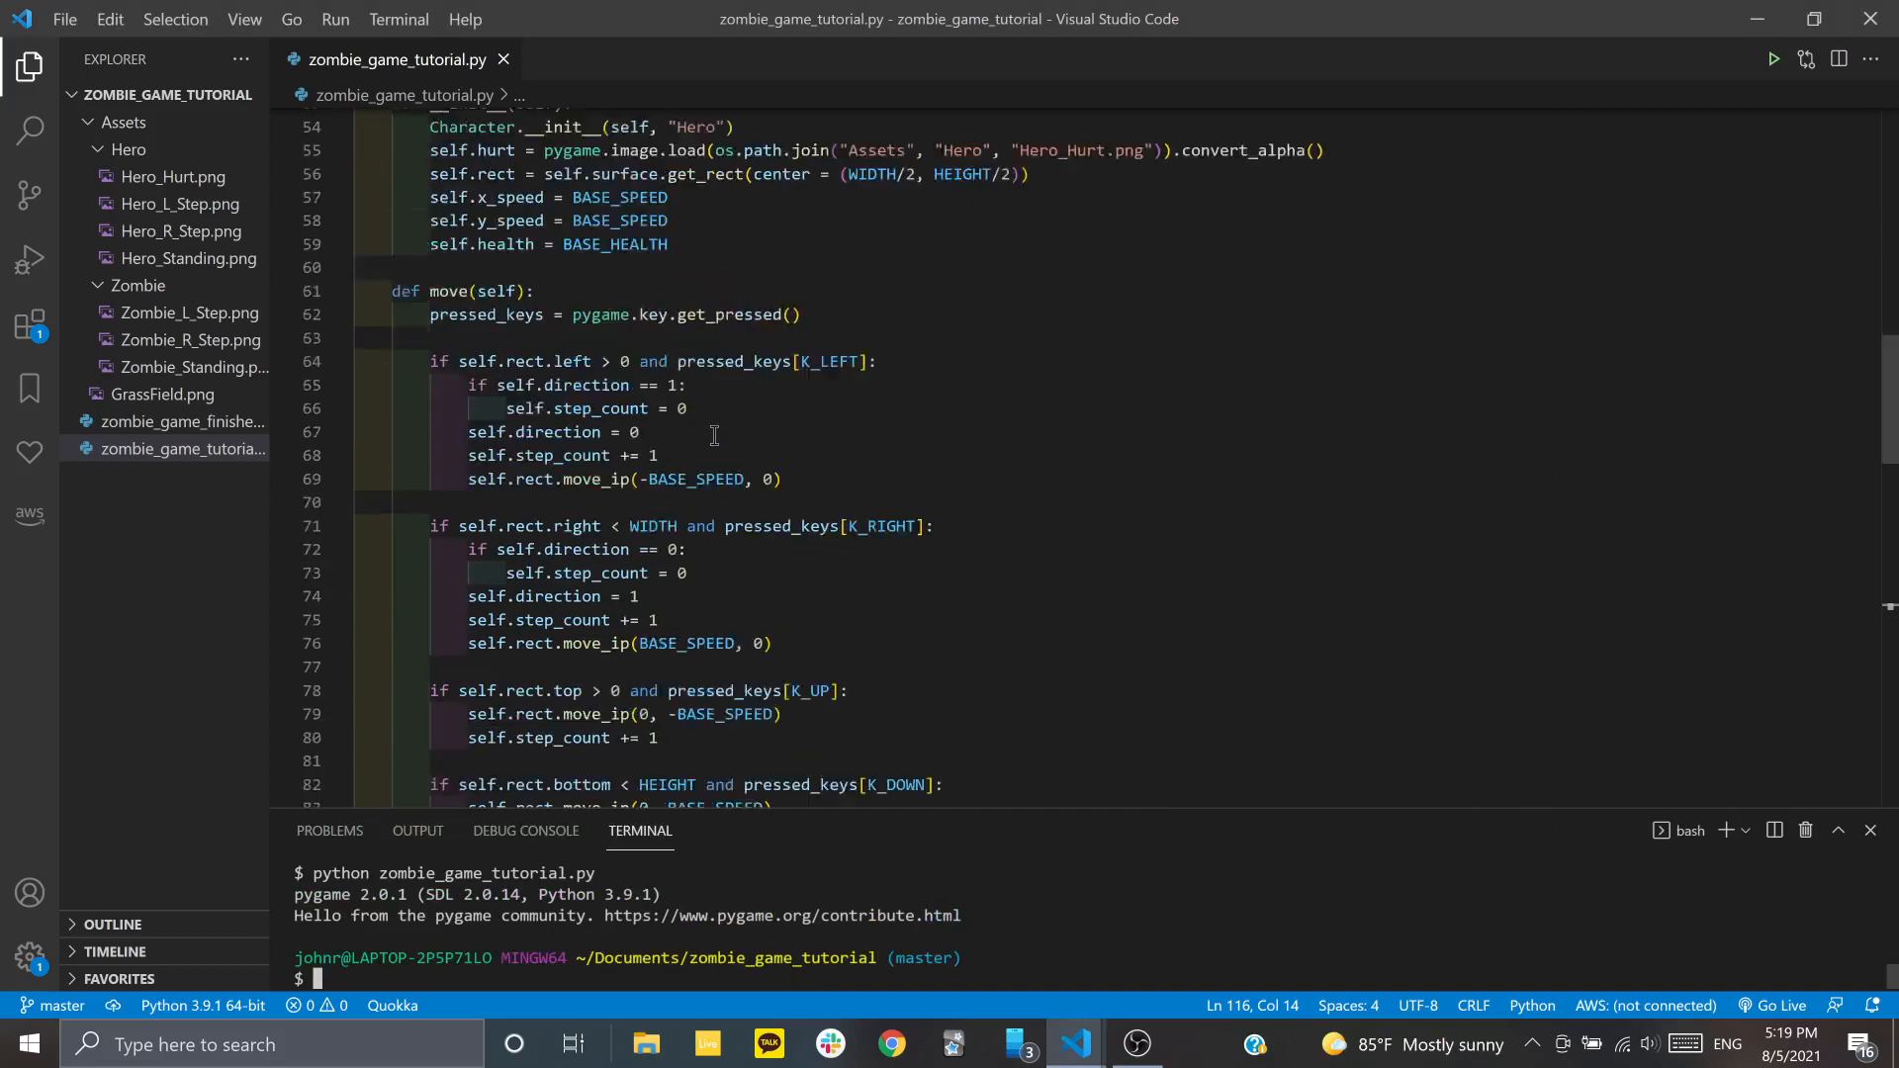
pyautogui.scroll(-3)
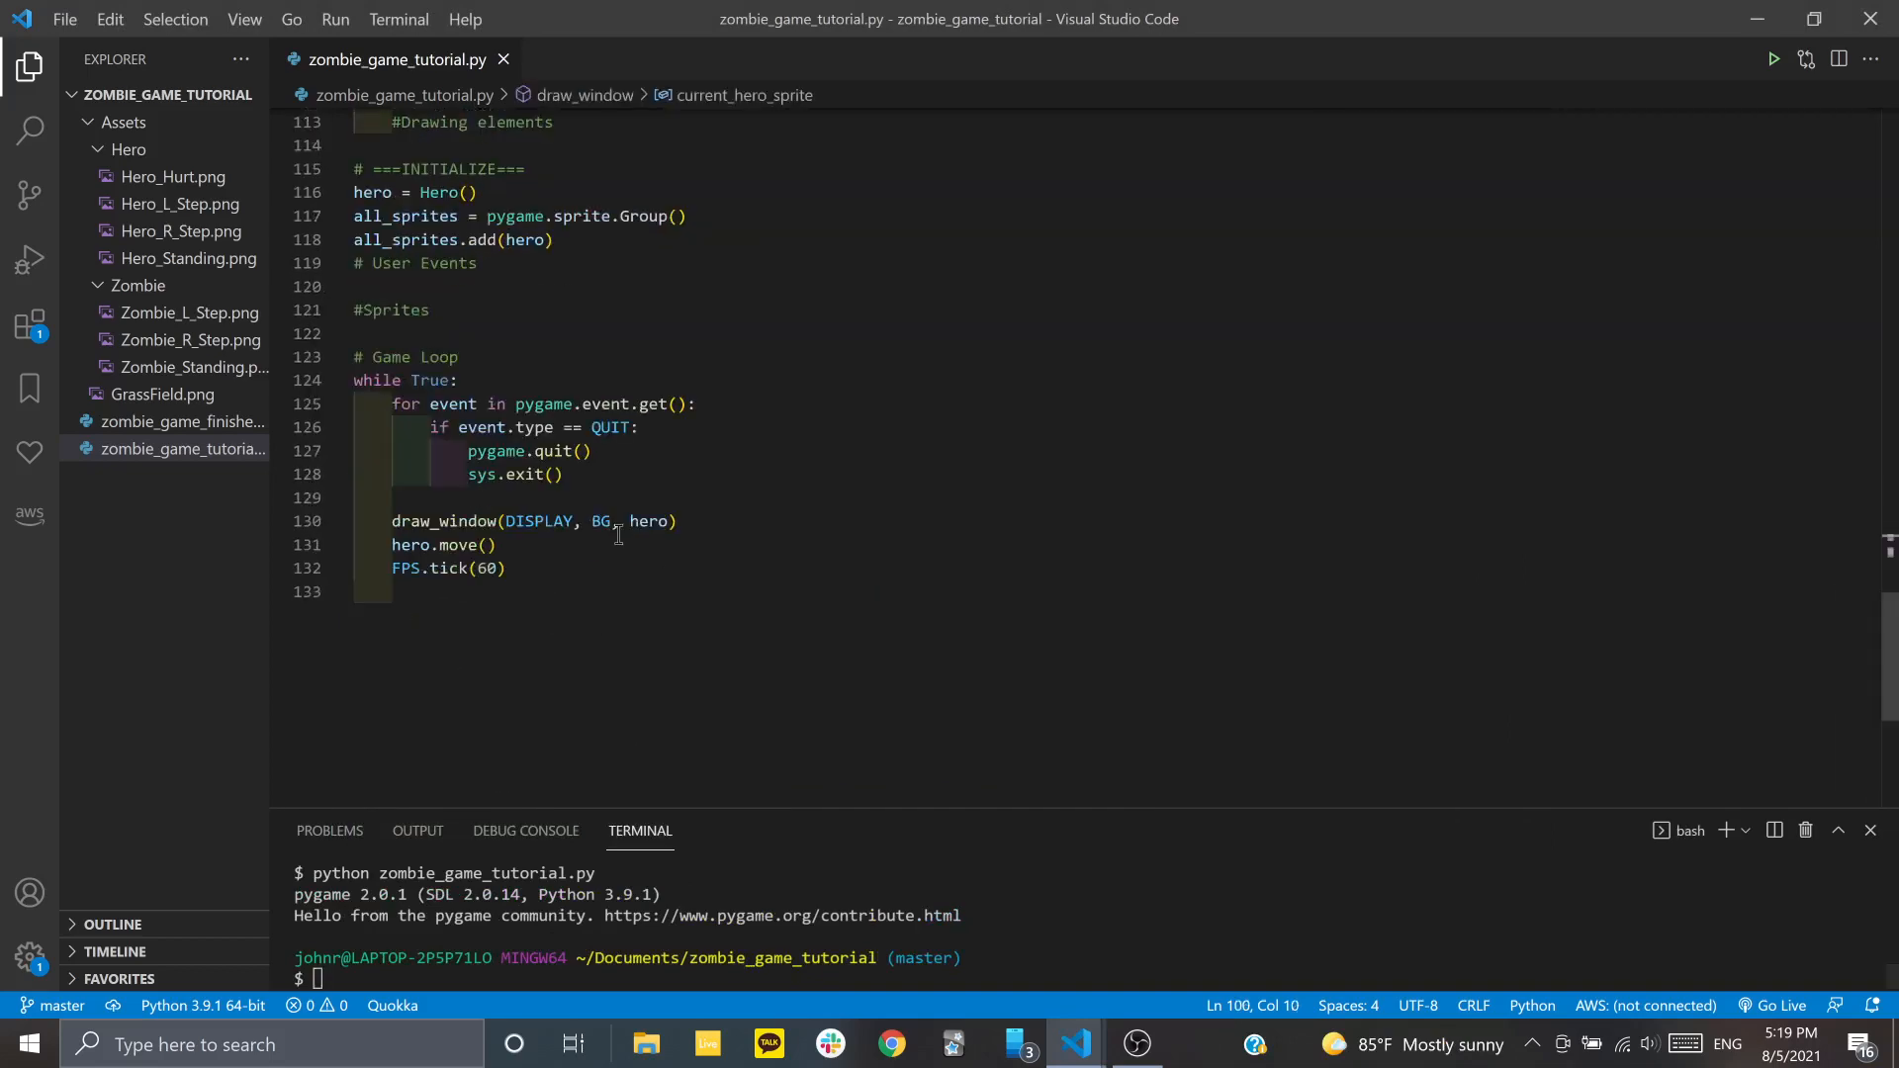
pyautogui.scroll(3)
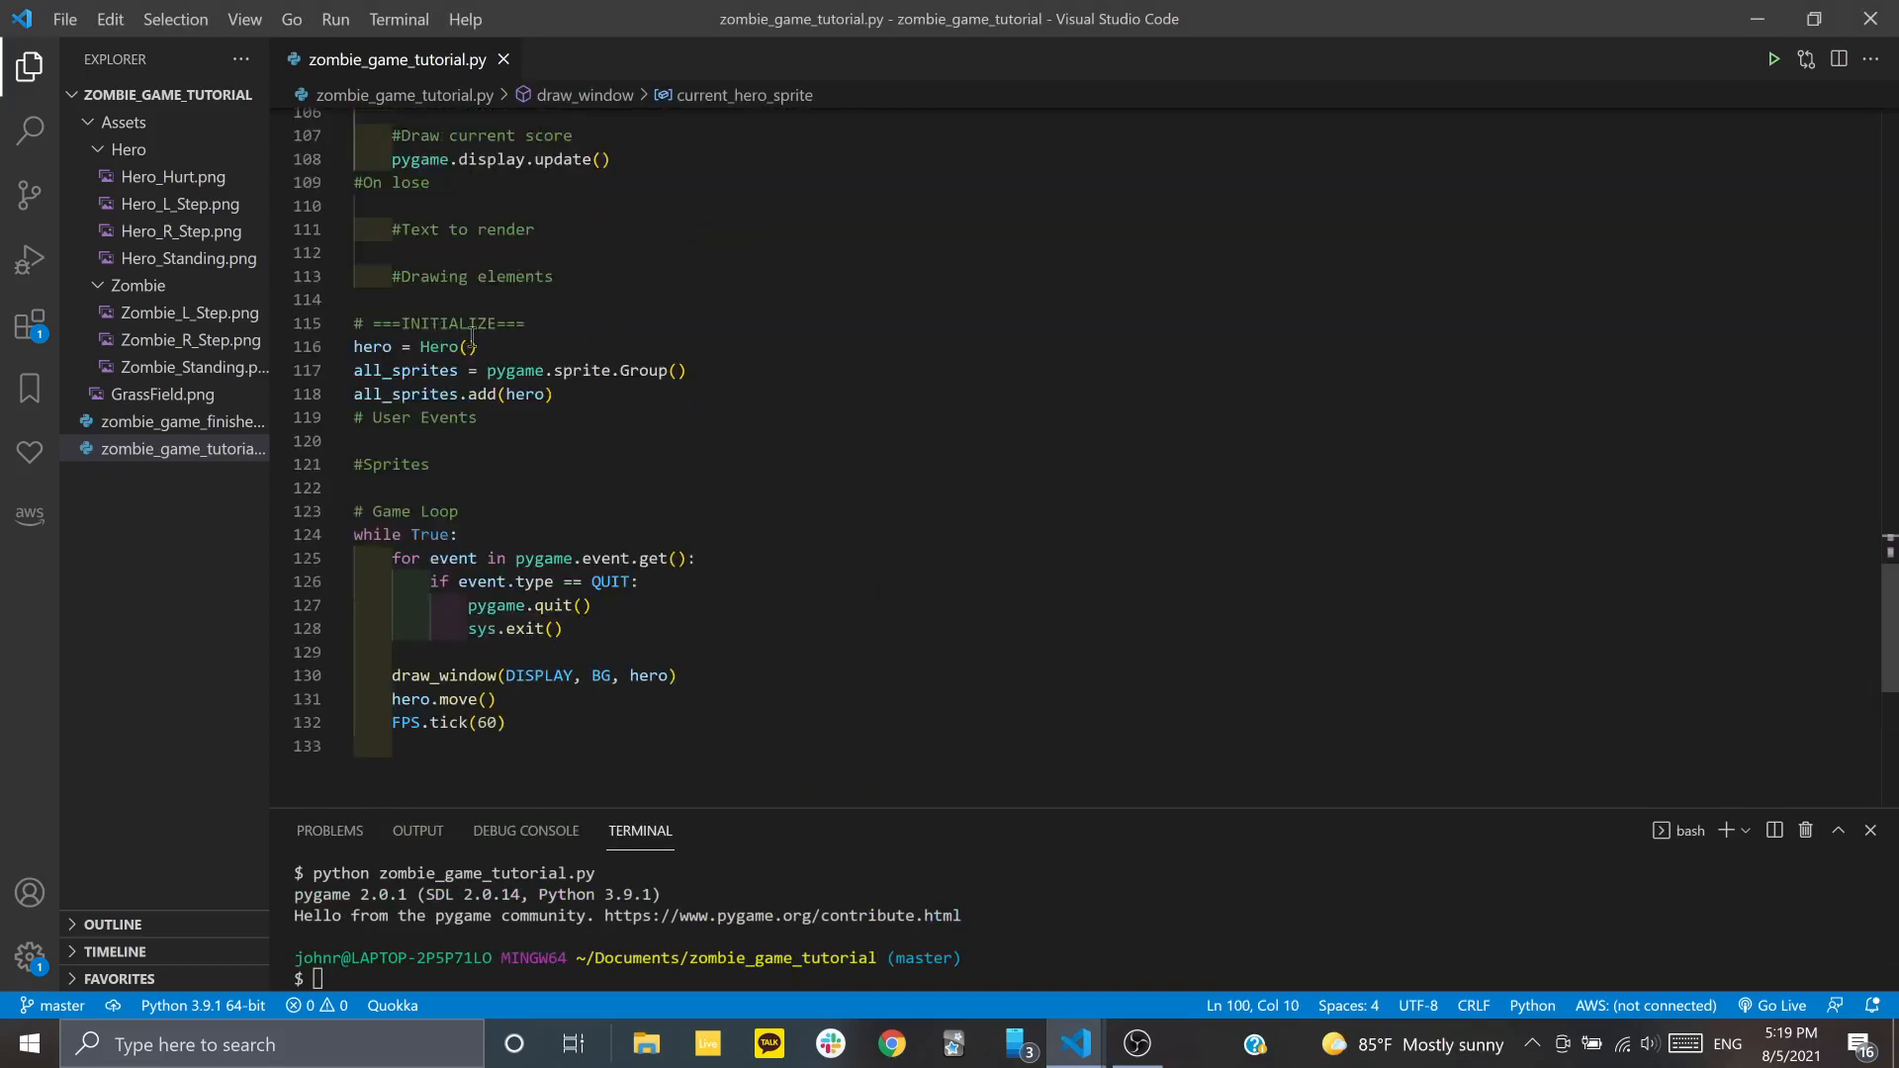
pyautogui.click(473, 347)
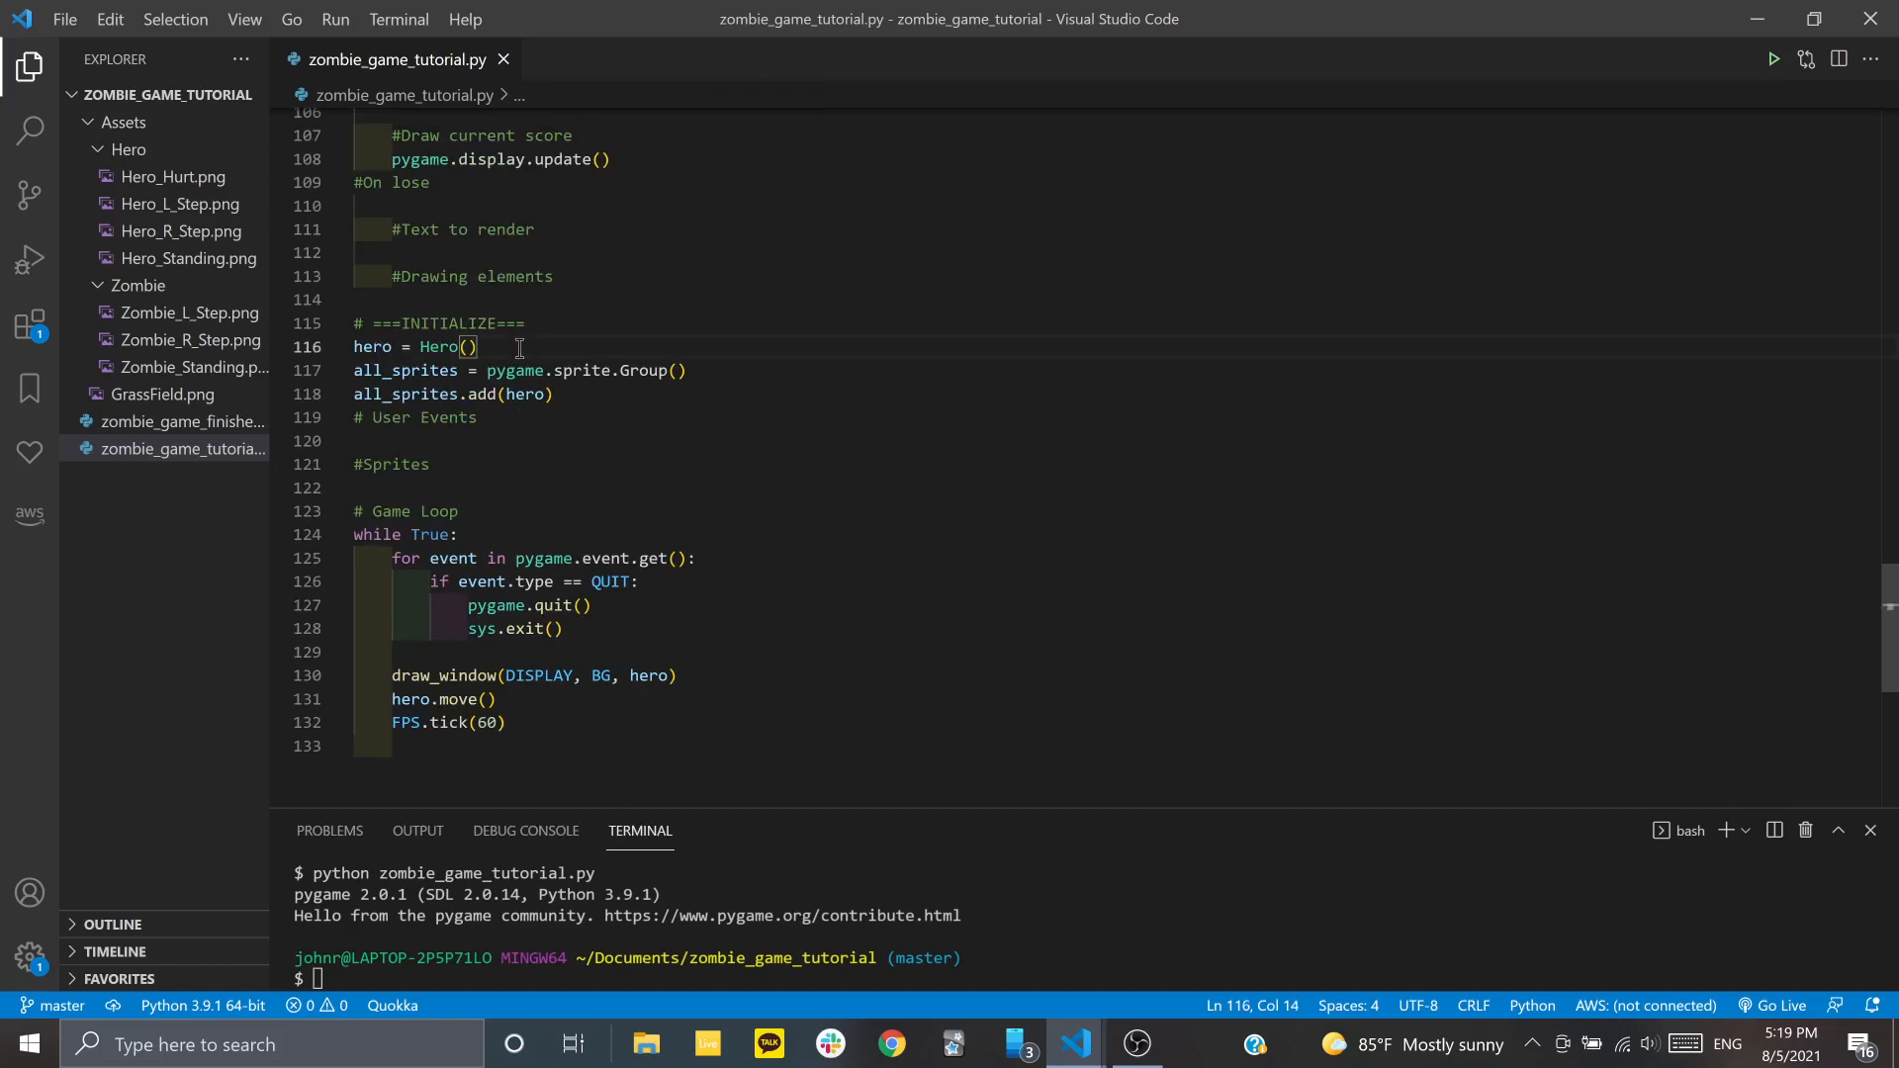
pyautogui.write('zombie =')
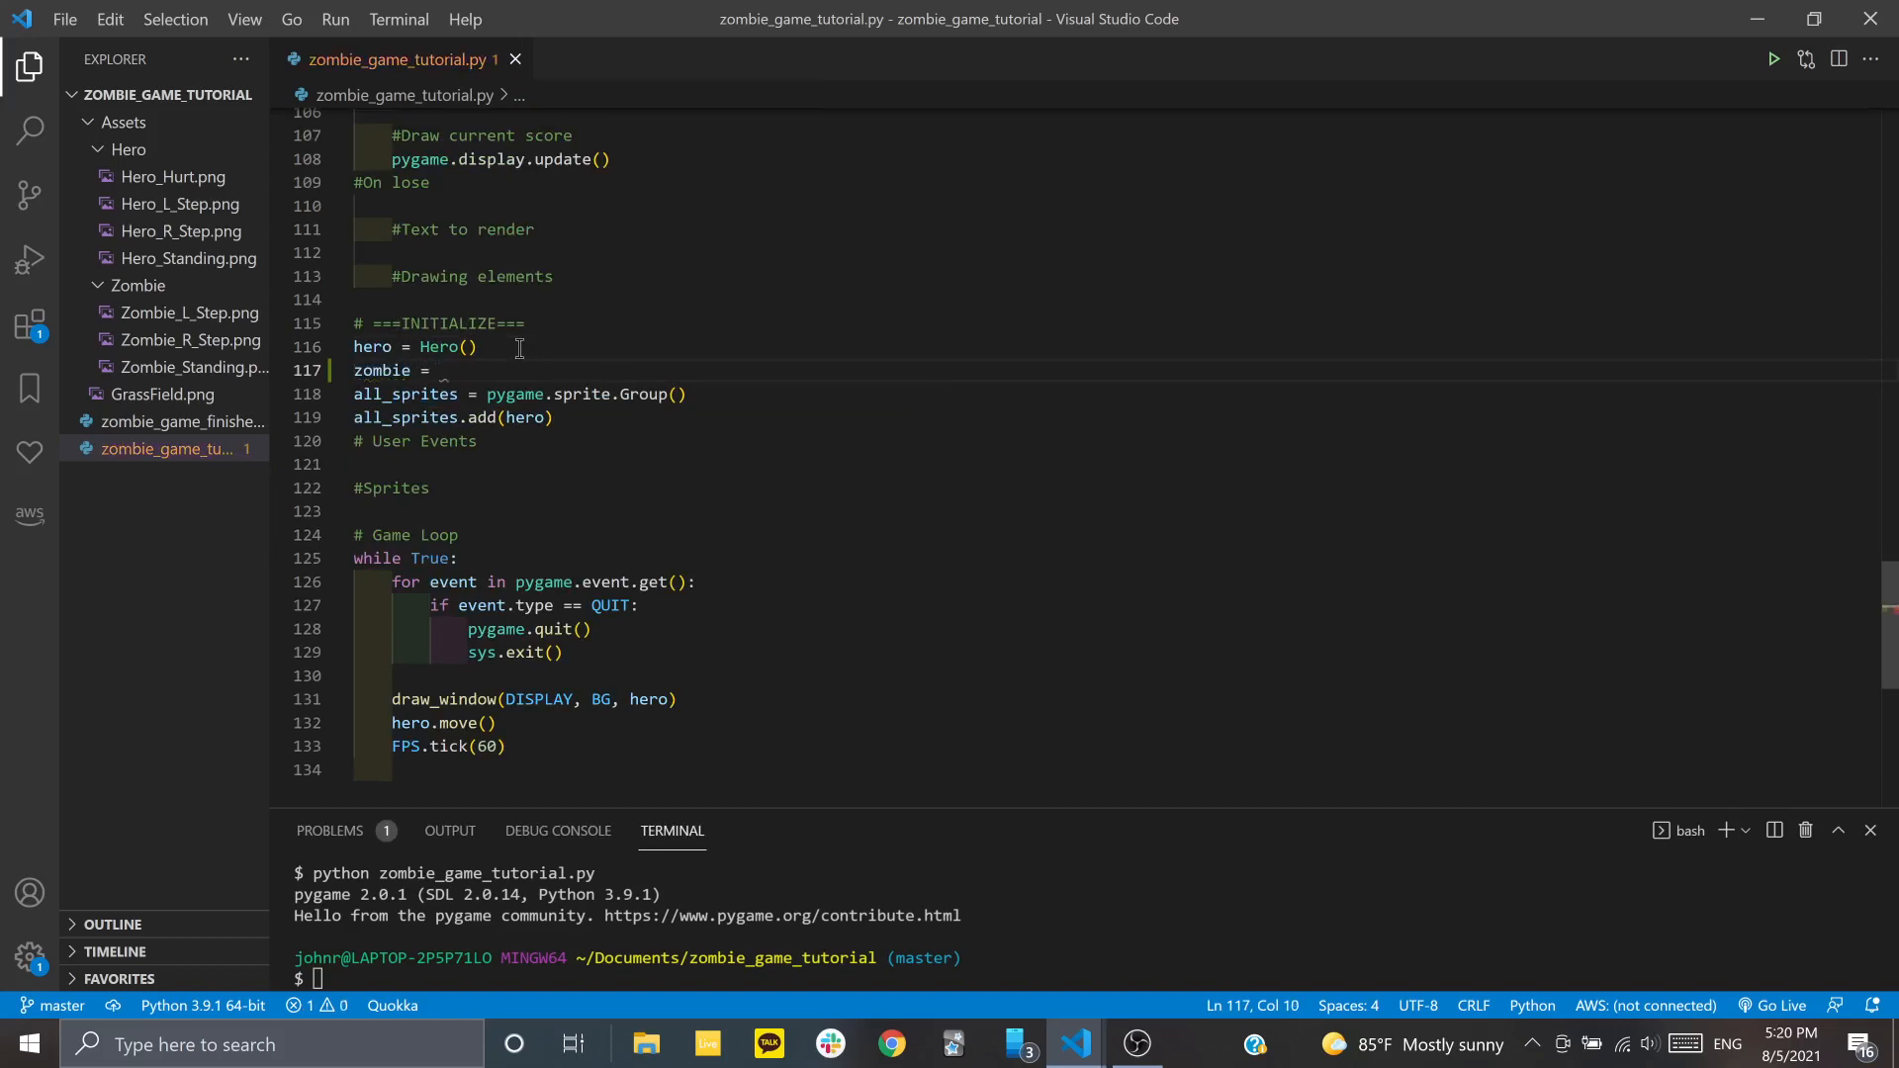
pyautogui.write('Zombie()')
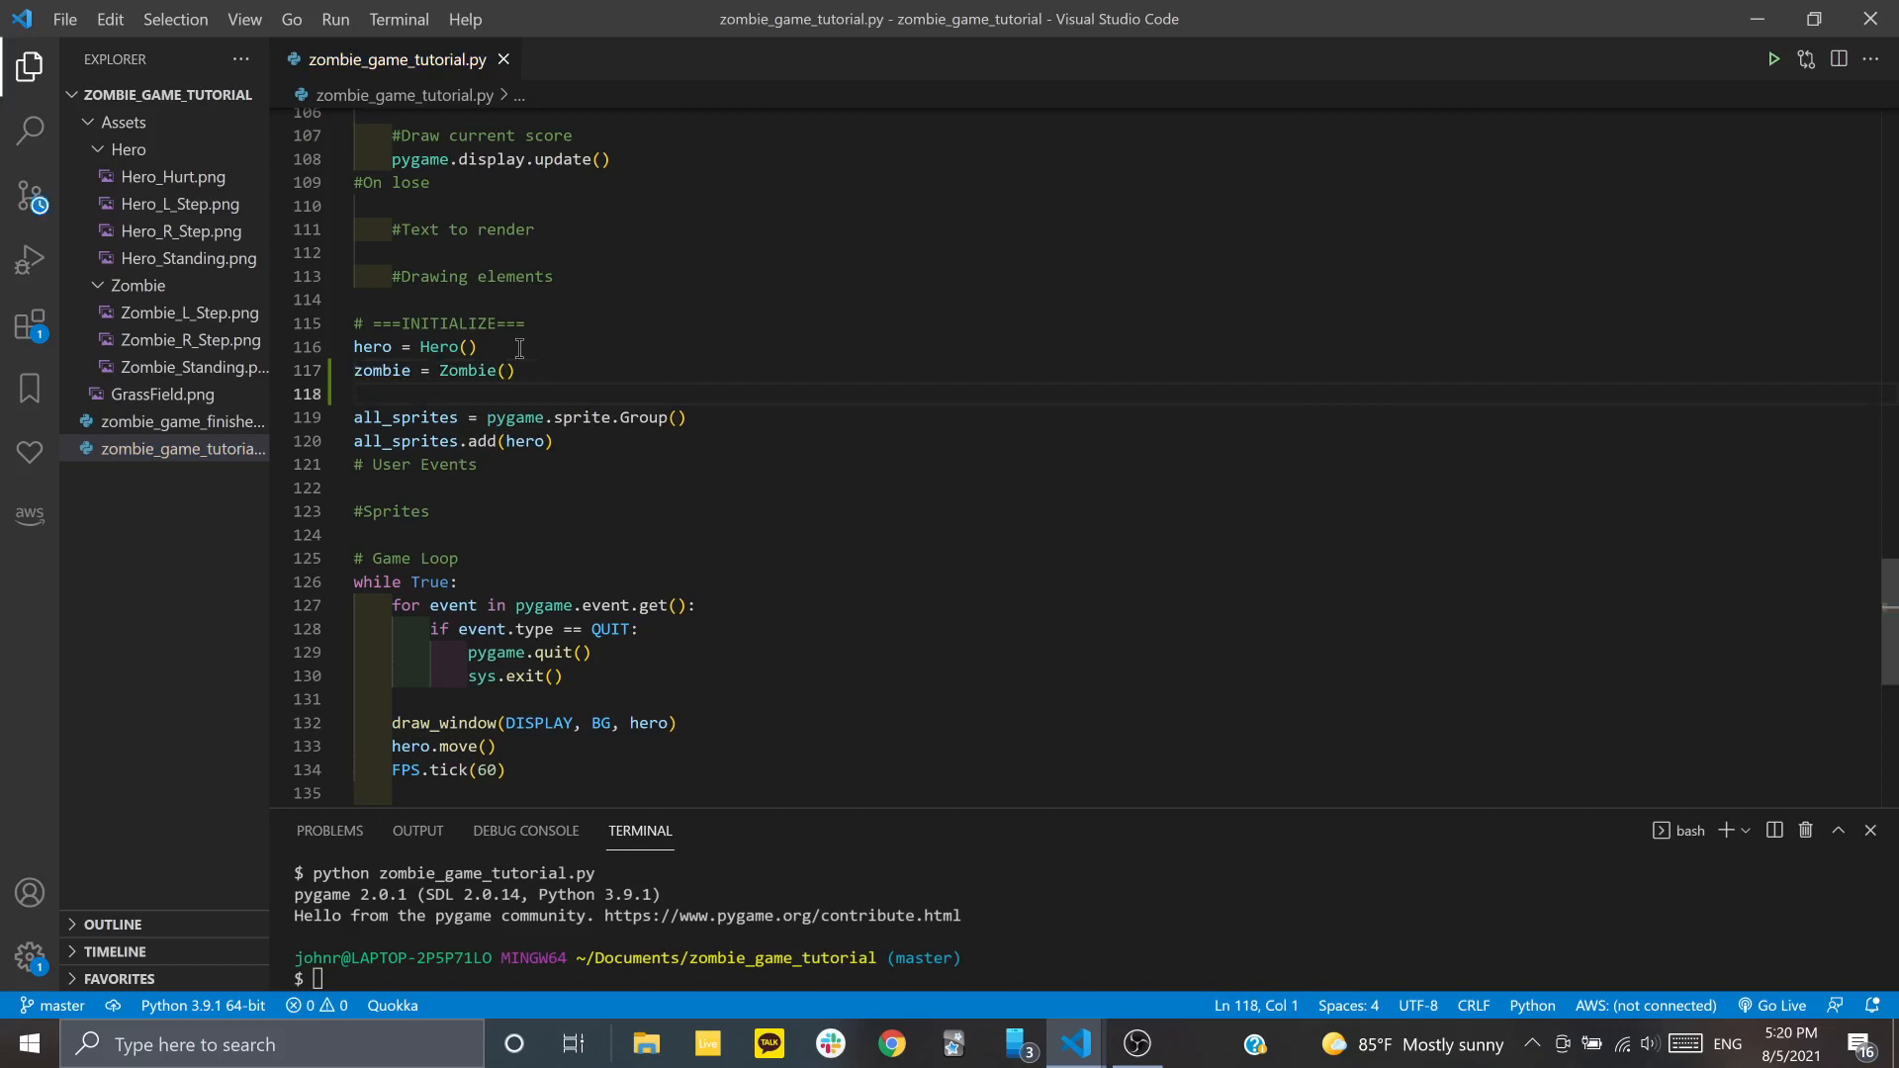
pyautogui.write('zom')
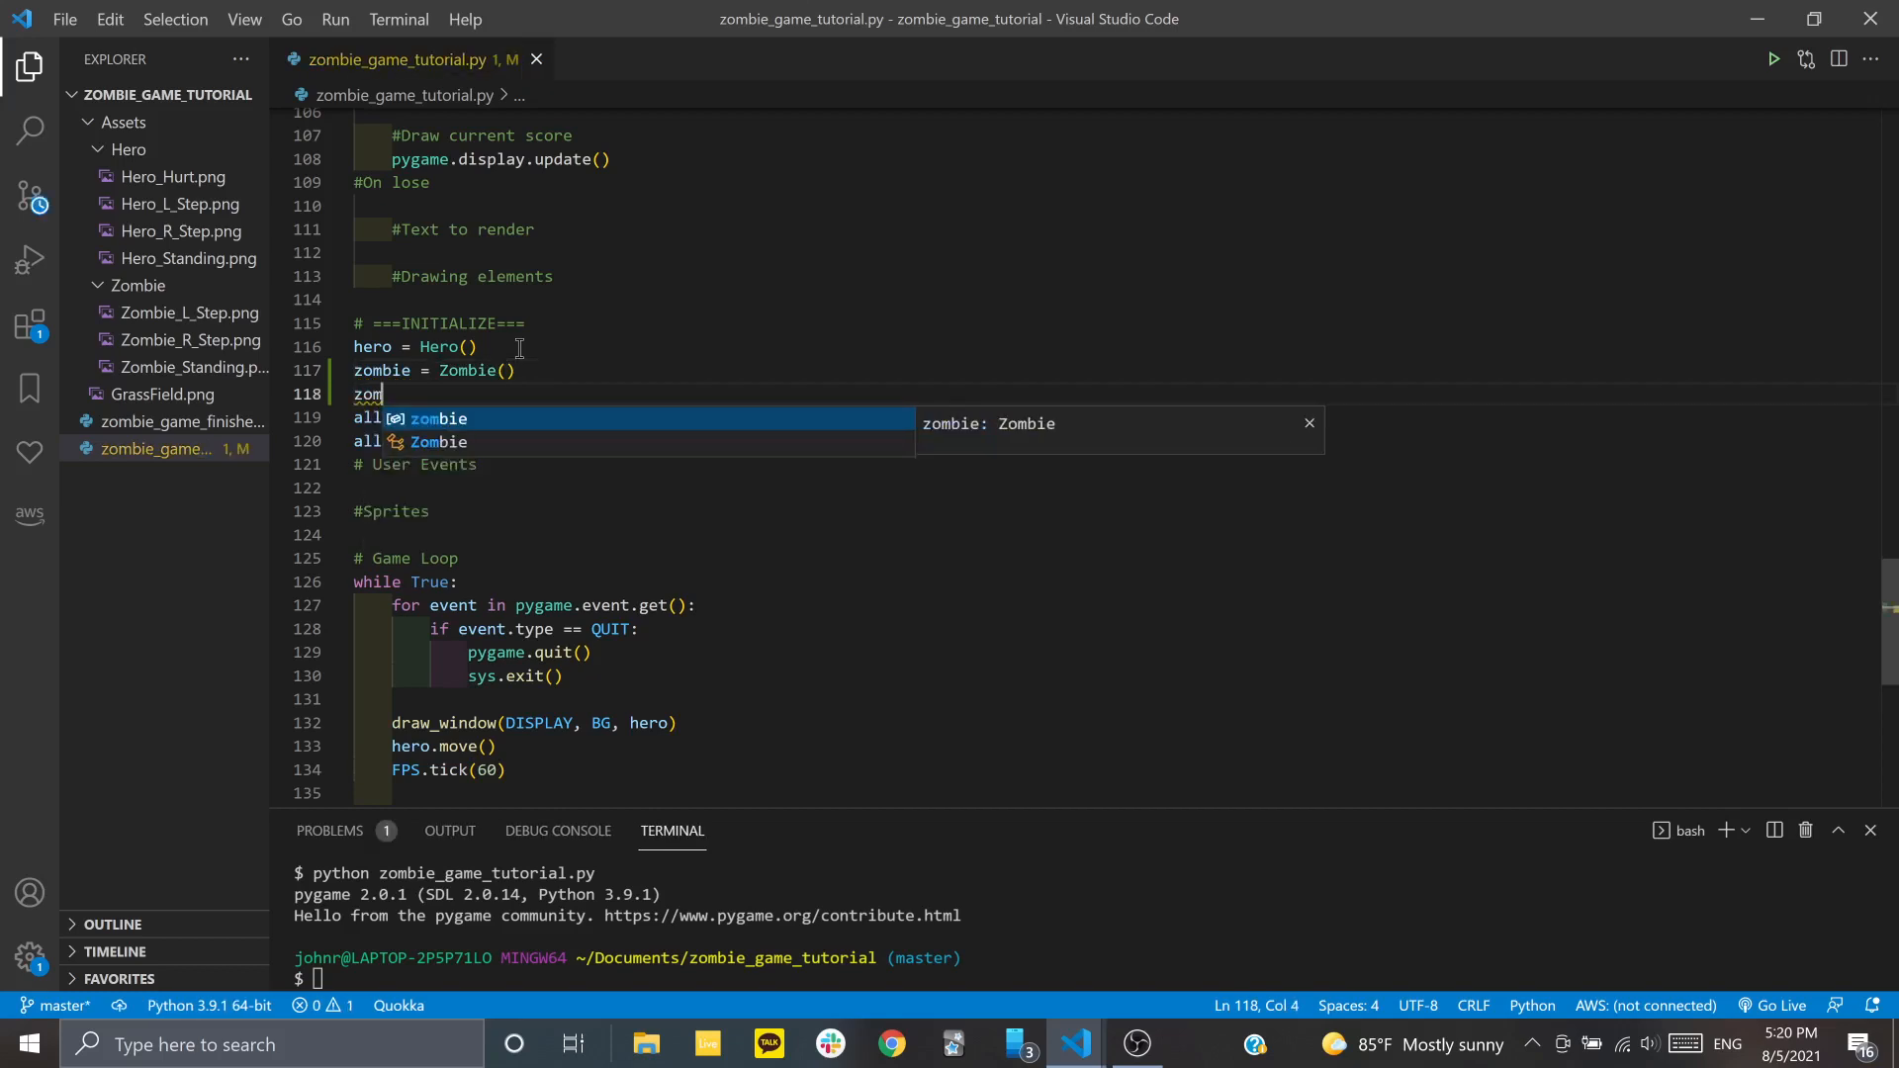
pyautogui.write('bie')
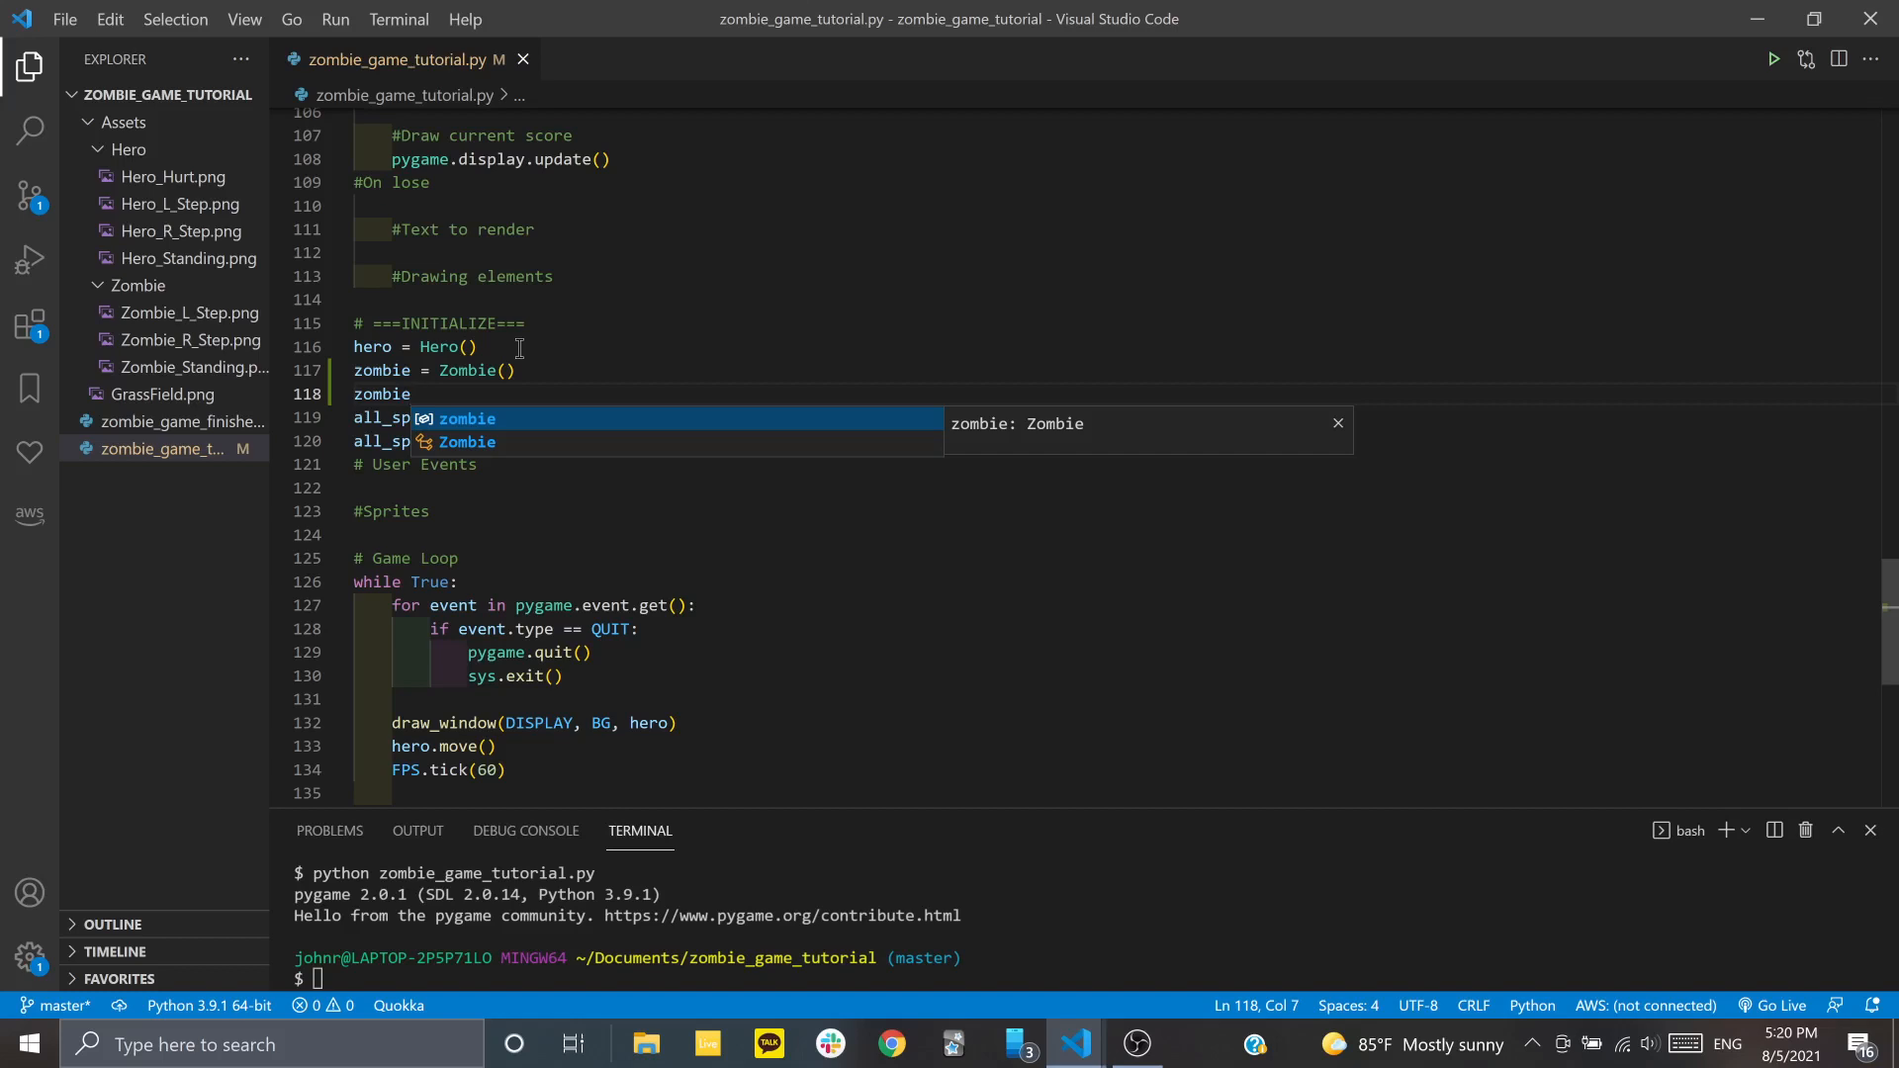
pyautogui.write('_c')
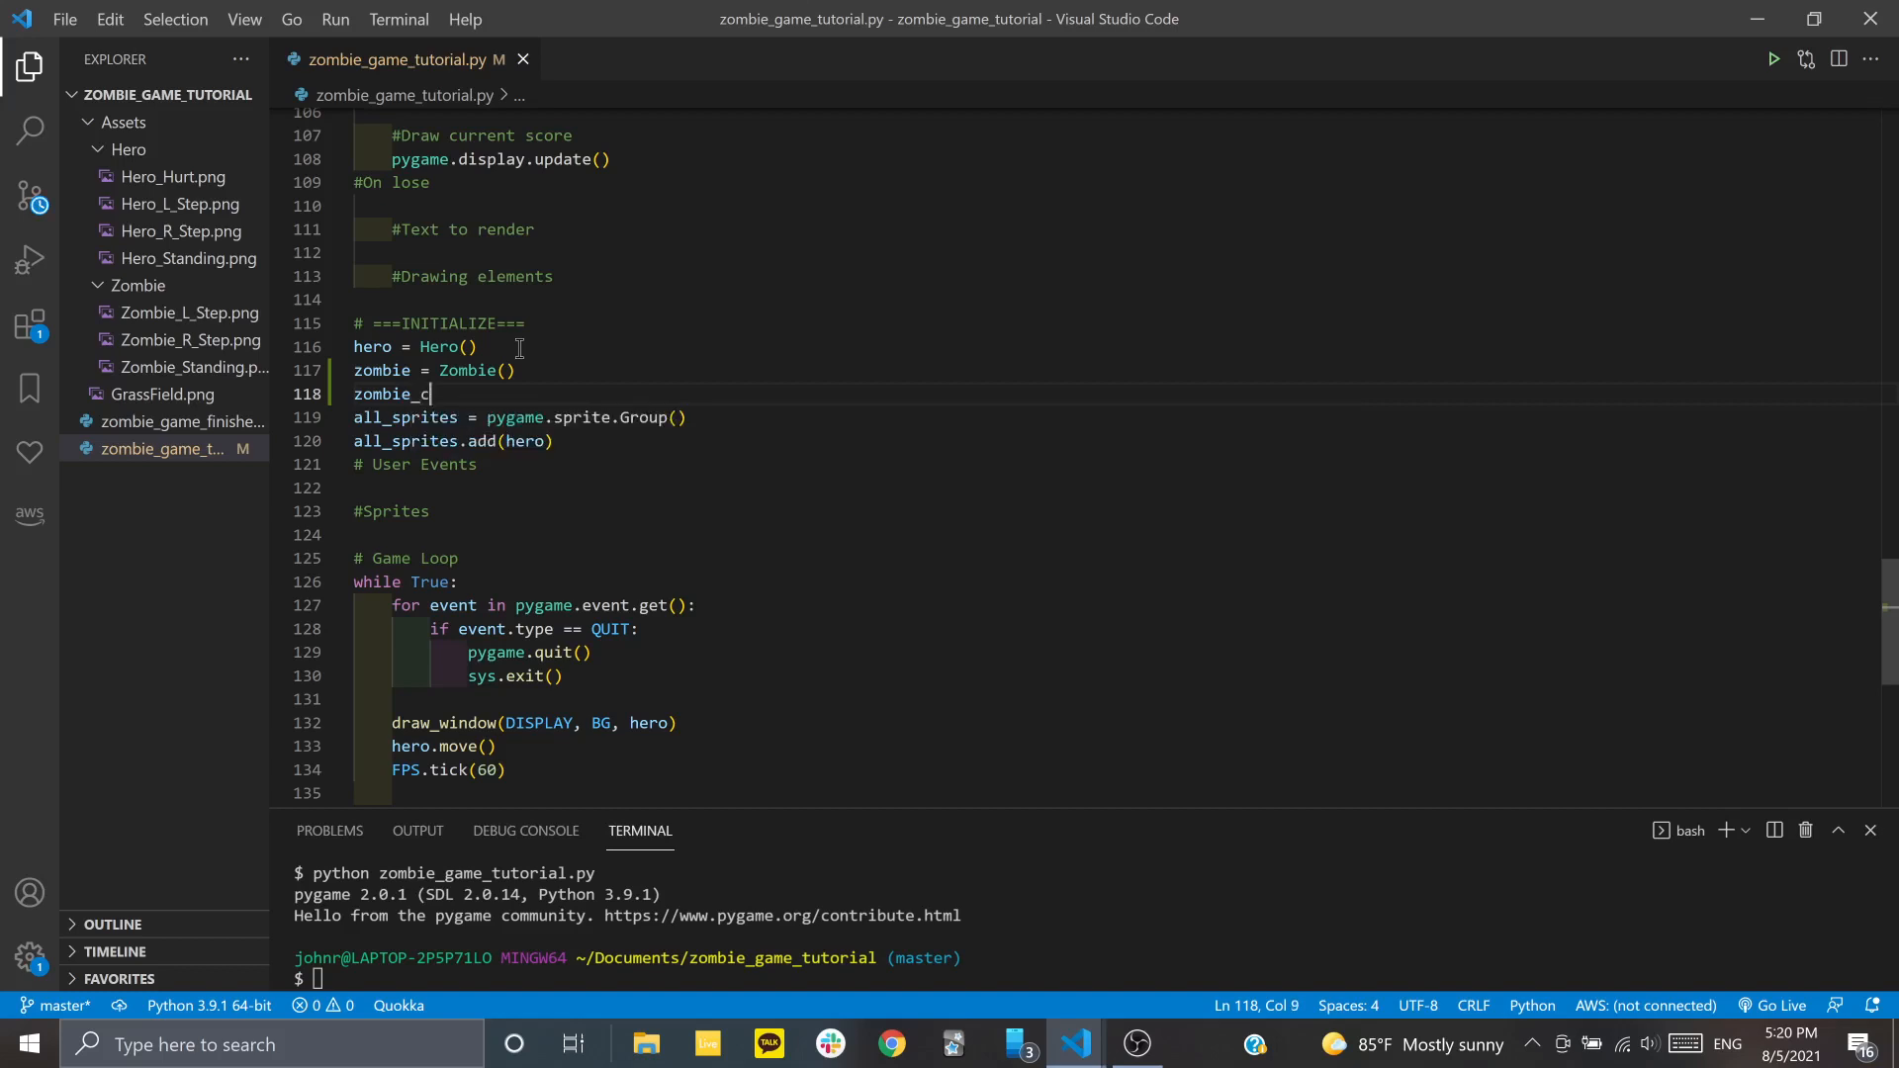
pyautogui.write('ount = 1')
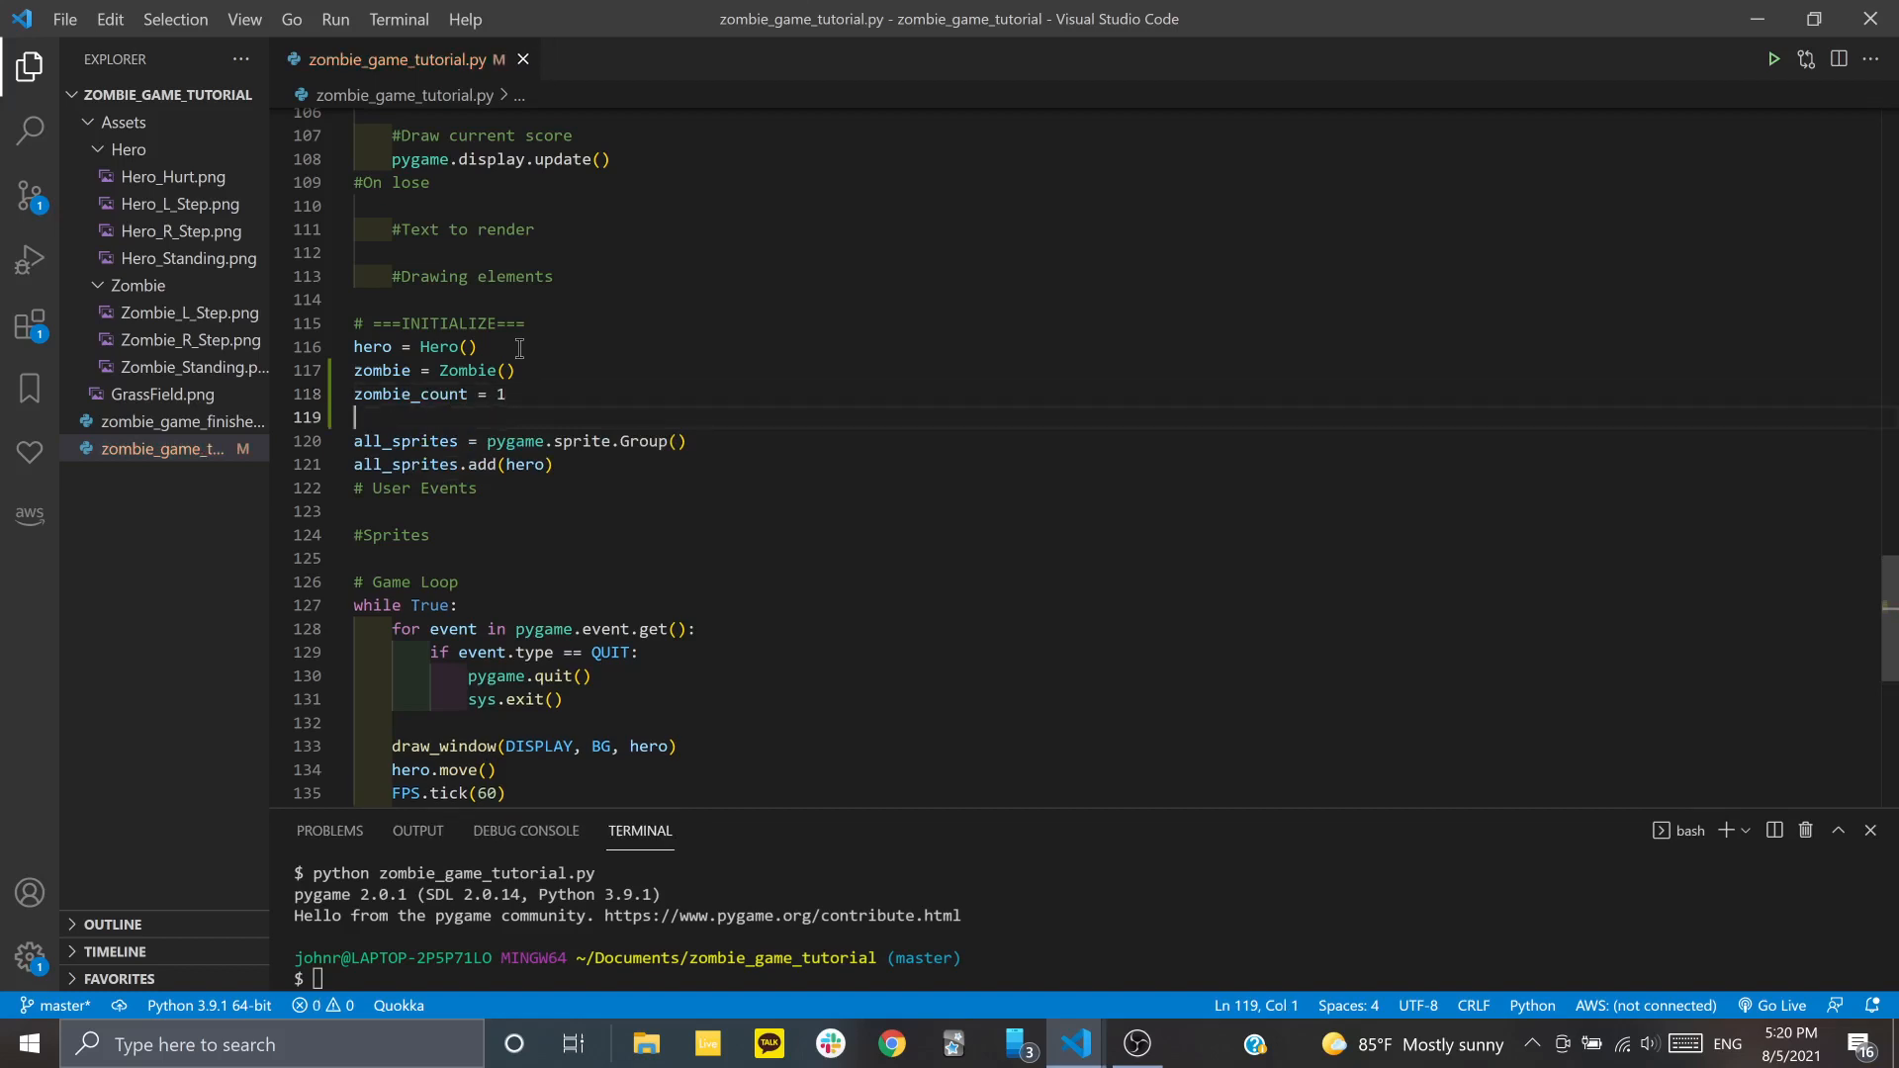
# Create the zombies pygame.sprite.Group, add the zombie to it, and save
pyautogui.write('zombies')
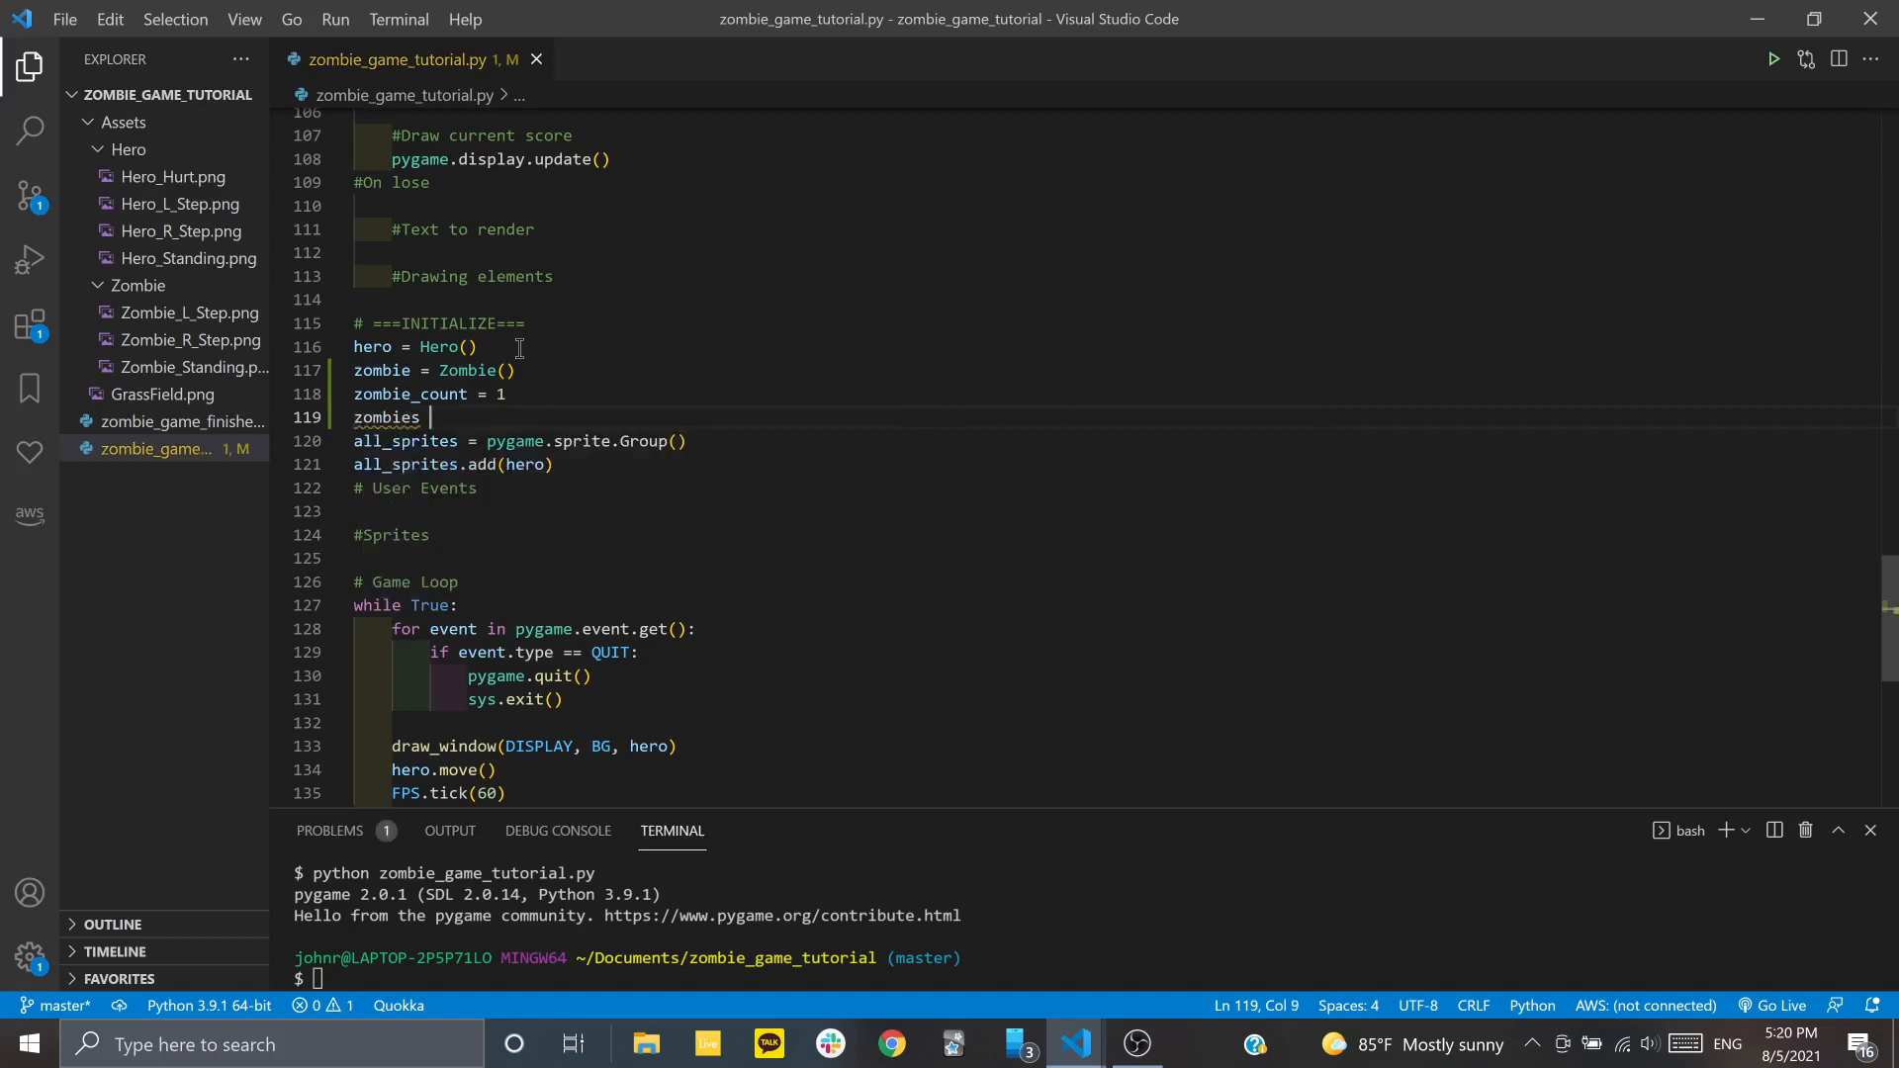
pyautogui.write('= [')
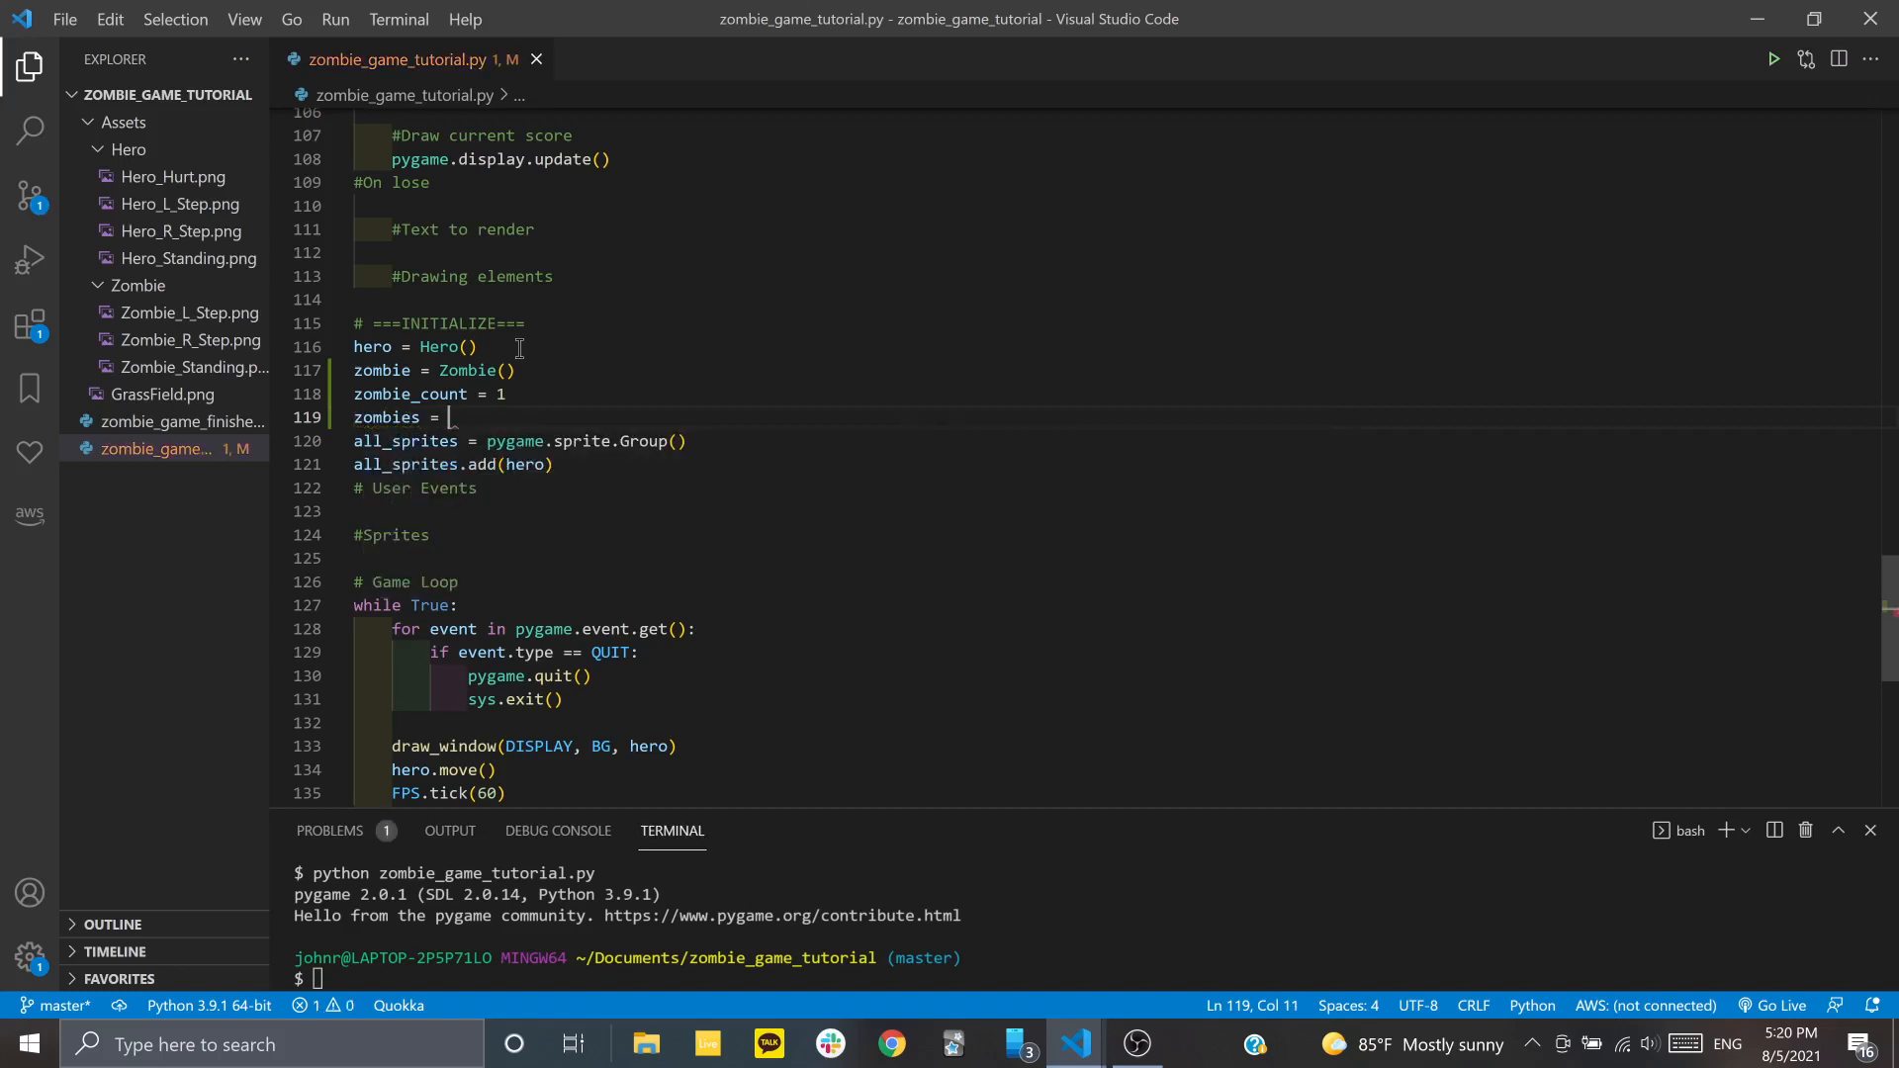
pyautogui.write('pygame.')
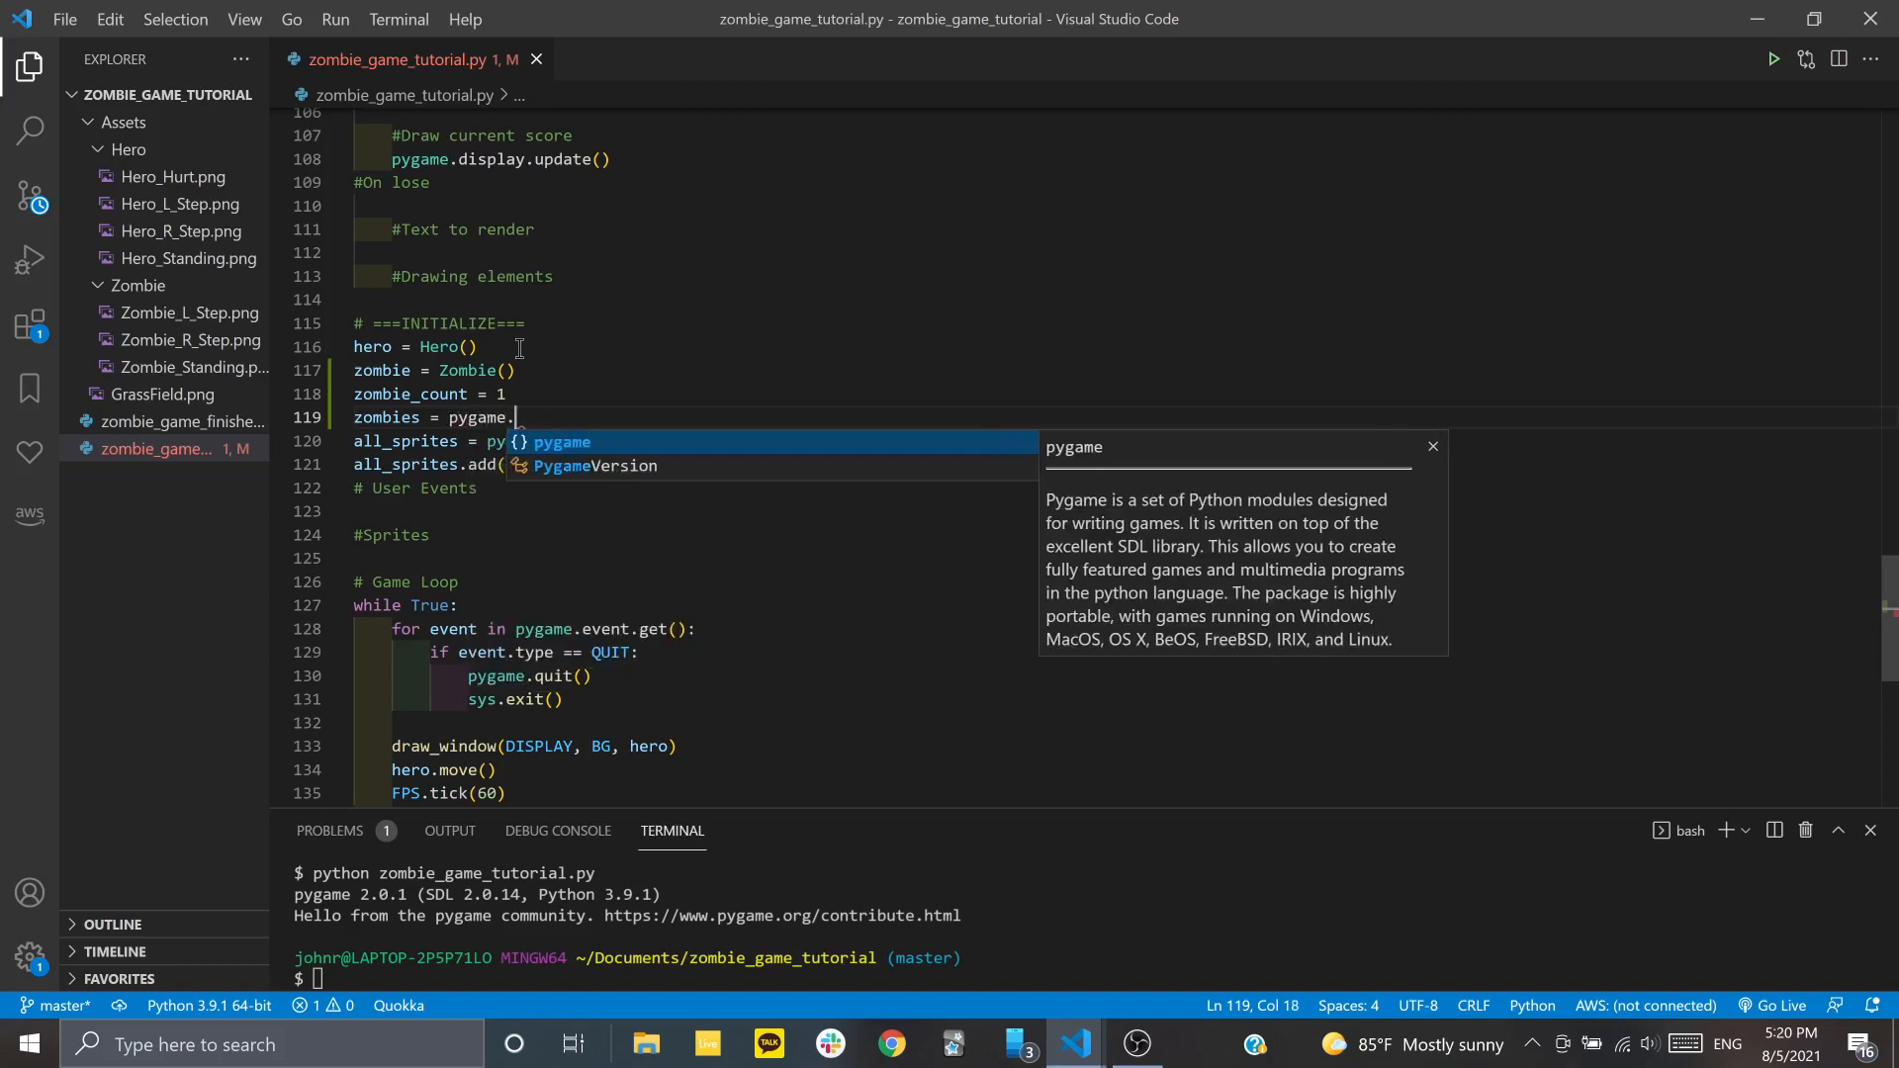
pyautogui.write('sprite.G')
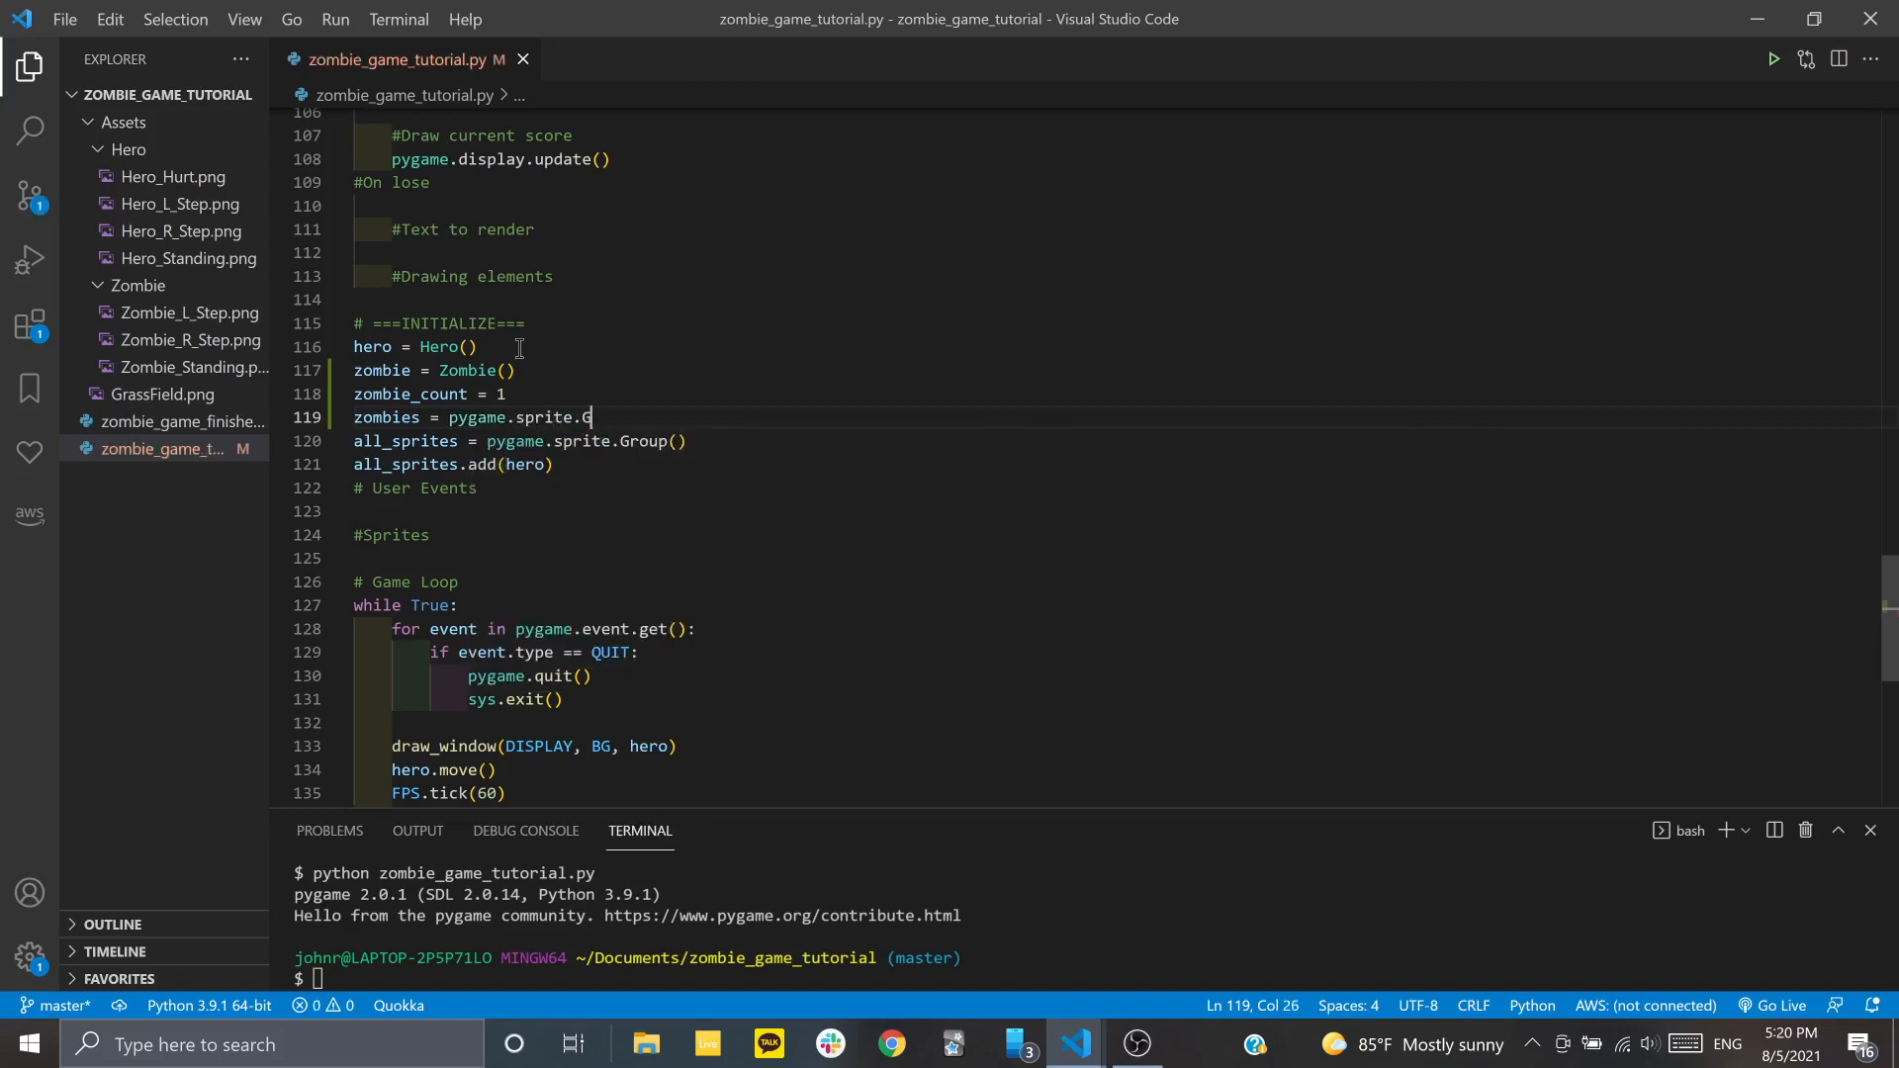
pyautogui.press('Enter')
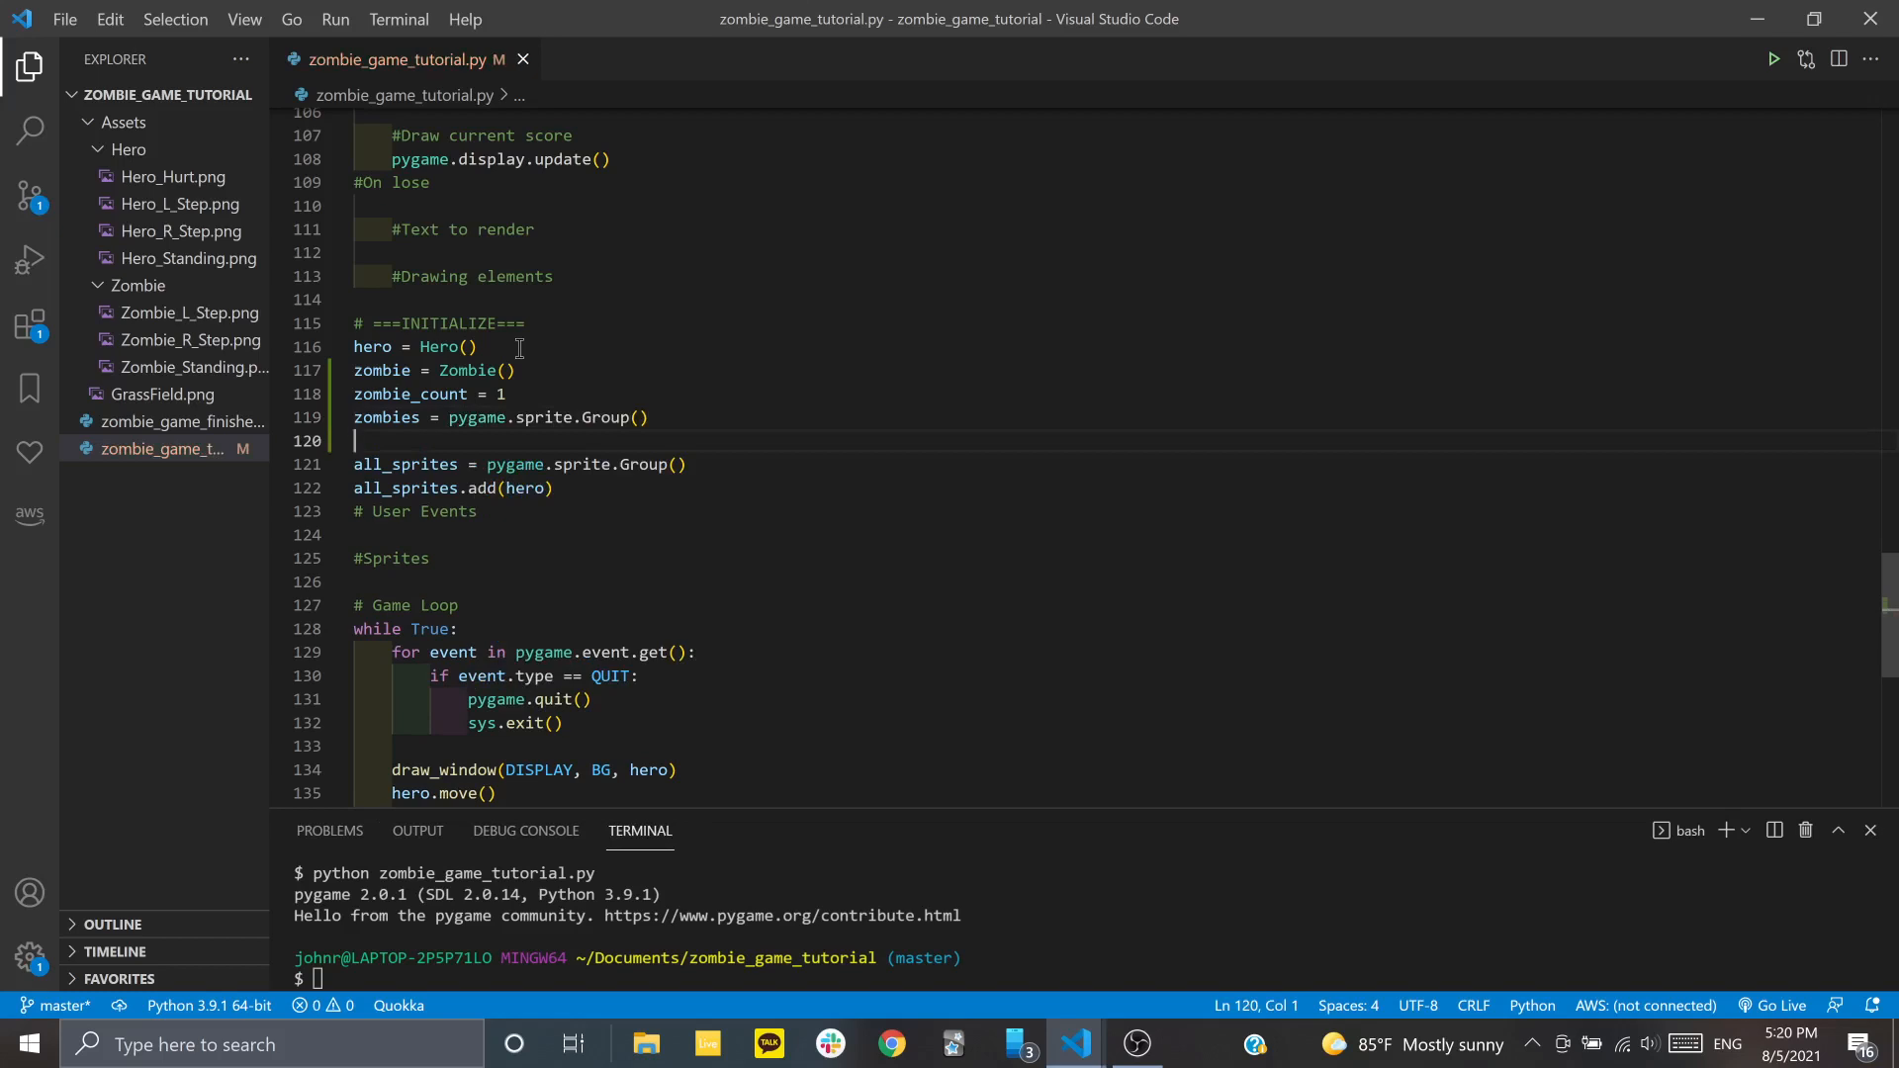
pyautogui.write('zombies.ad')
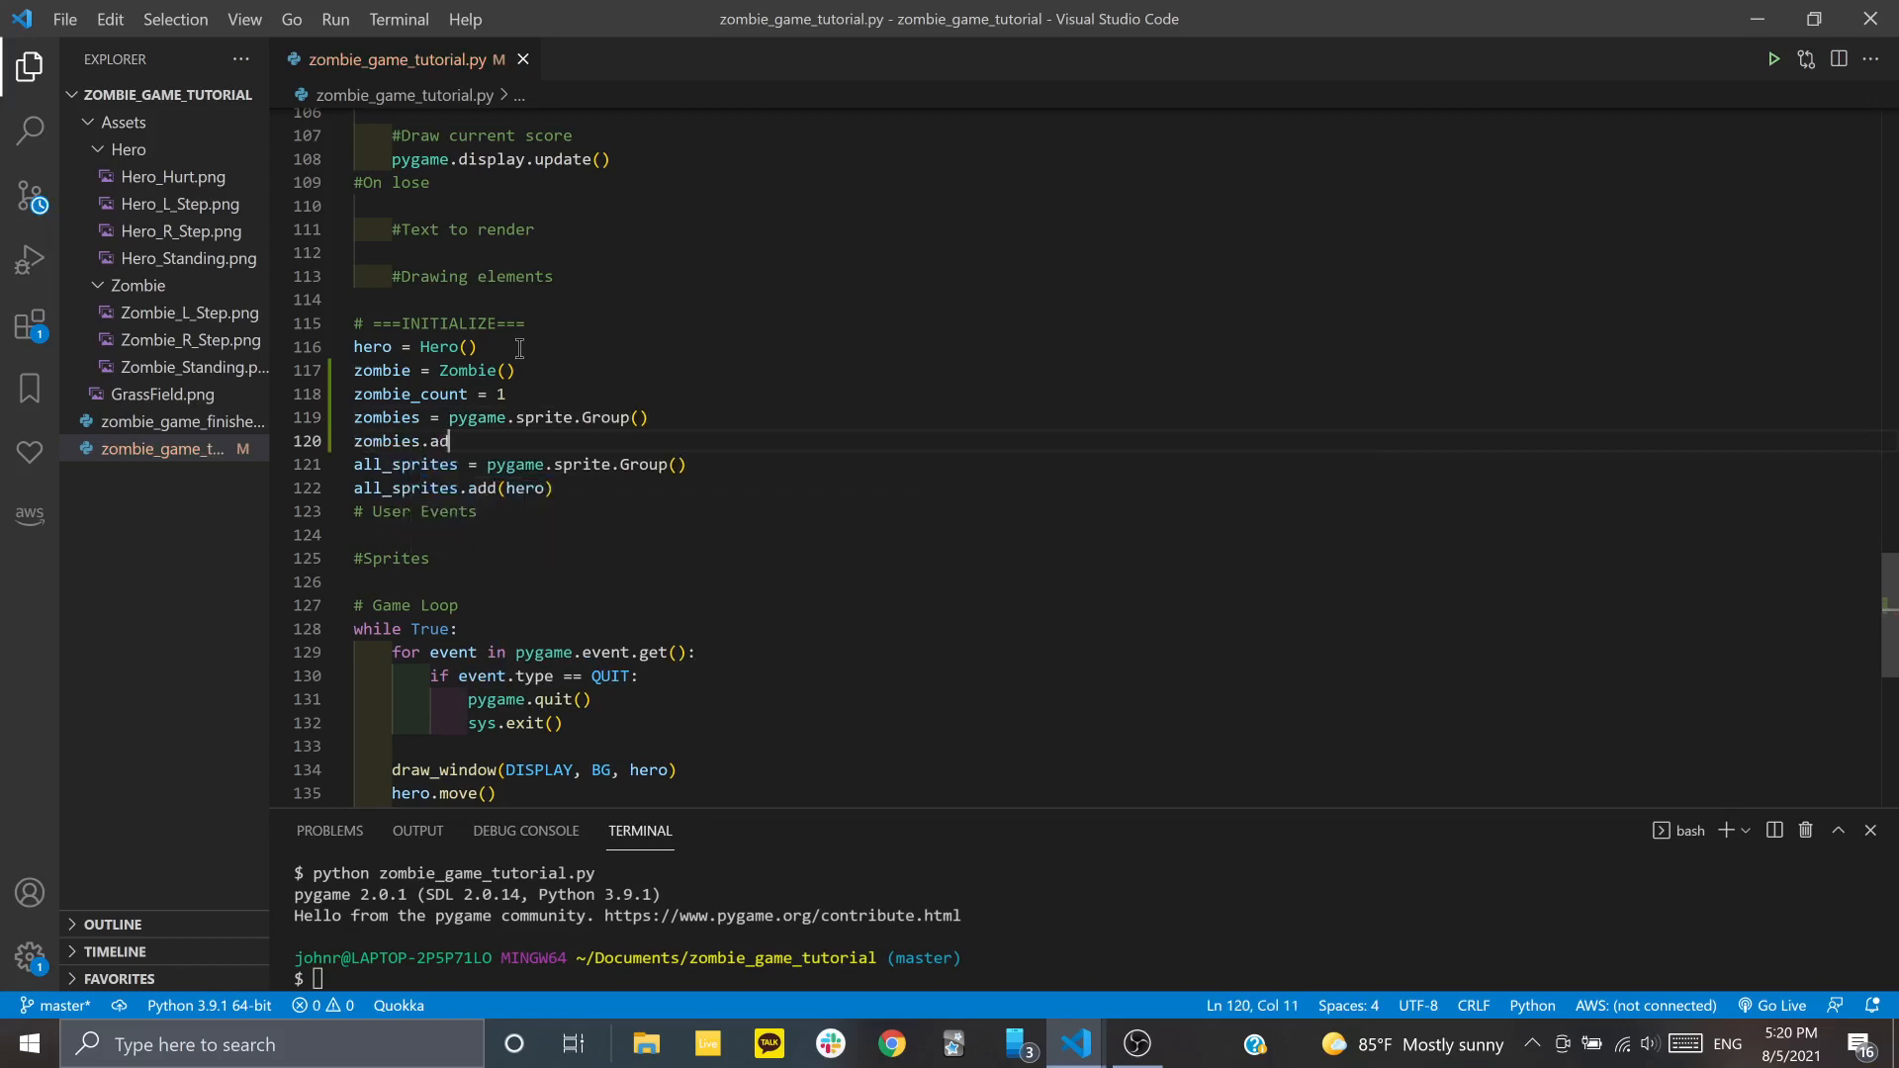
pyautogui.write('d(zombie')
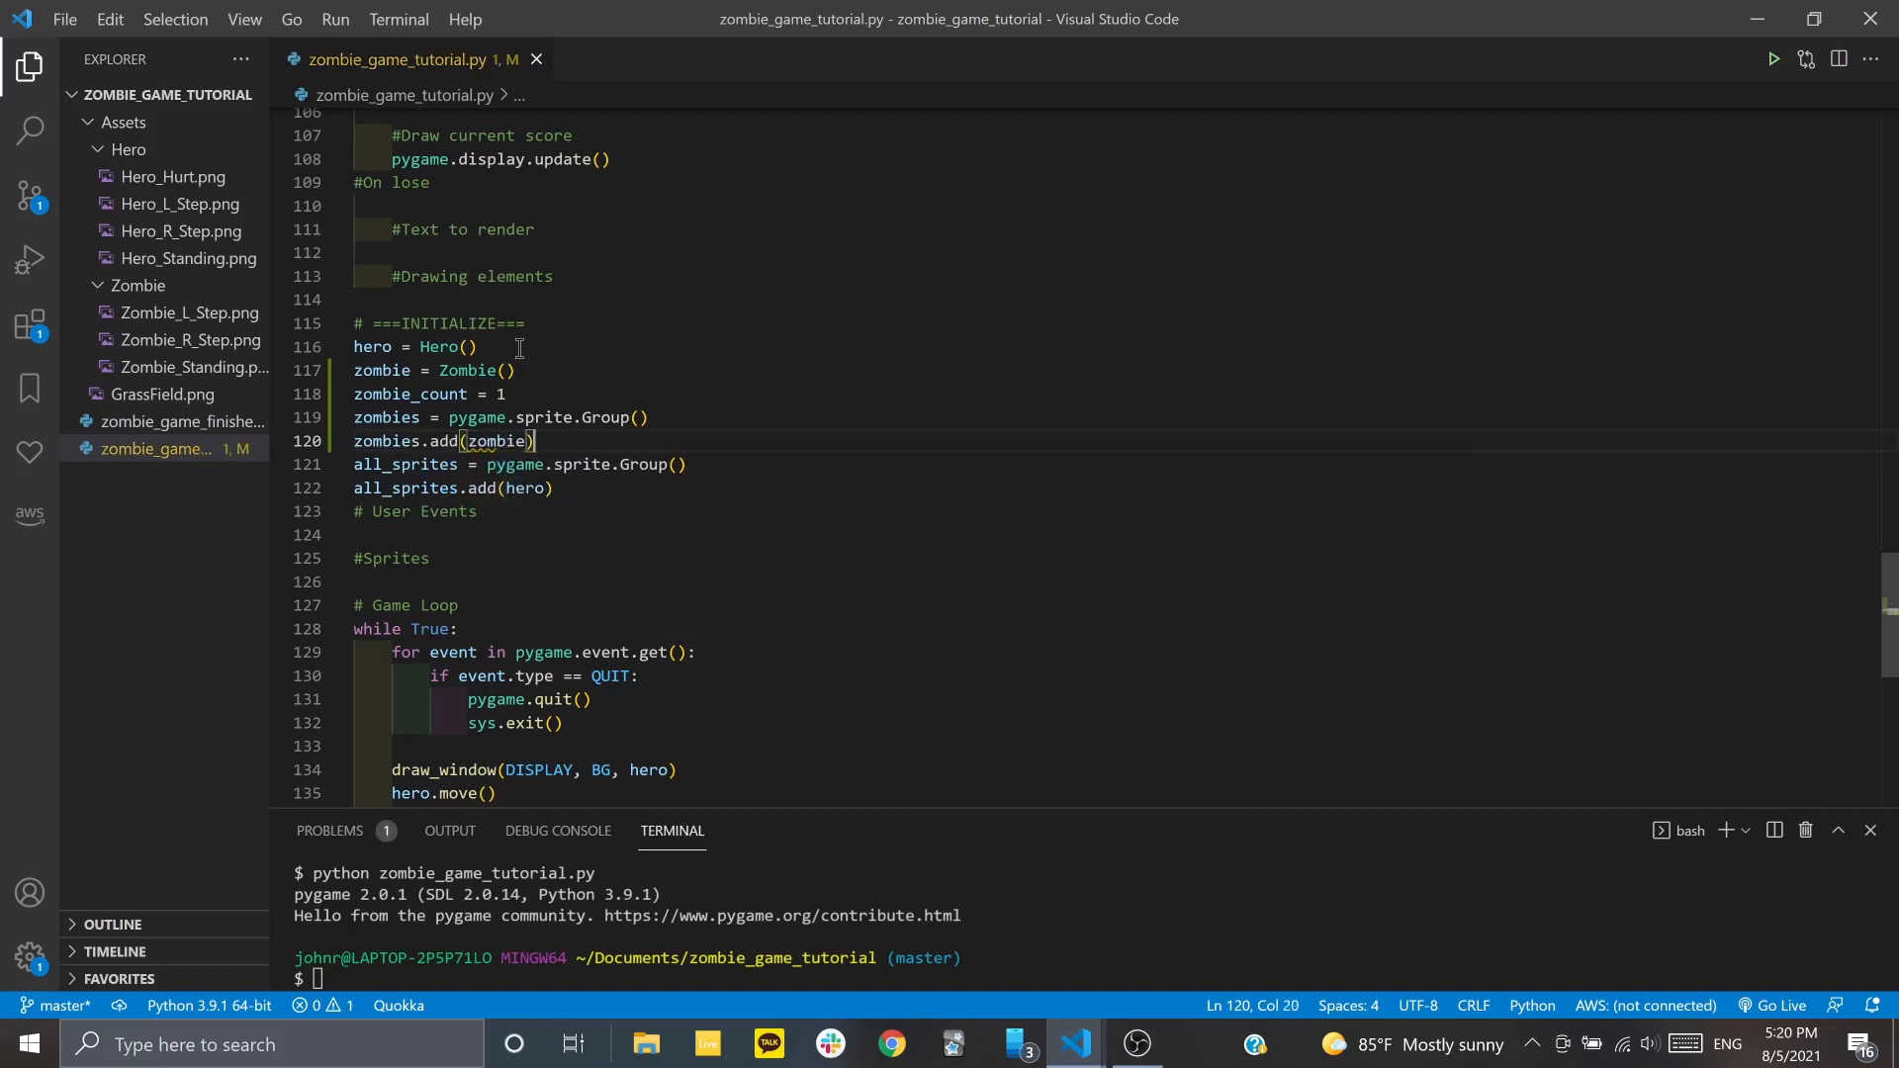
pyautogui.press('ctrl+s')
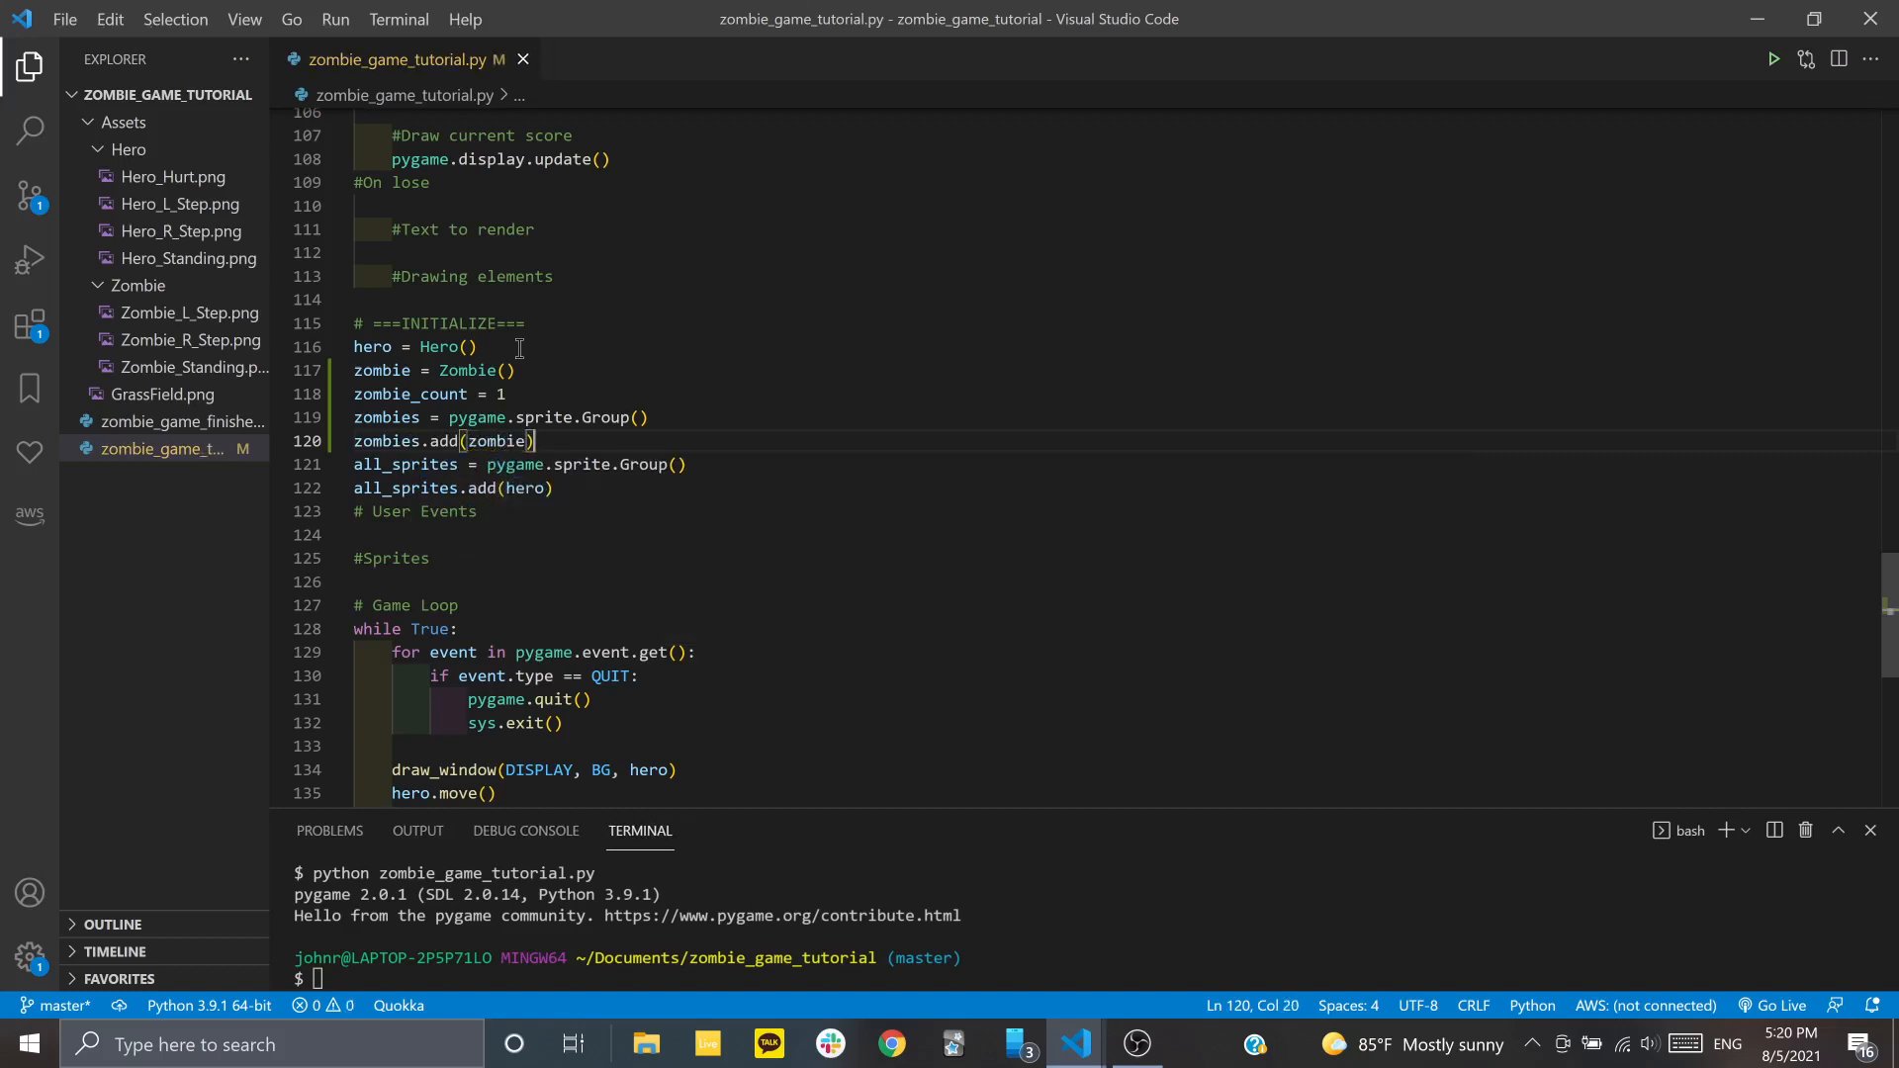
# Add zombies to the all_sprites group alongside hero
pyautogui.doubleClick(406, 463)
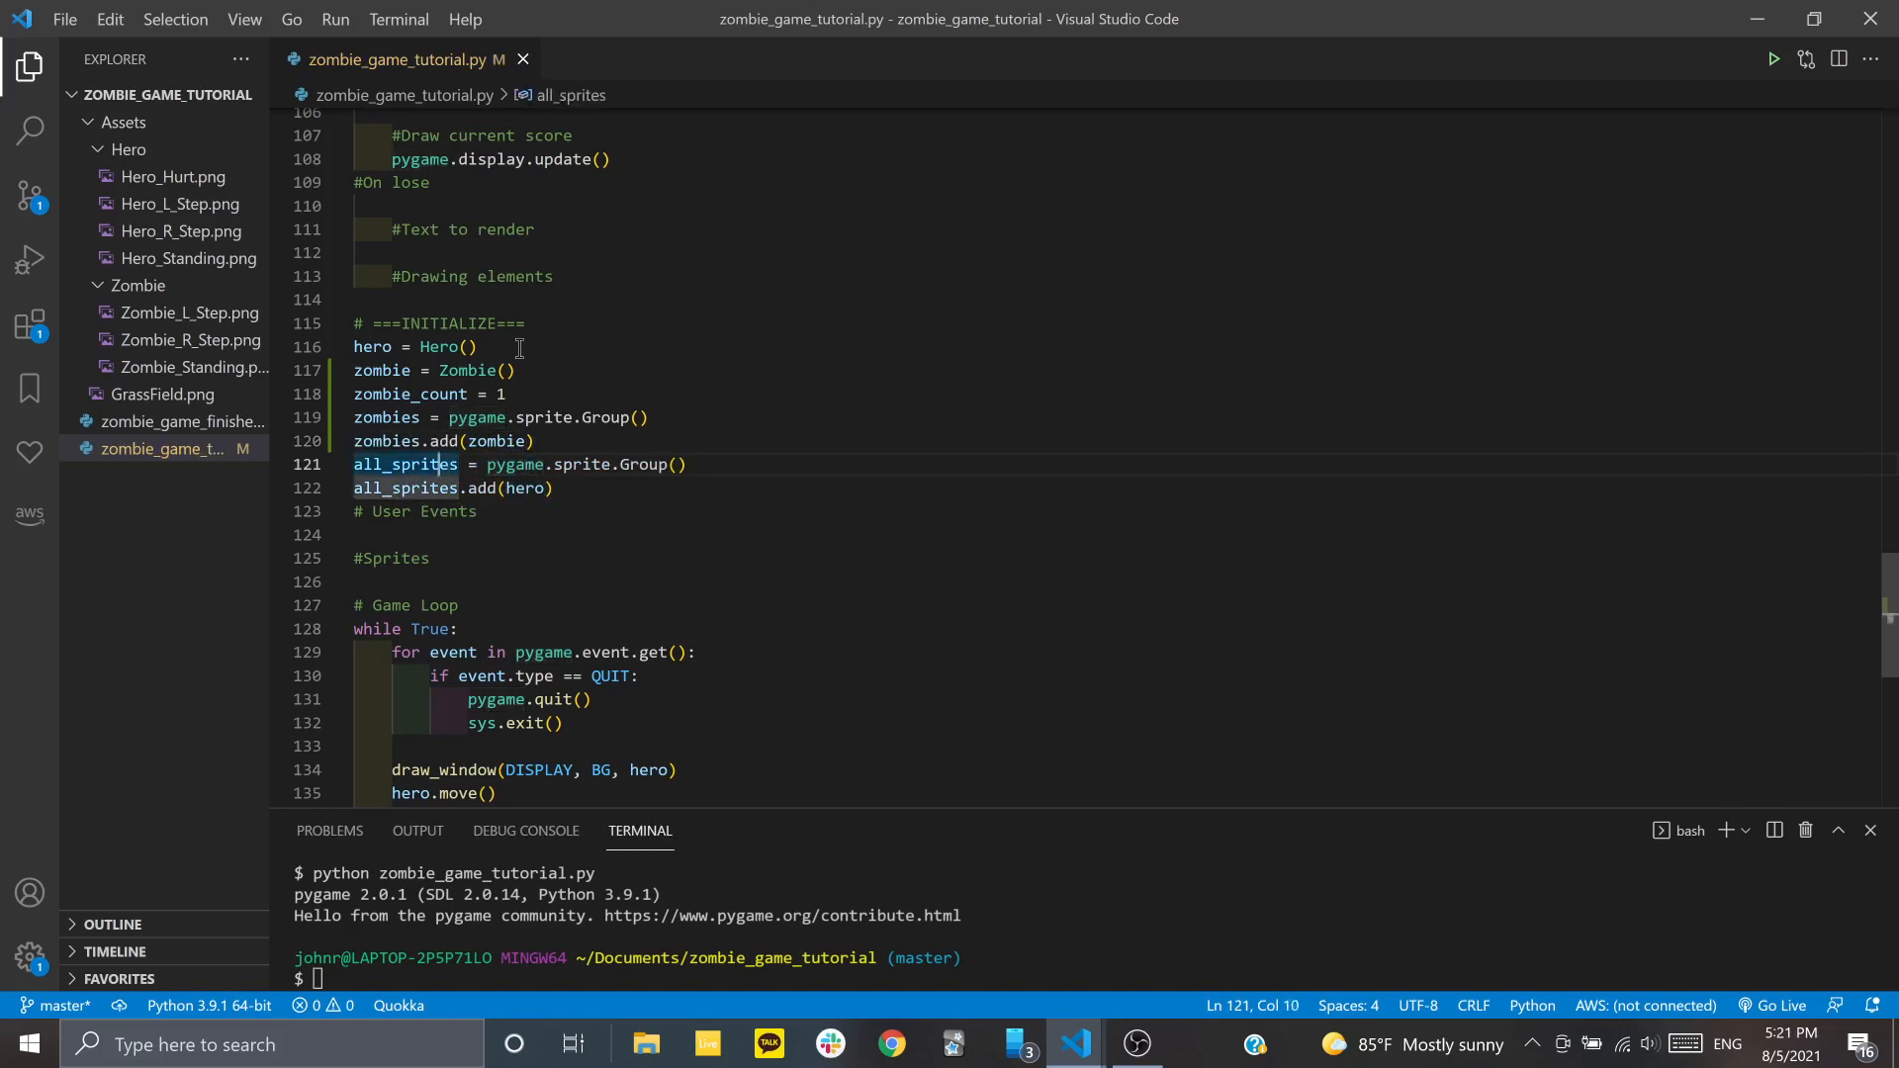
pyautogui.click(554, 488)
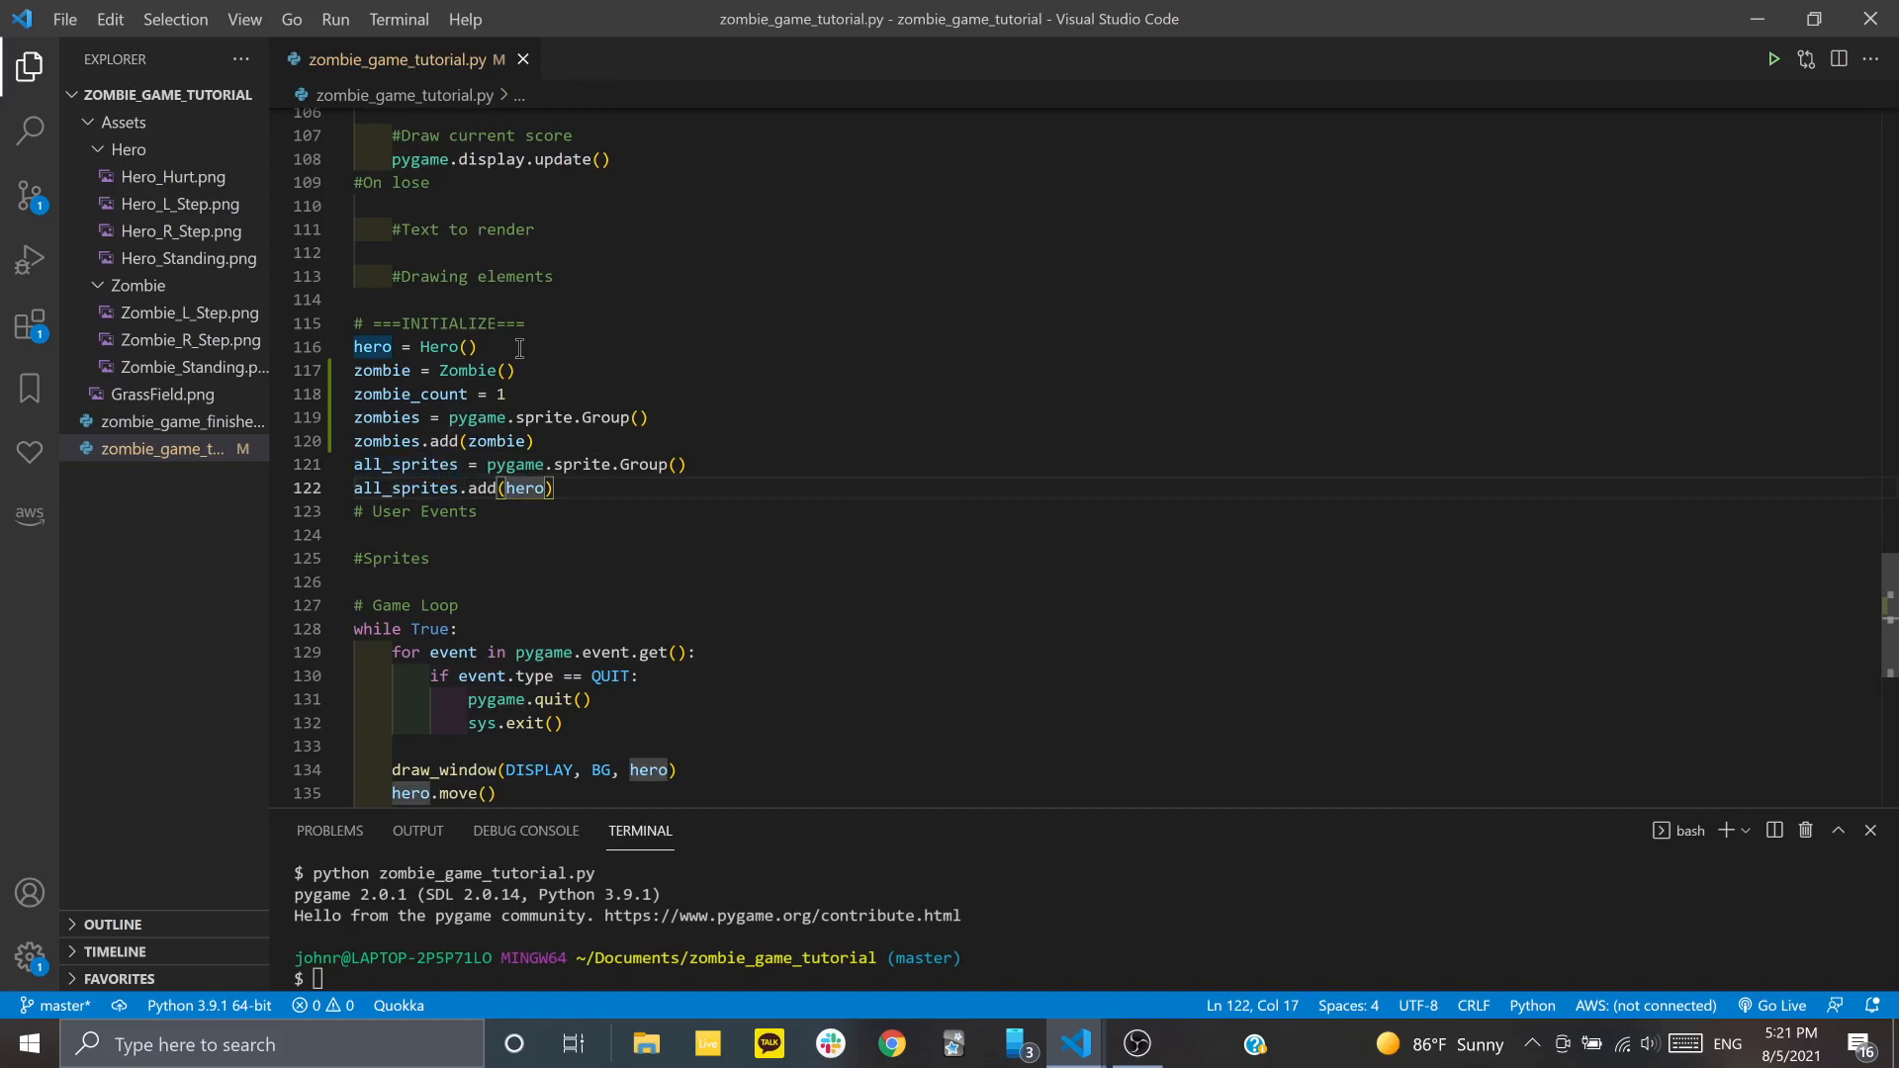
pyautogui.write('zombies,')
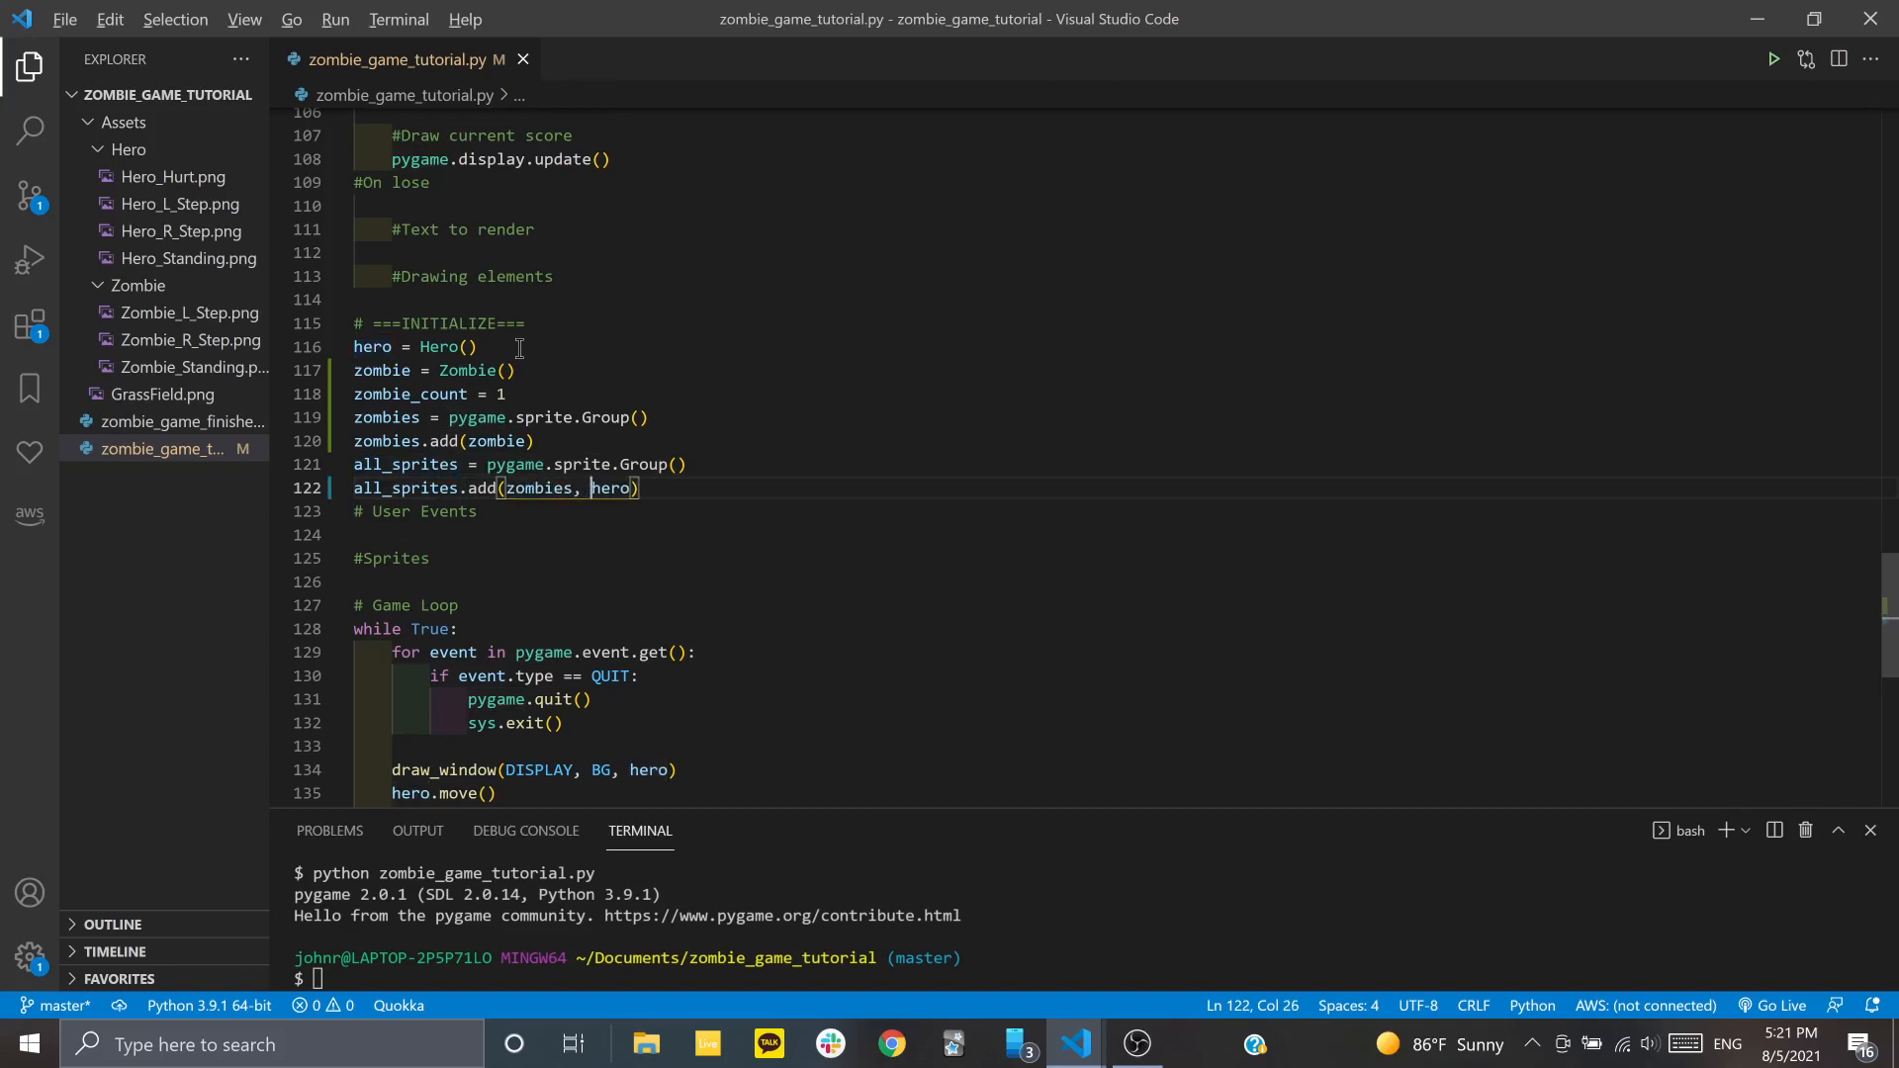
# Pass zombies as an extra argument to the game loop's draw_window call
pyautogui.click(590, 463)
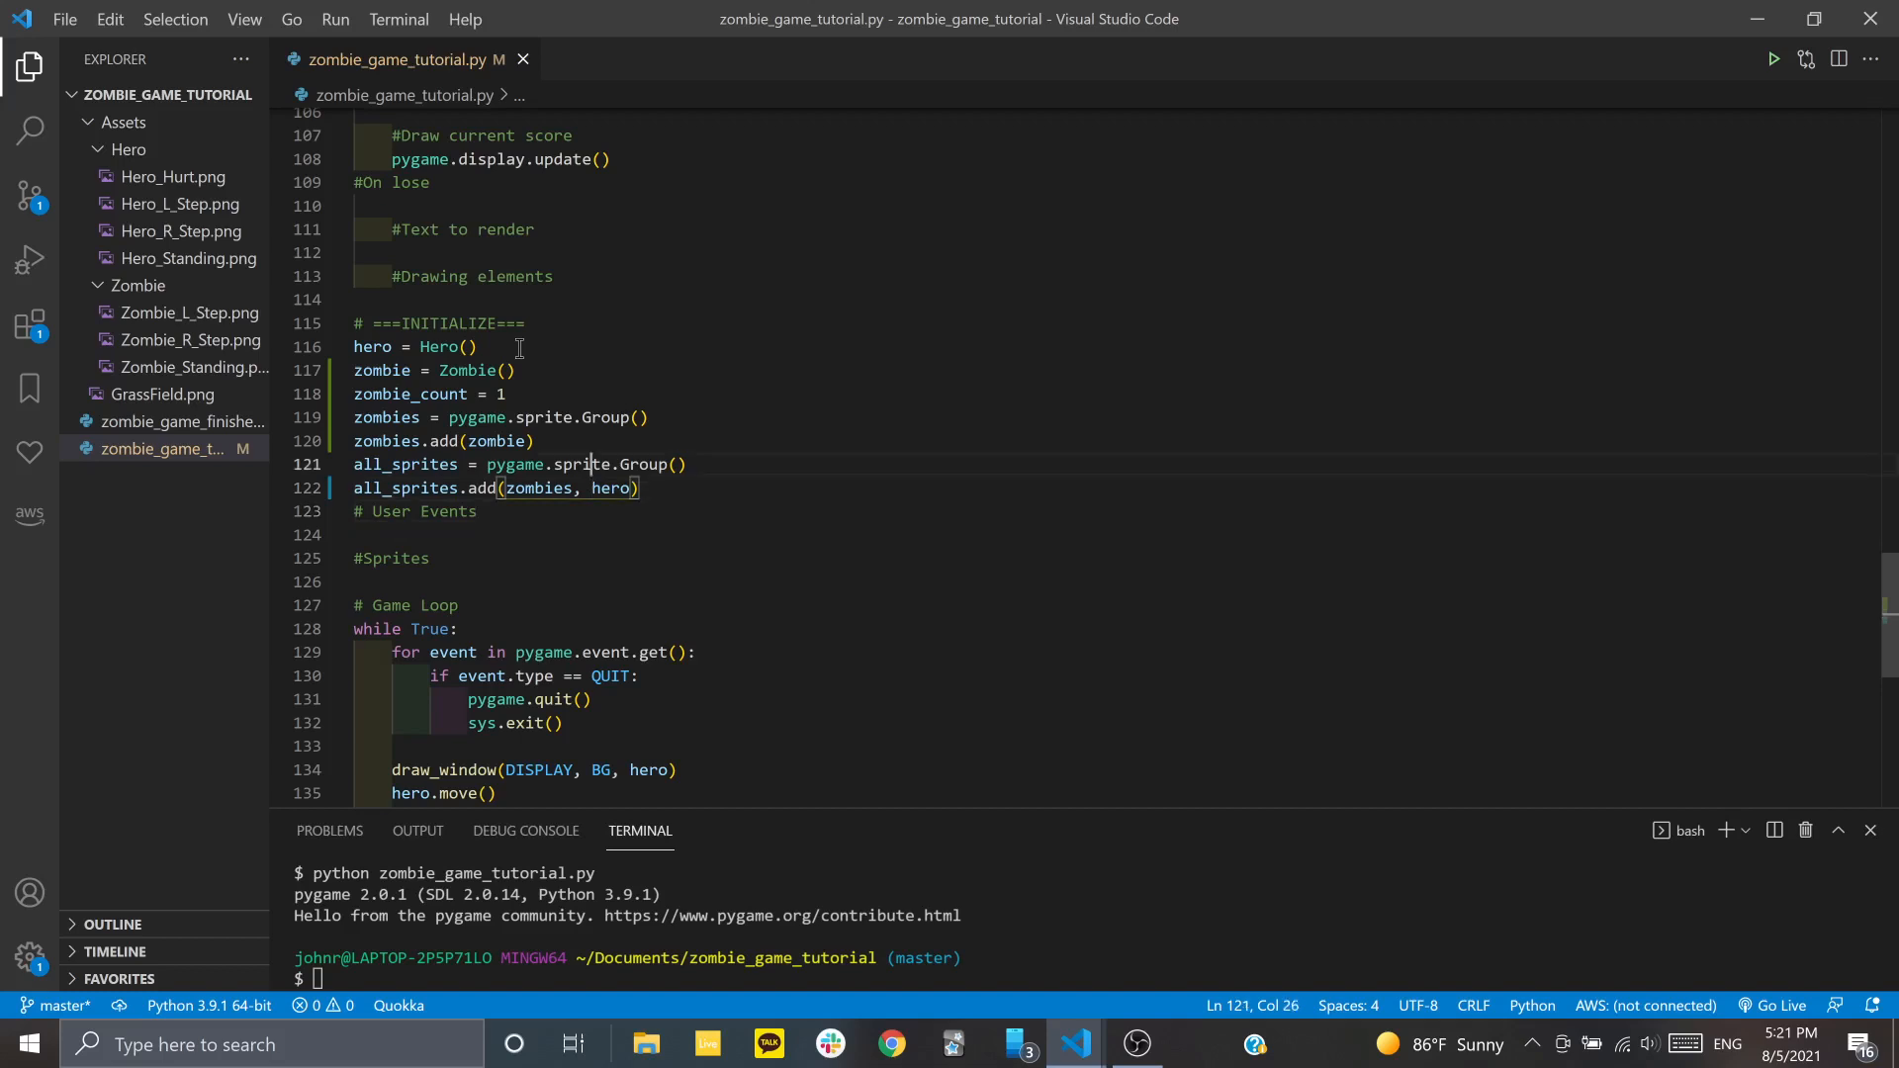
pyautogui.click(355, 535)
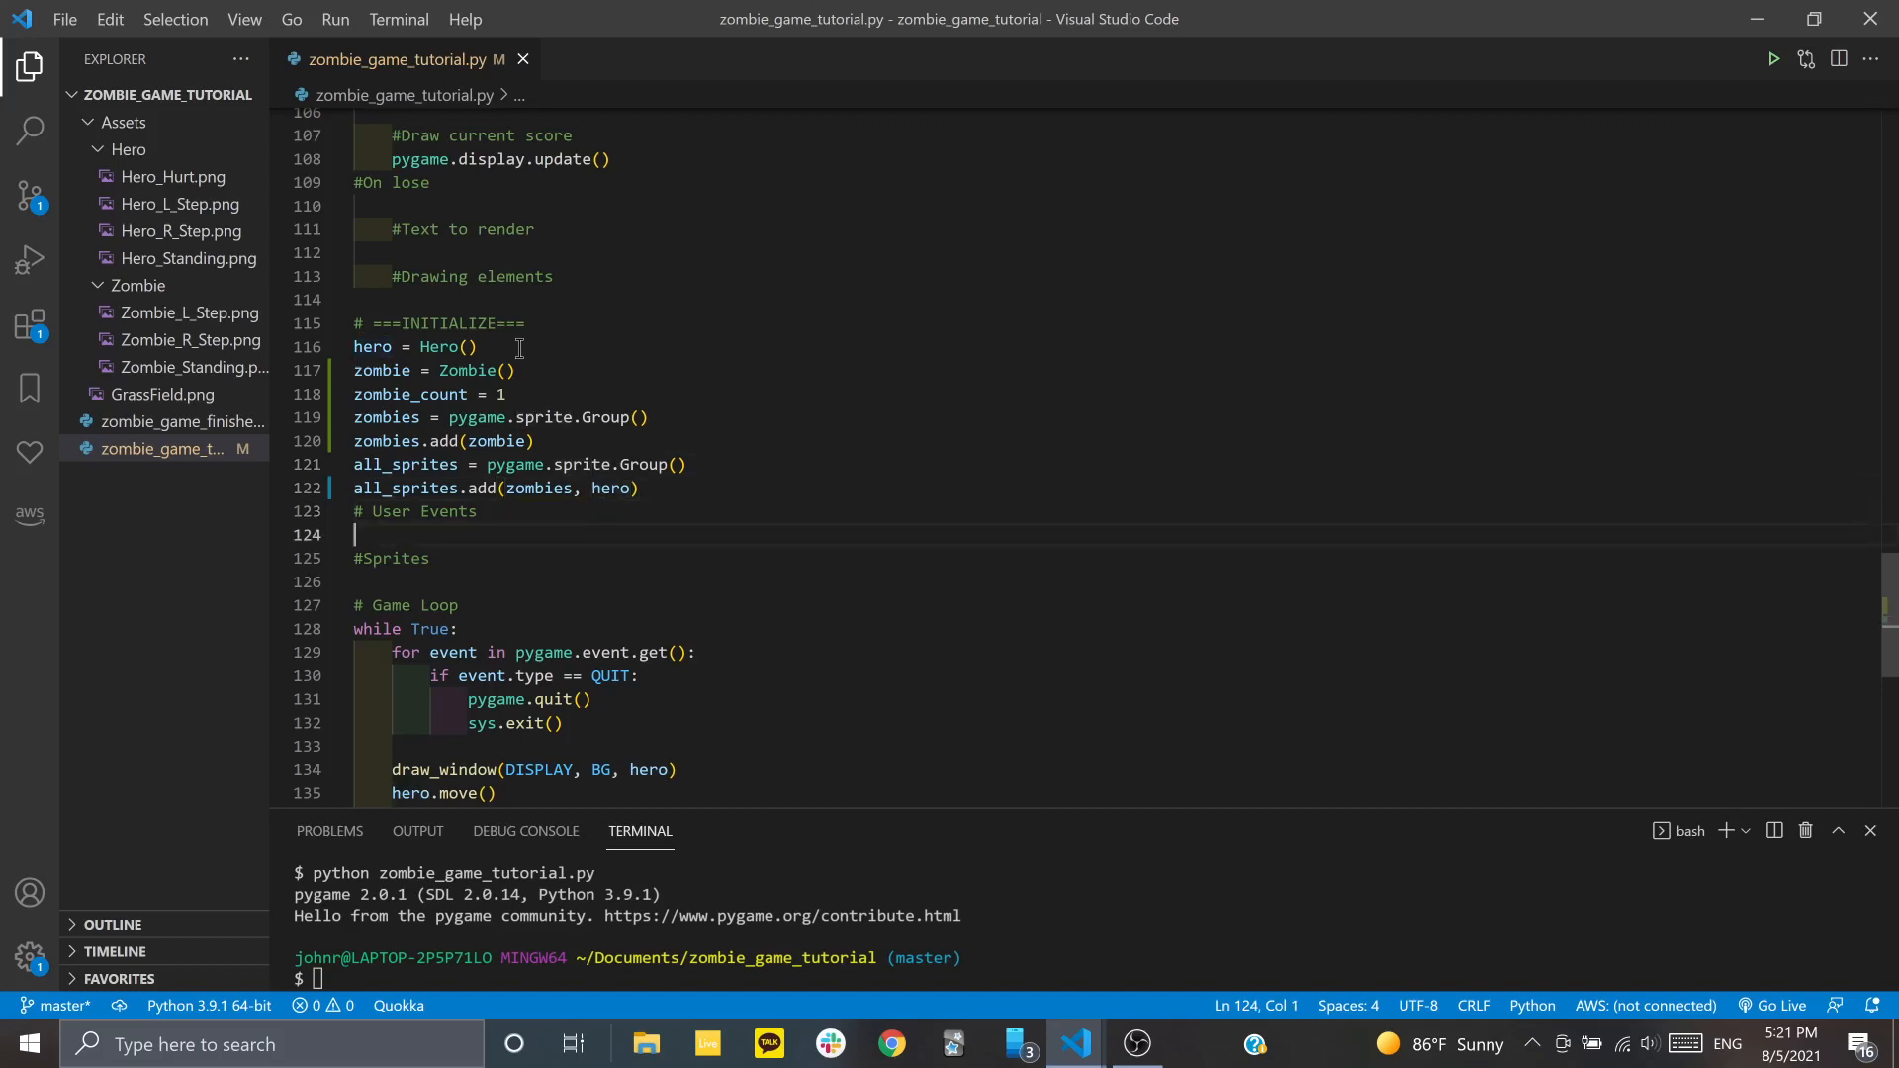
pyautogui.click(424, 744)
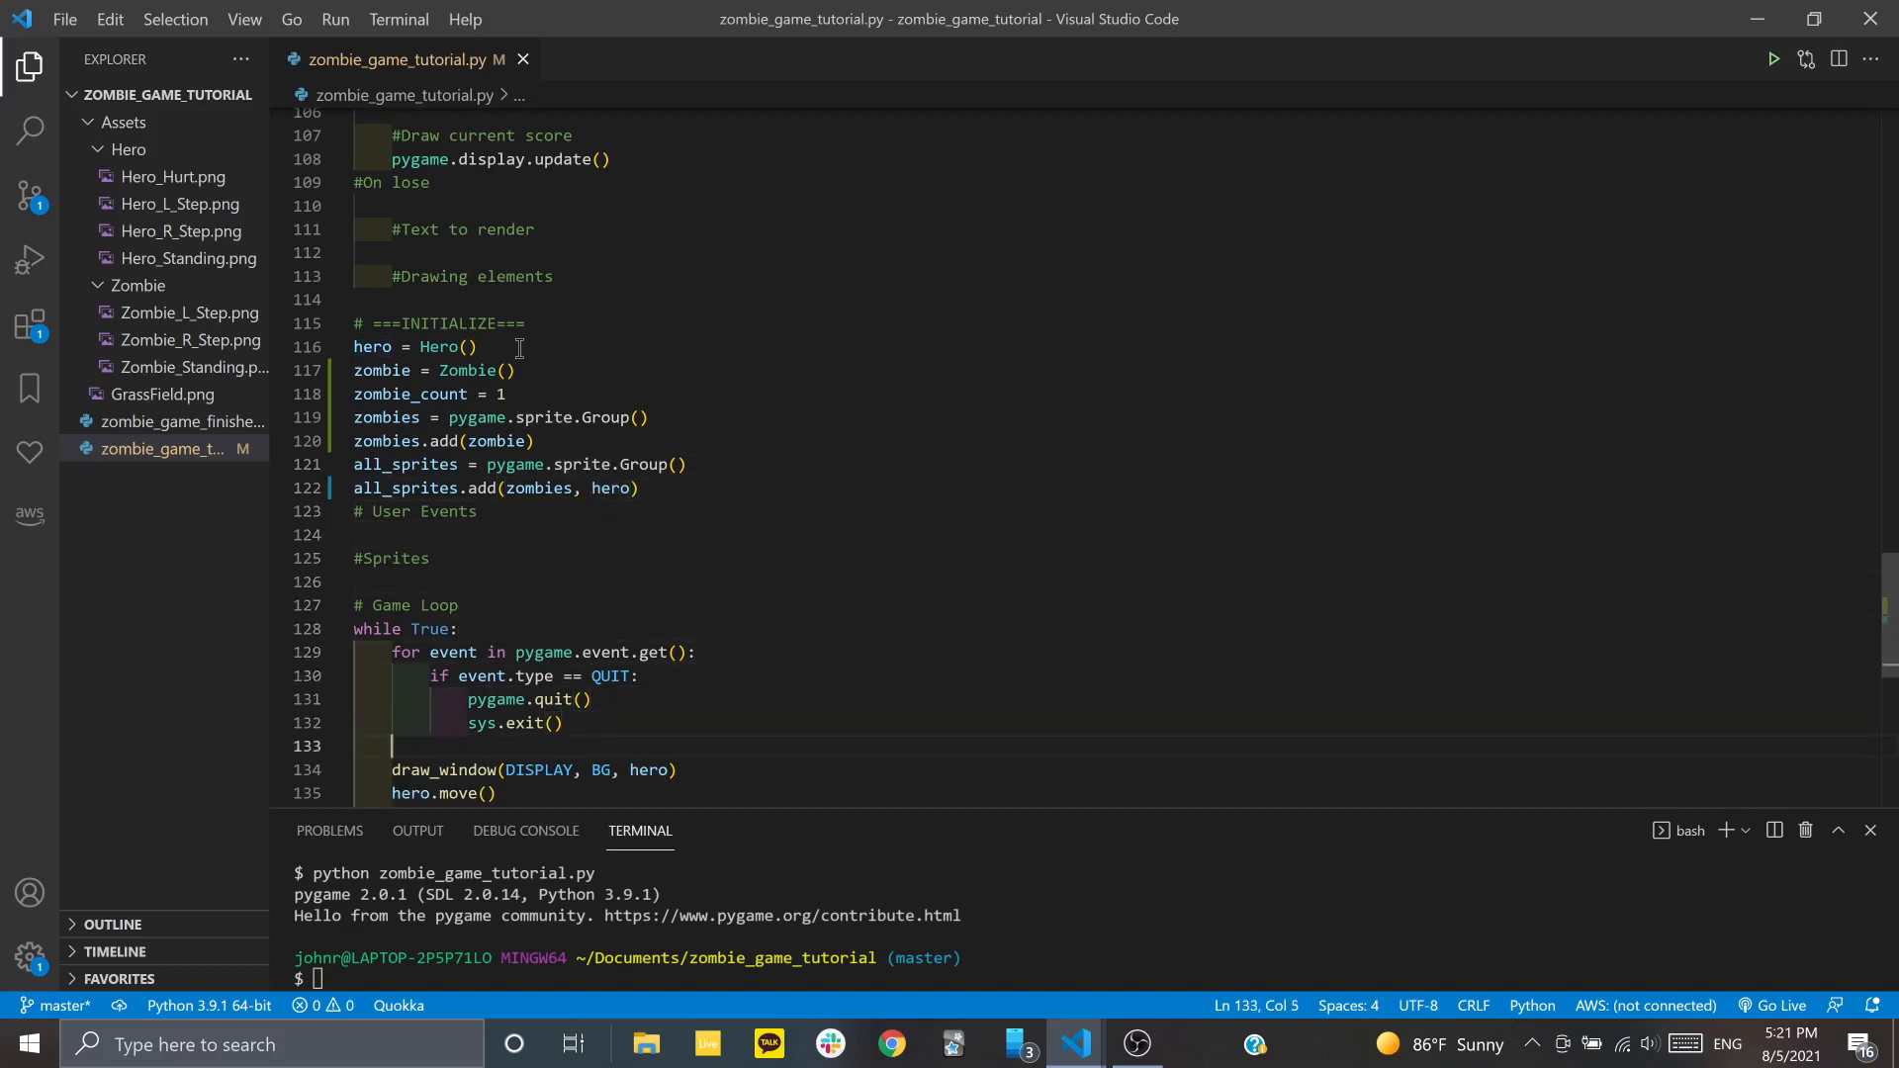
pyautogui.click(651, 769)
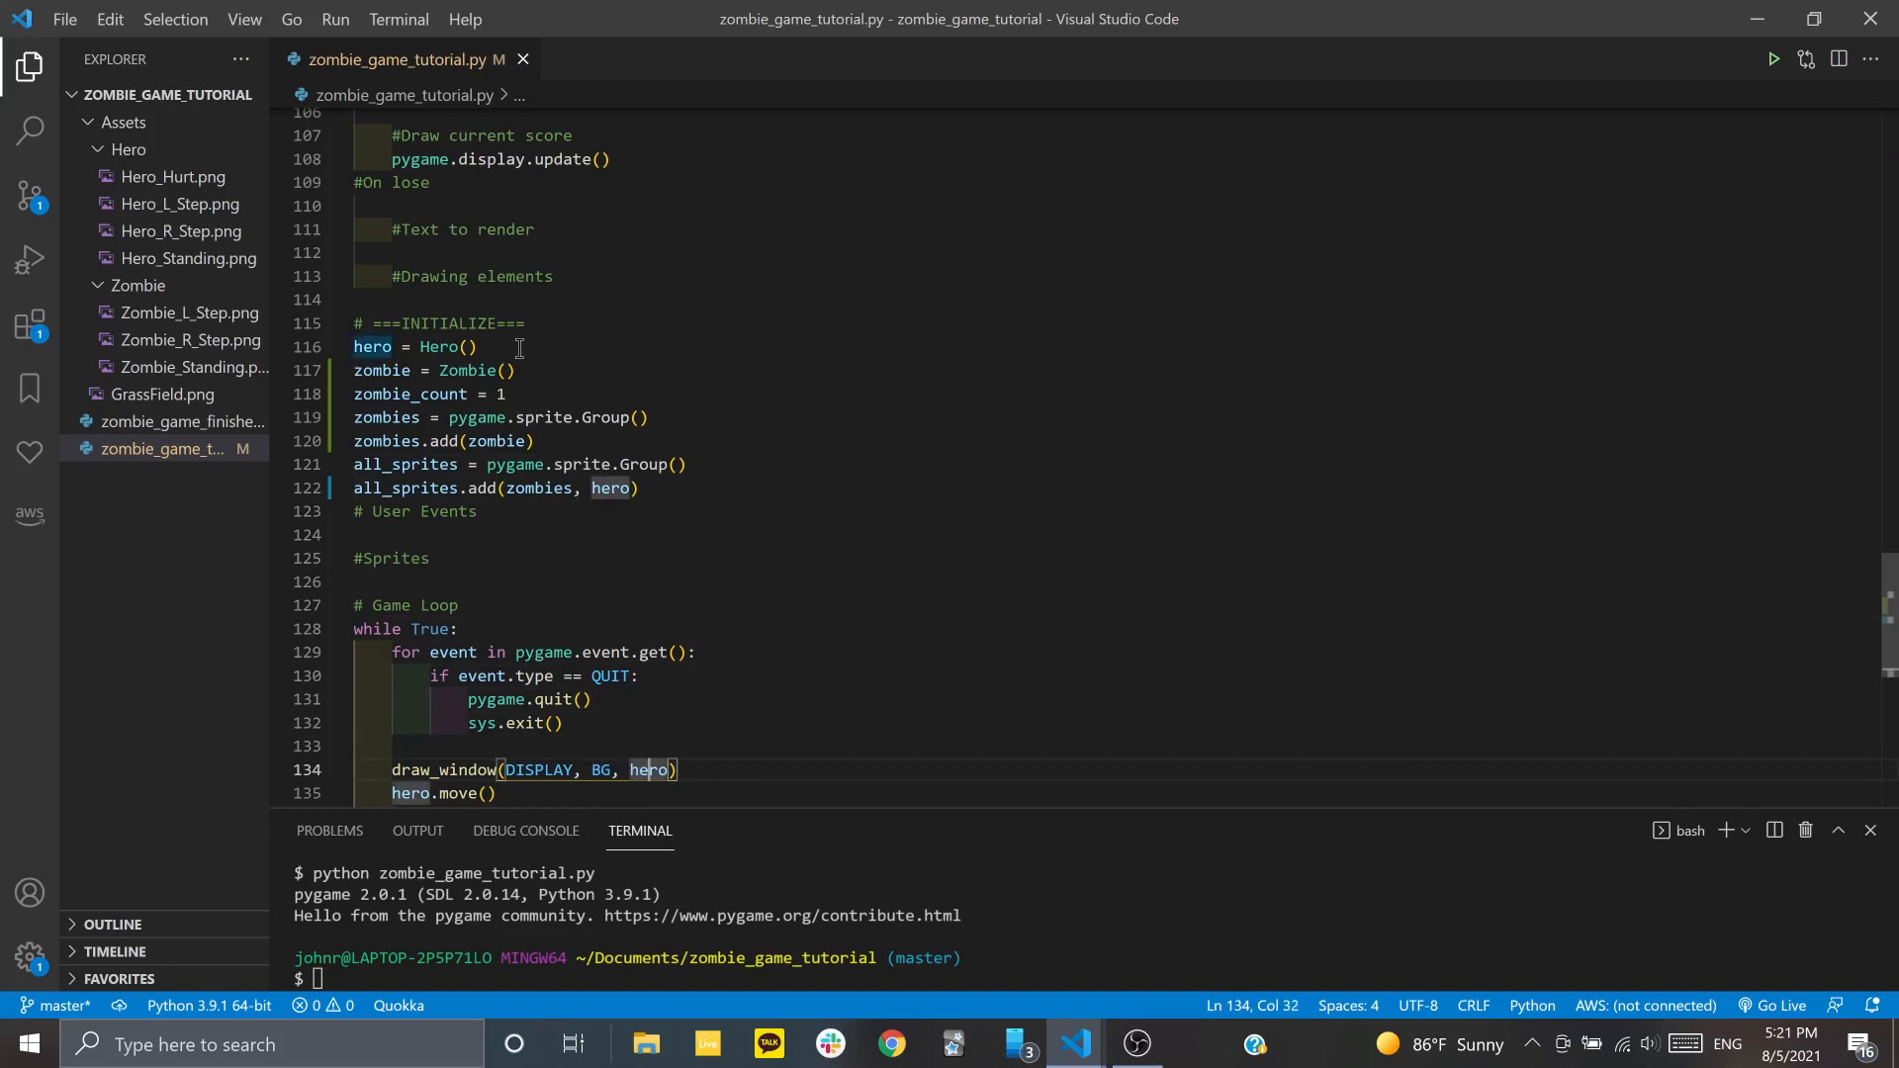
pyautogui.write(', zombi')
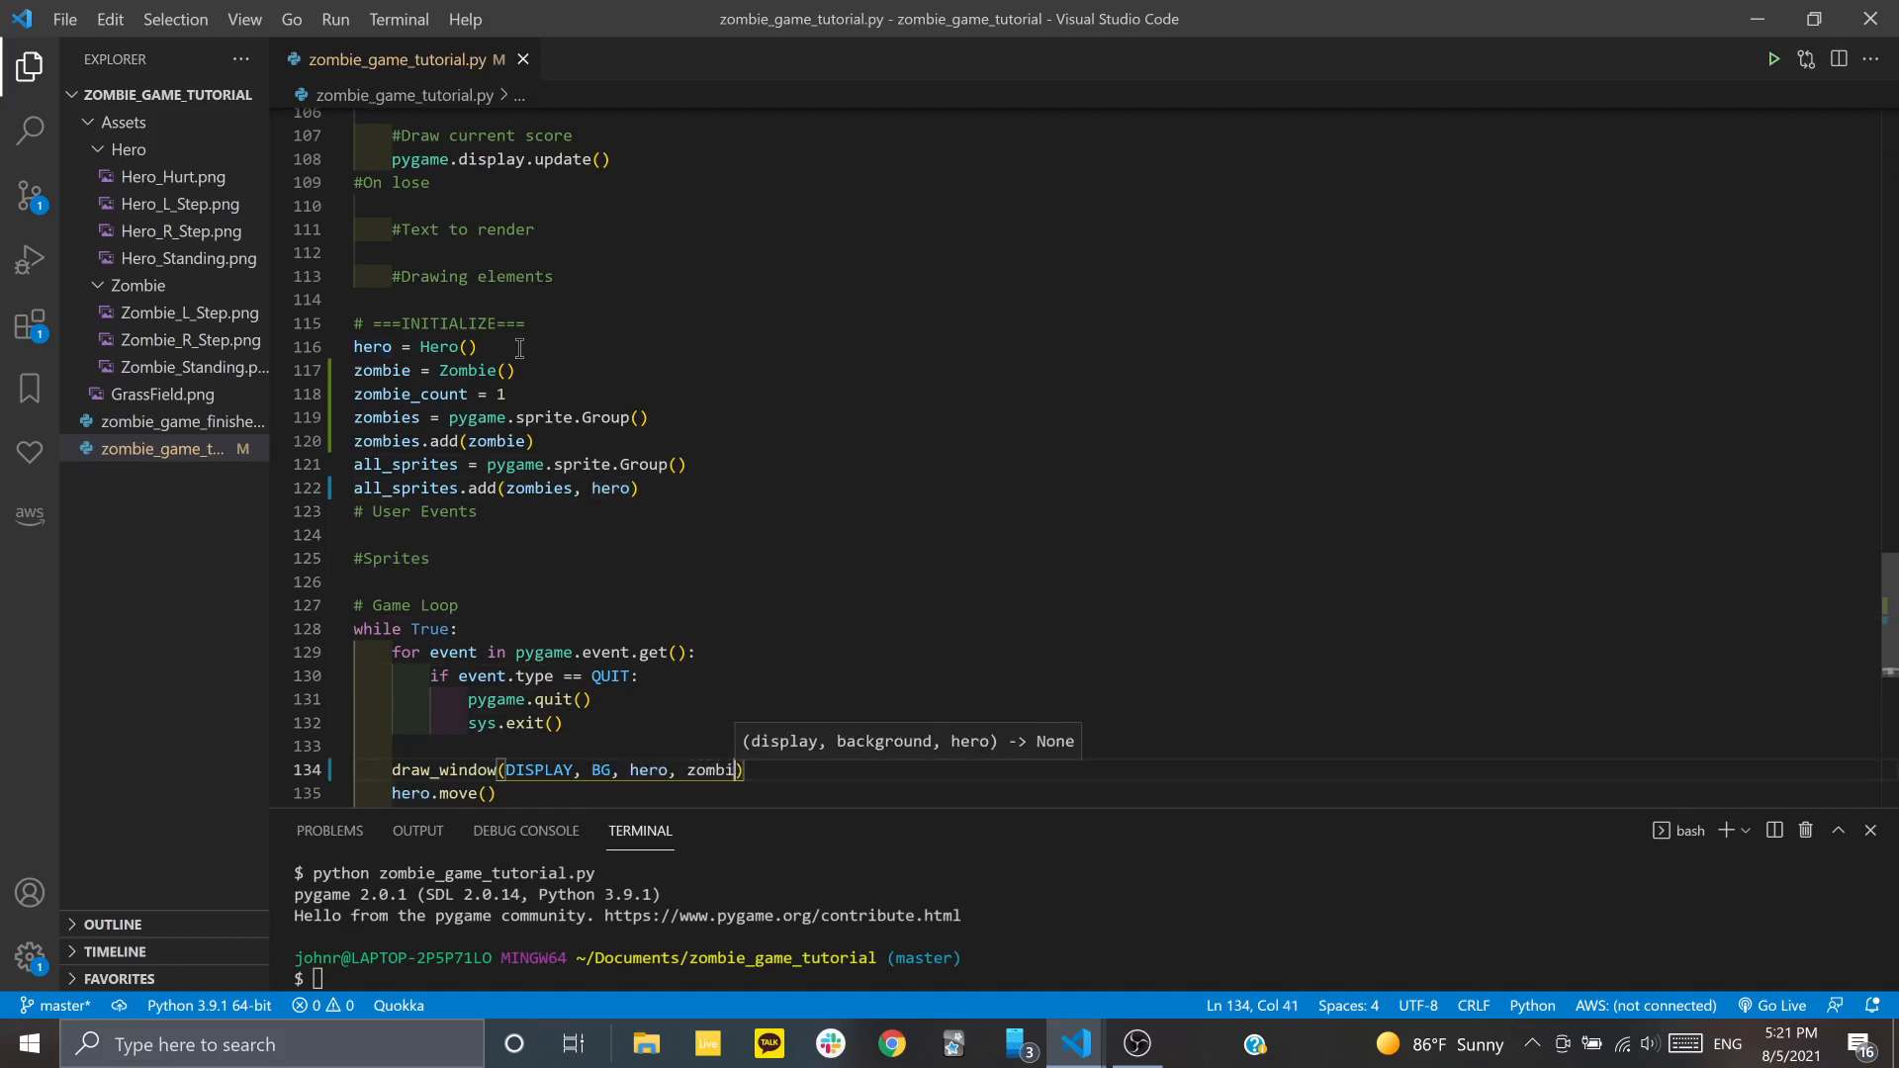
pyautogui.write('es')
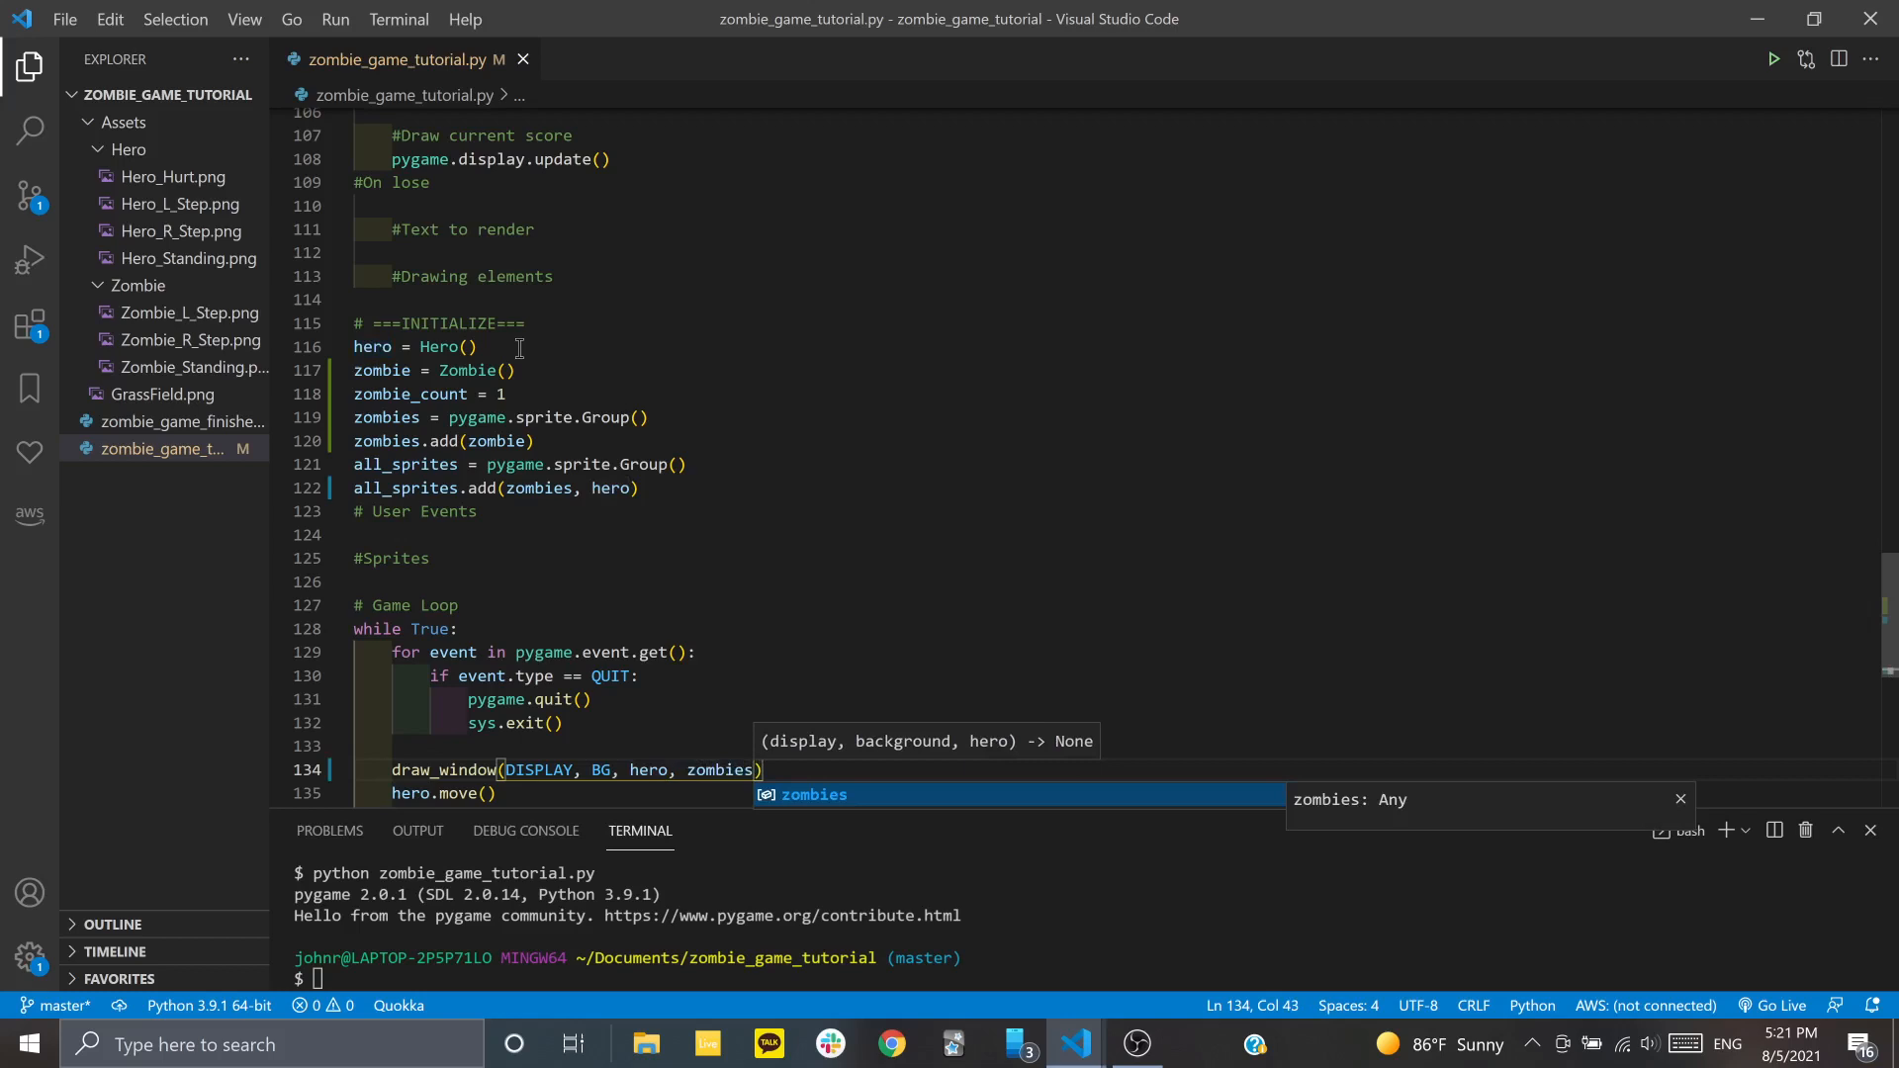
# Add a 'for character in zombies' loop and a zombies parameter to draw_window
pyautogui.scroll(3)
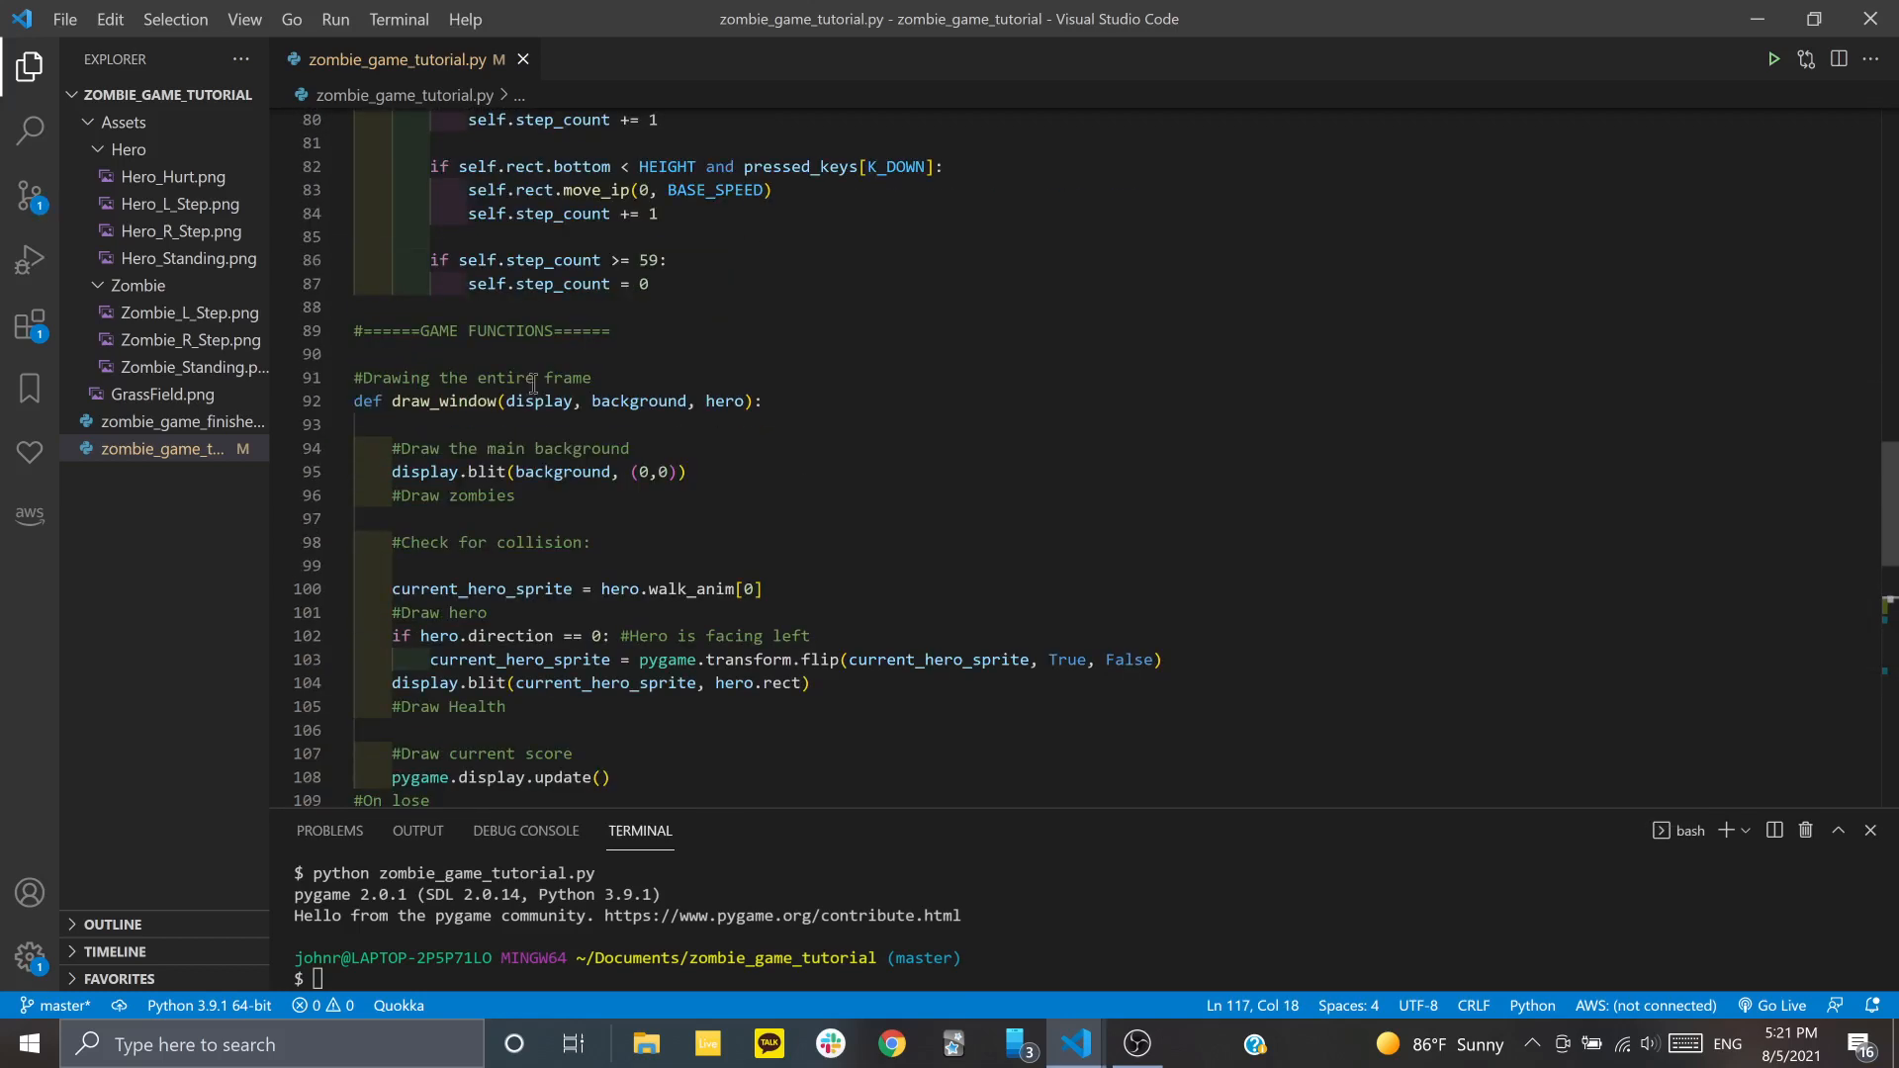
pyautogui.scroll(-3)
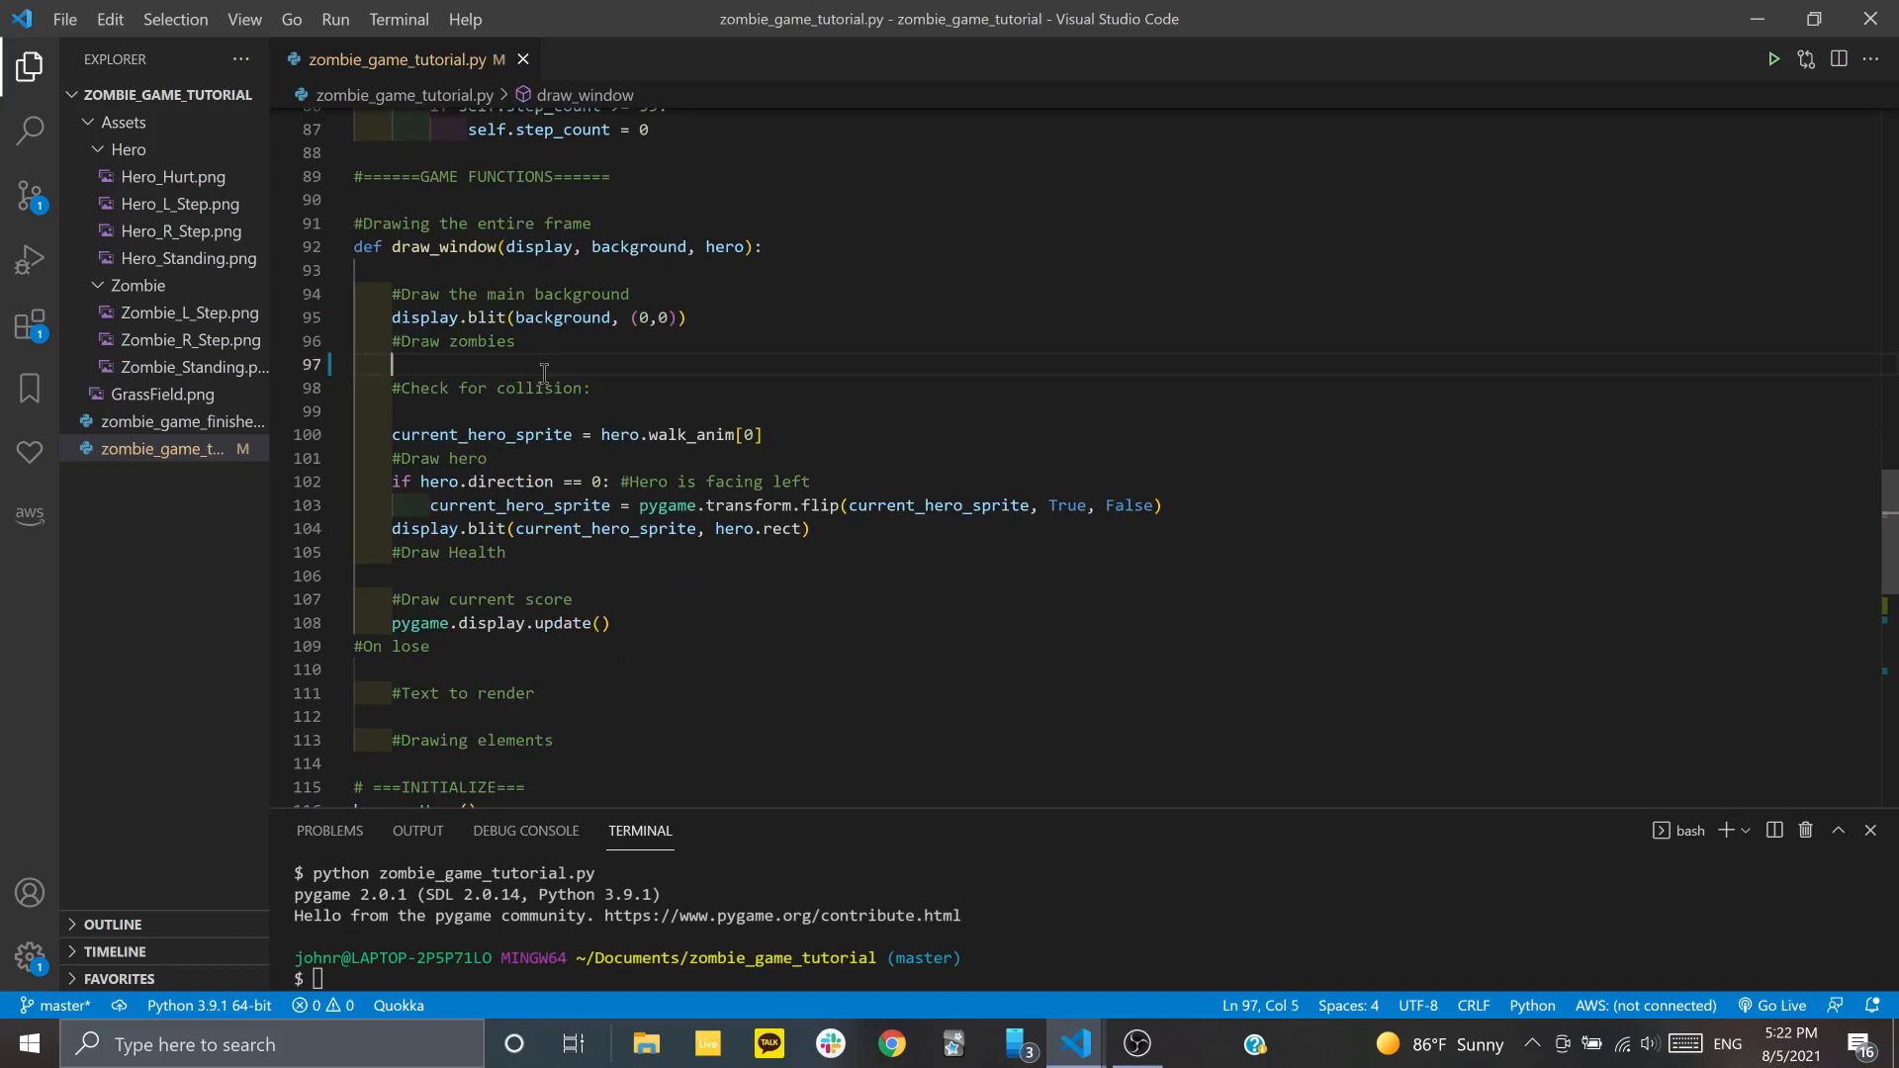
pyautogui.write('for character in z')
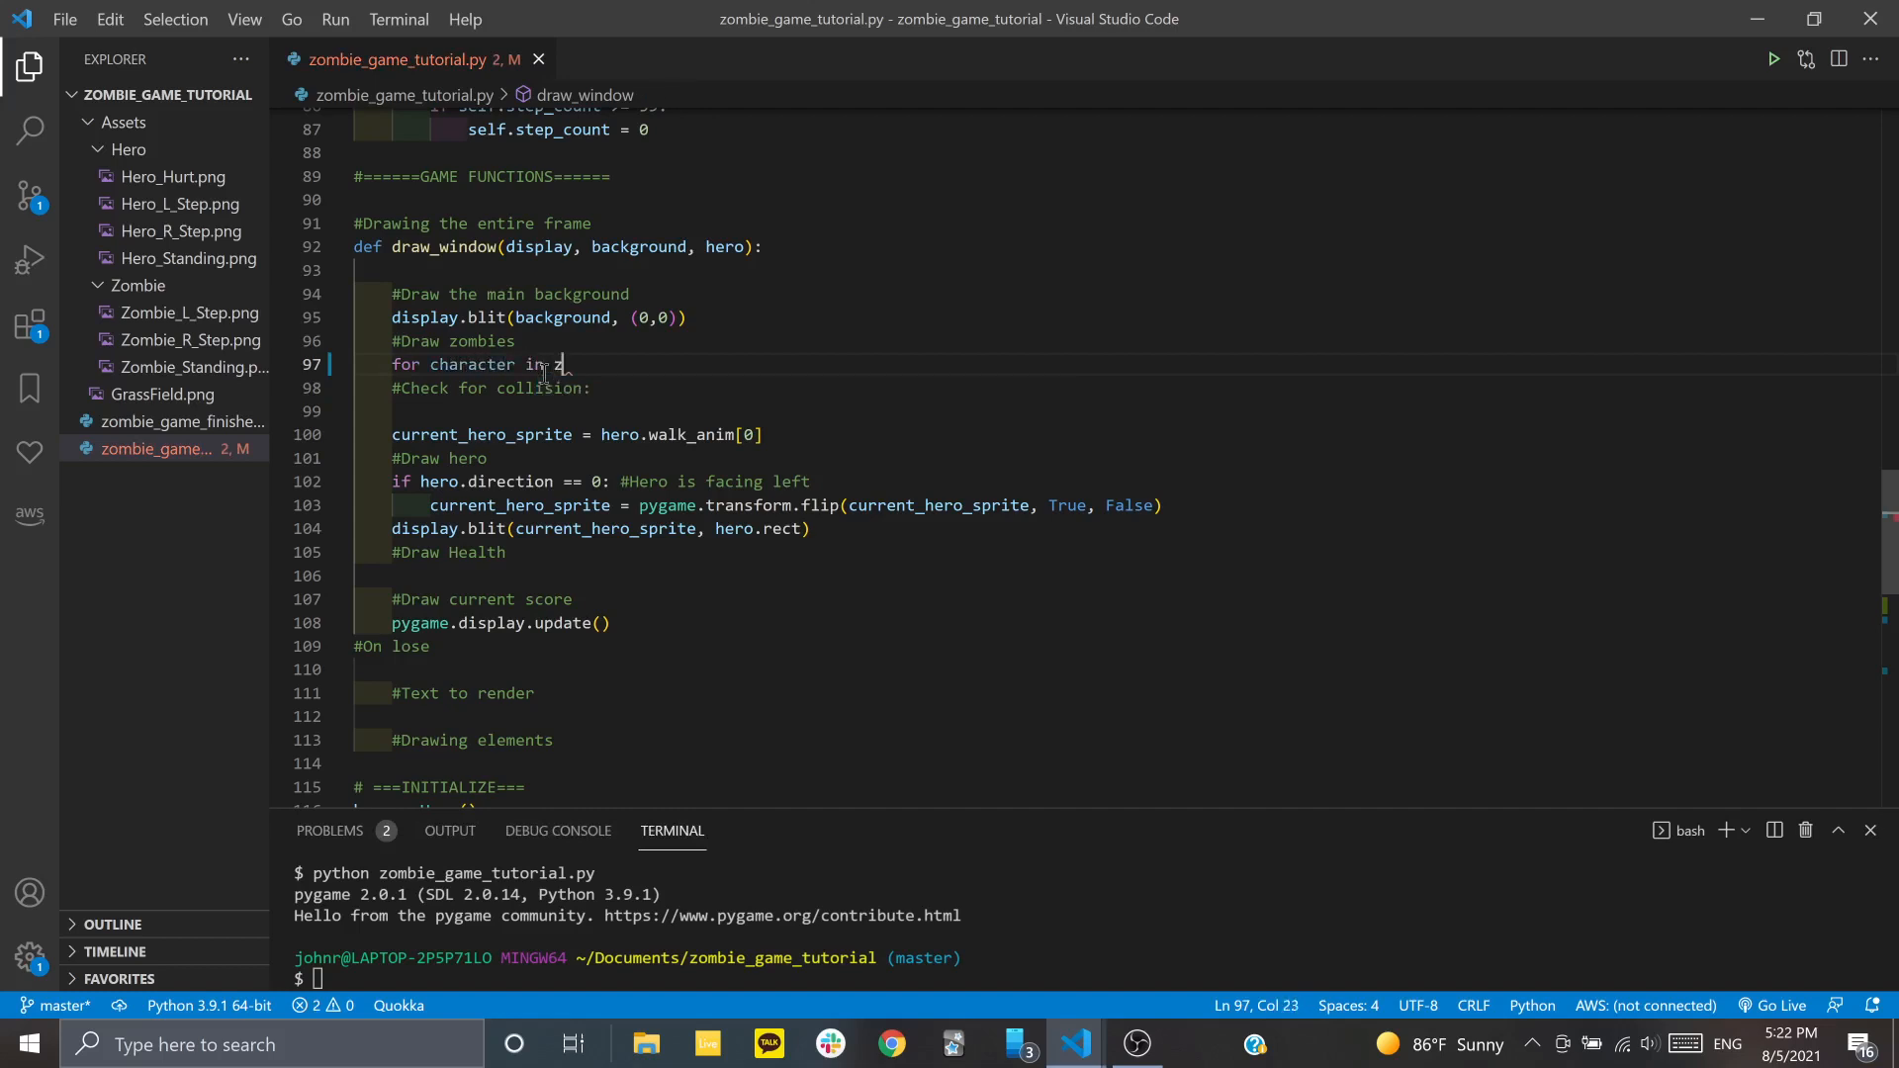
pyautogui.write('ombies:')
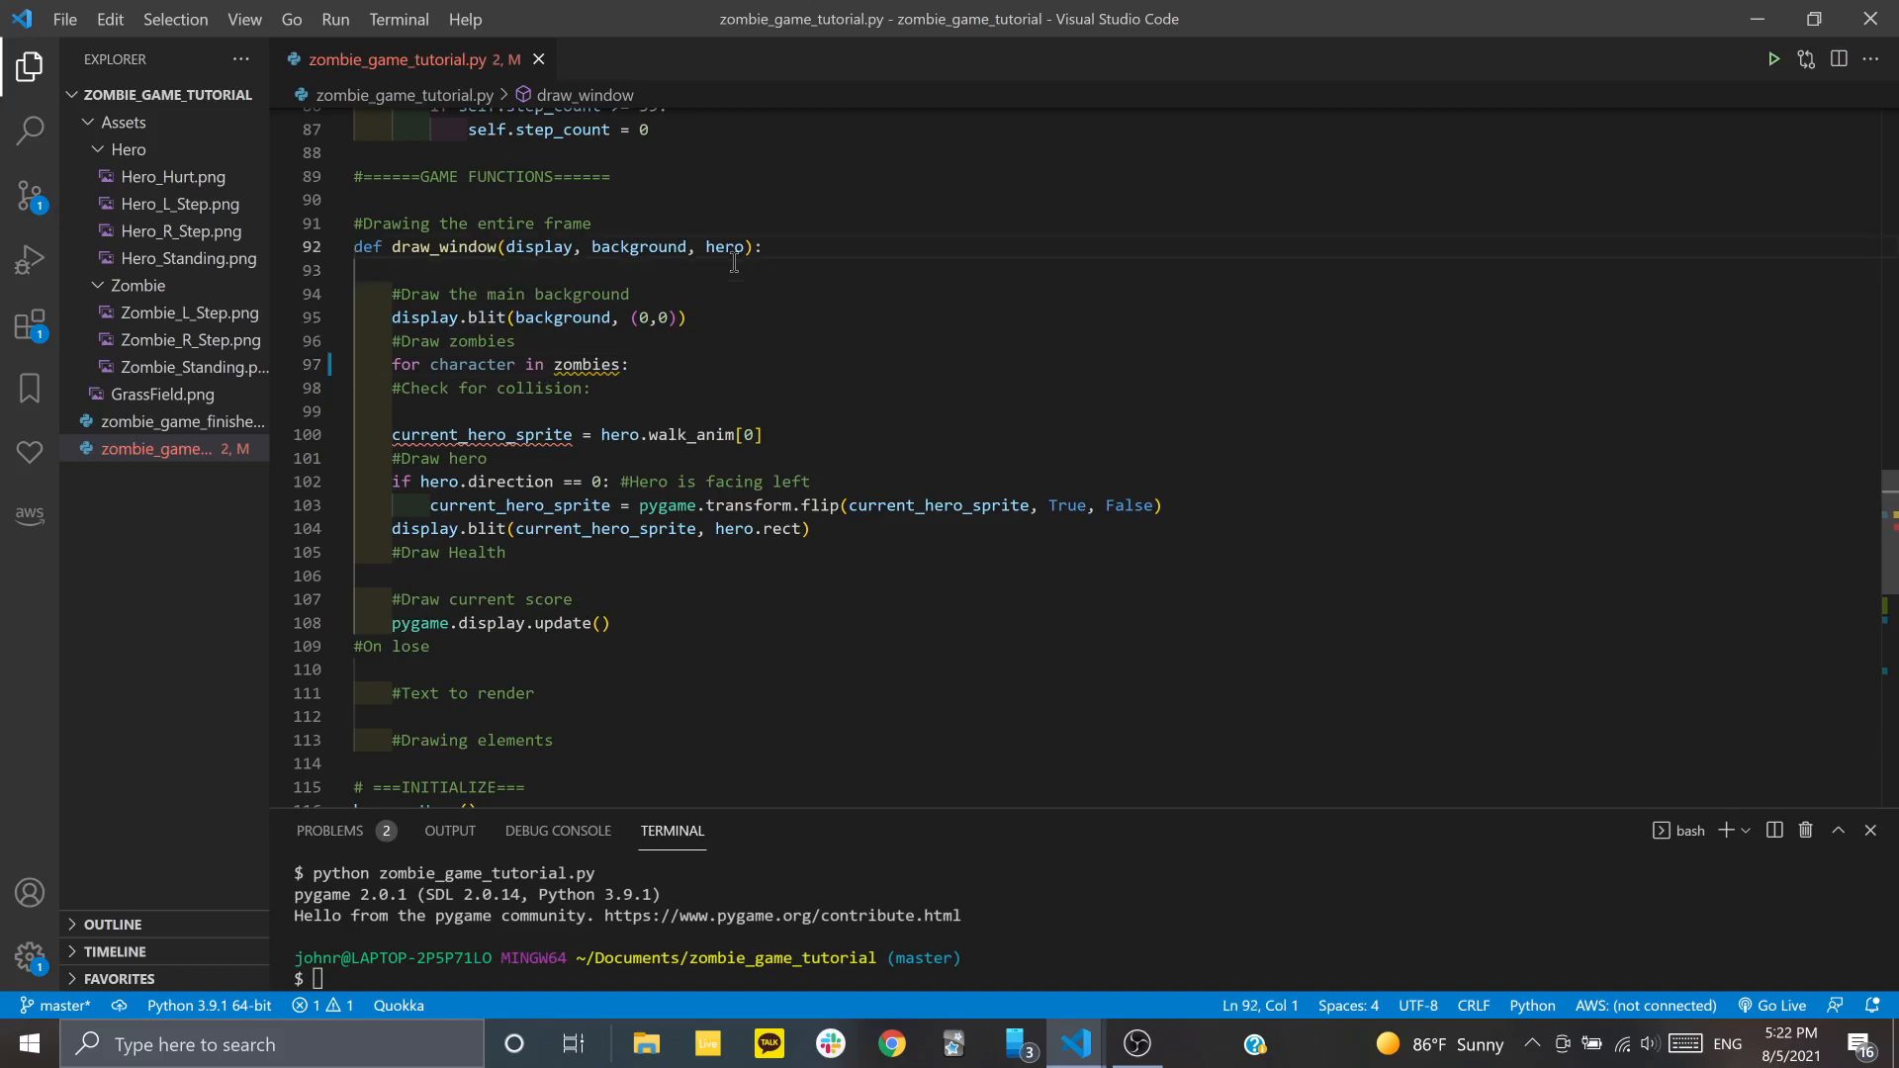
pyautogui.write(',')
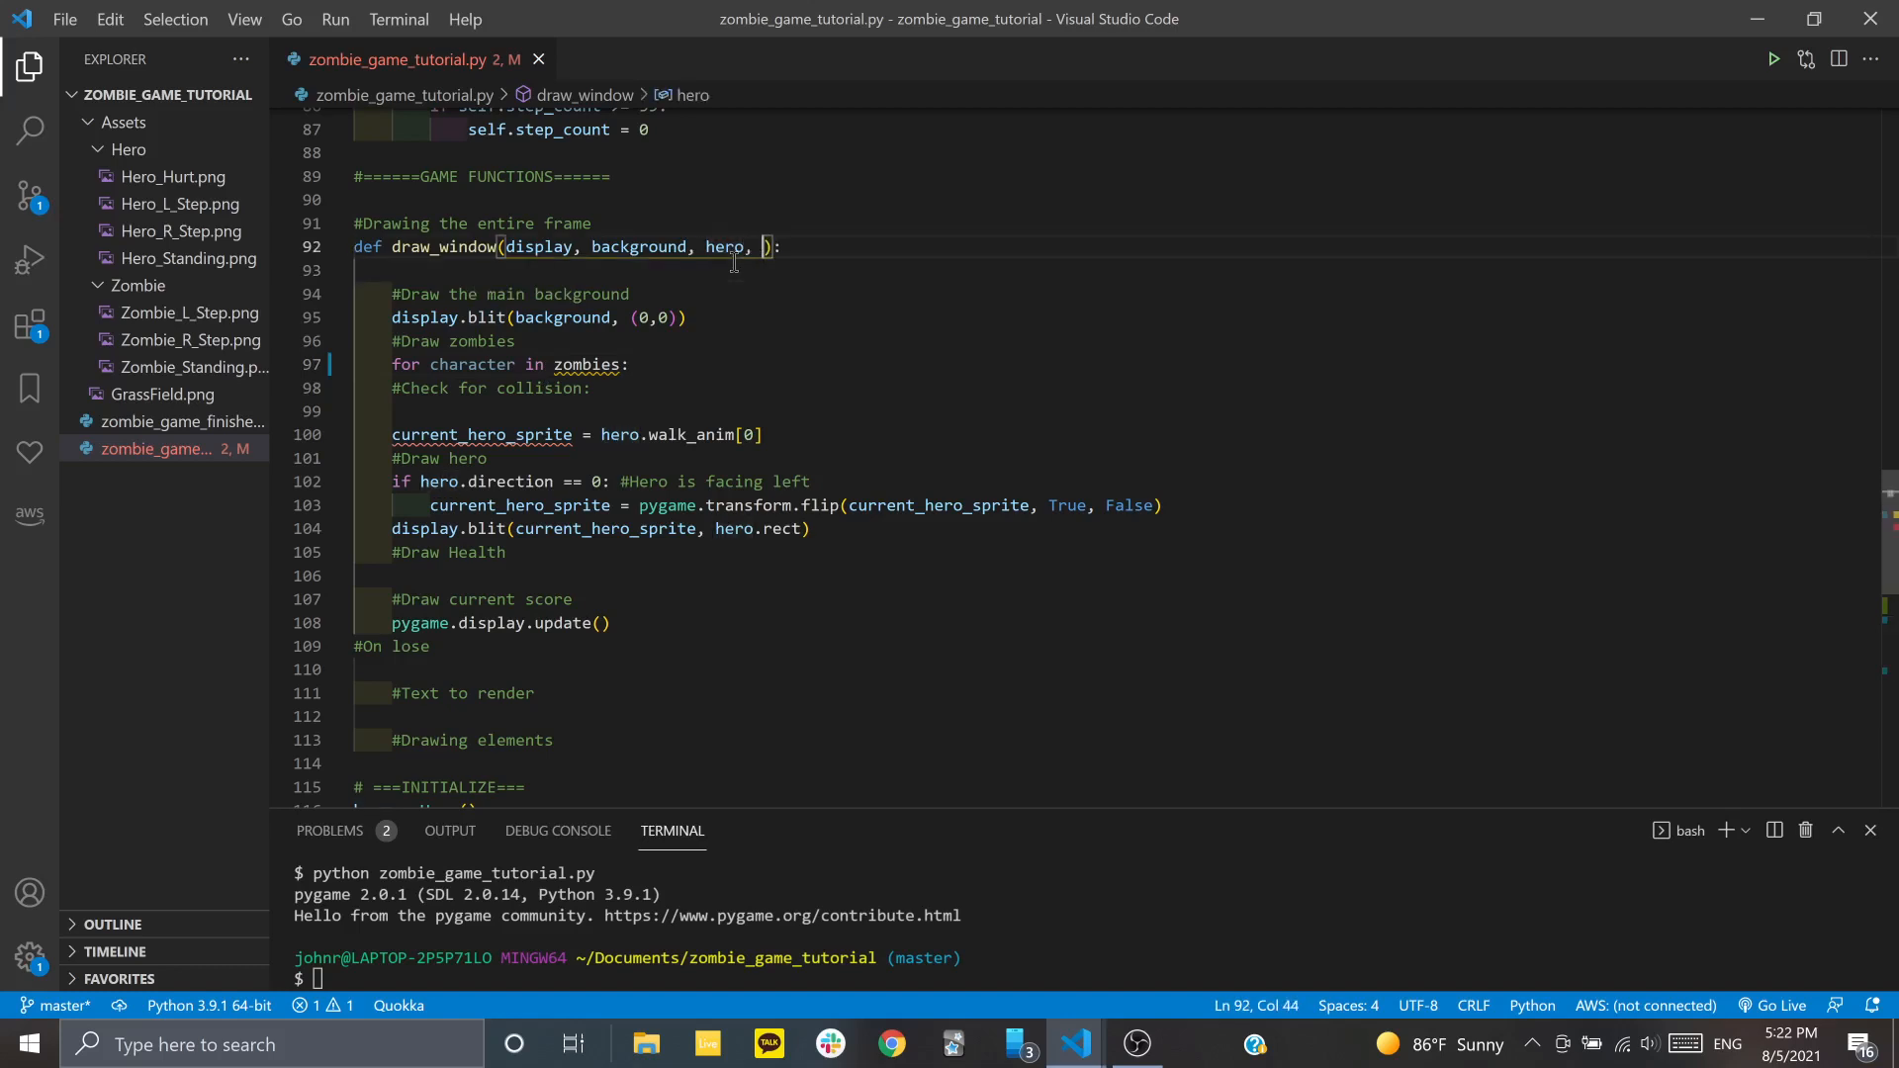
pyautogui.write('zombies')
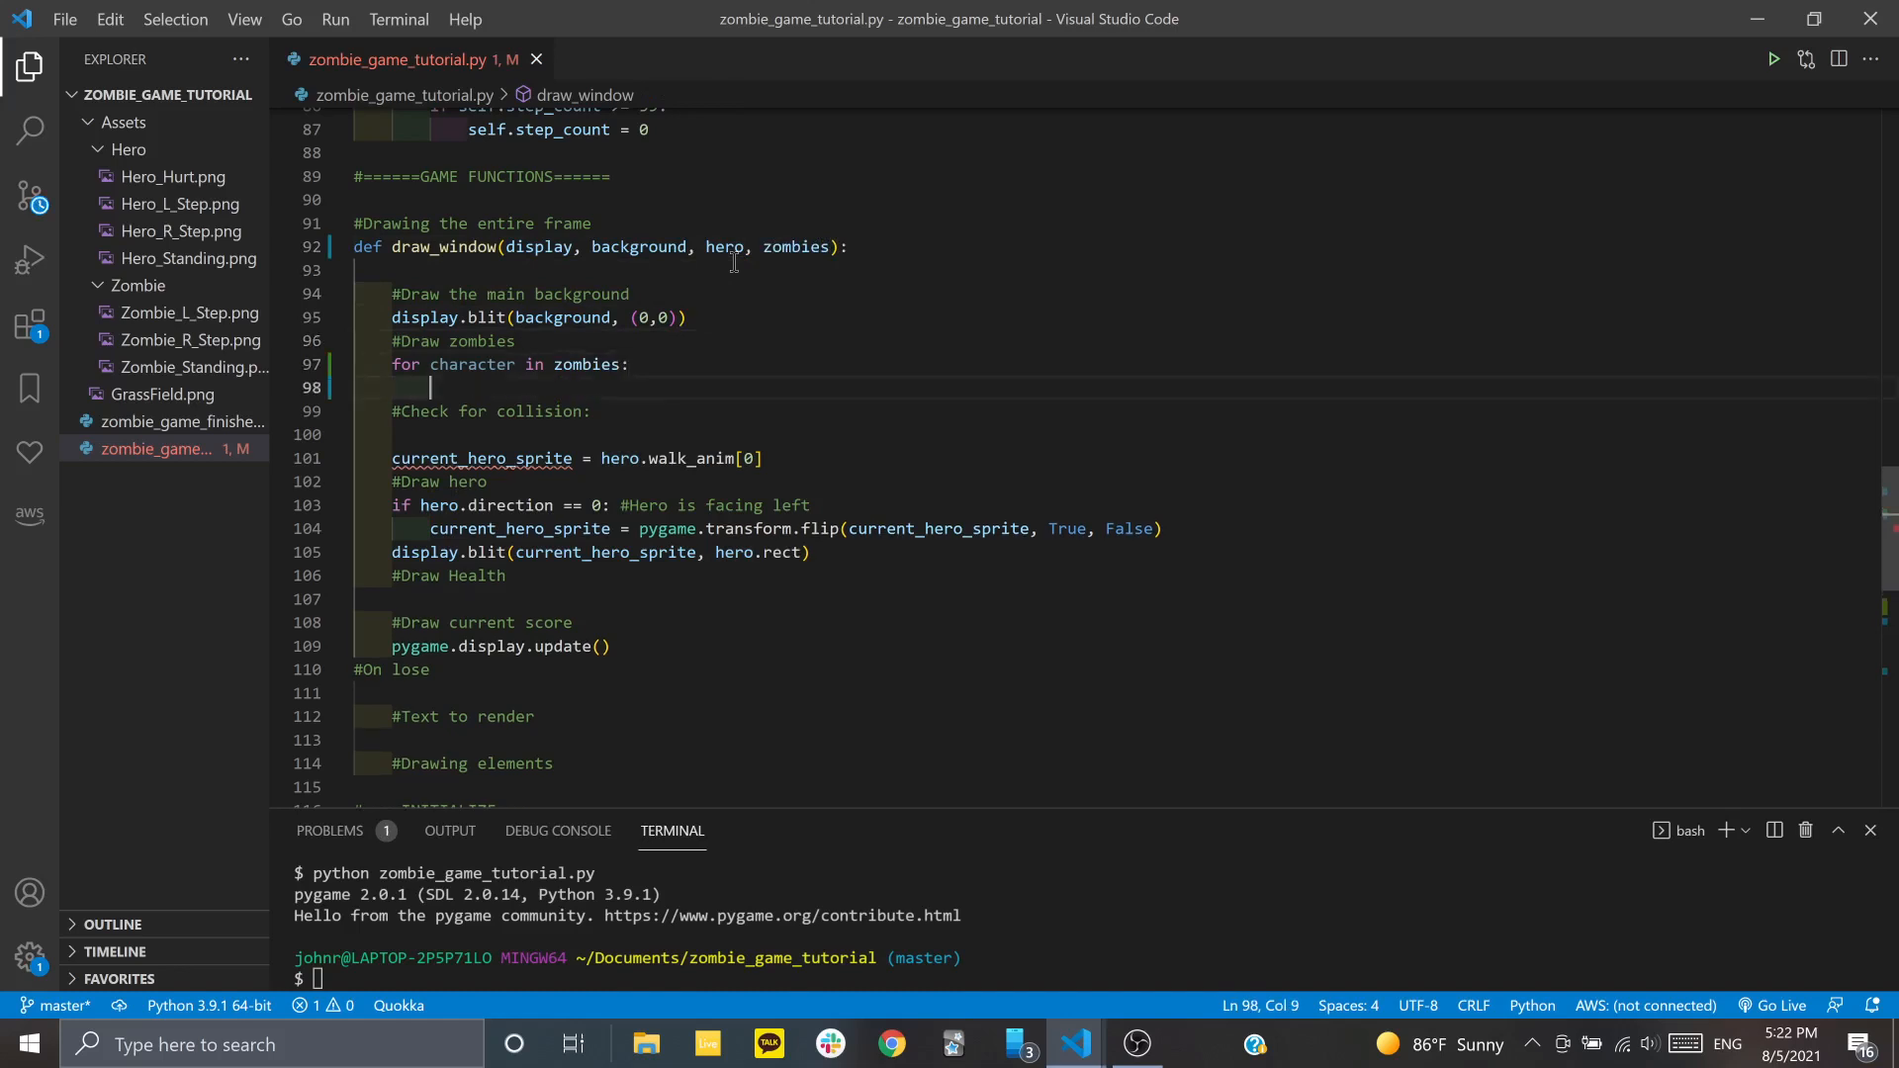
# Inside the loop, call display.blit(character, character.rect) for each zombie
pyautogui.write('display.blit')
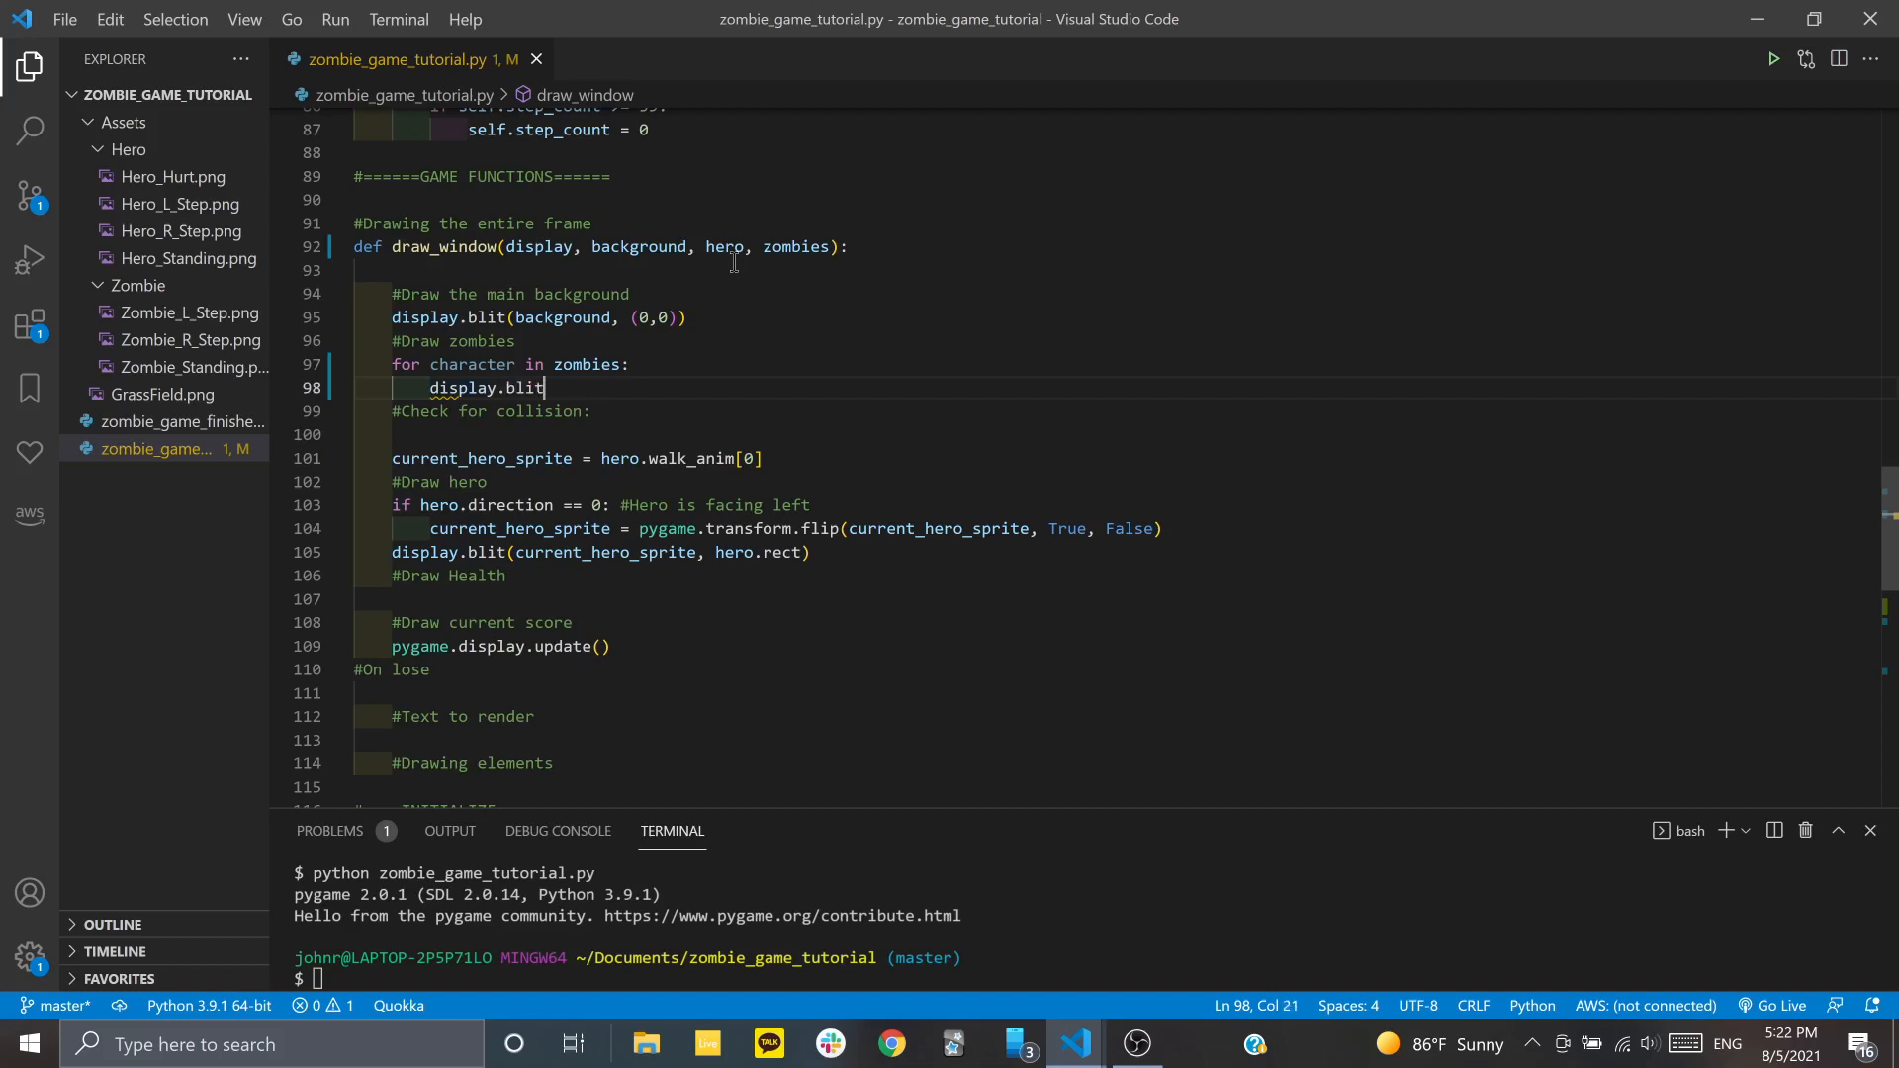
pyautogui.write('(d')
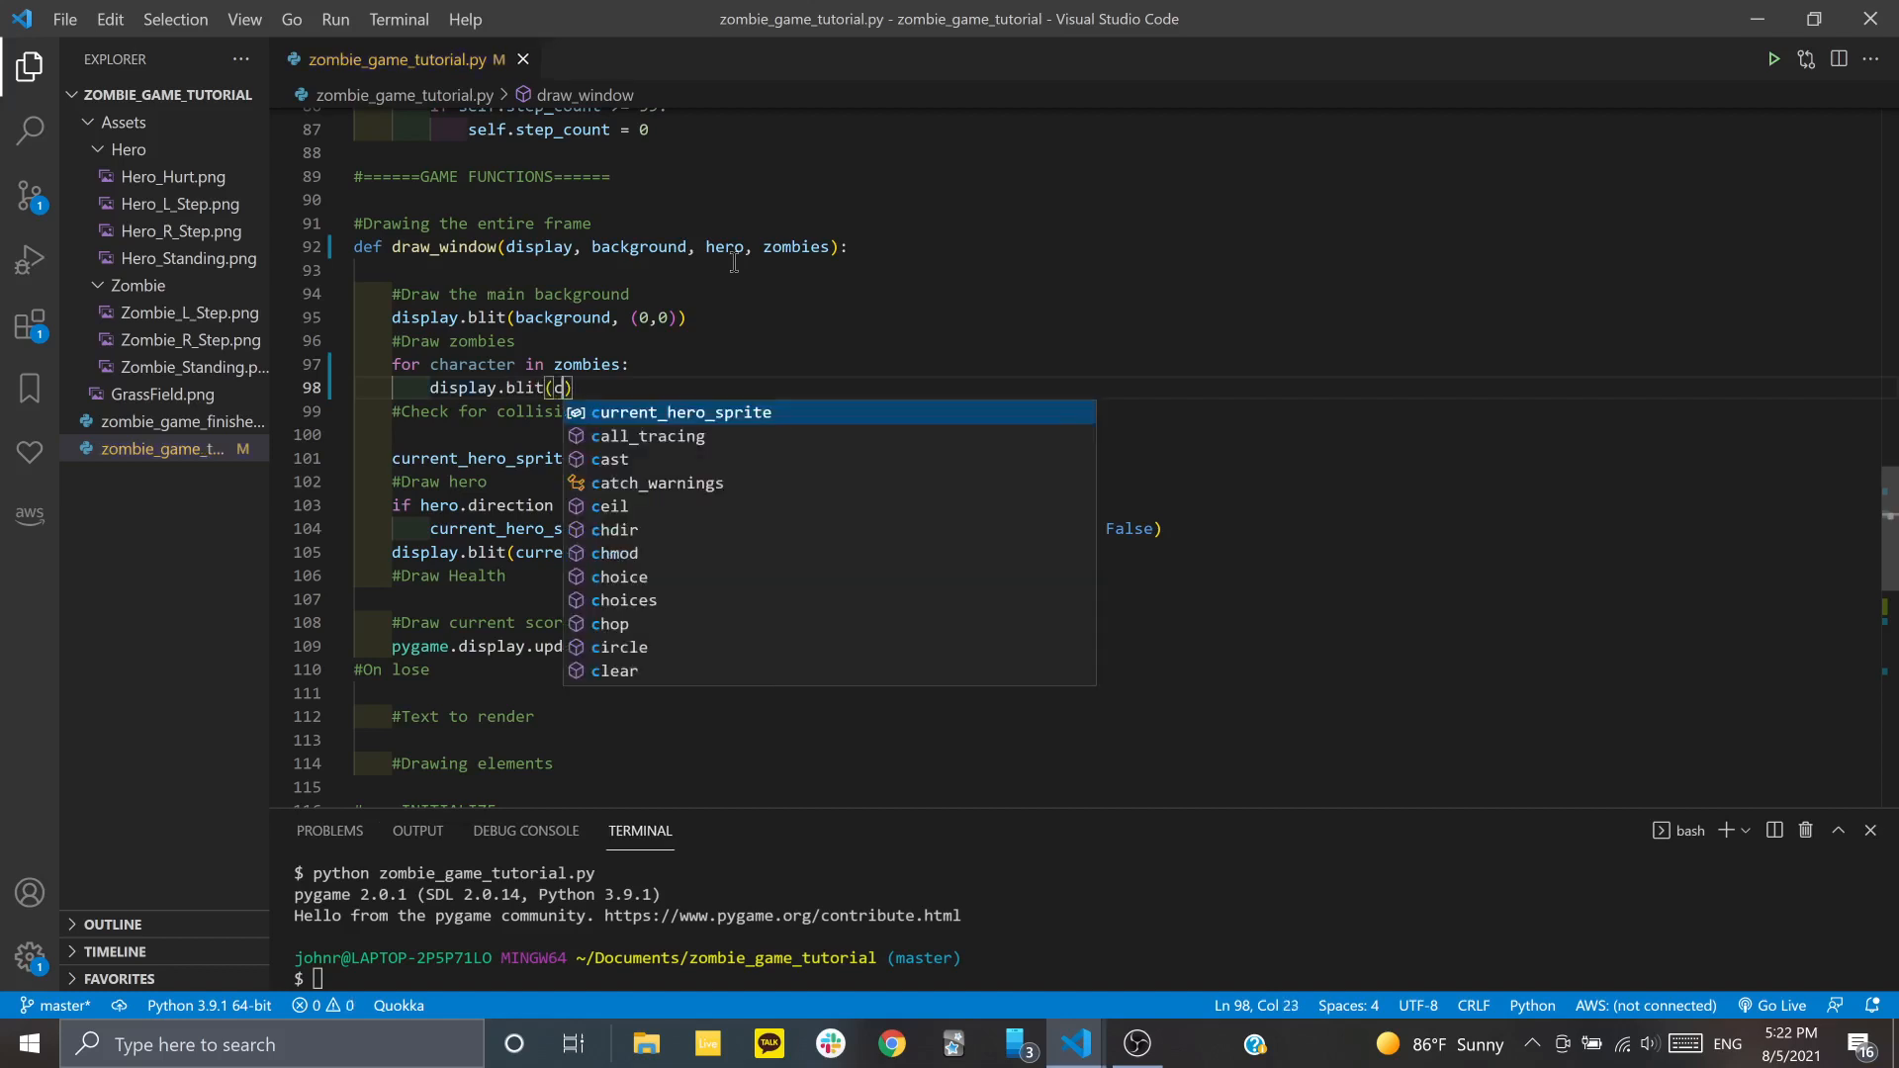
pyautogui.write('u')
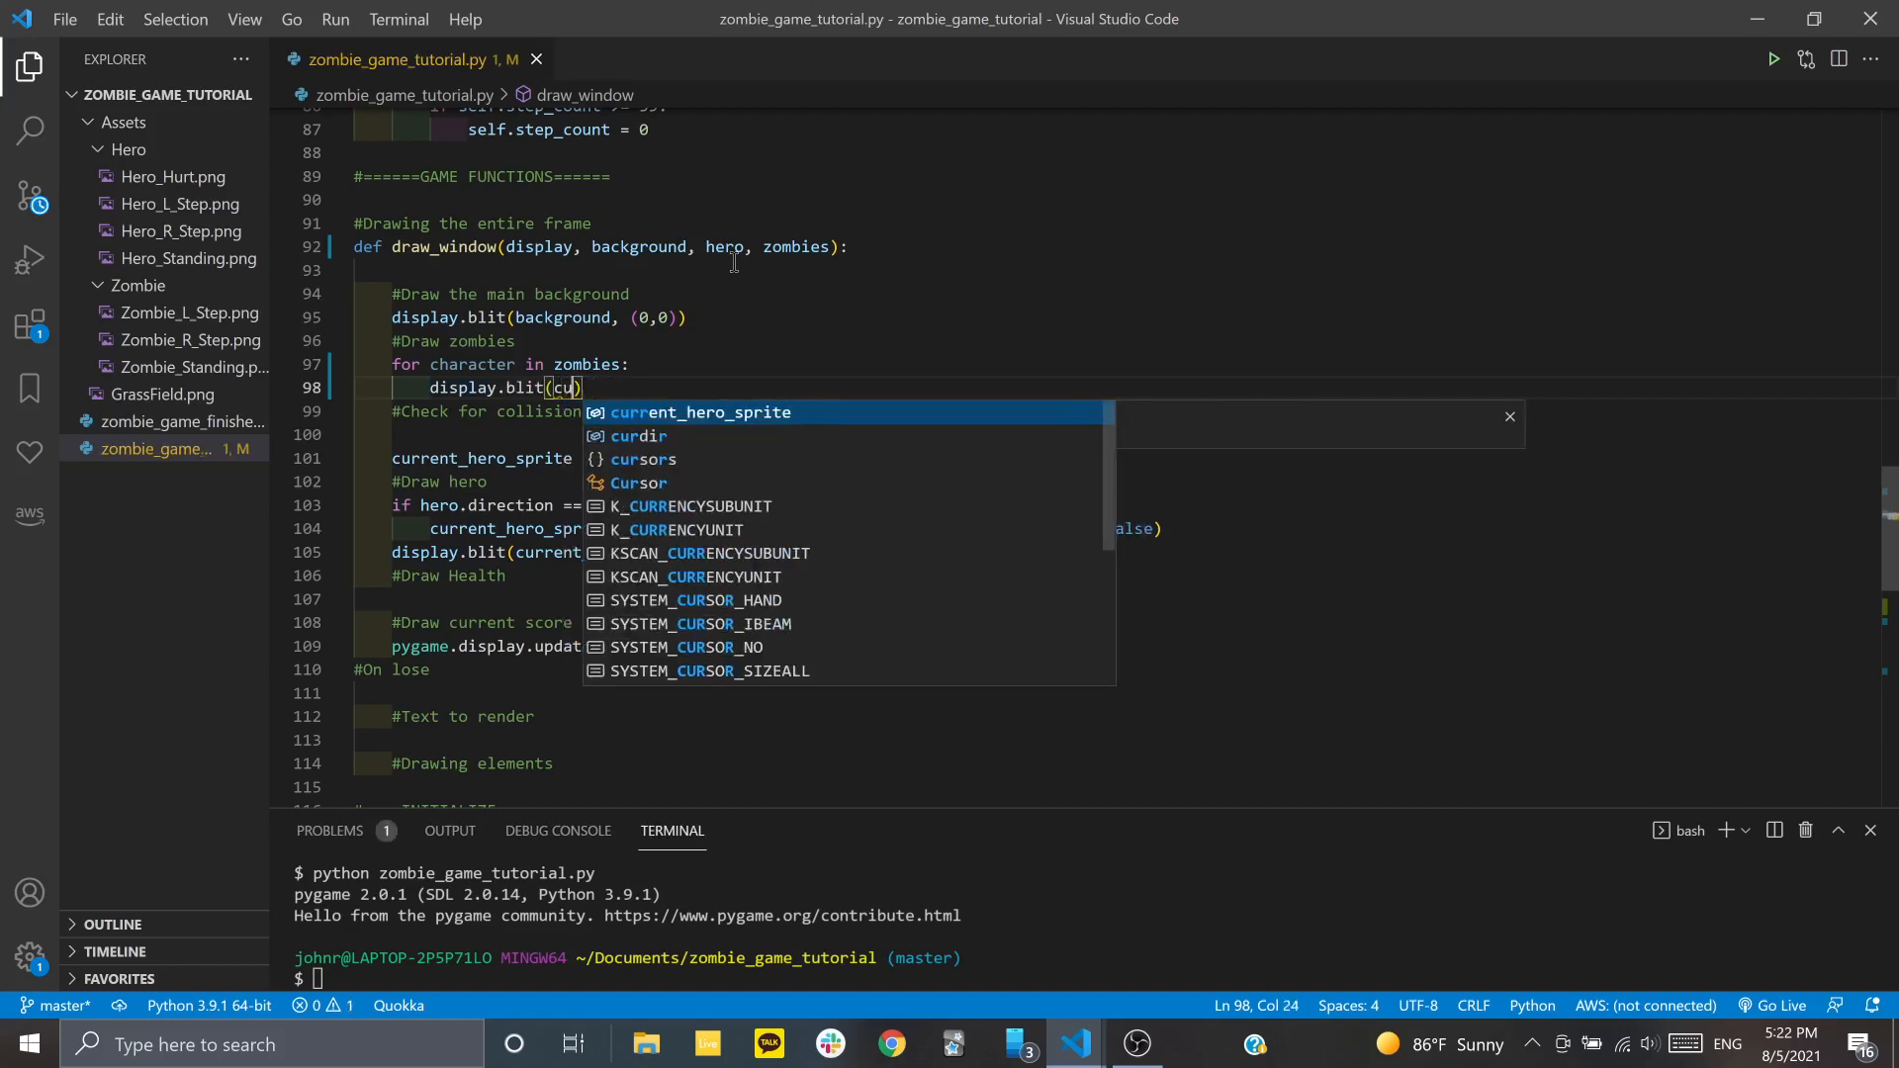
pyautogui.write('haracter, character.')
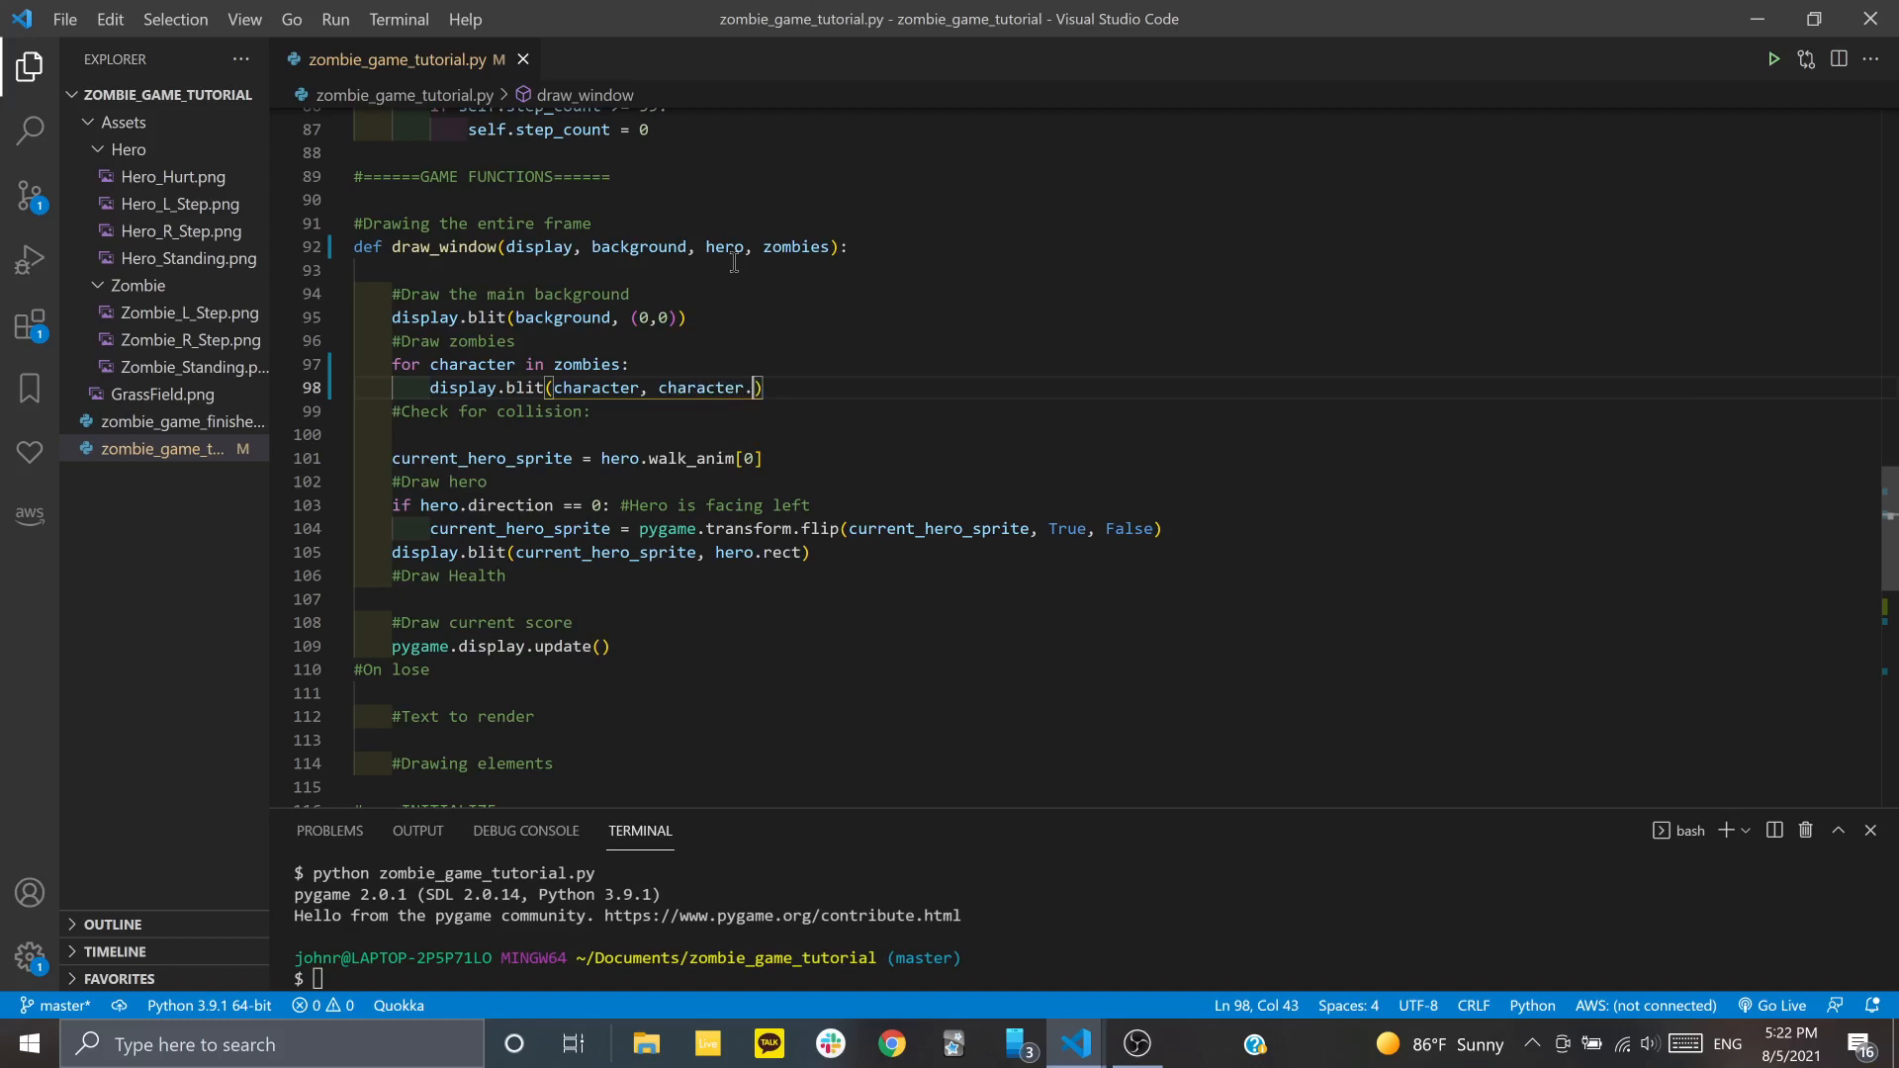
pyautogui.write('rect')
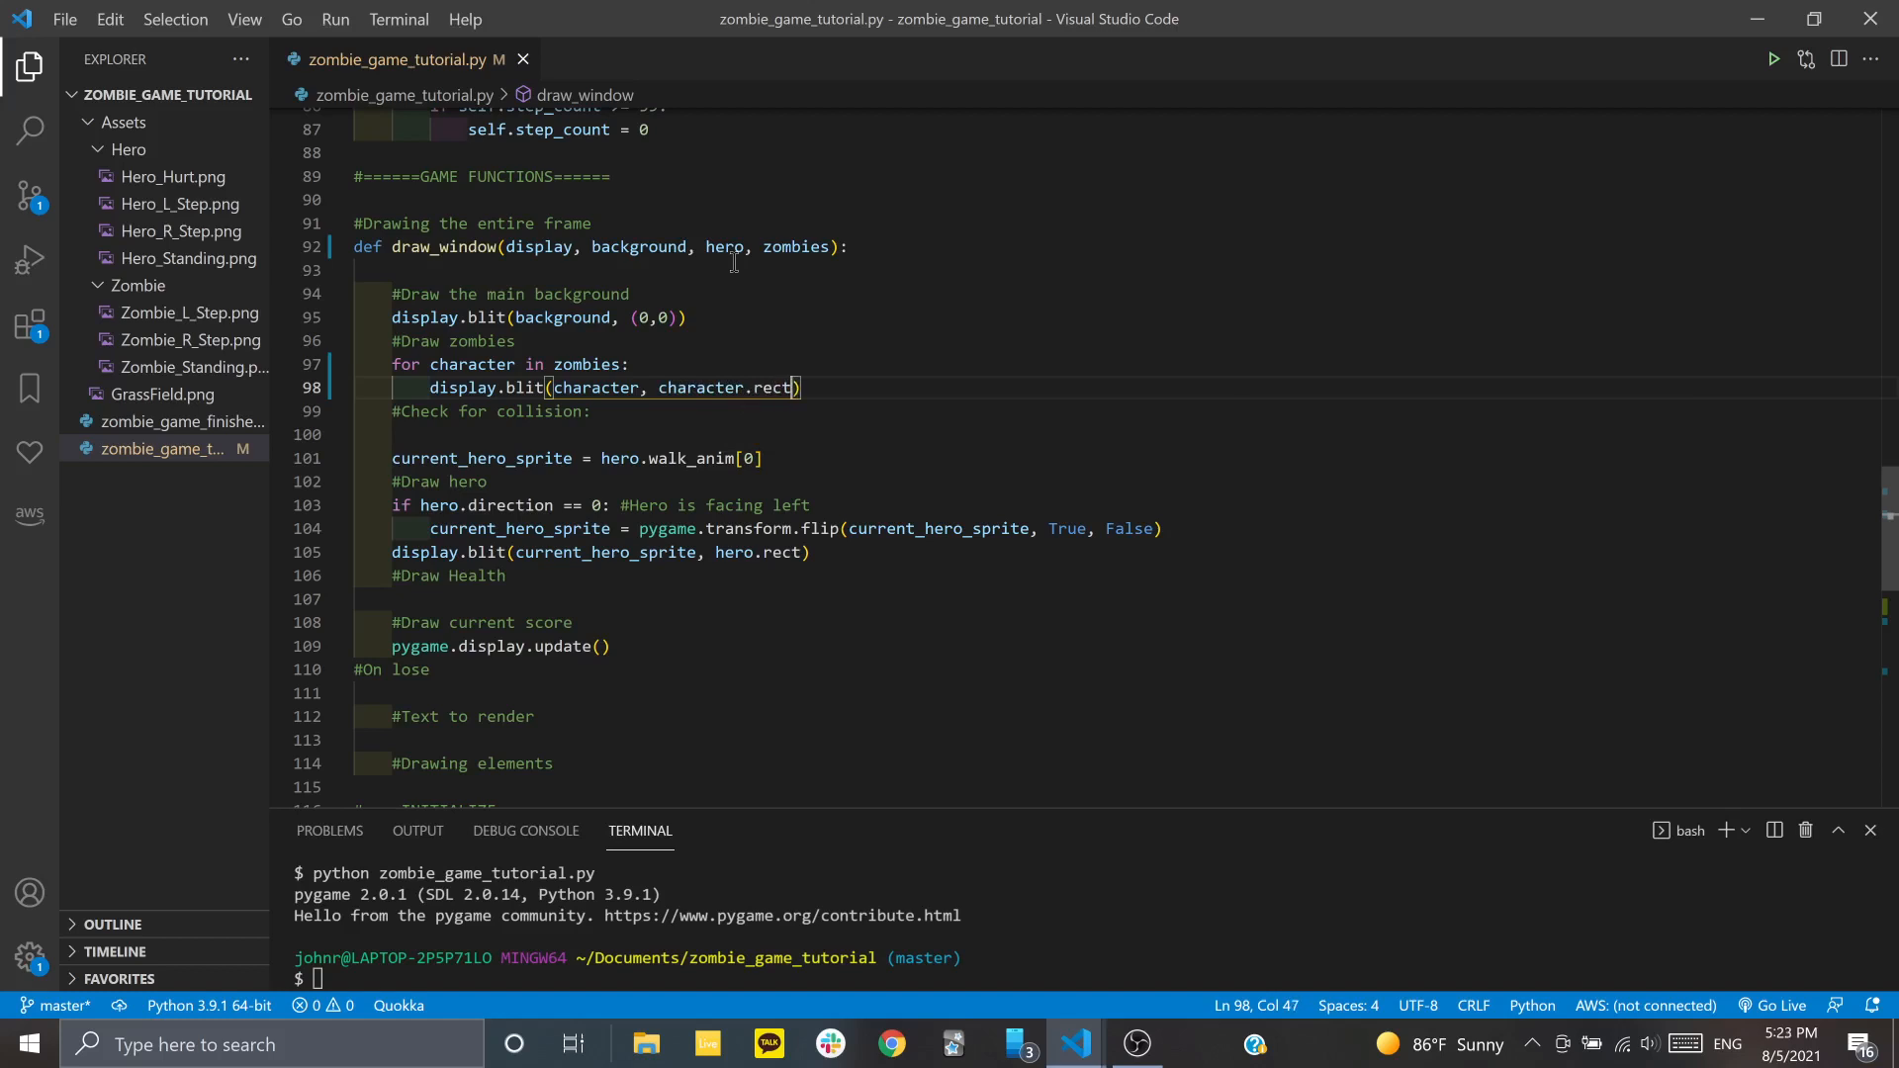
# Replace hero.move() with 'for character in all_sprites: character.move()' in the game loop
pyautogui.scroll(-3)
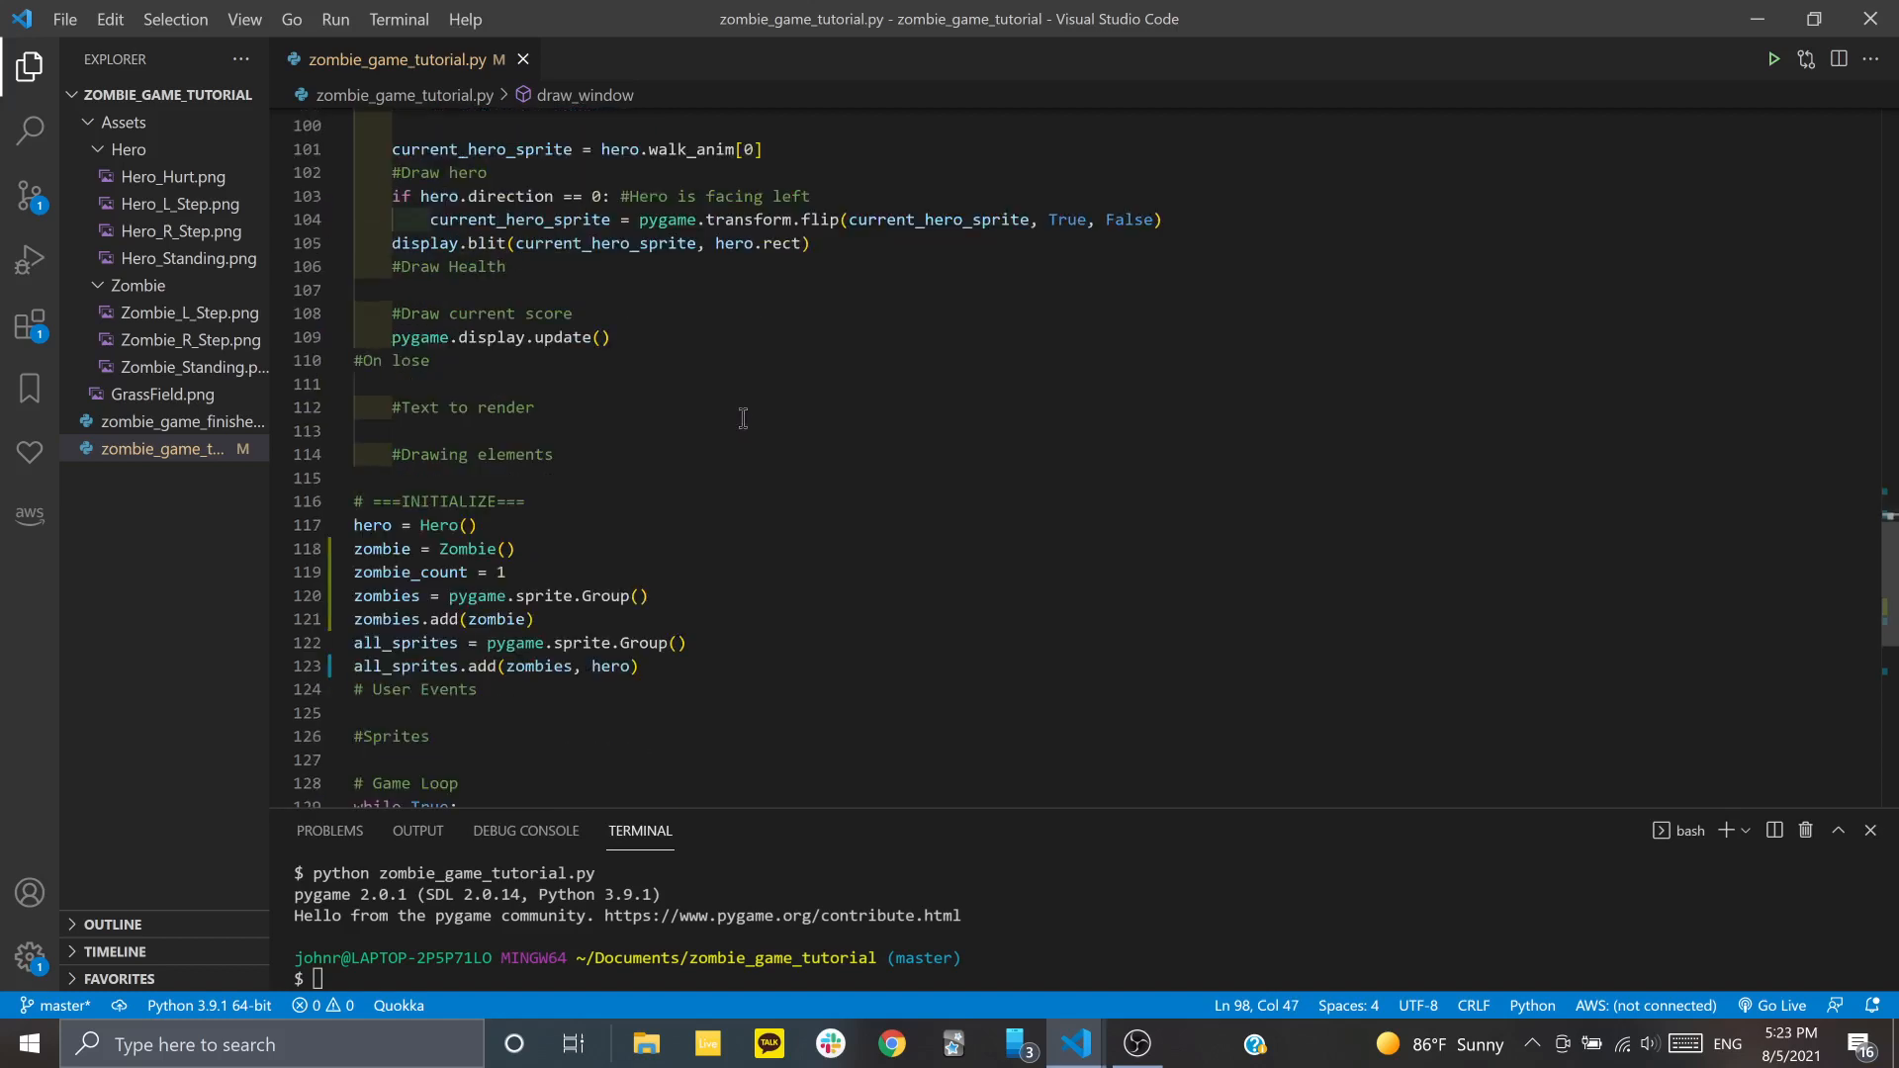
pyautogui.scroll(-3)
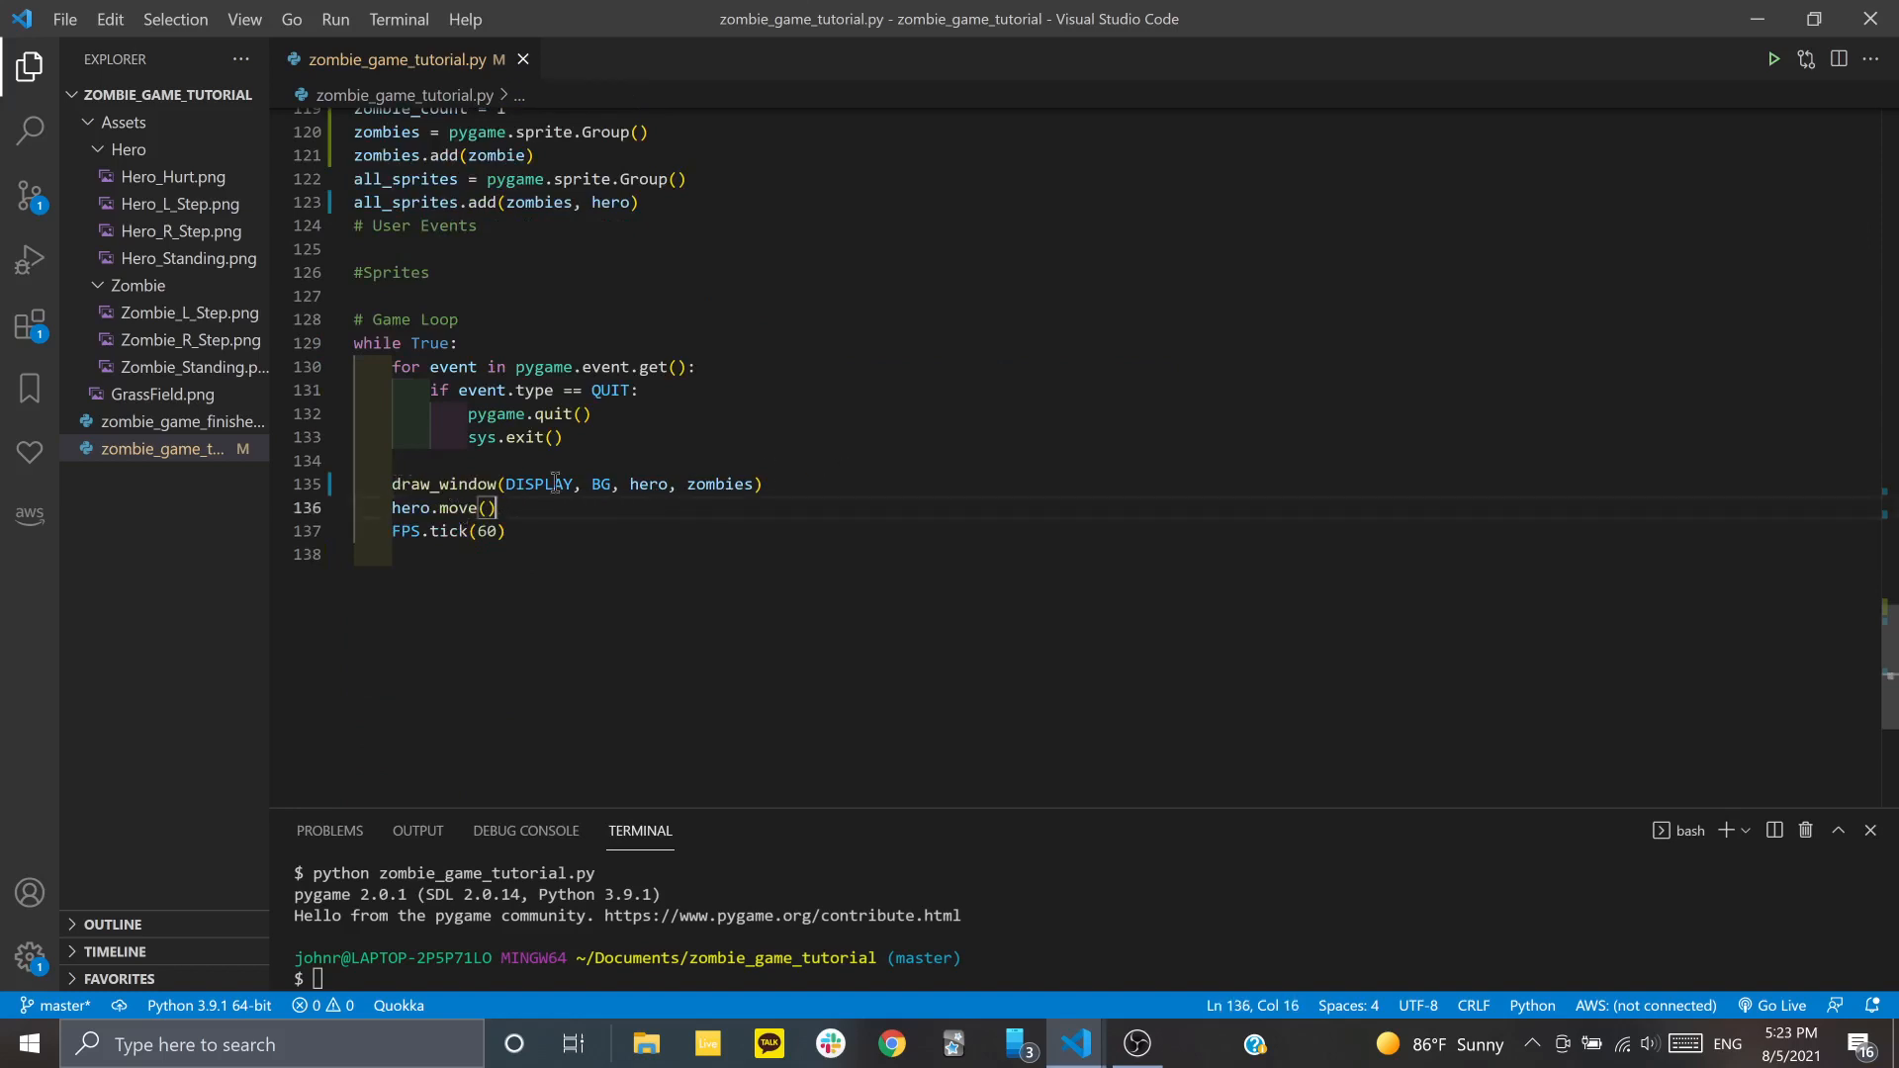
pyautogui.doubleClick(410, 507)
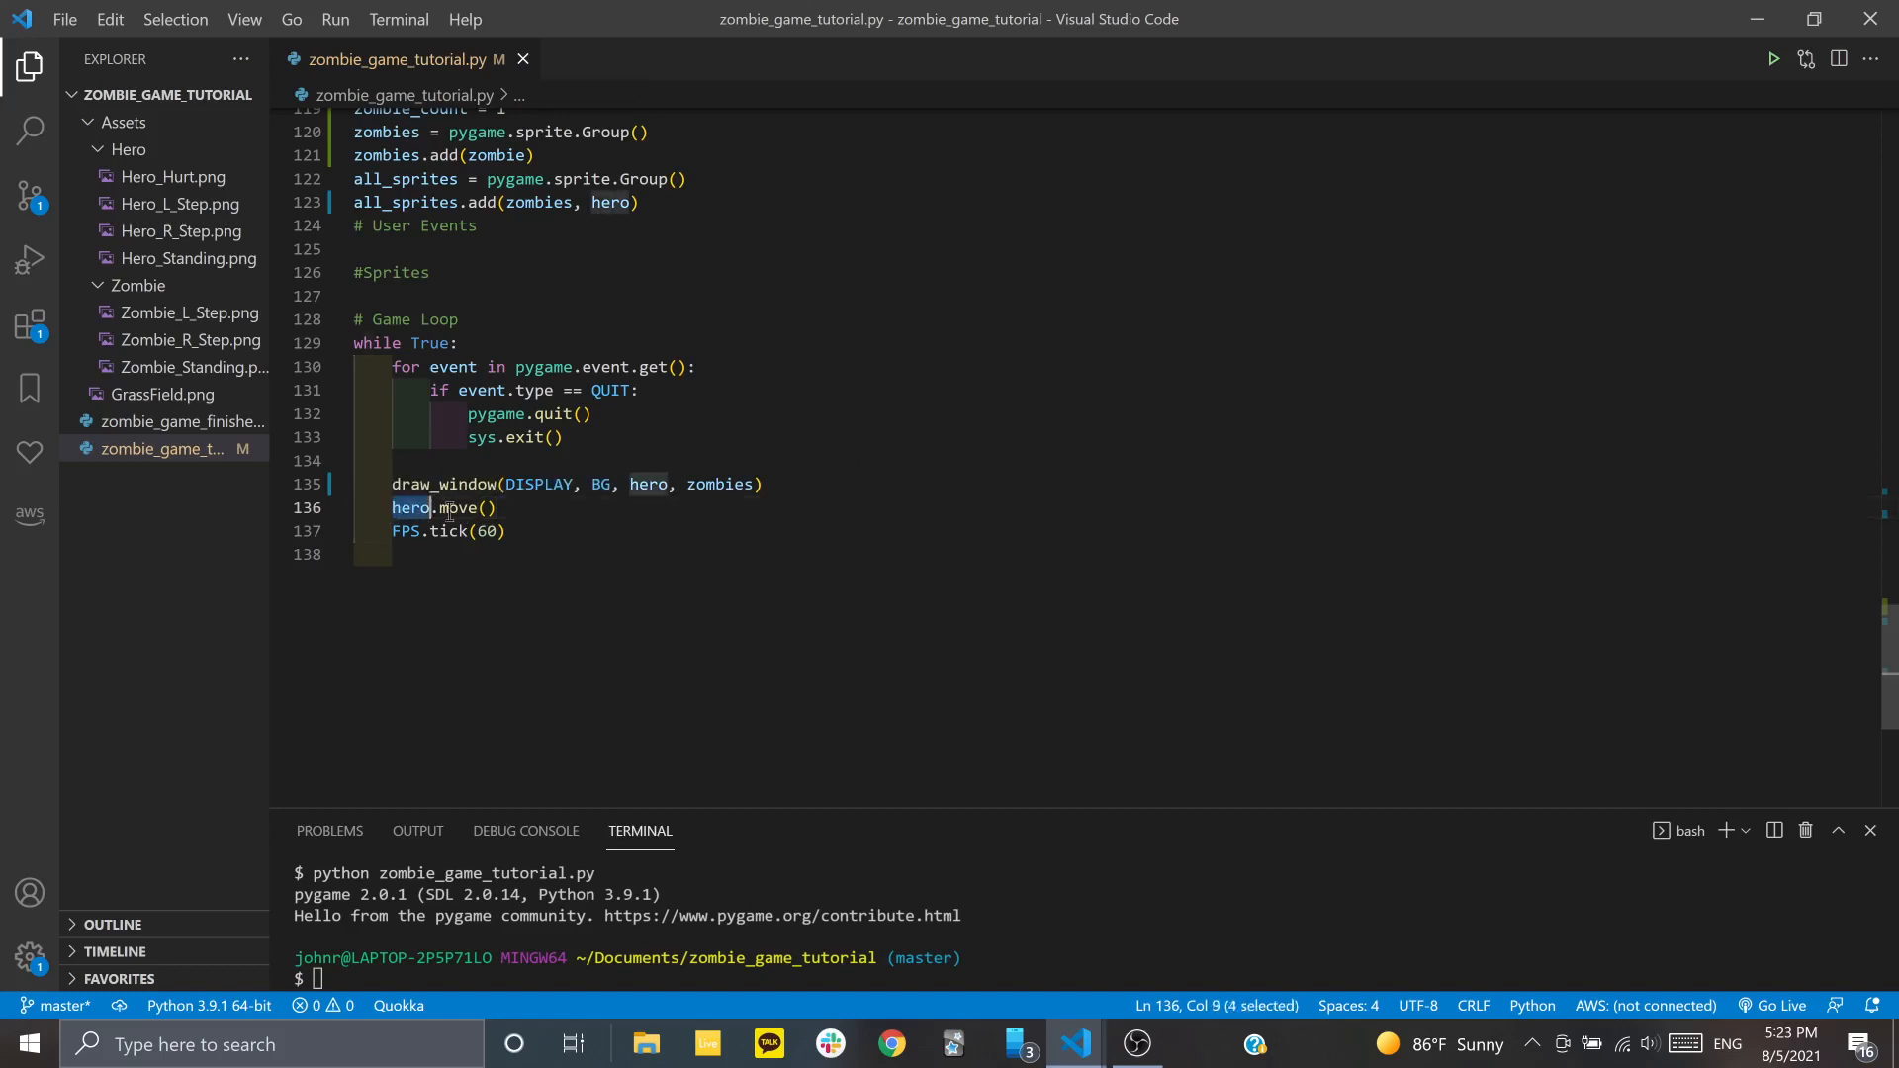
pyautogui.click(496, 507)
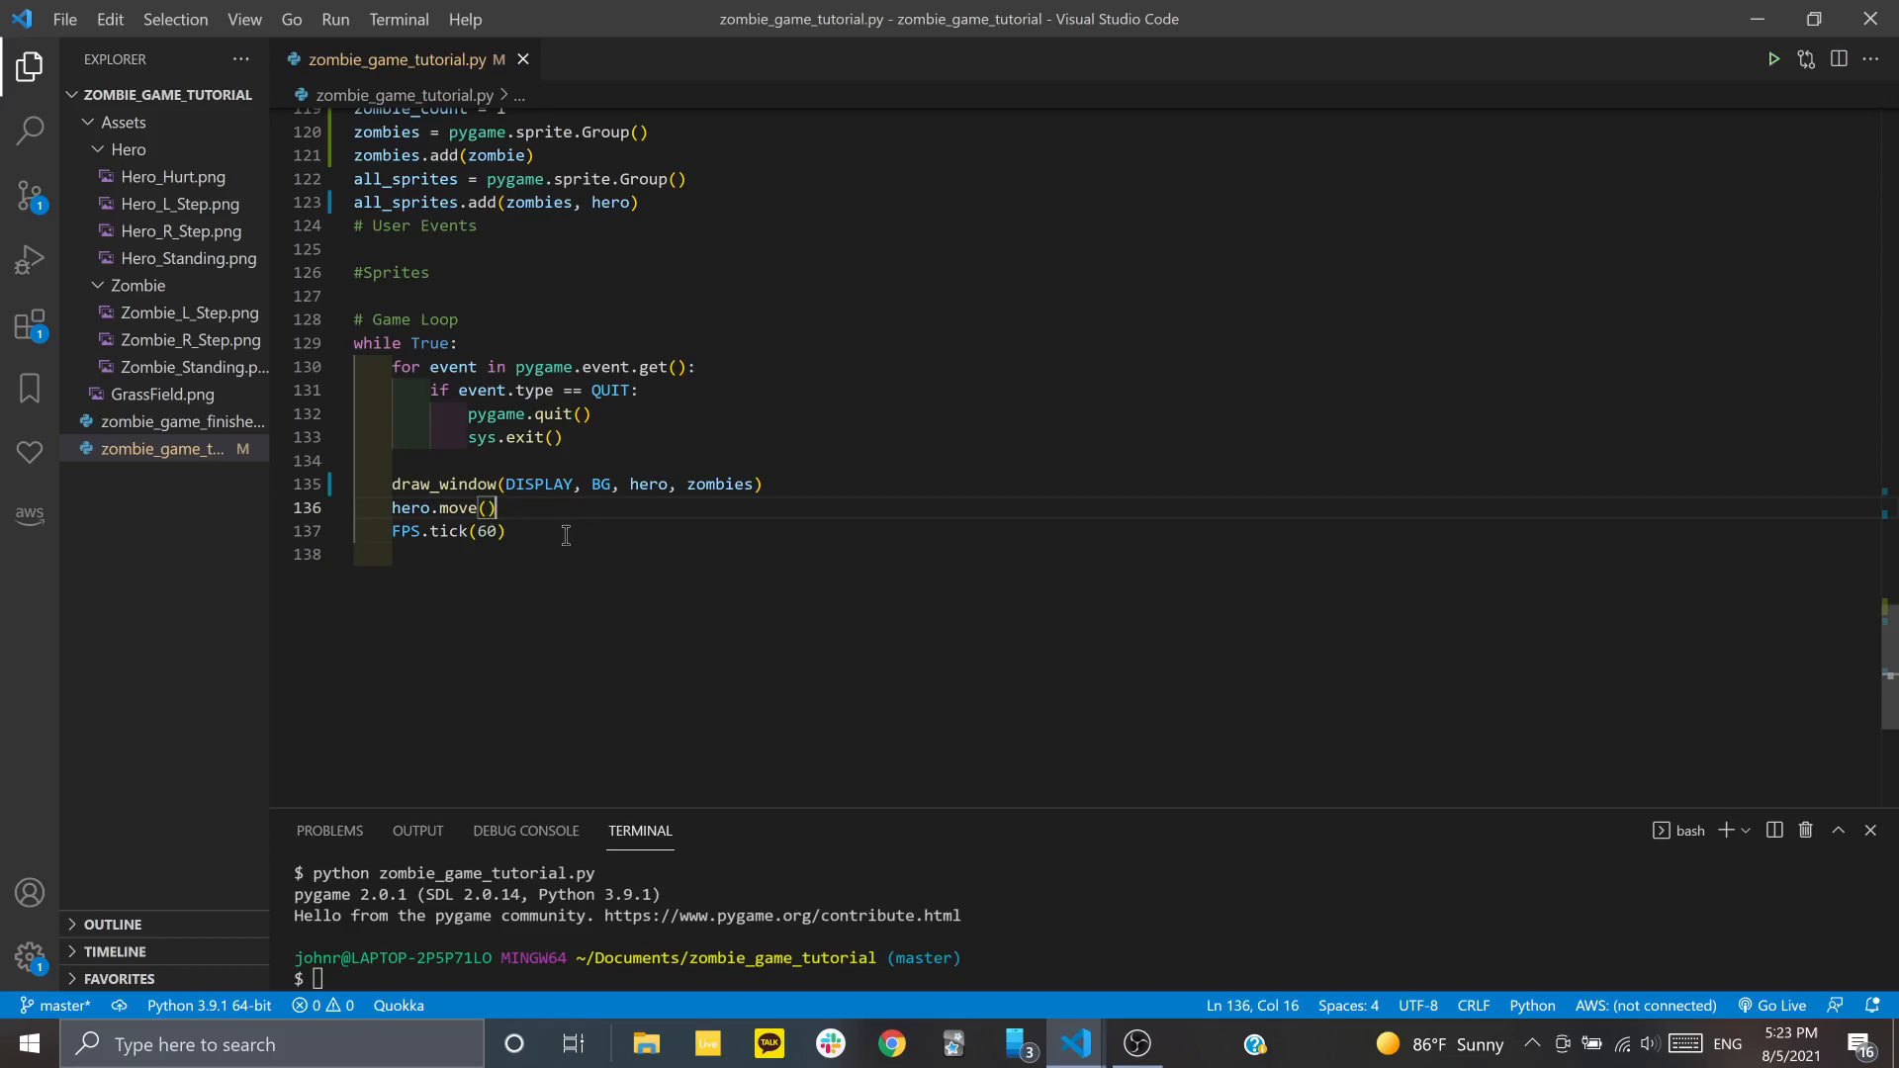
pyautogui.scroll(3)
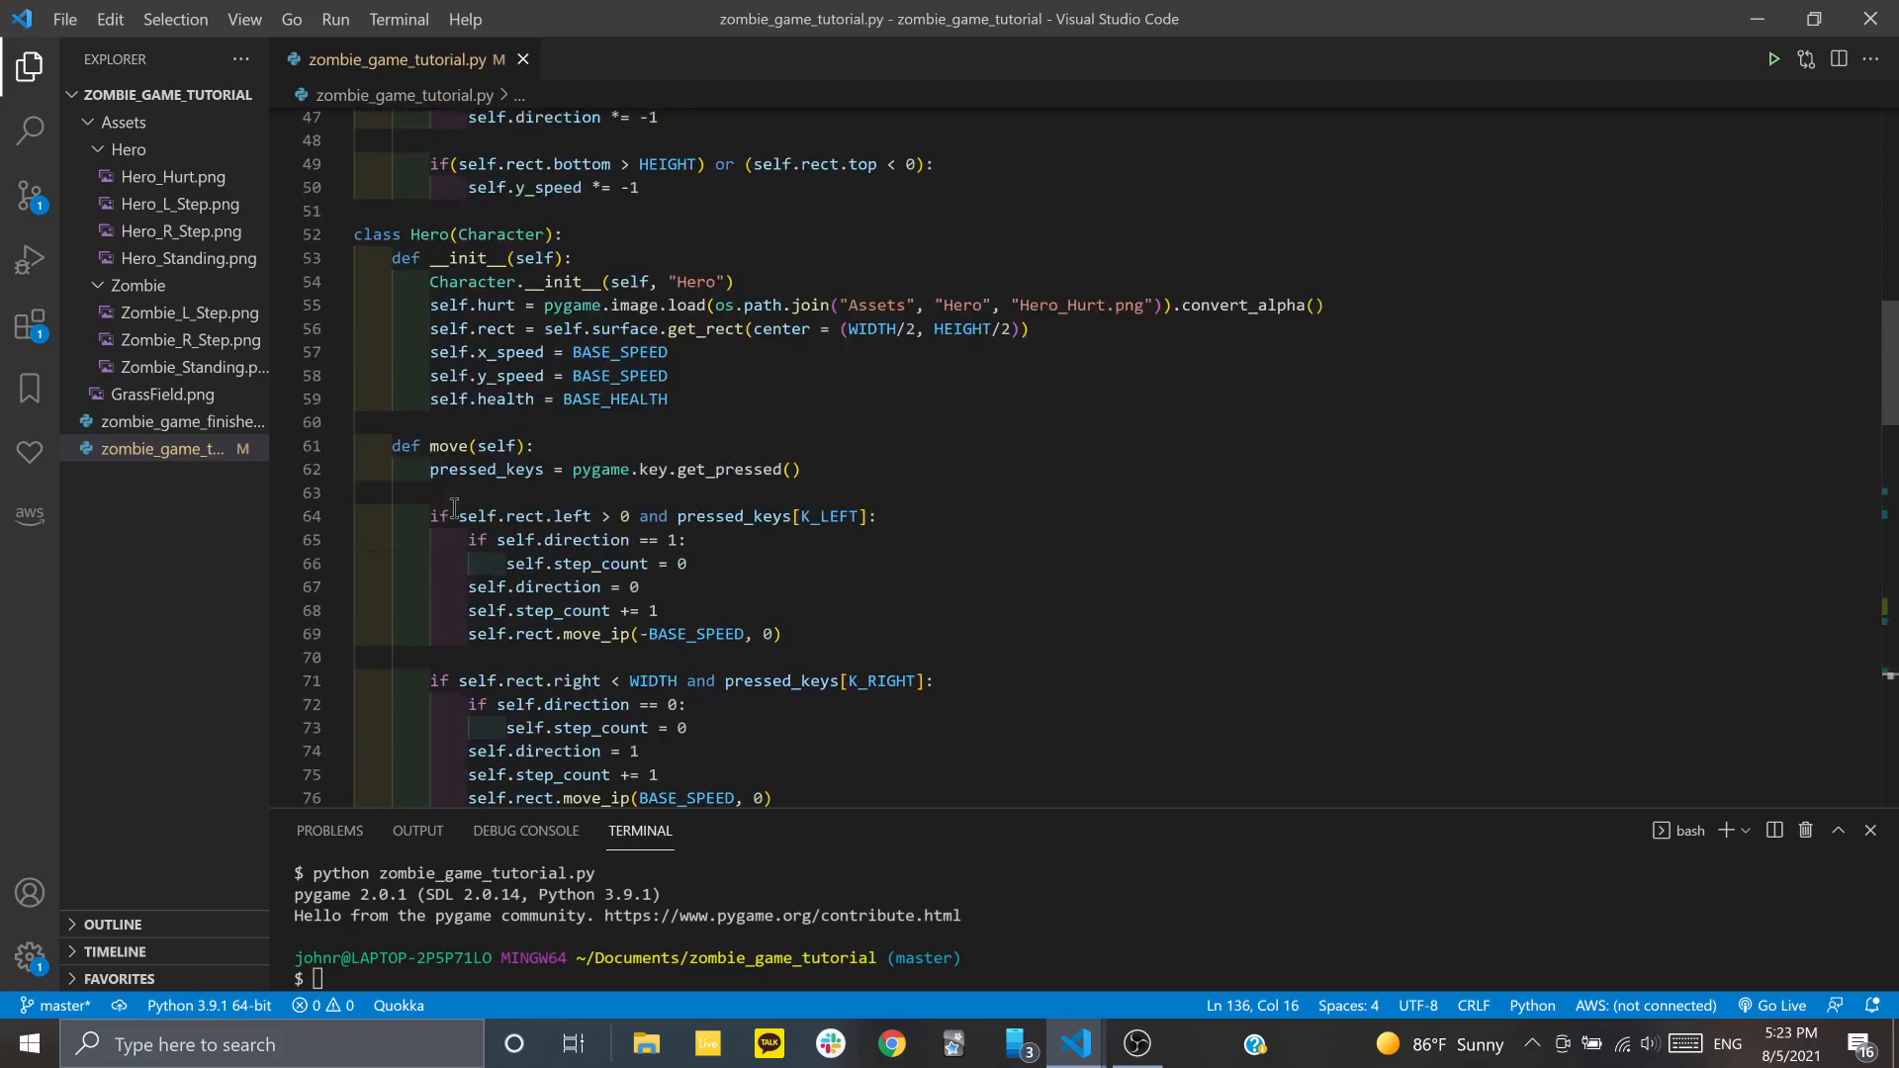
pyautogui.scroll(-3)
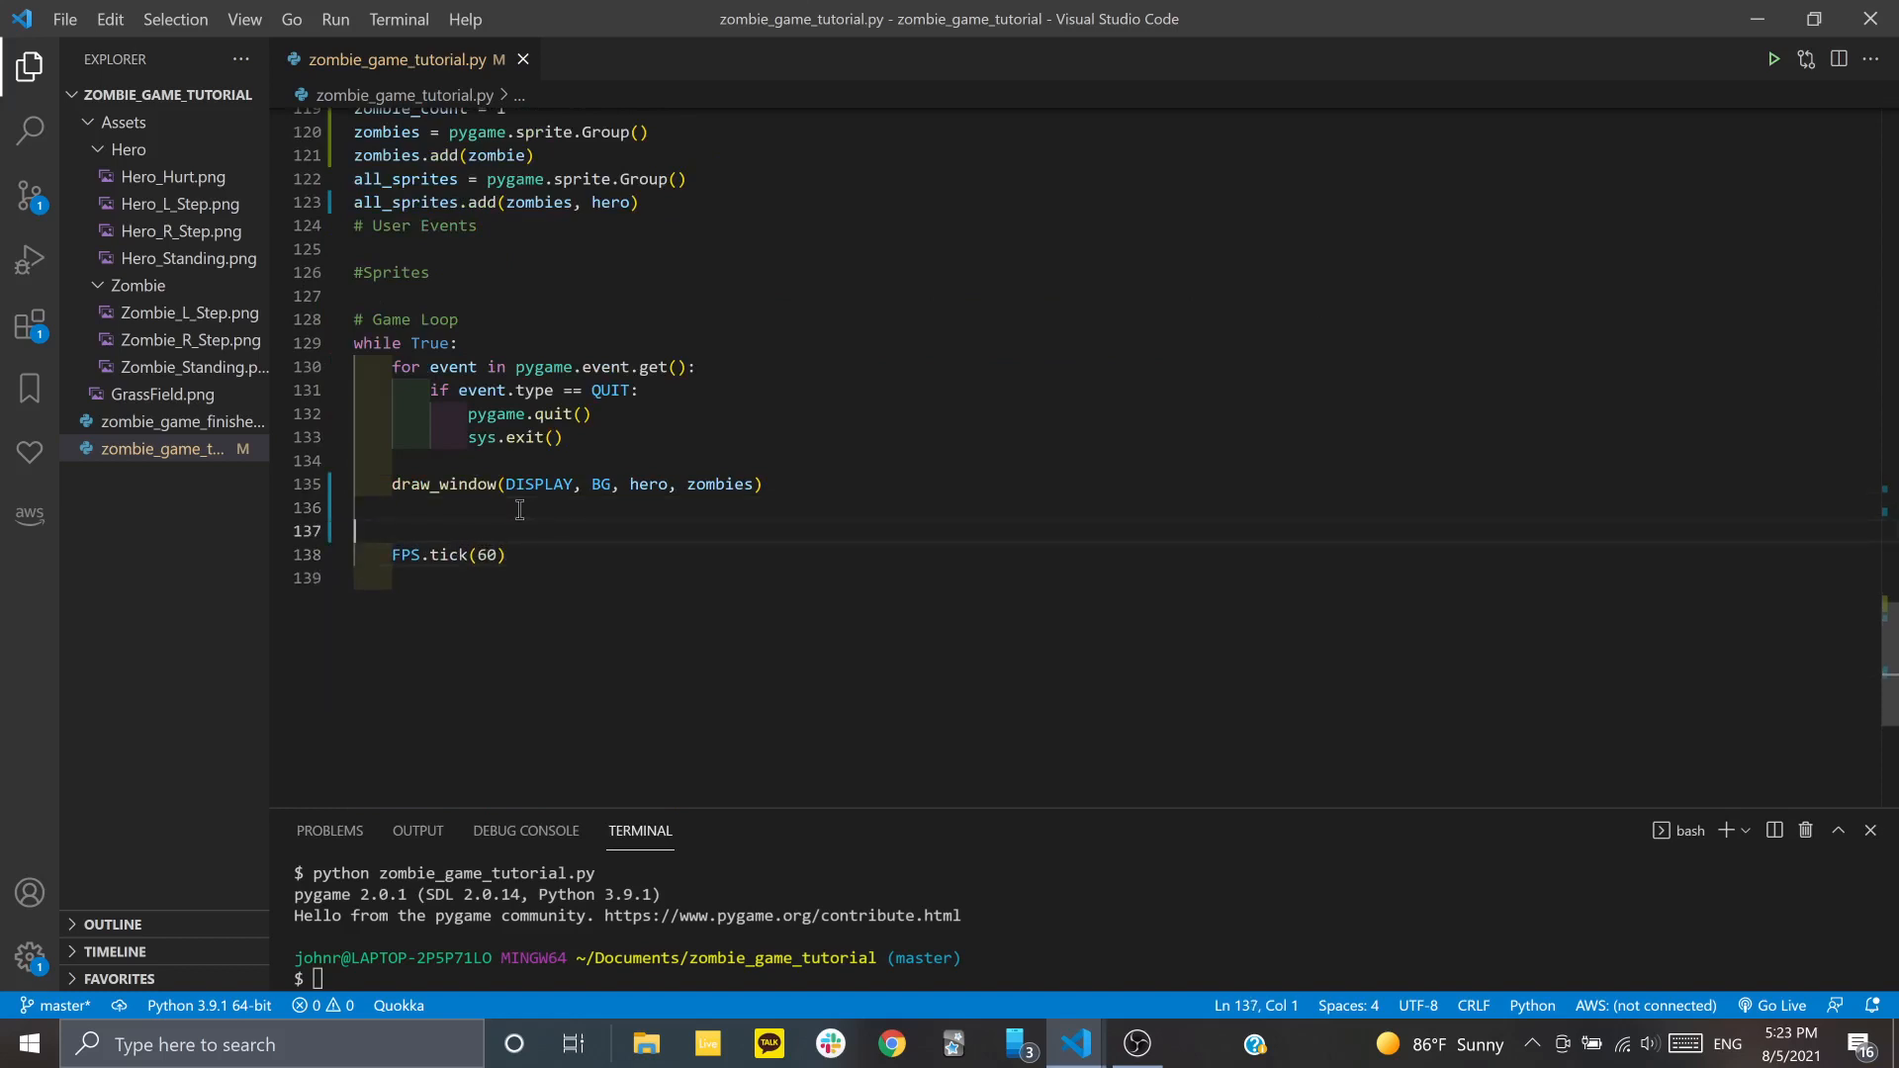
pyautogui.press('Enter')
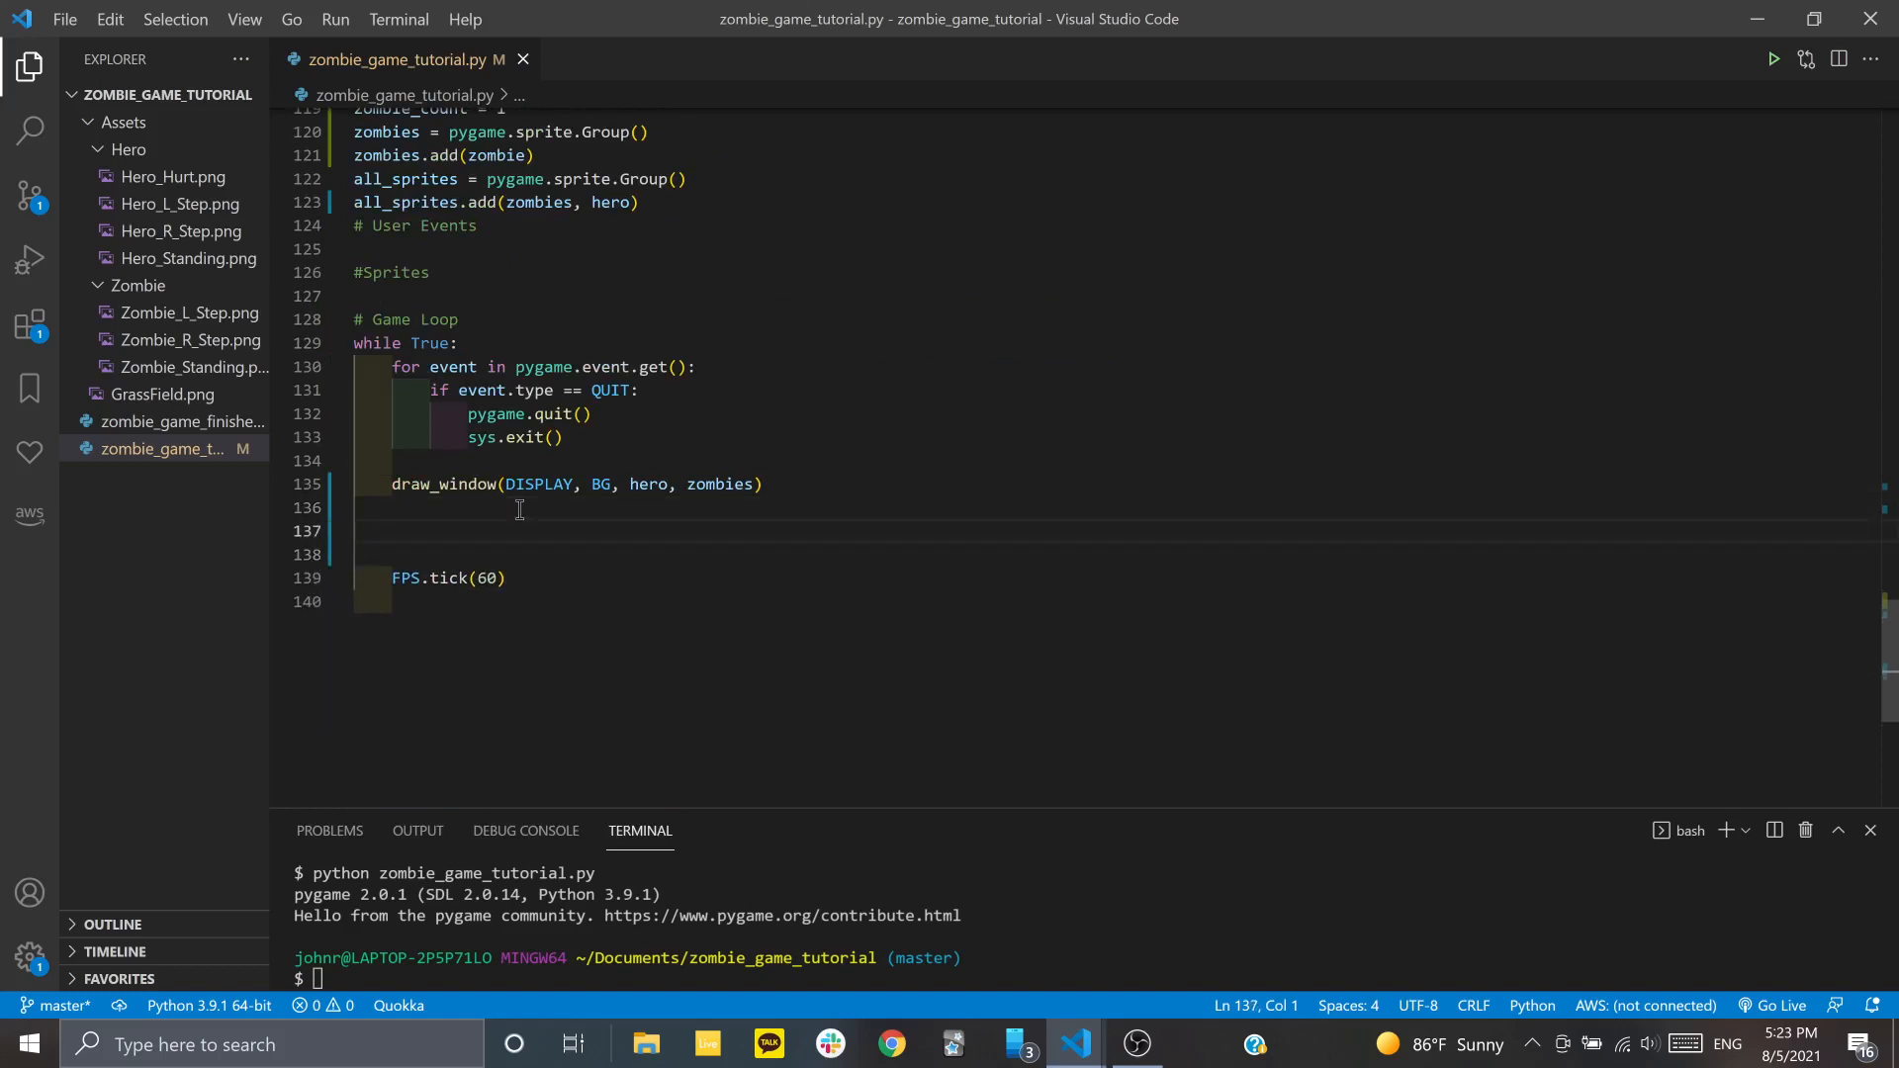
pyautogui.write('for character in')
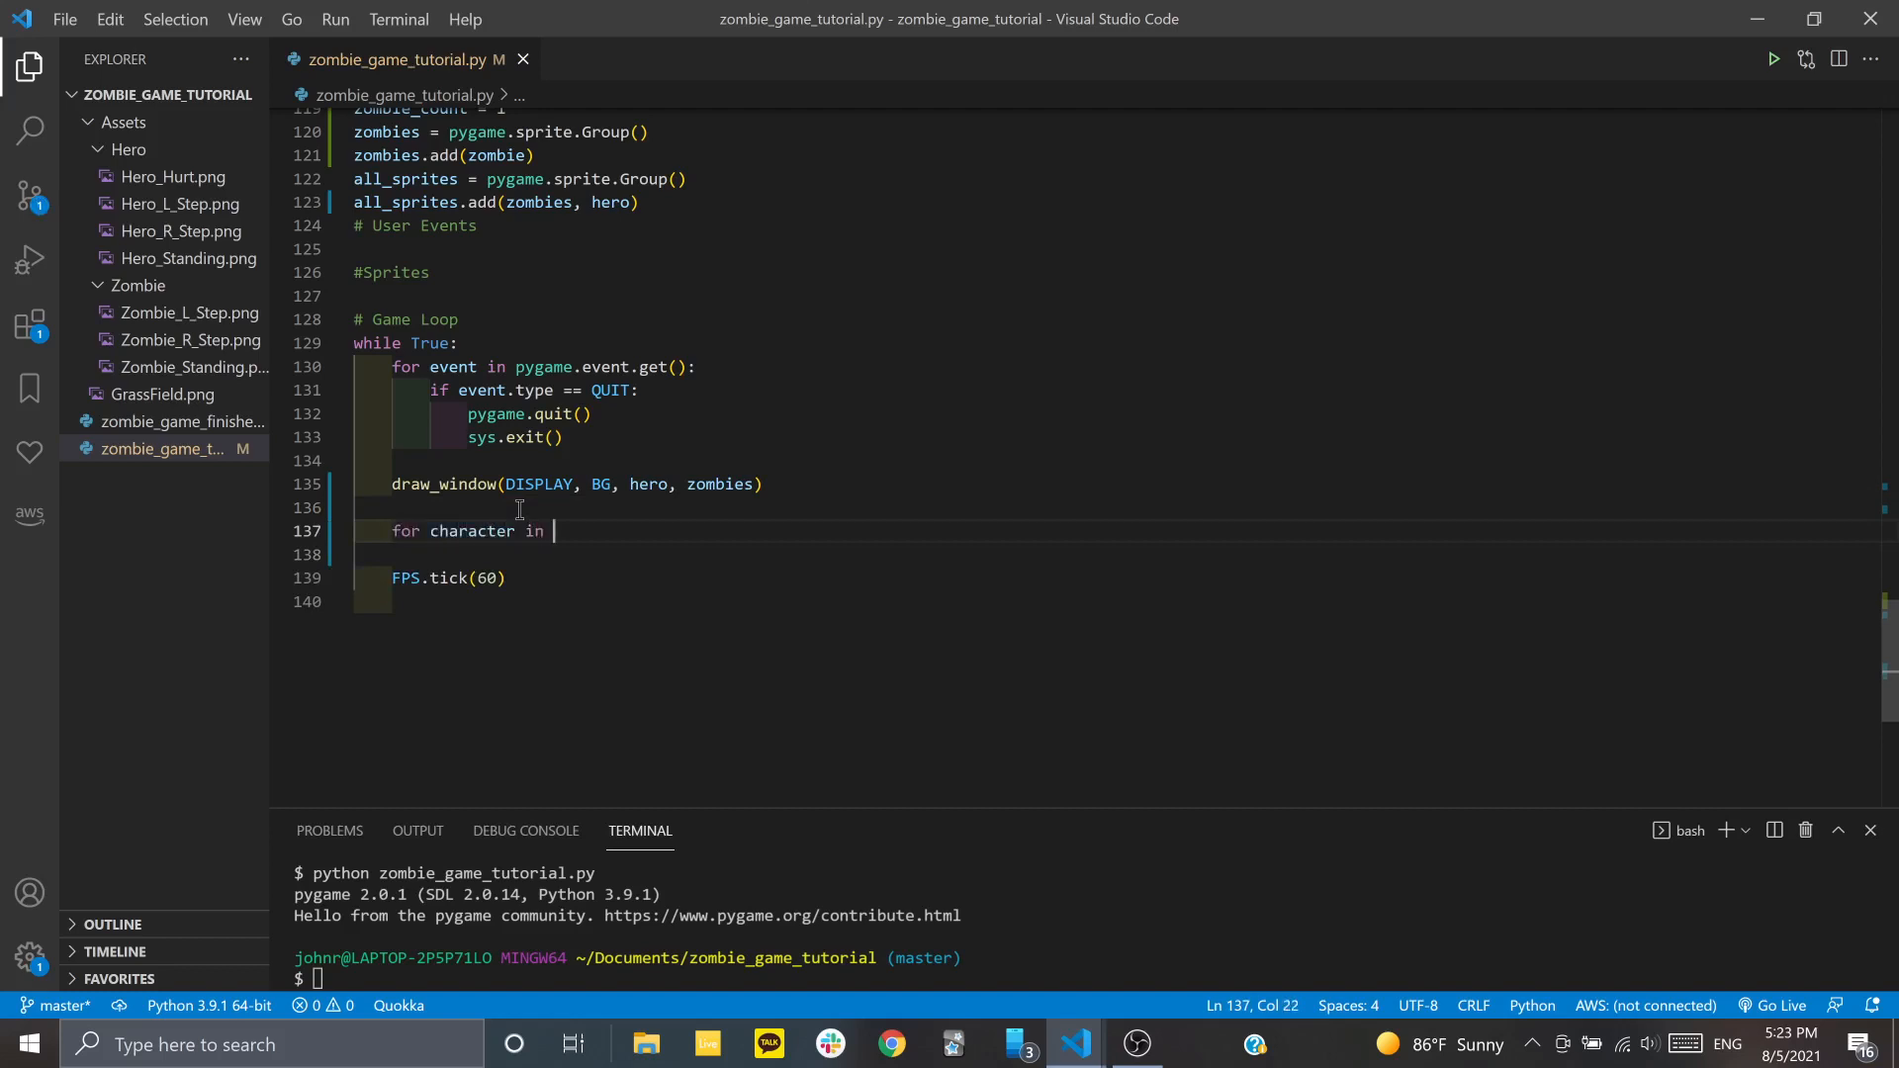
pyautogui.write('all_sprites:')
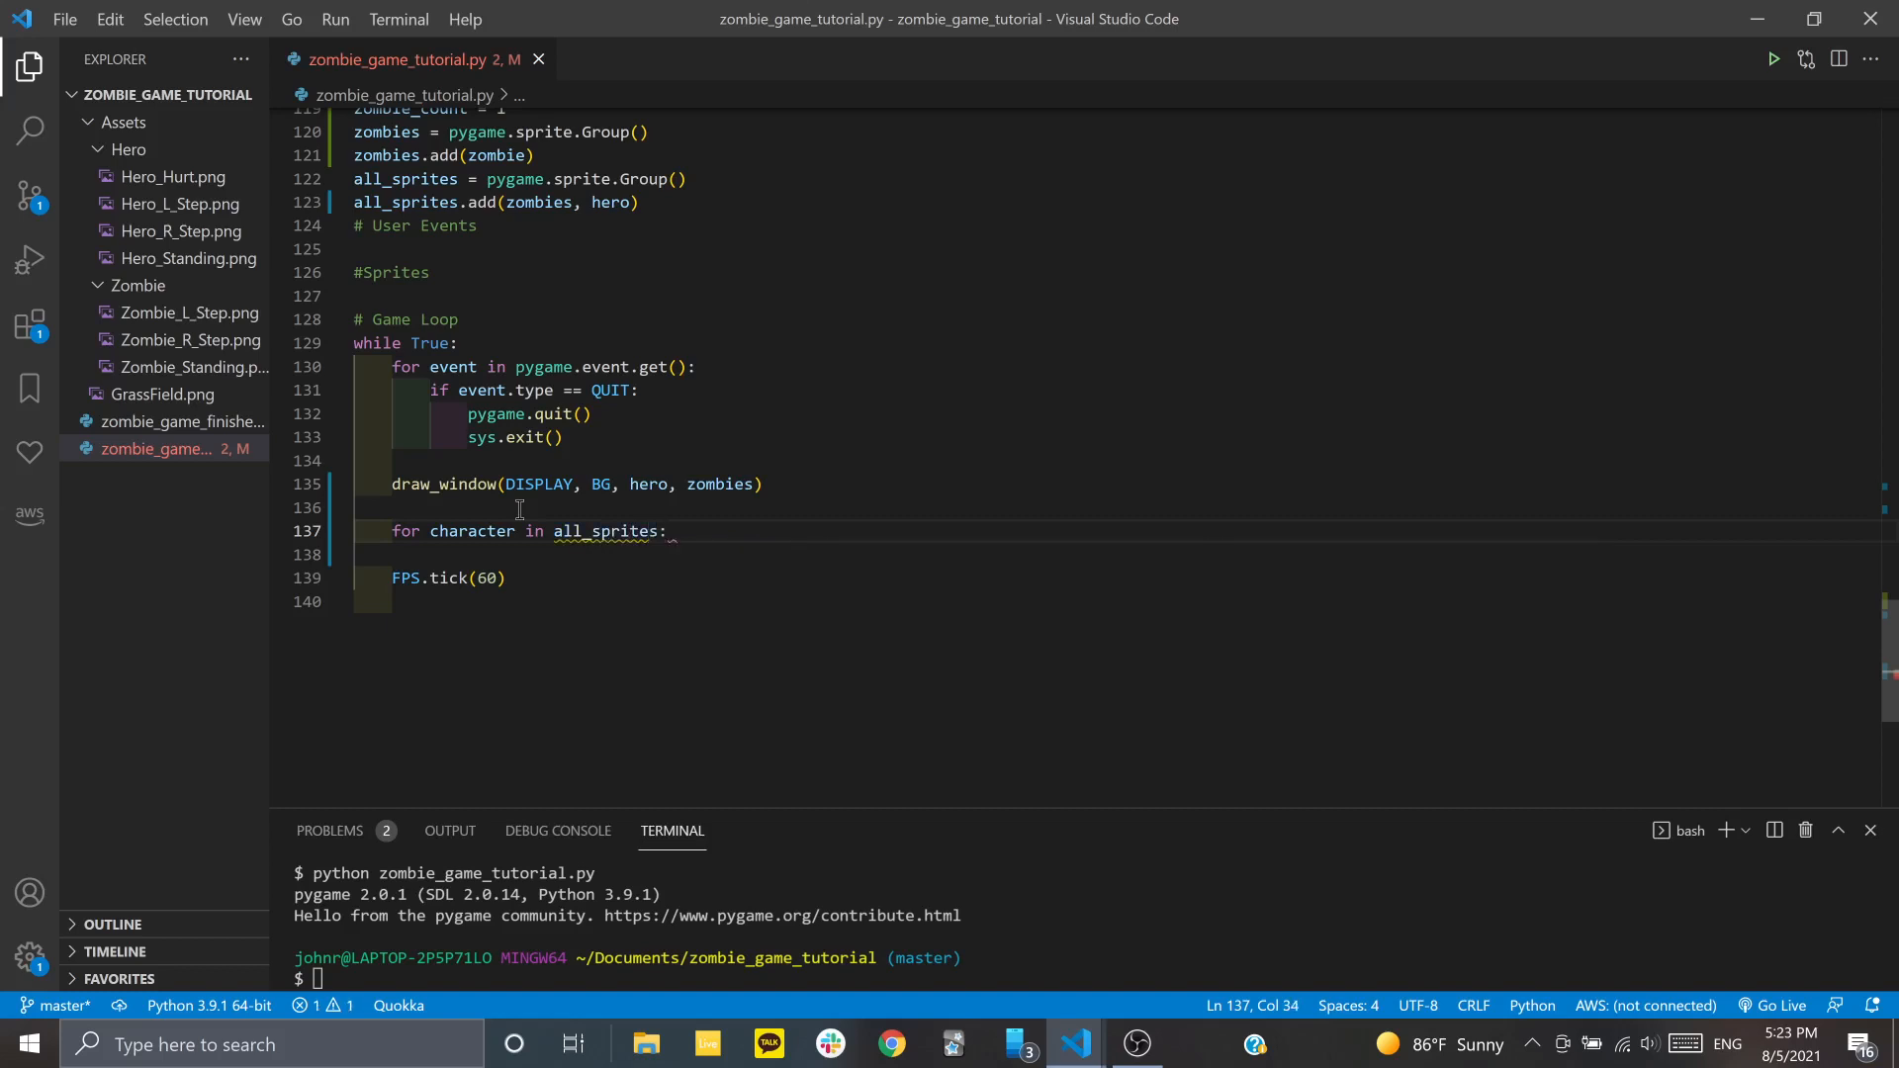
pyautogui.write('character.')
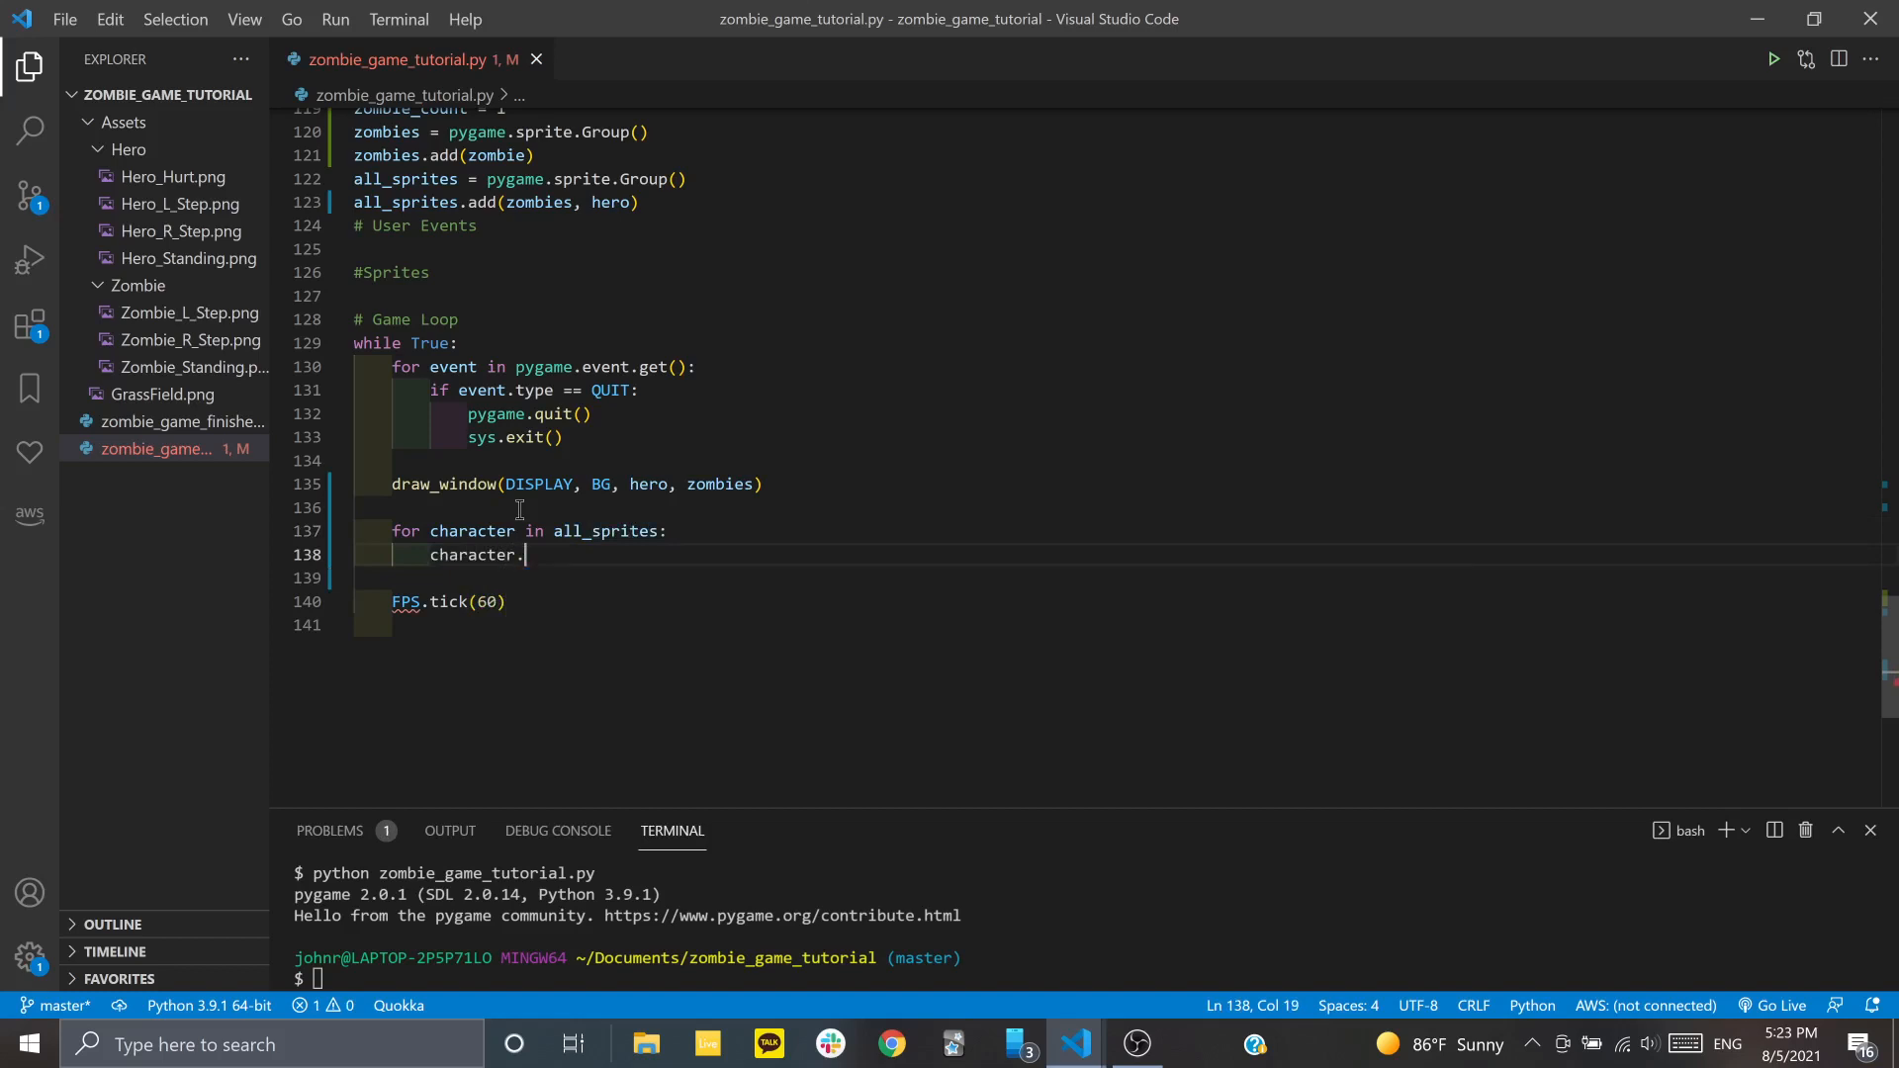
pyautogui.write('move()')
pyautogui.click(1087, 979)
pyautogui.write('python zombie_game_tutorial.py')
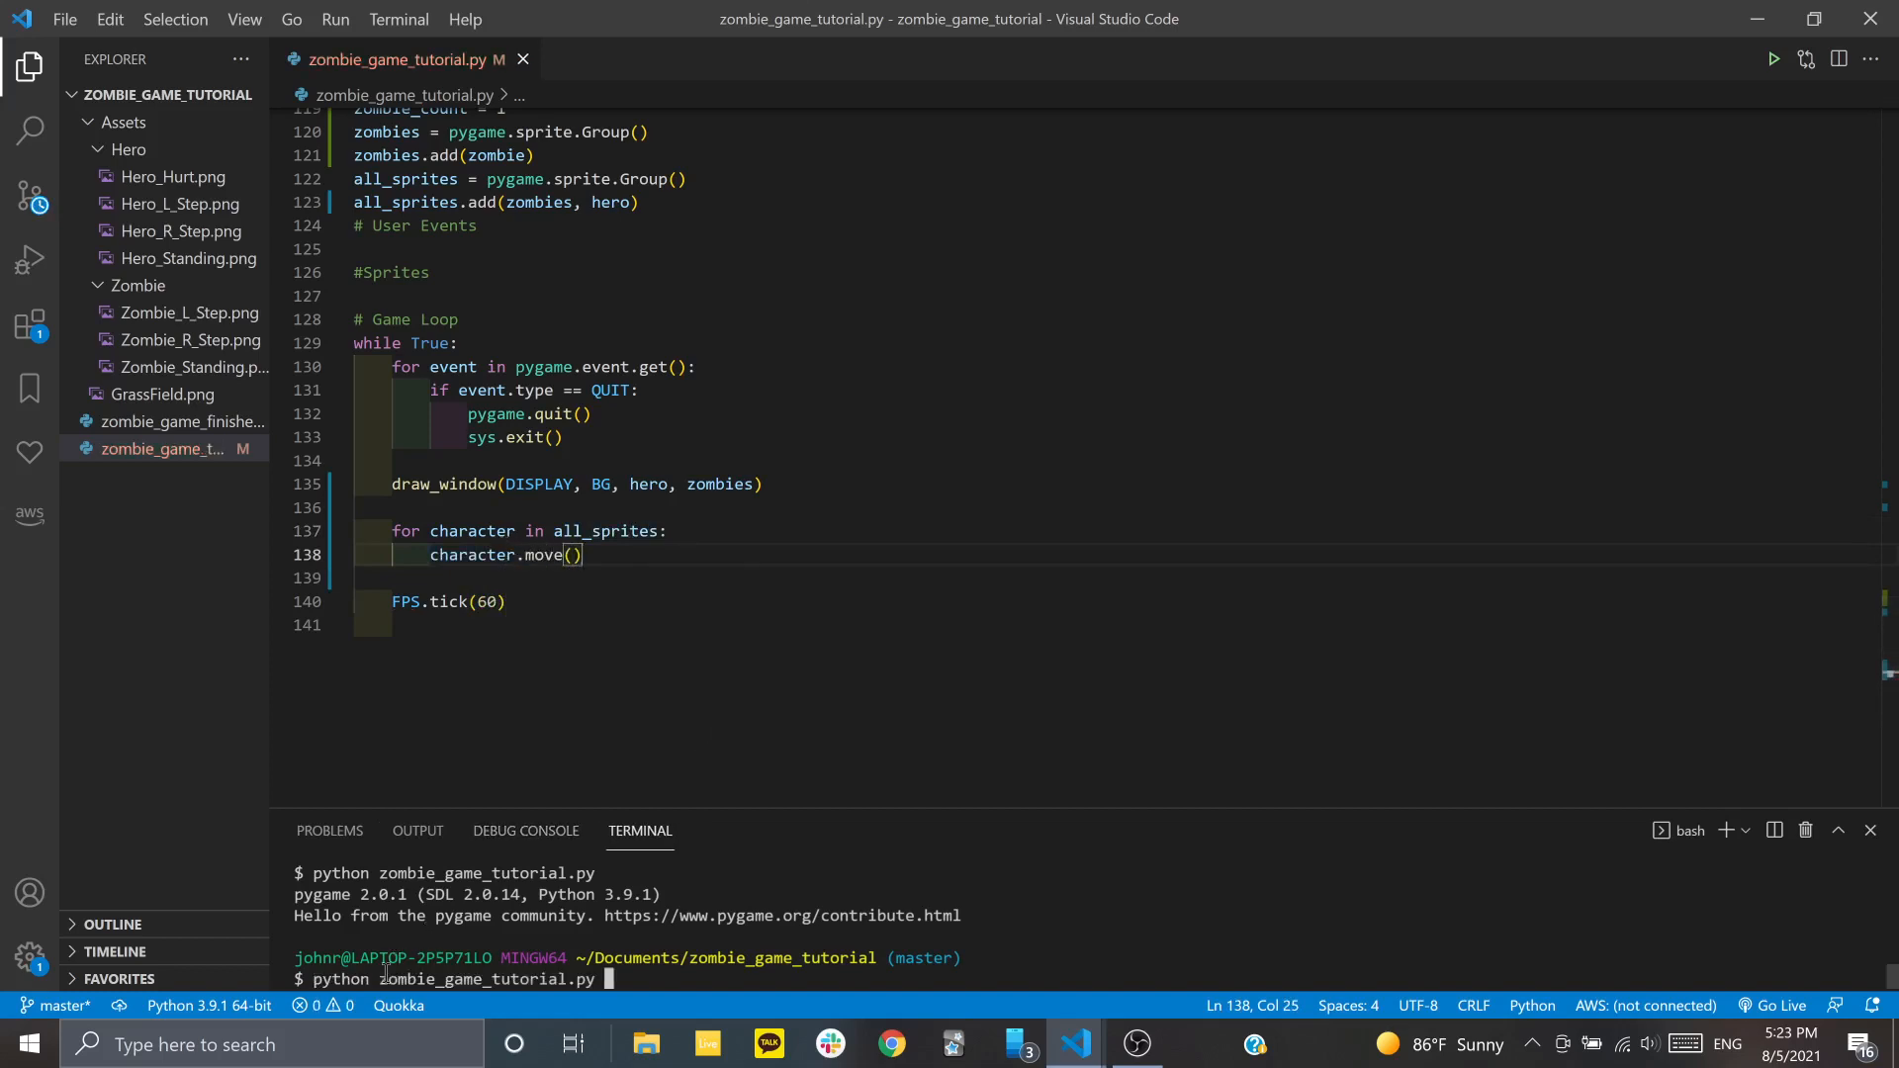
# Run zombie_game_tutorial.py, which crashes with 'argument 1 must be pygame.Surface, not Zombie'
pyautogui.press('Return')
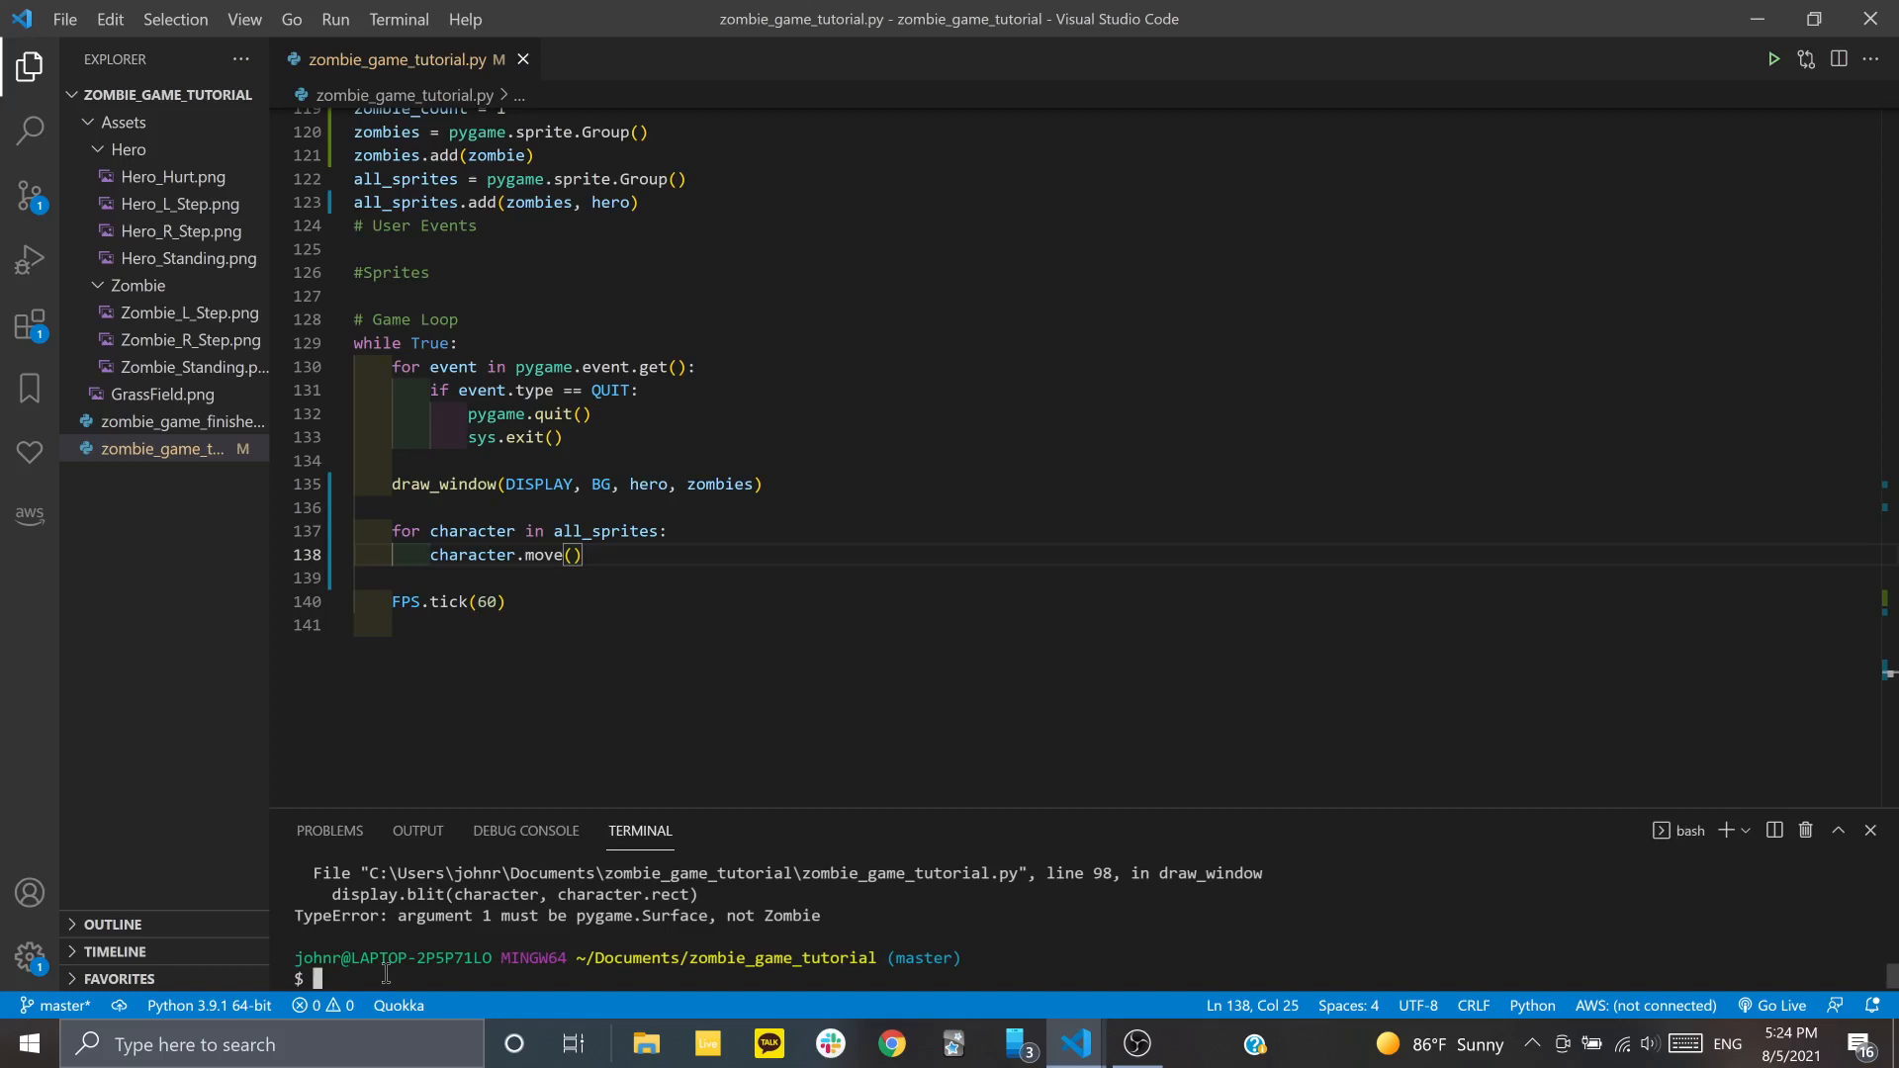
pyautogui.moveTo(617, 933)
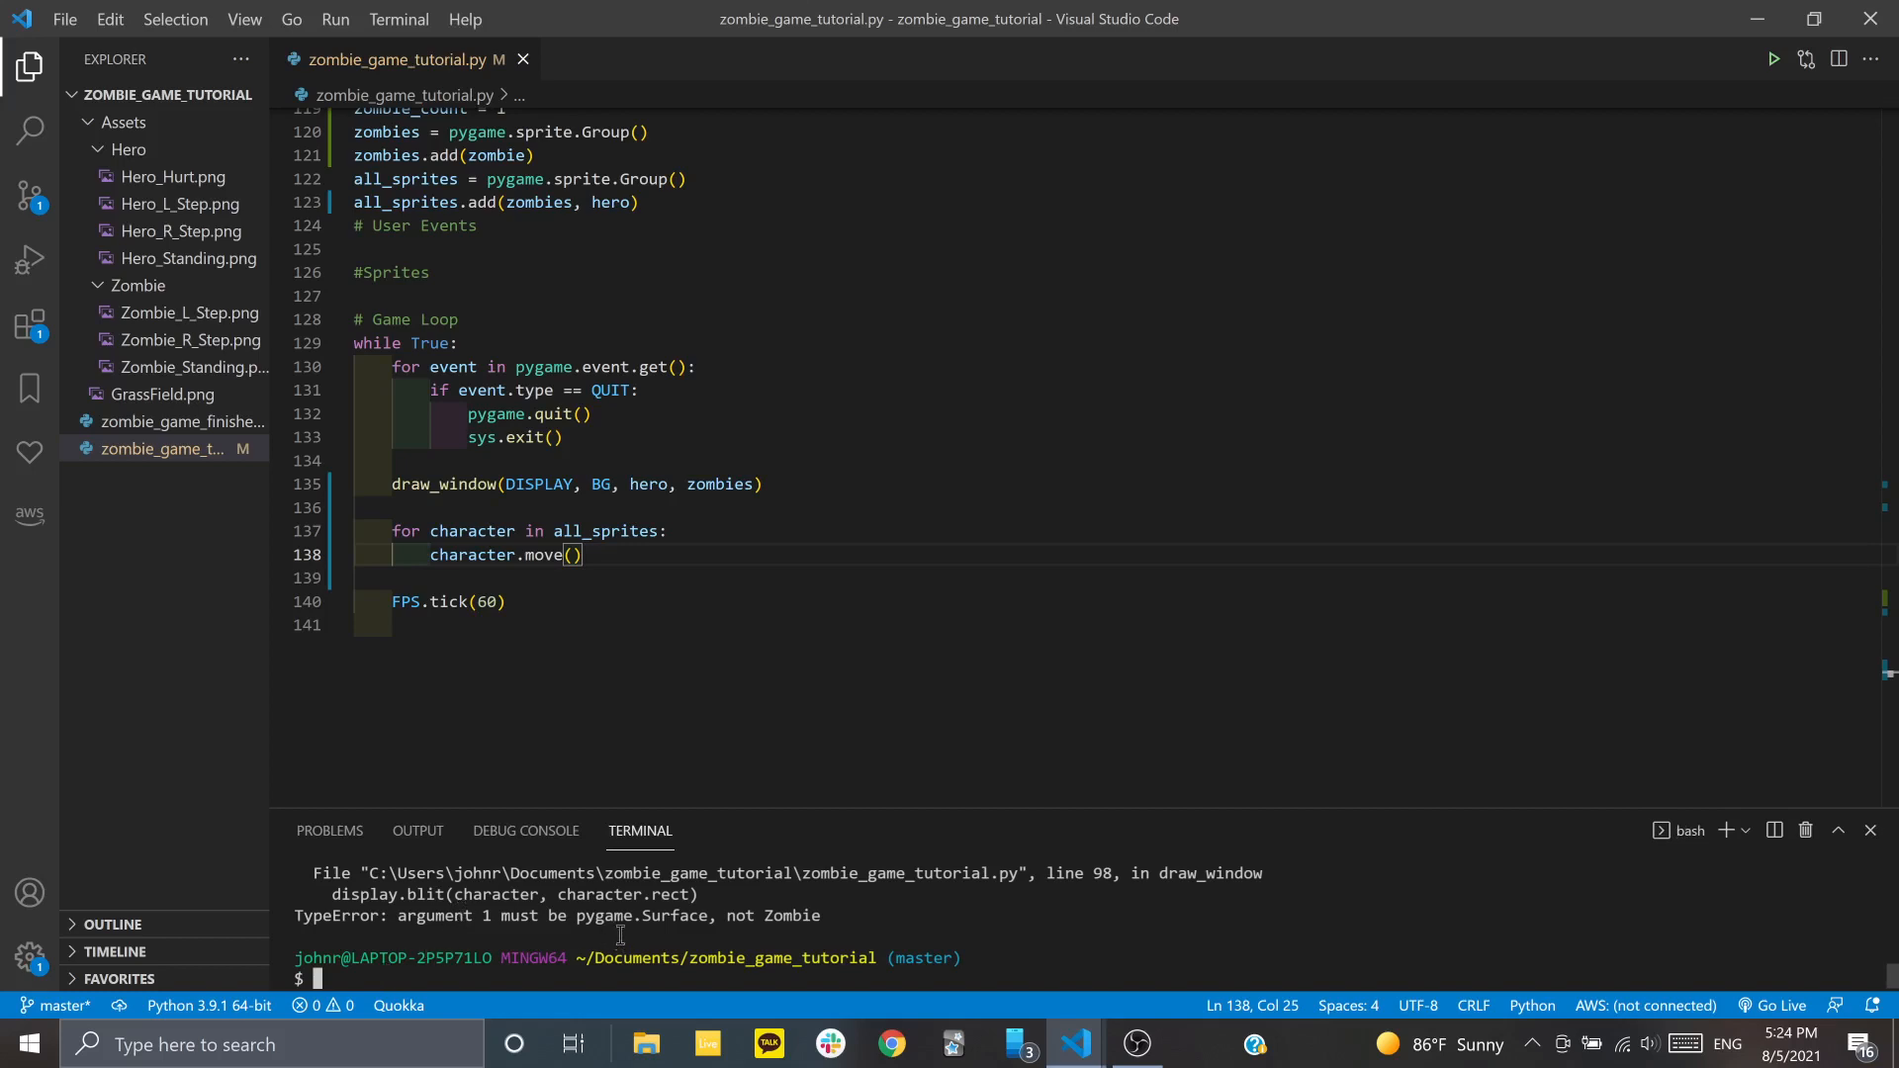
pyautogui.moveTo(539, 522)
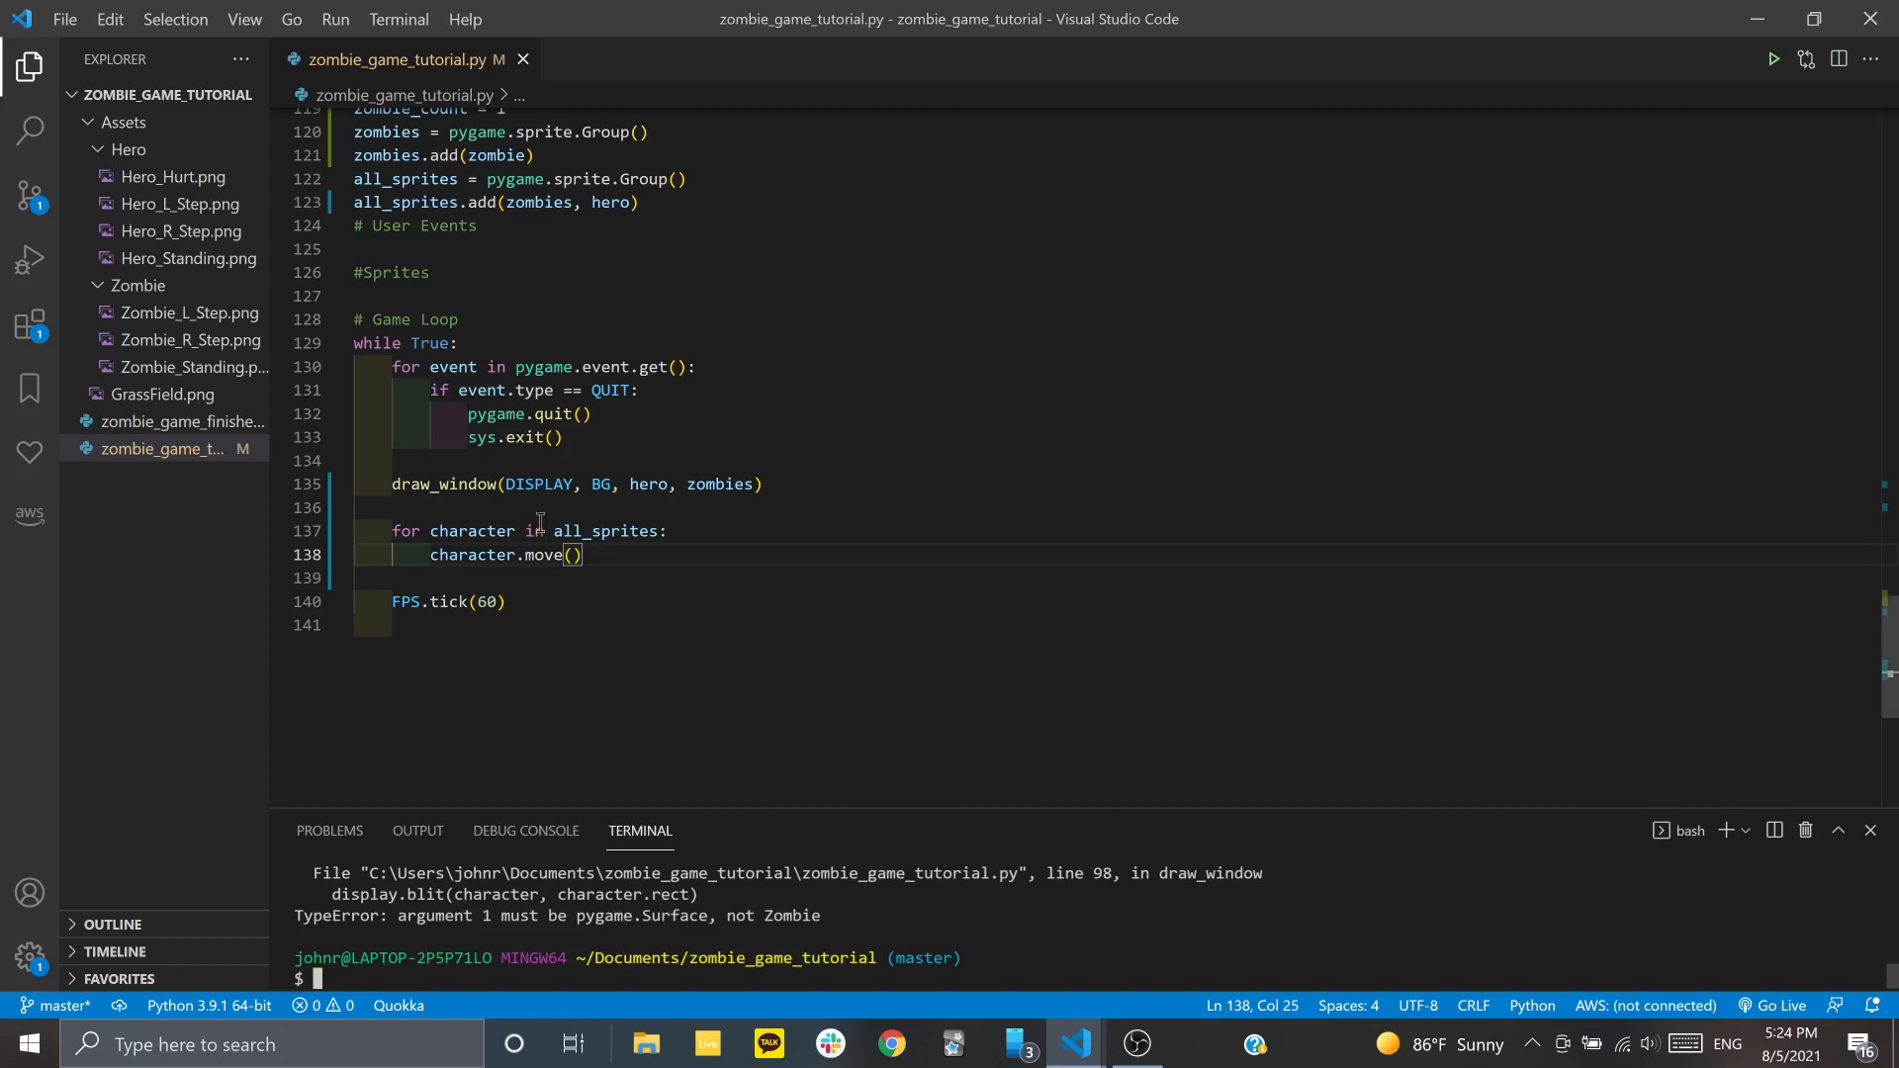
# Blit character.walk_anim[0] on line 98, then go back to the terminal to rerun
pyautogui.scroll(3)
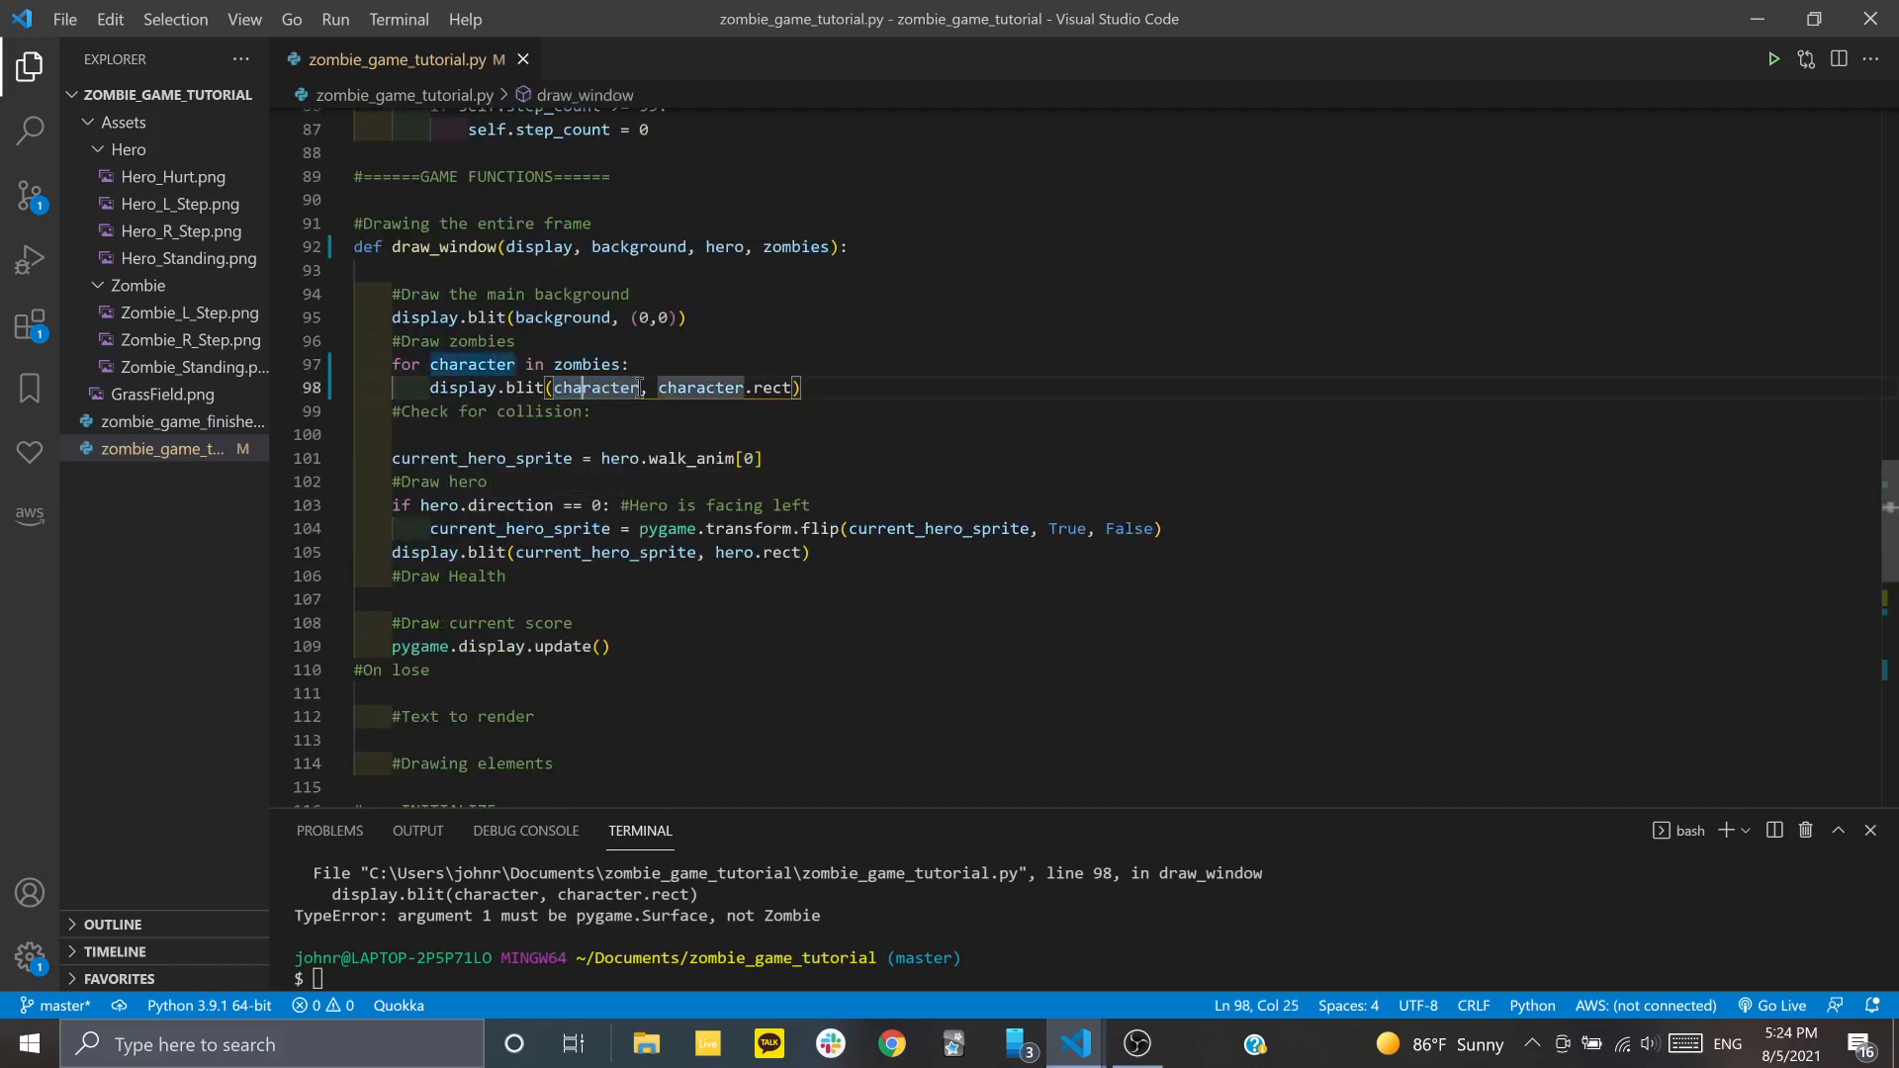
pyautogui.click(644, 387)
pyautogui.write('.walk_anim[')
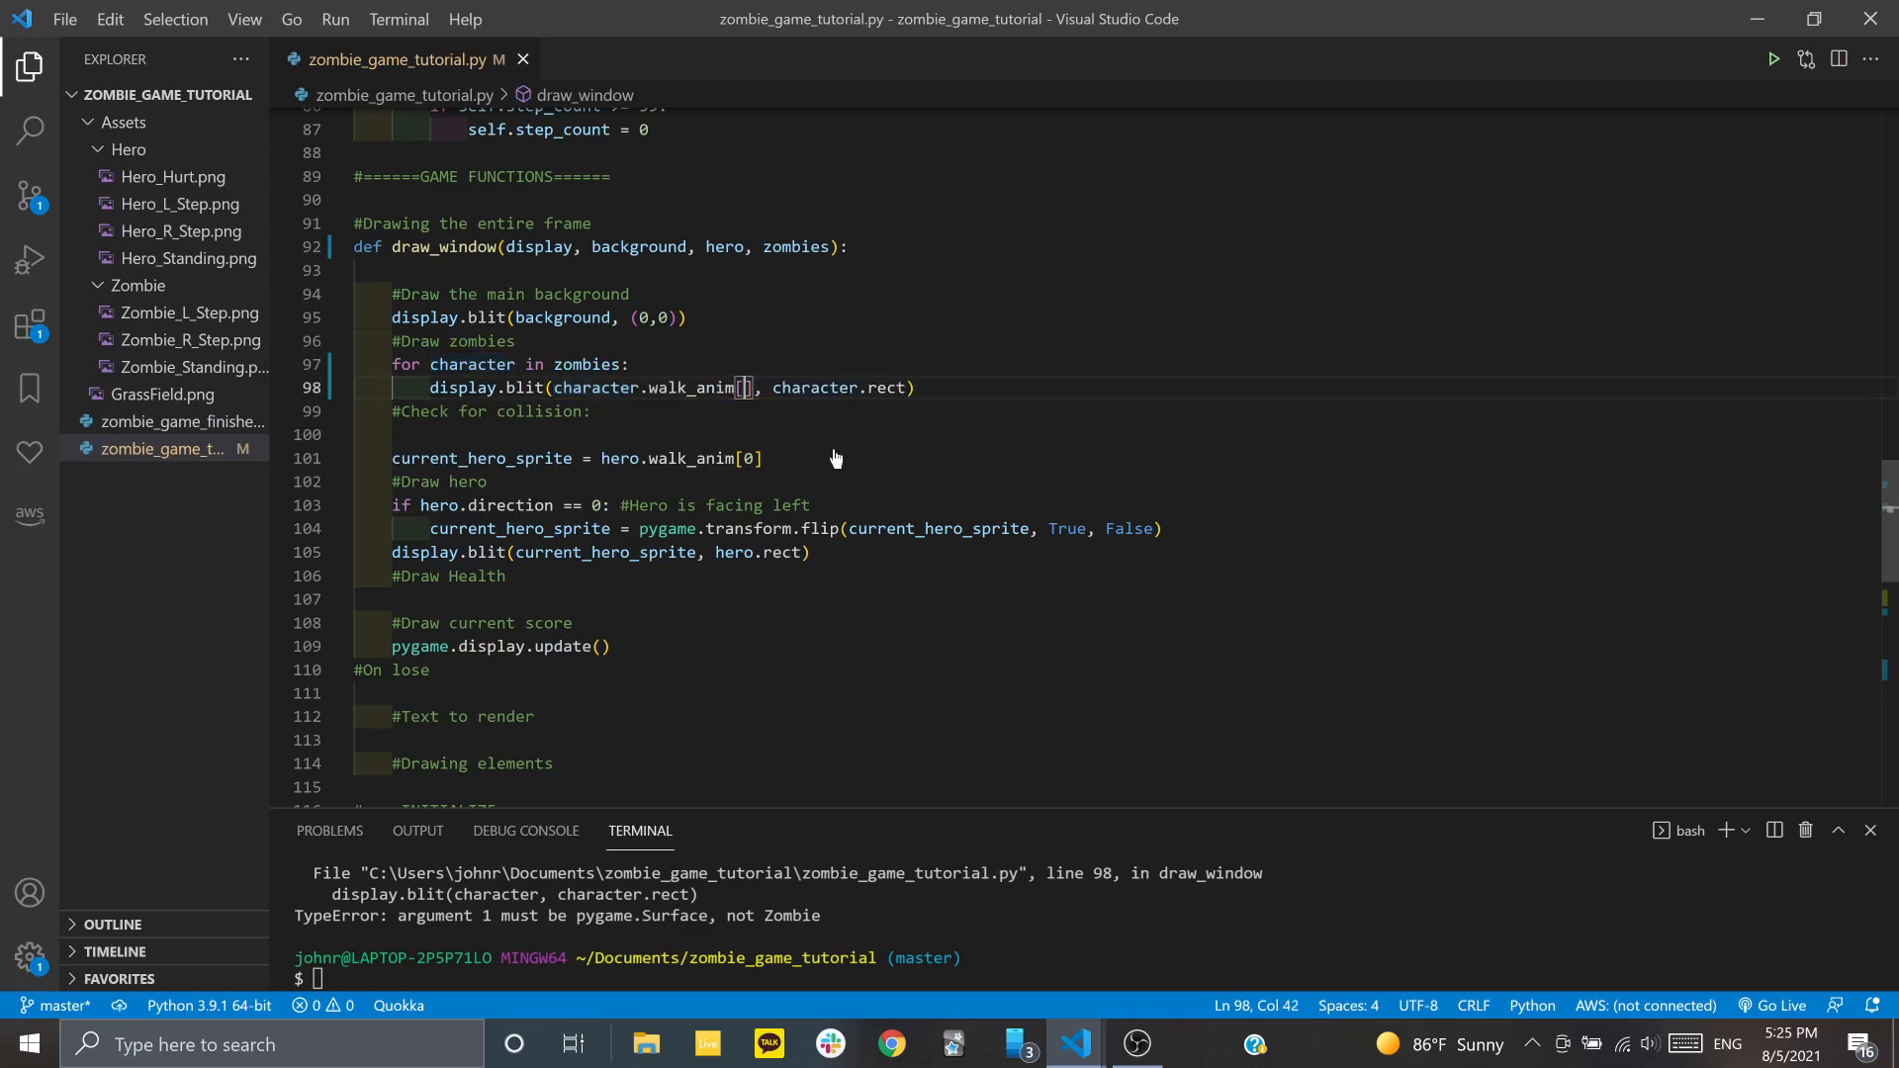
pyautogui.write('0')
pyautogui.click(1089, 978)
pyautogui.write('python zombie_game_tutorial.py')
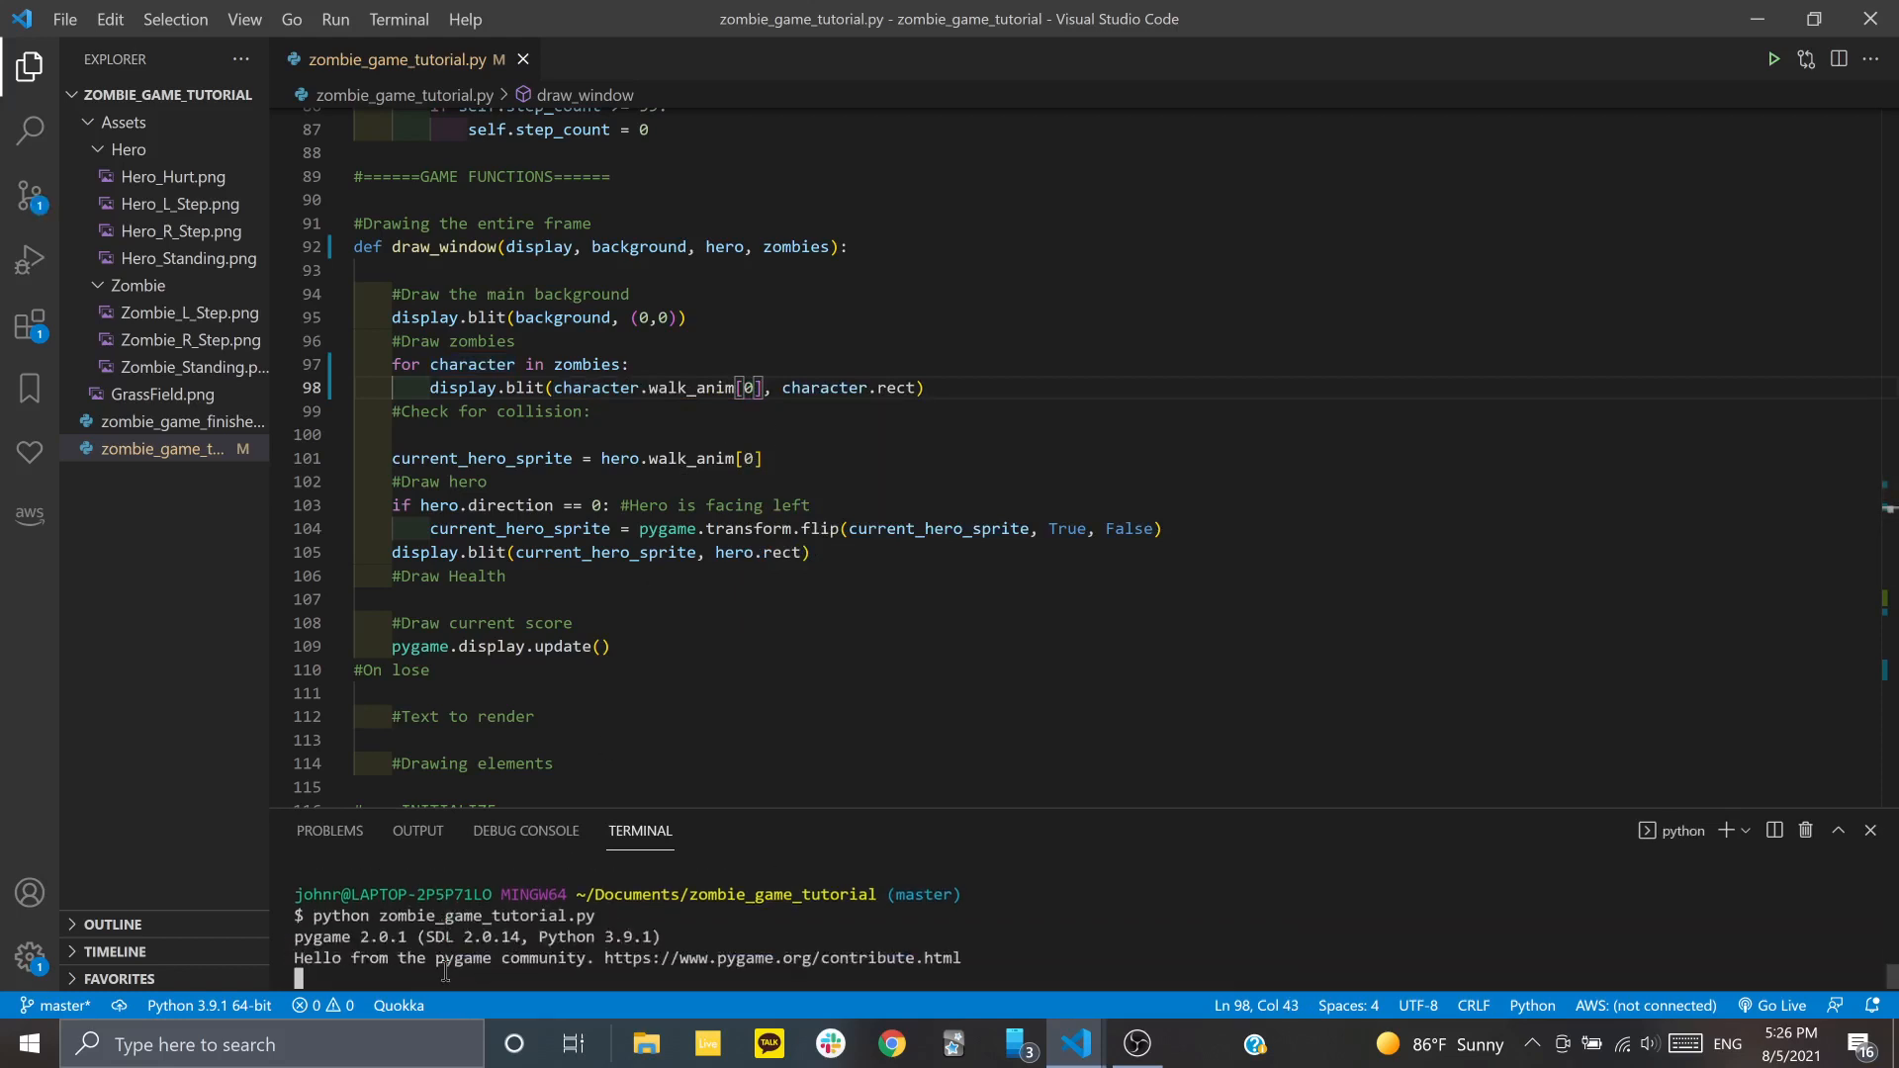
pyautogui.click(1771, 58)
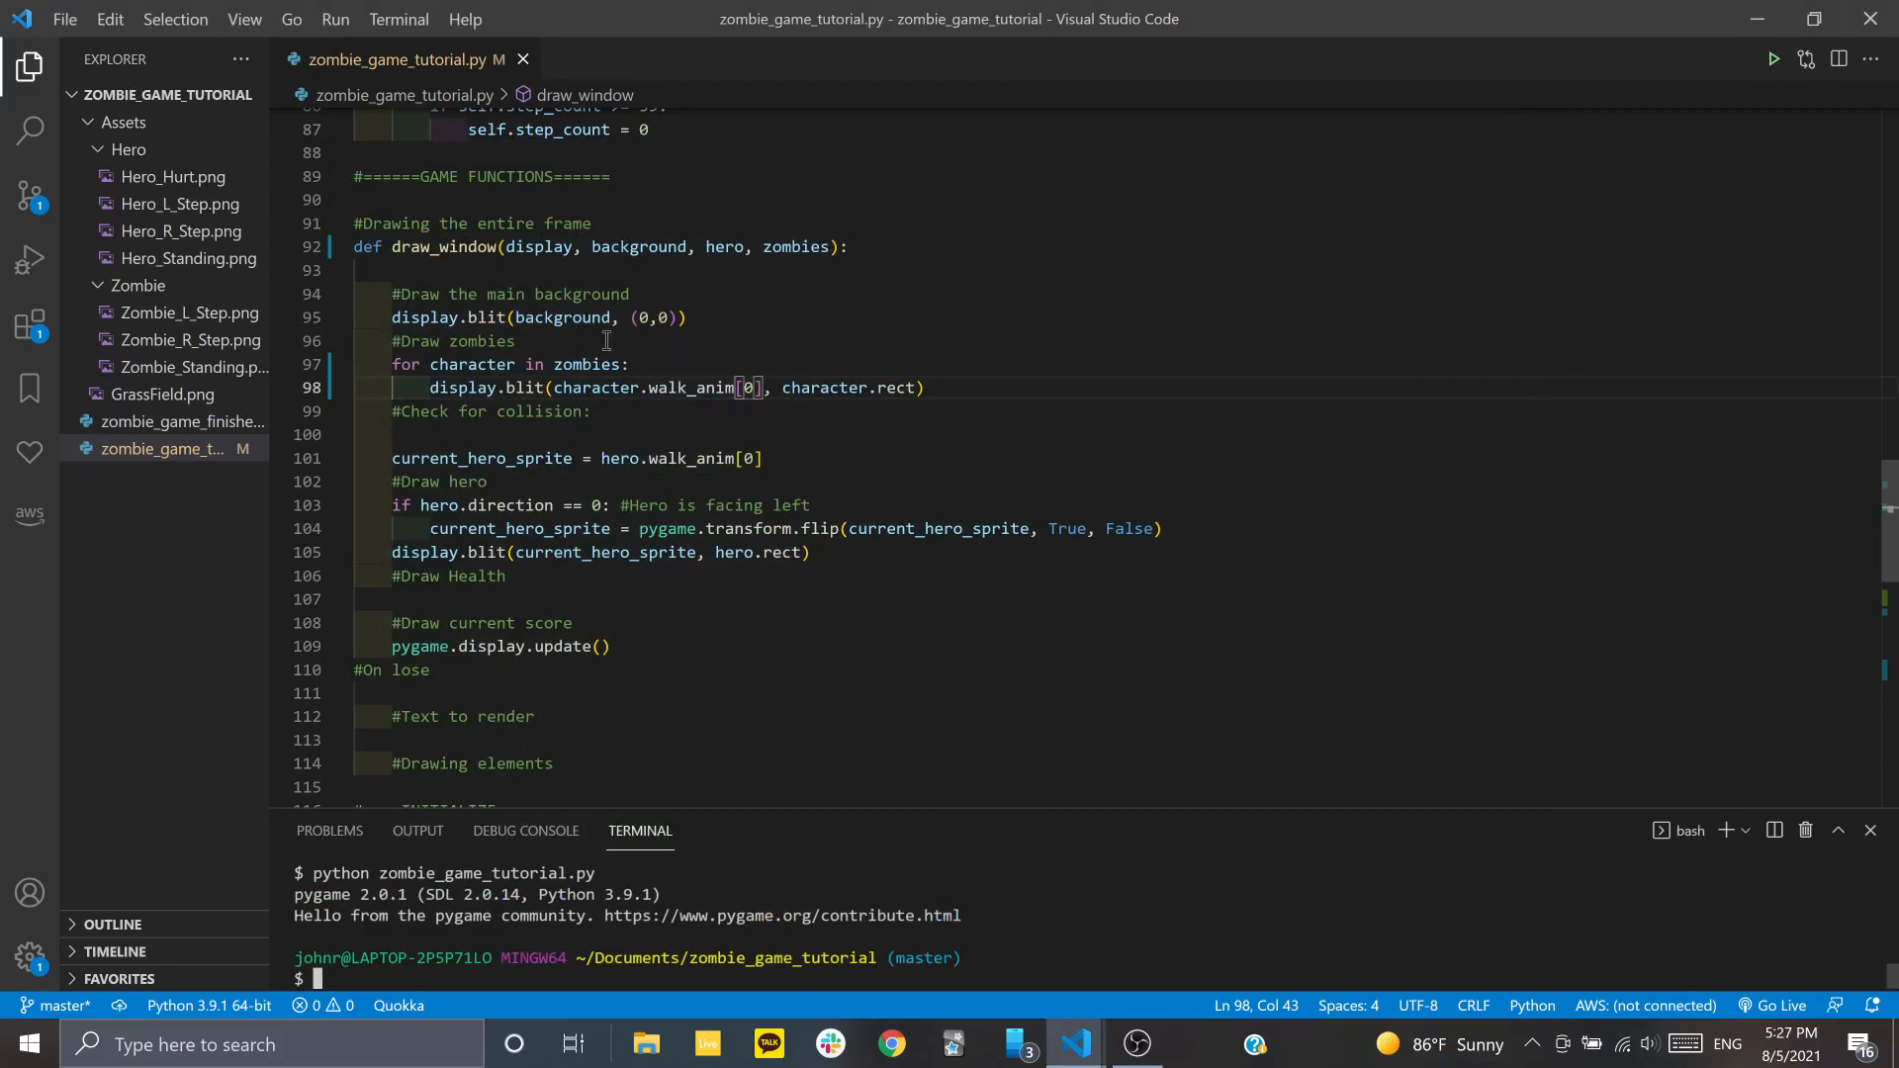
pyautogui.moveTo(705, 350)
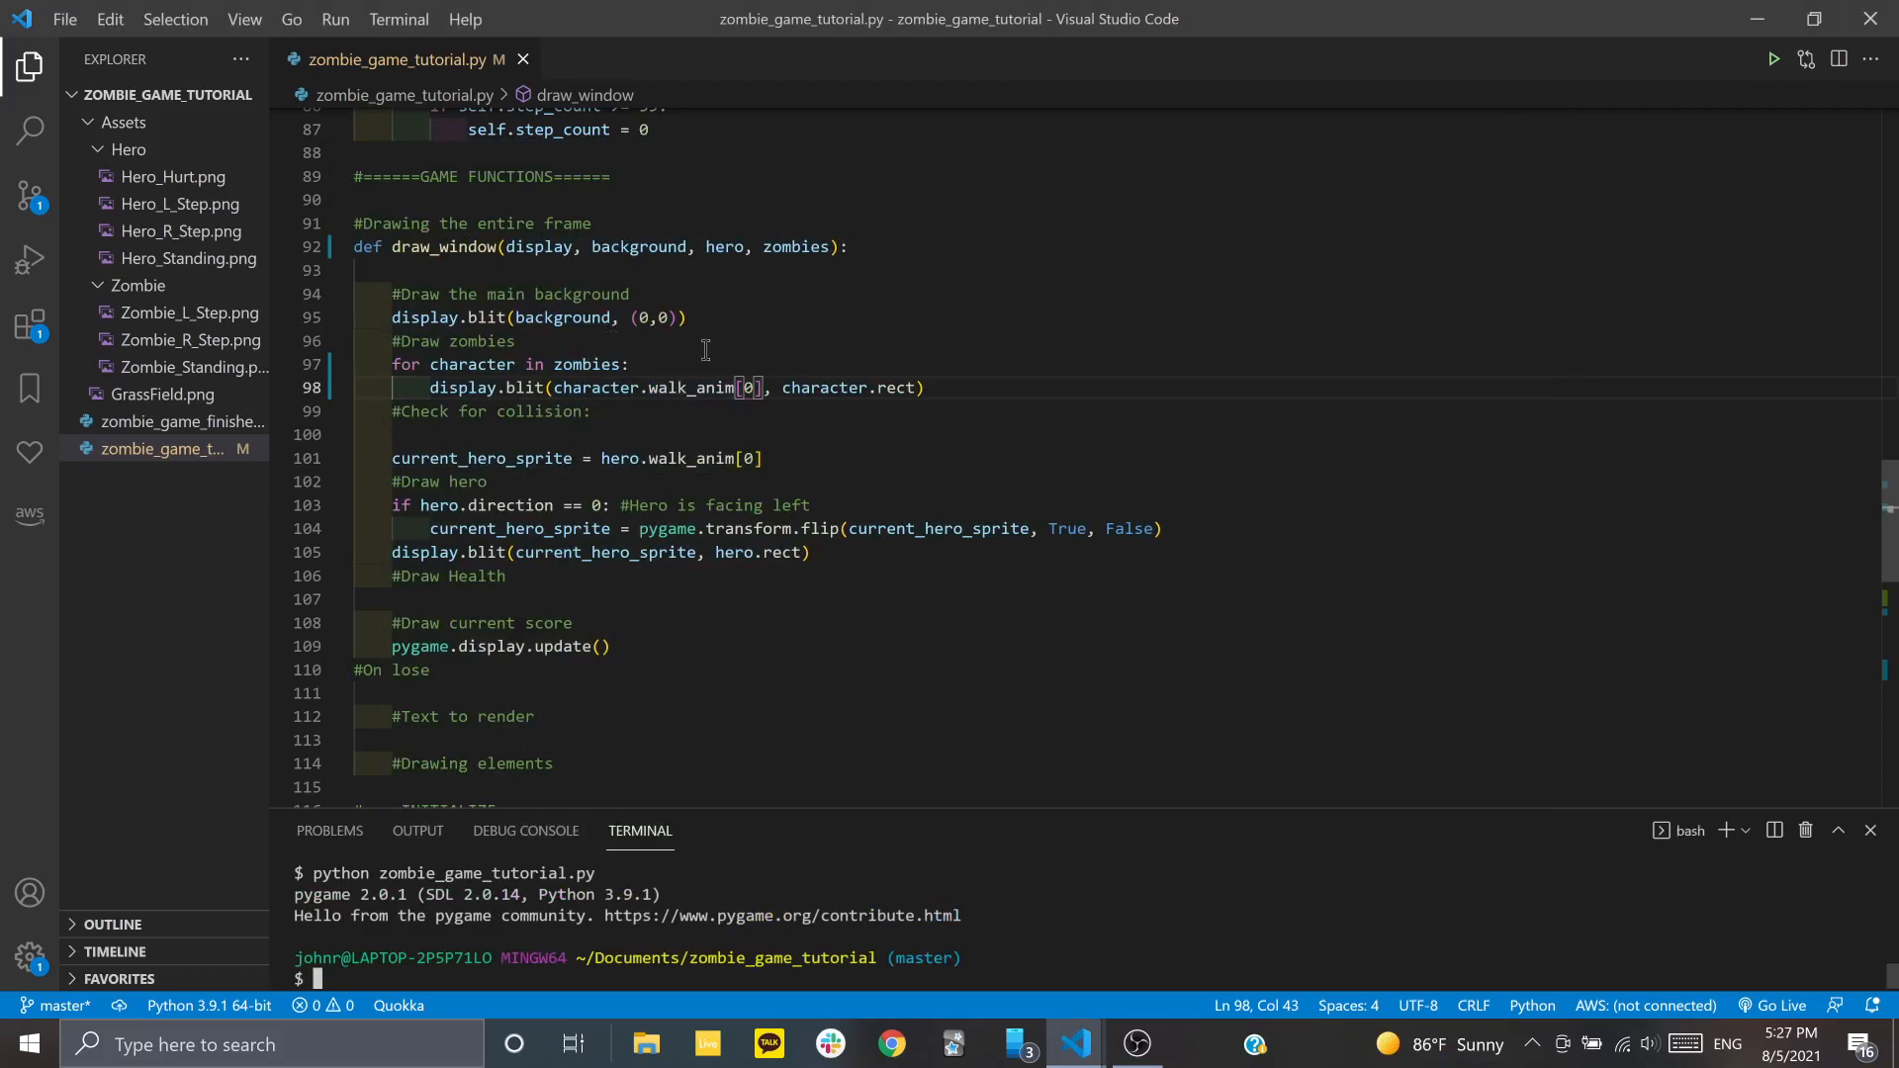
pyautogui.moveTo(614, 394)
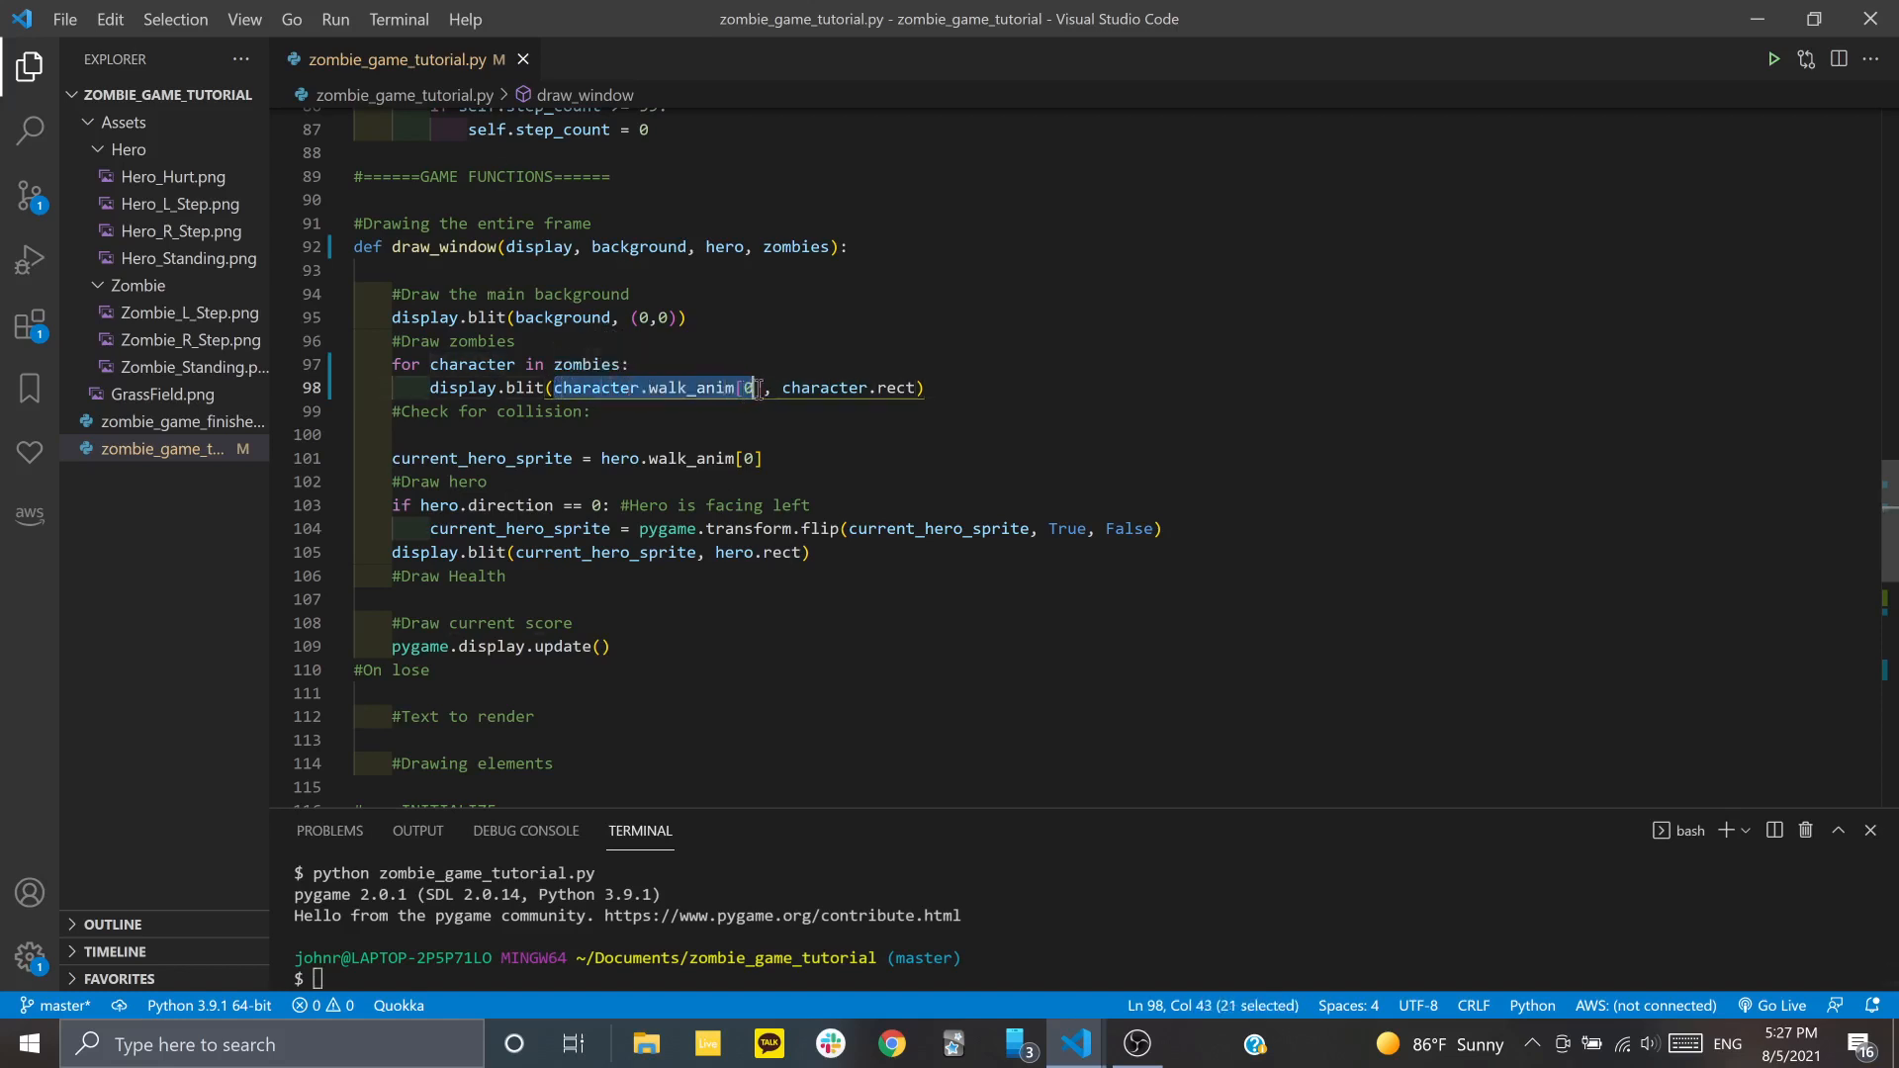
# In the zombie loop, add current_zomb_sprite = character.walk_anim[character.step_count]
pyautogui.press('Backspace')
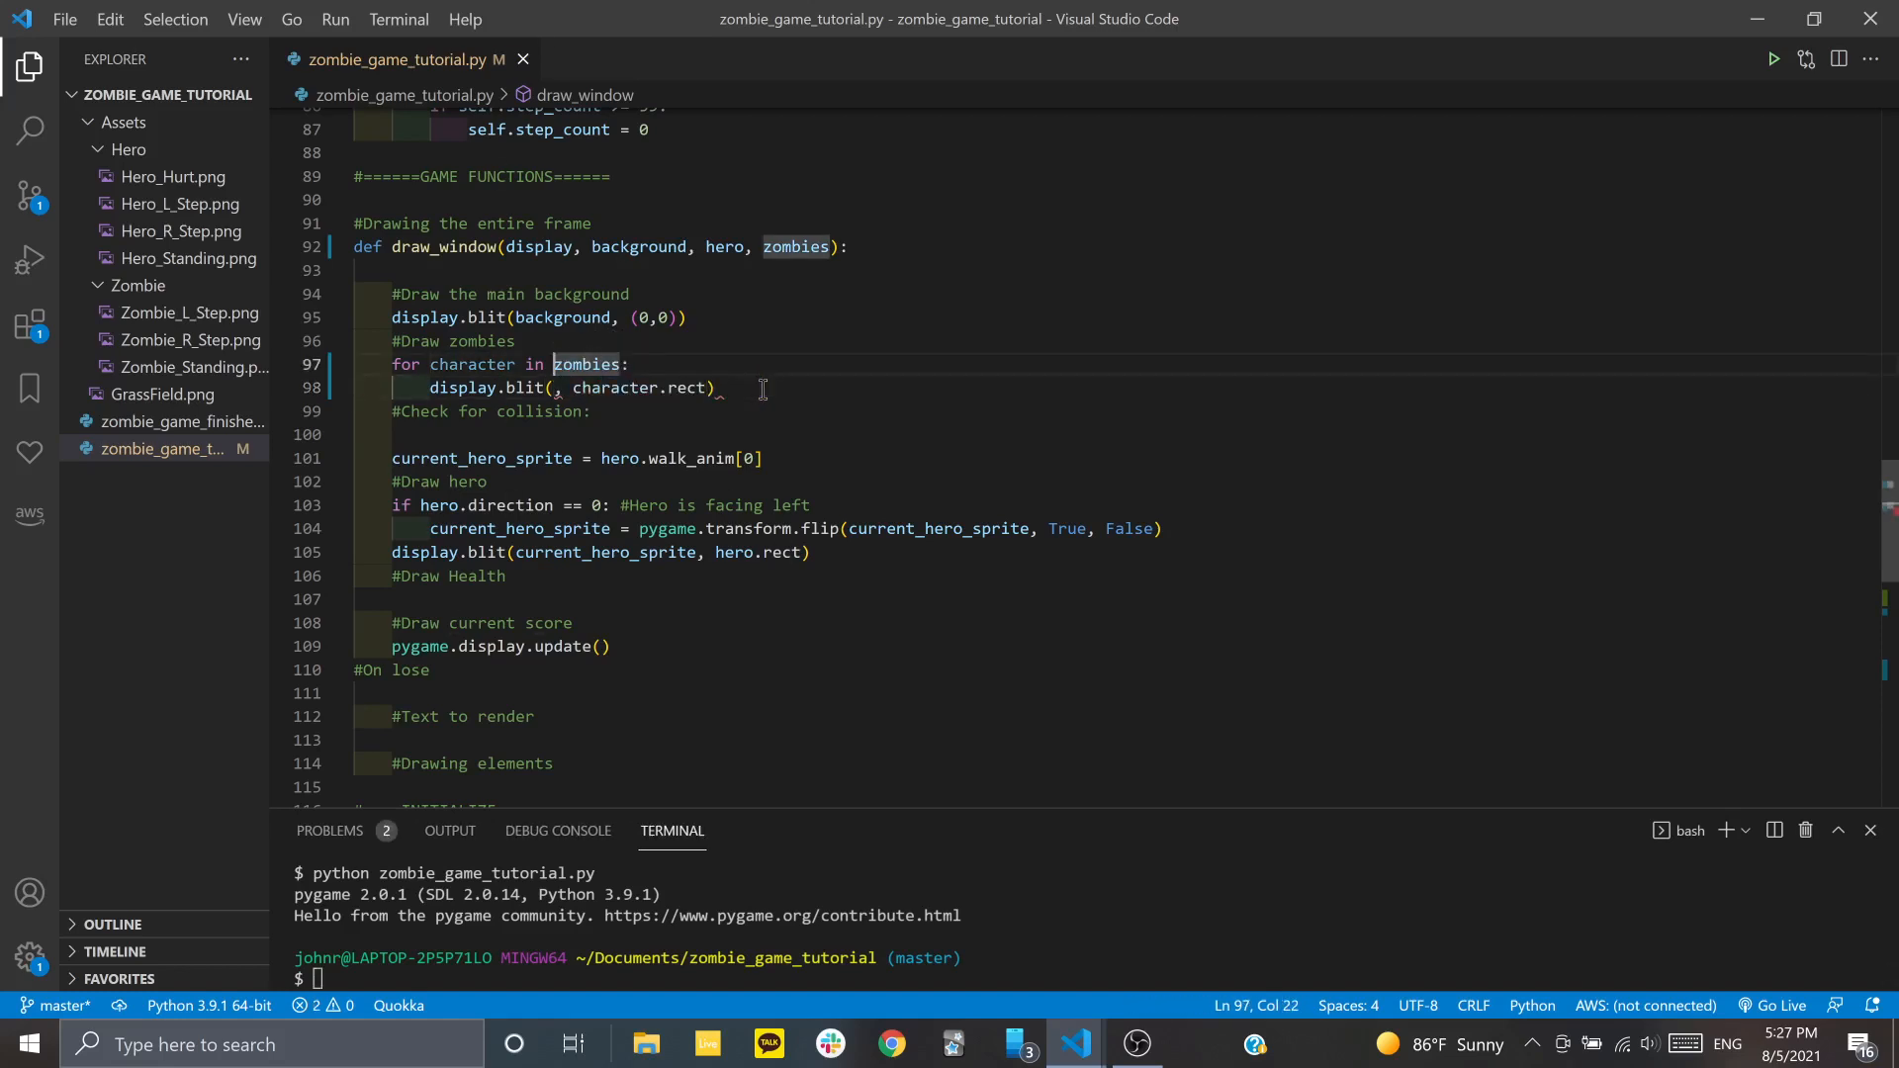
pyautogui.press('Enter')
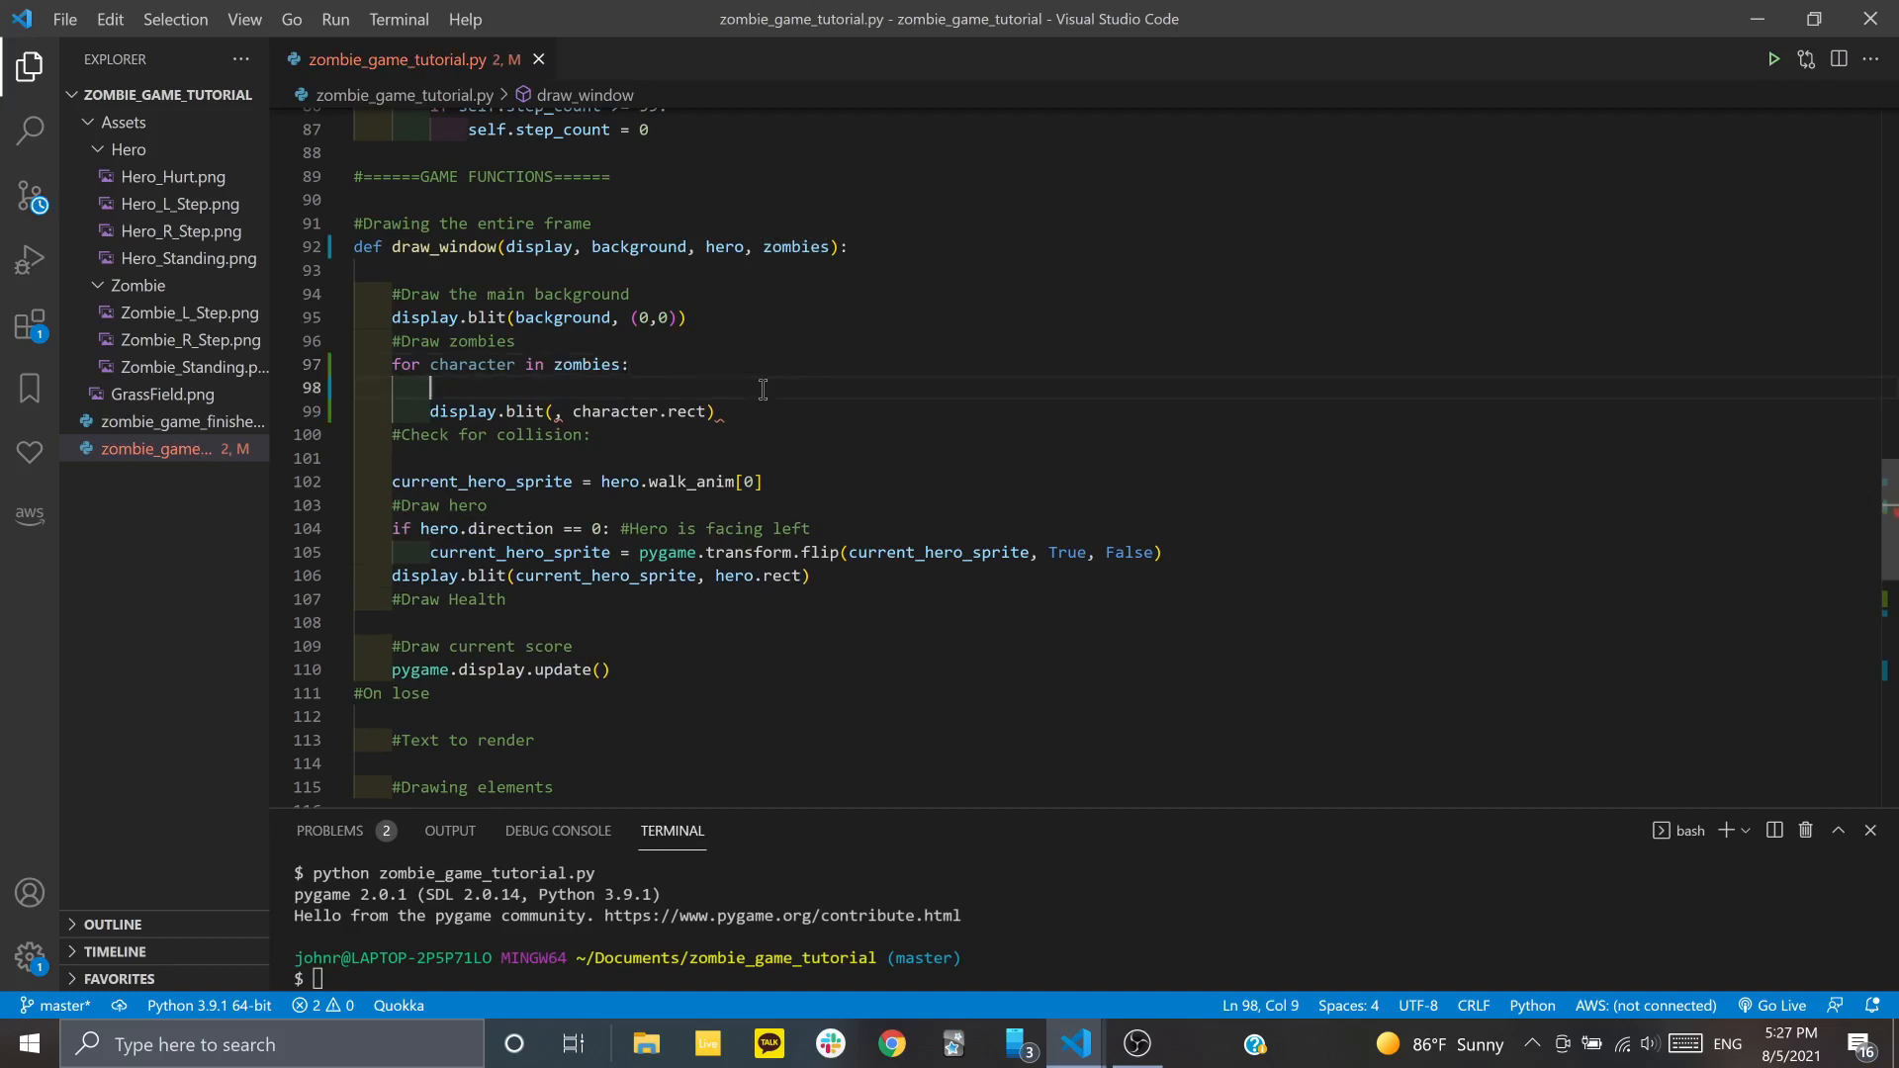
pyautogui.write('current_zomb')
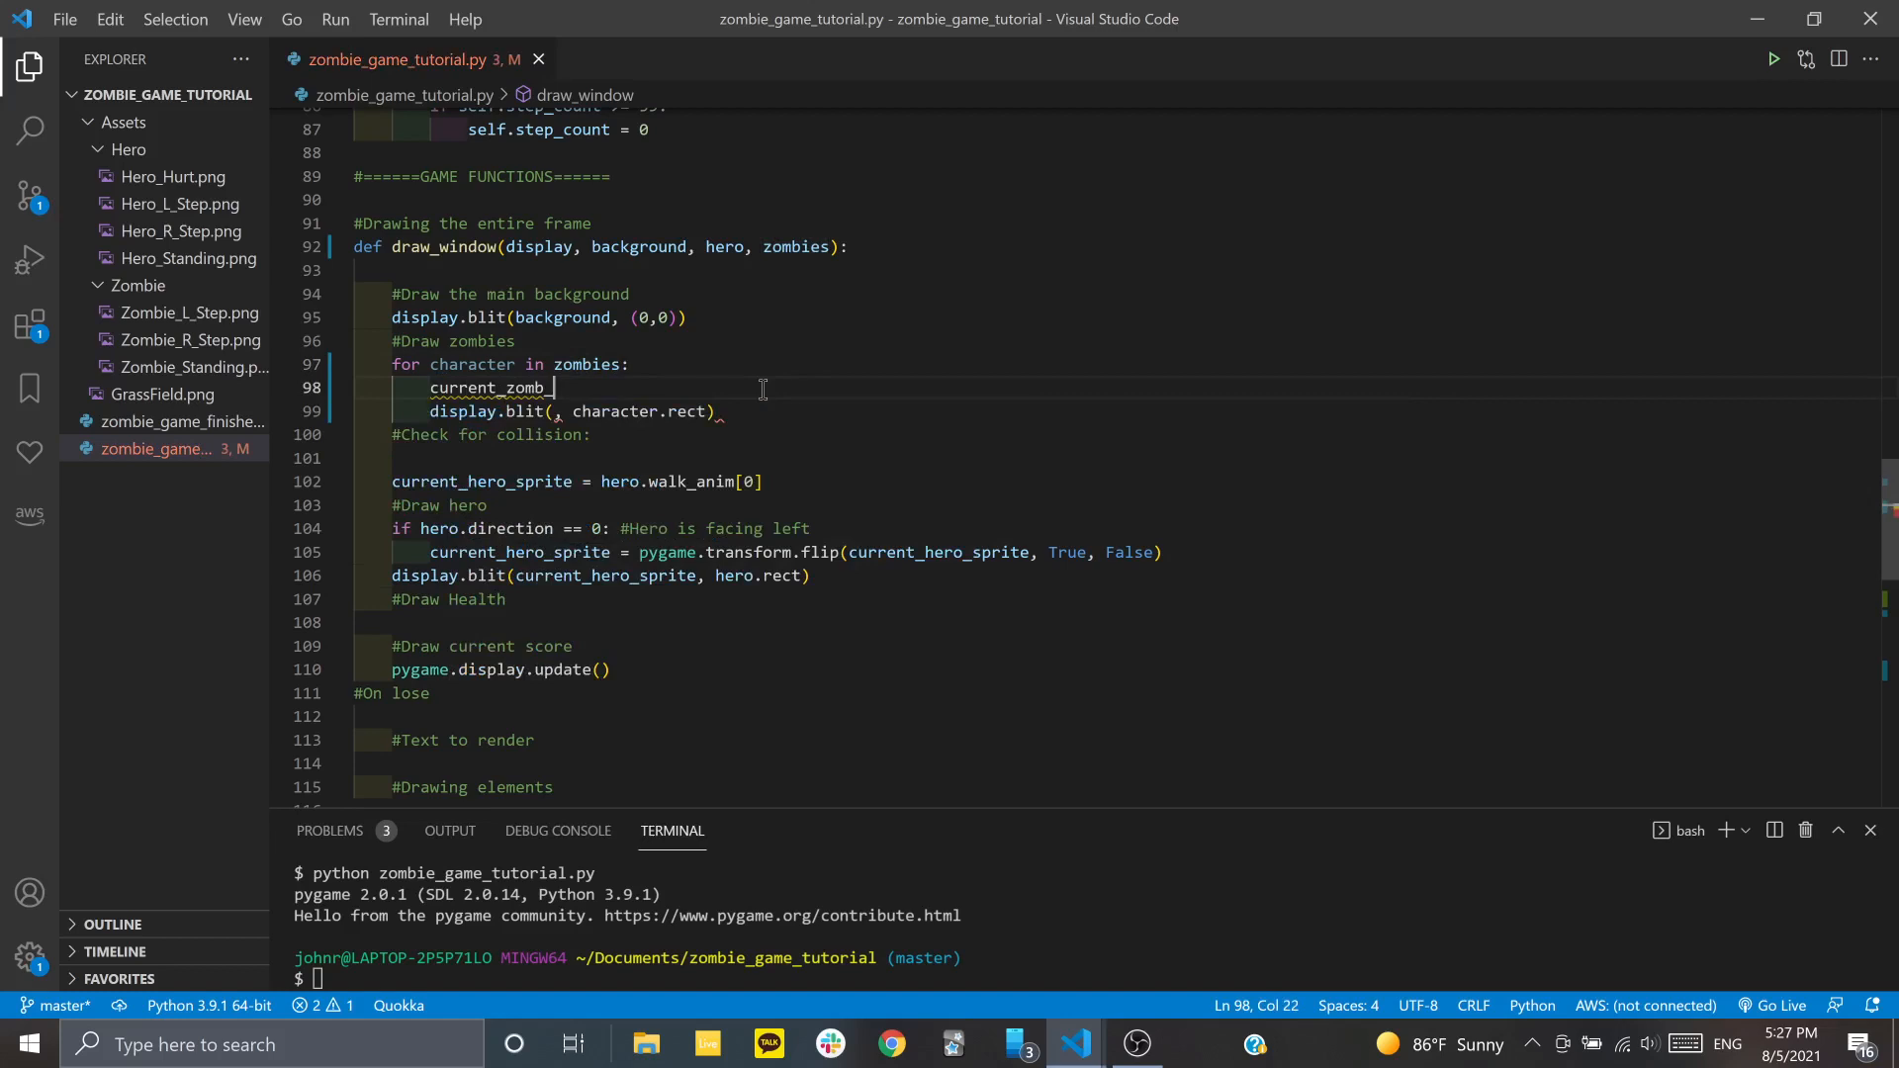
pyautogui.write('_sprite =')
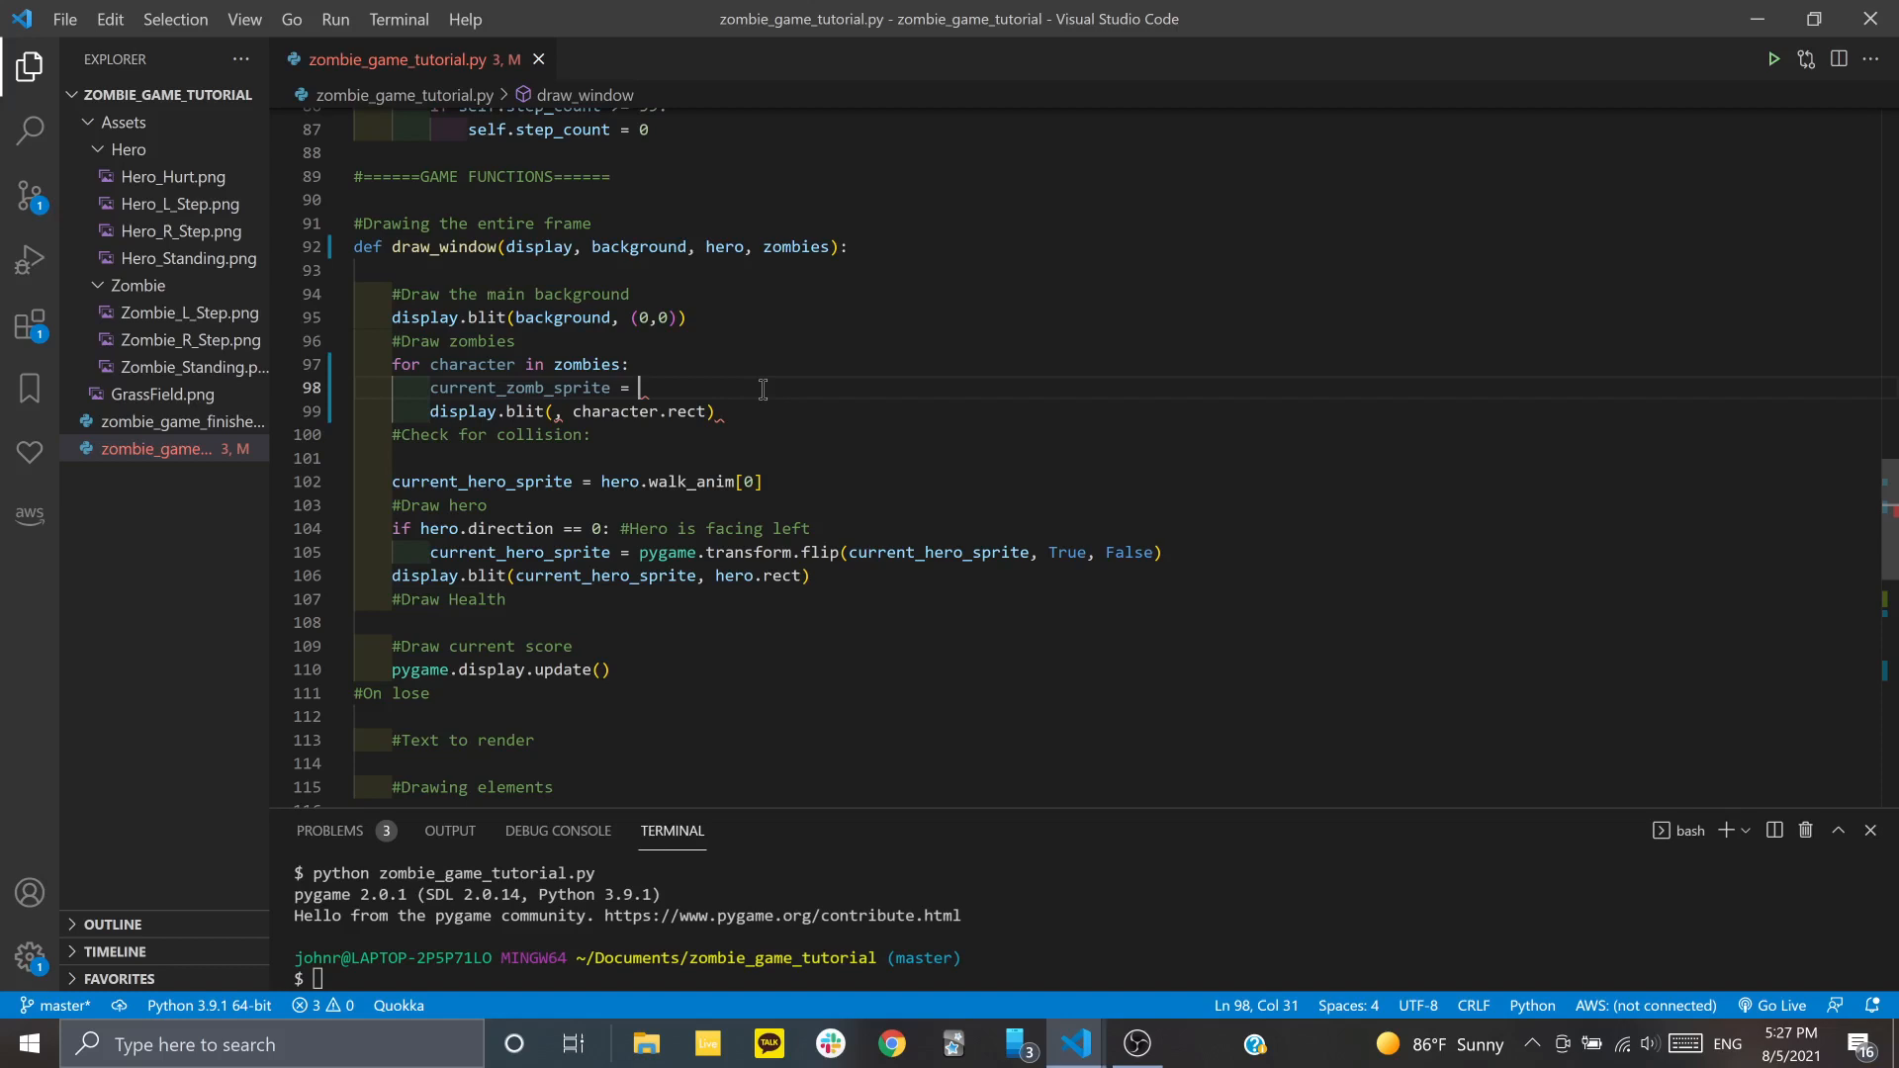
pyautogui.write('character.walk_anim[')
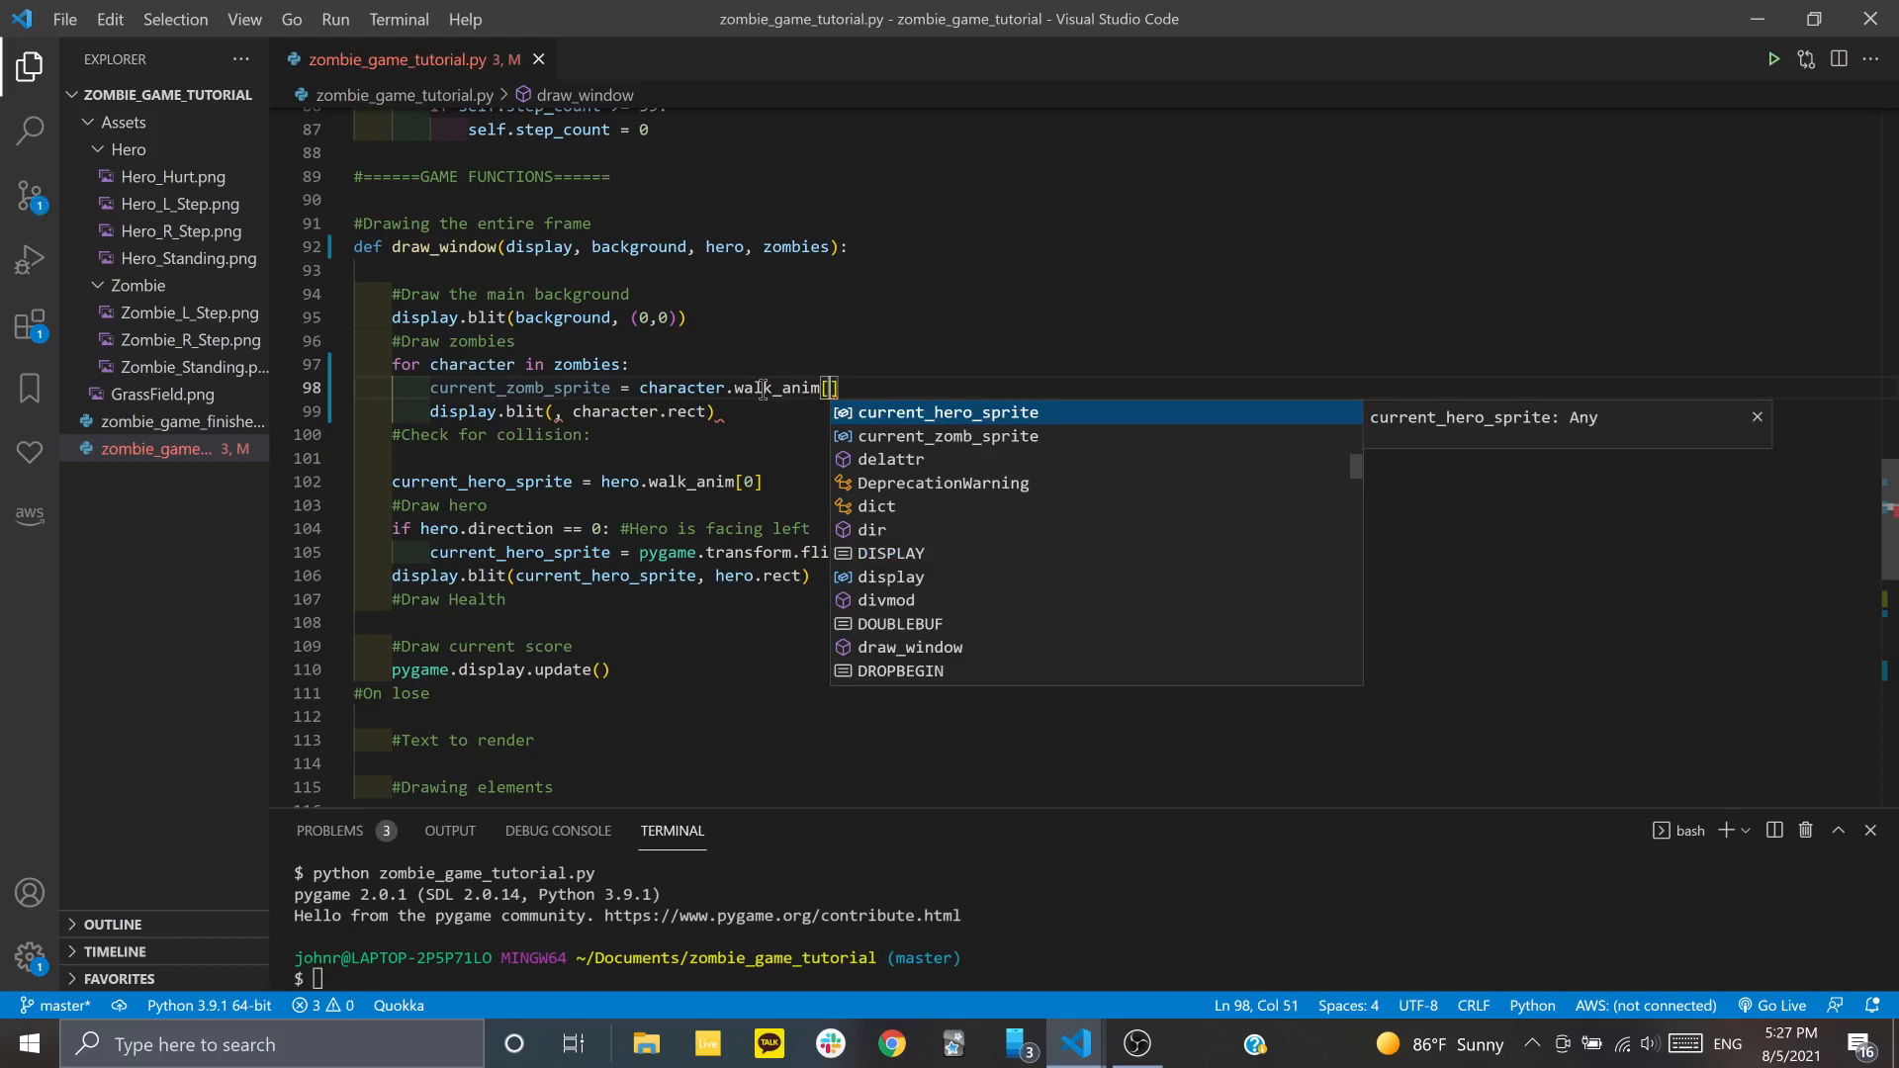
pyautogui.write('character.')
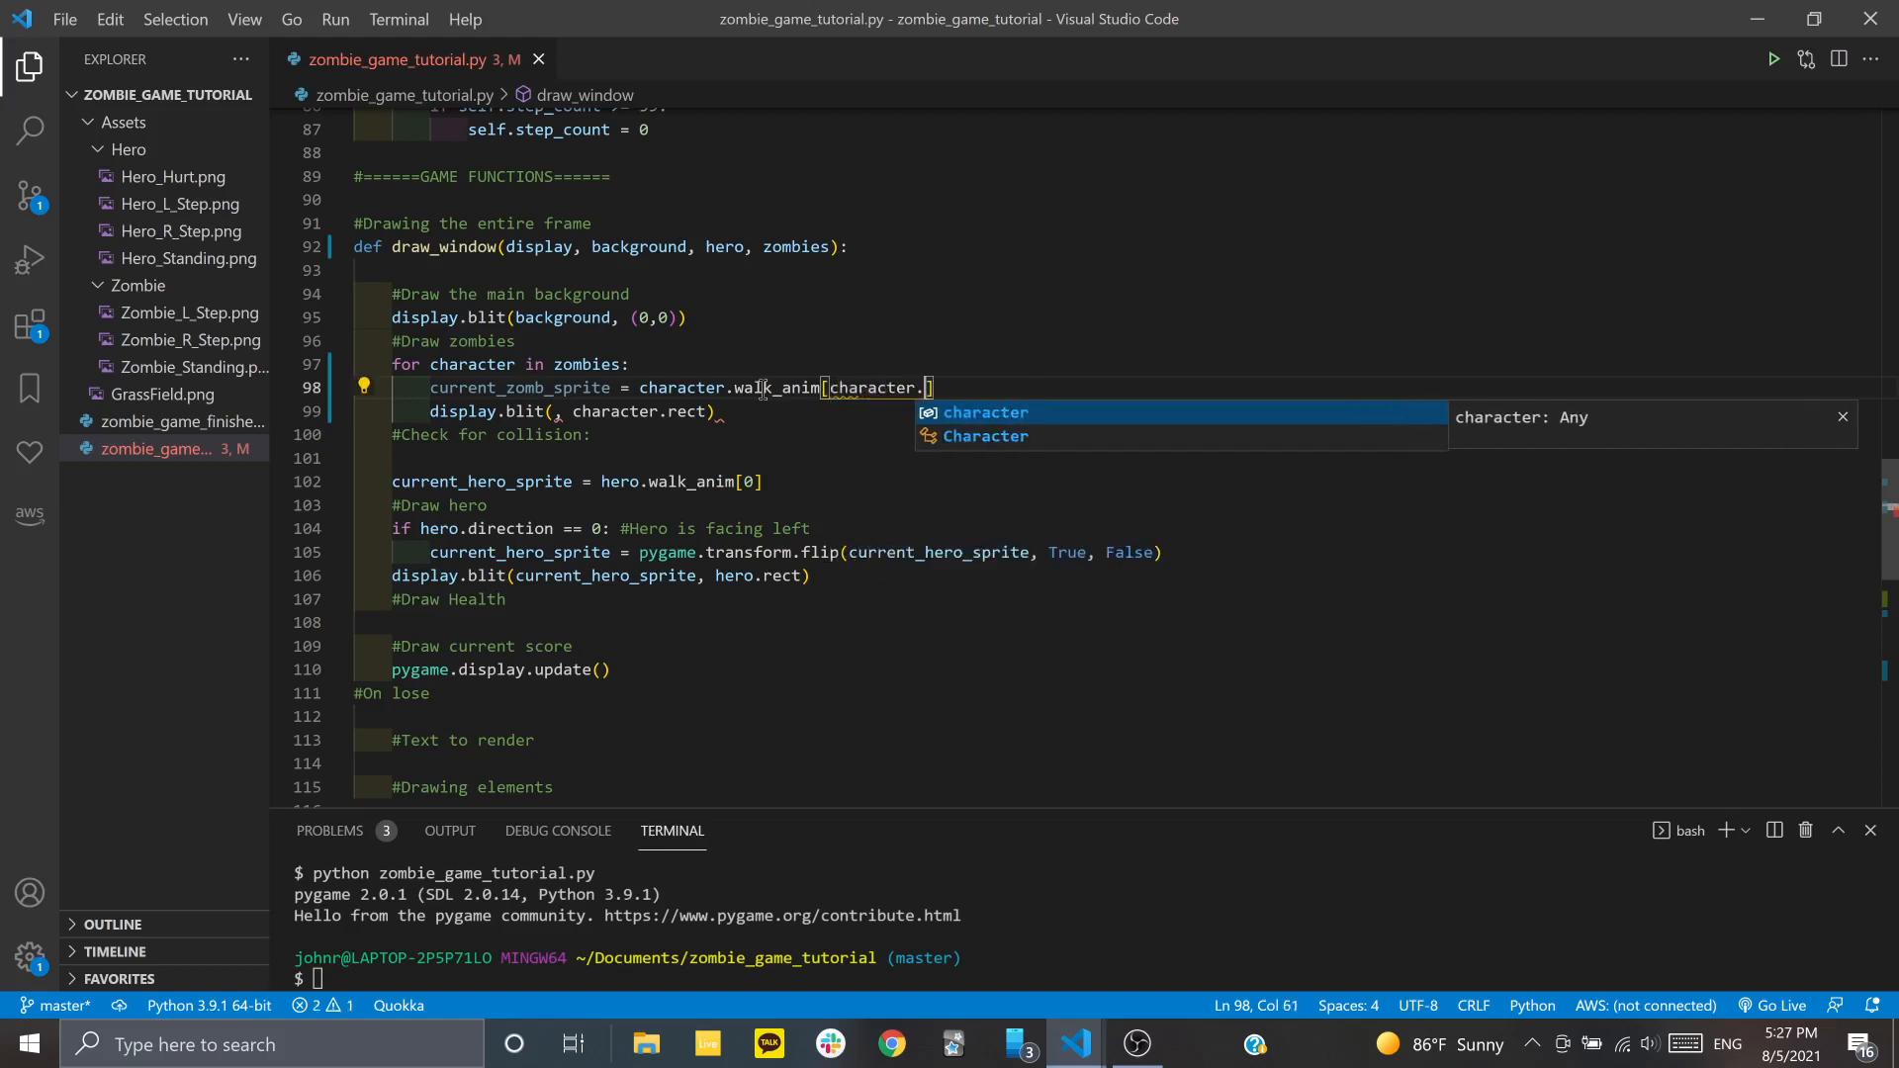
pyautogui.write('step_c')
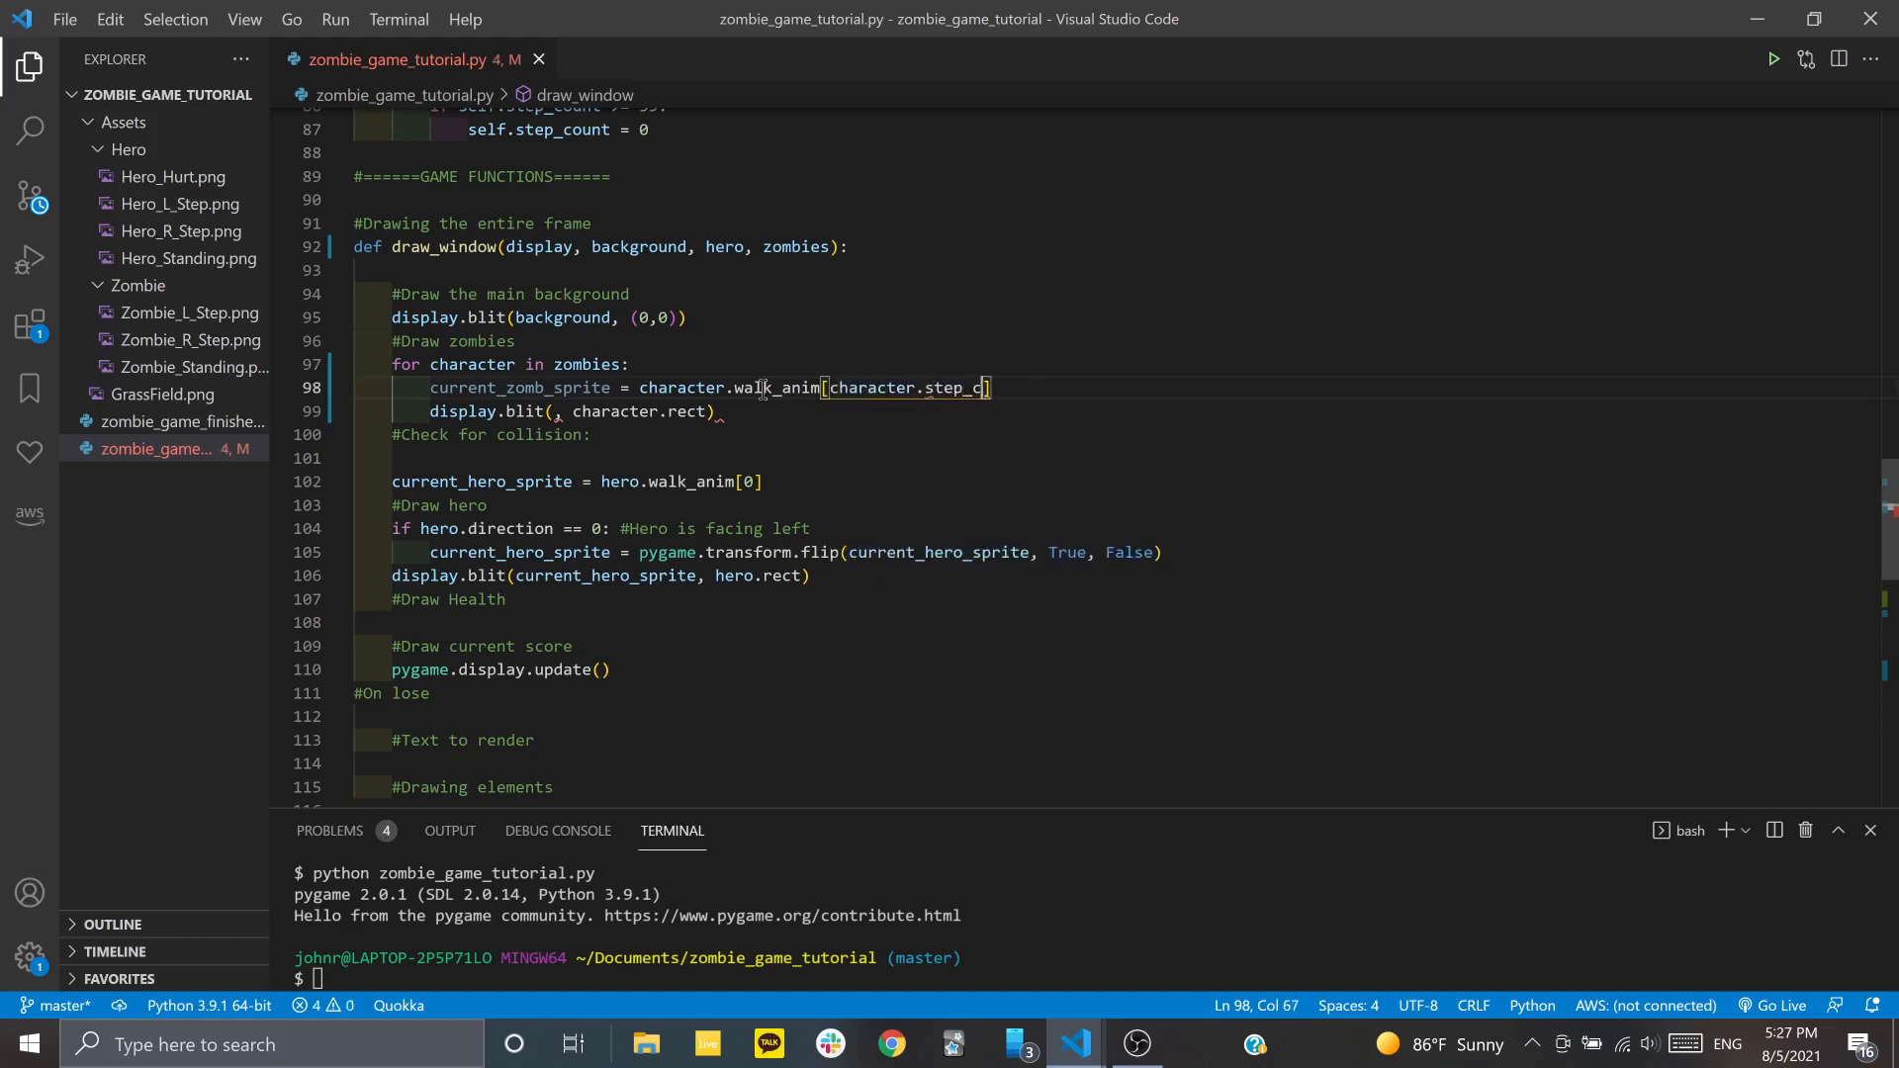
pyautogui.write('ount')
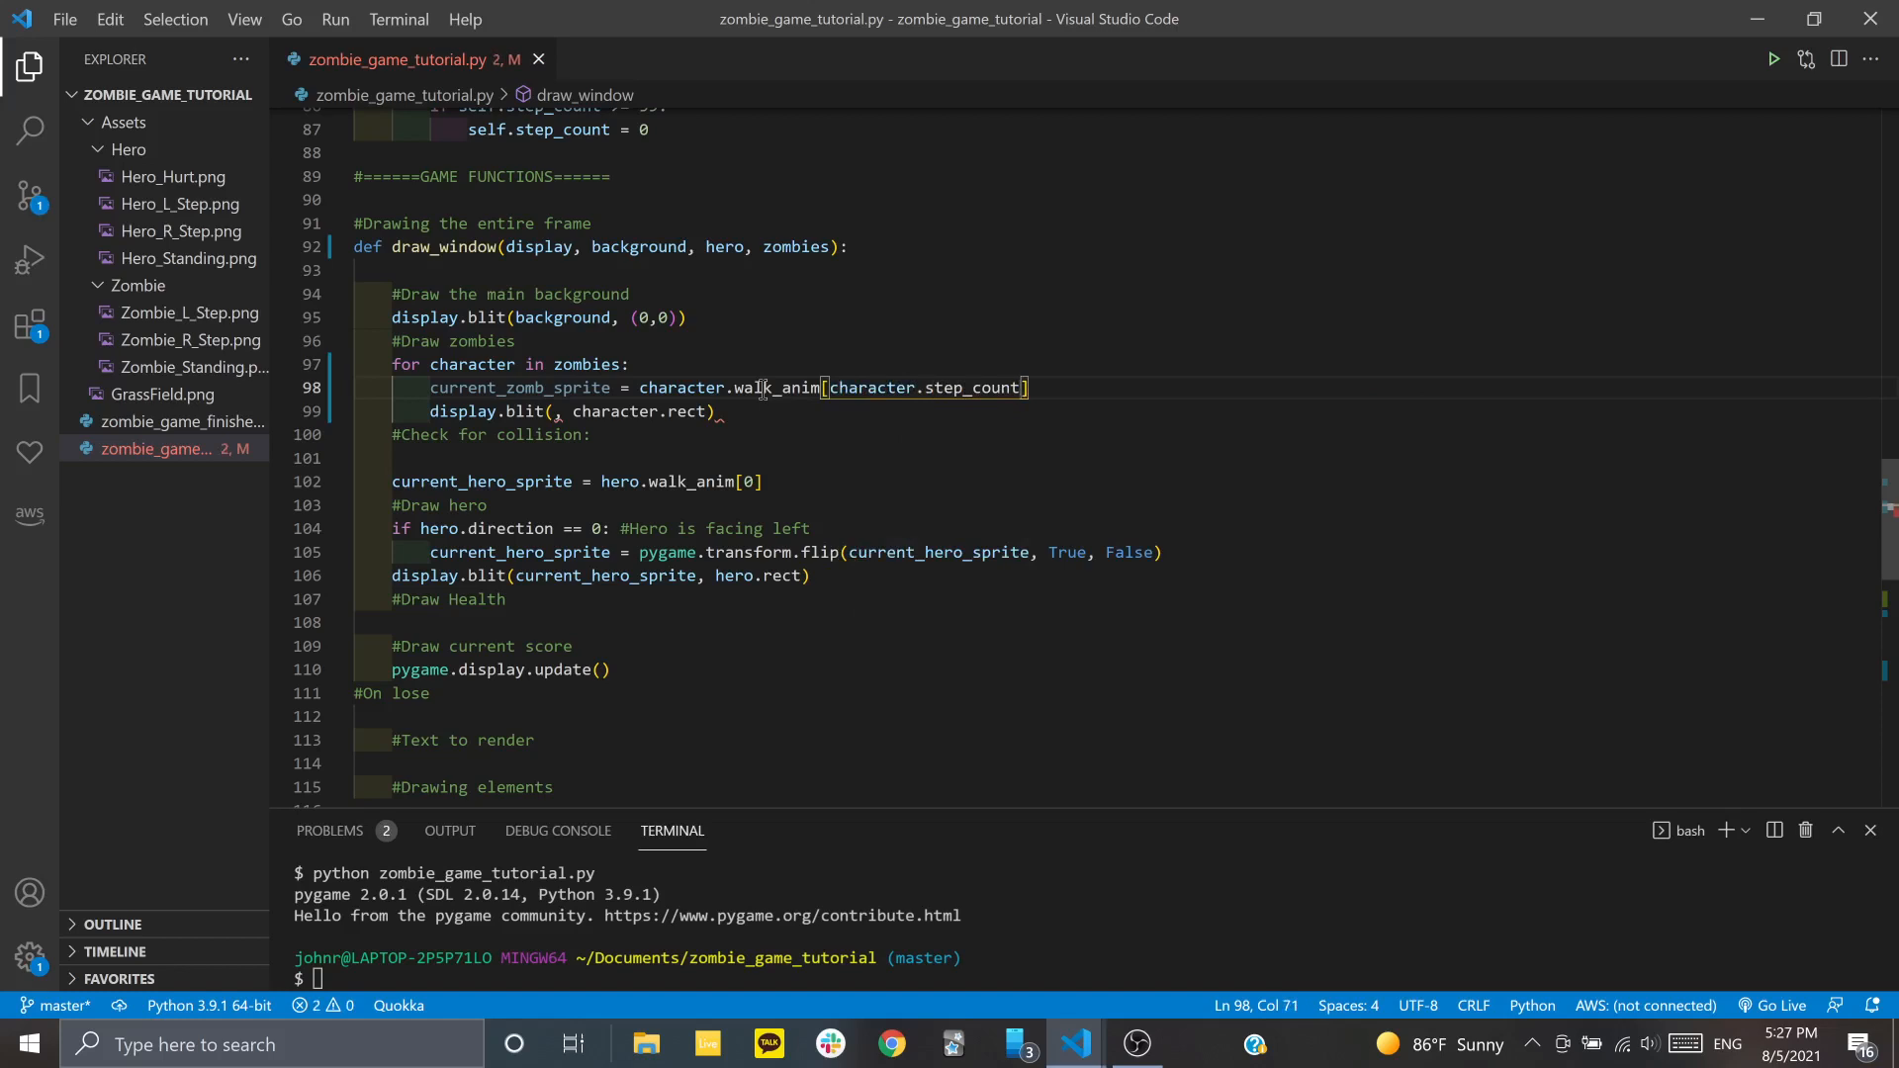
# Check the Character class's step_count reset, then change the index to character.step_count//15
pyautogui.scroll(3)
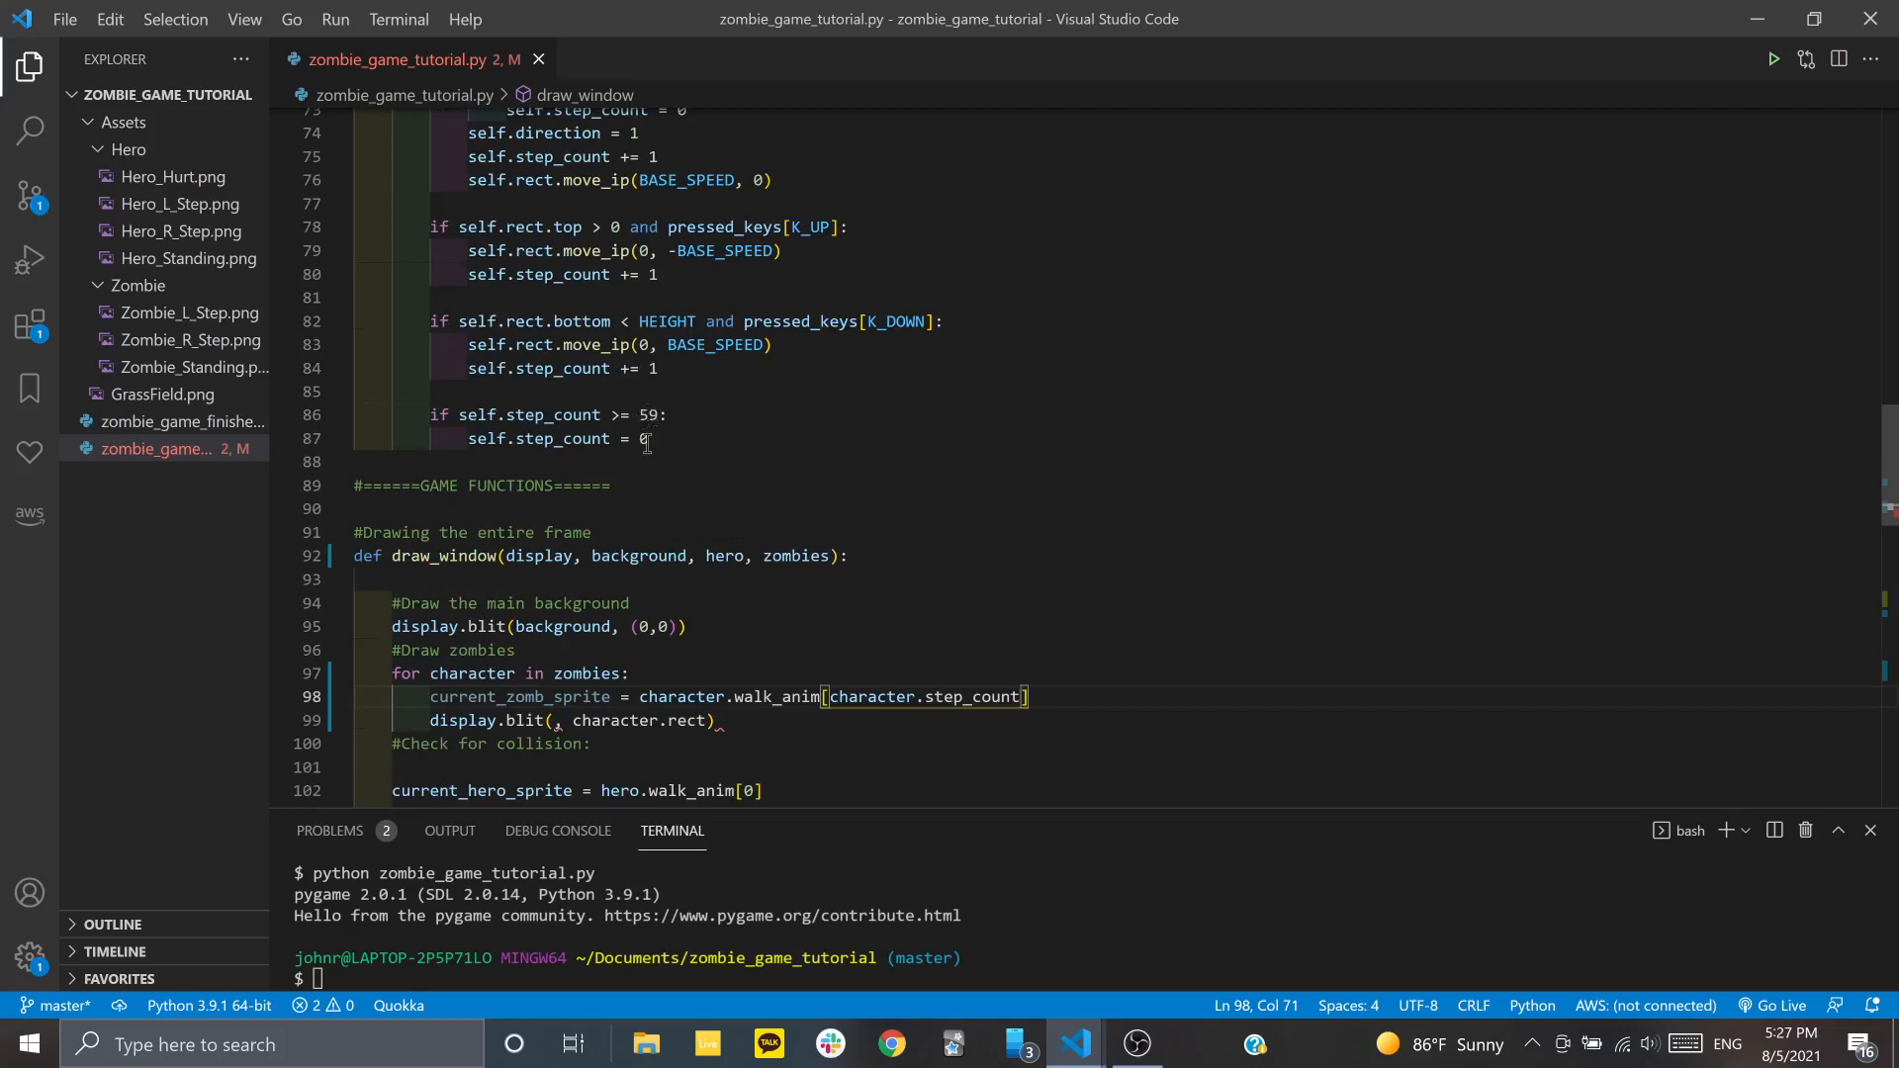
pyautogui.scroll(-3)
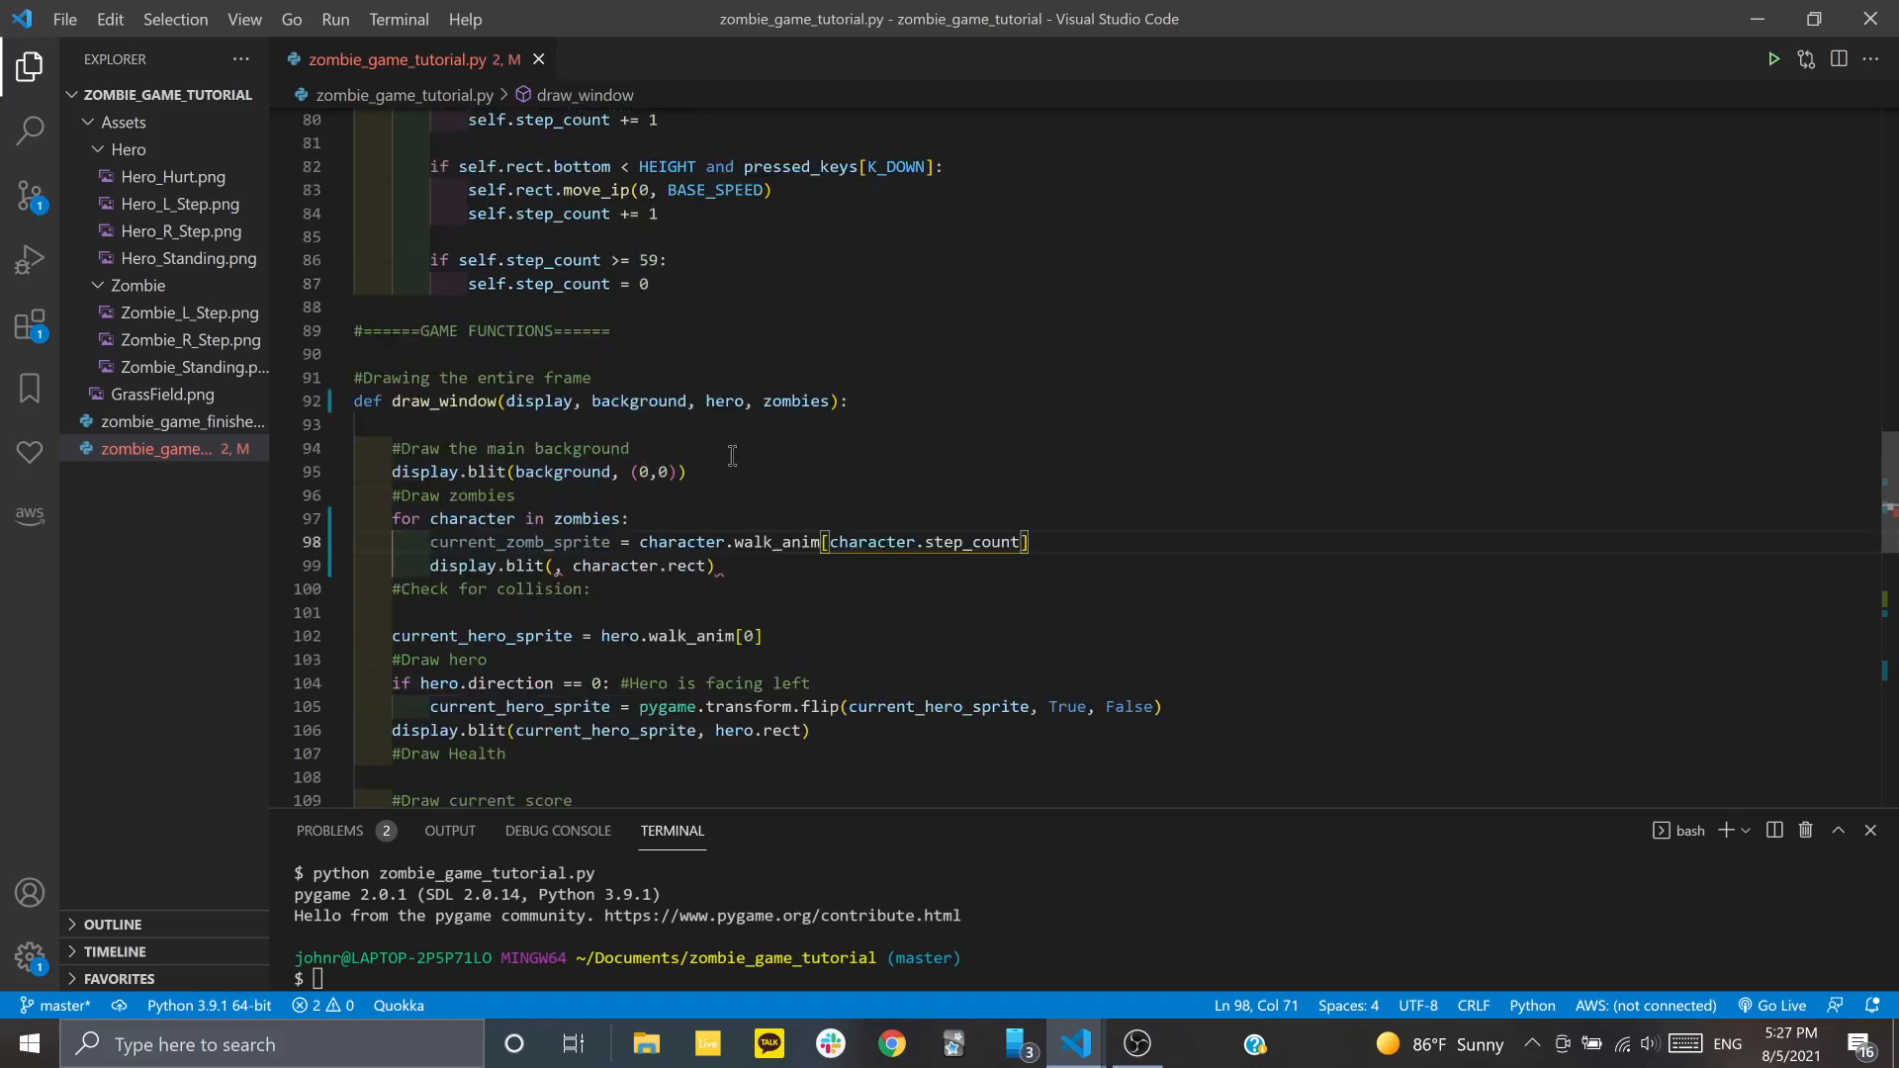
pyautogui.scroll(3)
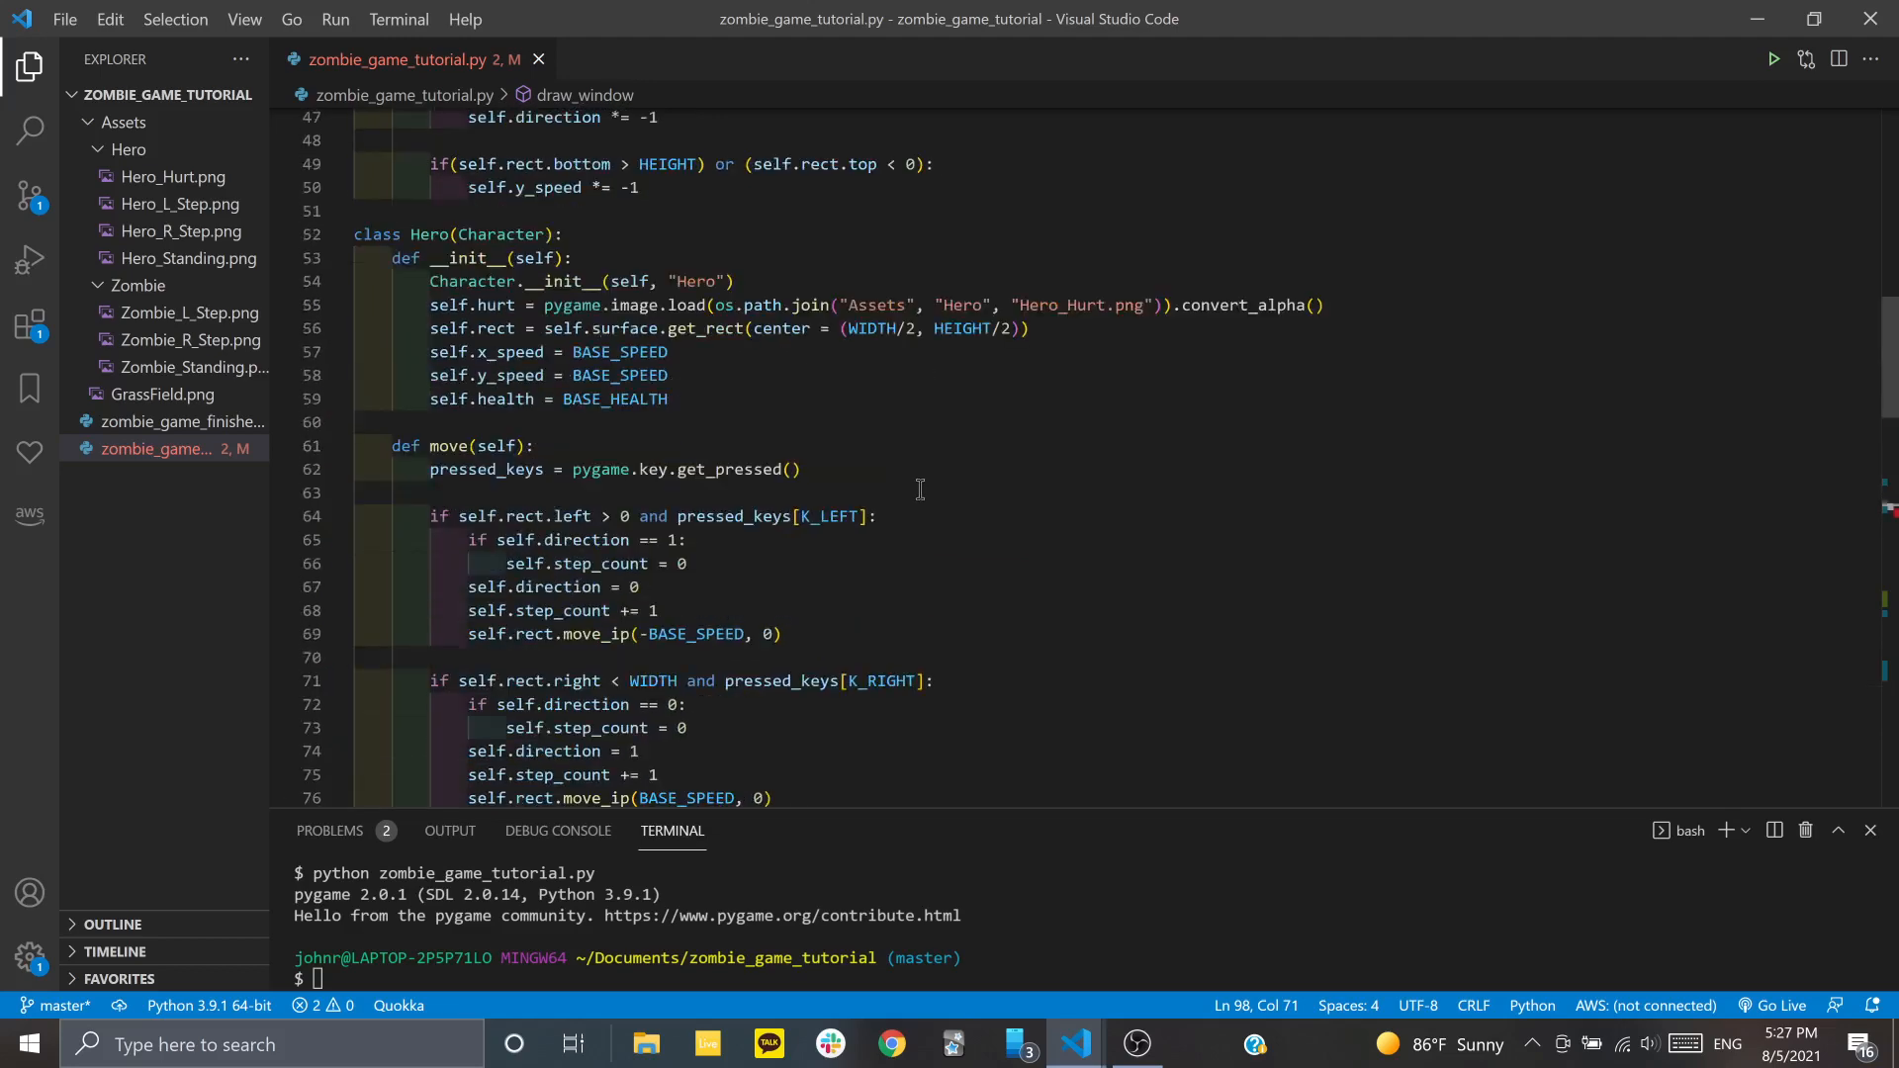
pyautogui.scroll(3)
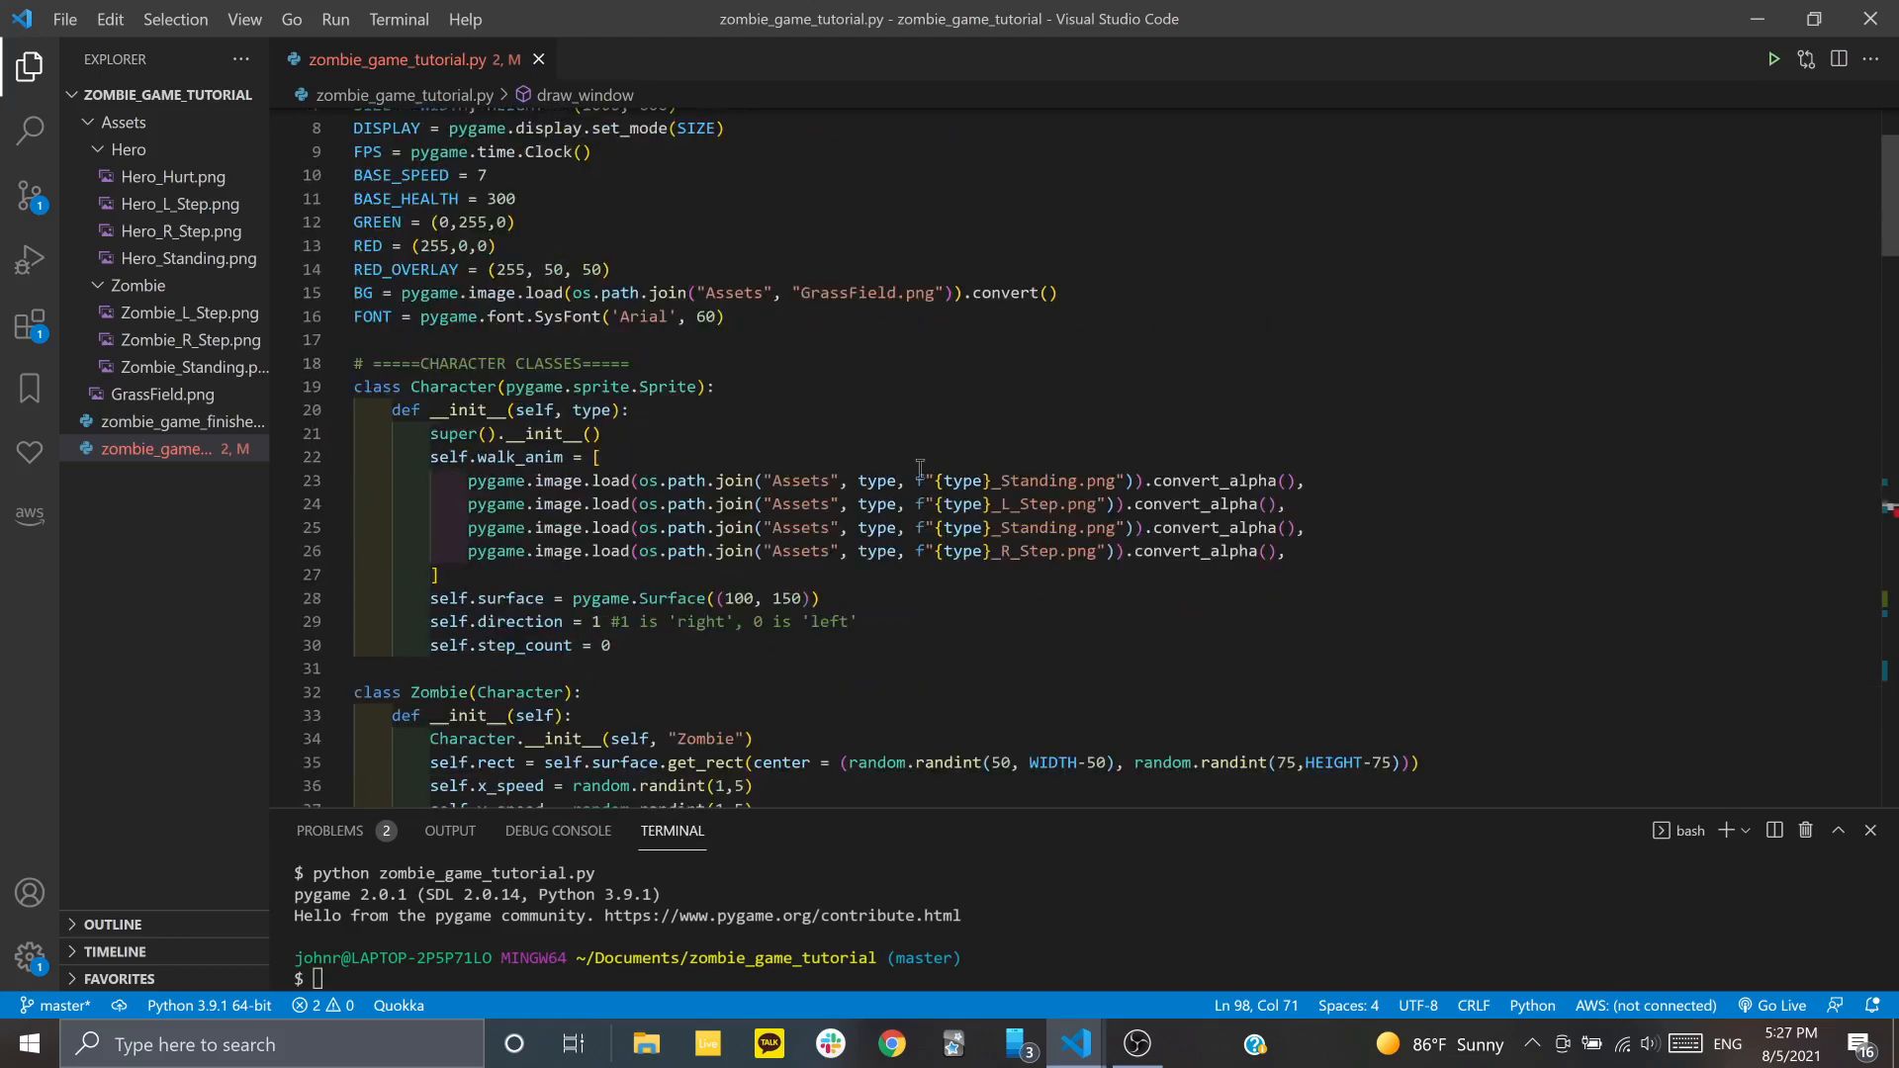
pyautogui.scroll(-3)
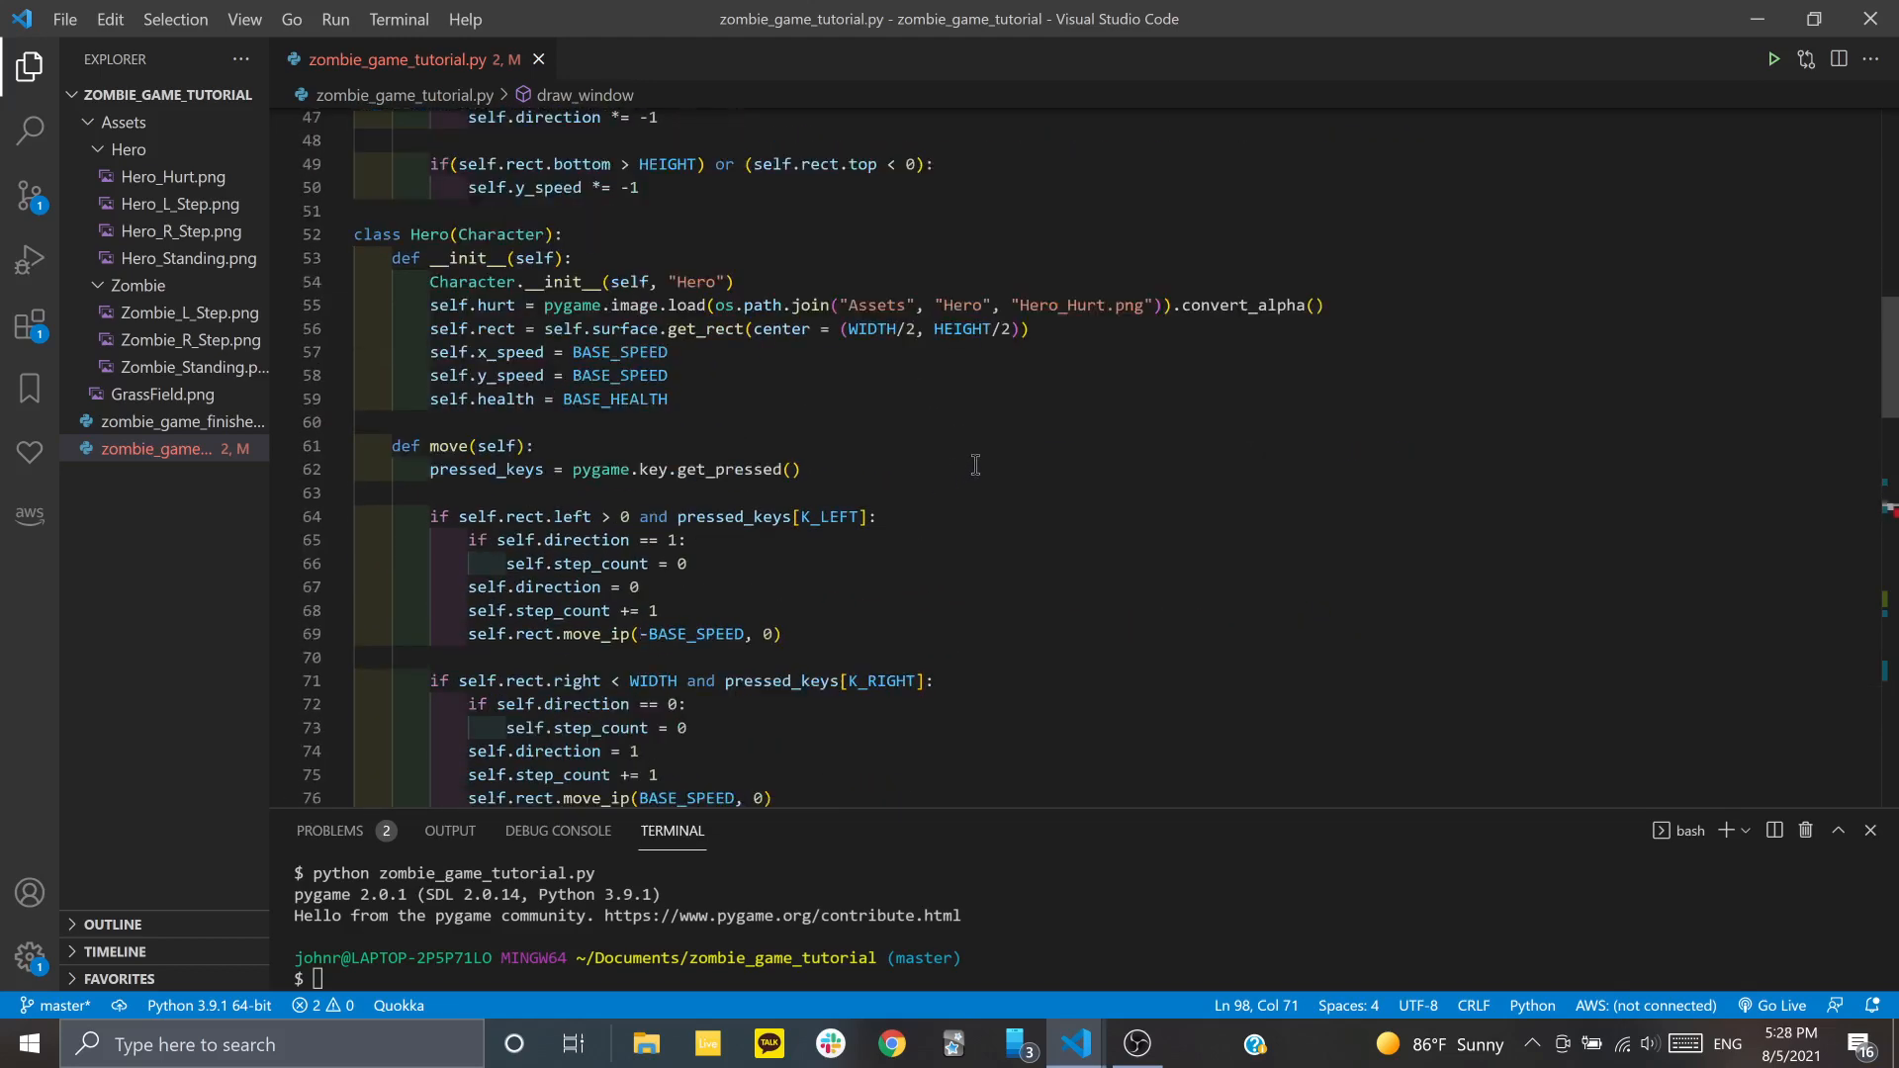
pyautogui.moveTo(1148, 474)
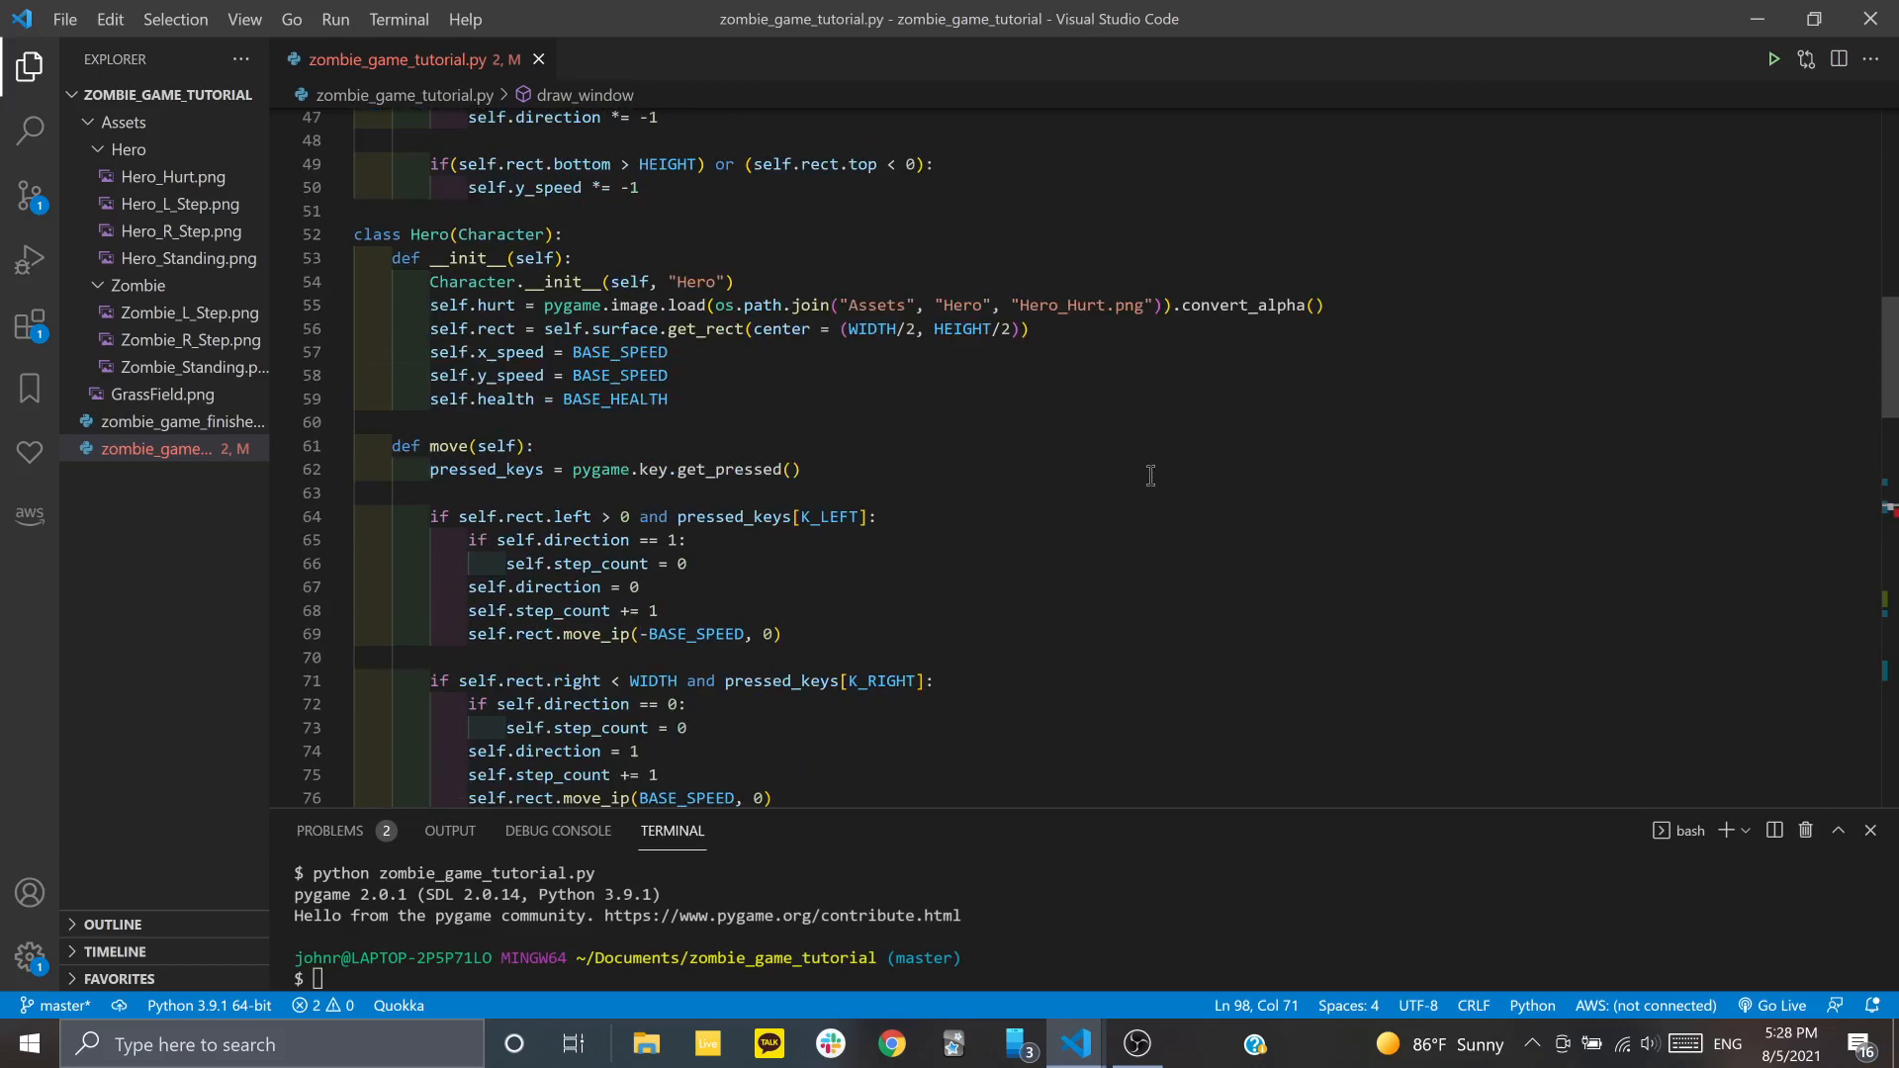
pyautogui.scroll(-3)
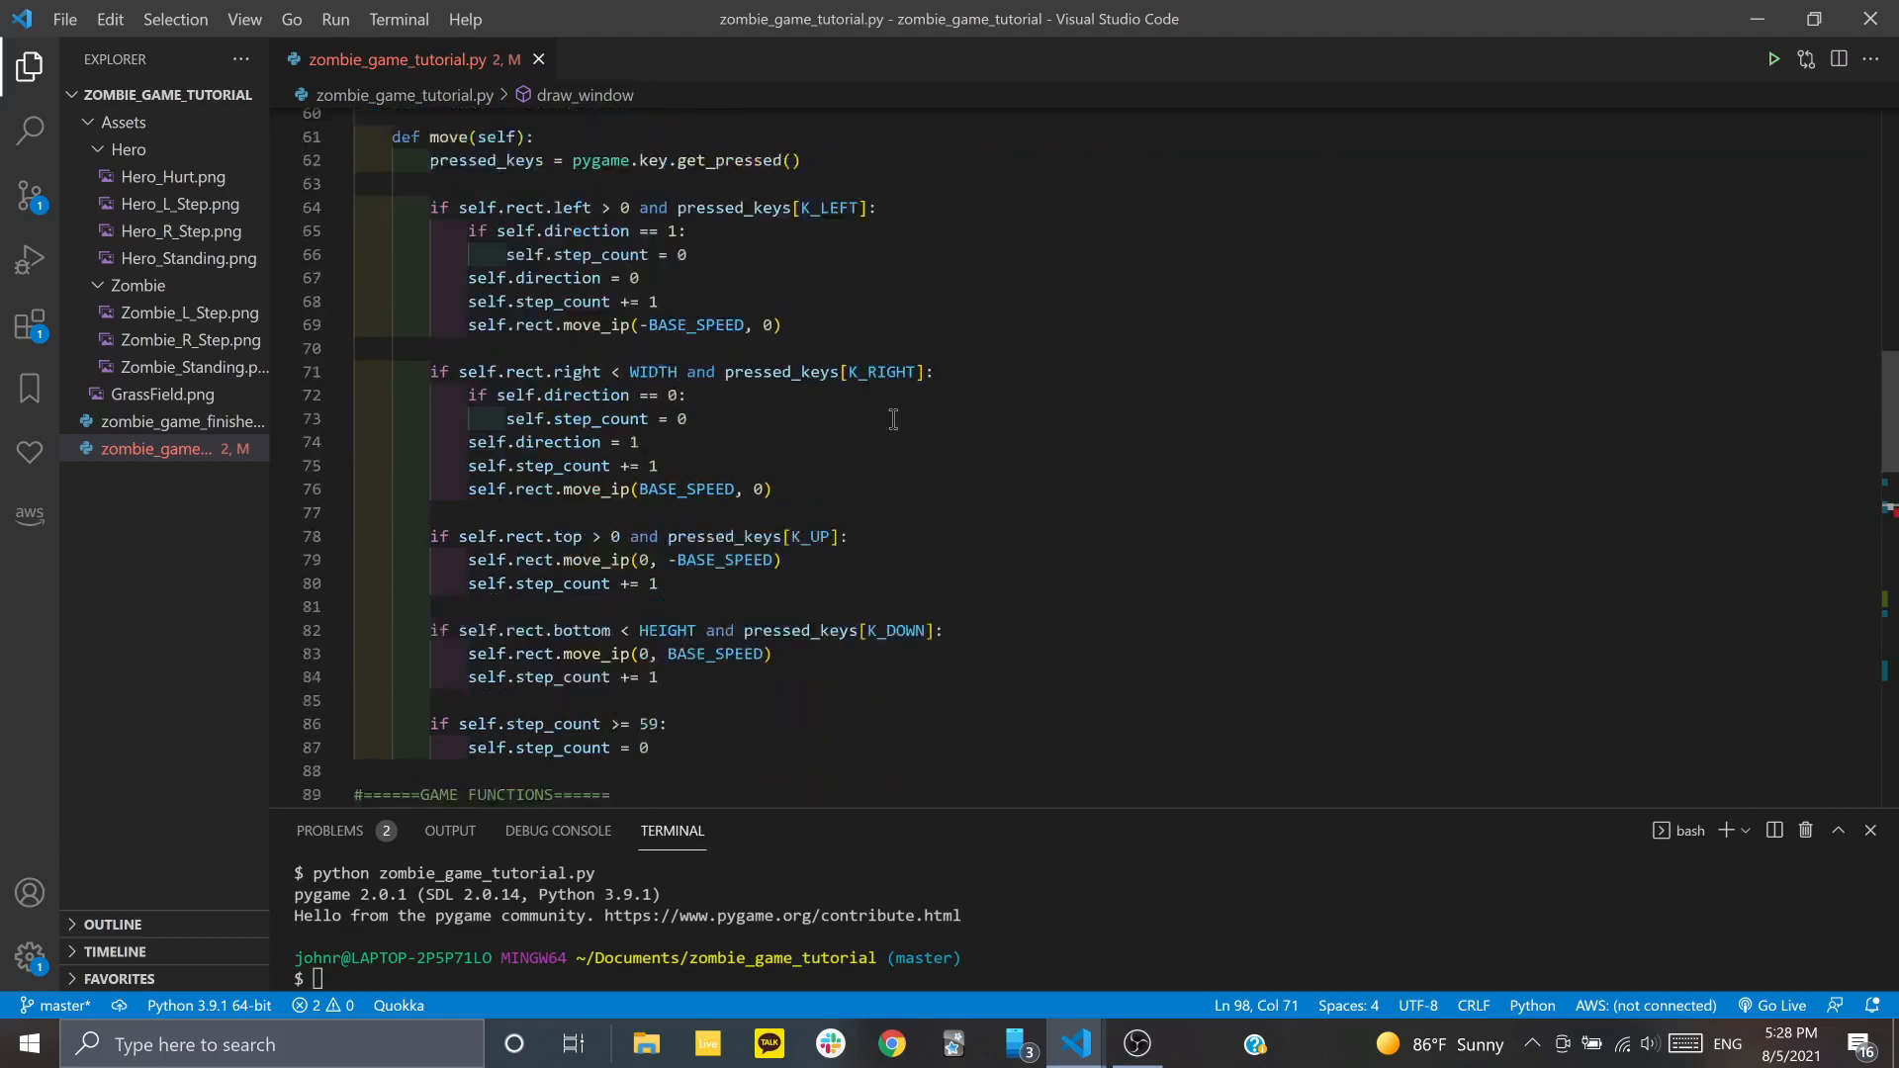
pyautogui.scroll(-3)
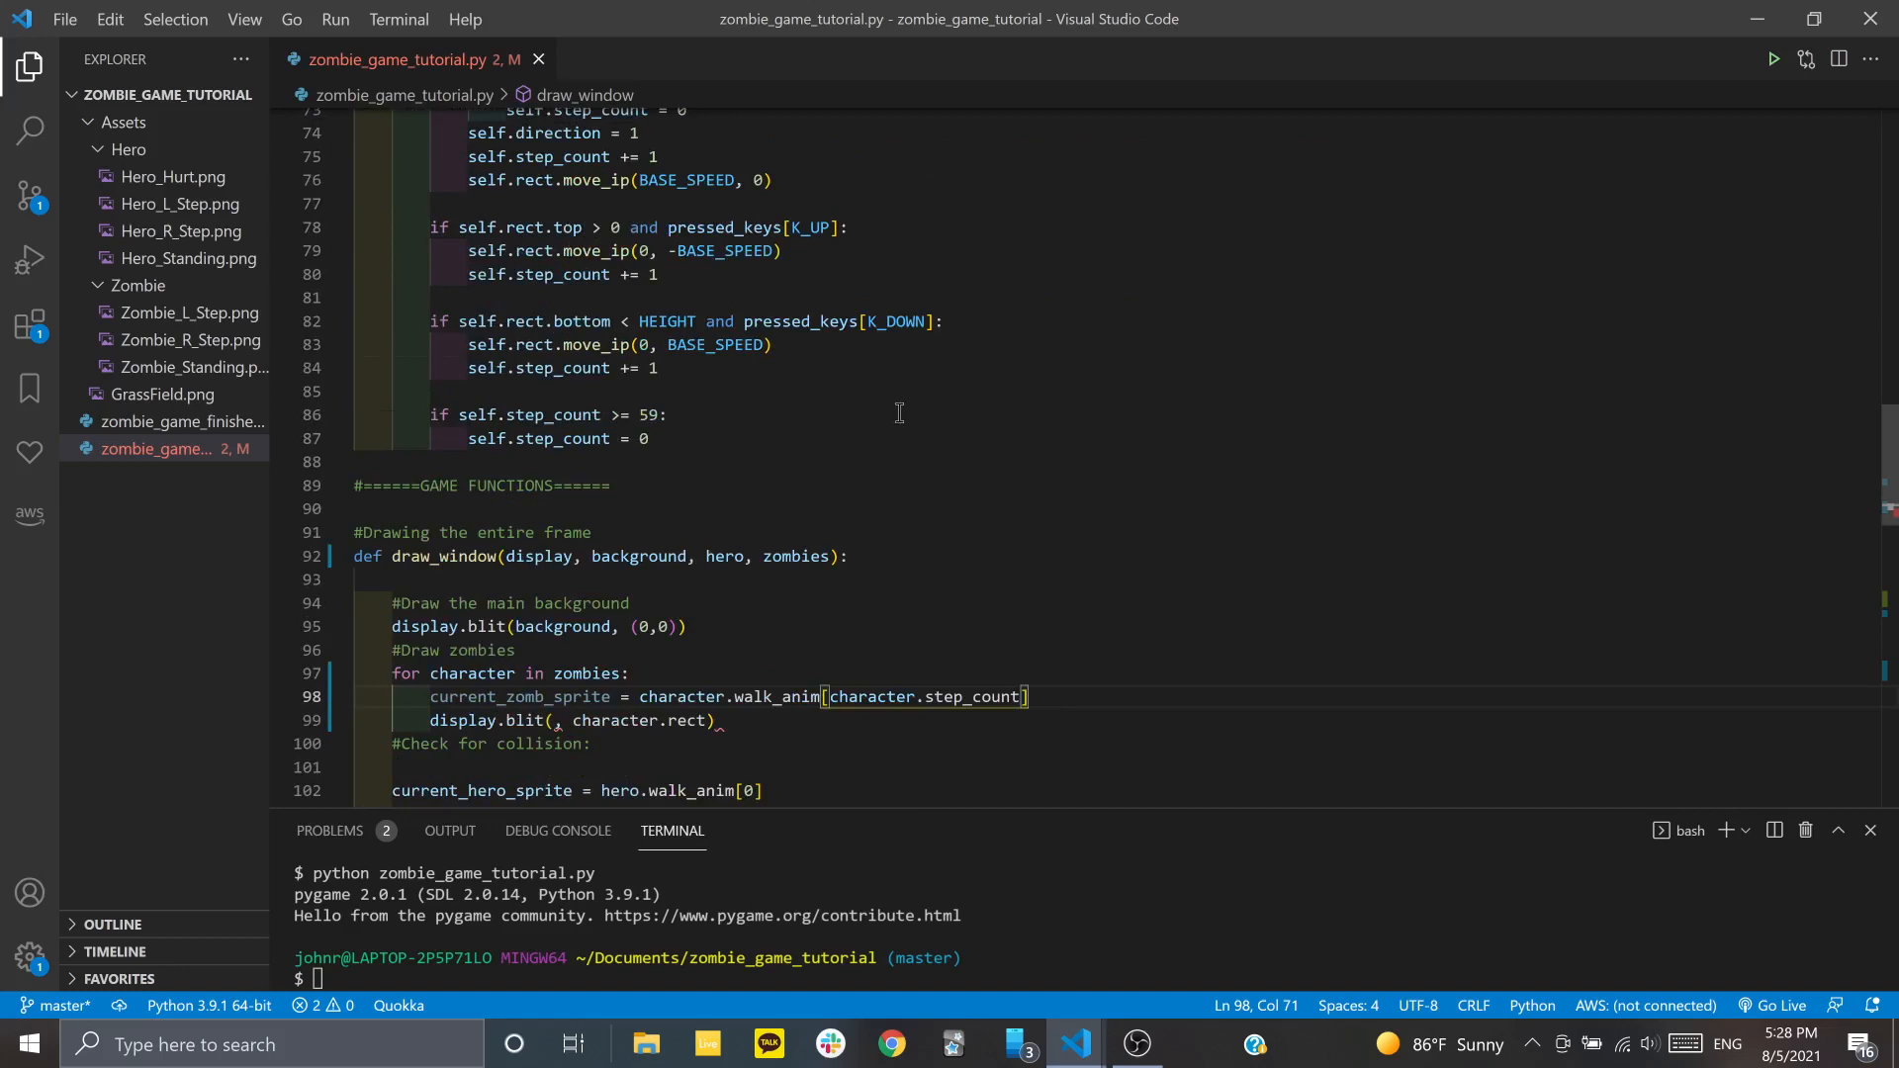
pyautogui.scroll(-3)
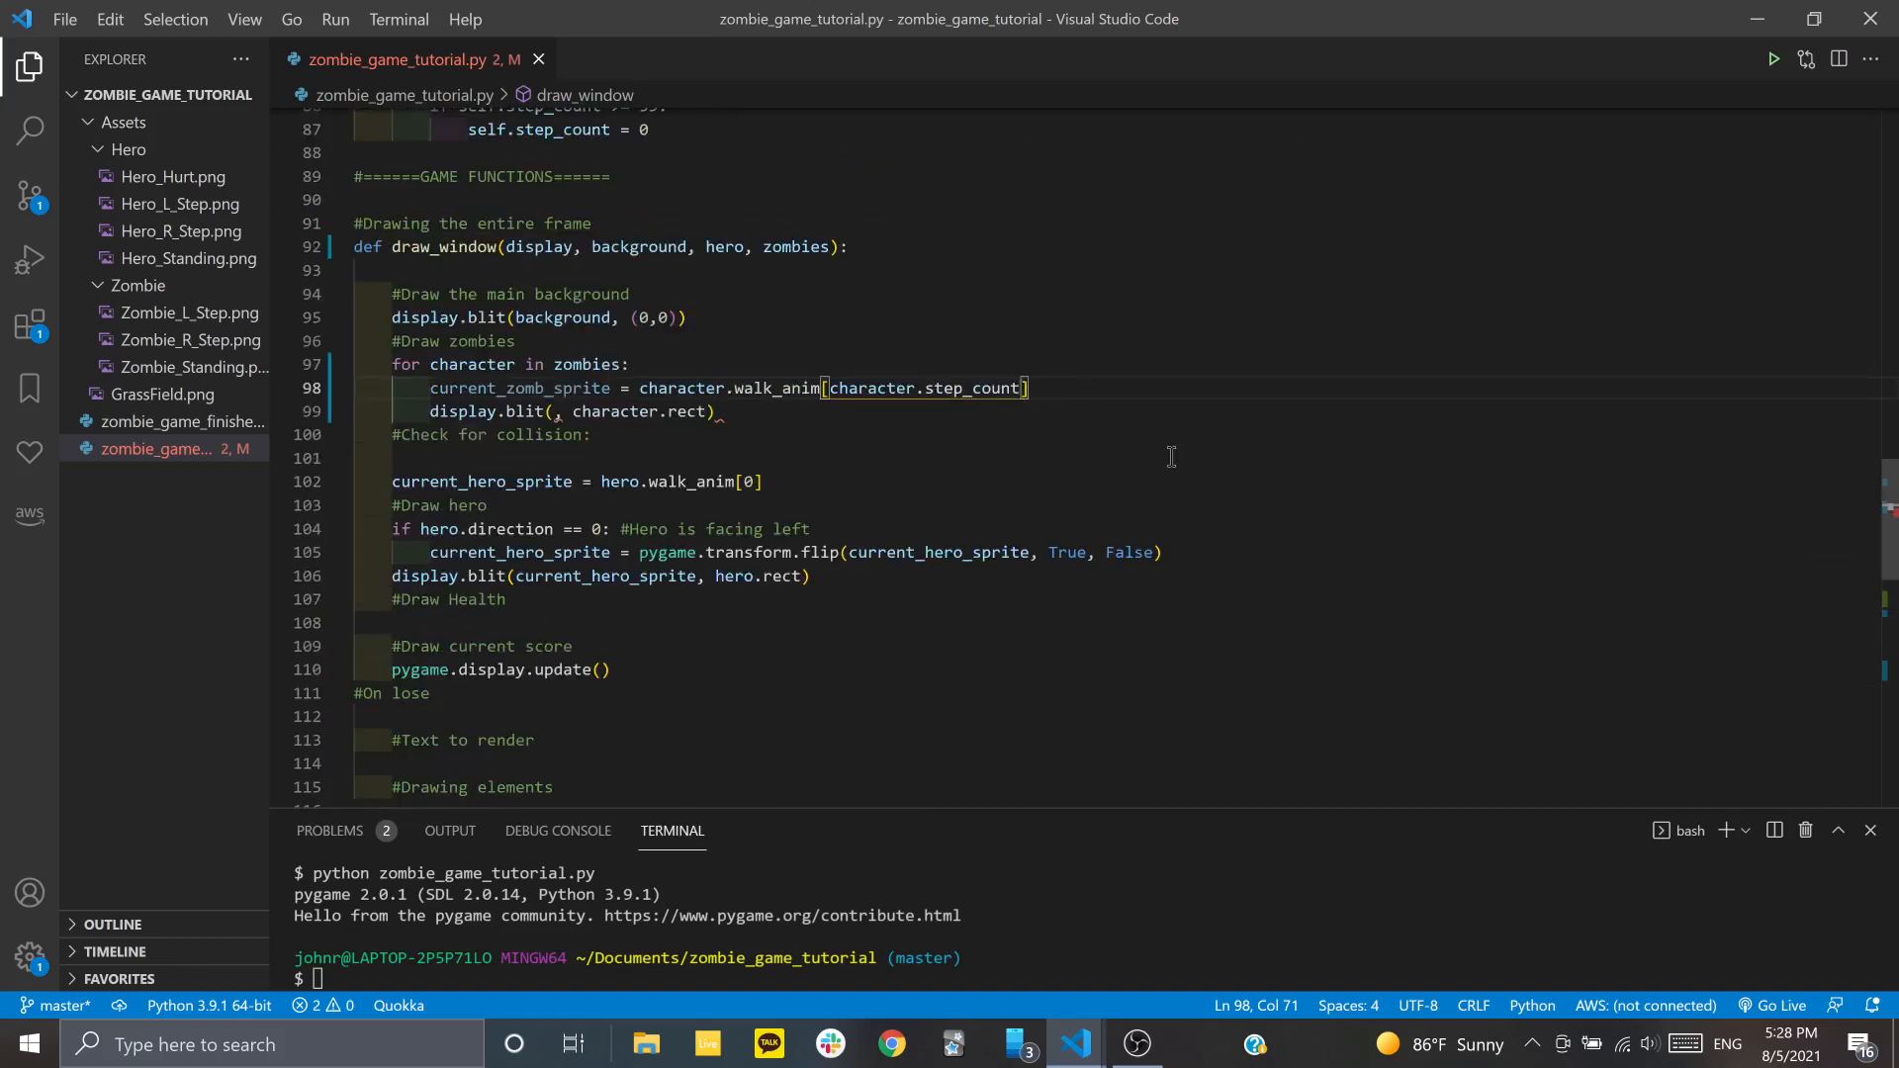
pyautogui.write('//')
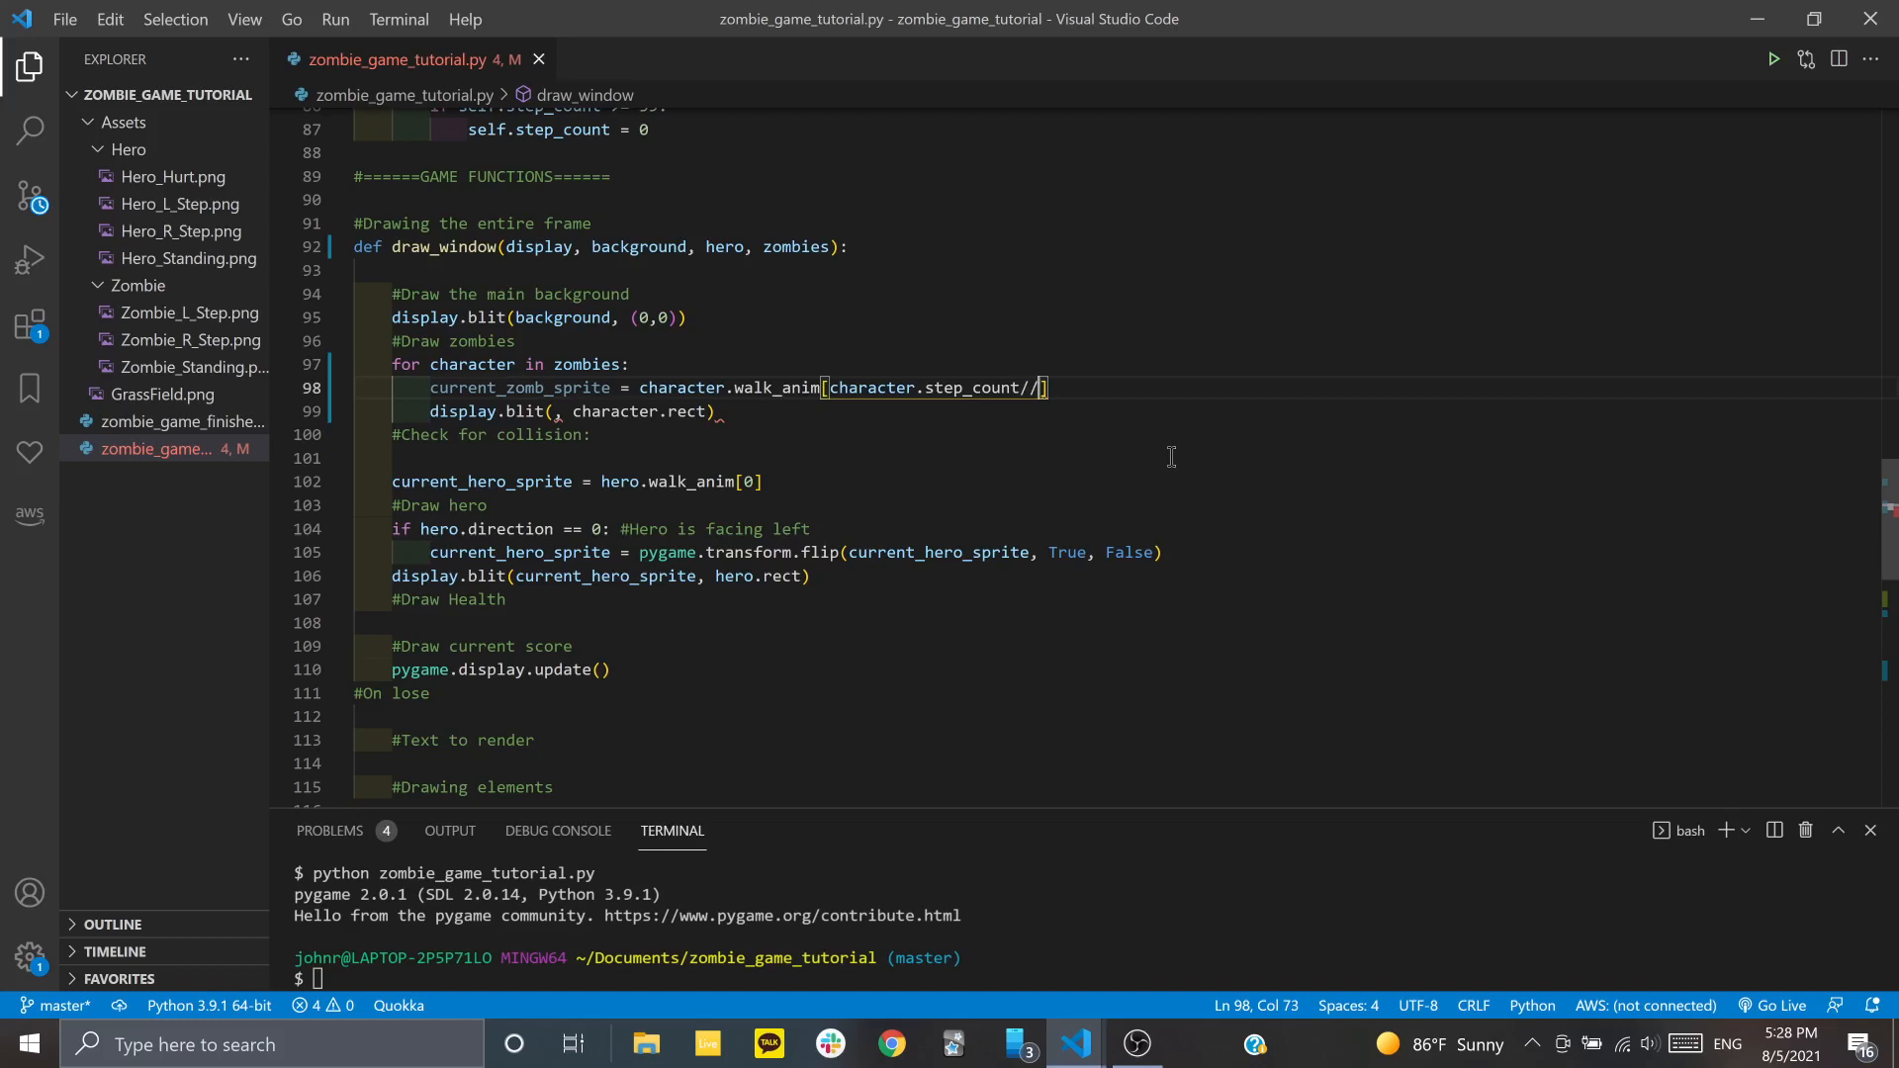
pyautogui.write('15')
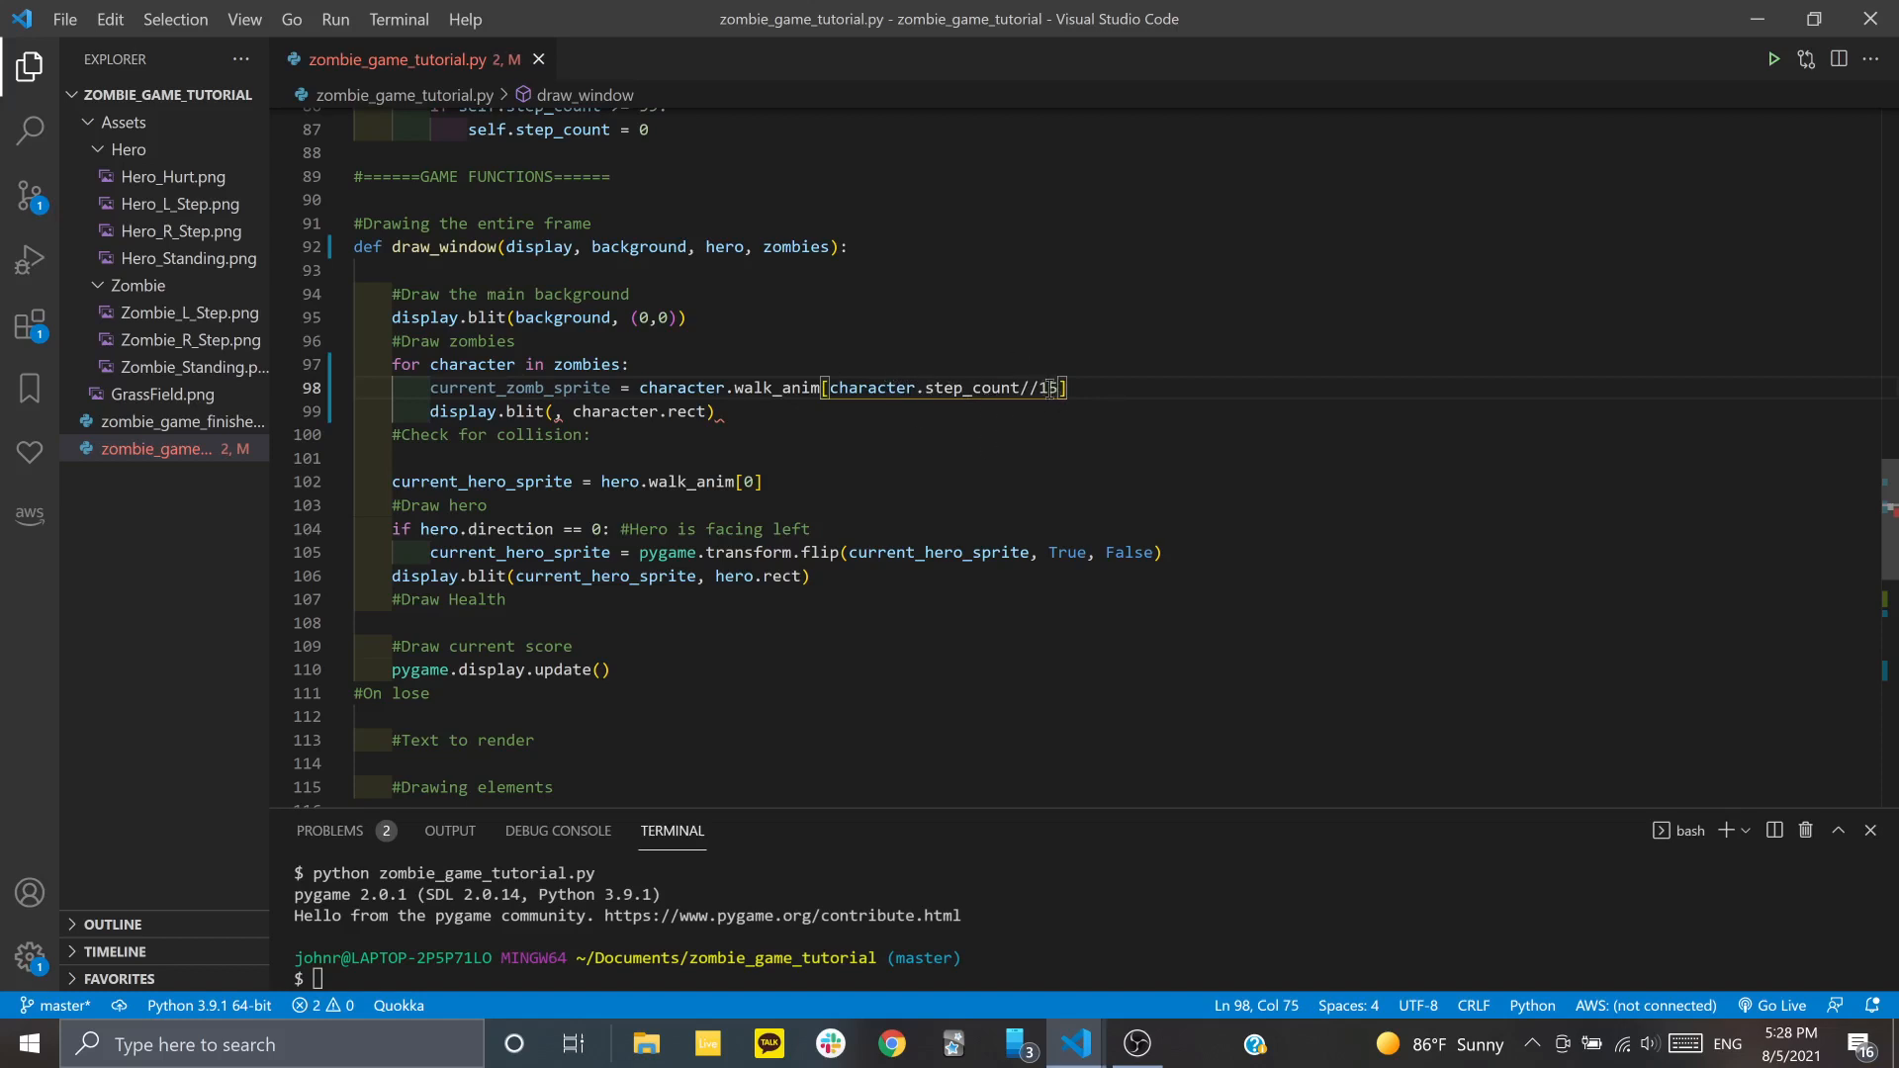
pyautogui.moveTo(997, 399)
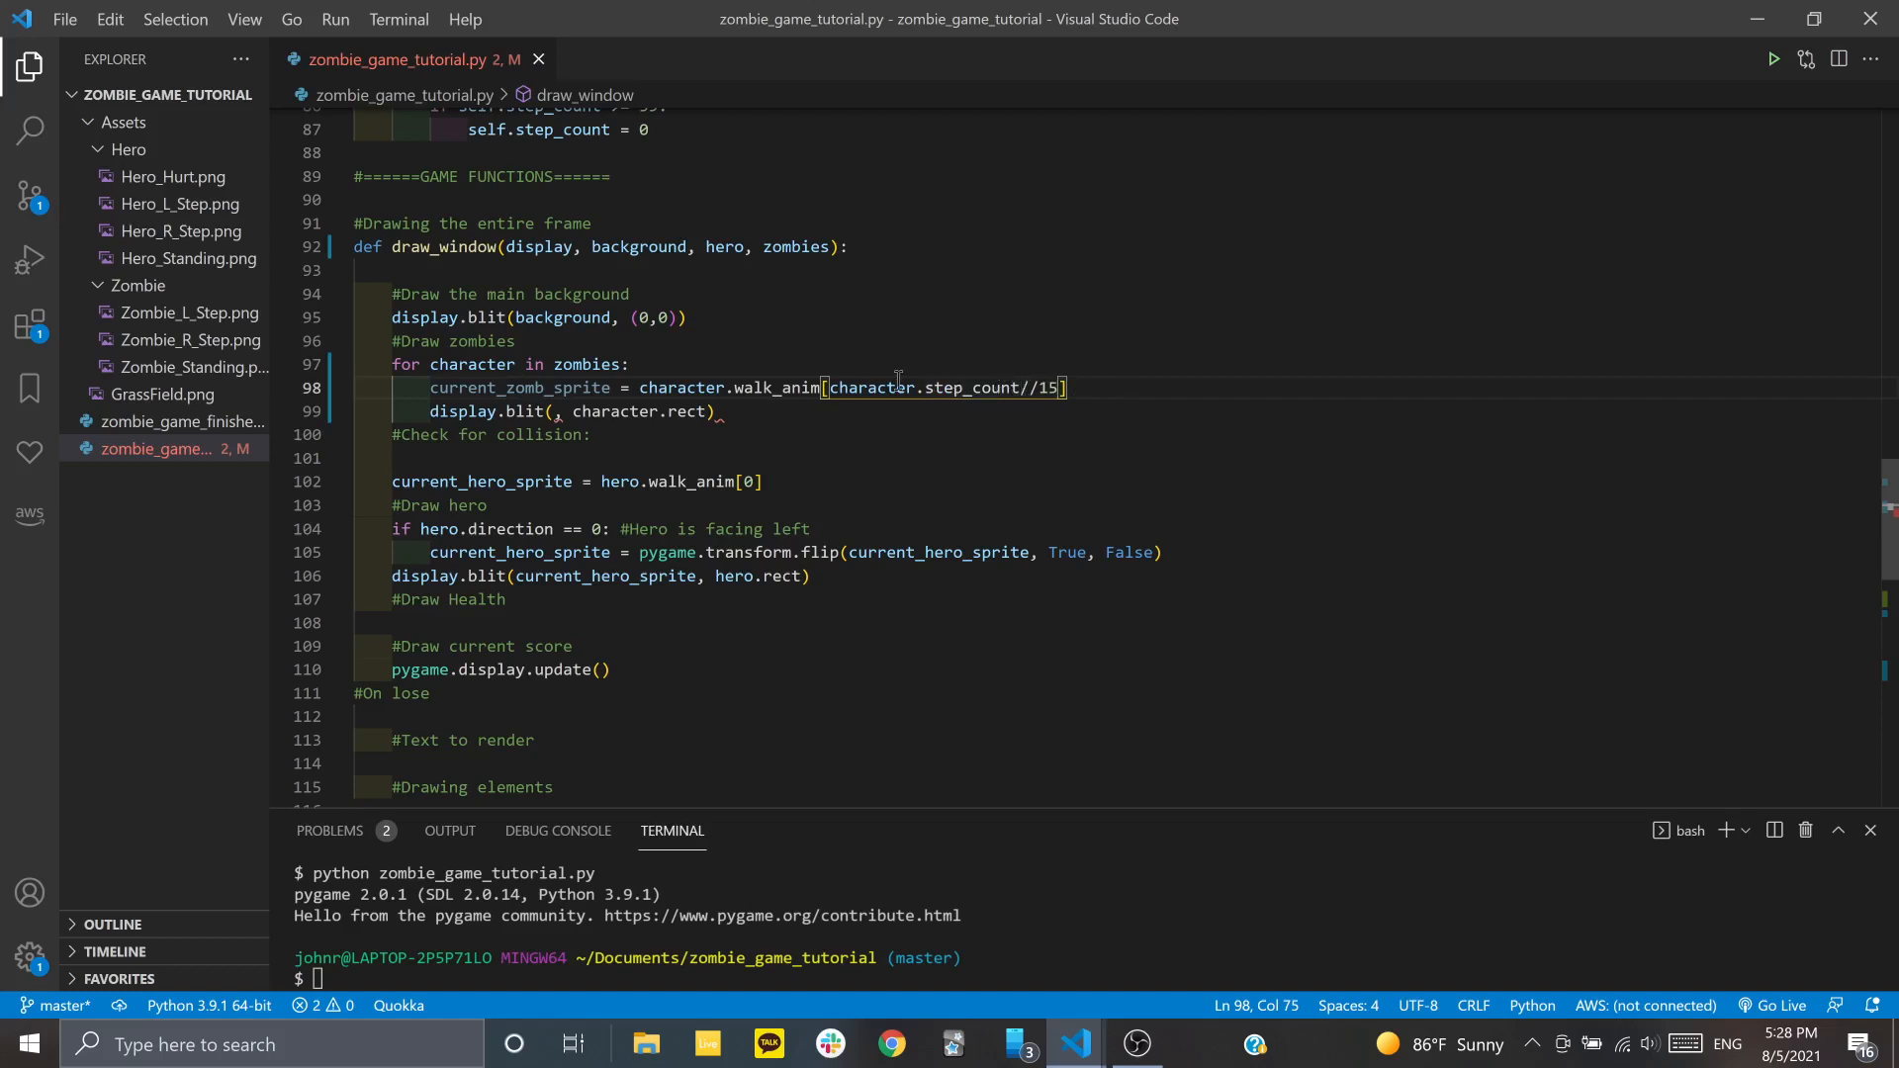
pyautogui.moveTo(1027, 400)
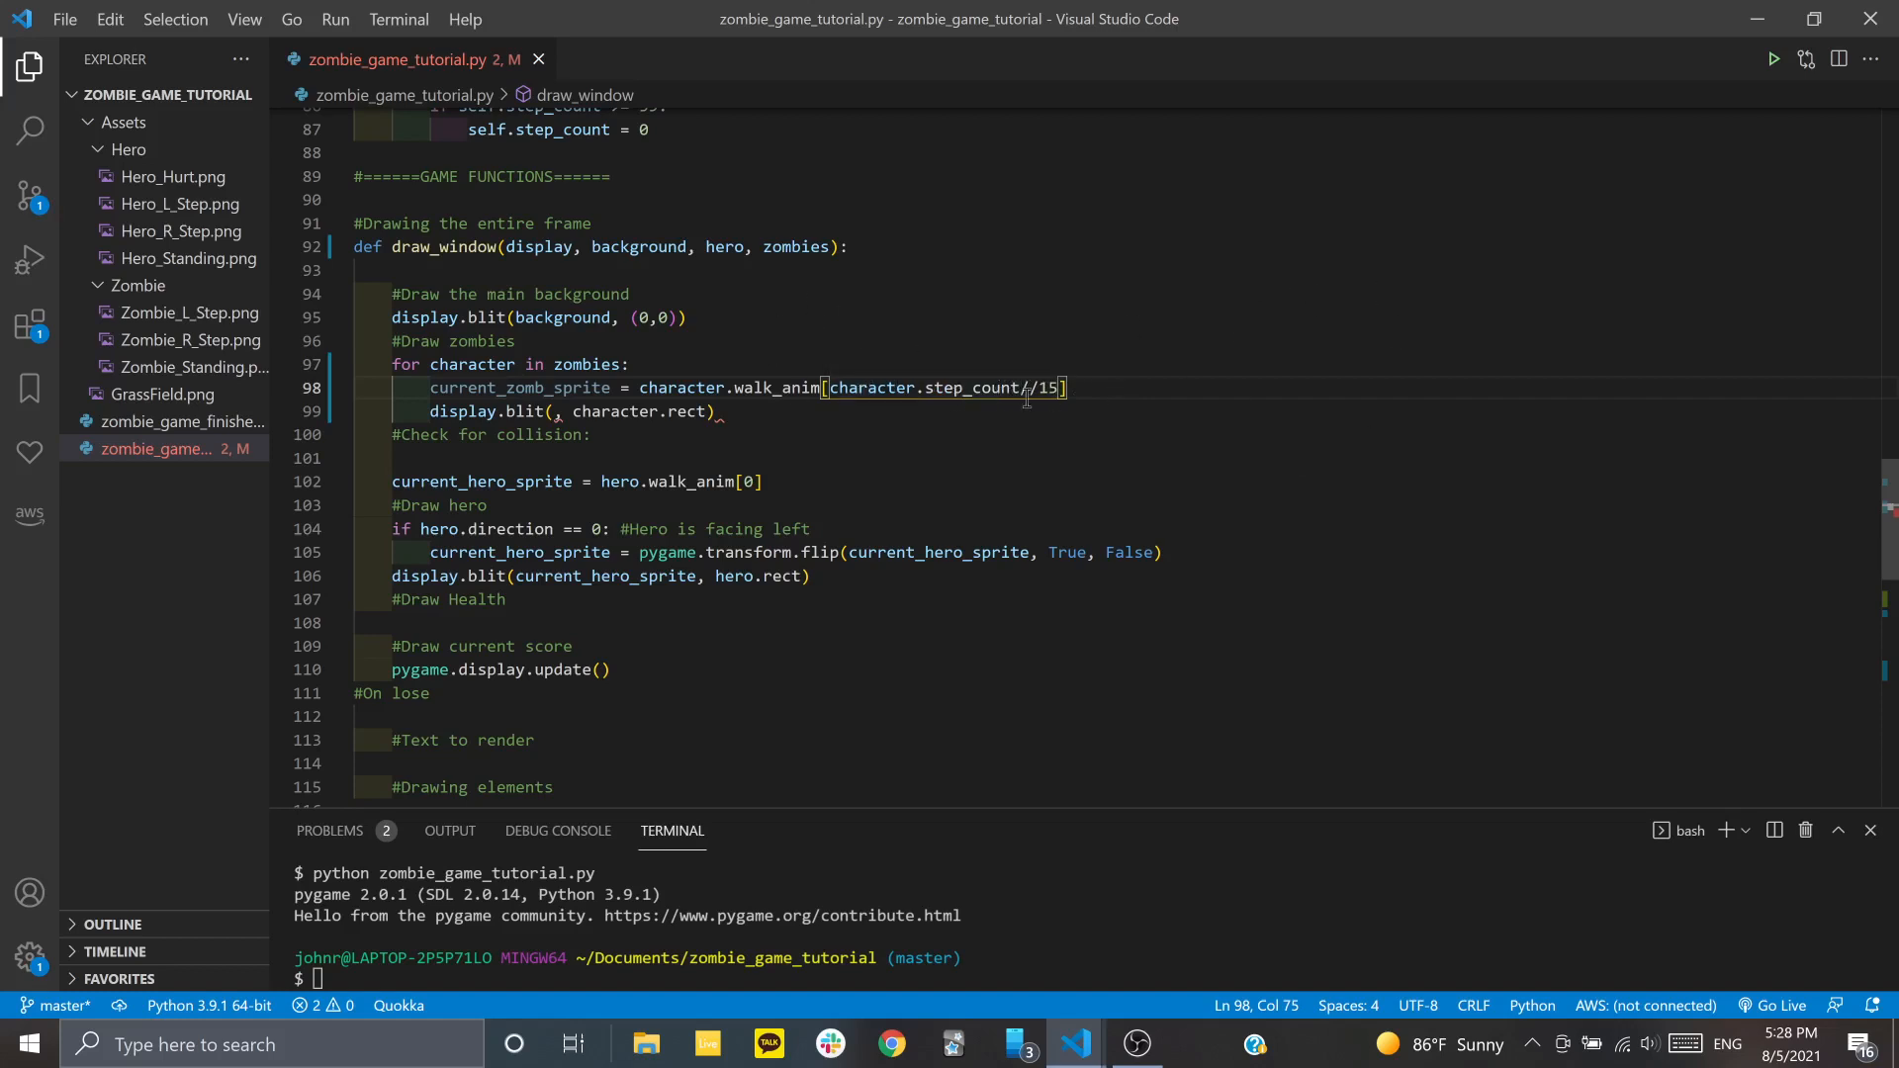
pyautogui.moveTo(1031, 382)
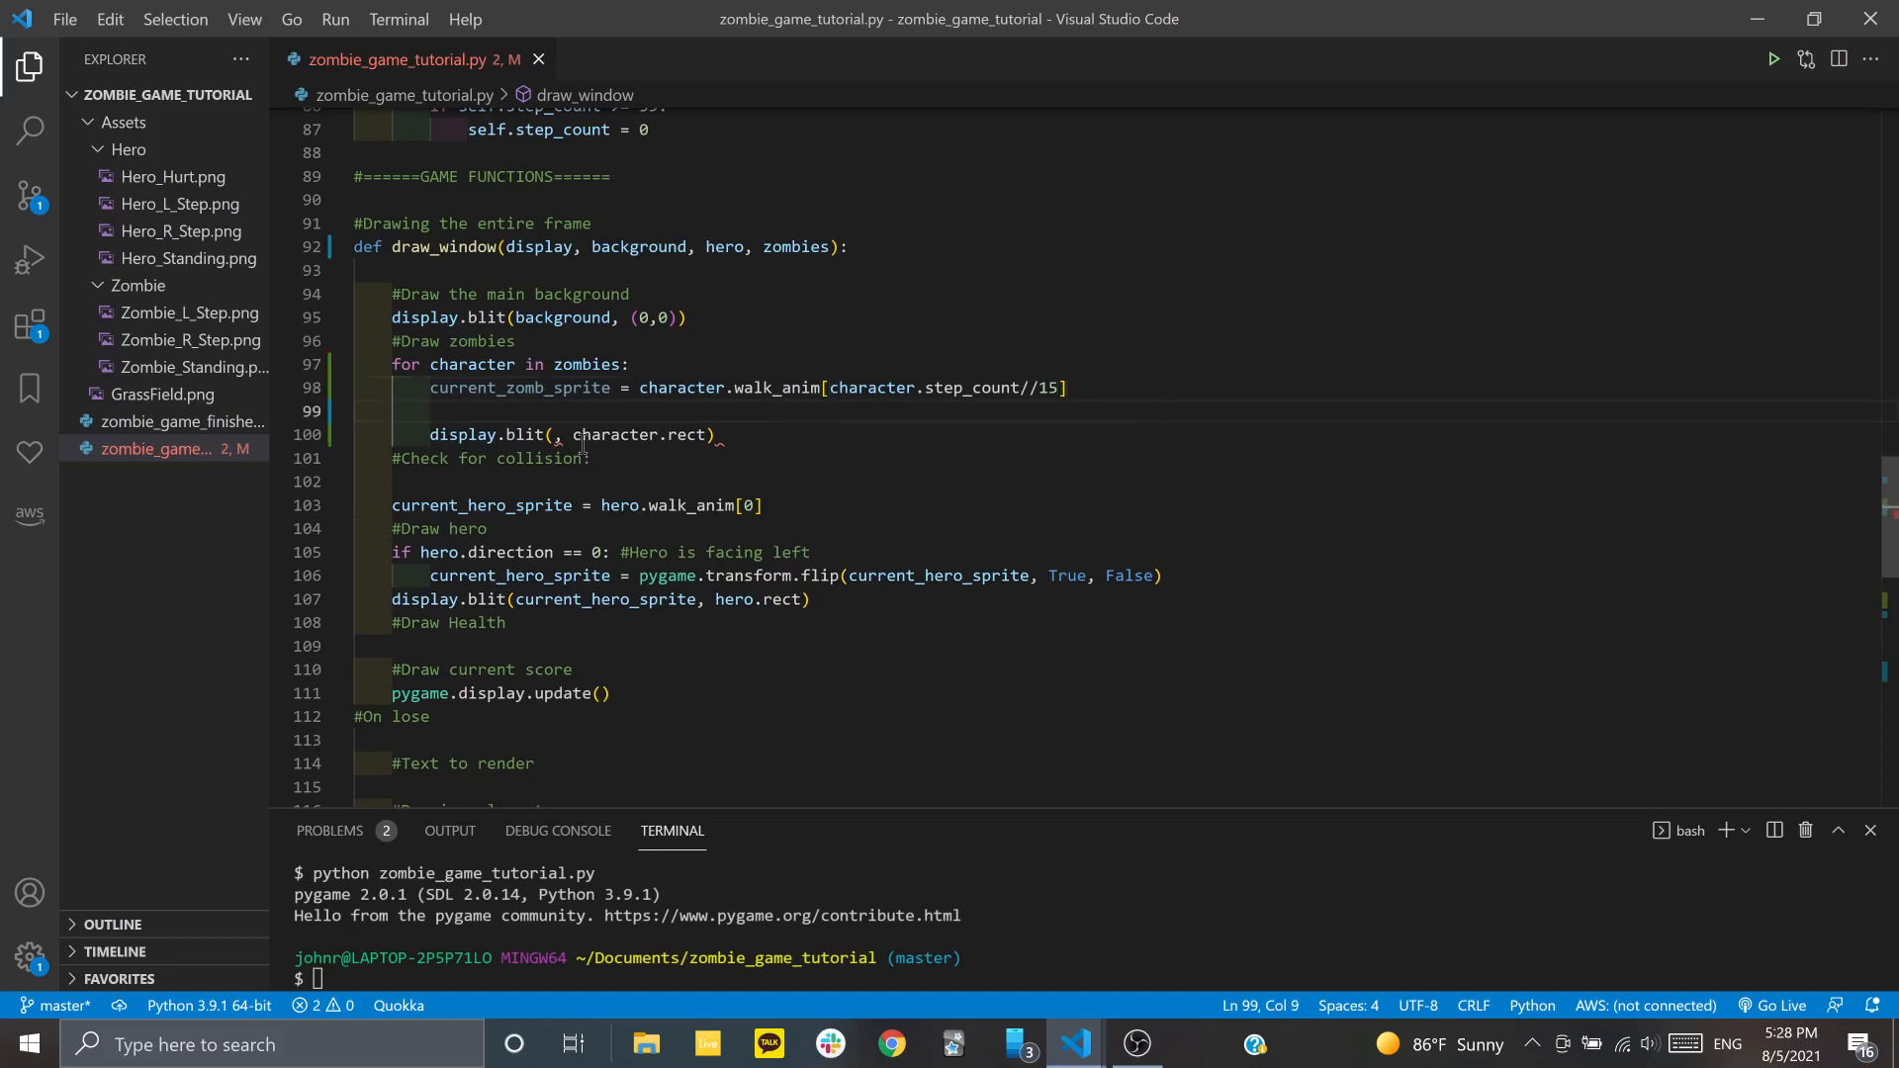
# Fill the zombie blit's first argument with current_zomb_sprite
pyautogui.click(555, 435)
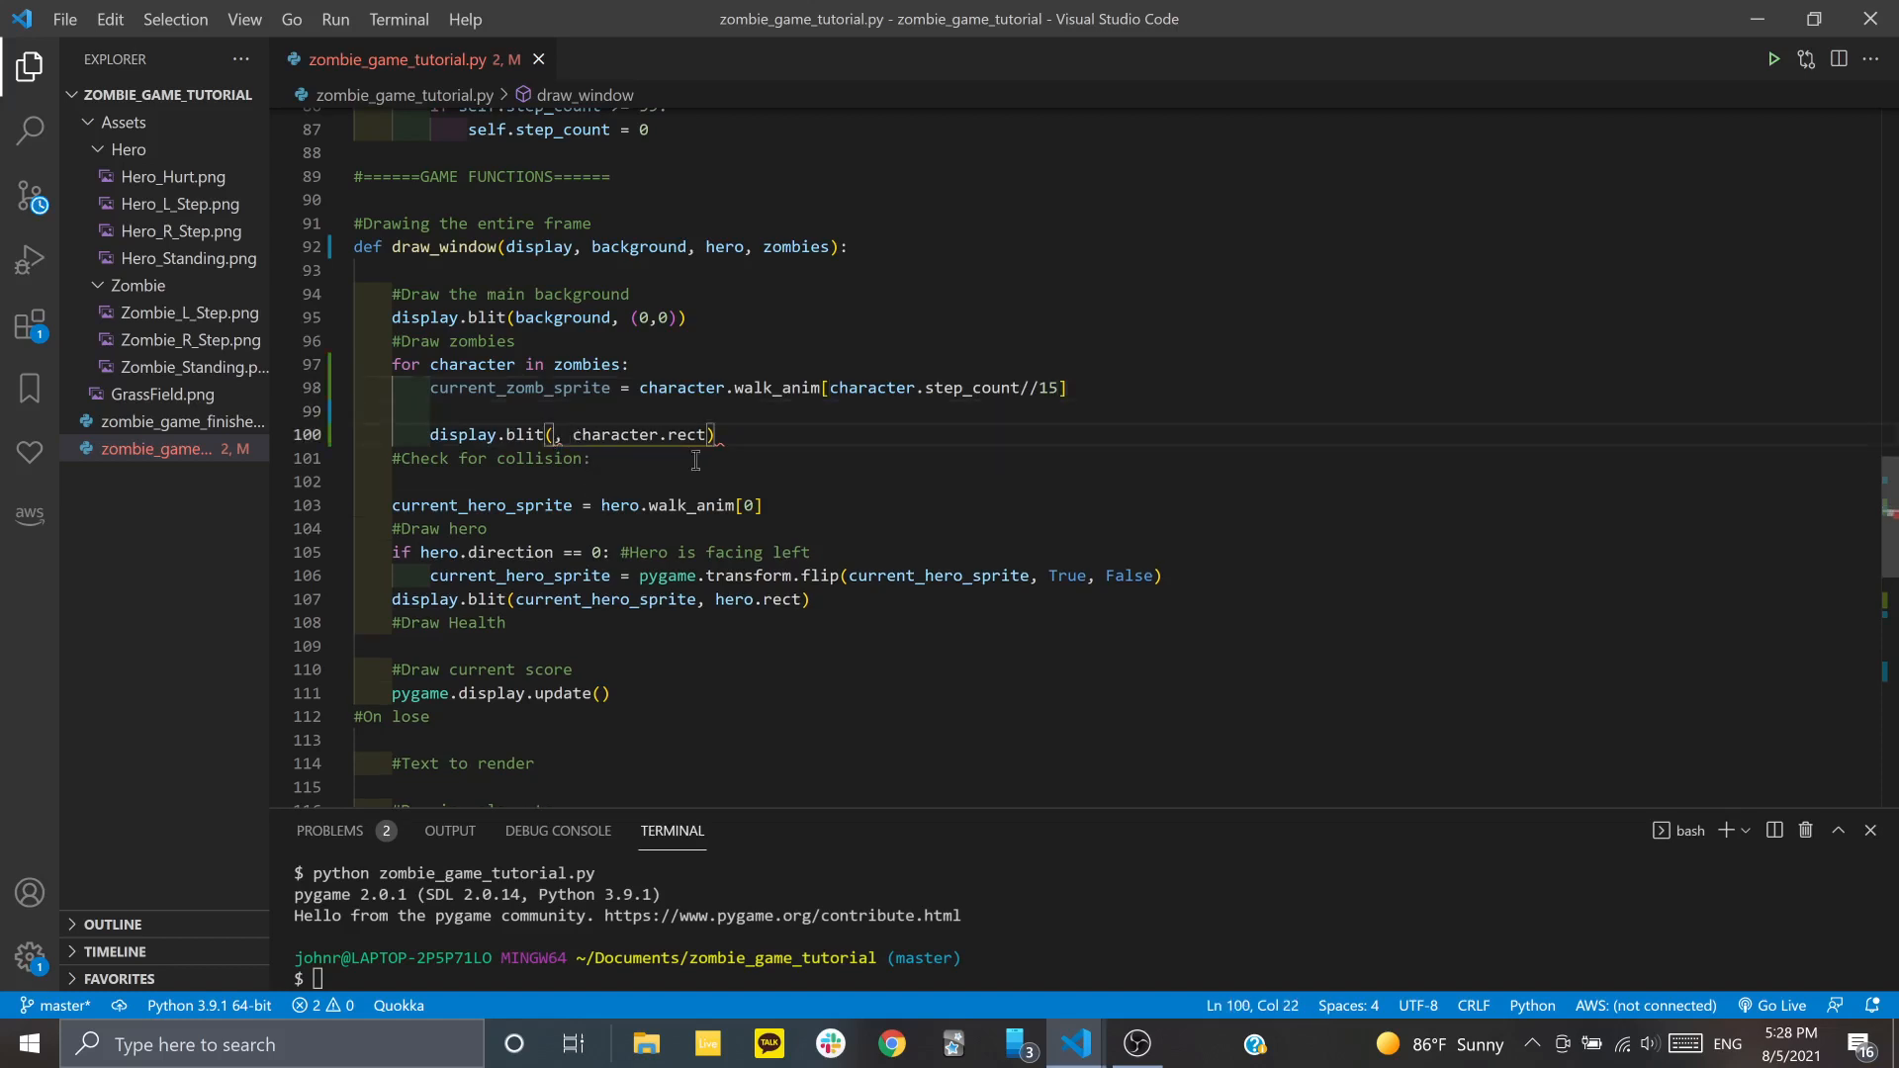
pyautogui.write('current_zomb_')
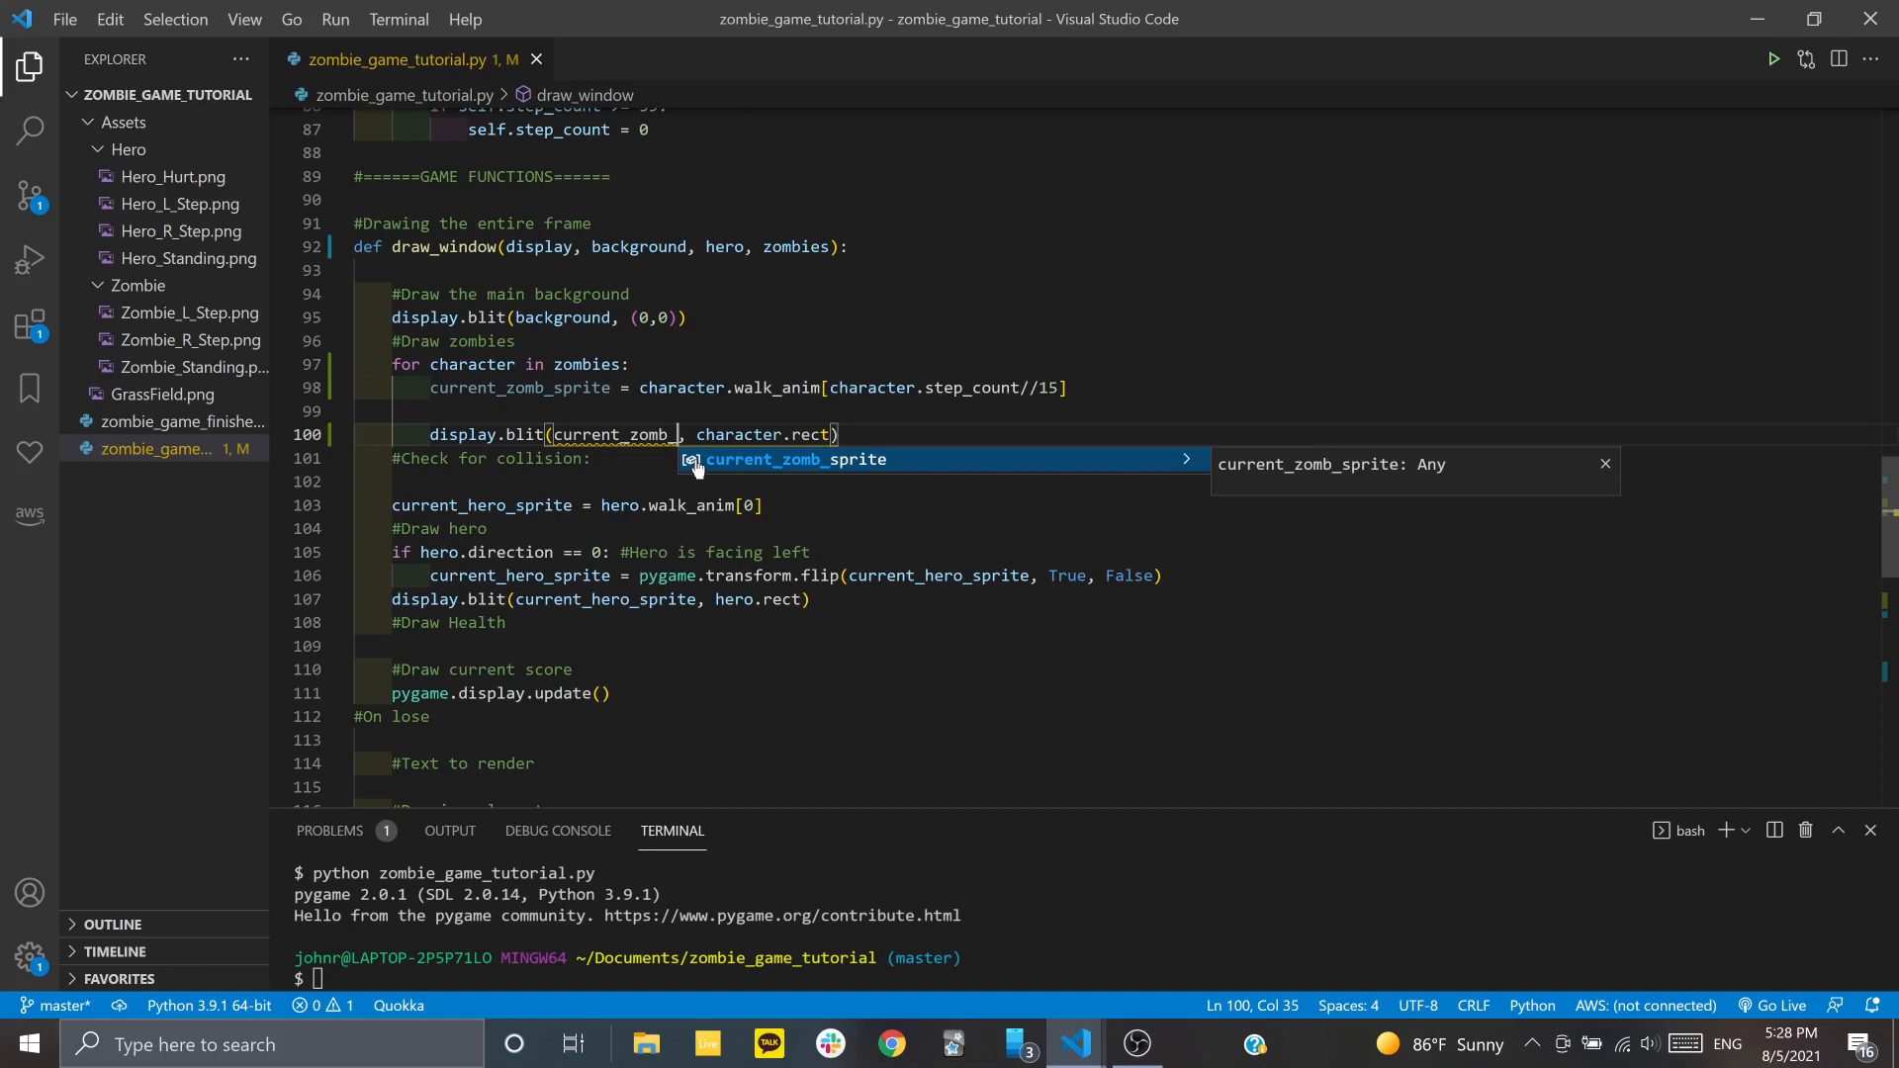
pyautogui.write('sprite')
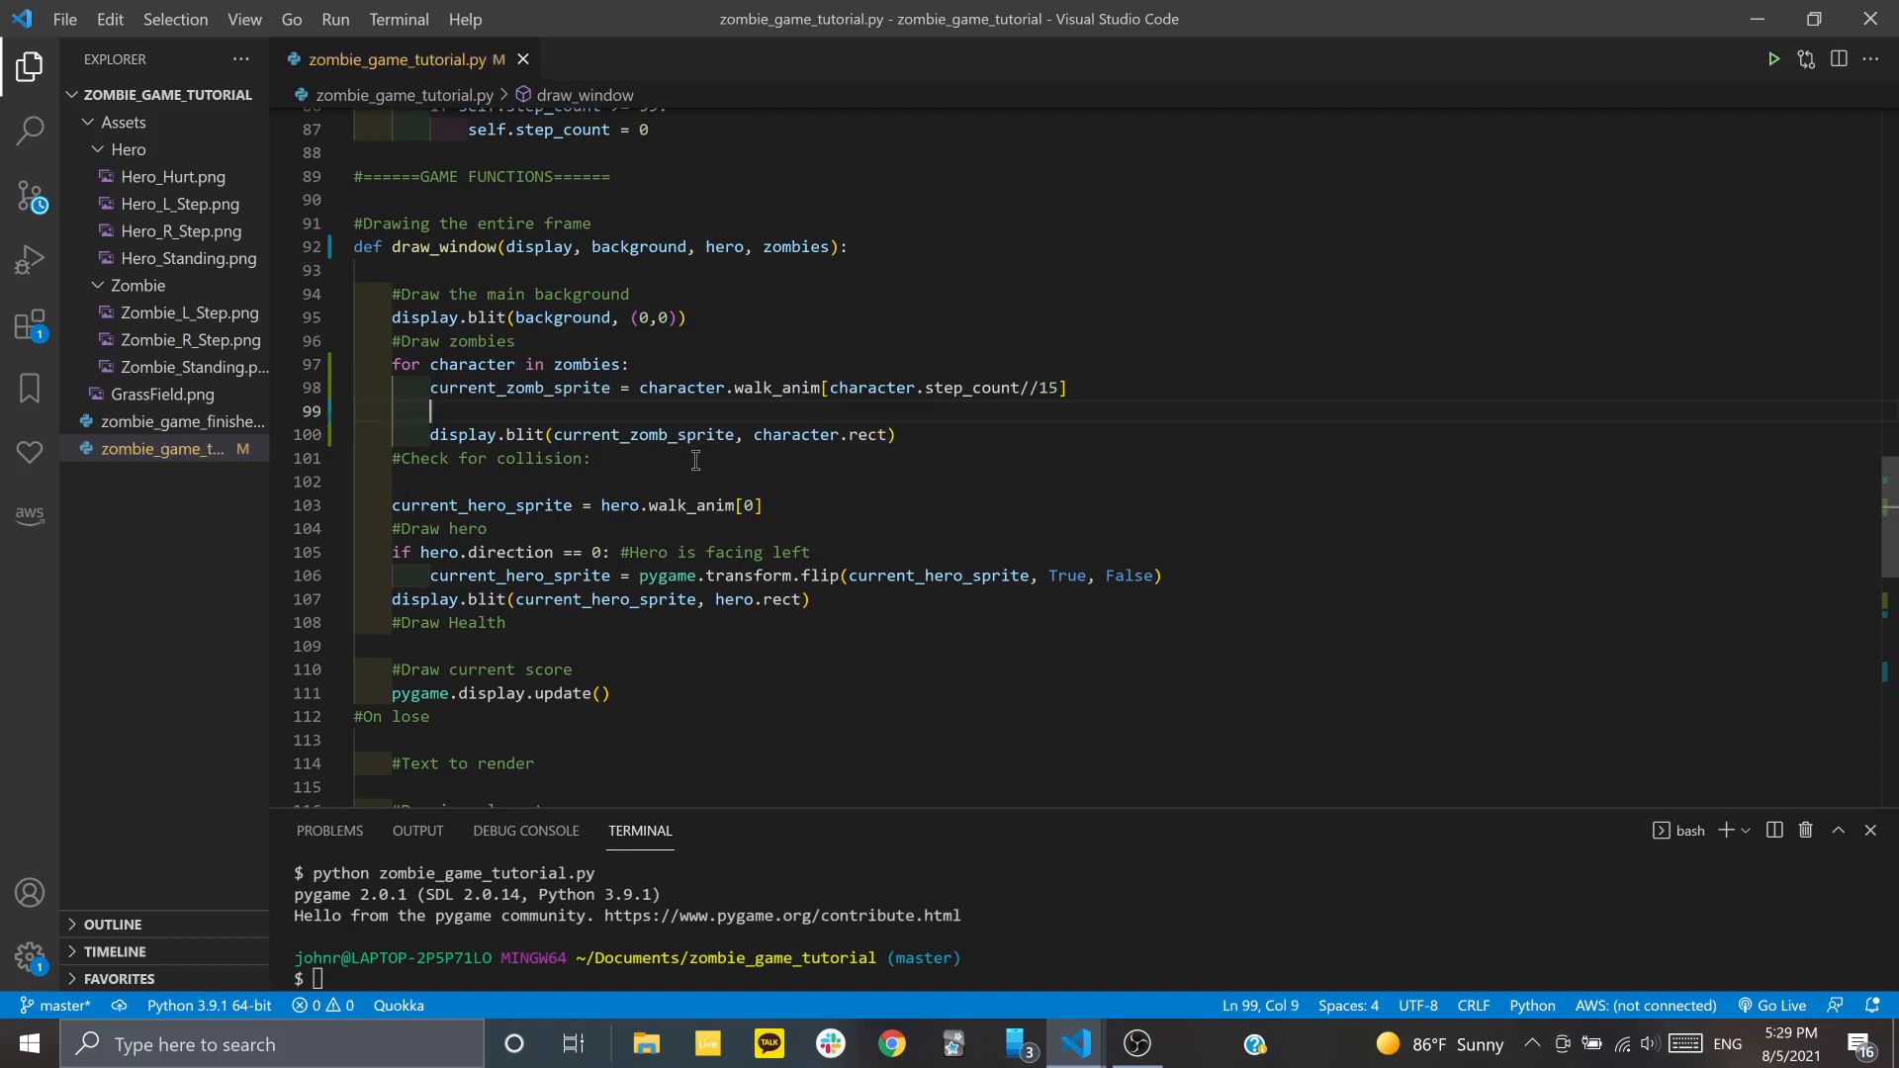
# Flip current_zomb_sprite horizontally with pygame.transform.flip when character.direction == -1
pyautogui.write('if character.direction == -')
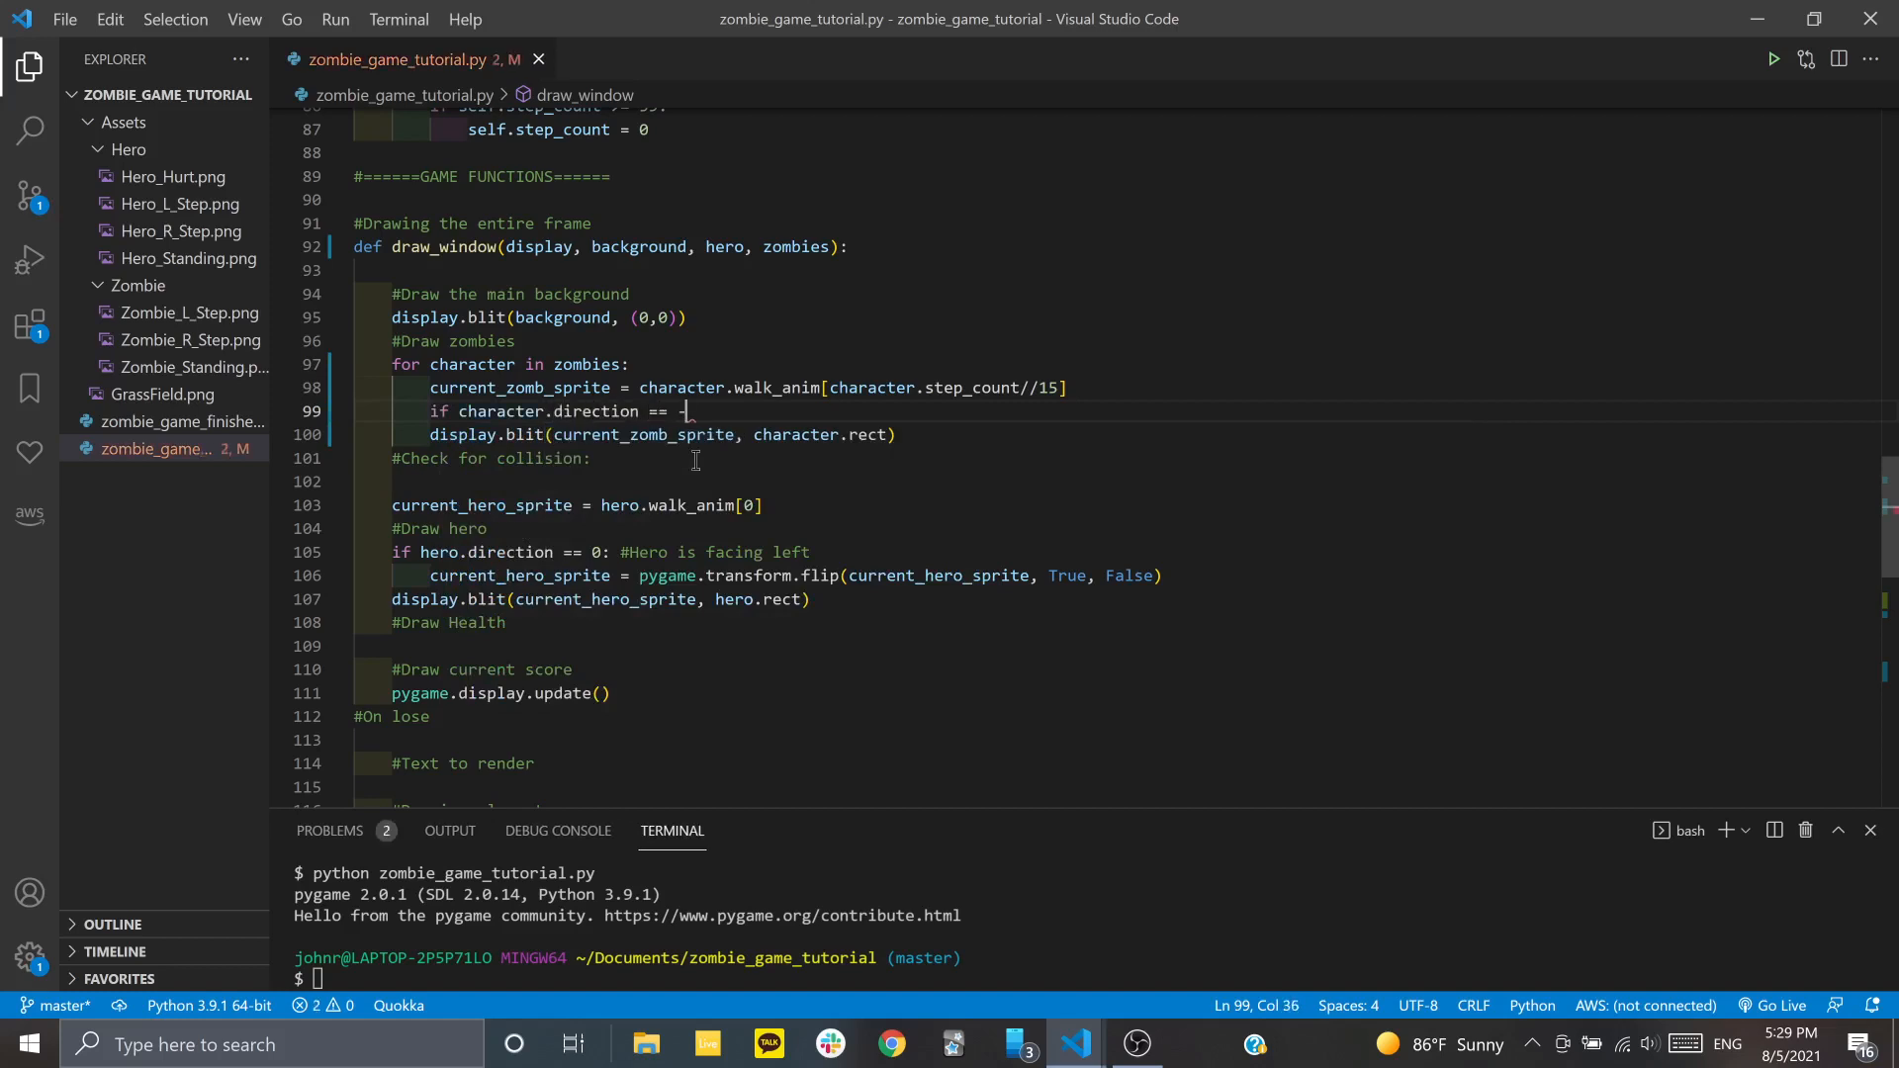
pyautogui.write('1:')
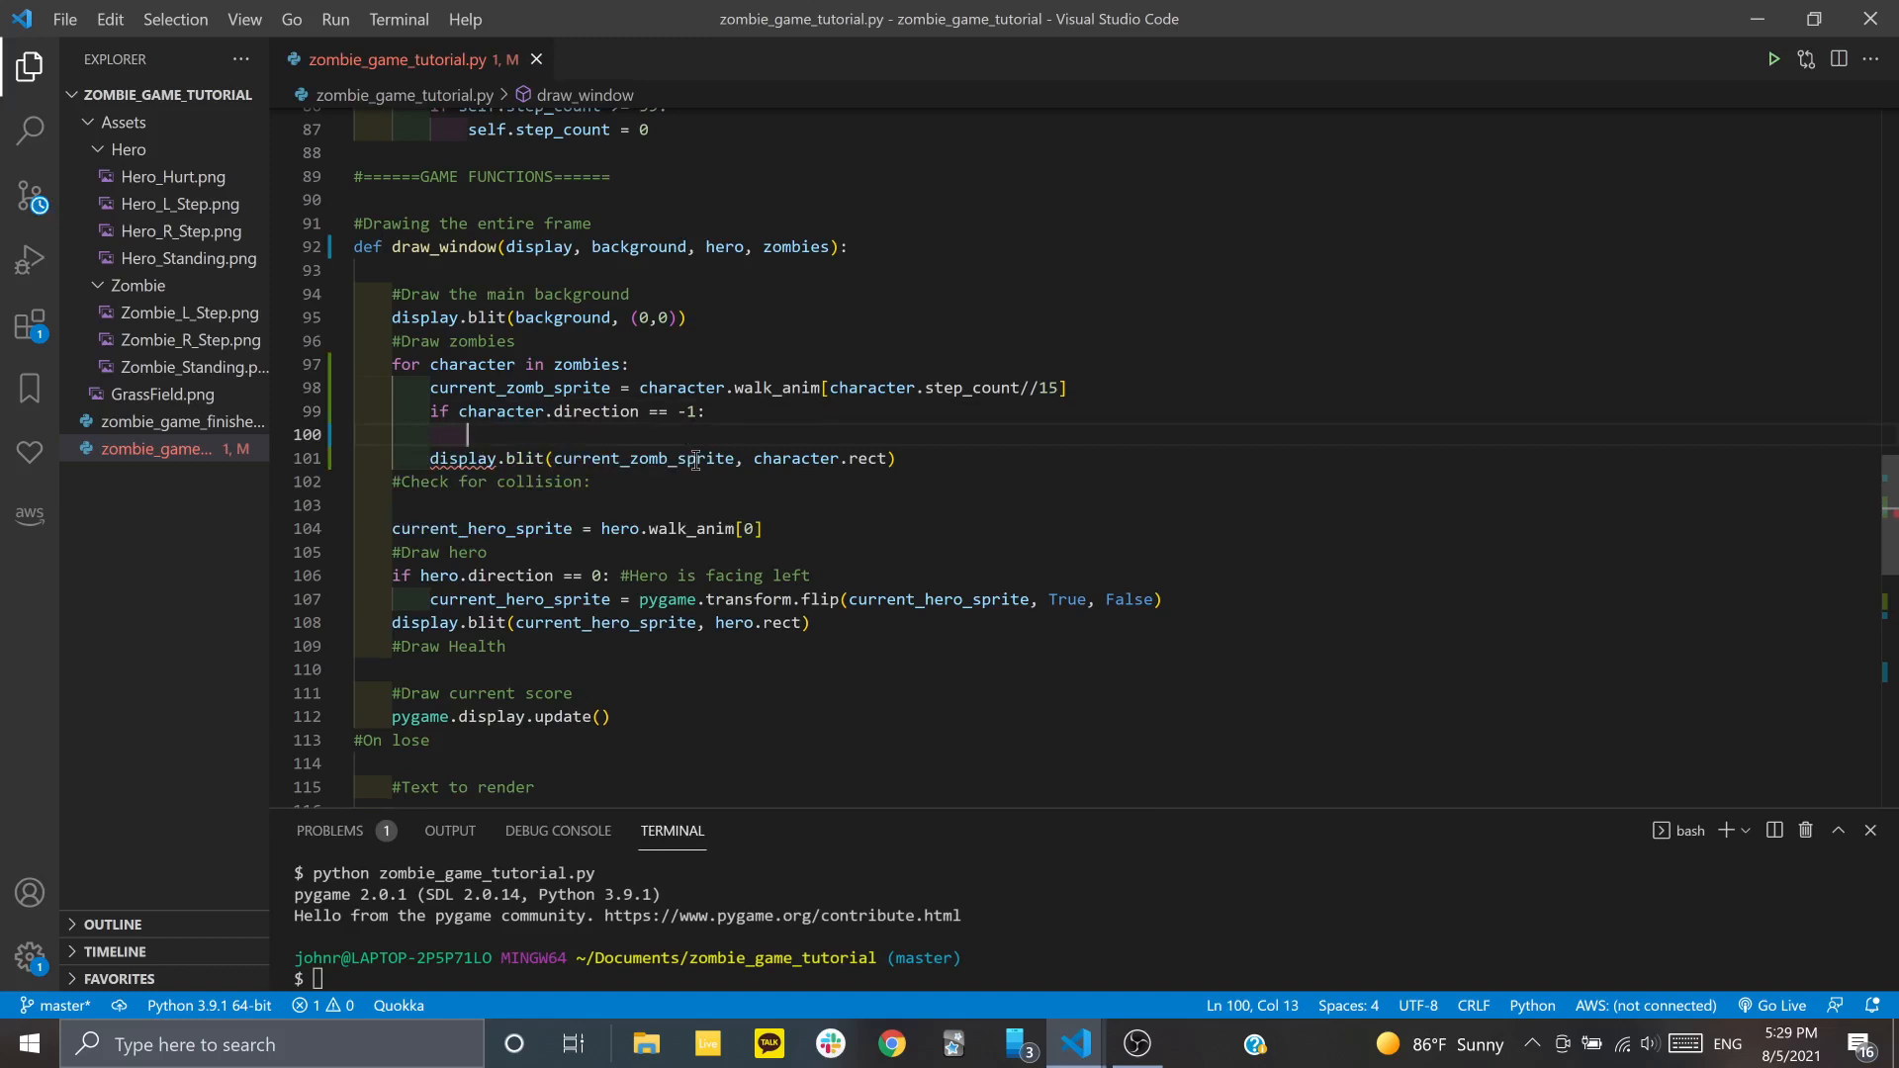
pyautogui.write('current_zomb_sprite = pr')
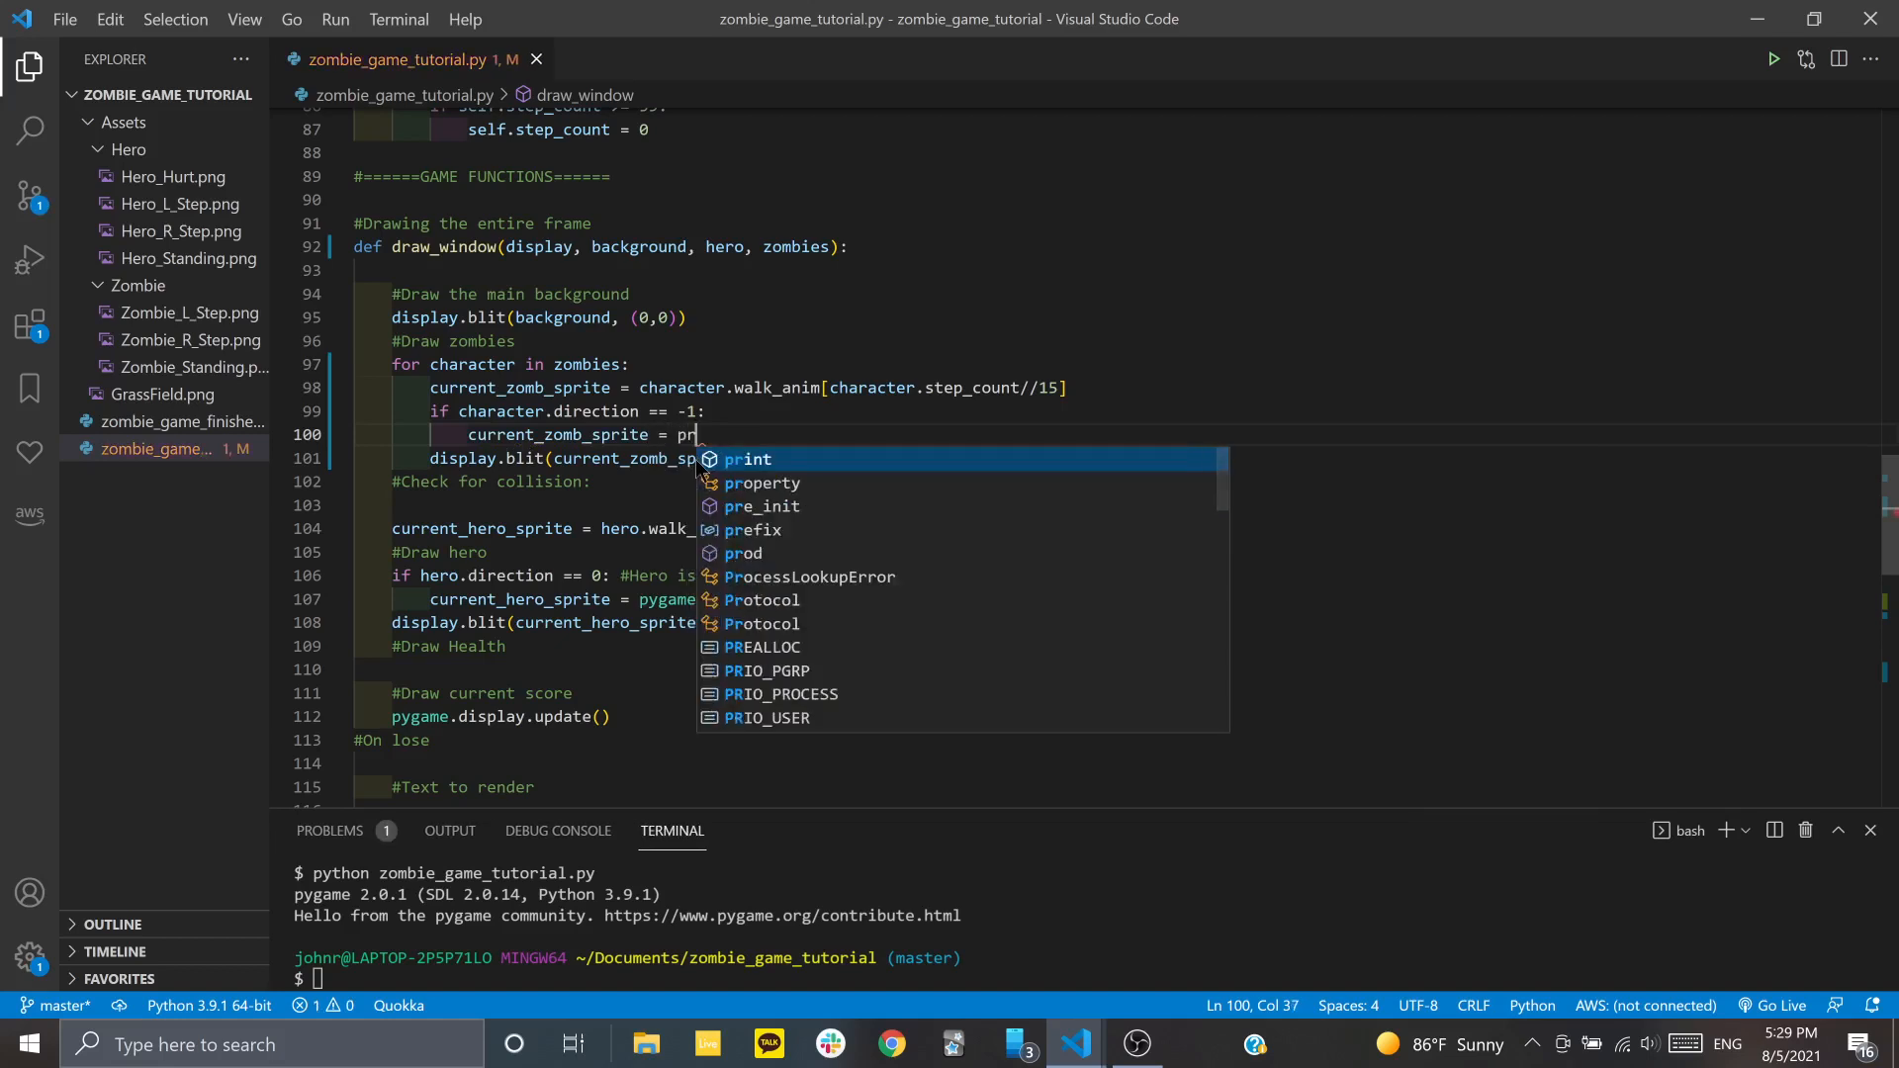
pyautogui.write('ygame.transf')
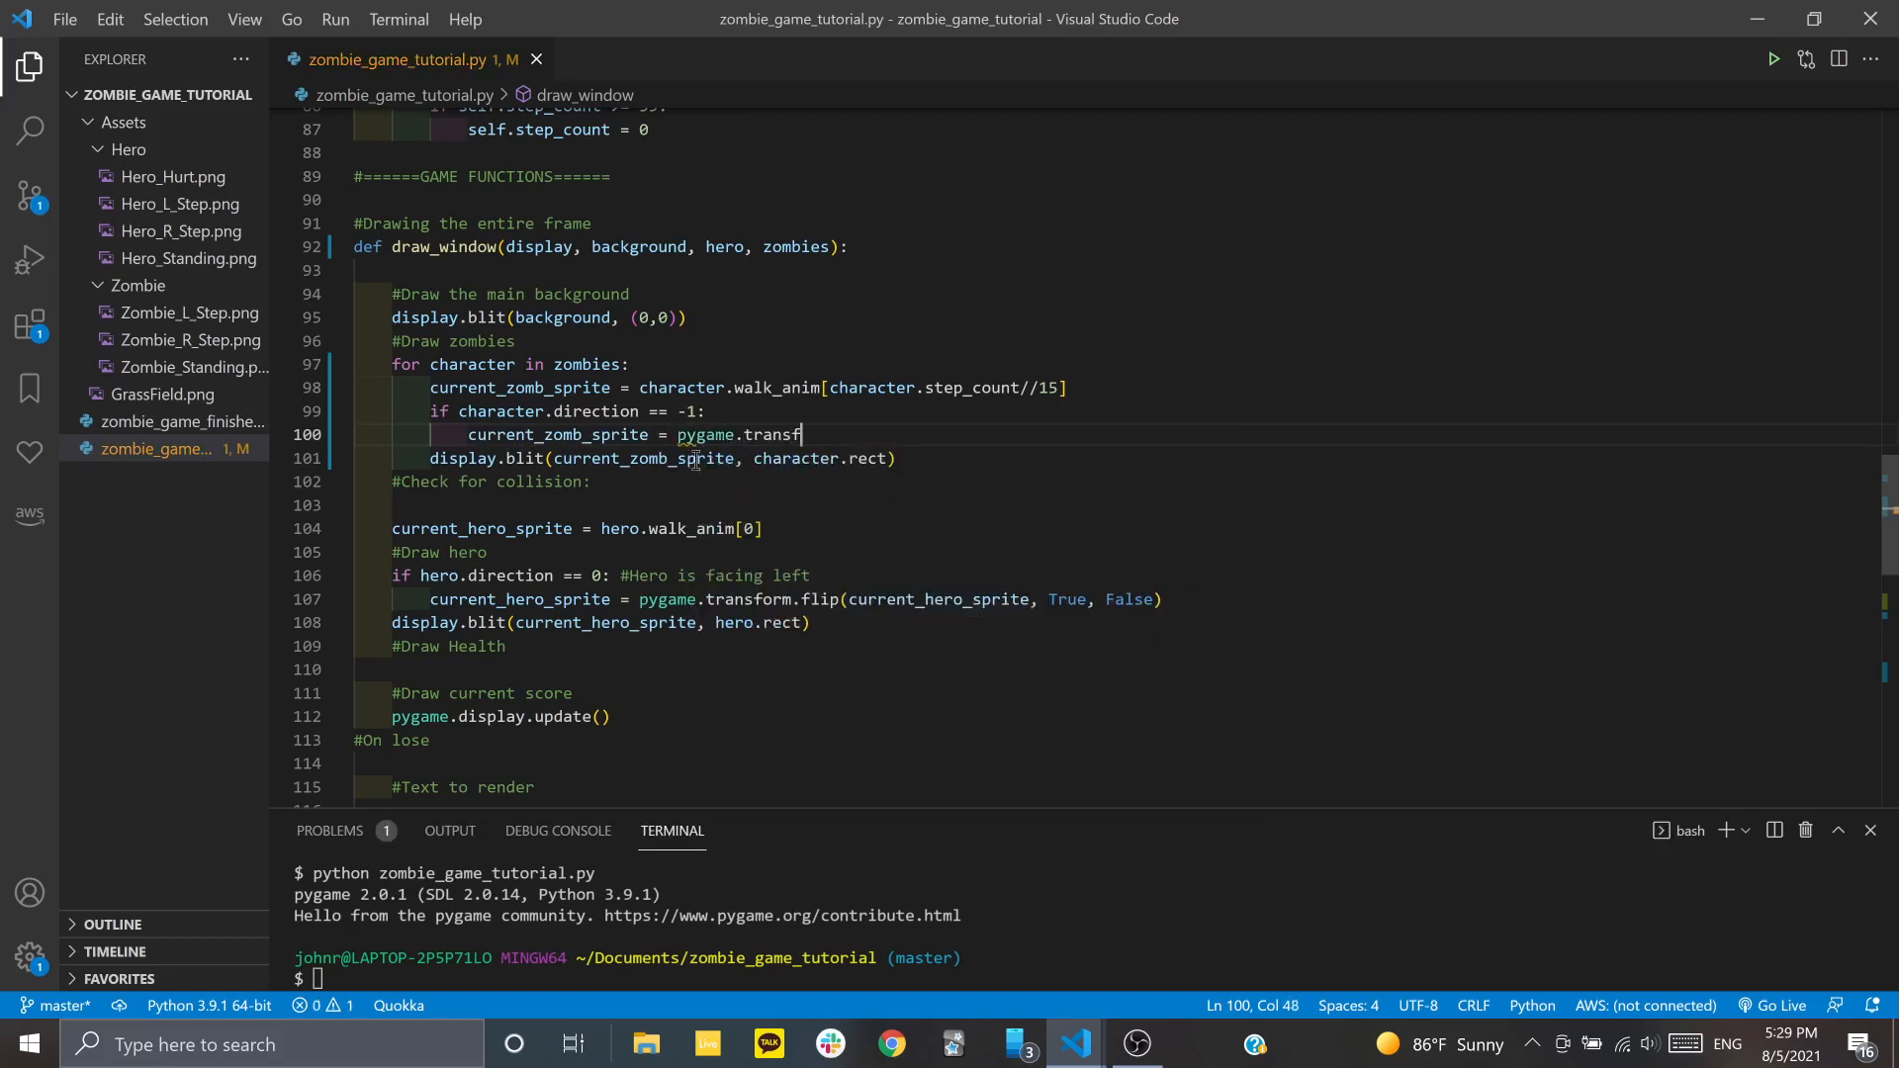
pyautogui.write('orm.flip(current_zomb_sprite,')
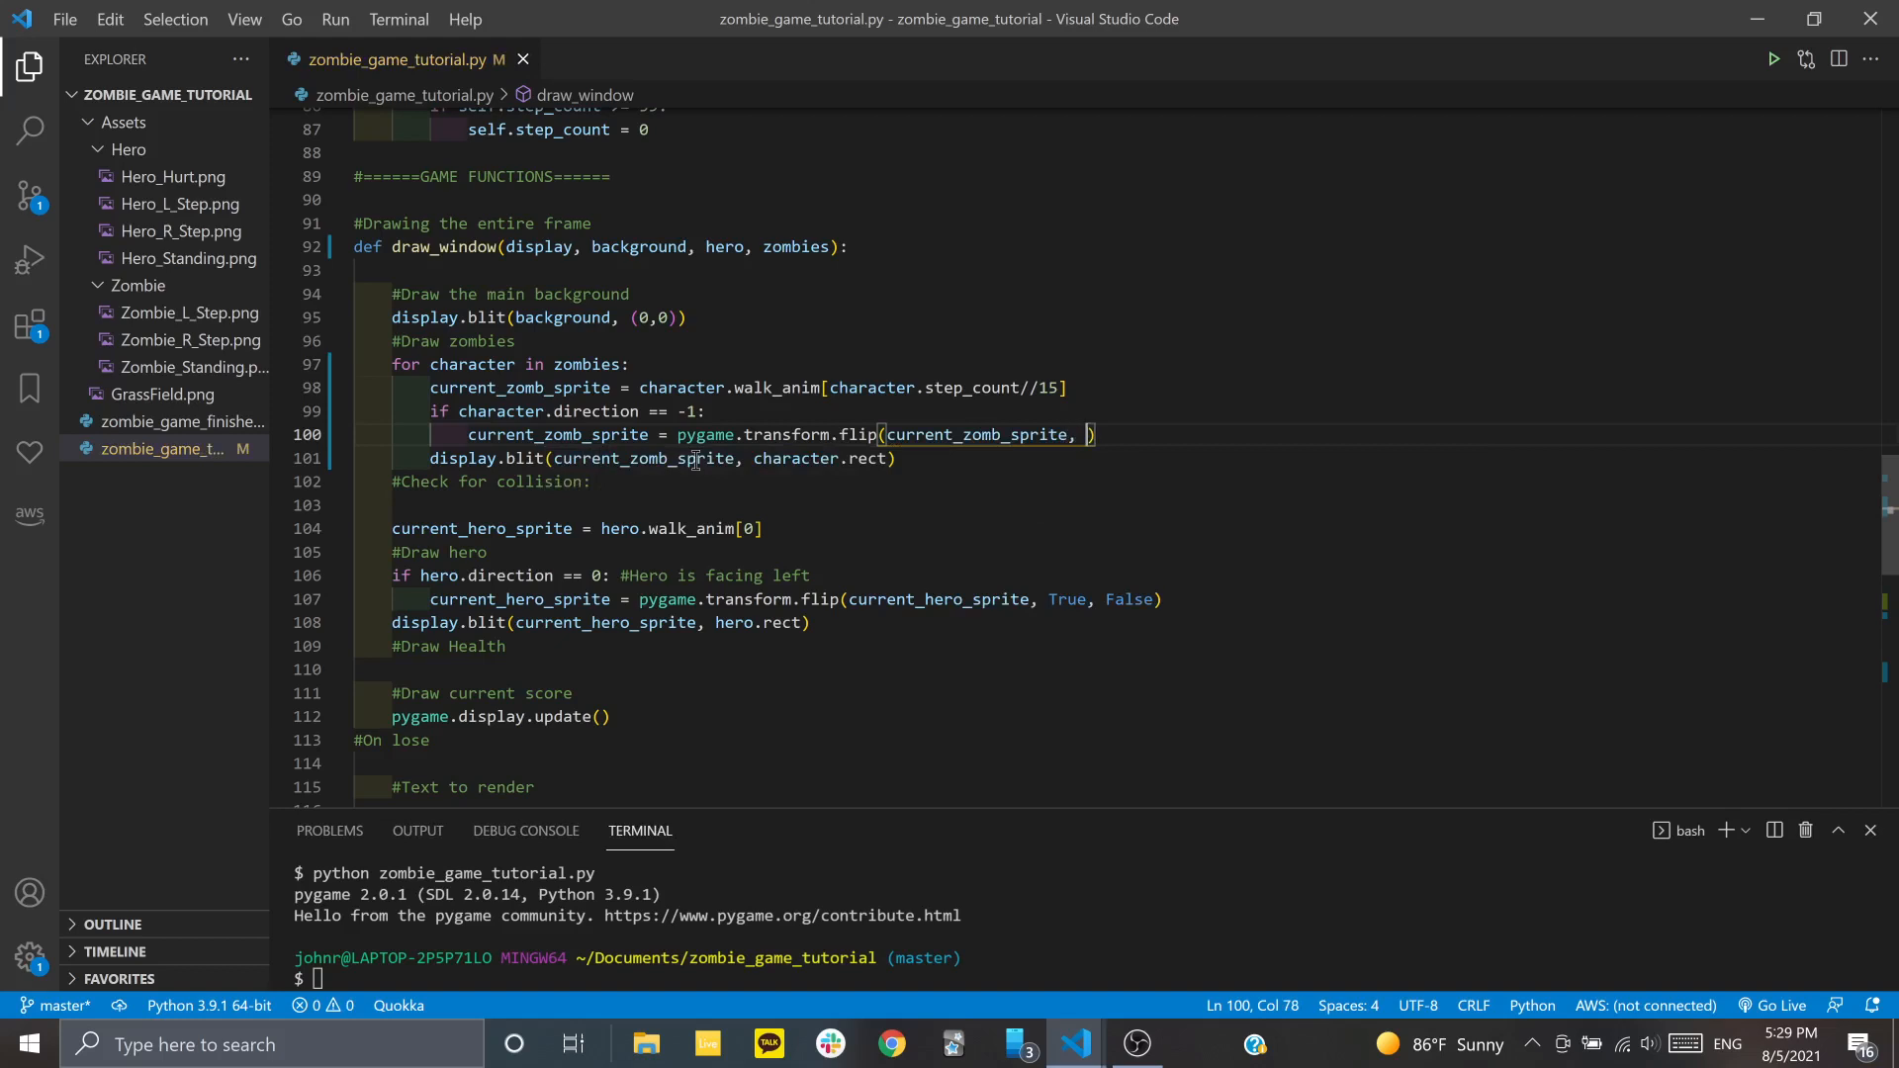
pyautogui.write('True, False')
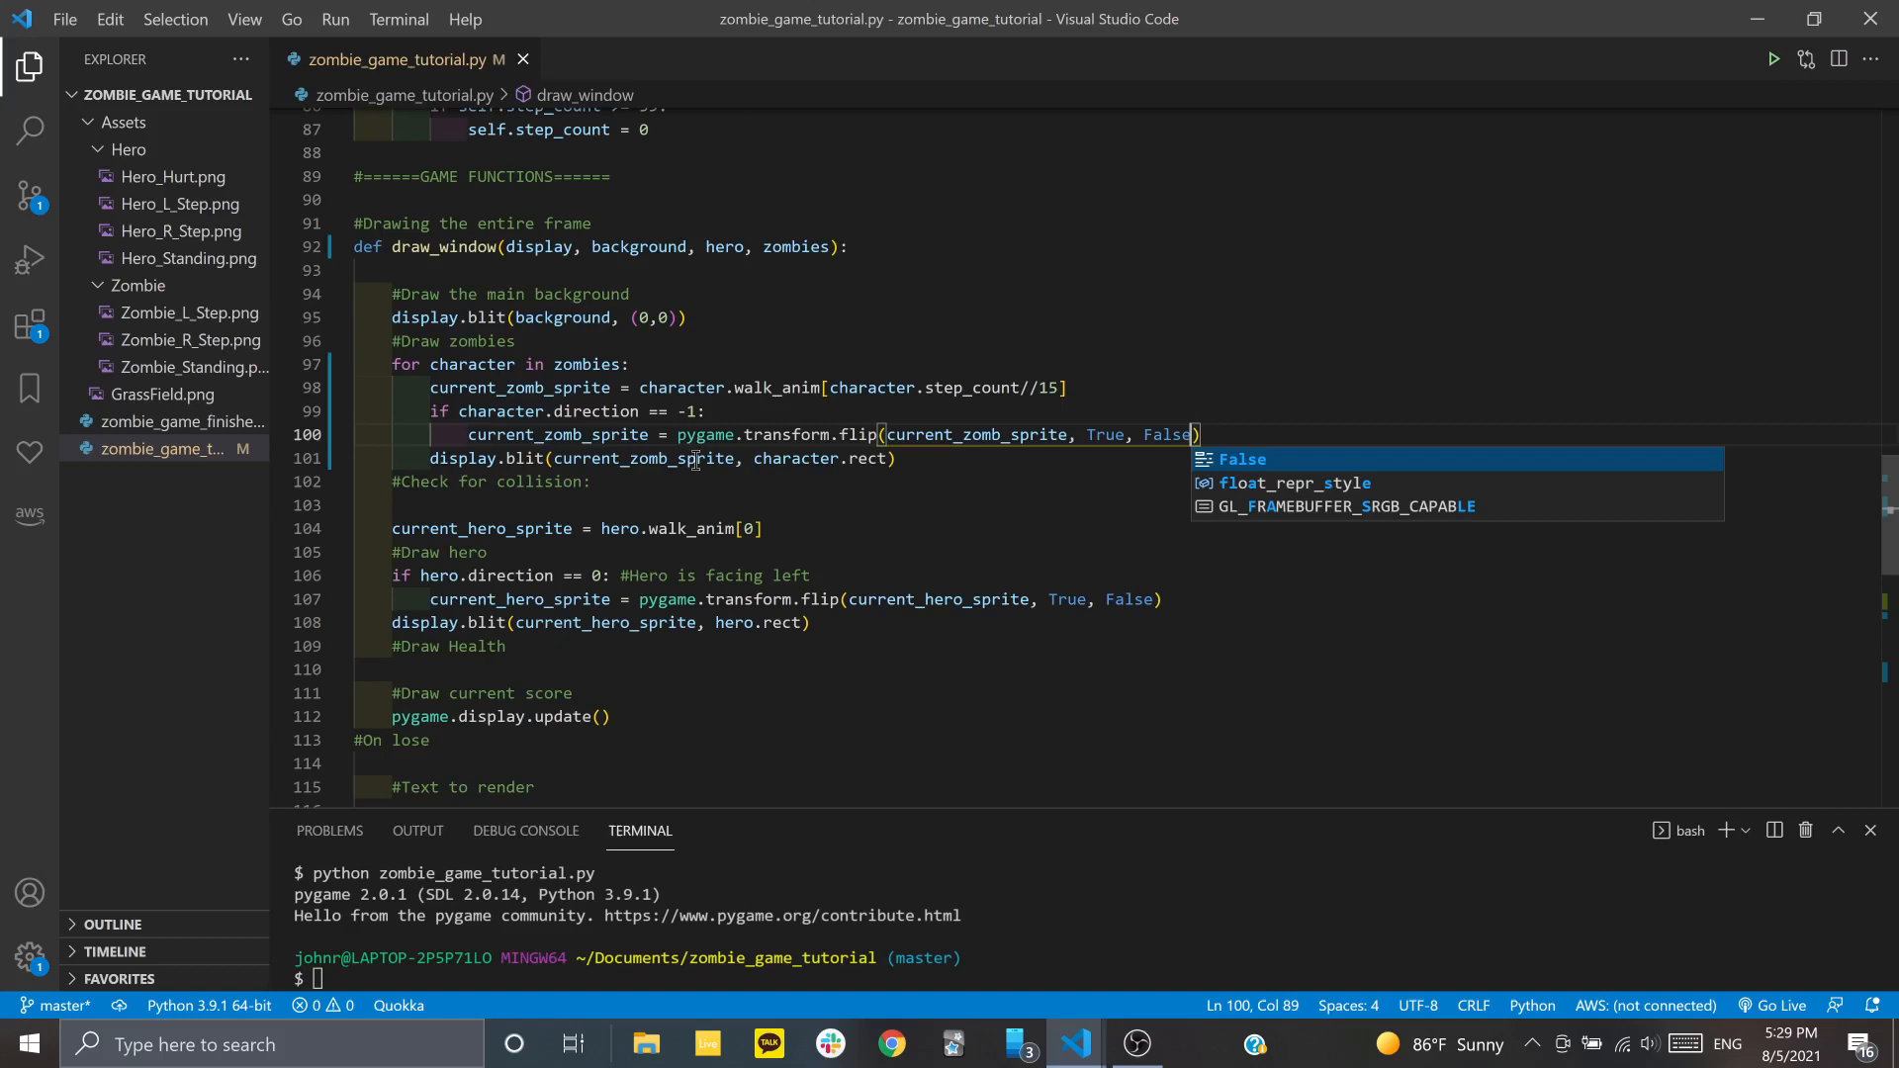
pyautogui.press('Escape')
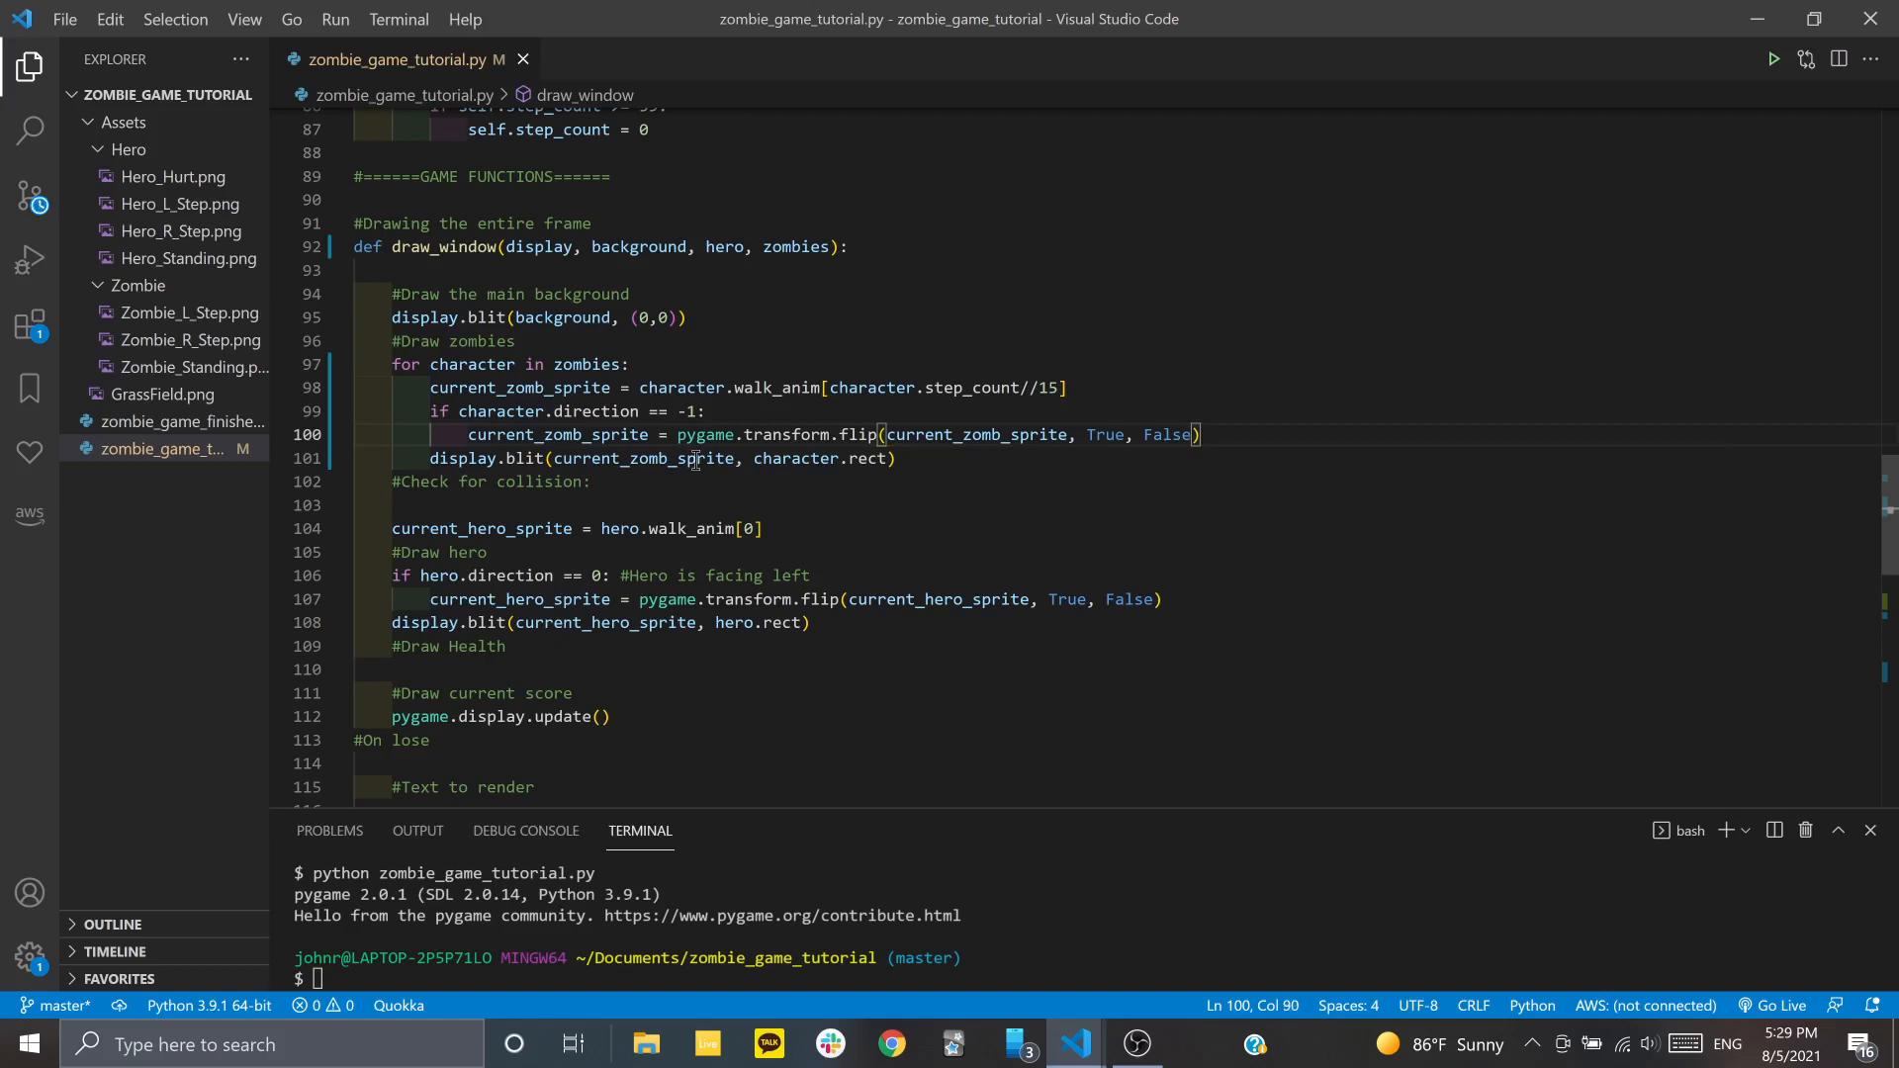
pyautogui.click(765, 458)
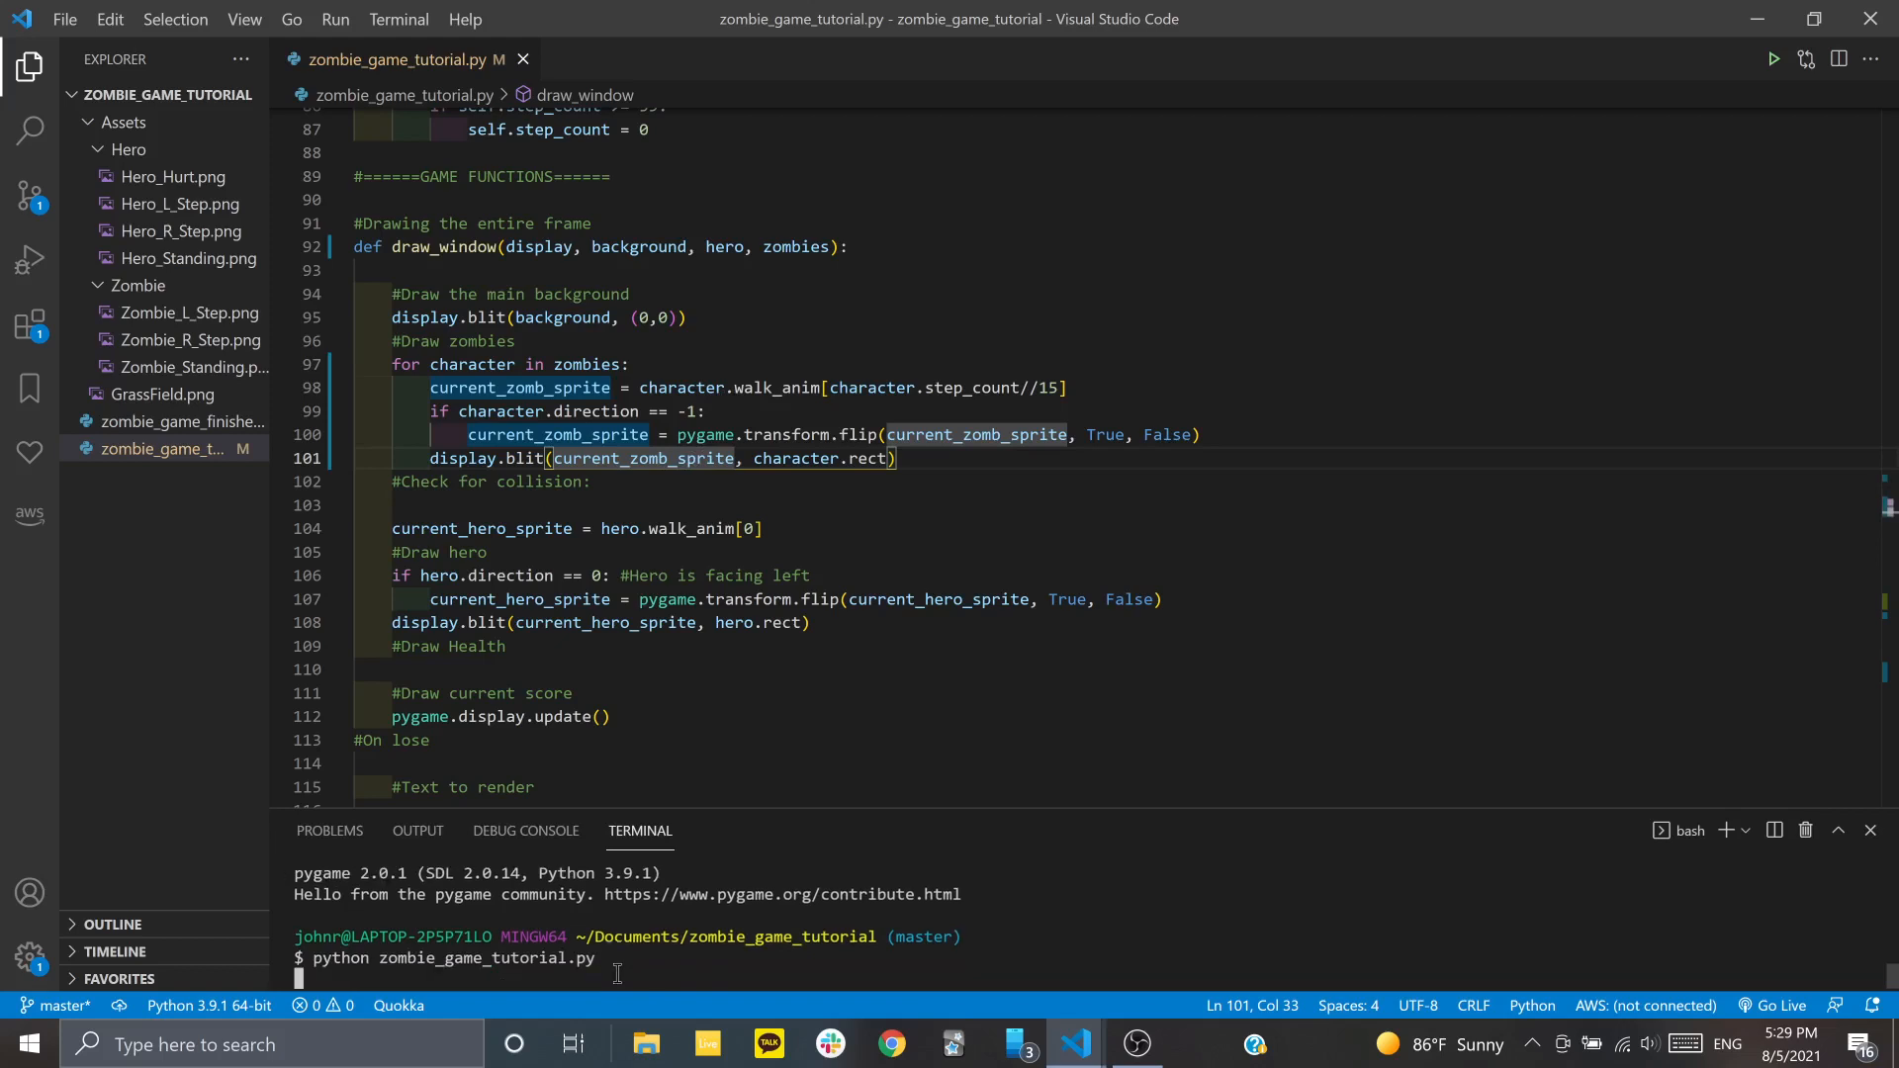
pyautogui.press('Return')
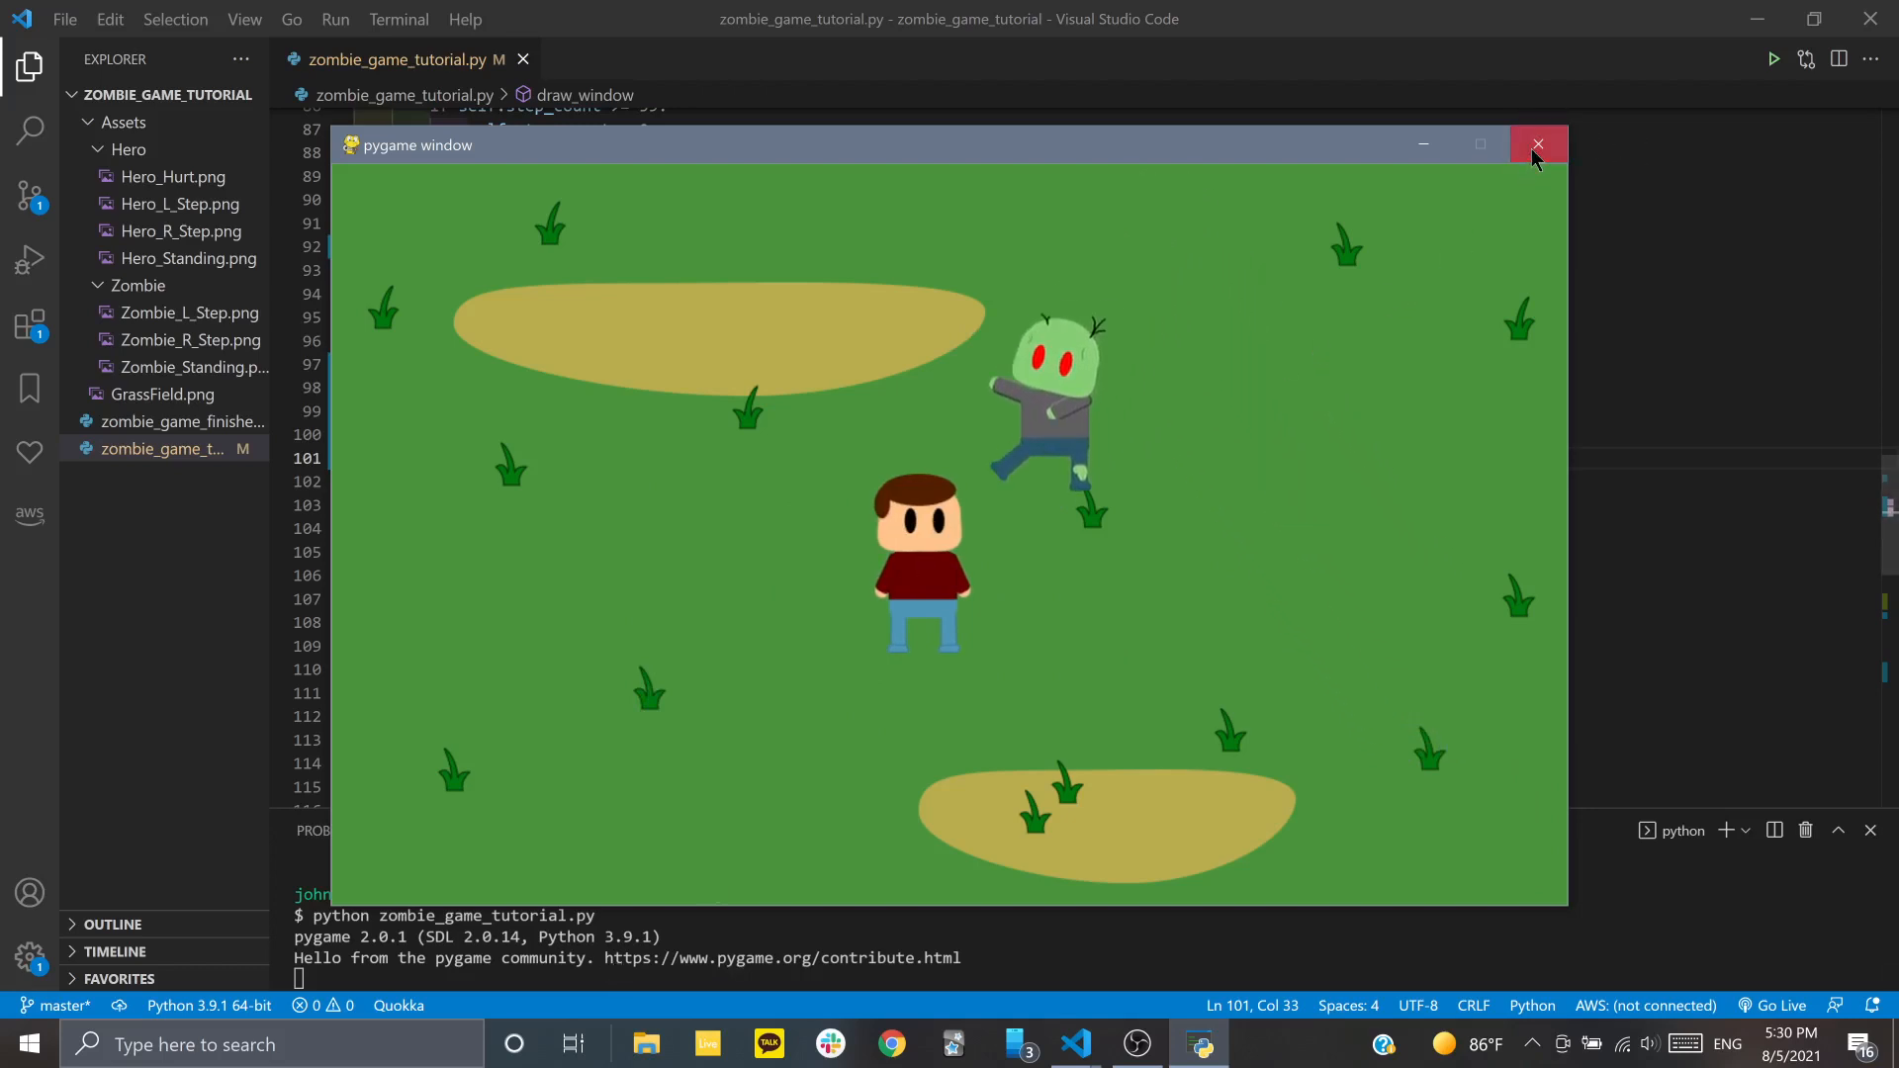
pyautogui.click(1536, 144)
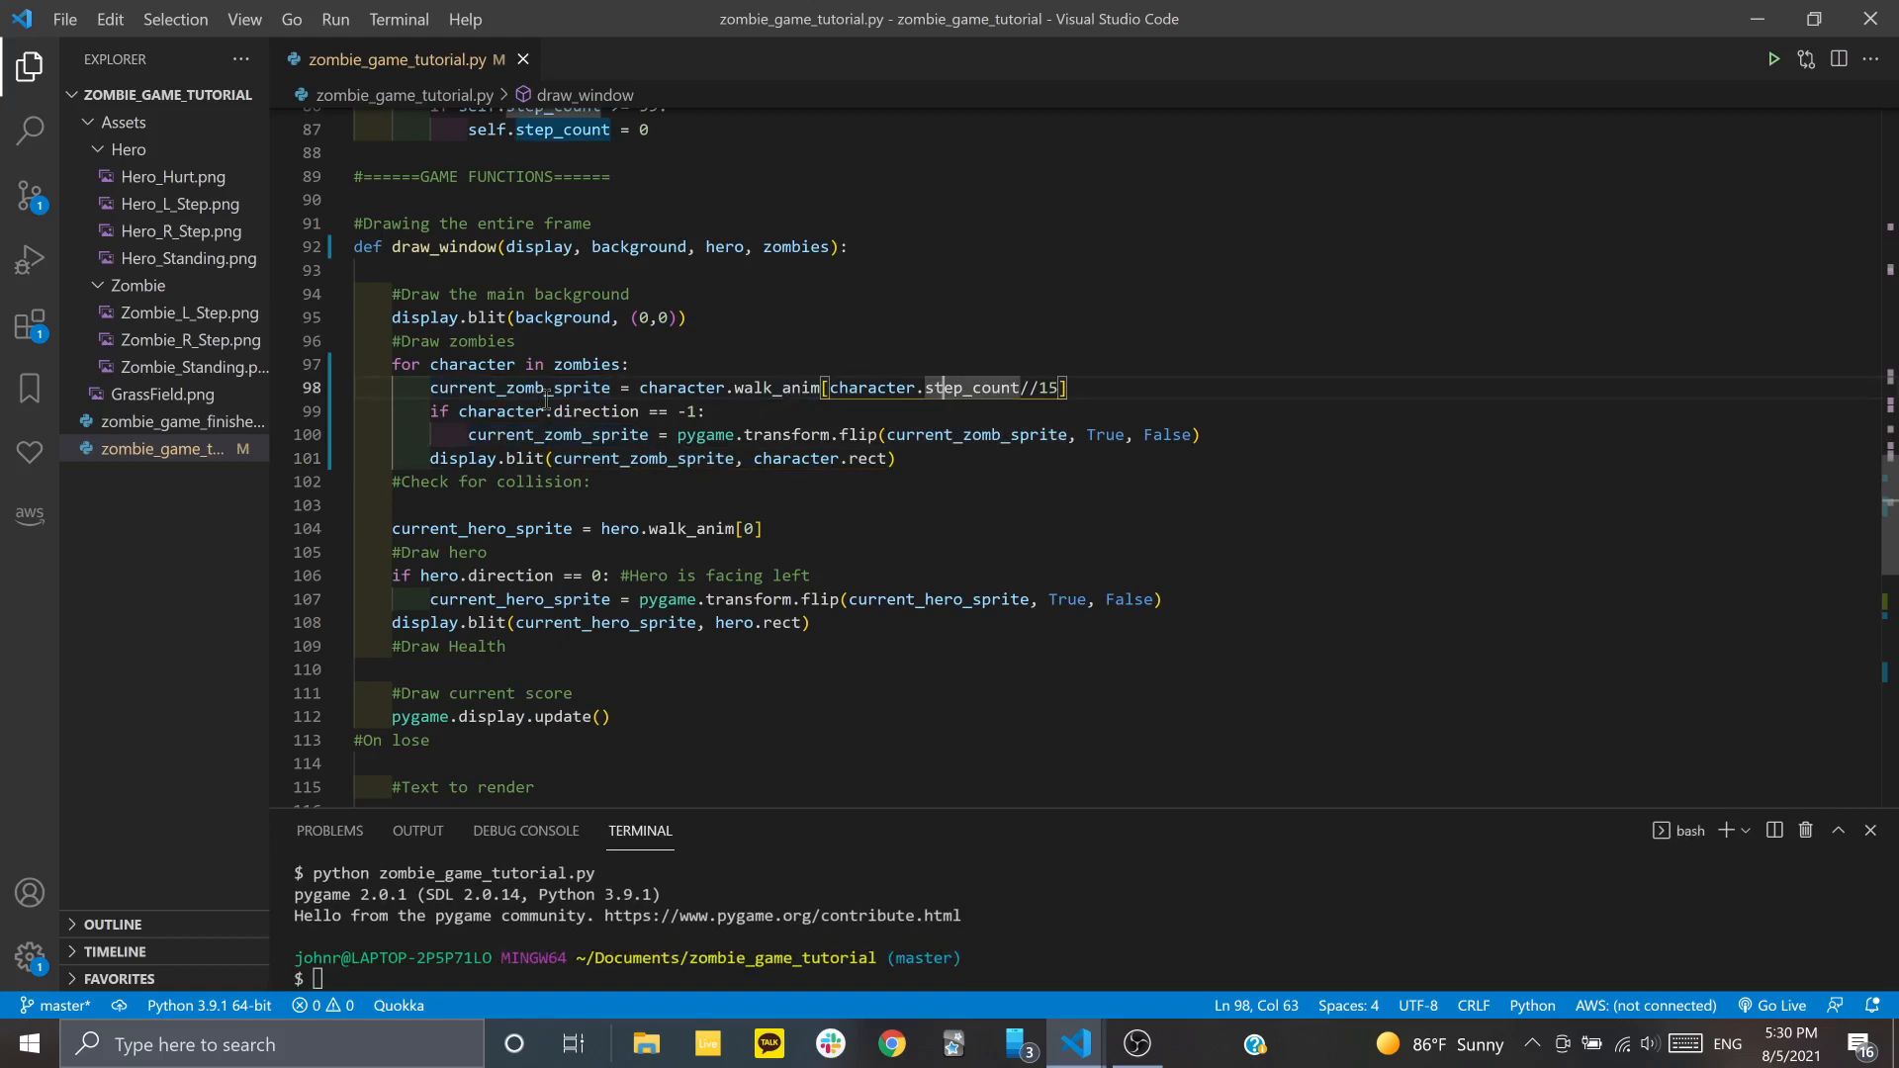
# Scroll up to class Zombie and append self.step_count += 1 to the end of move()
pyautogui.scroll(3)
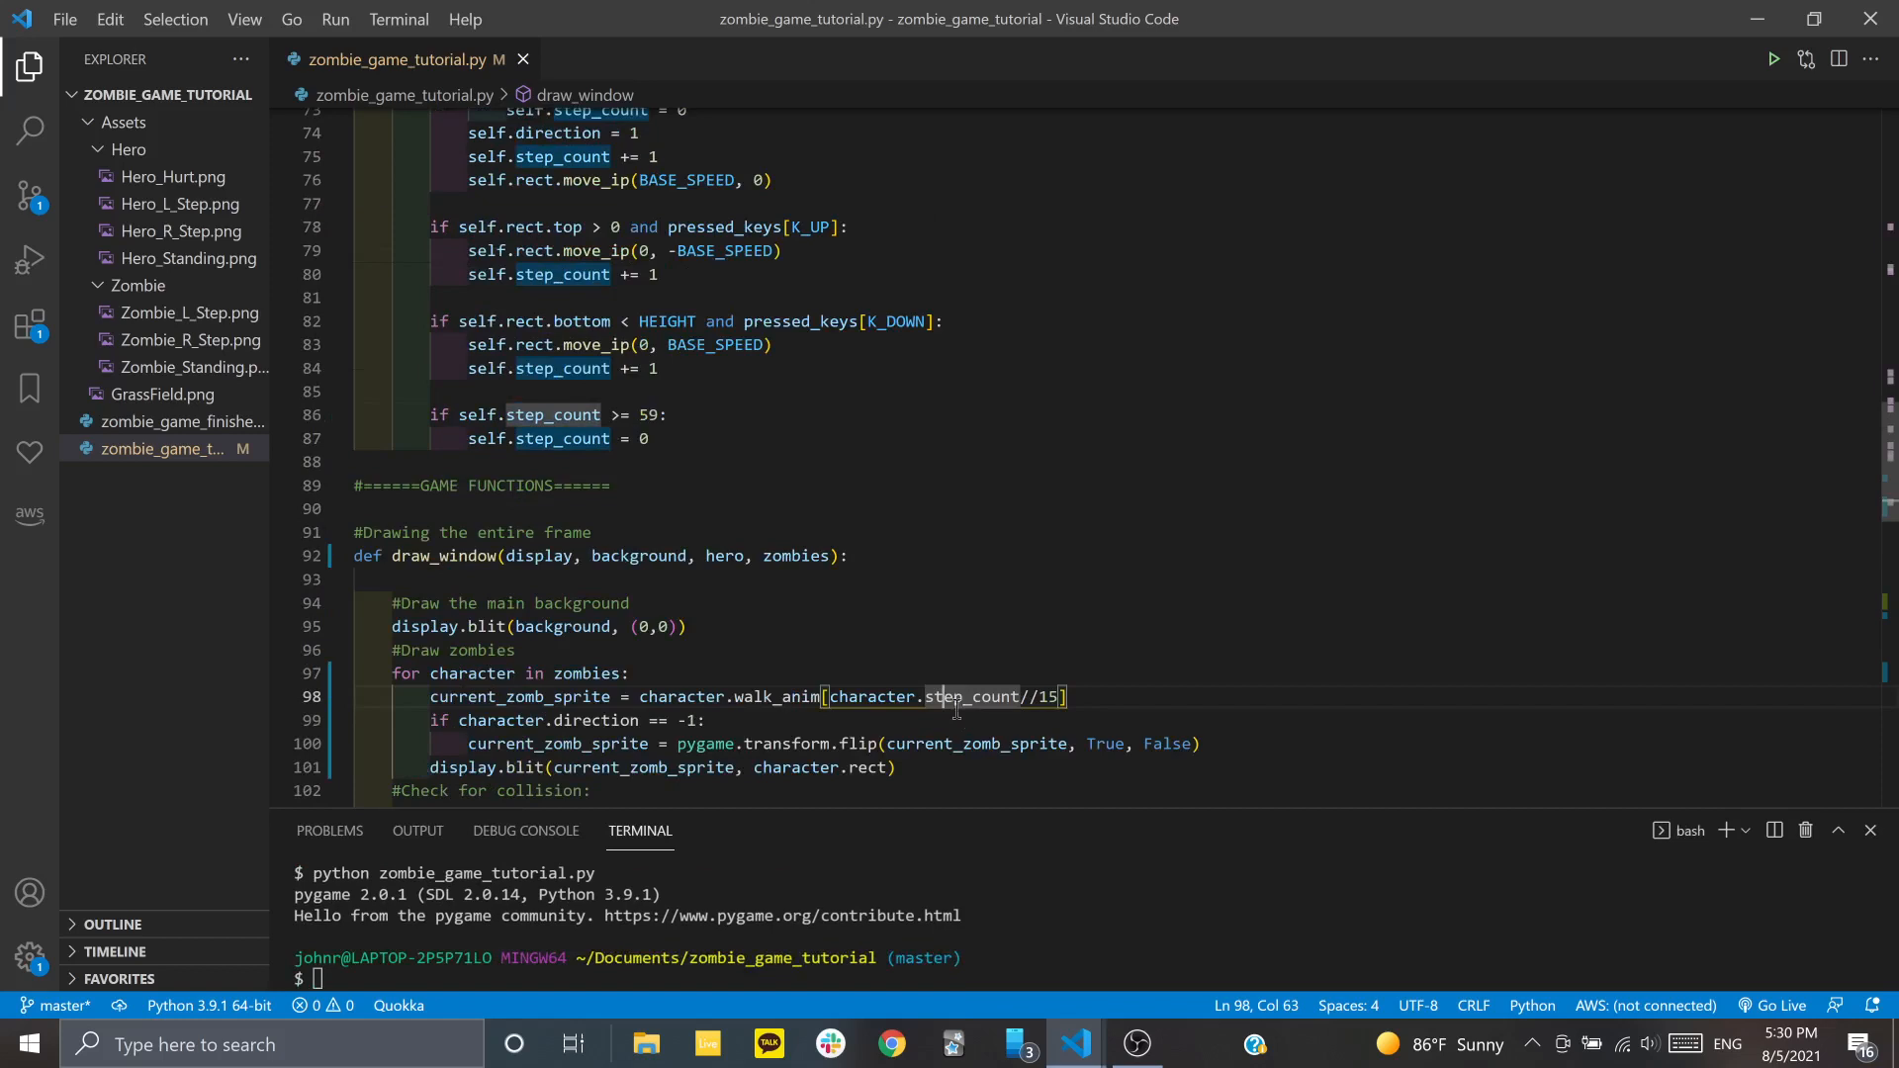
pyautogui.scroll(3)
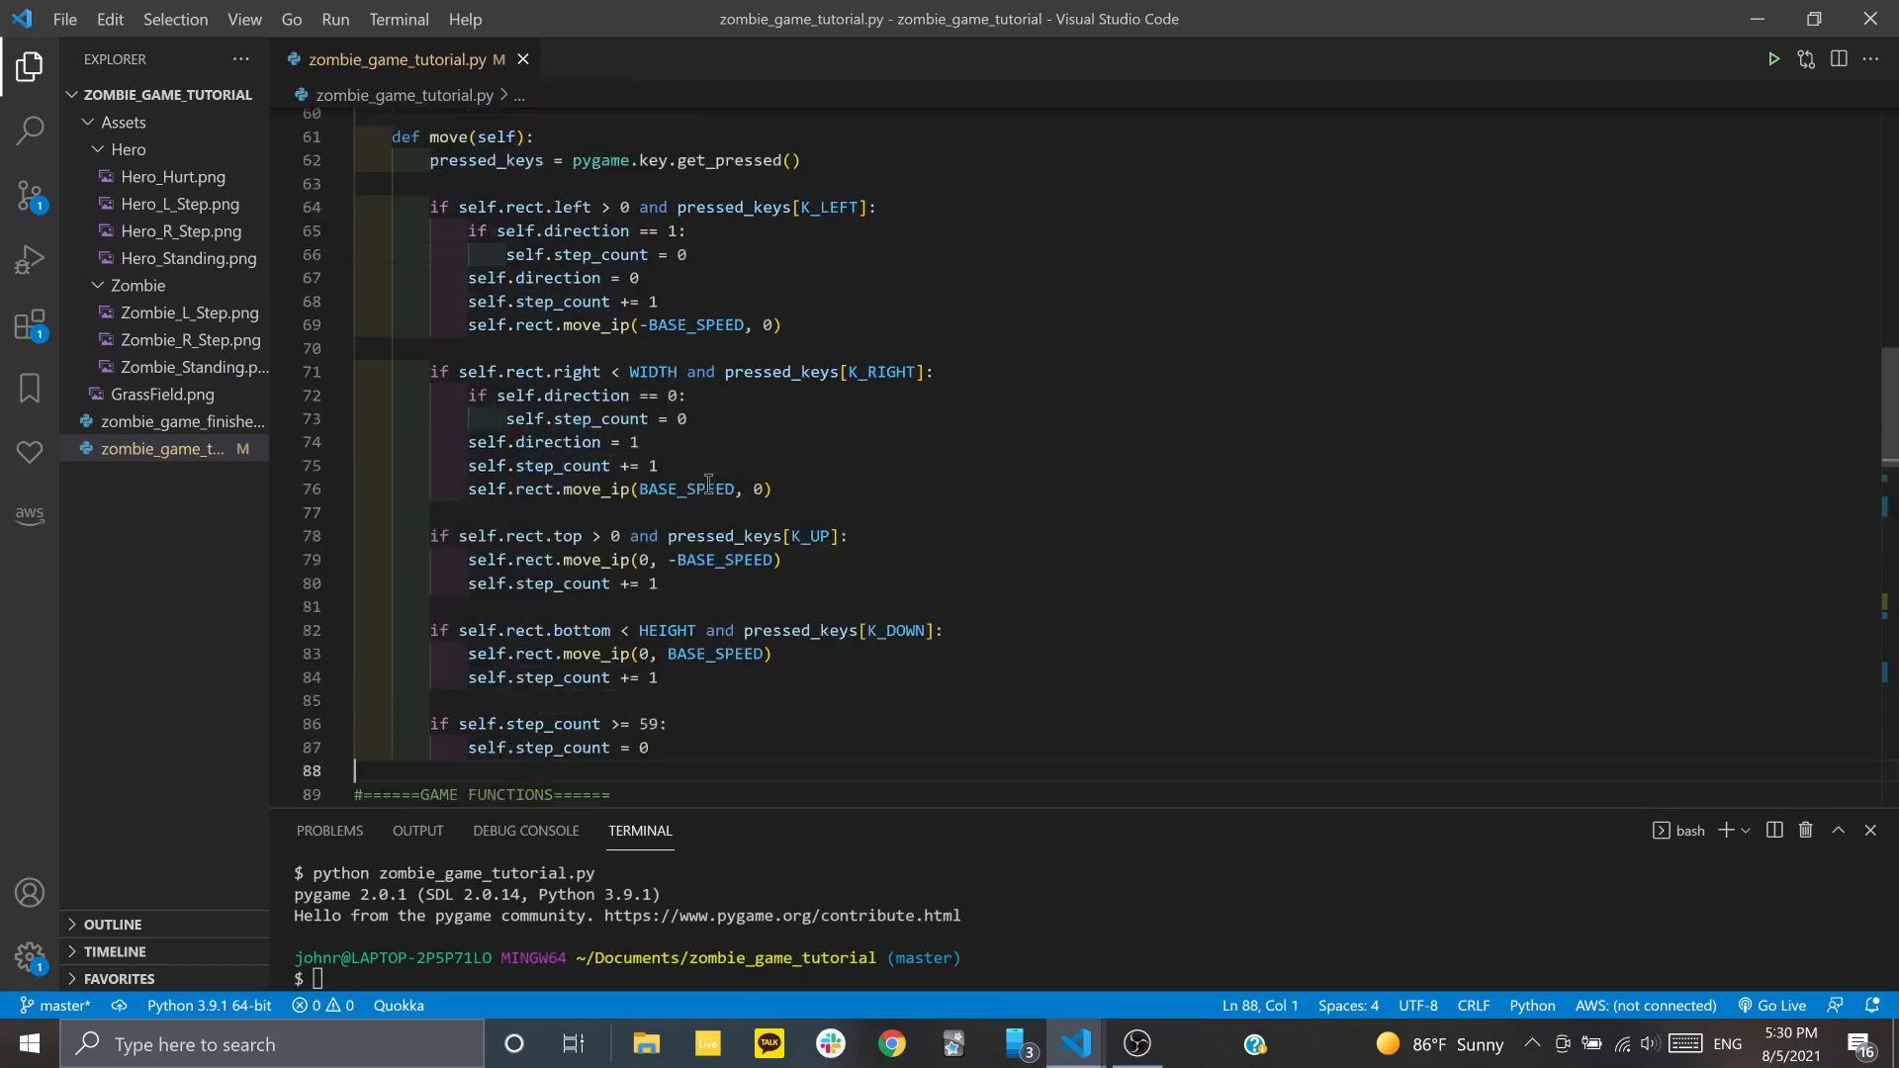
pyautogui.scroll(3)
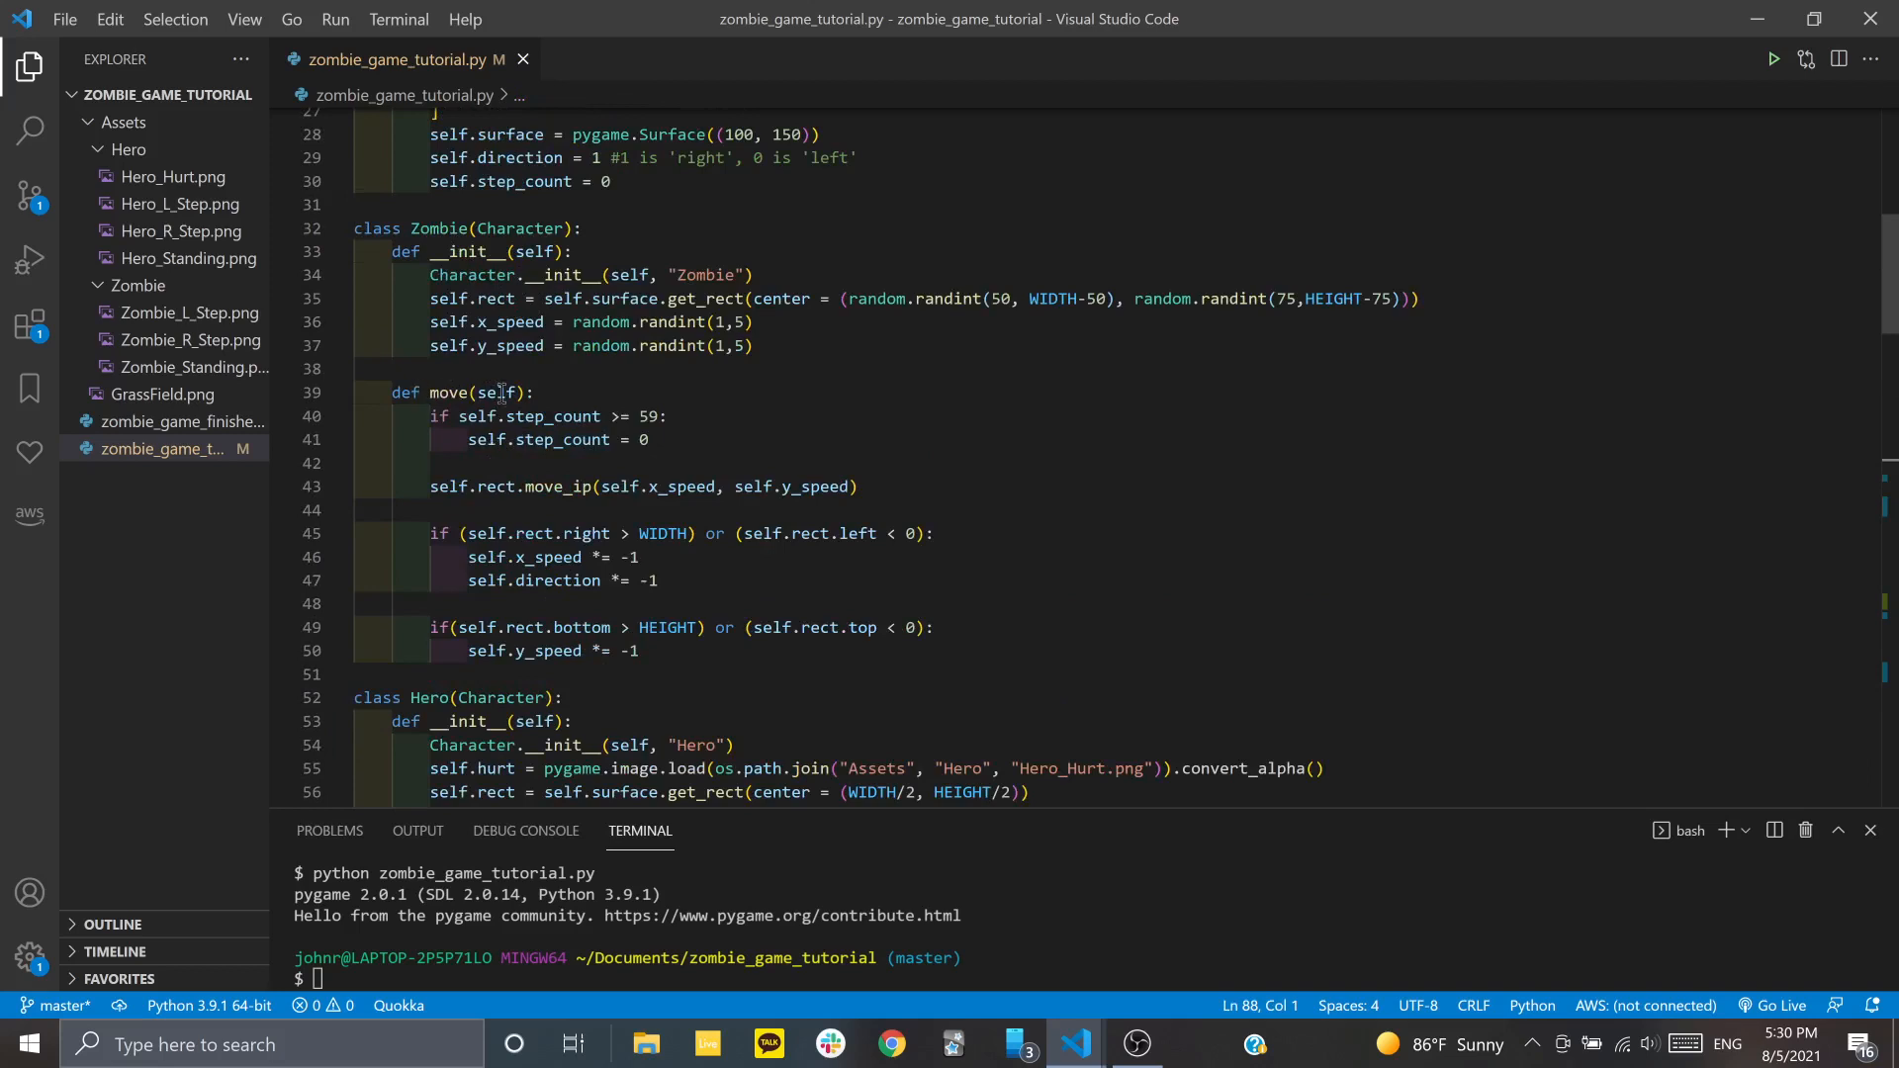
pyautogui.moveTo(476, 439)
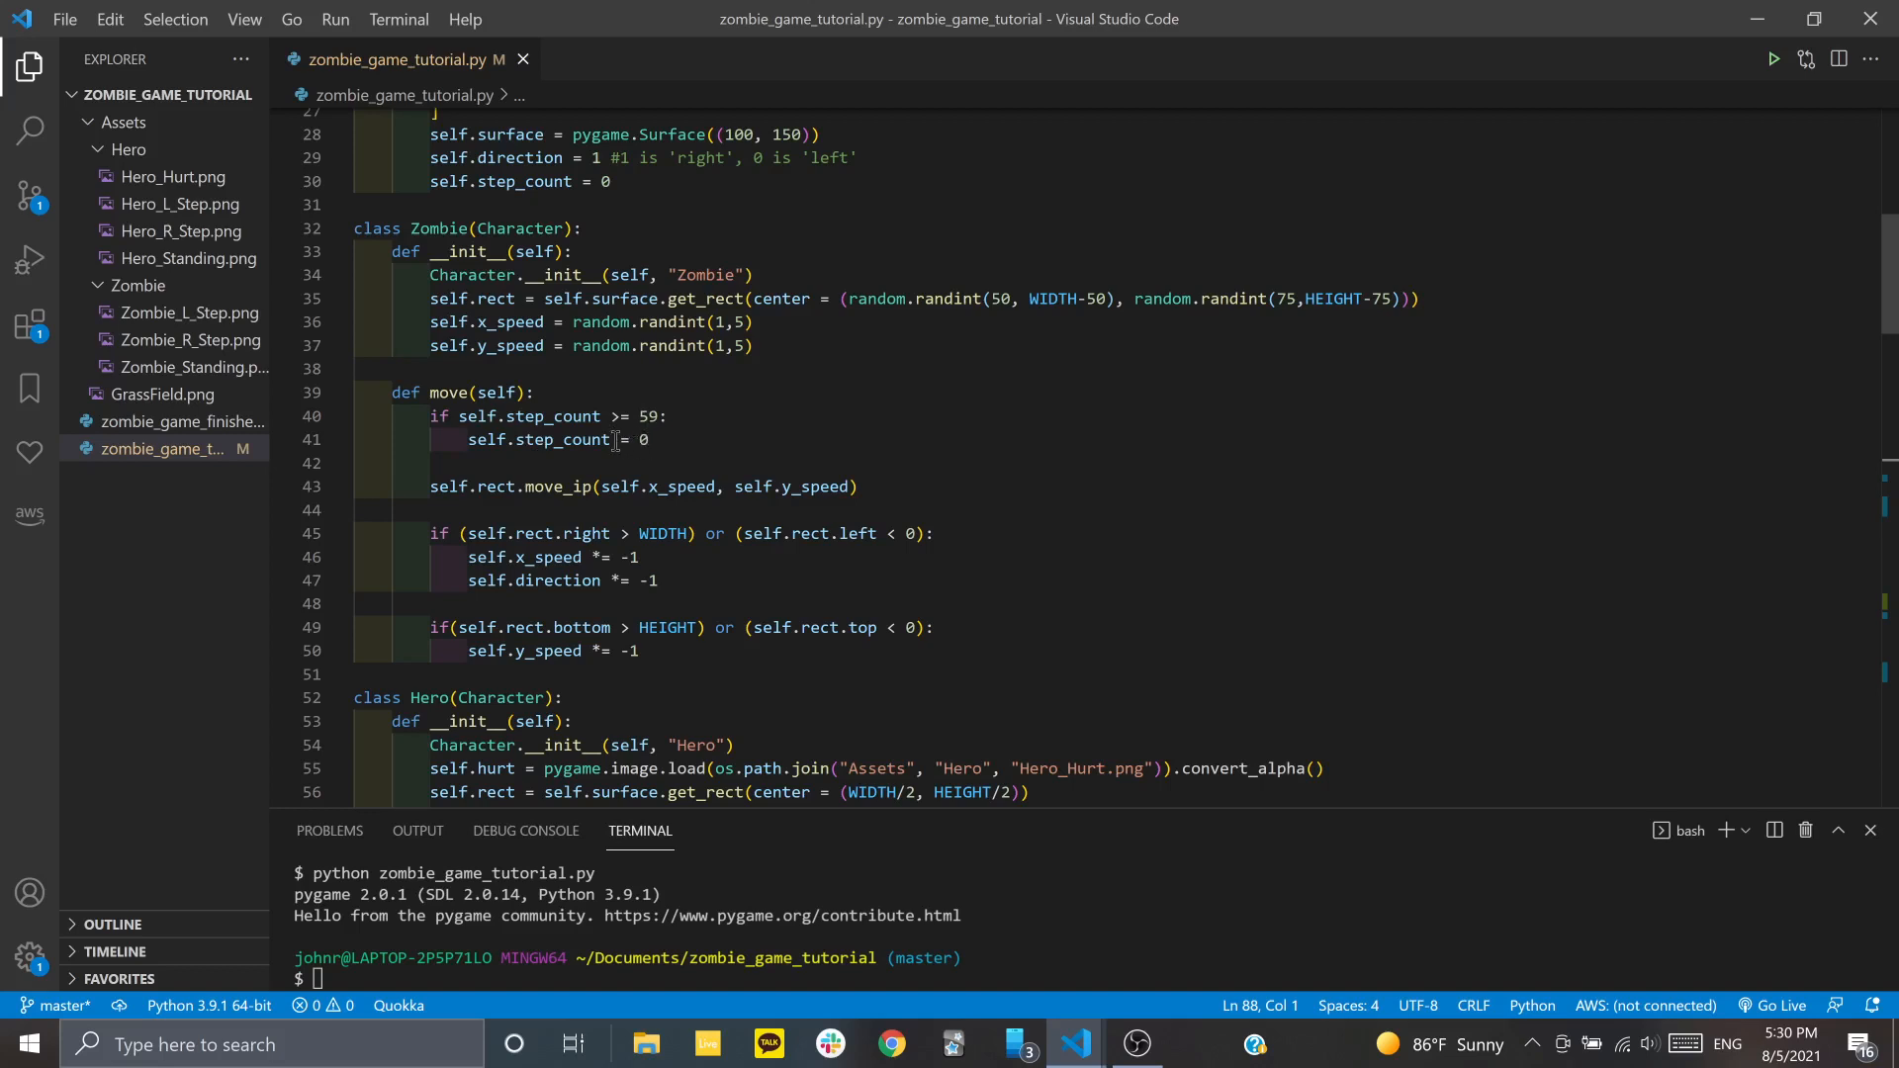
pyautogui.moveTo(611, 510)
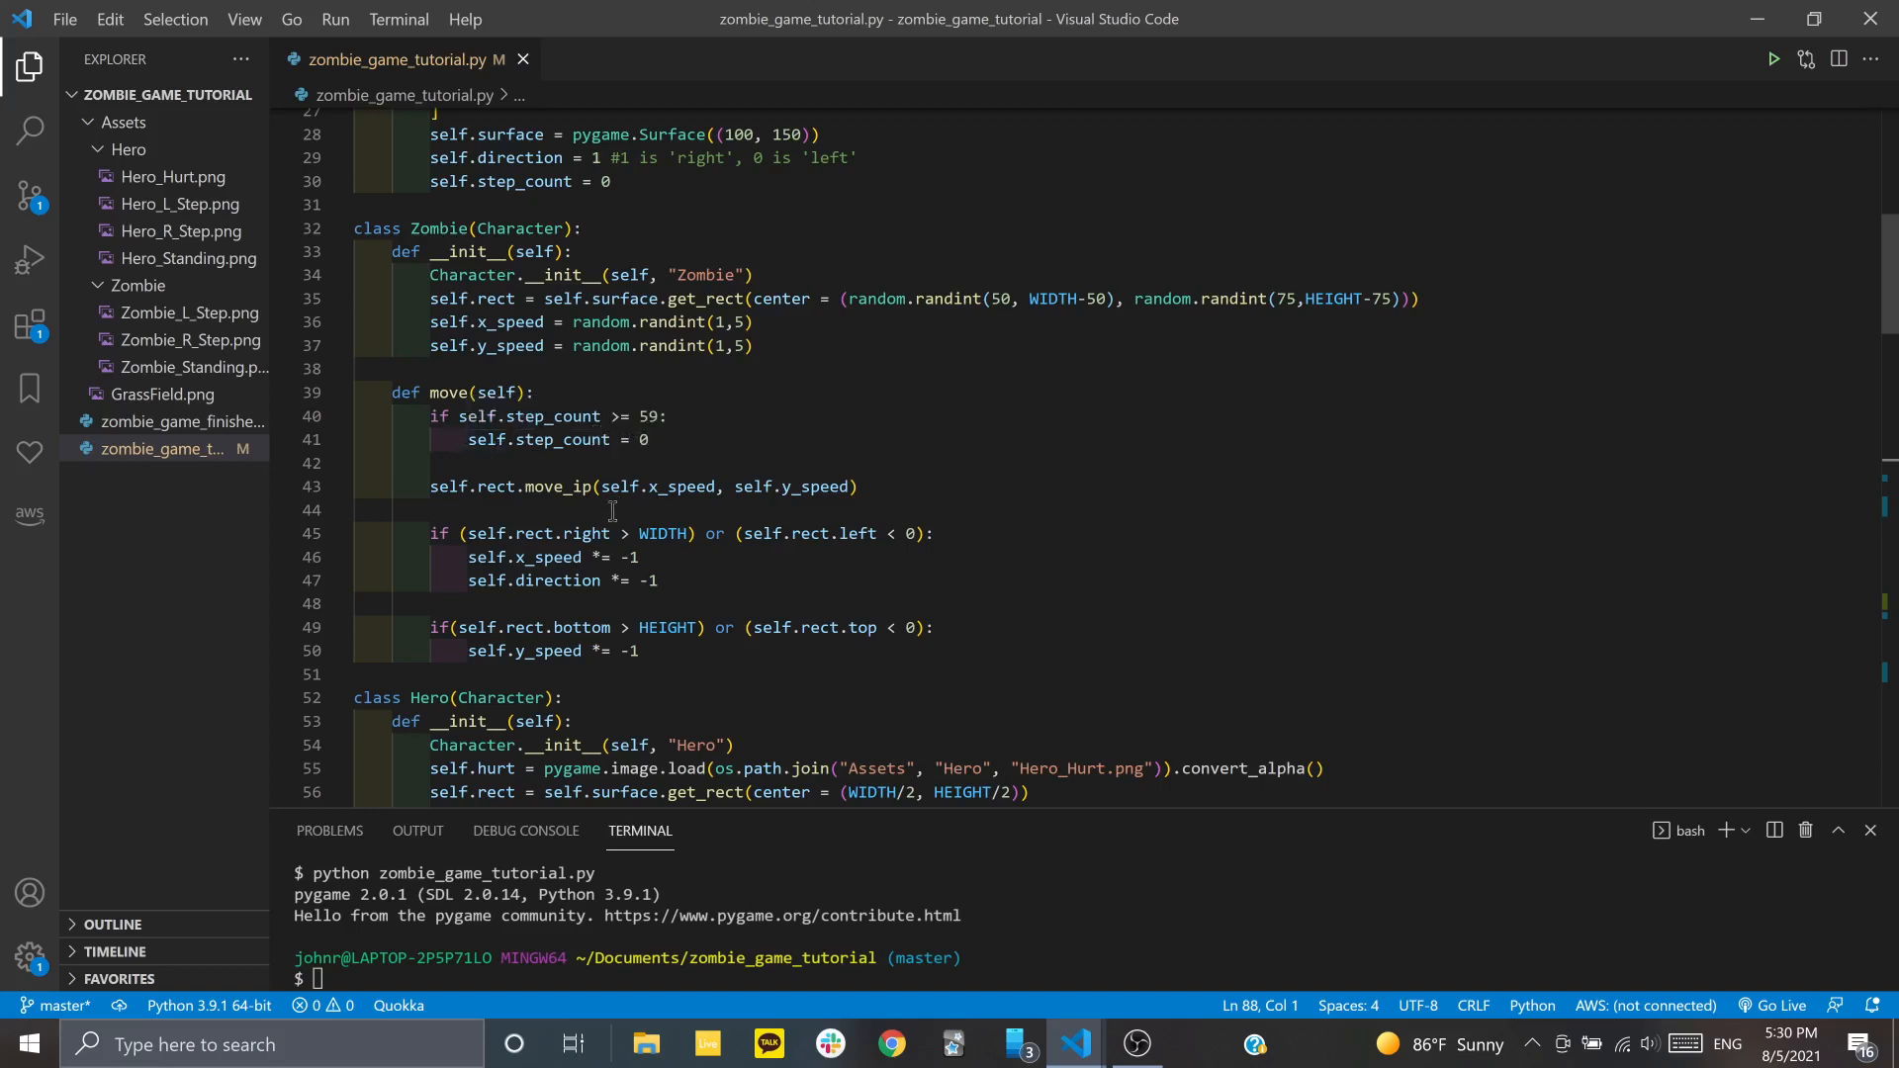
pyautogui.moveTo(630, 570)
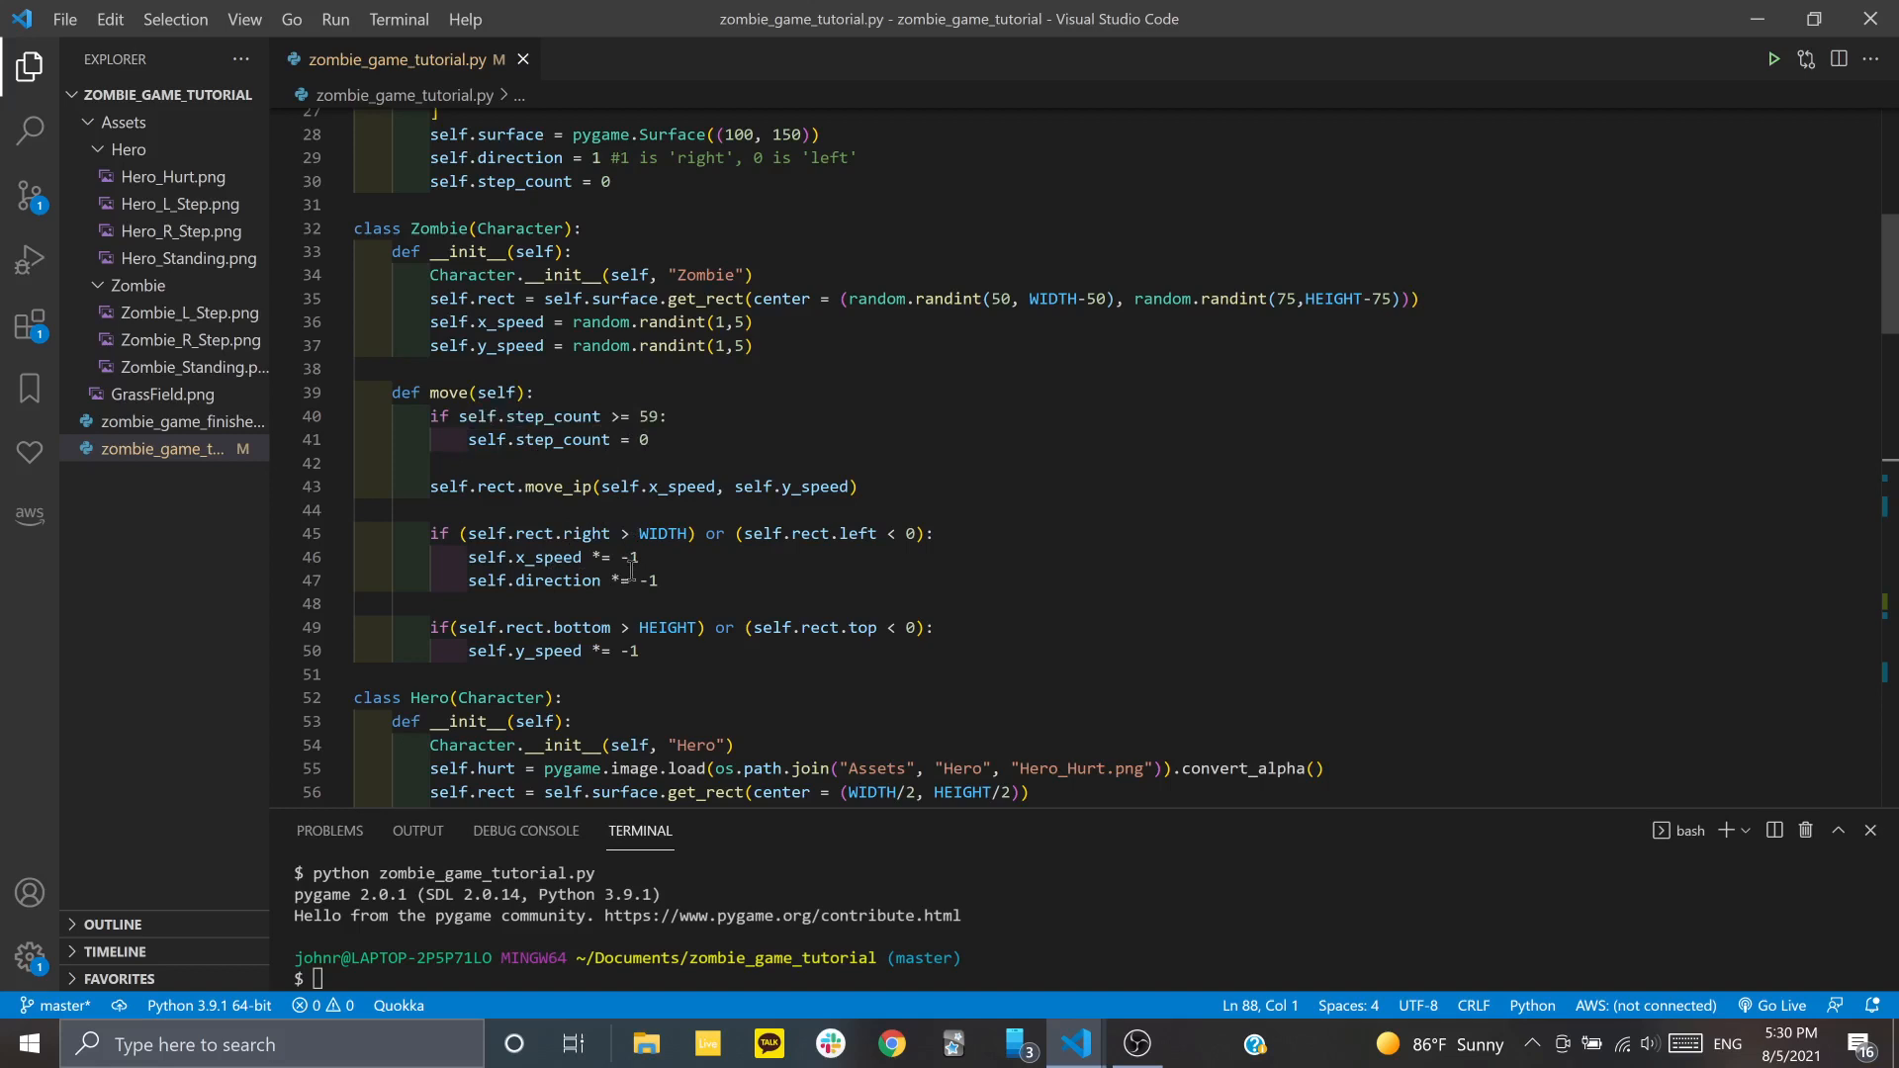
pyautogui.moveTo(611, 485)
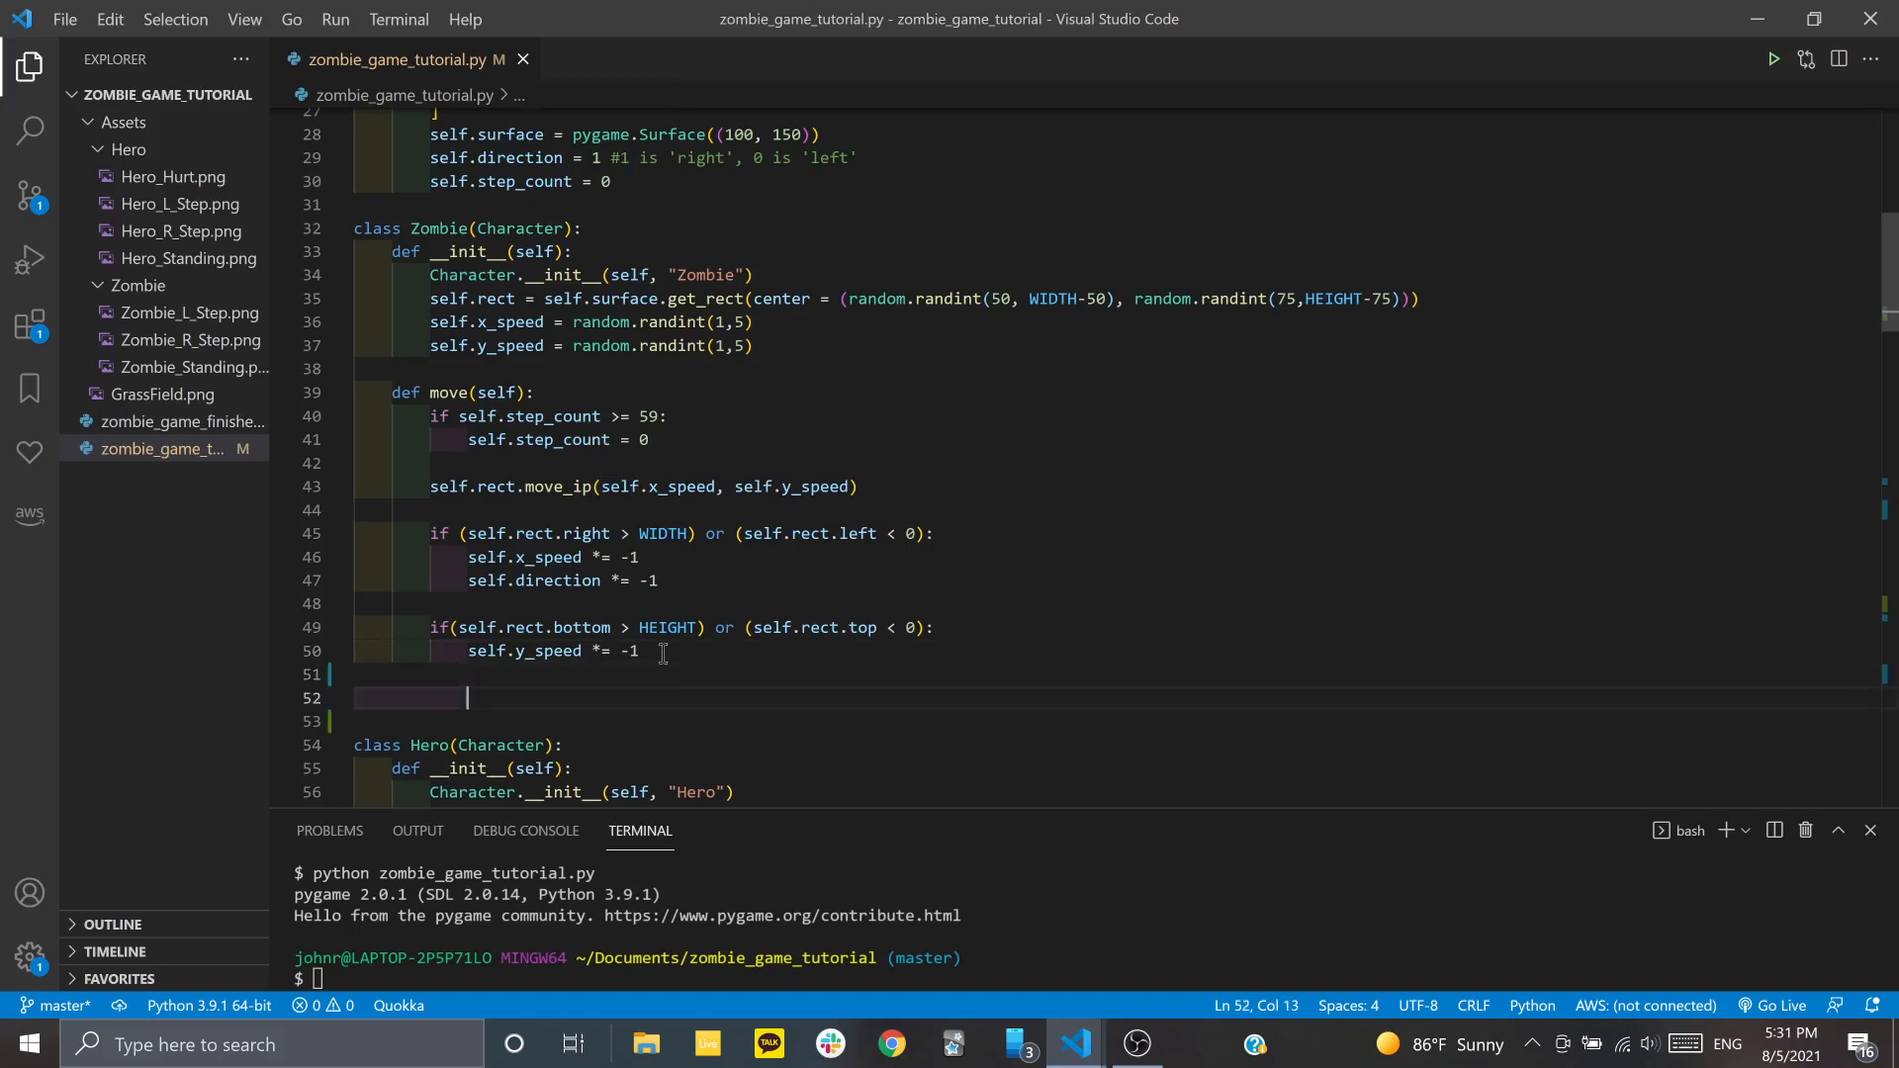
pyautogui.write('self.')
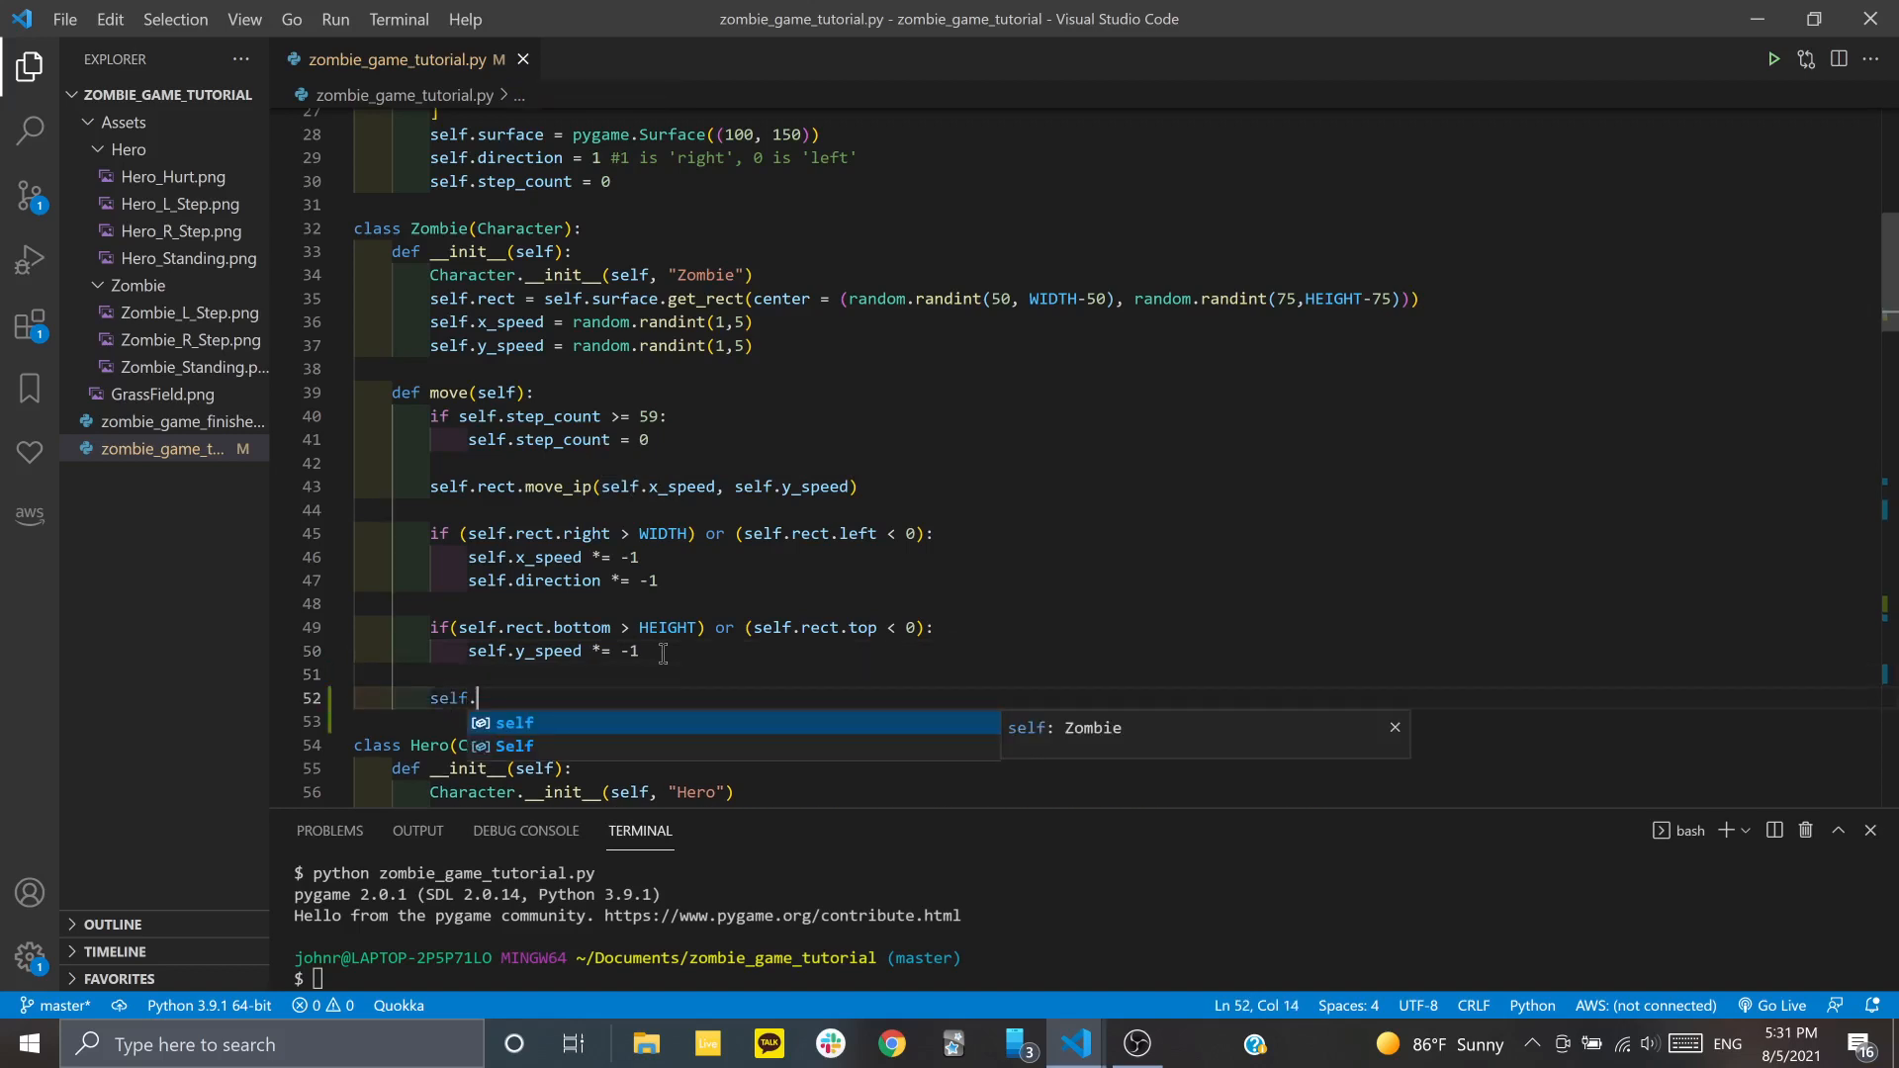
pyautogui.write('step_count +')
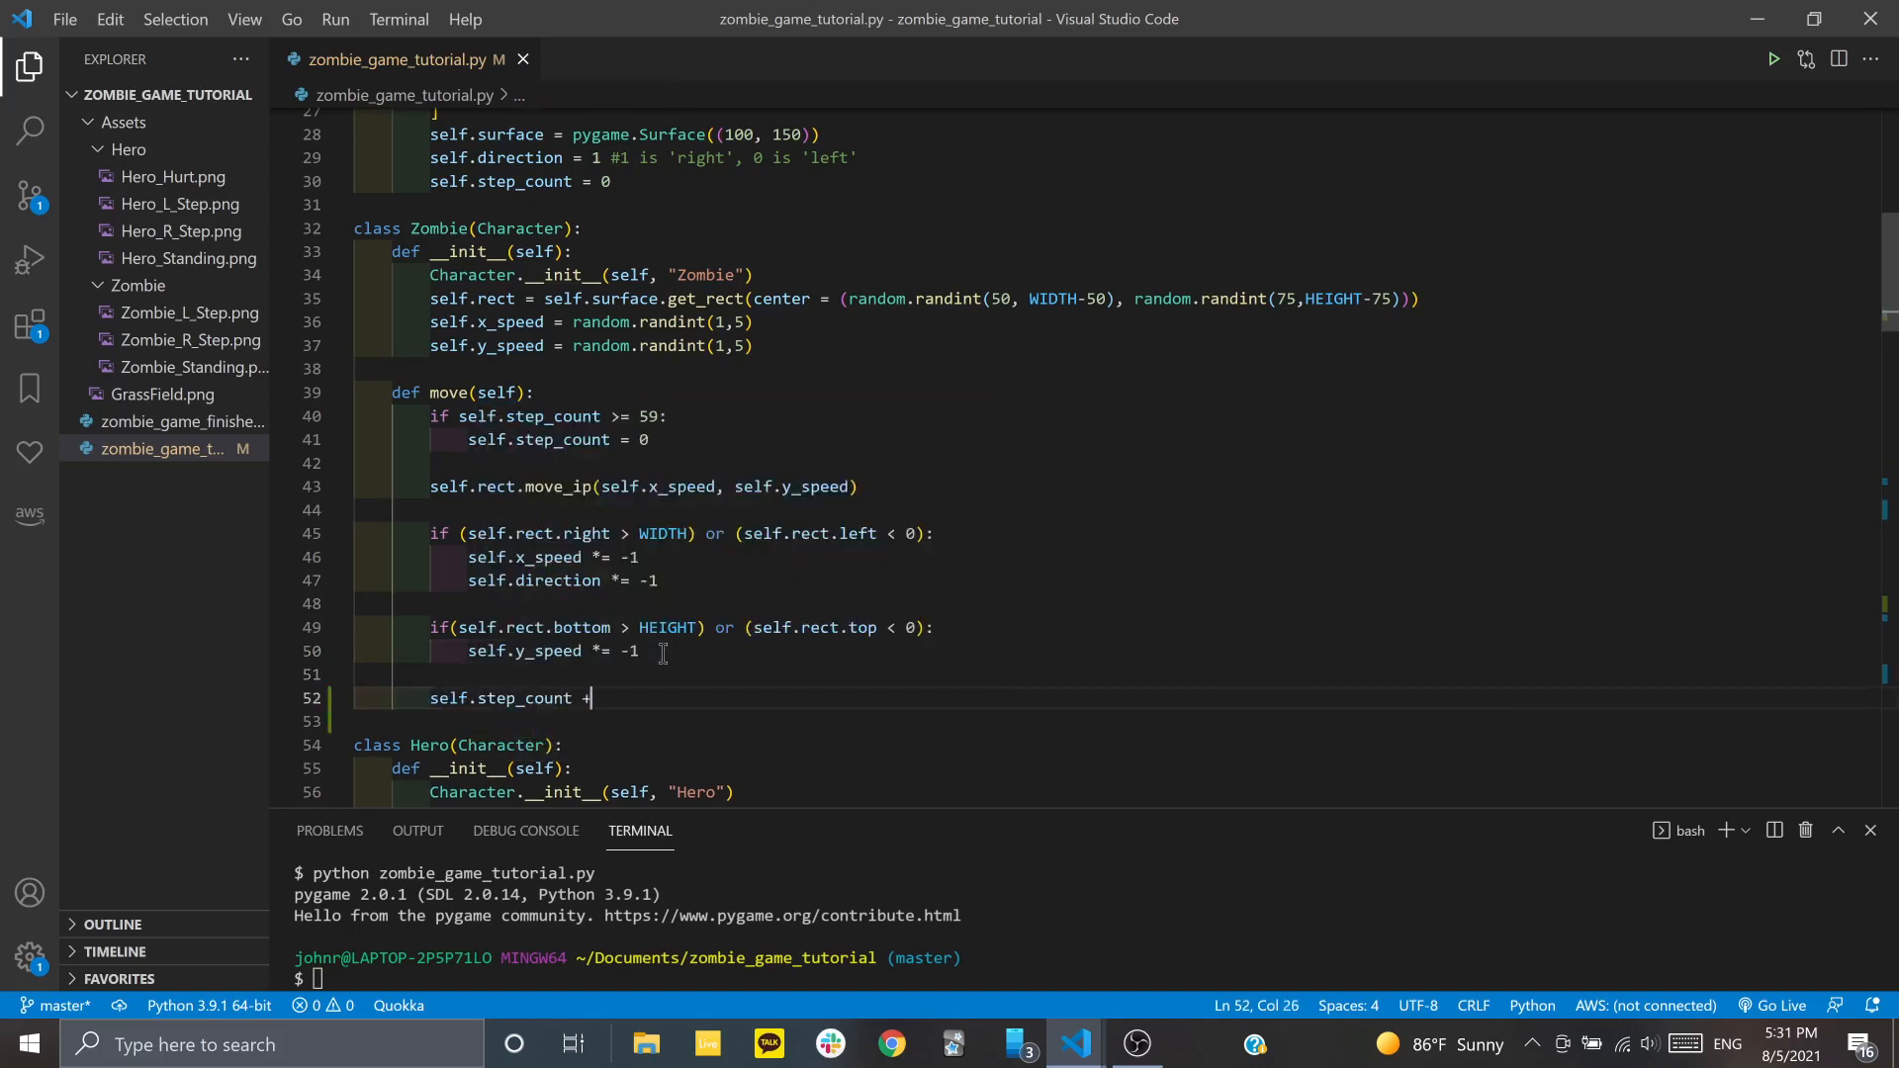
pyautogui.write('= 1')
pyautogui.click(1089, 979)
pyautogui.write('python zombie_game_tutorial.py')
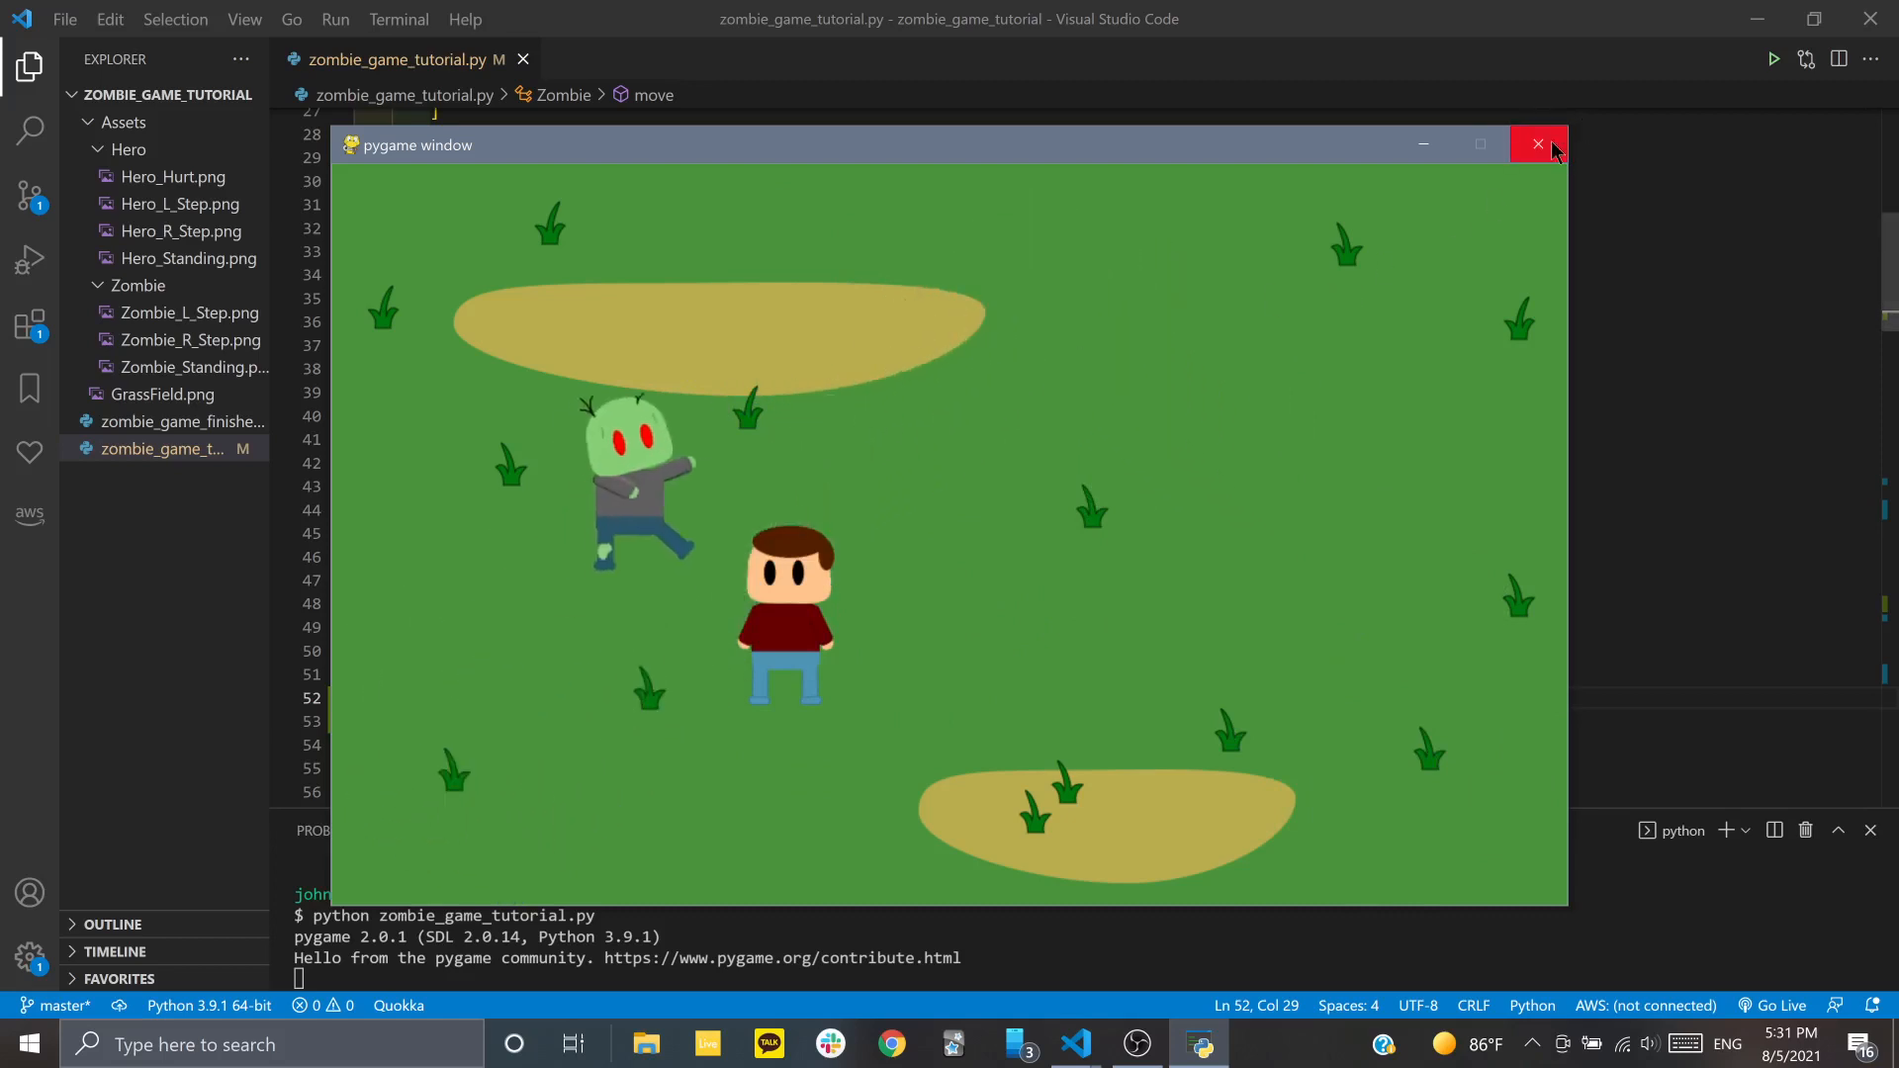
pyautogui.click(1536, 145)
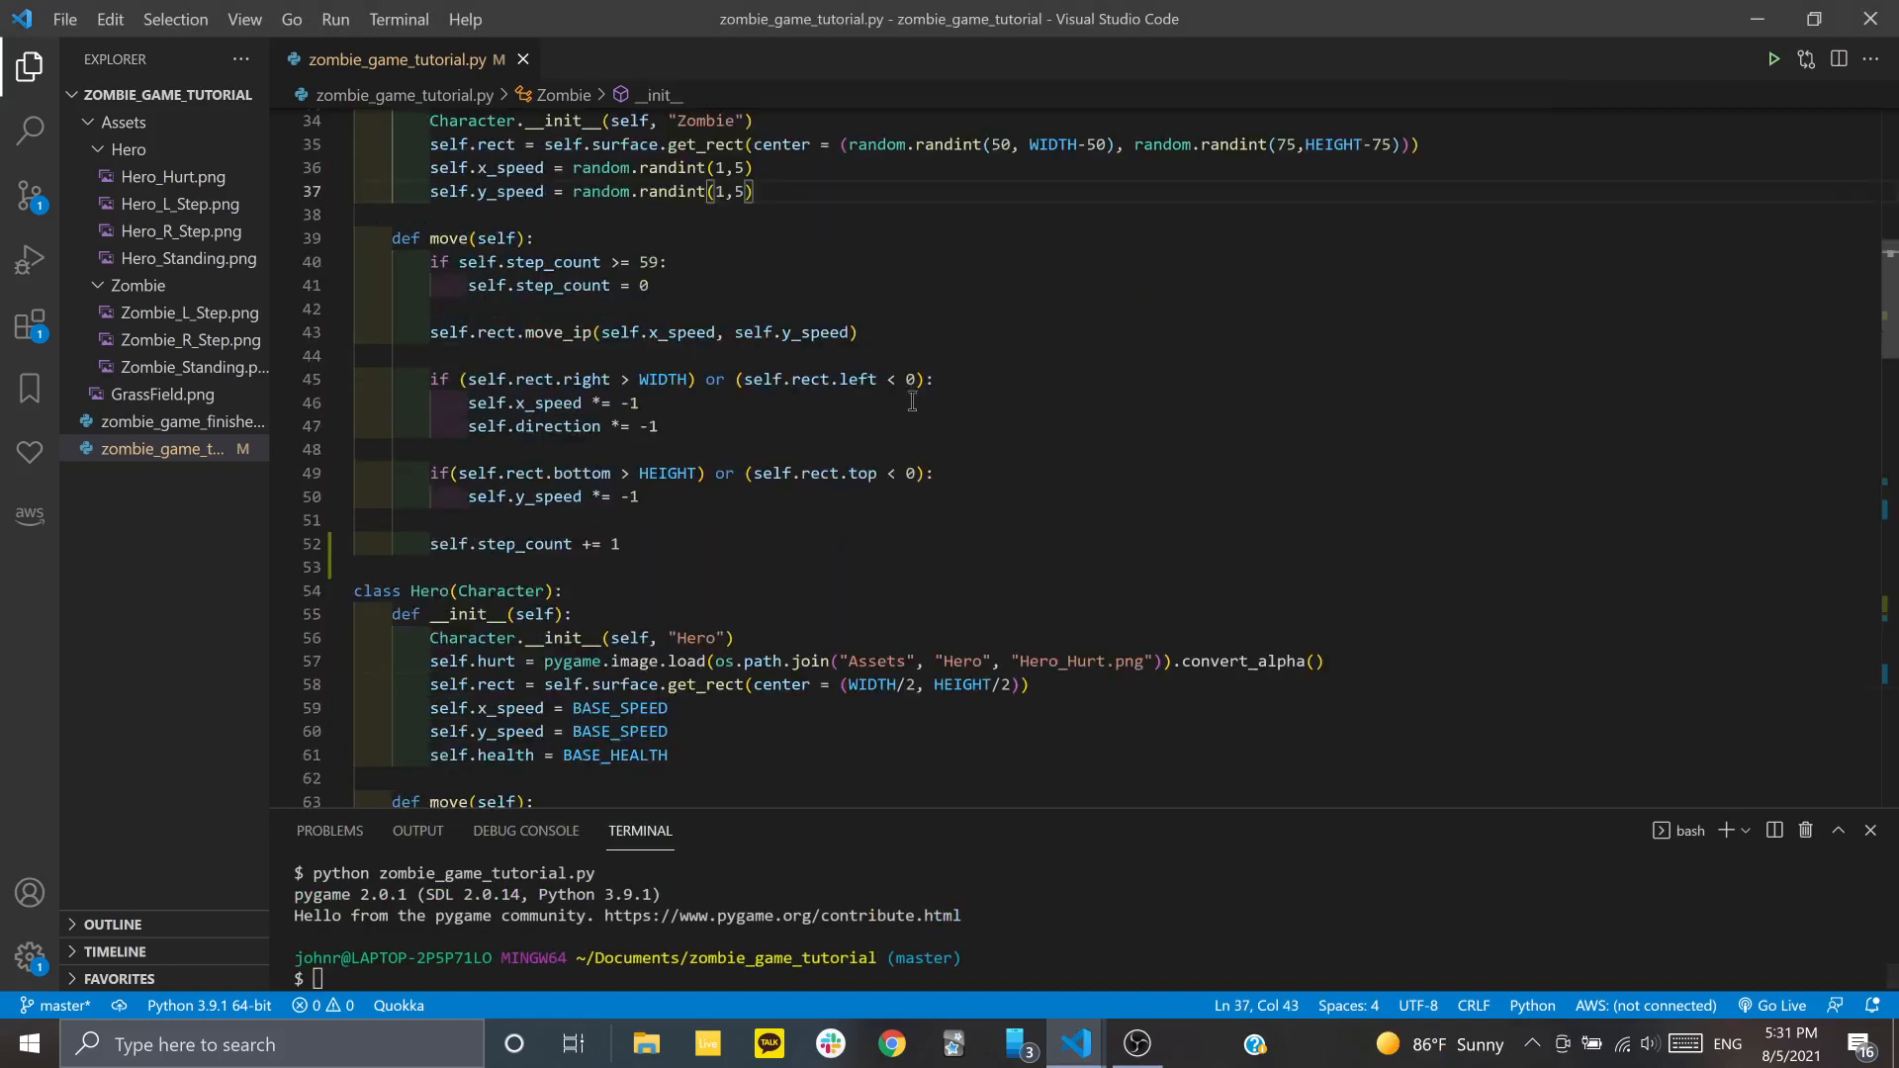
# Type SPAWN_ENEMY = pygame.USEREVENT + 1 below # User Events in INITIALIZE, then click into the game loop
pyautogui.scroll(-3)
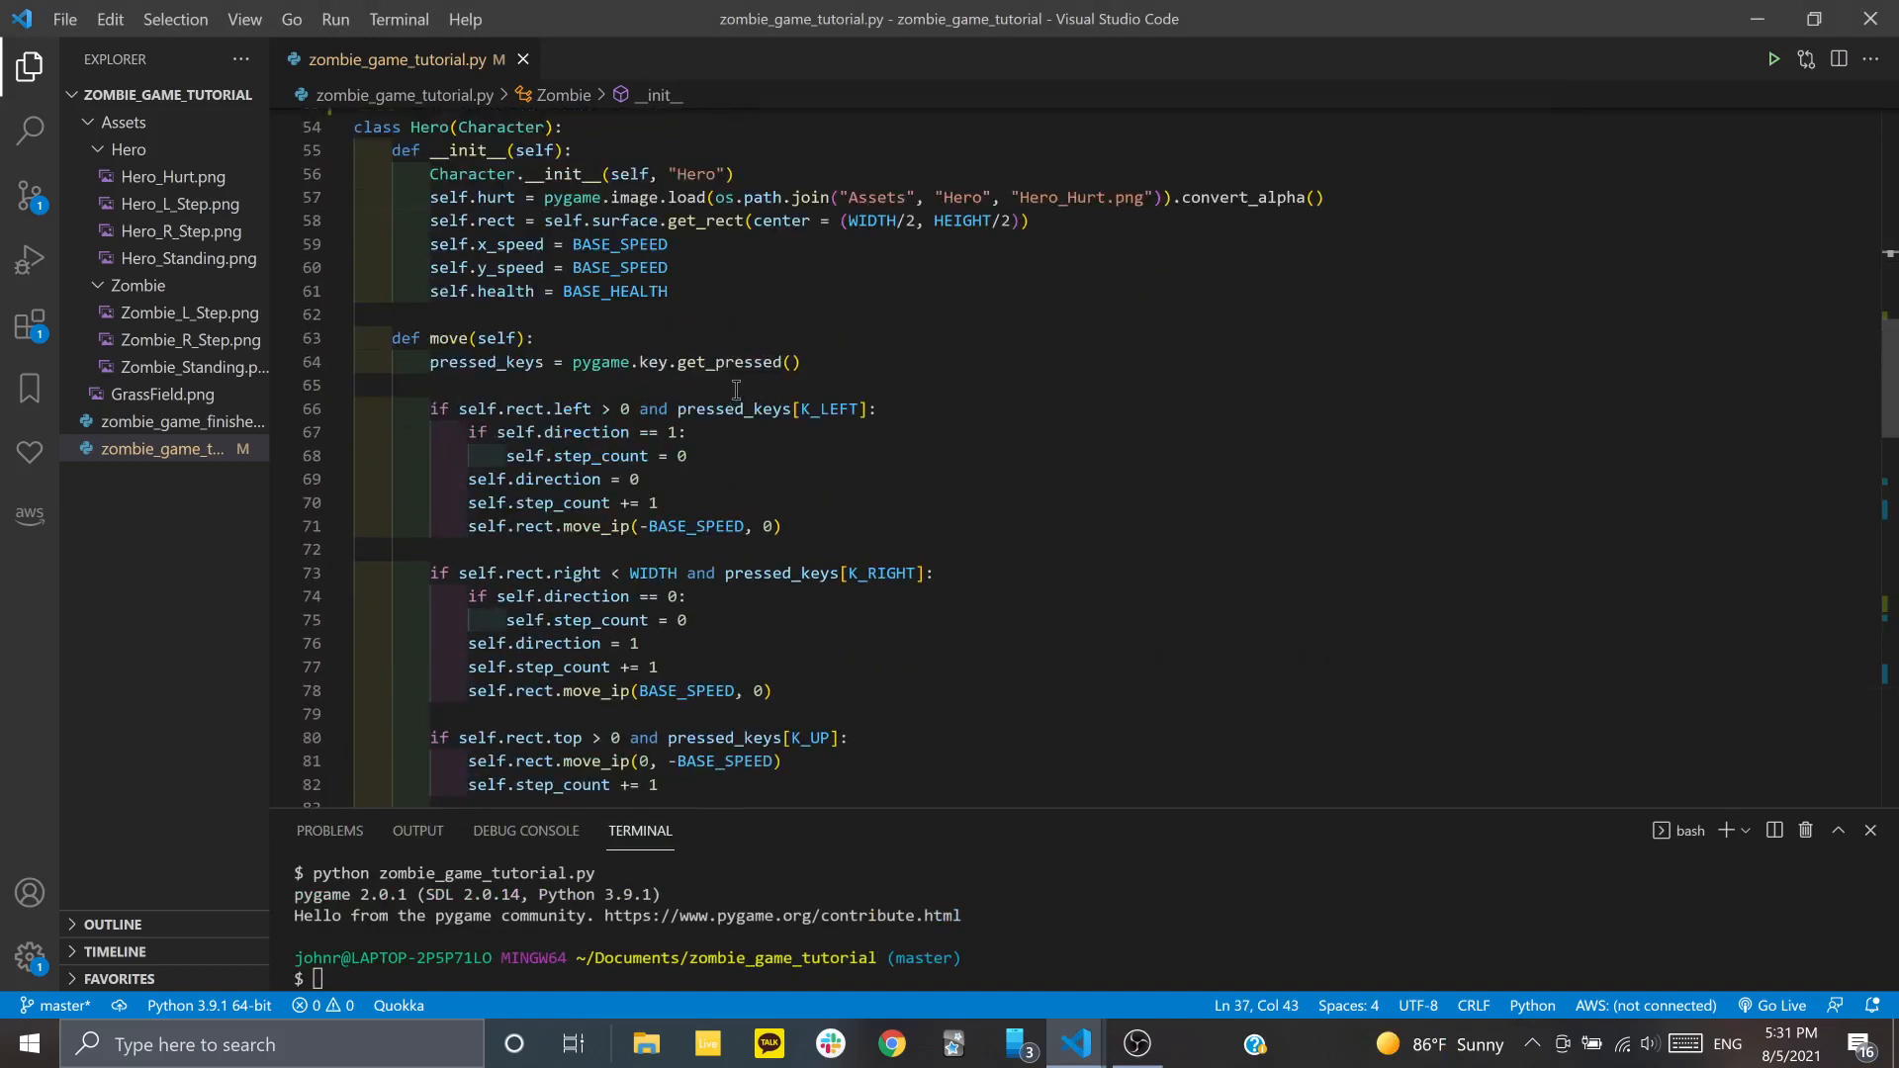
pyautogui.scroll(-3)
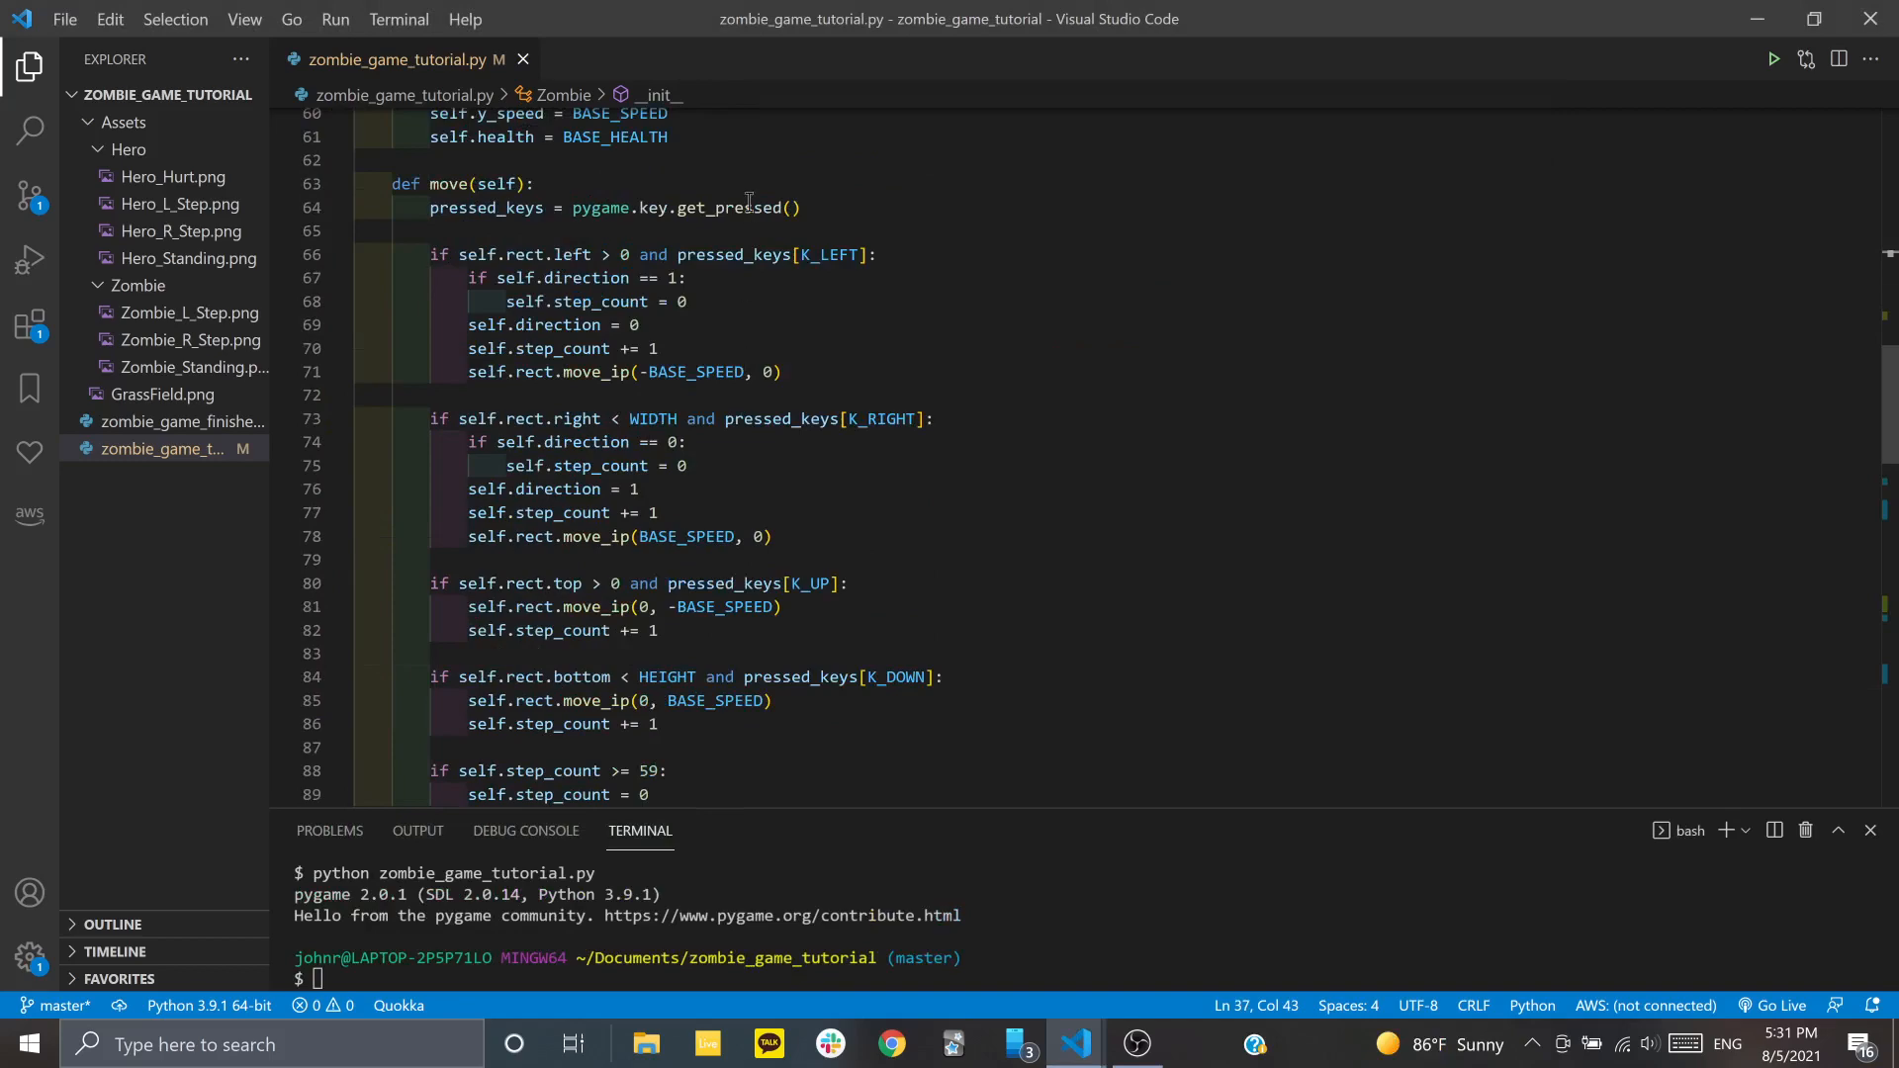
pyautogui.scroll(-3)
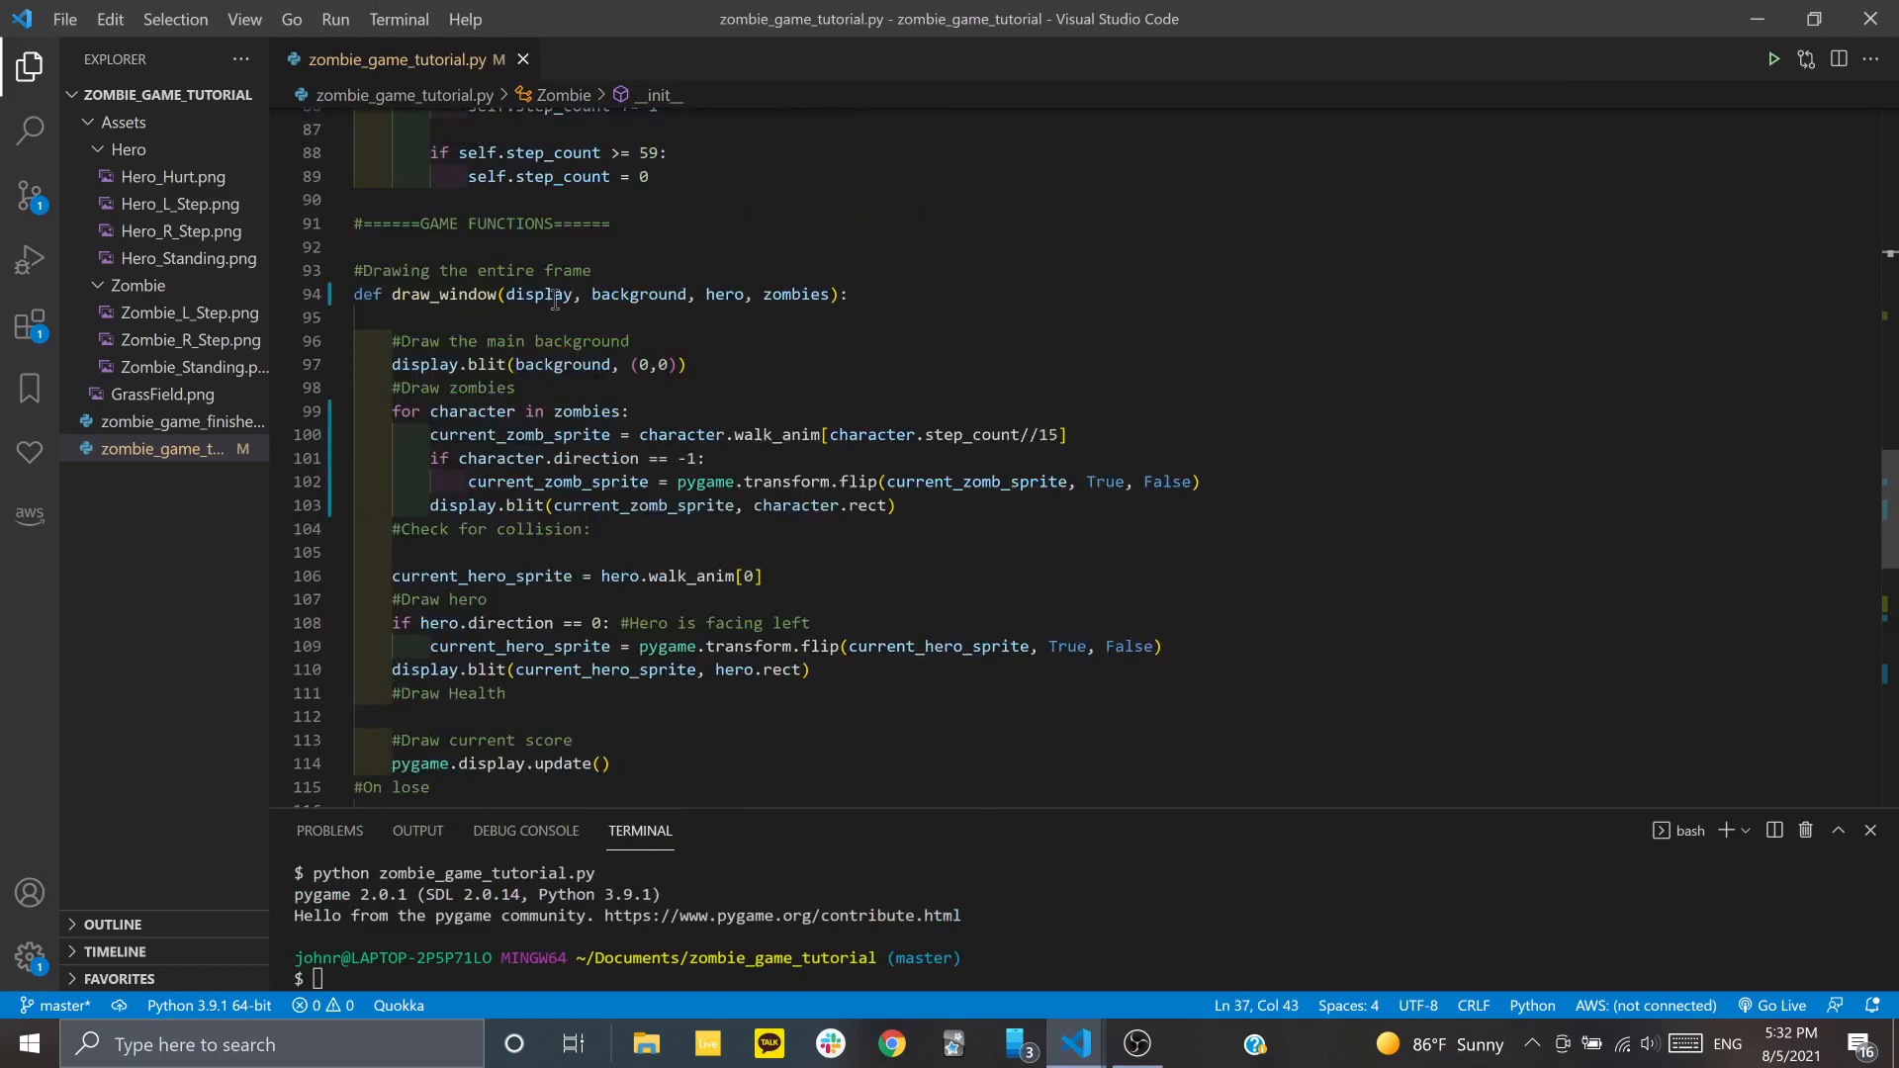
pyautogui.scroll(-3)
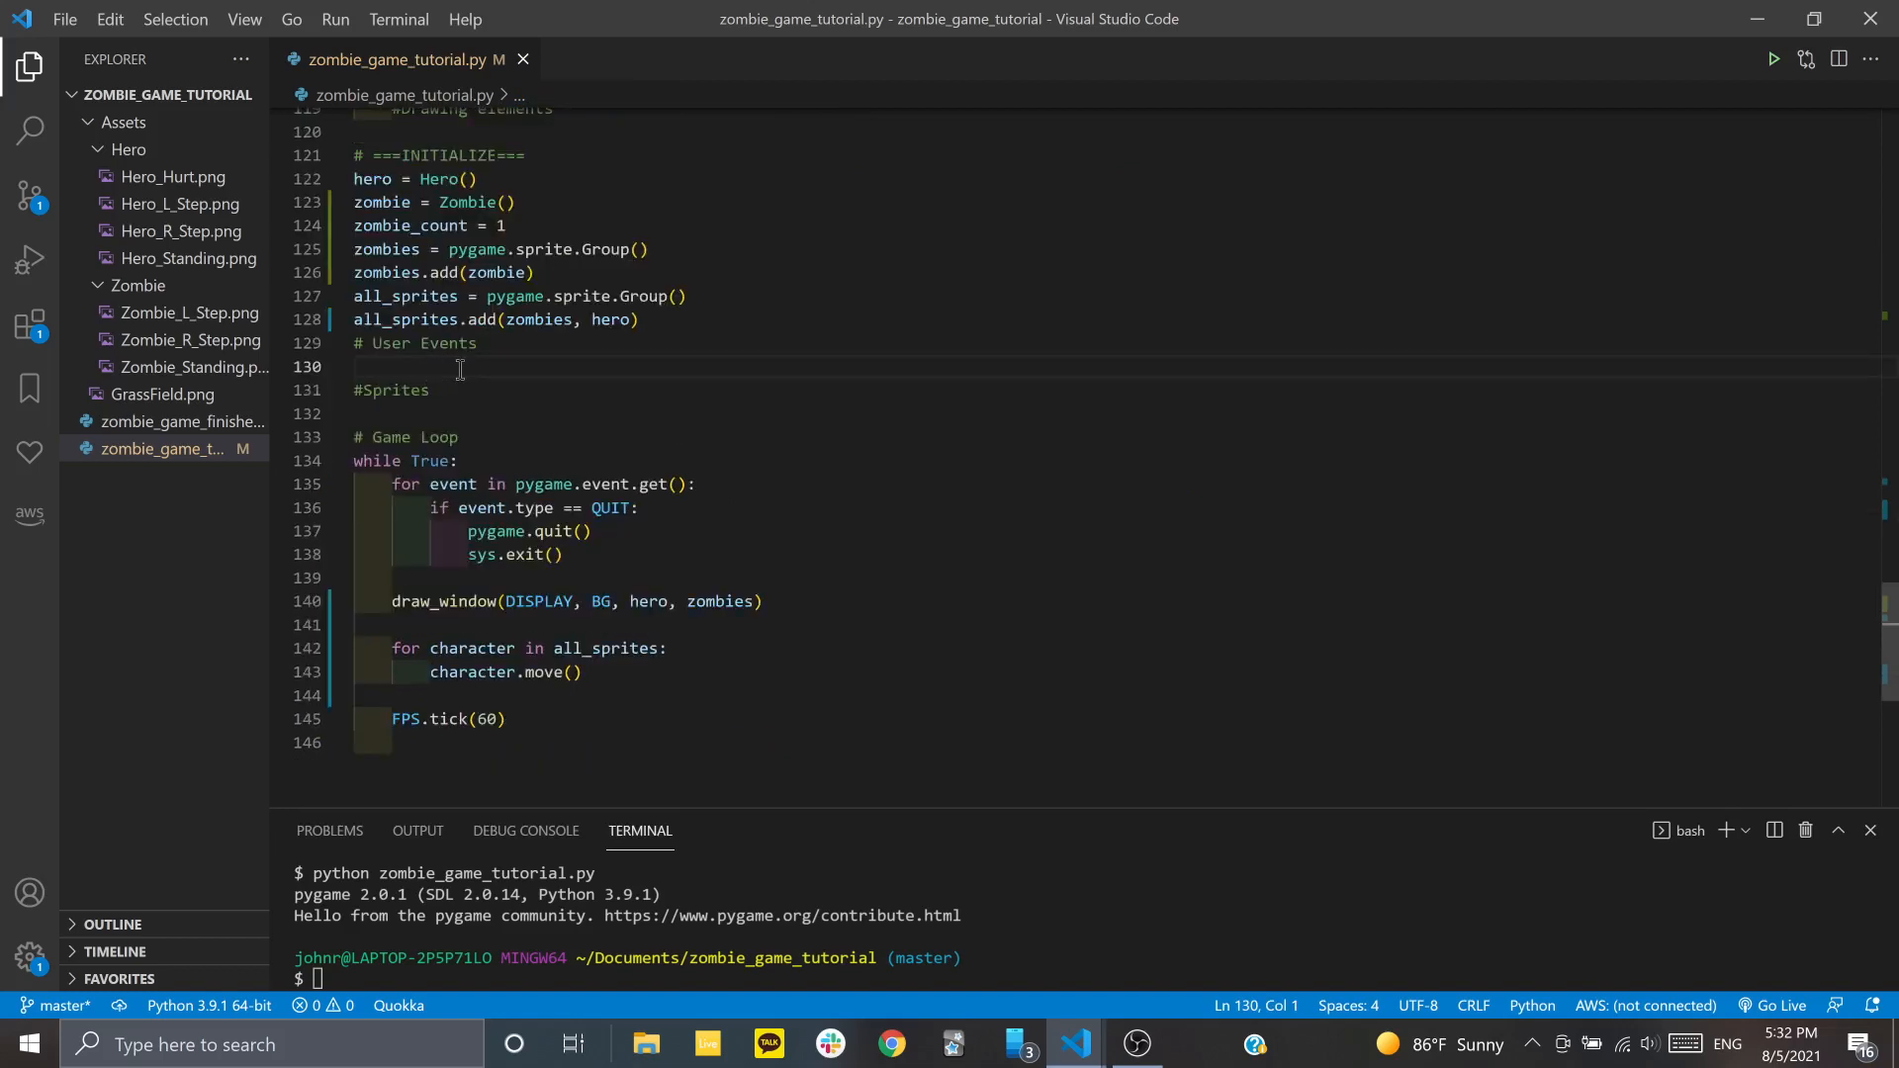
pyautogui.write('SPAWN_EN')
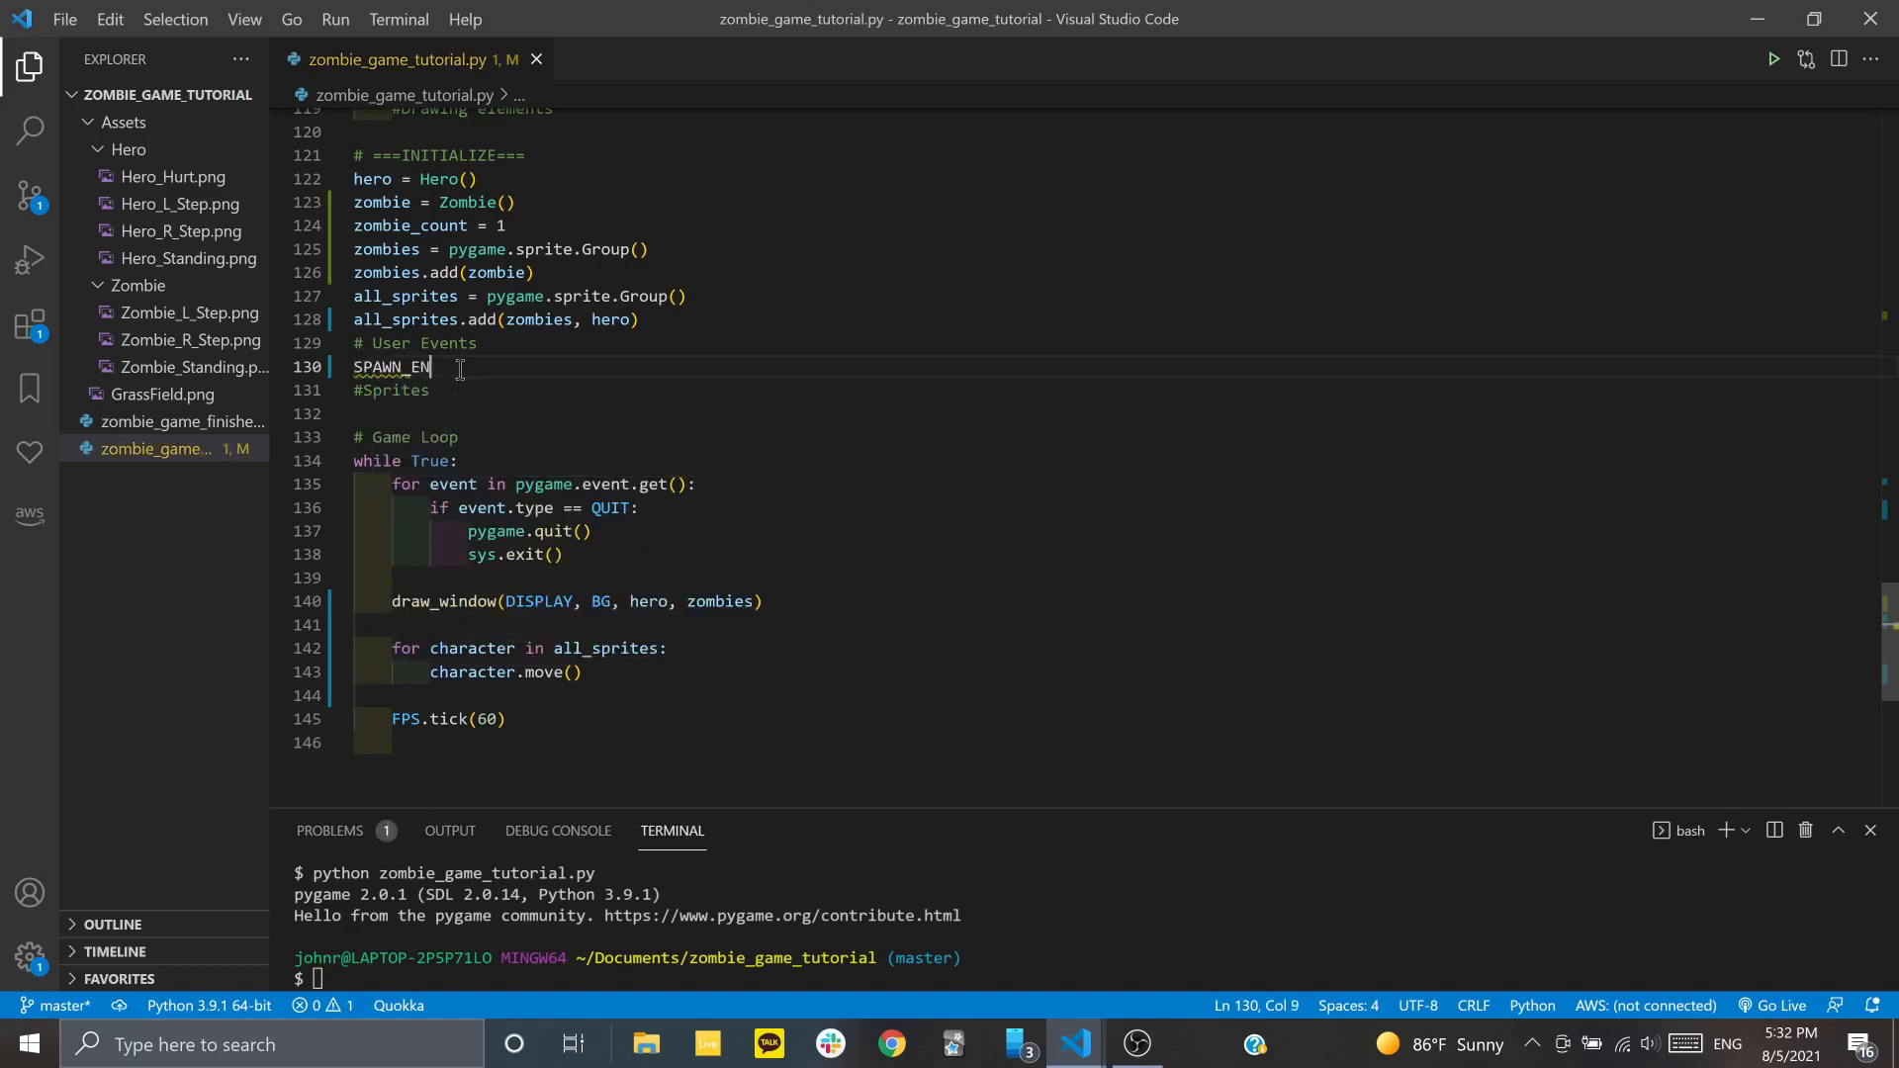
pyautogui.write('EMY =')
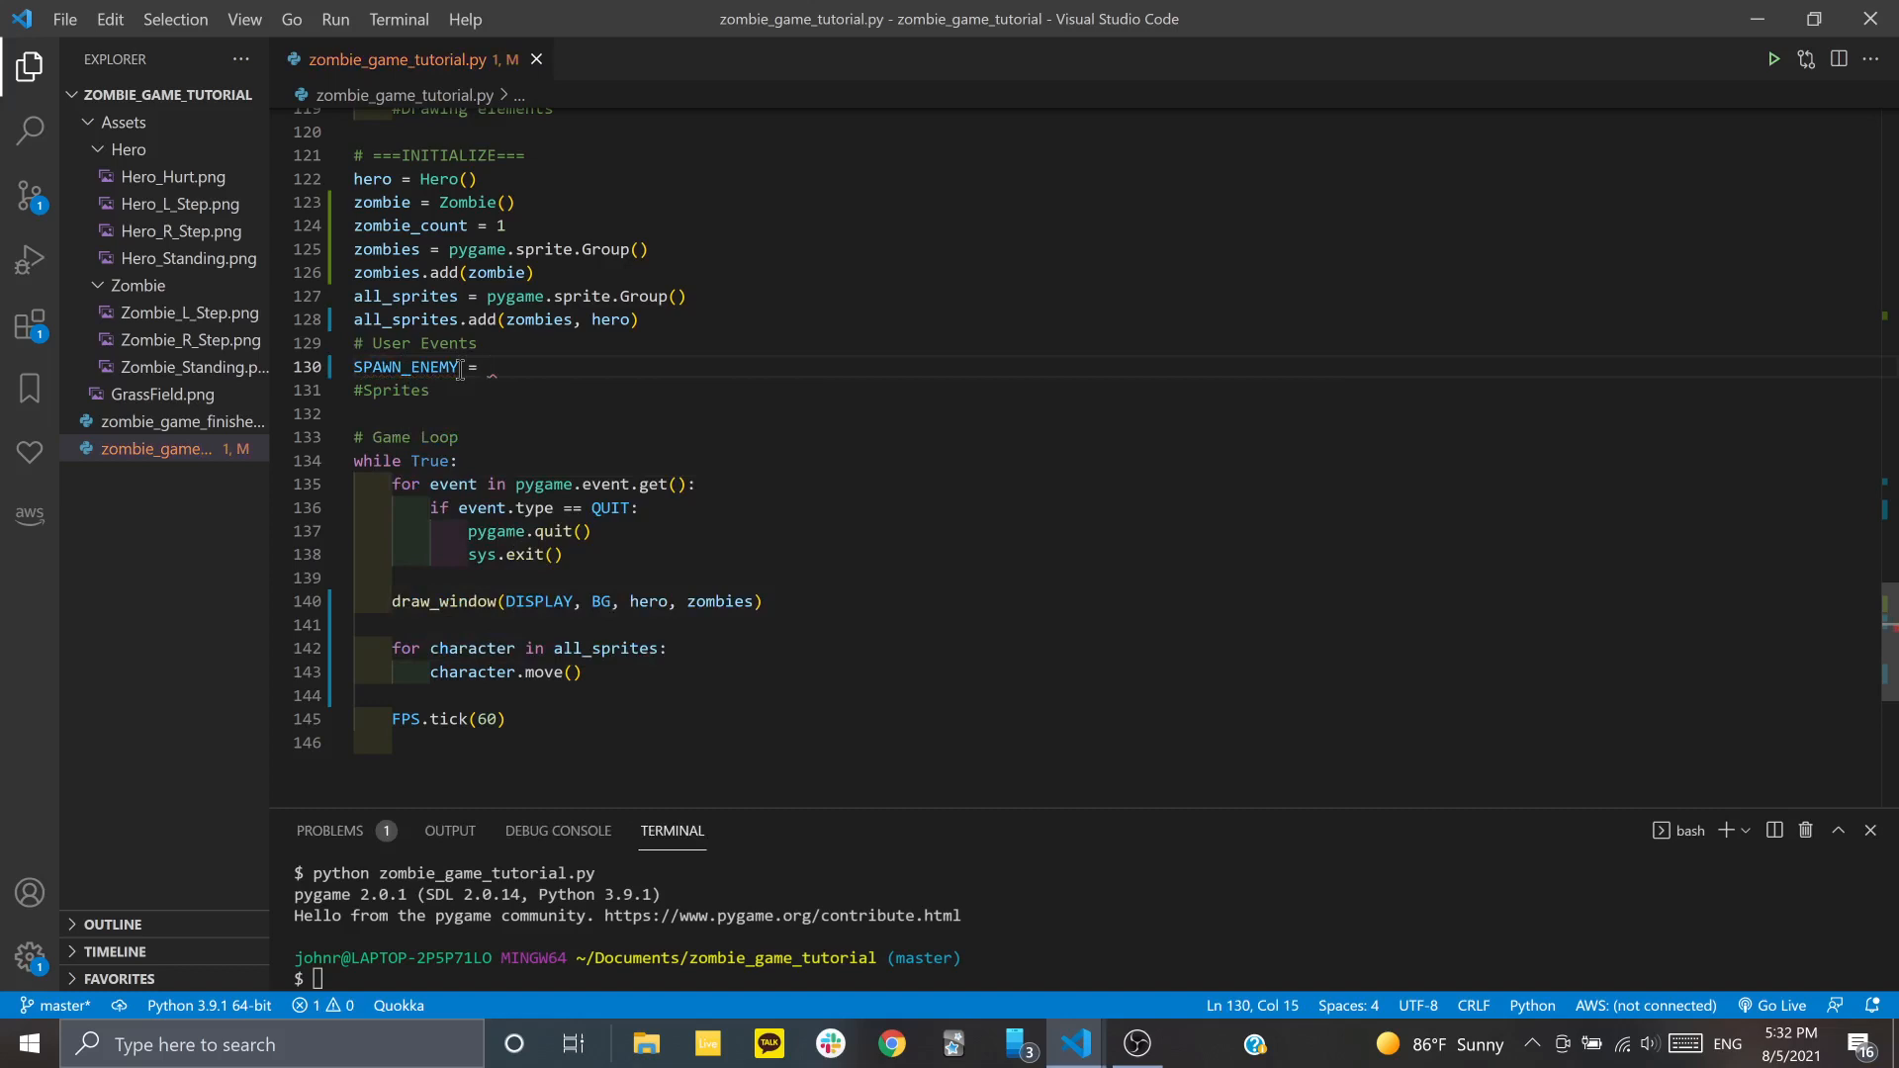
pyautogui.write('pygame.USEREVENT +')
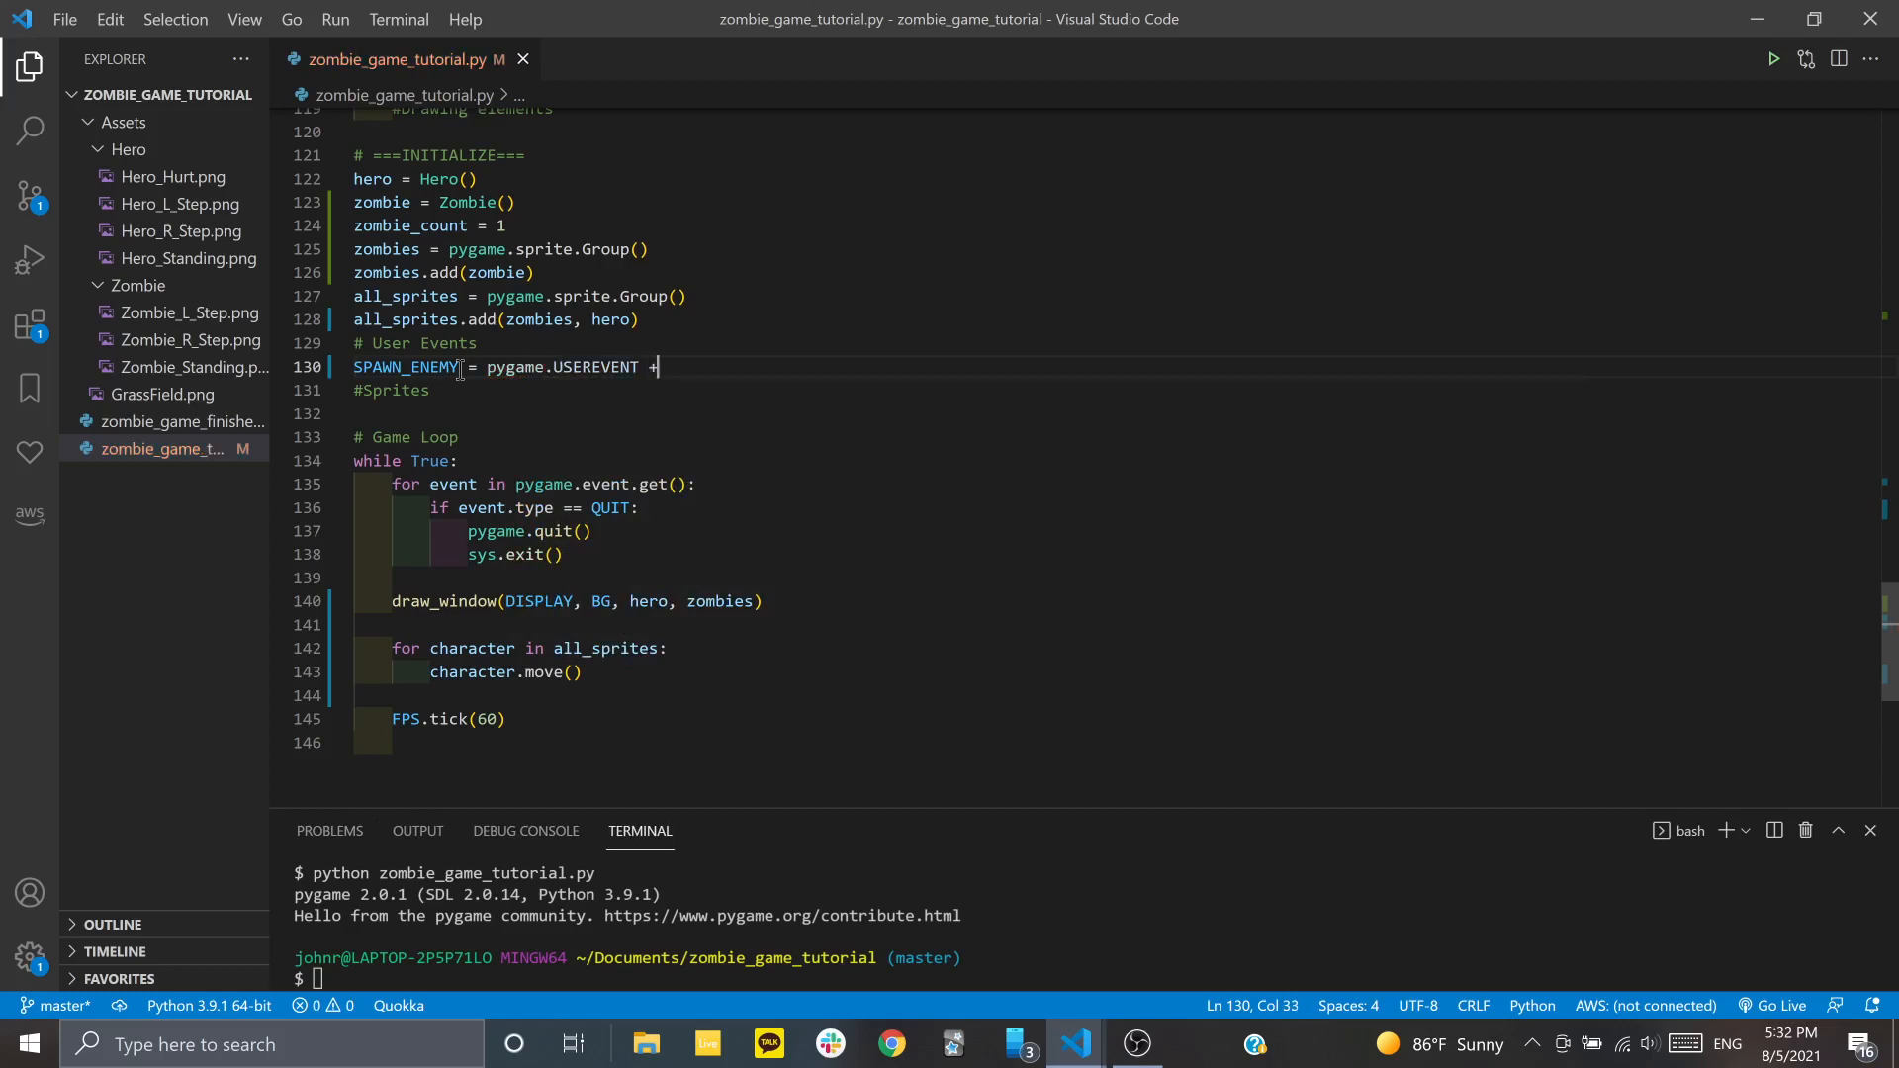
pyautogui.write('1')
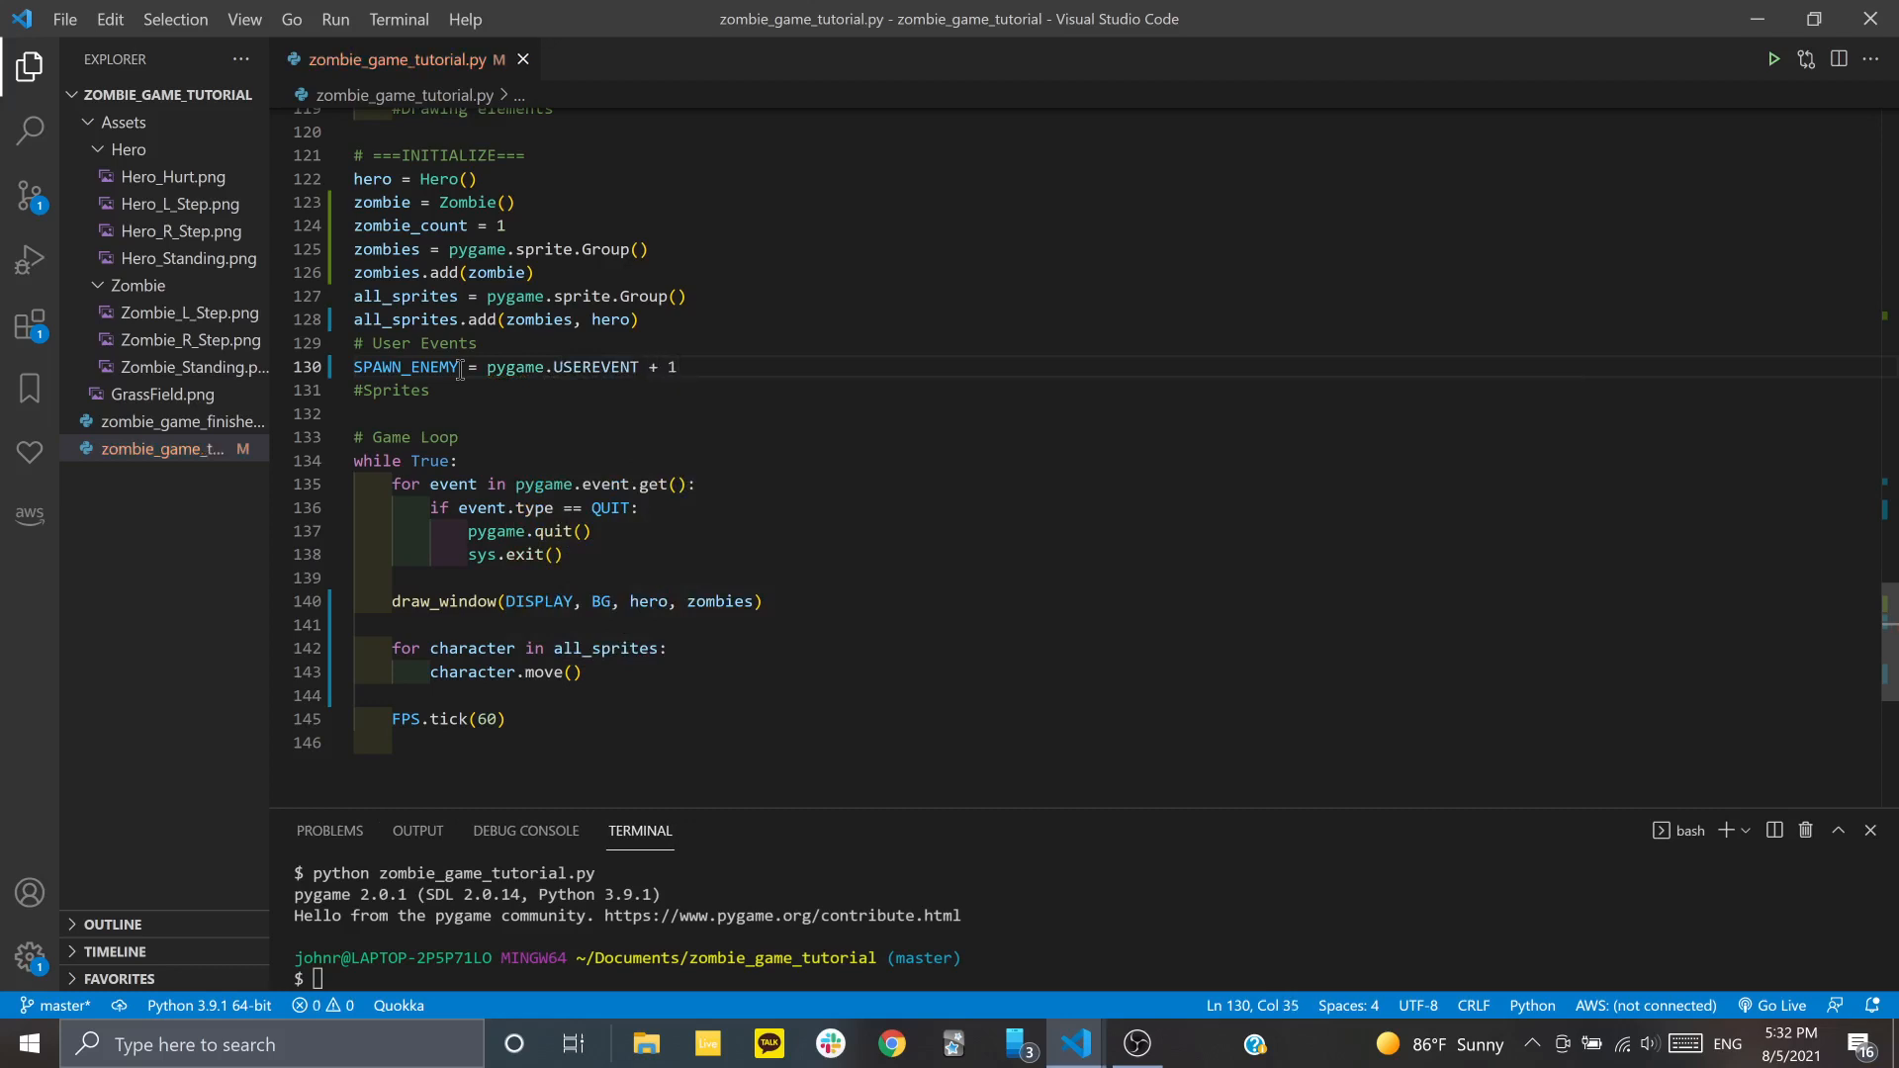
pyautogui.press('Enter')
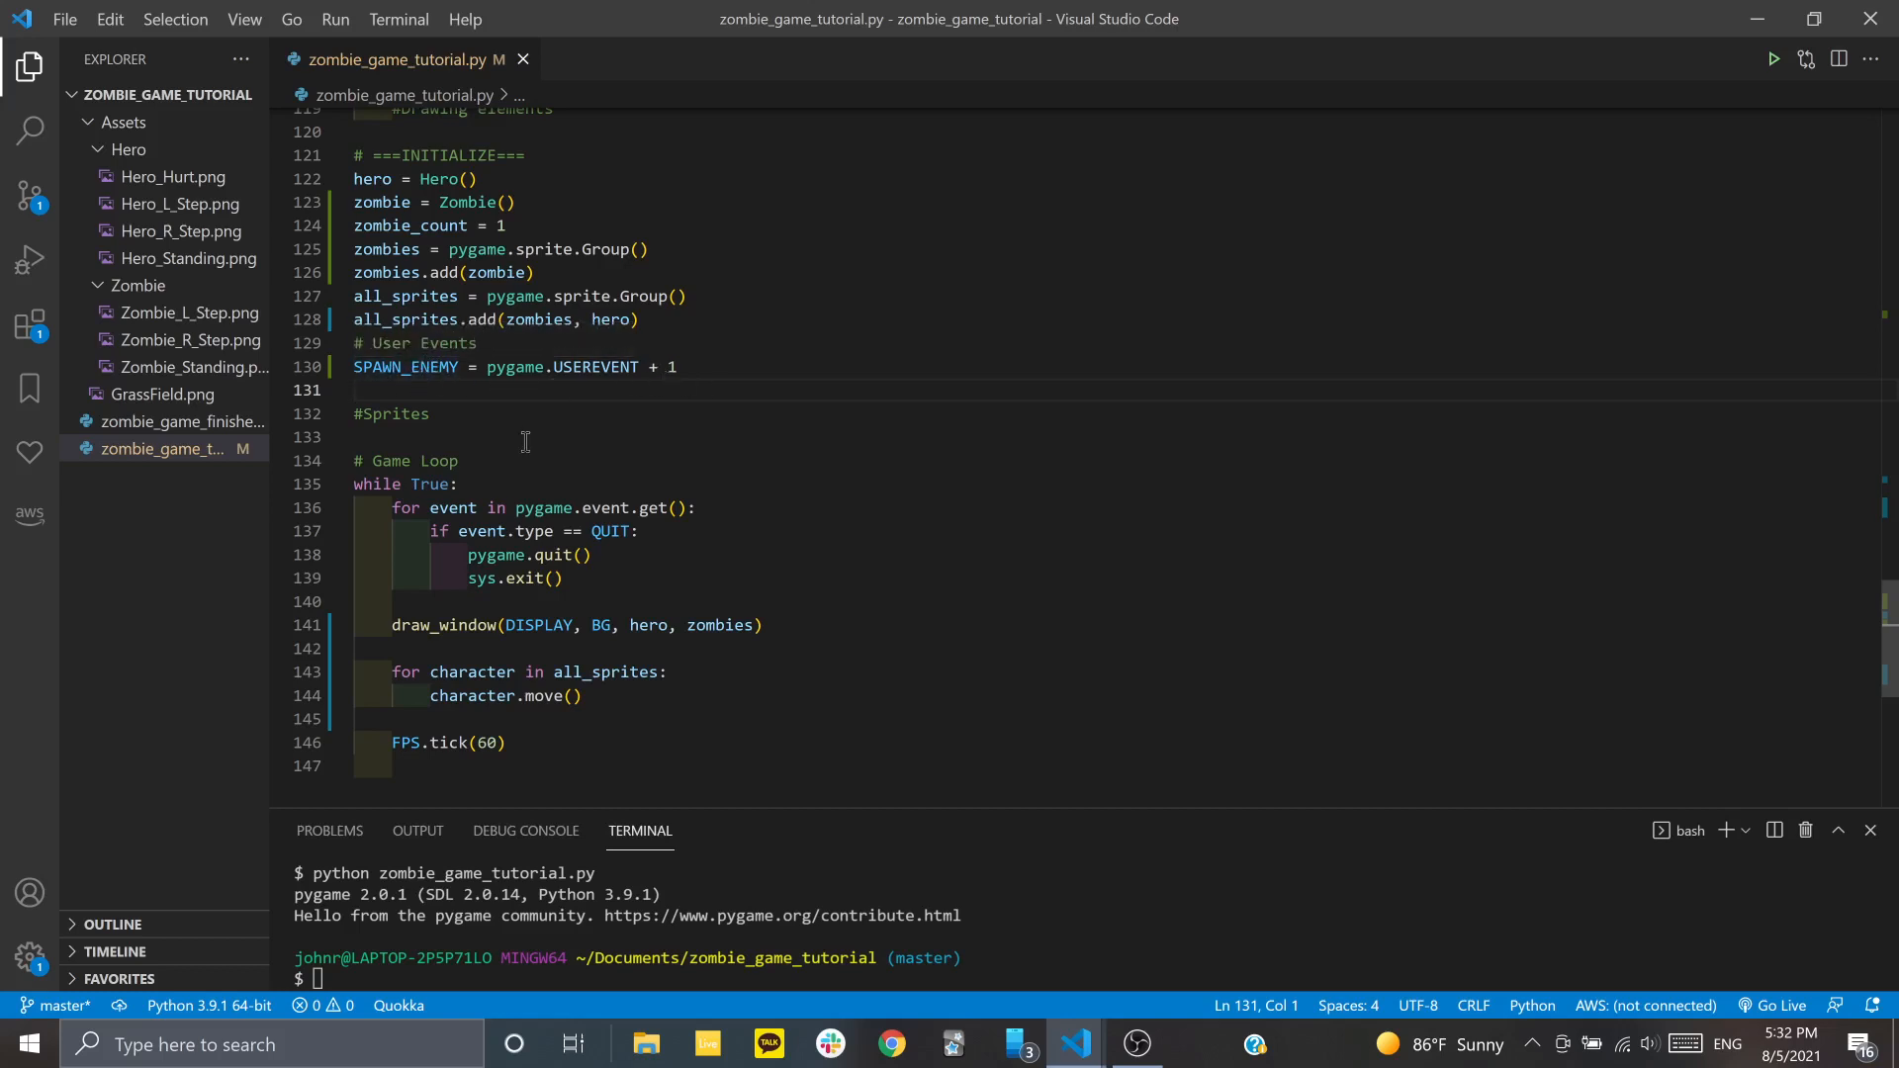
pyautogui.moveTo(453, 507)
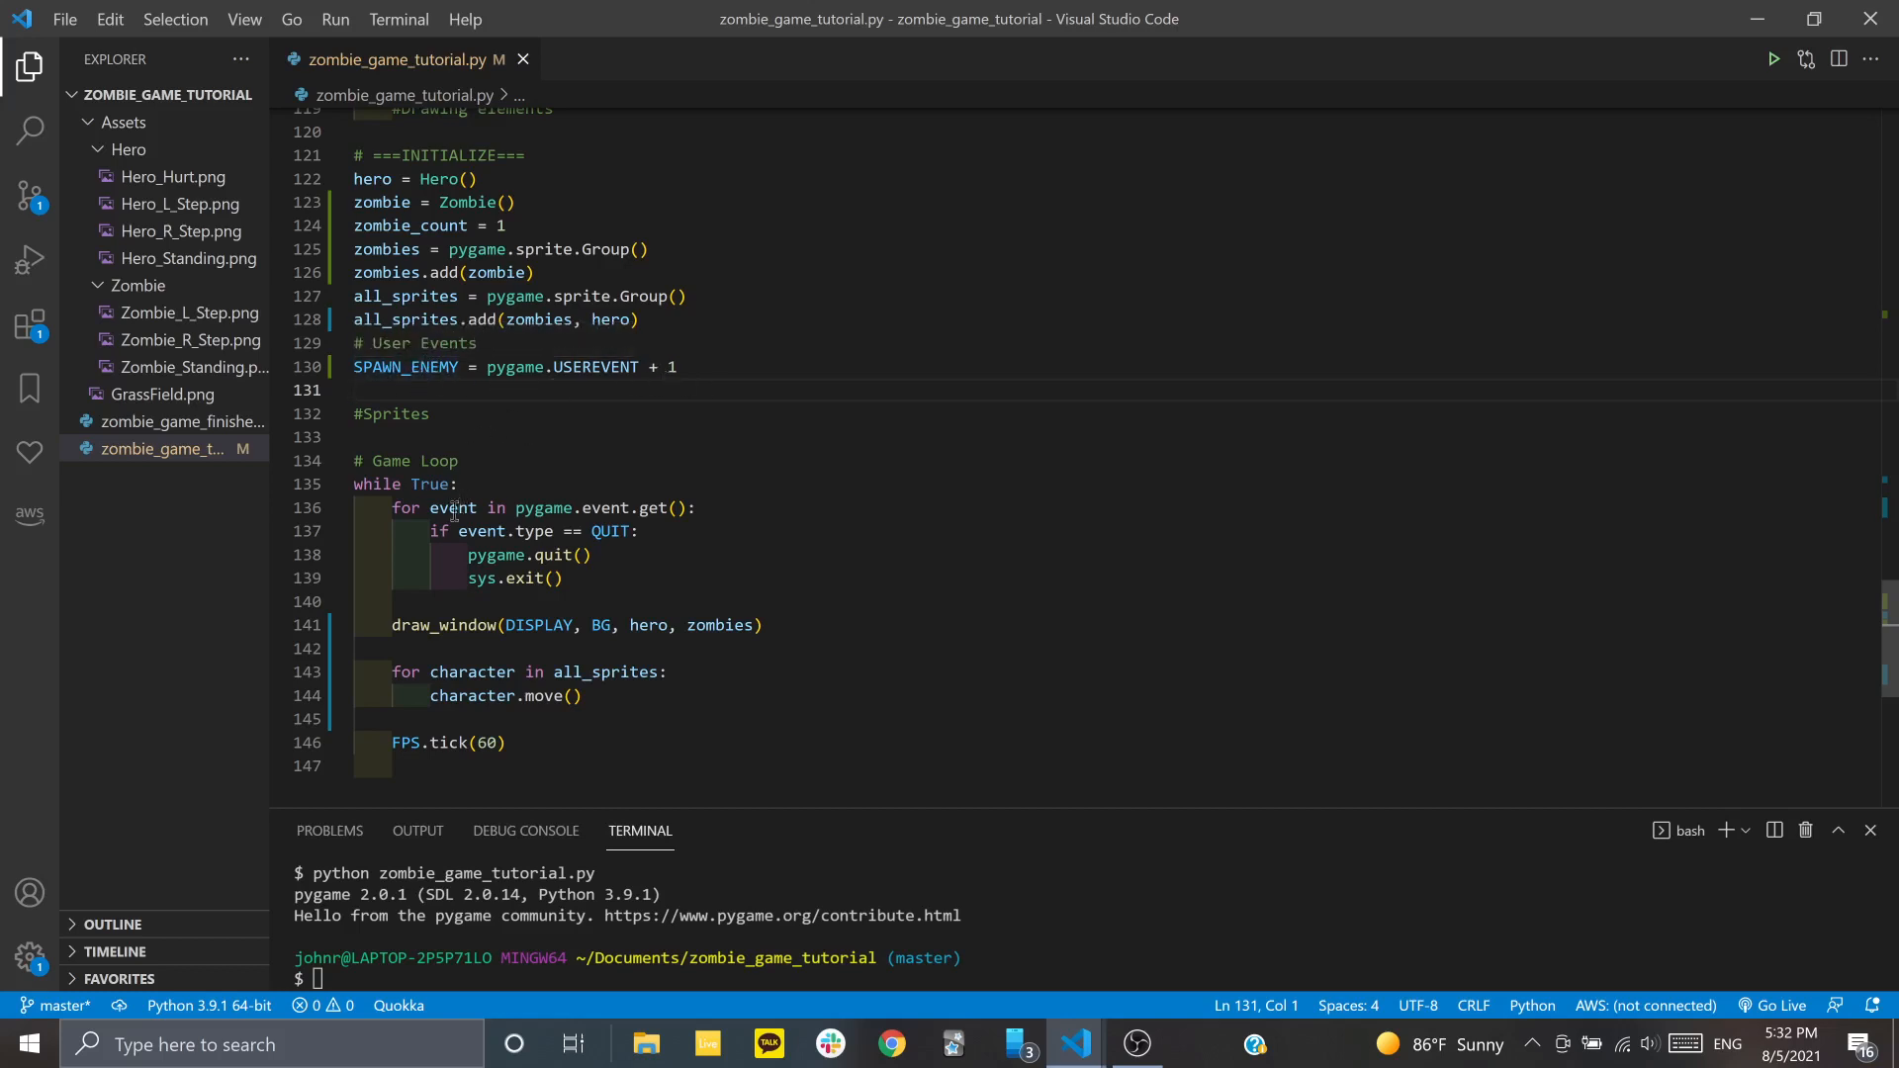
pyautogui.click(510, 507)
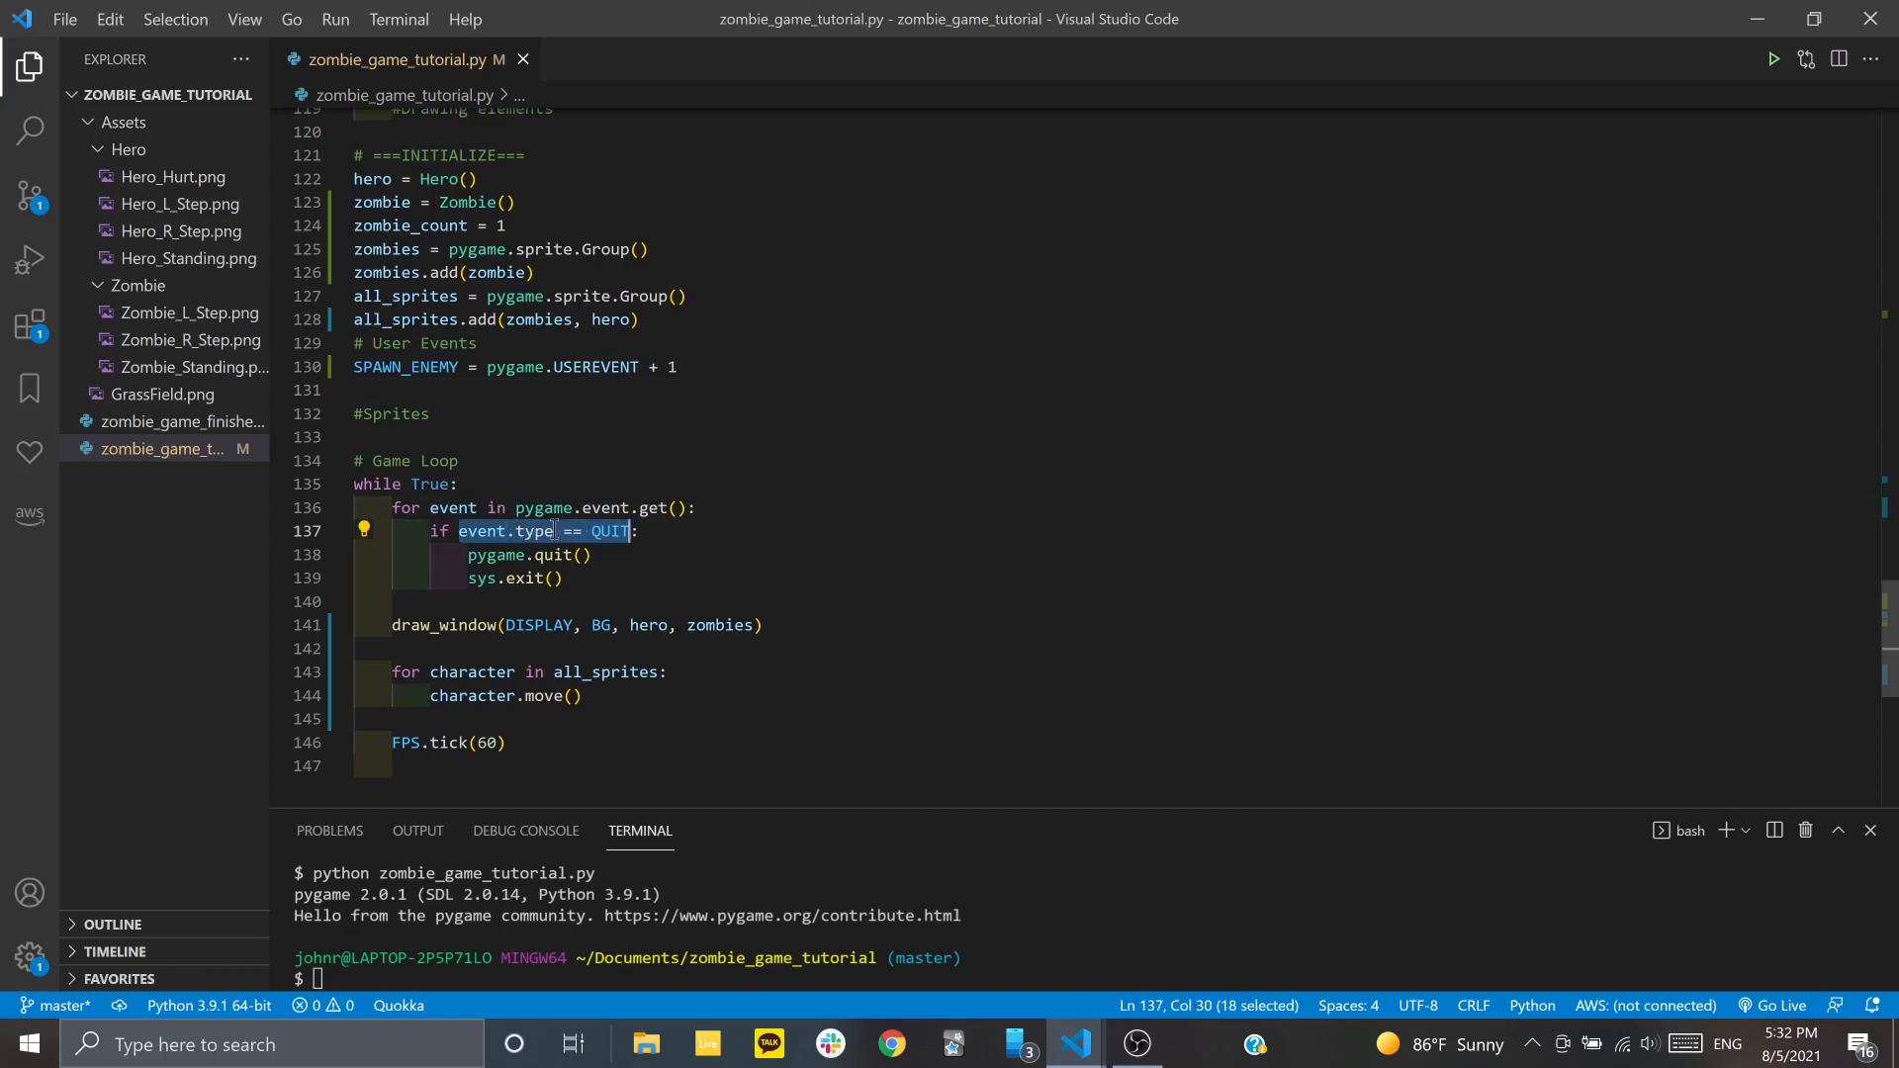
pyautogui.click(496, 530)
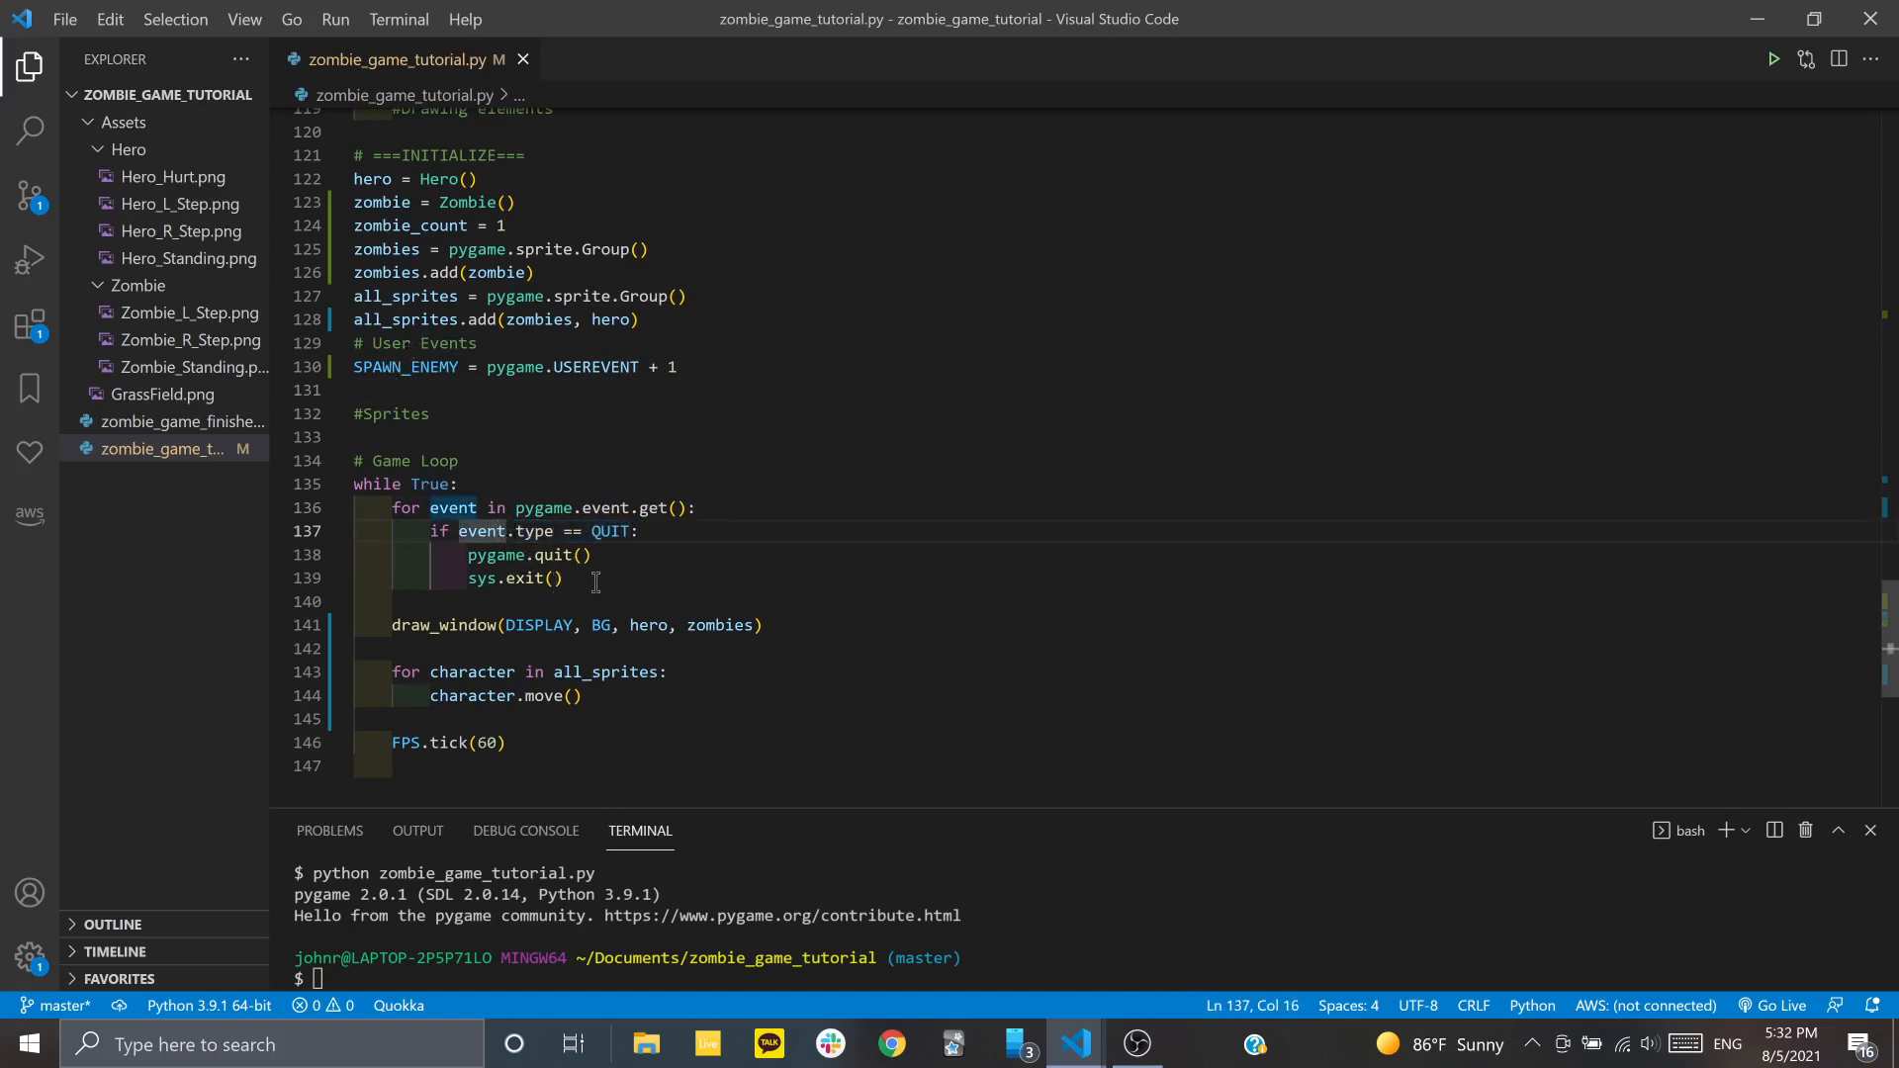
# Add 'if event.type == SPAWN_ENEMY:' to the event loop with an empty indented body
pyautogui.press('Enter')
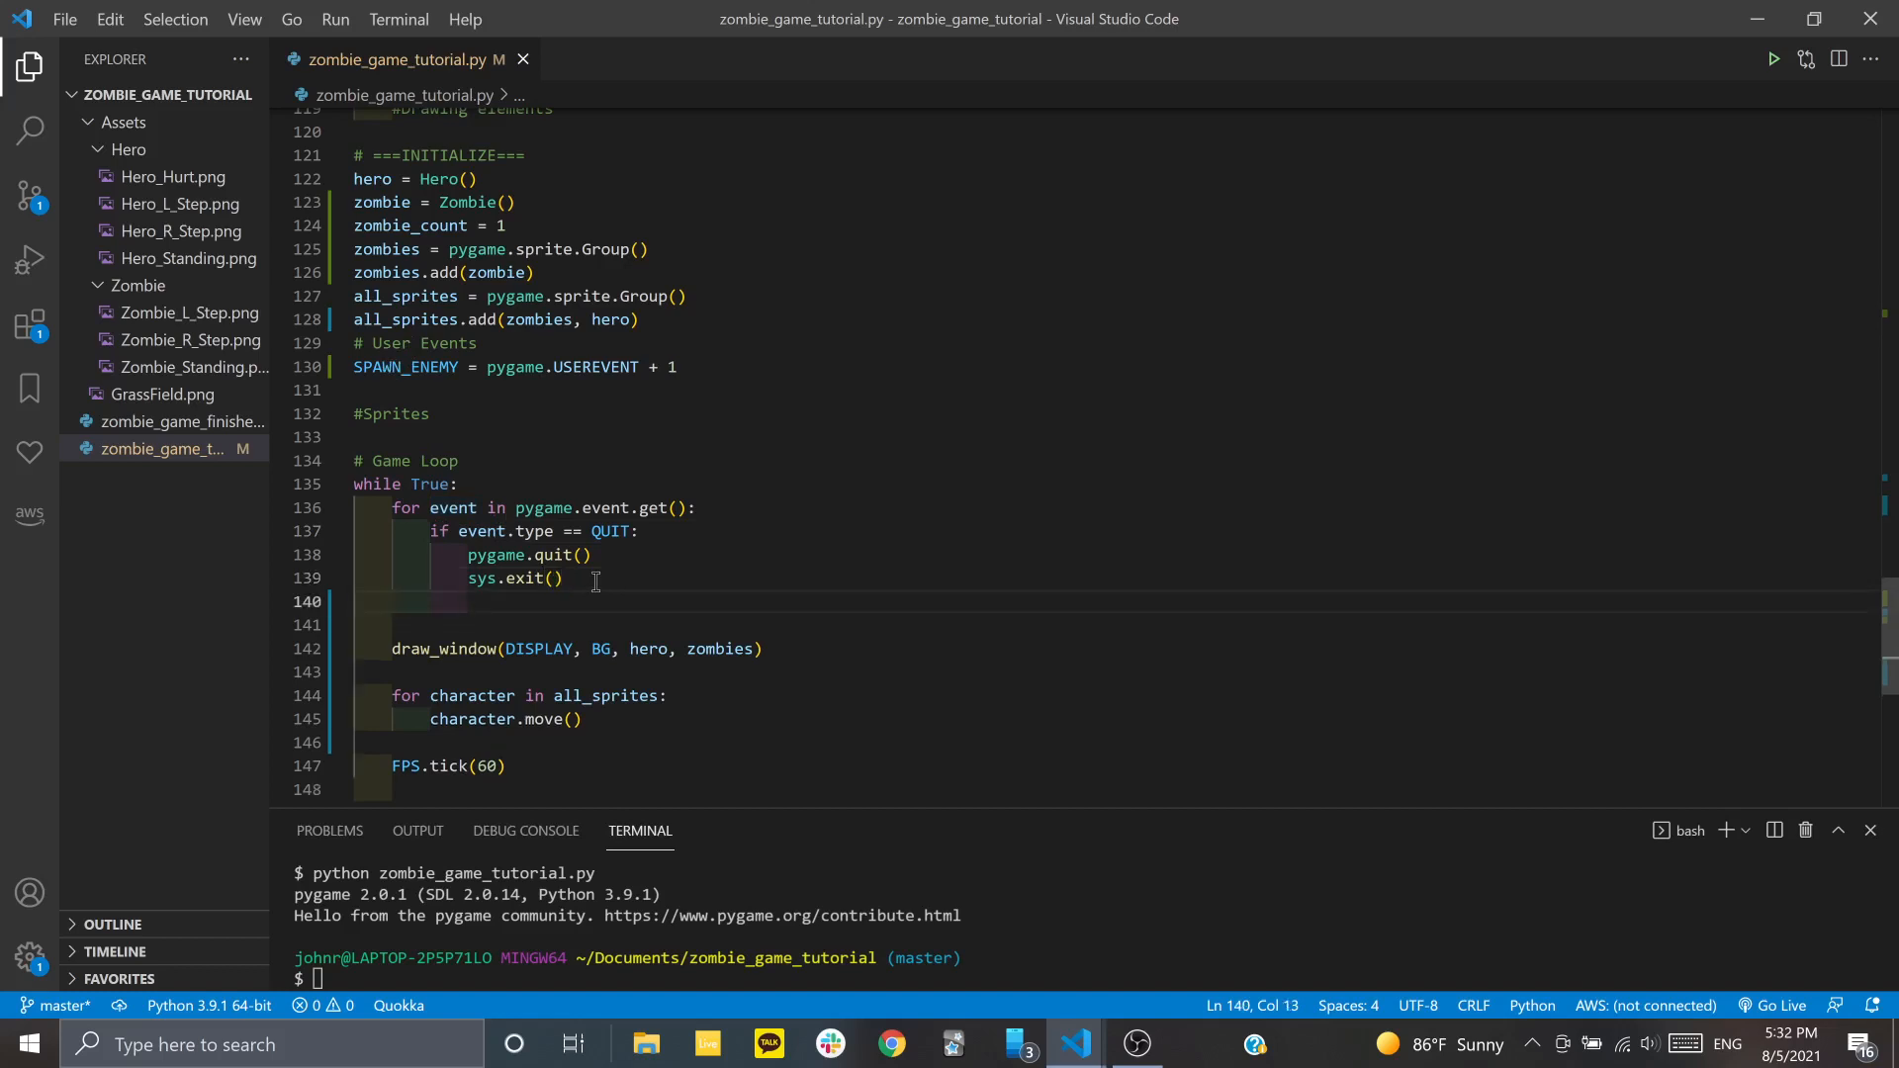
pyautogui.write('if')
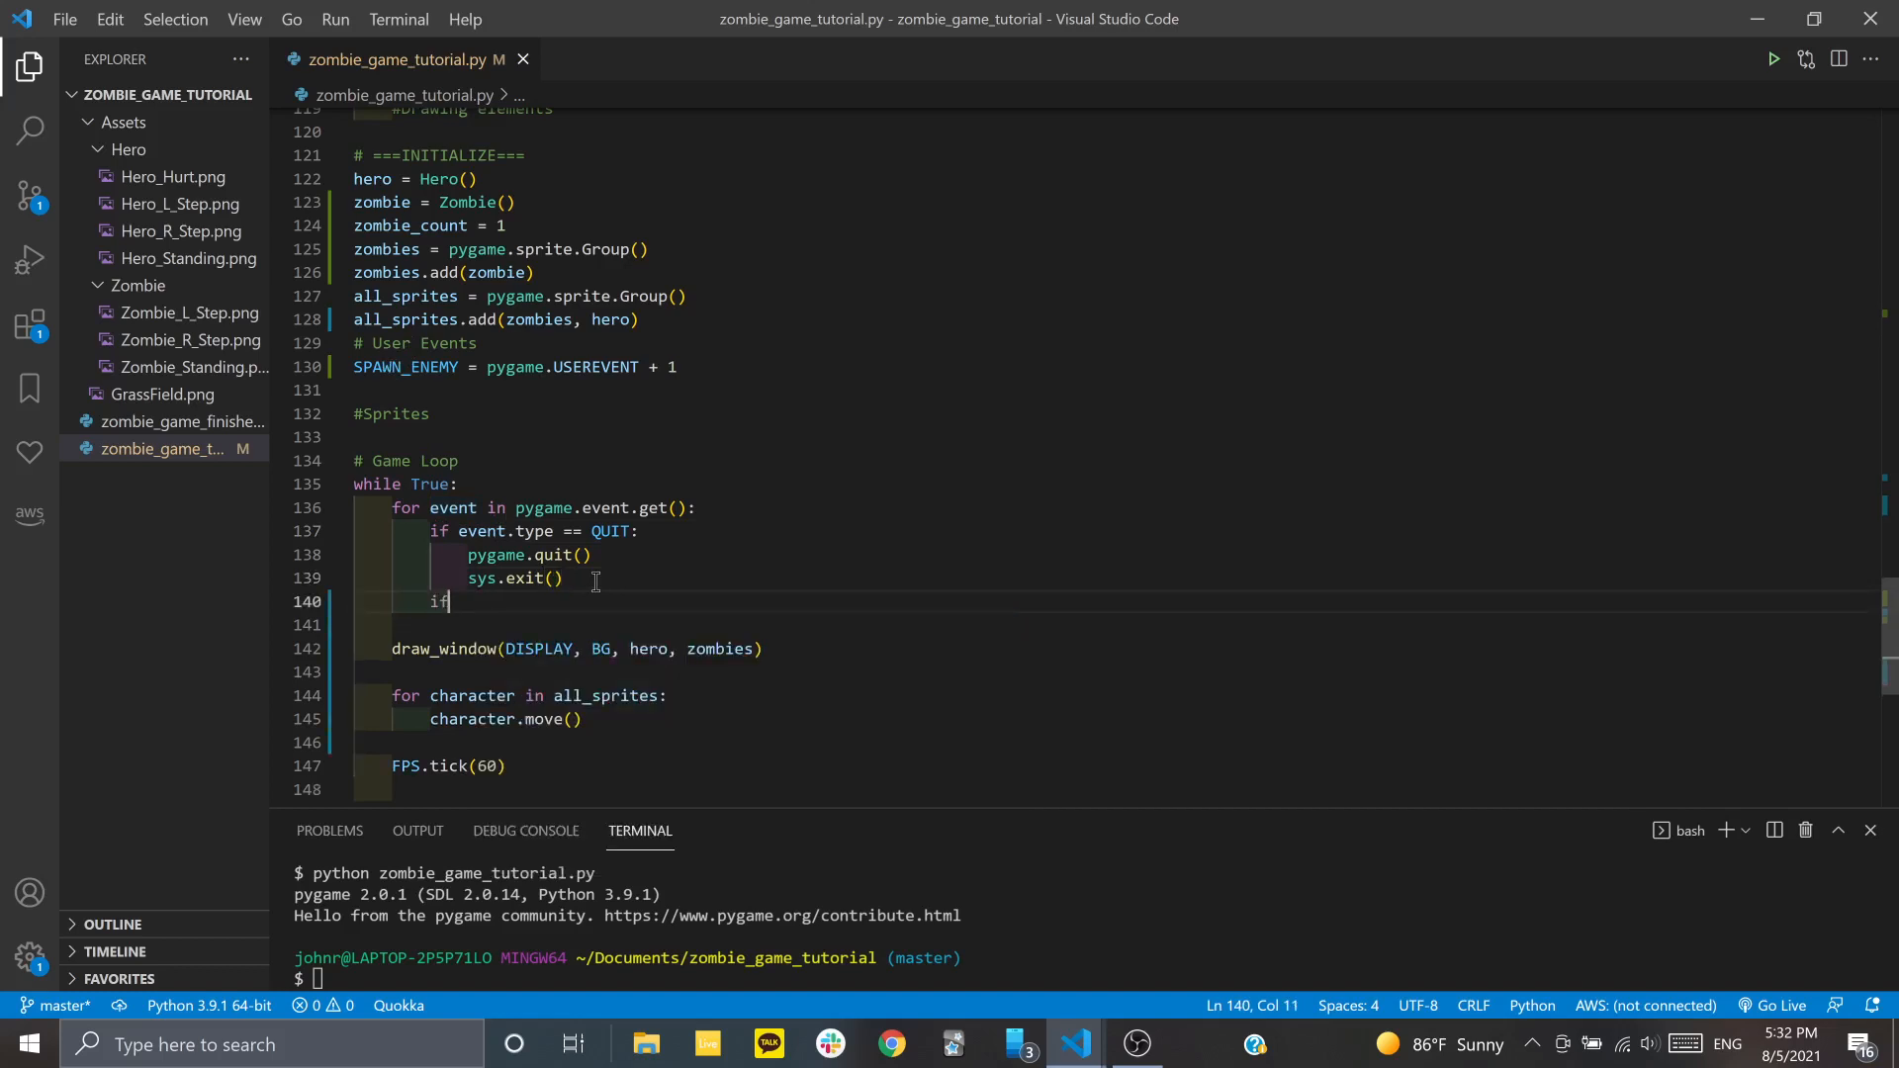
pyautogui.write('event.type == S')
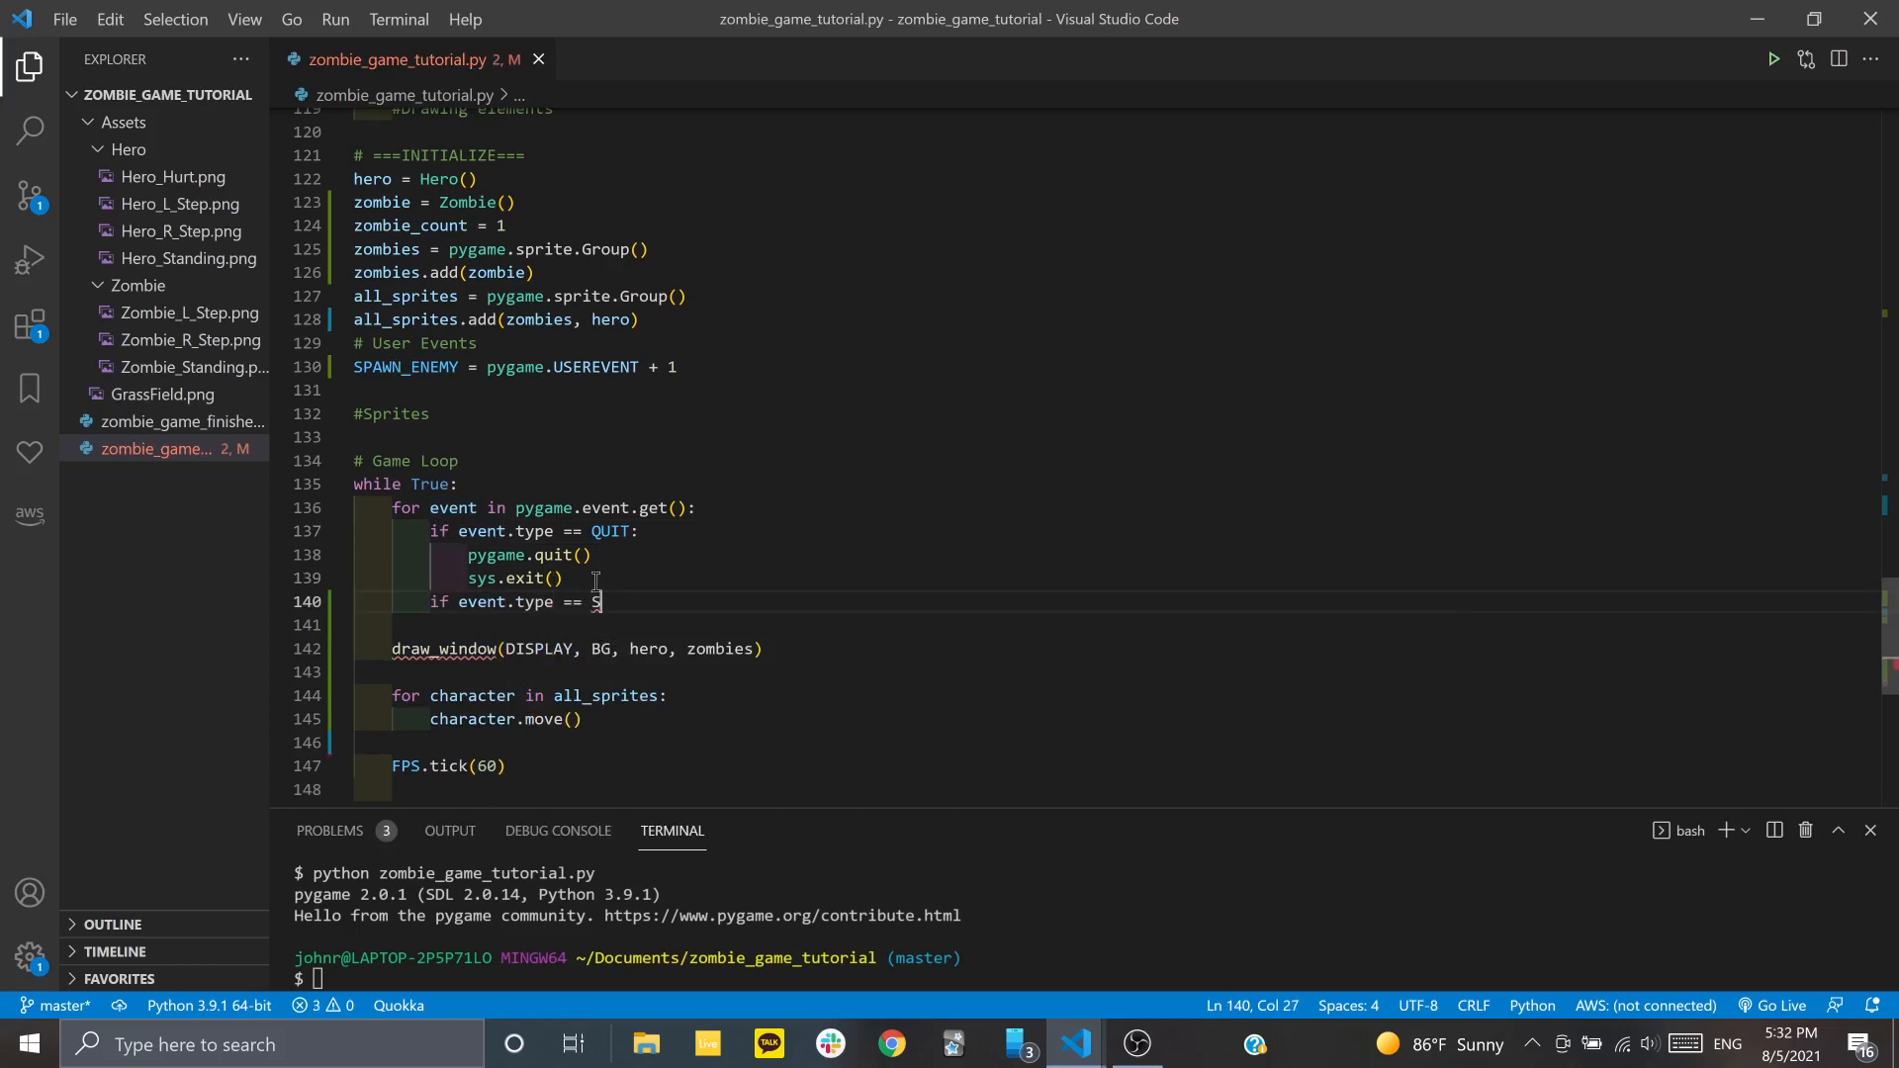
pyautogui.write('PAWN_ENEMY')
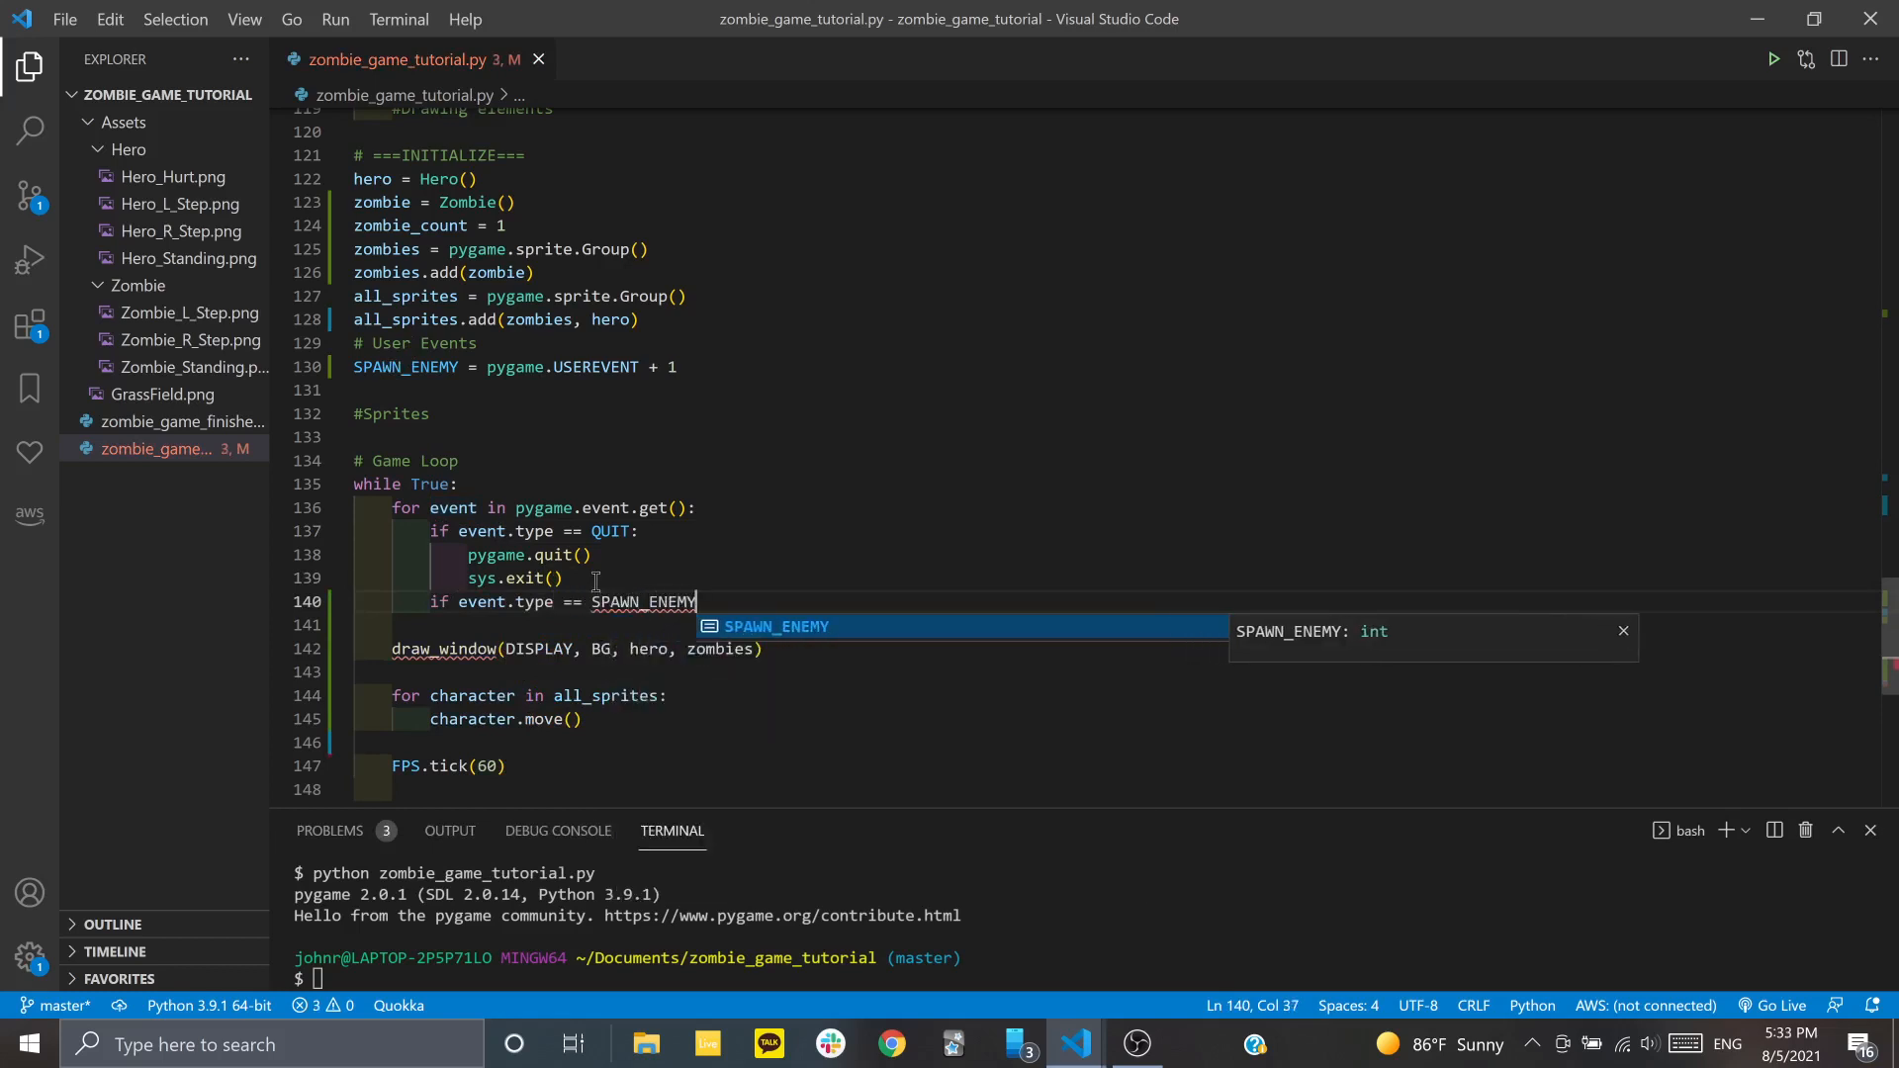
pyautogui.press('enter')
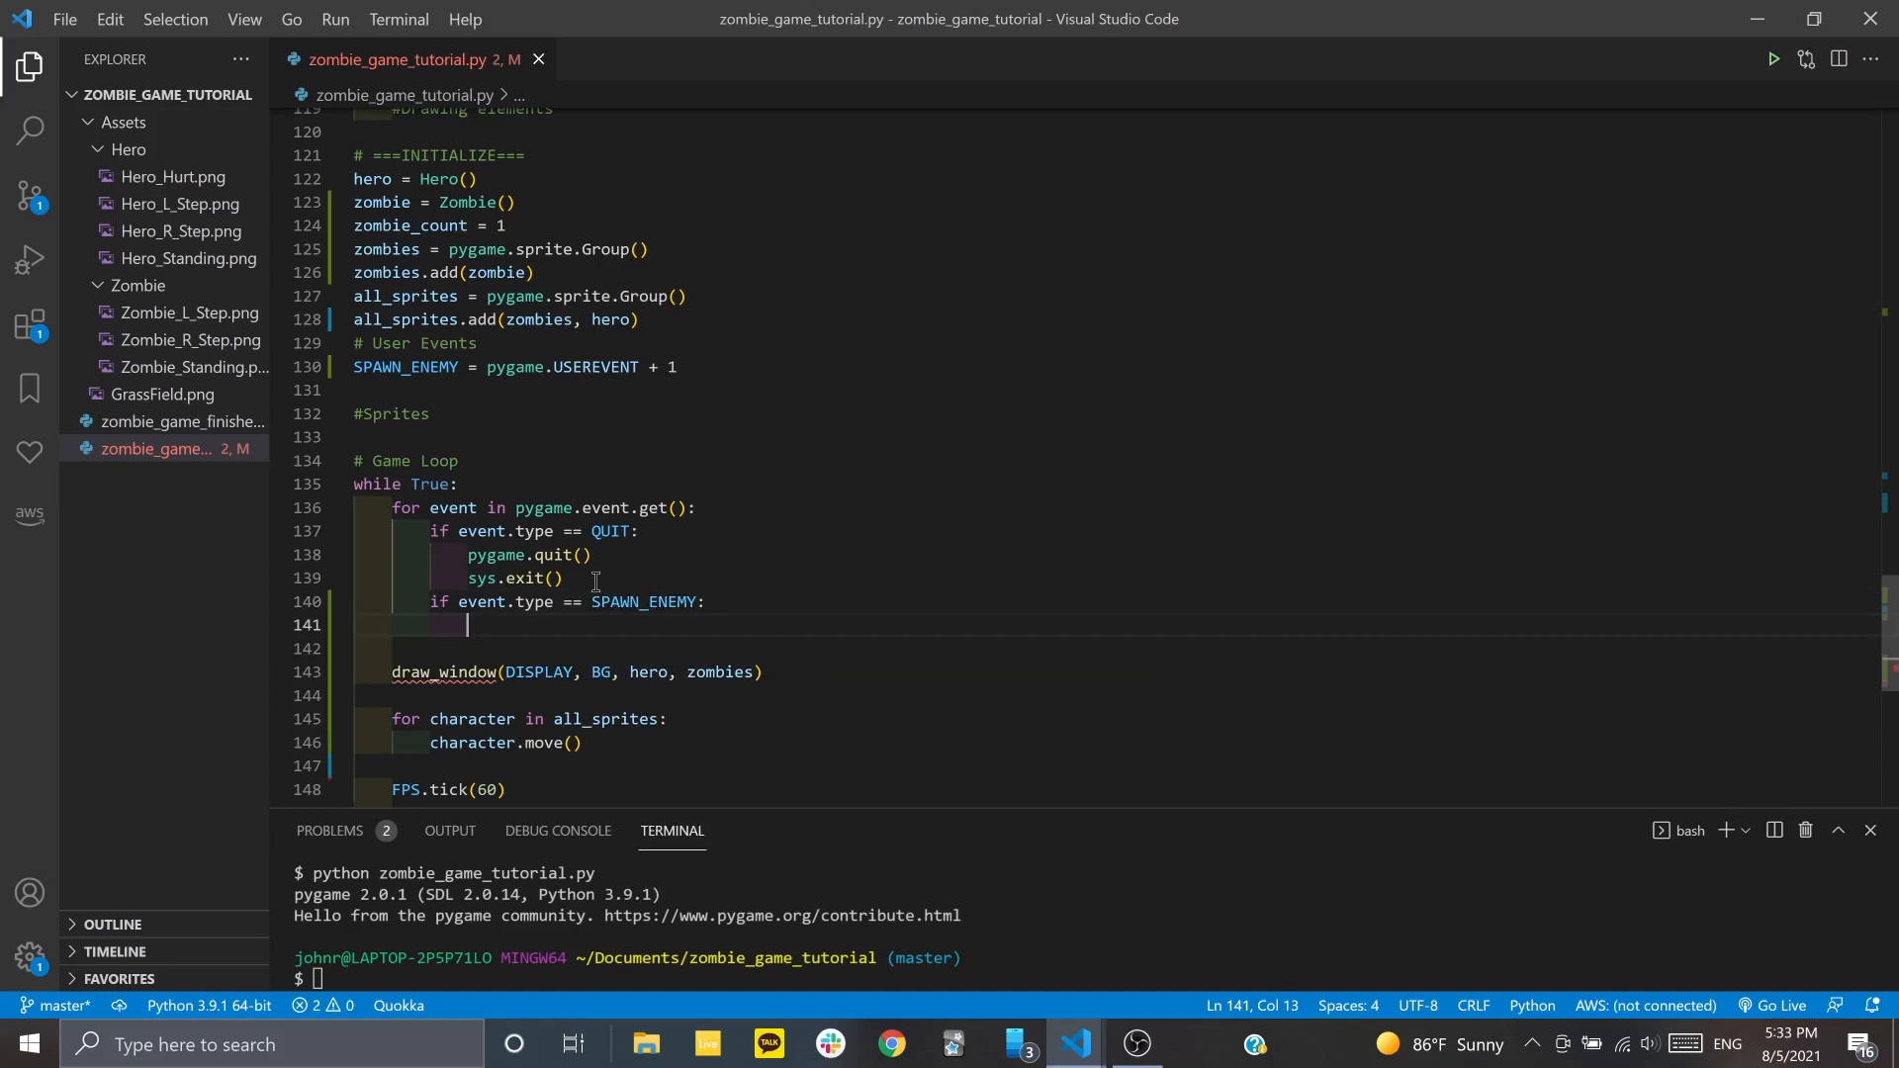
pyautogui.moveTo(511, 394)
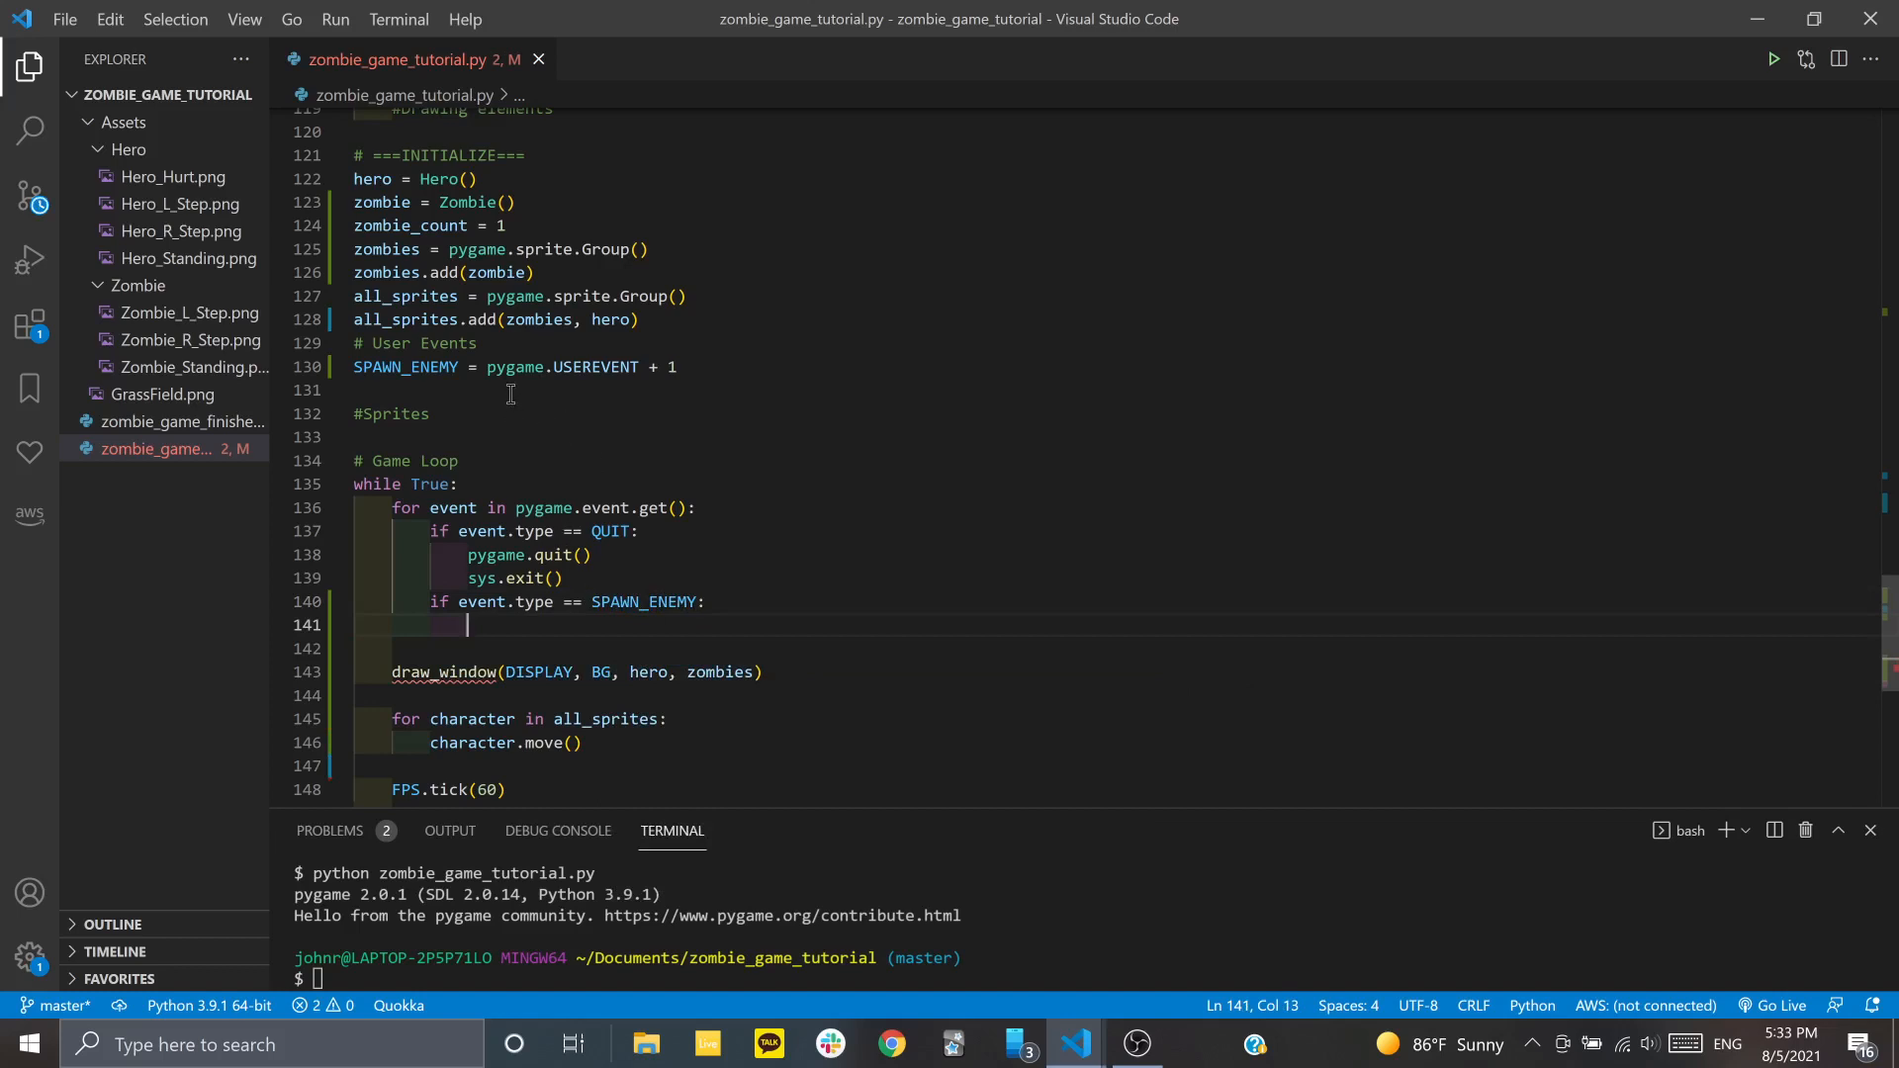
# Add pygame.time.set_timer(SPAWN_ENEMY, 7000) on the blank line after the SPAWN_ENEMY definition
pyautogui.click(425, 389)
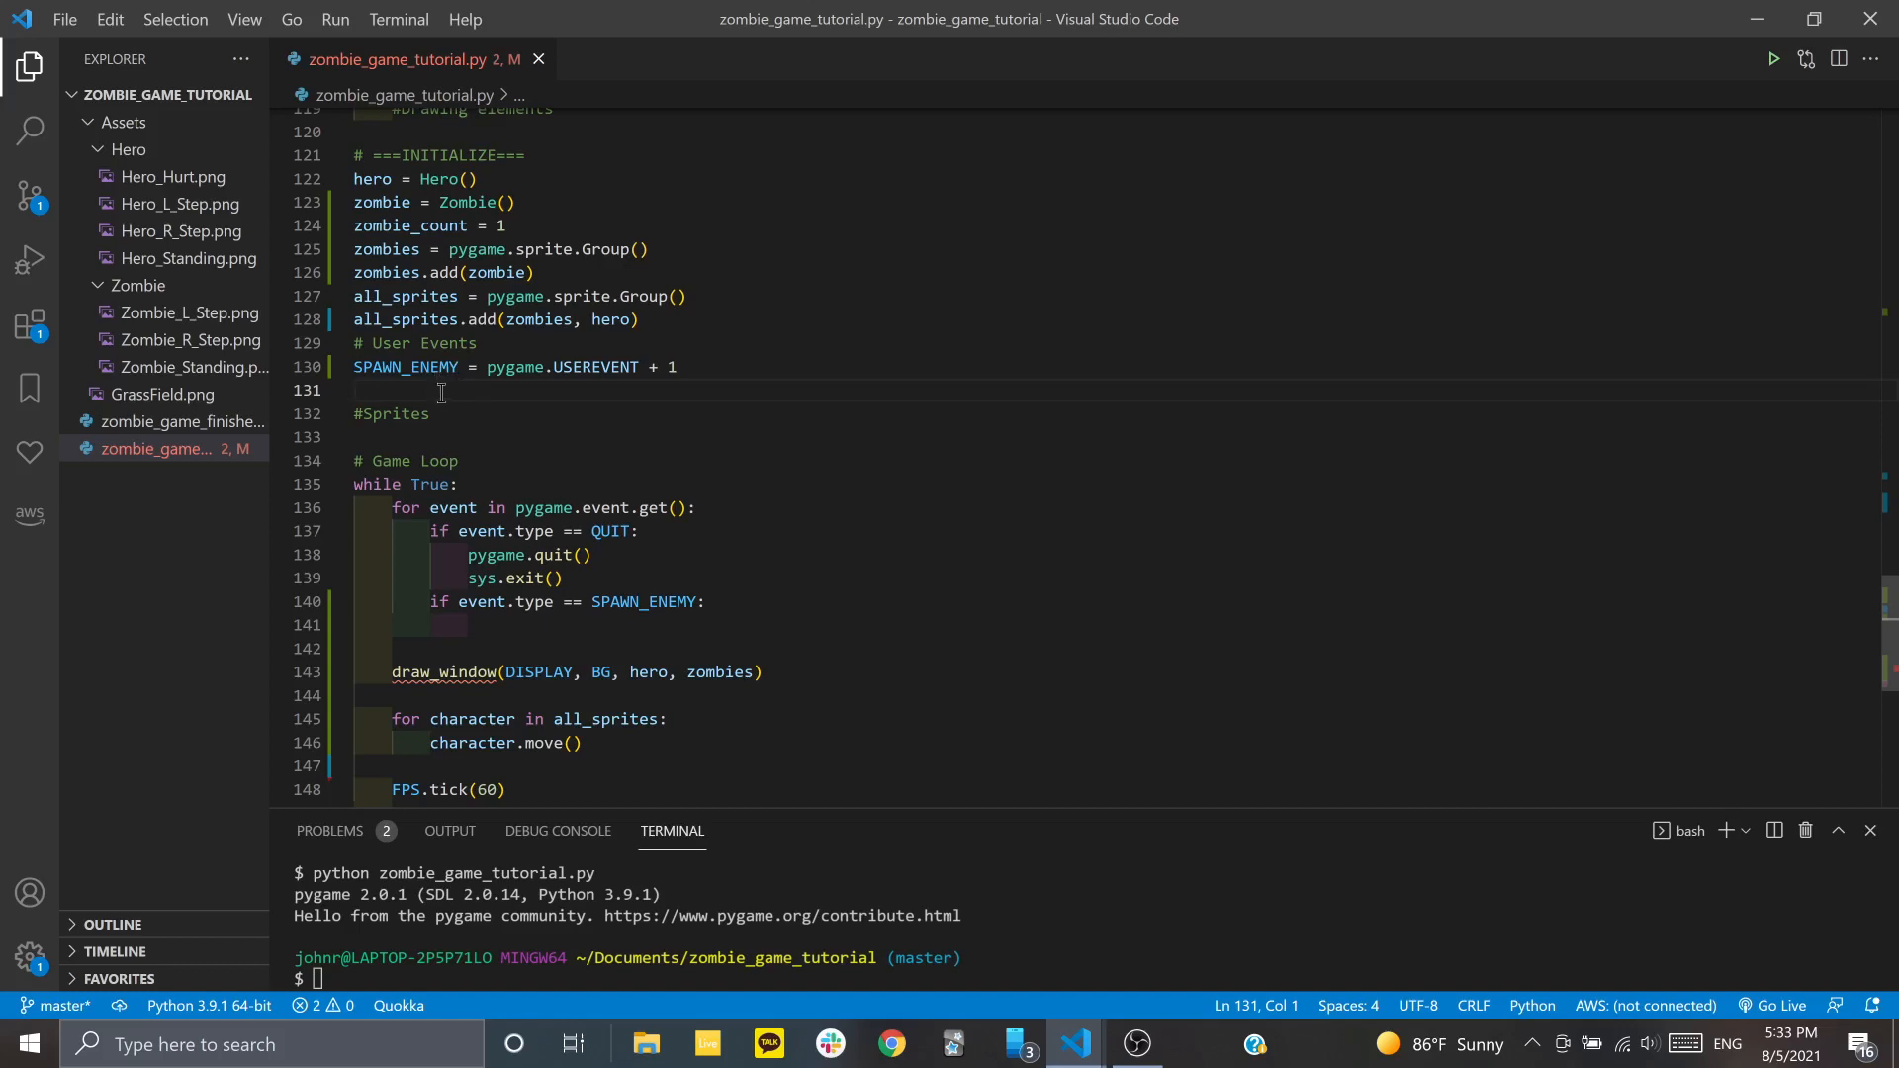
pyautogui.write('p')
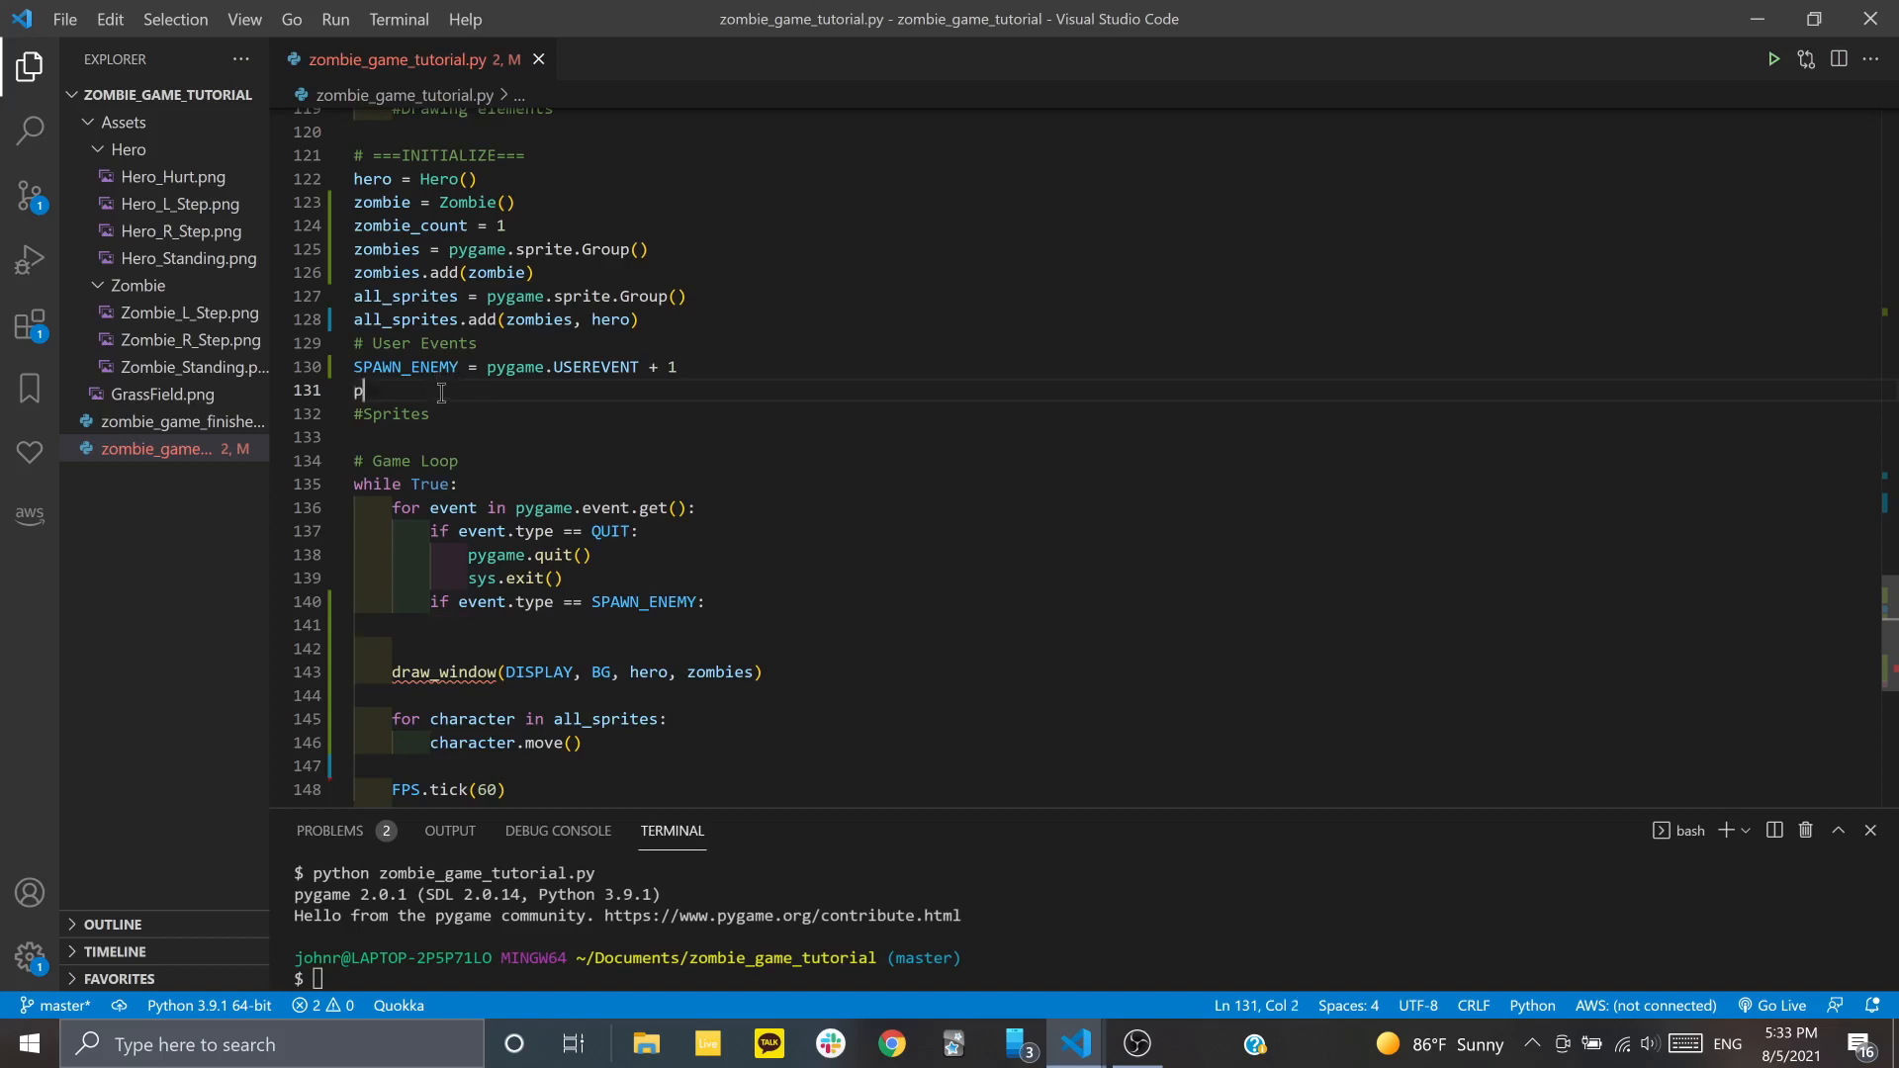
pyautogui.write('ygame.time')
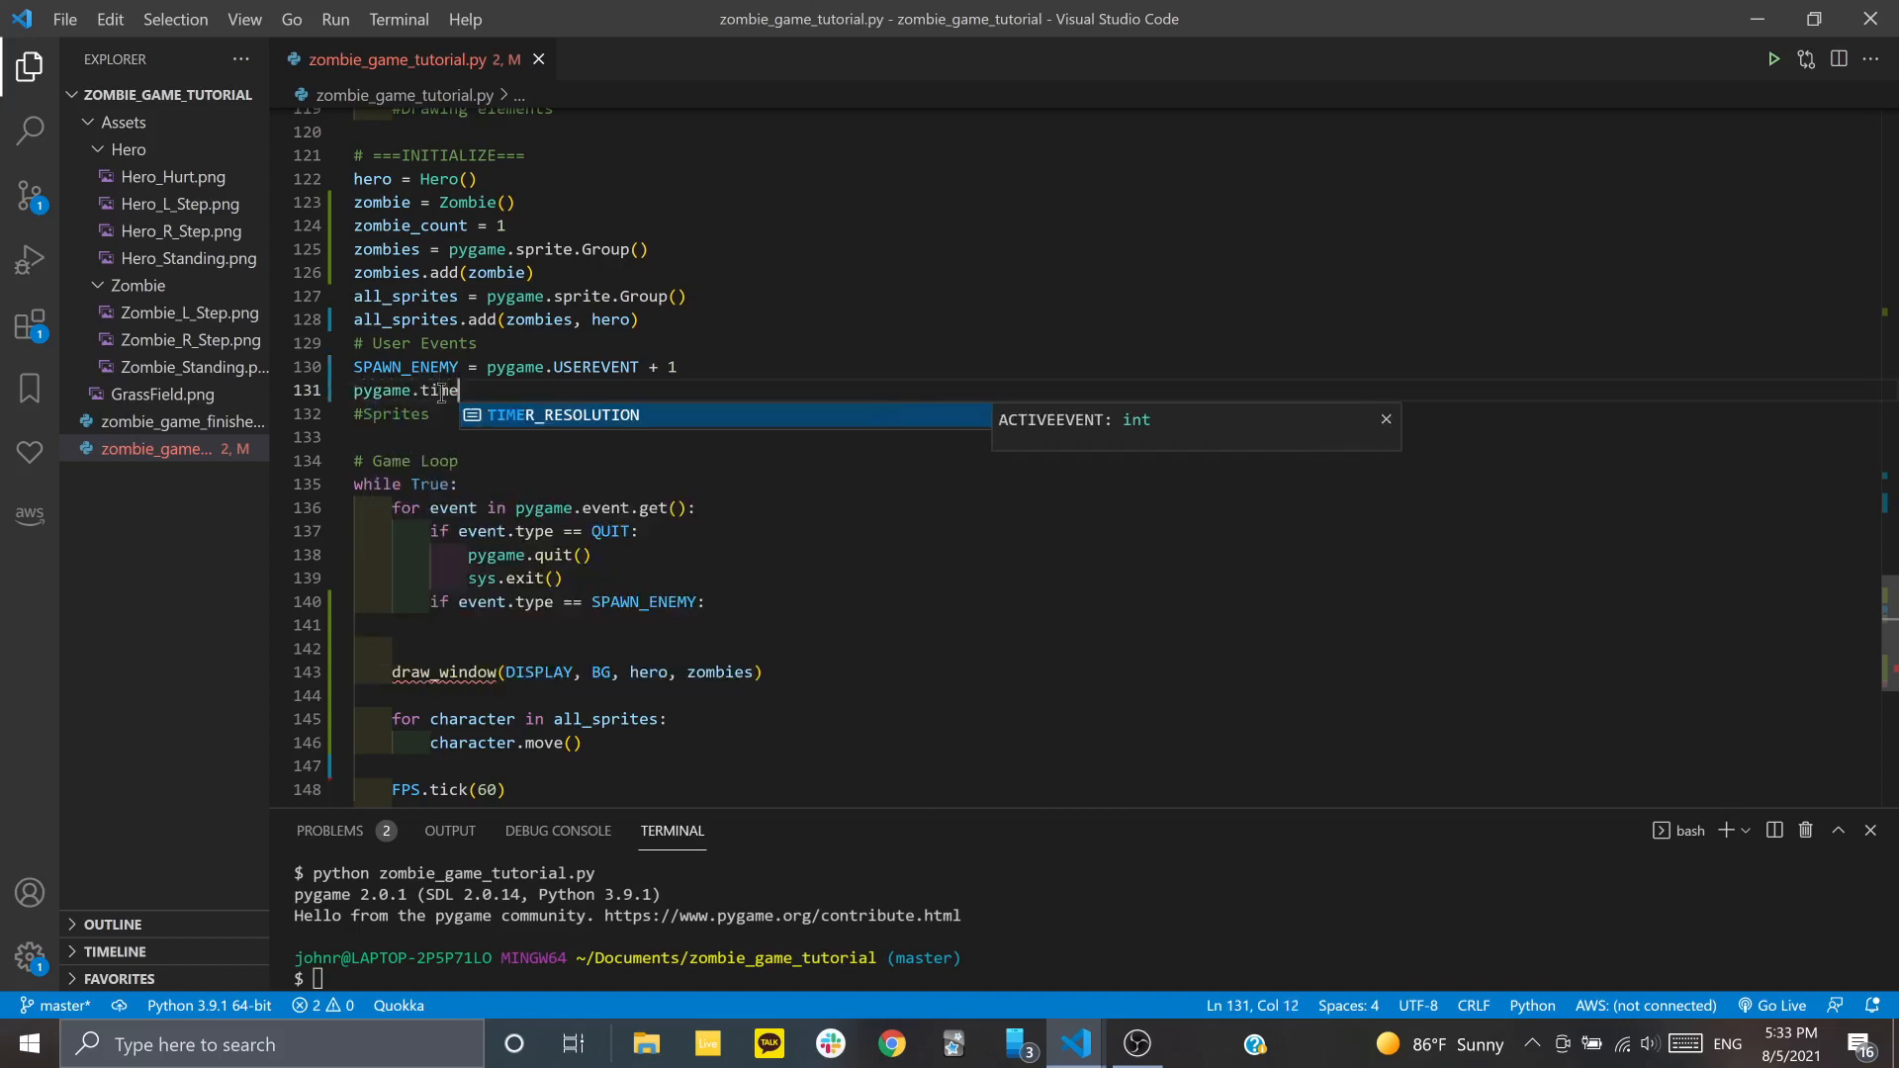
pyautogui.write('r.set_ti')
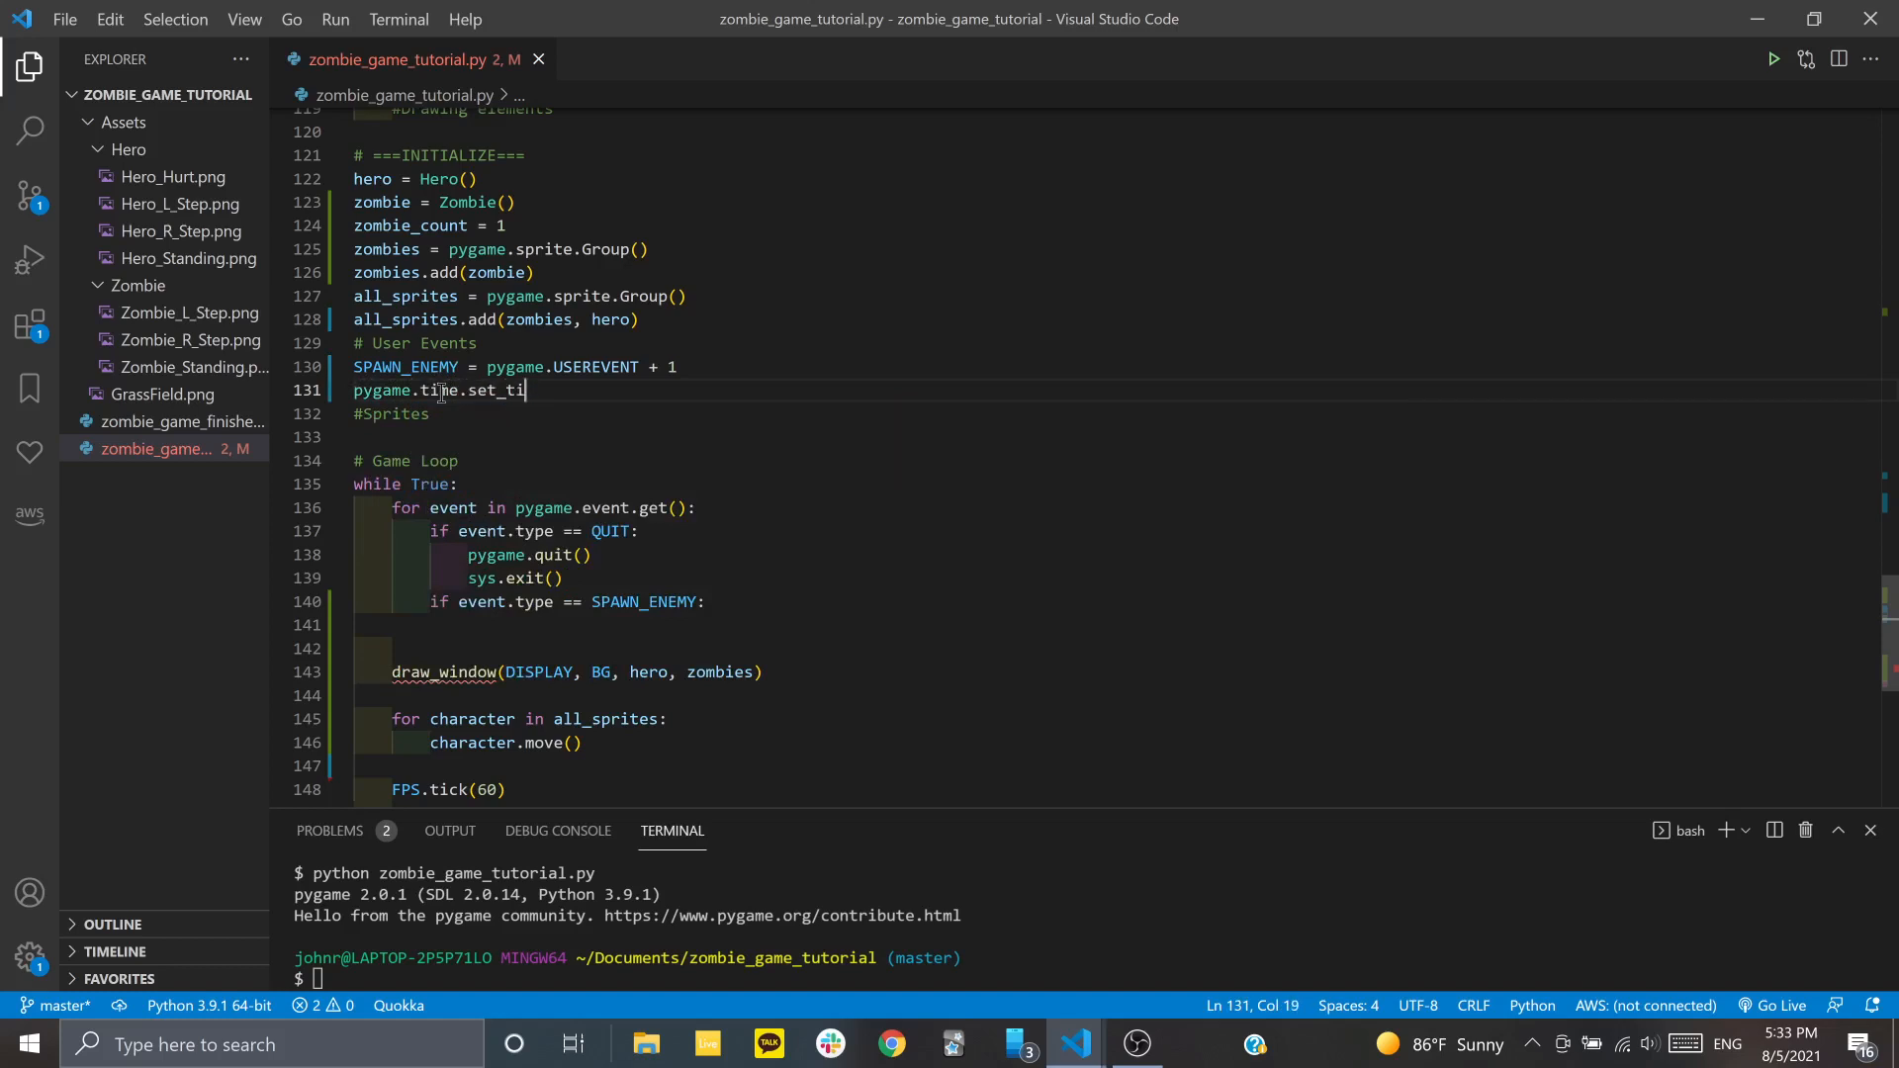
pyautogui.write('mer()')
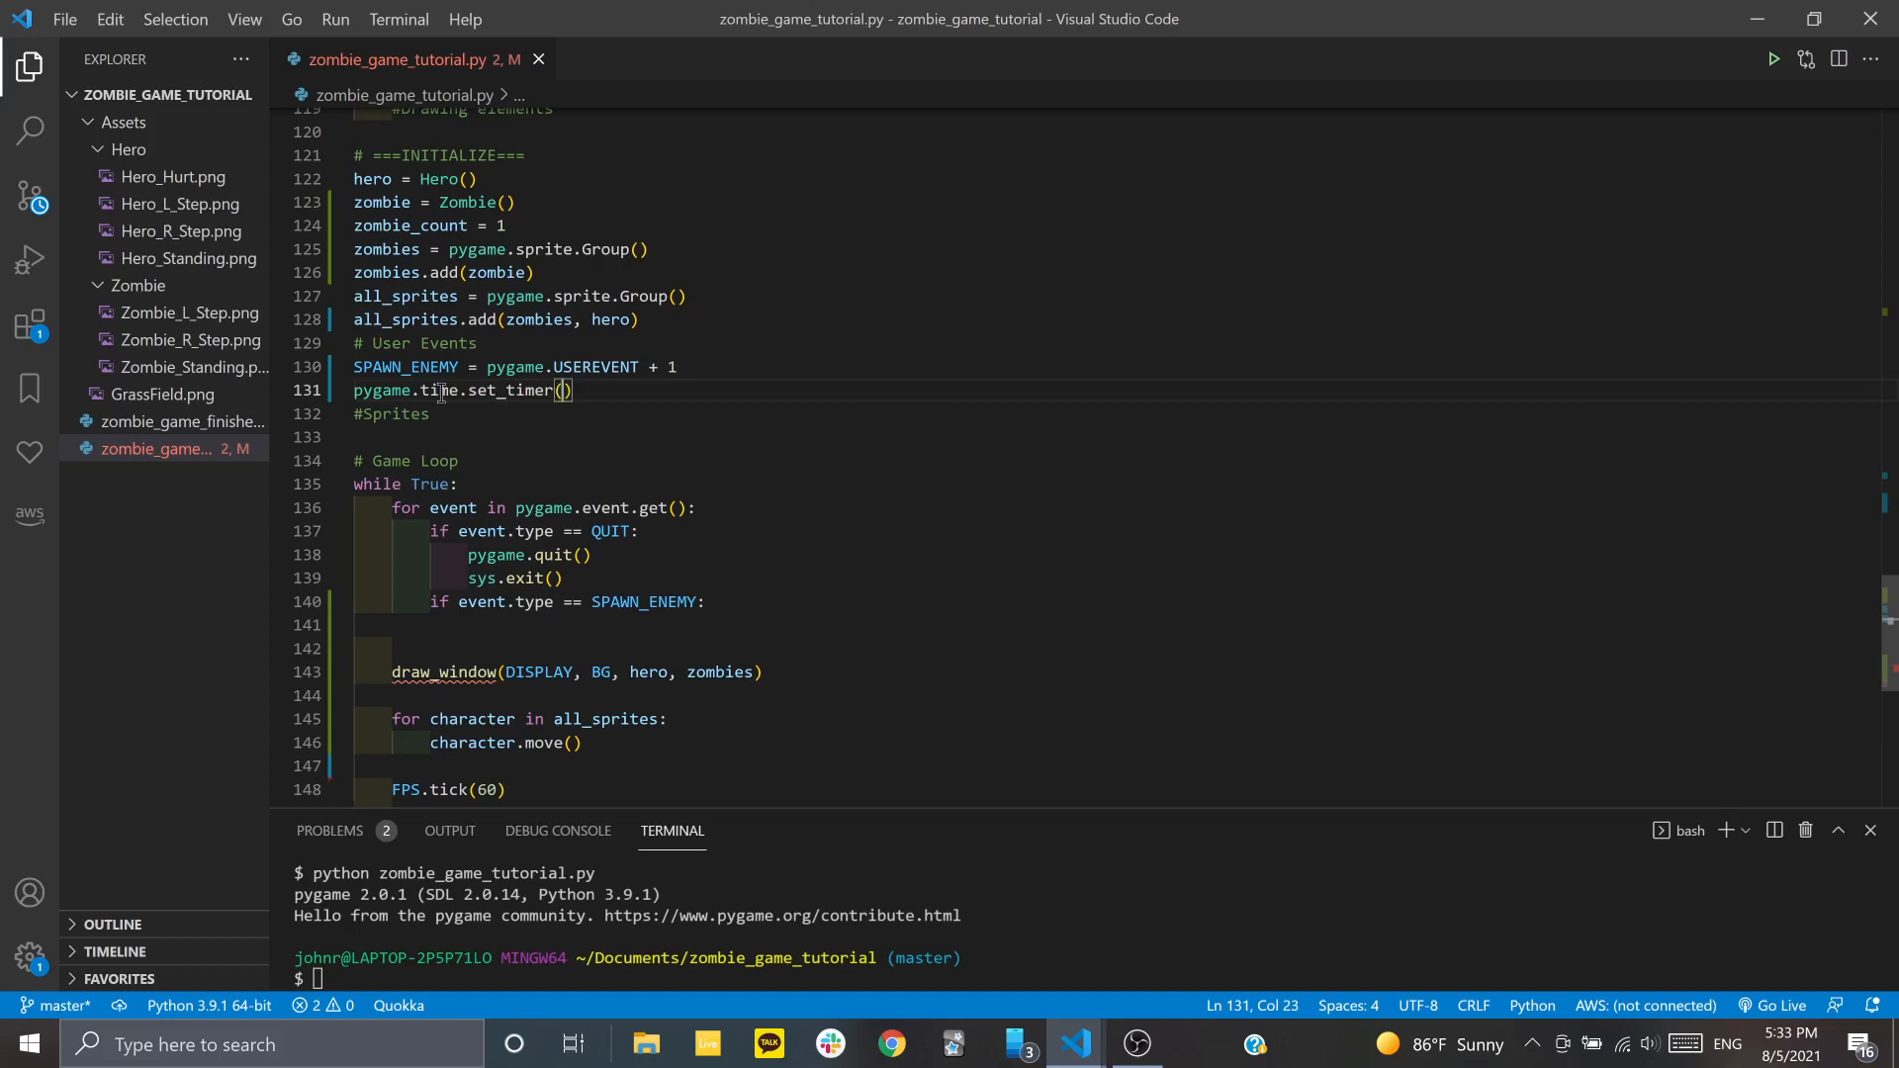
pyautogui.write('SPAWN_ENEMY,')
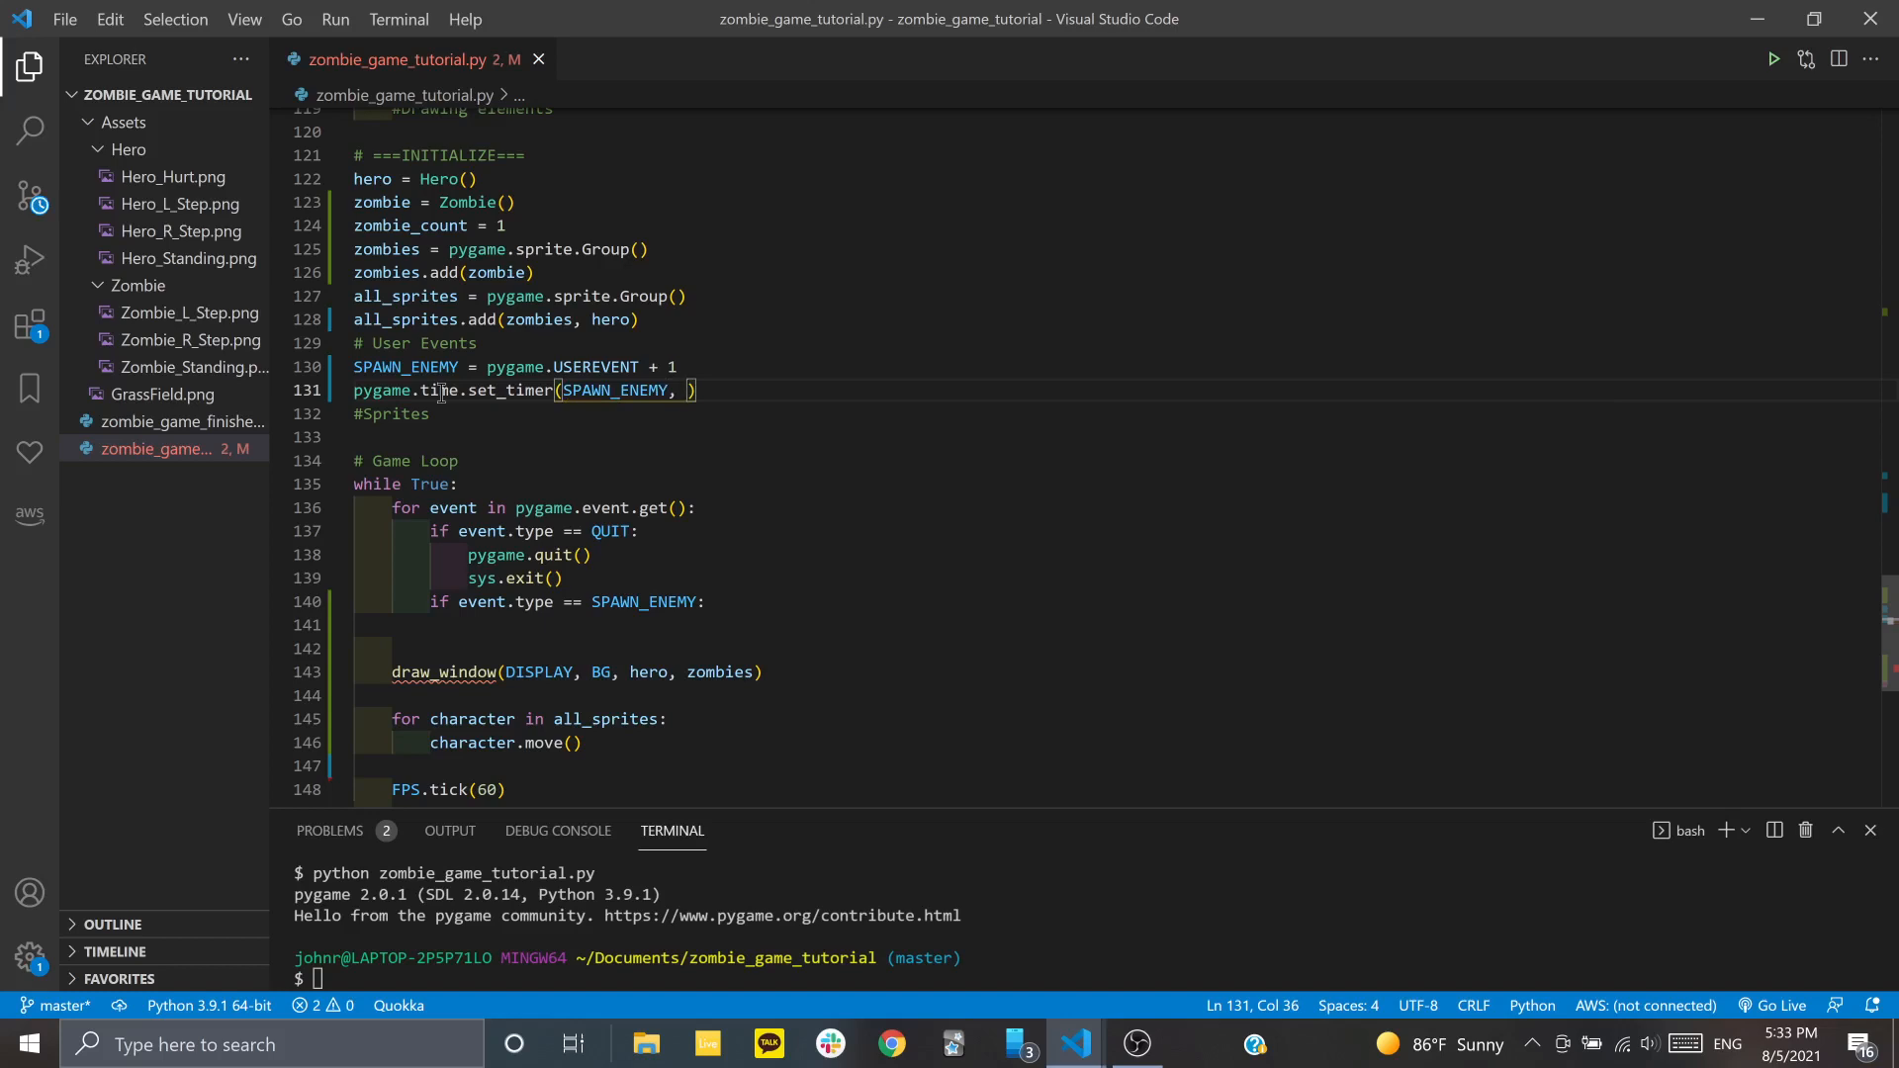
pyautogui.write('70')
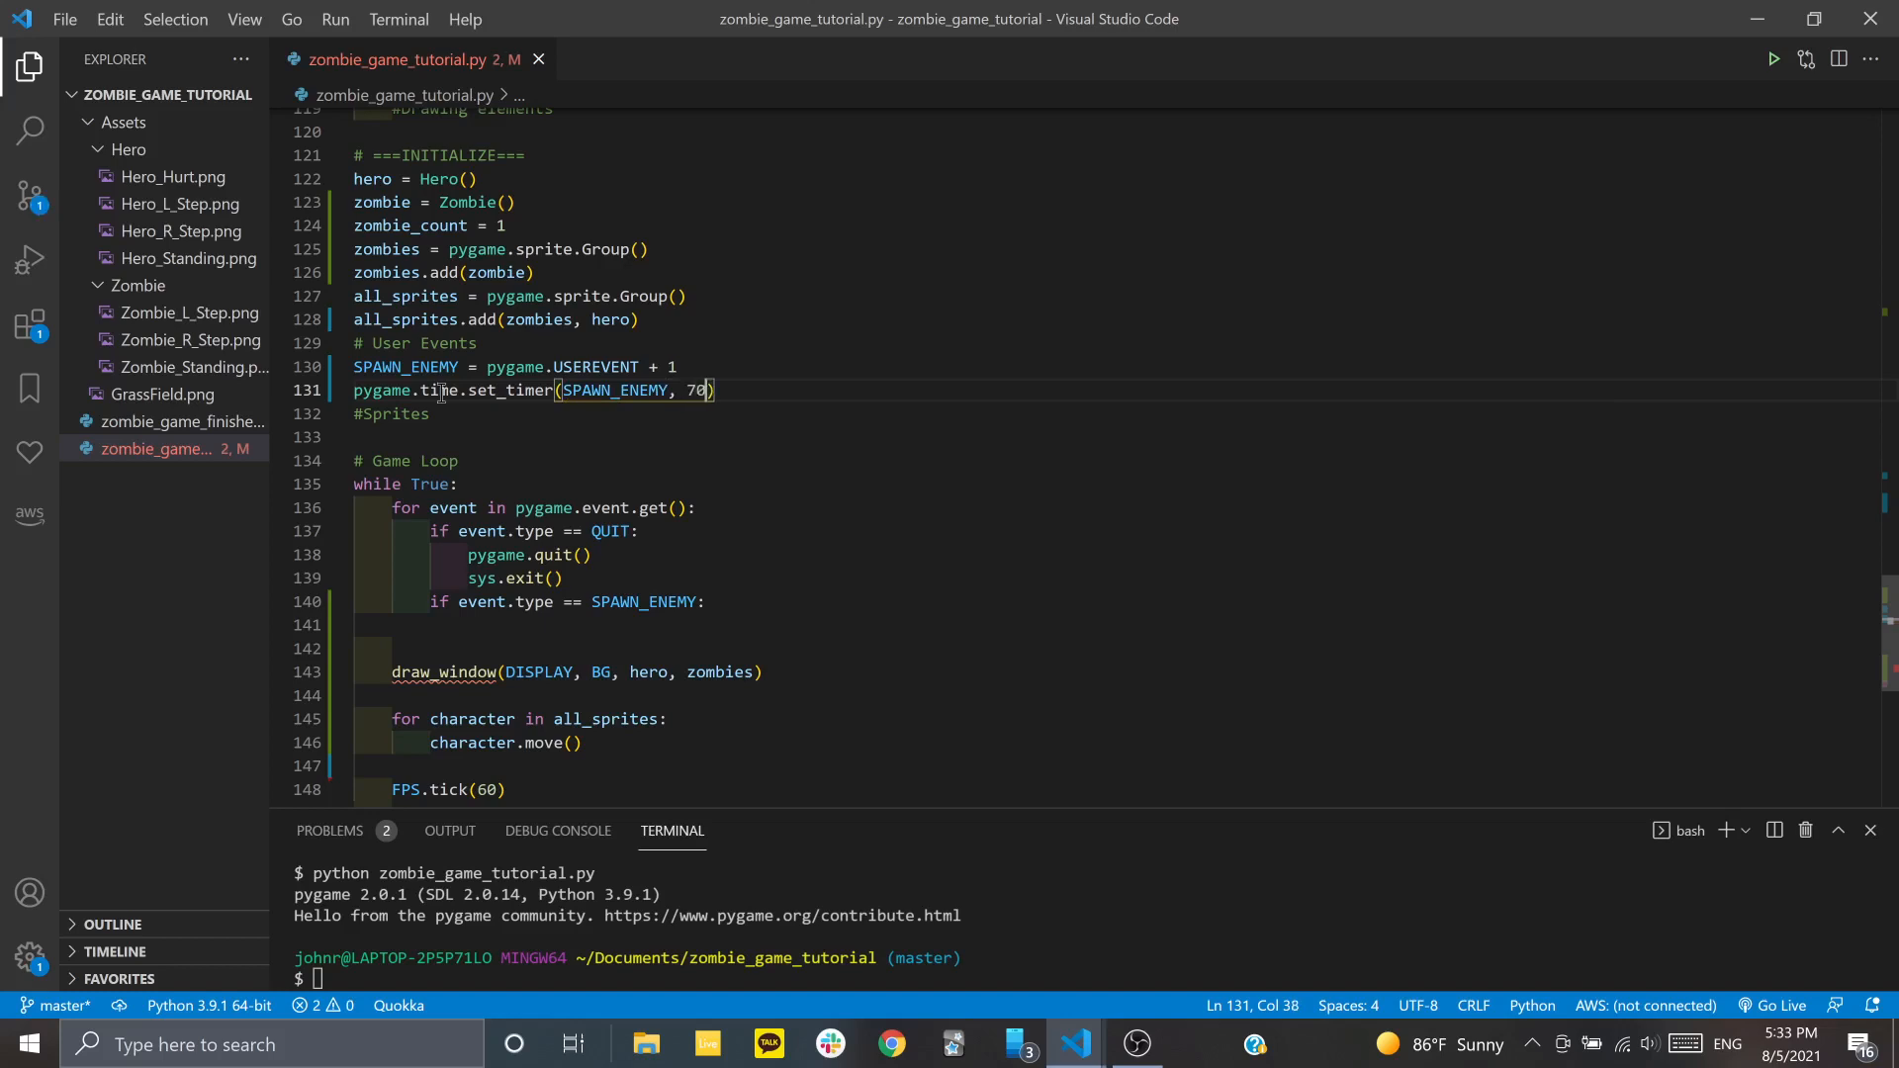
pyautogui.write('00')
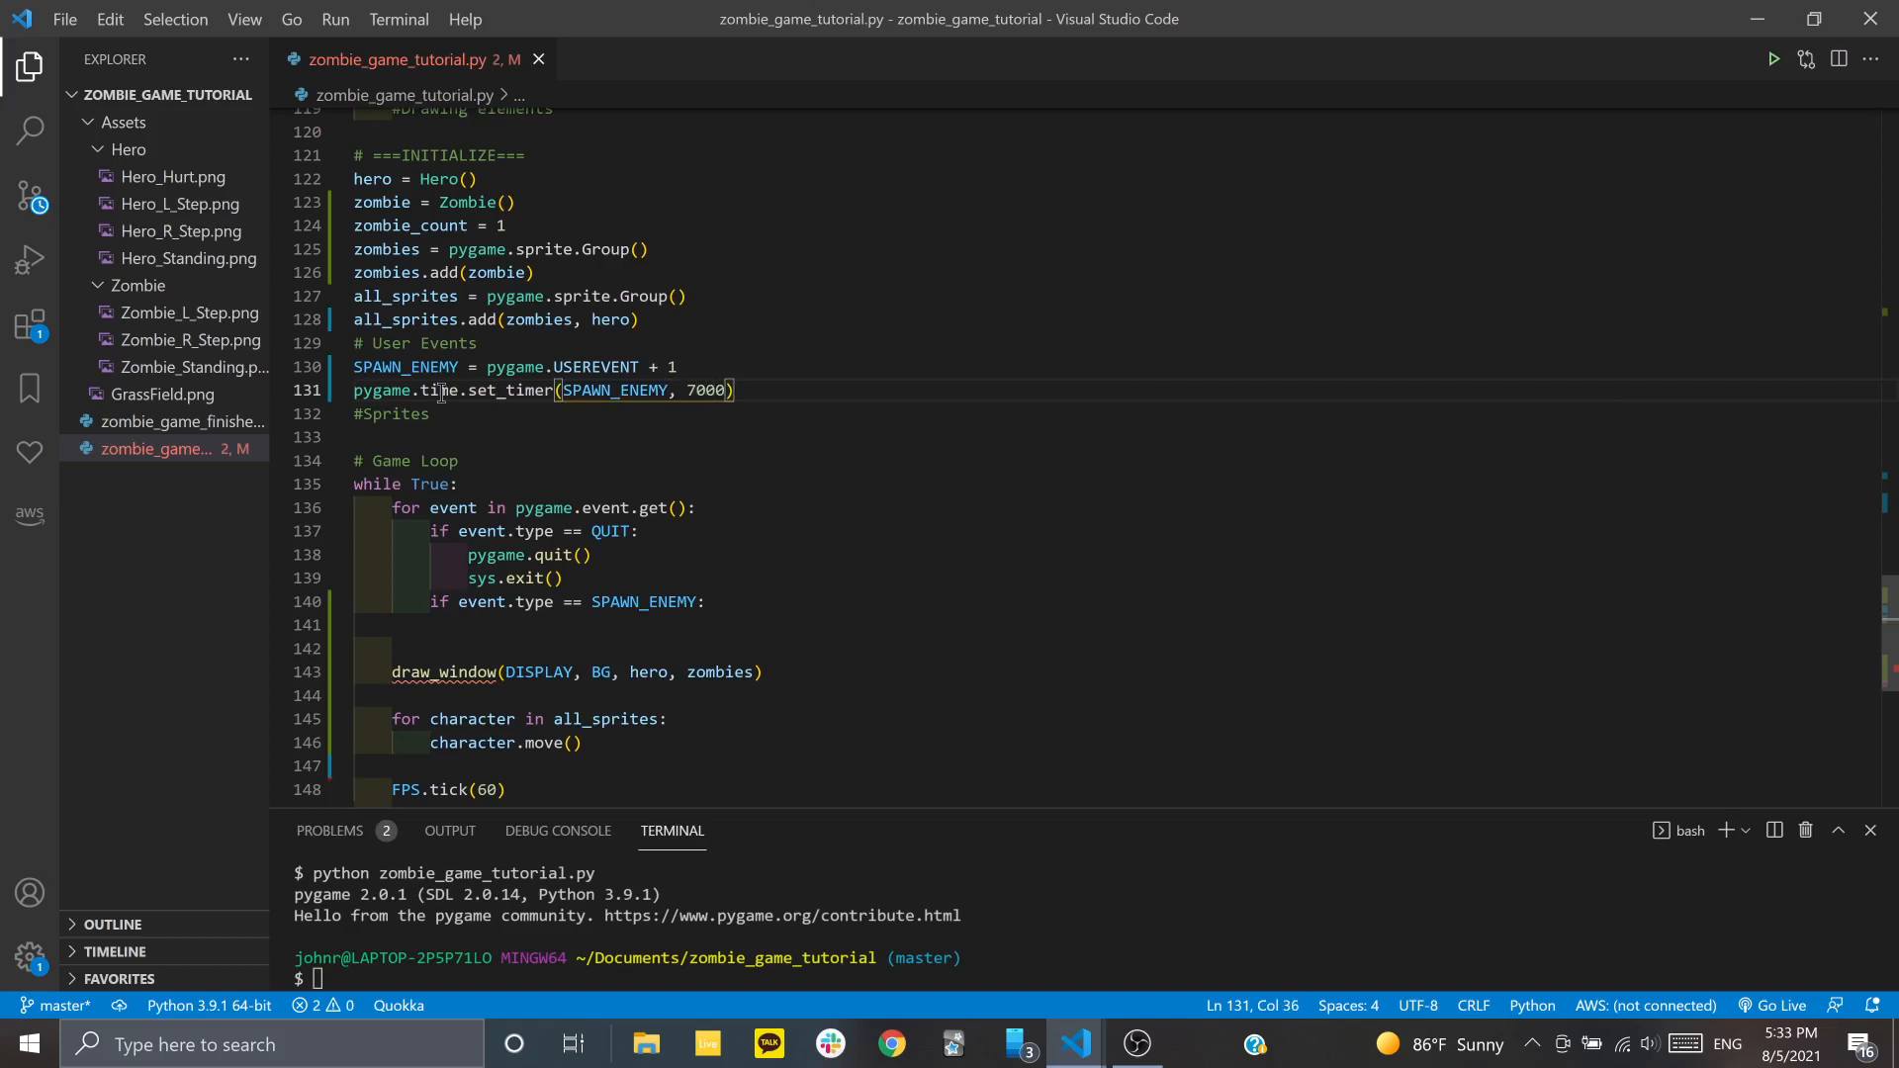
pyautogui.doubleClick(615, 389)
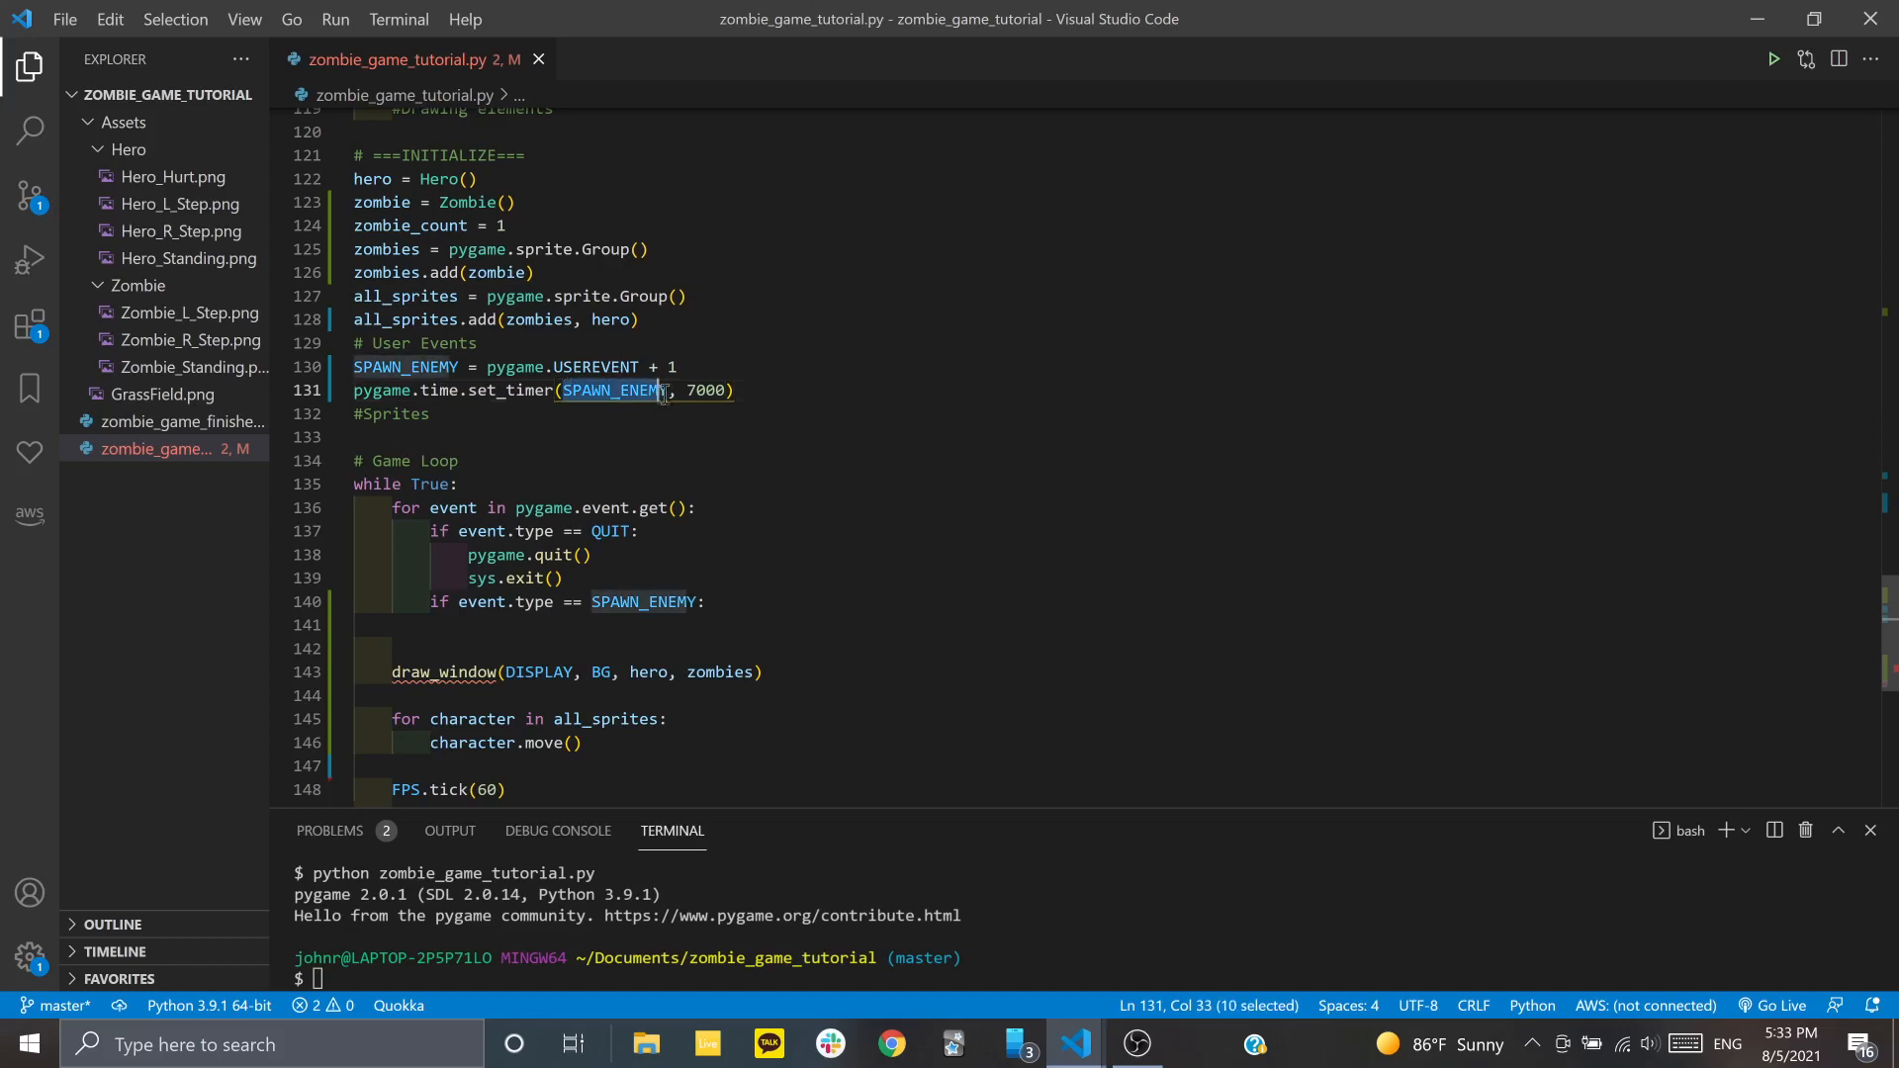
pyautogui.click(705, 602)
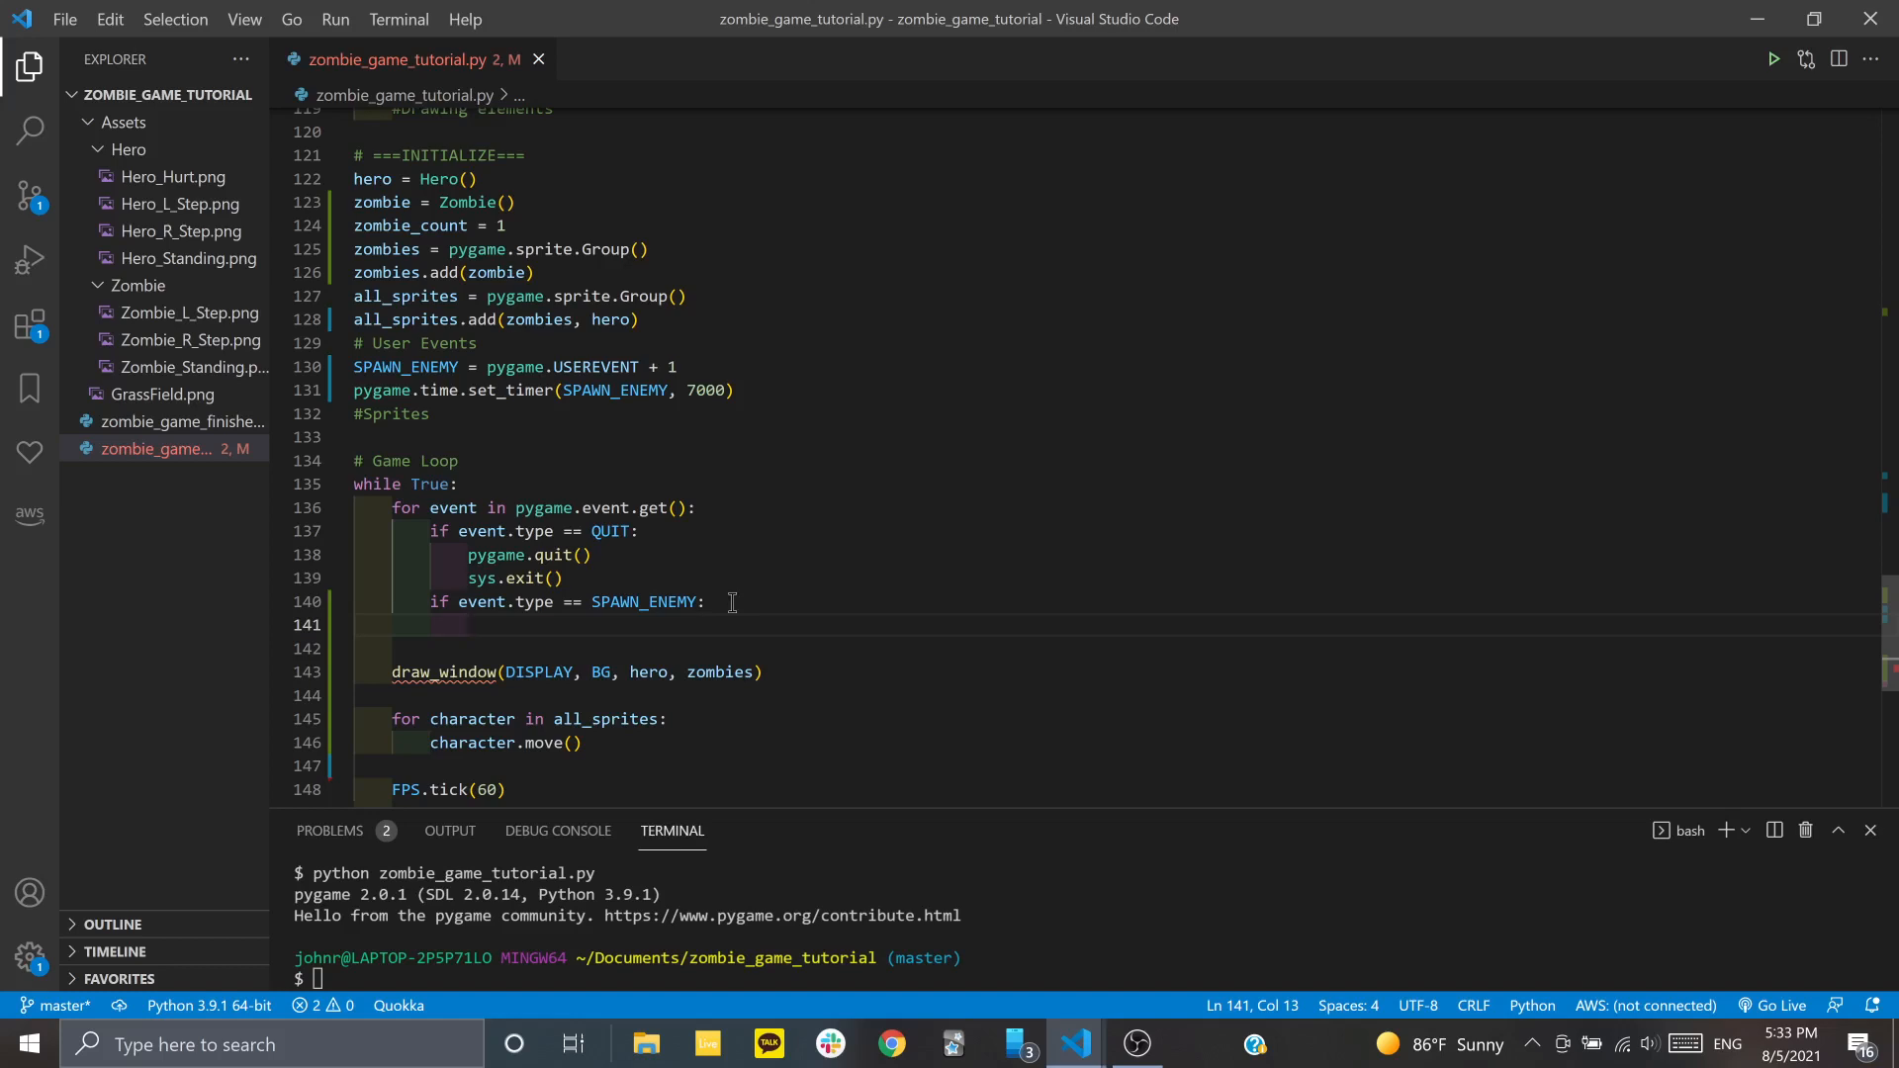
# In the spawn block, write new_zombie = Zombie() and zombies.add(new_zombie)
pyautogui.write('new_zombie =')
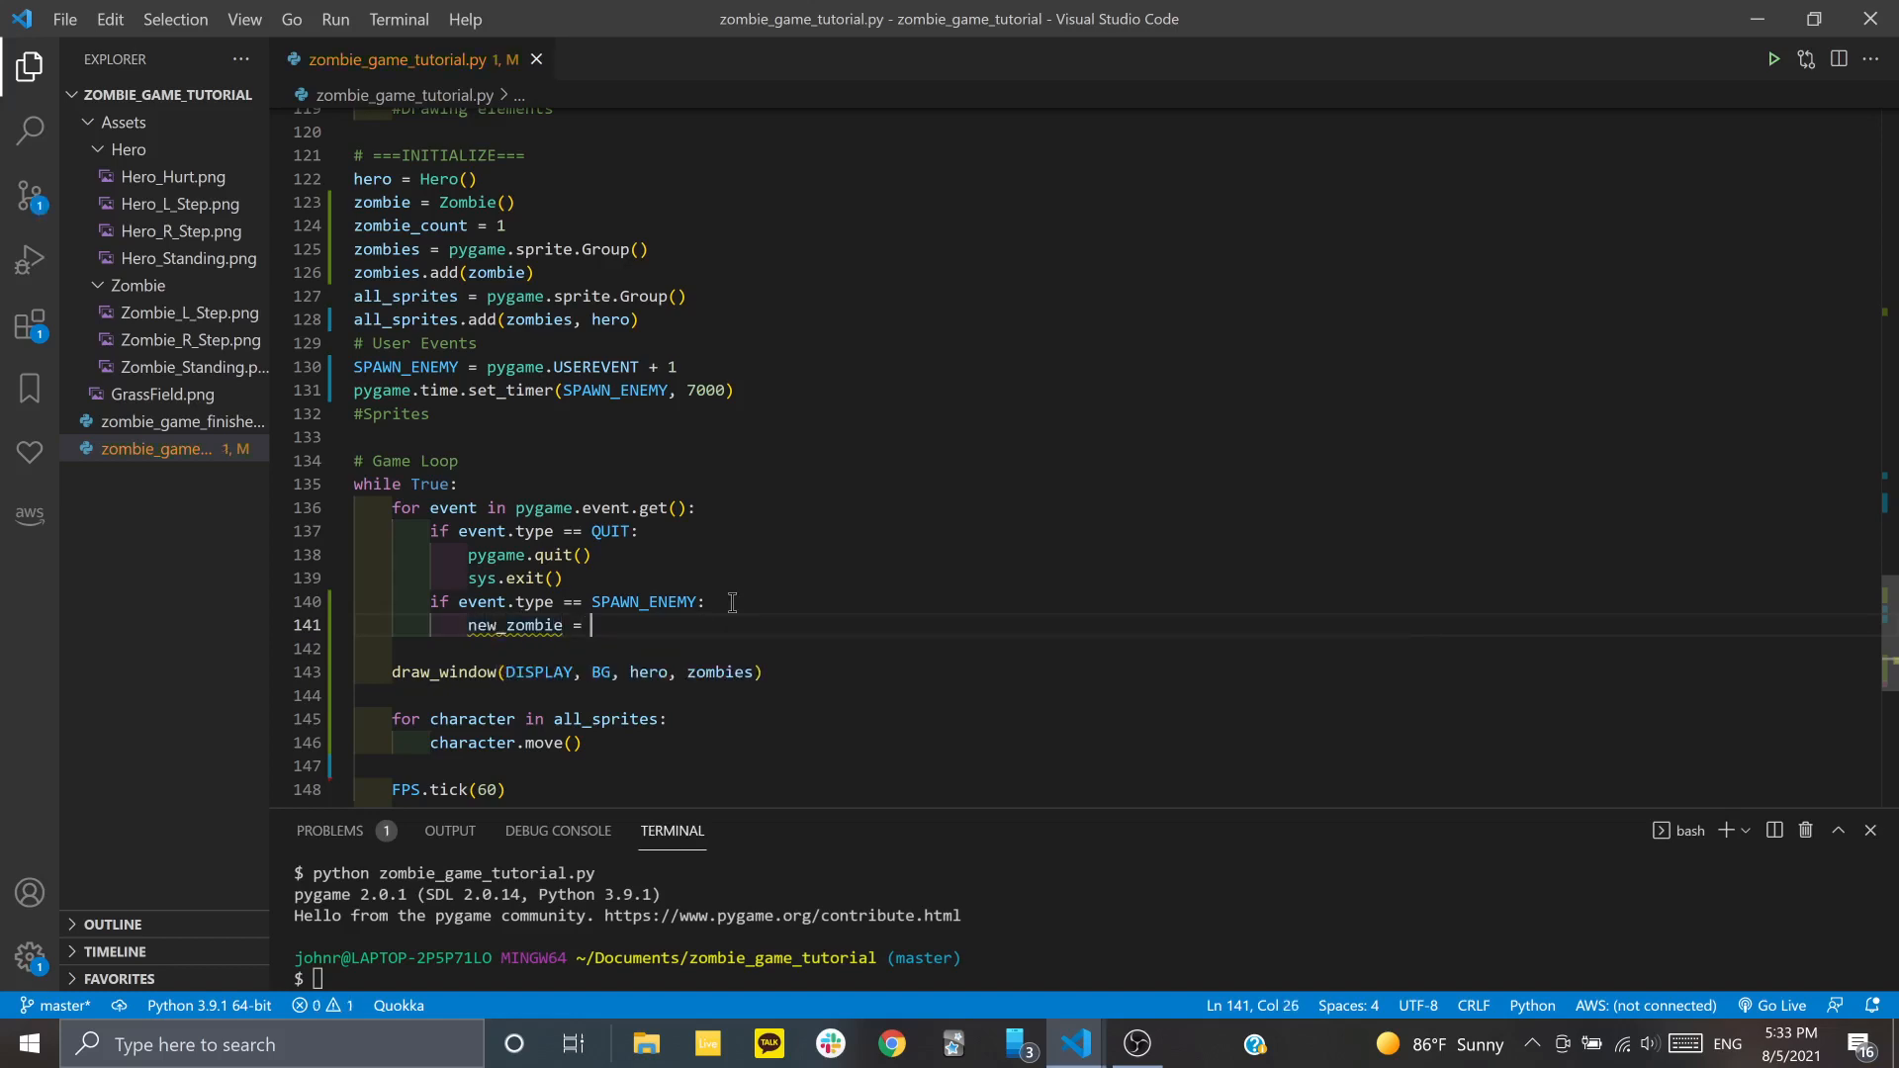
pyautogui.write('Zombie()')
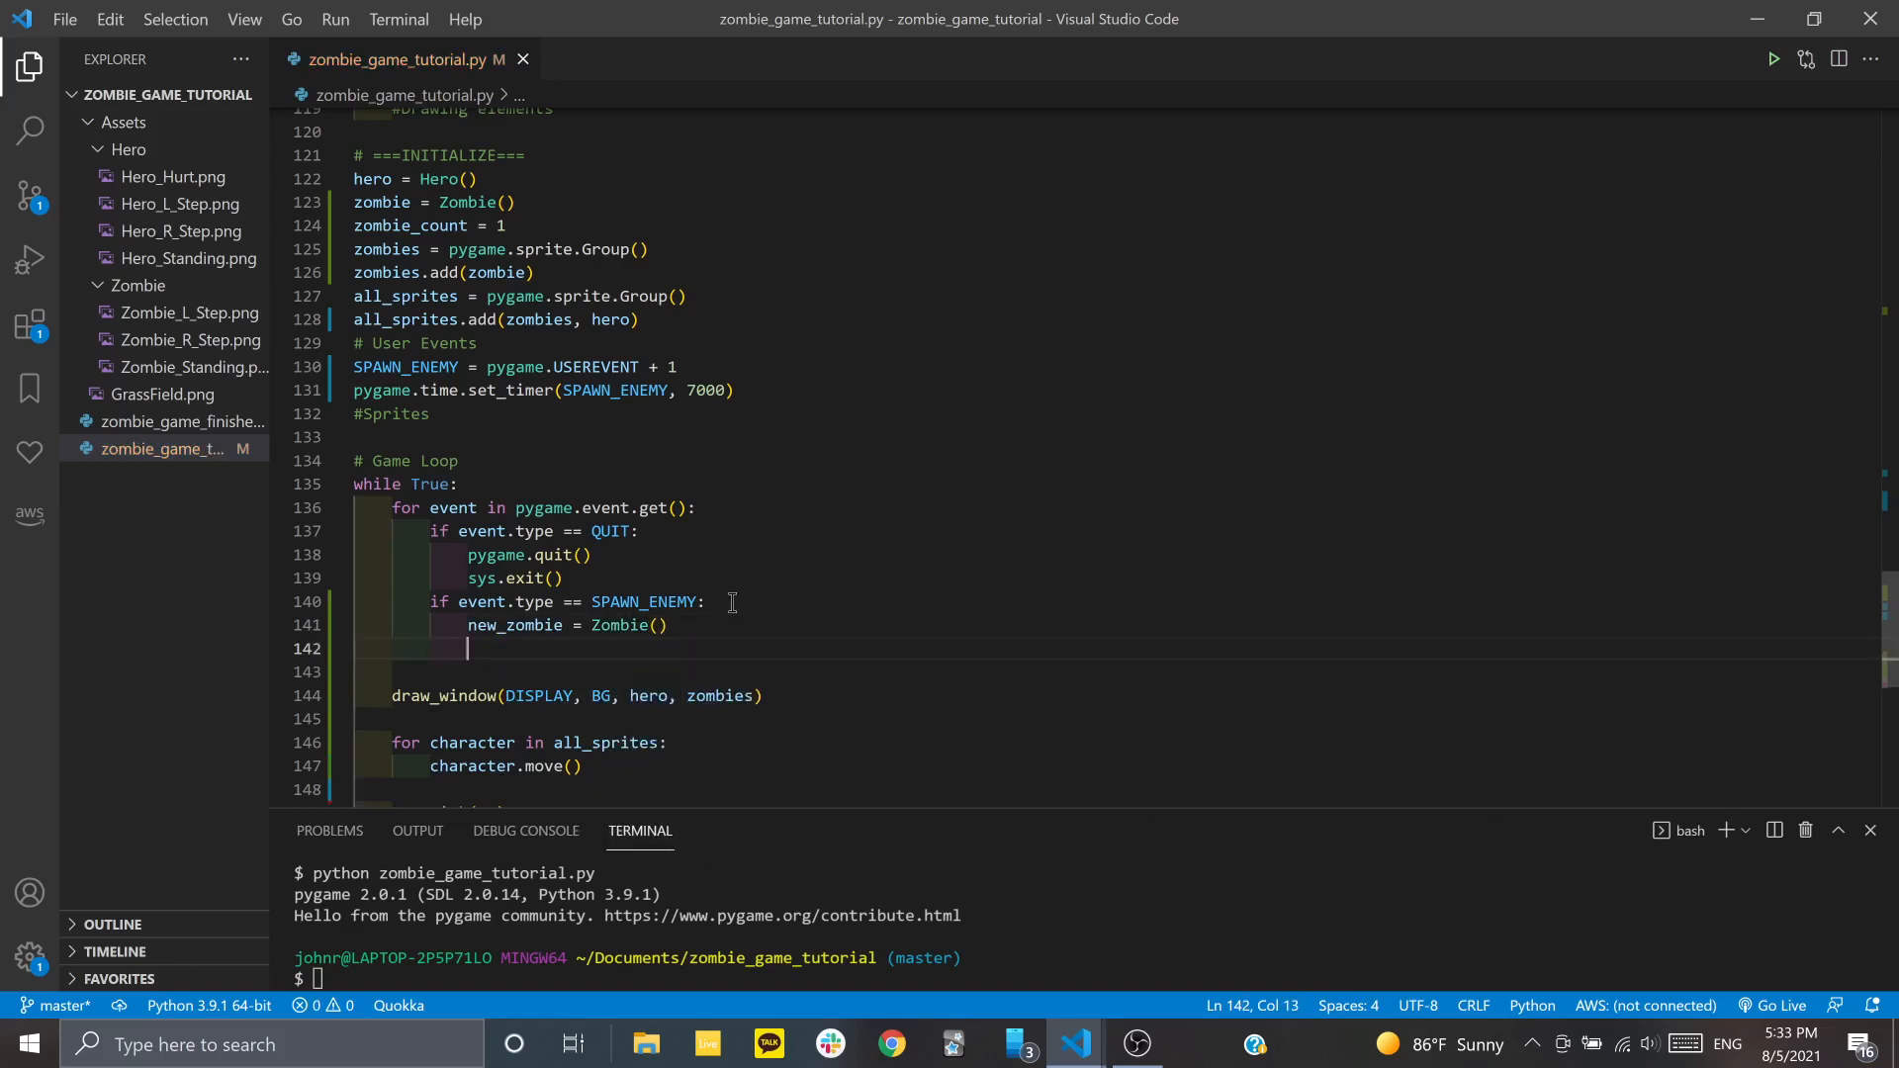
pyautogui.write('zombies.add(')
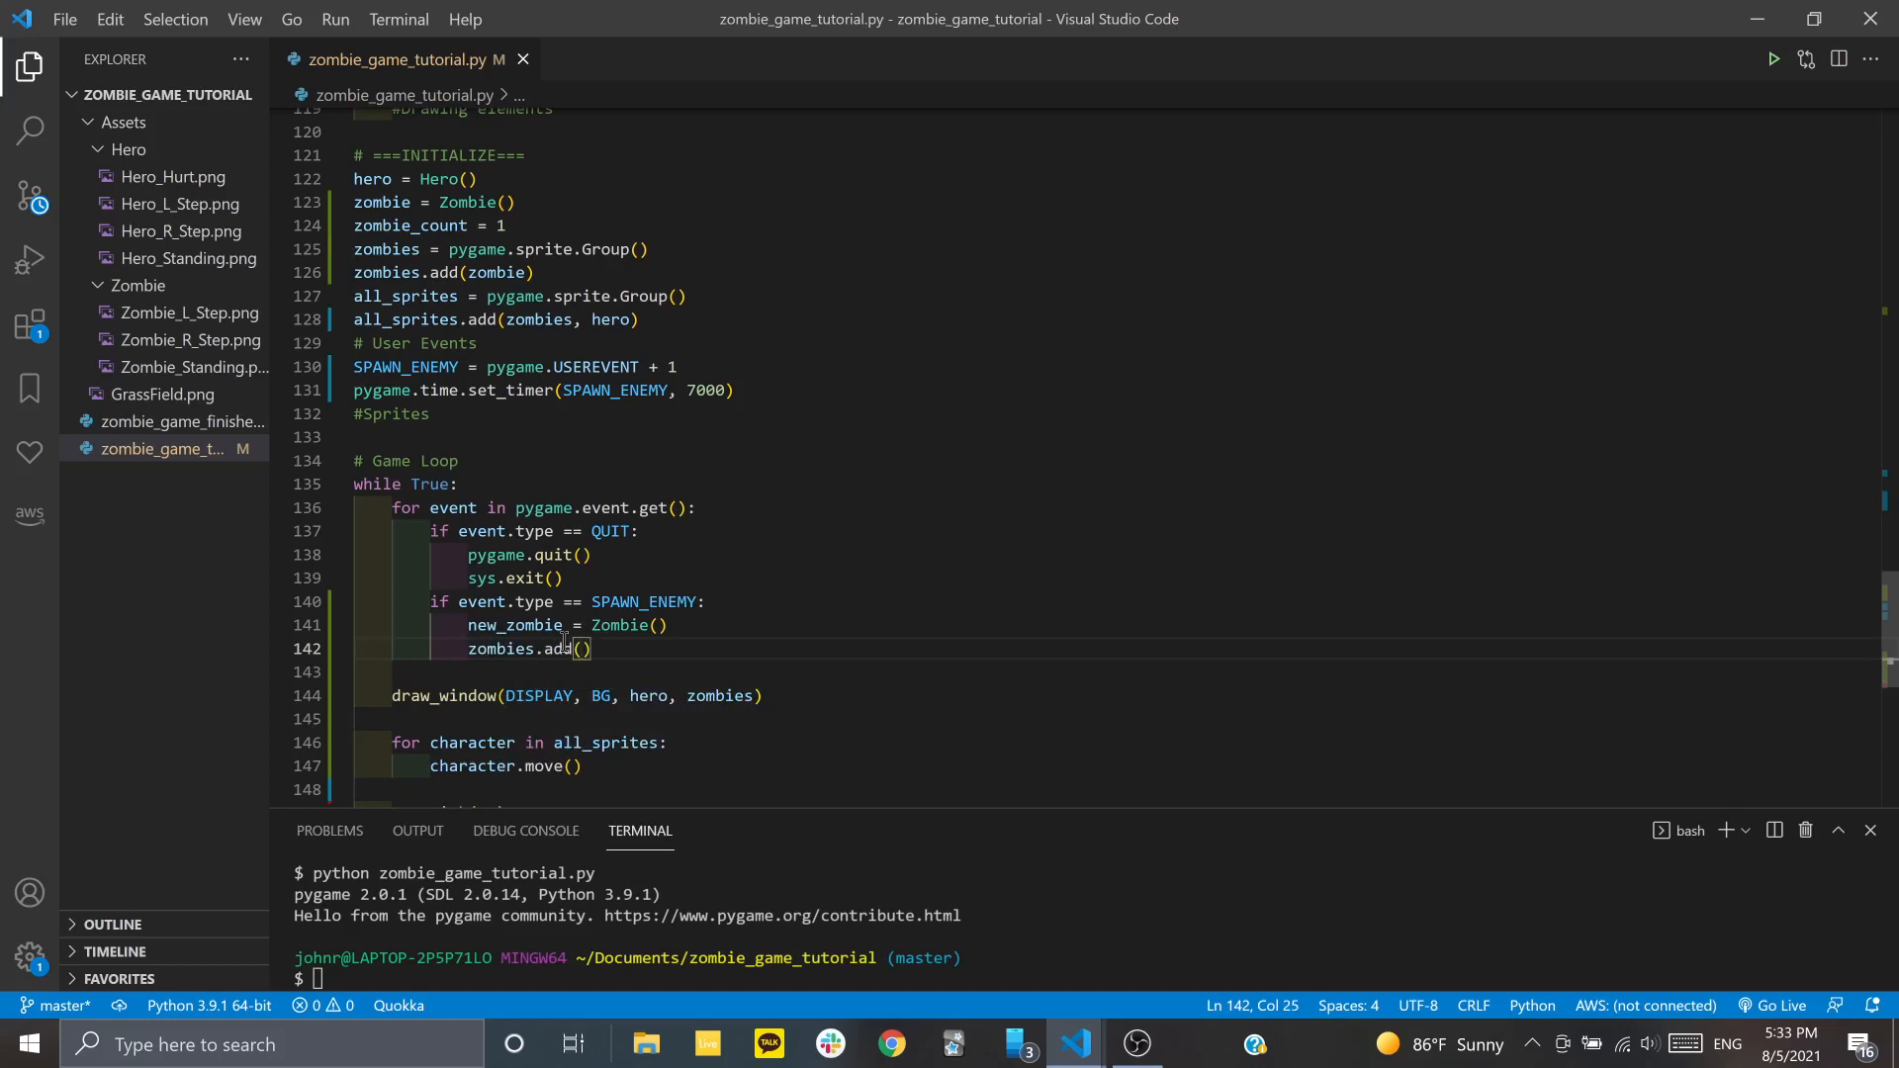
pyautogui.write('new_zombie')
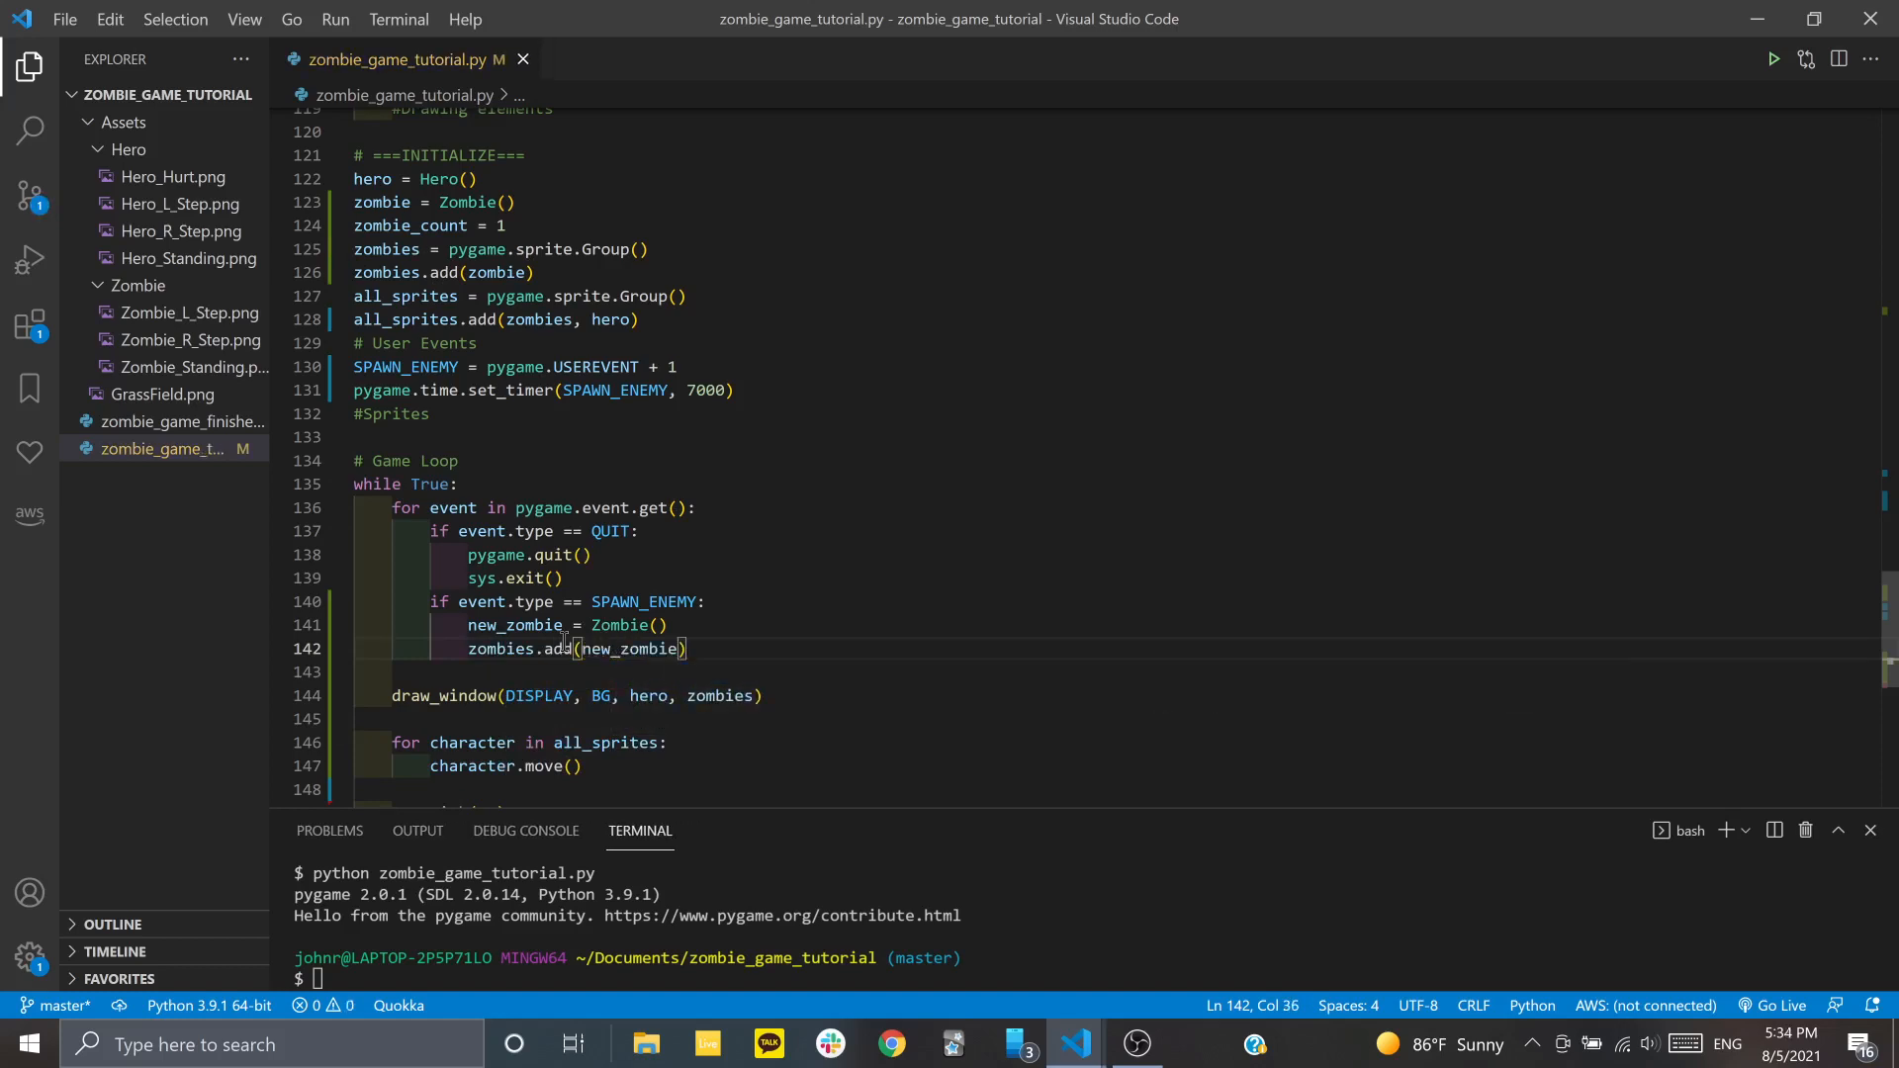
pyautogui.press('Enter')
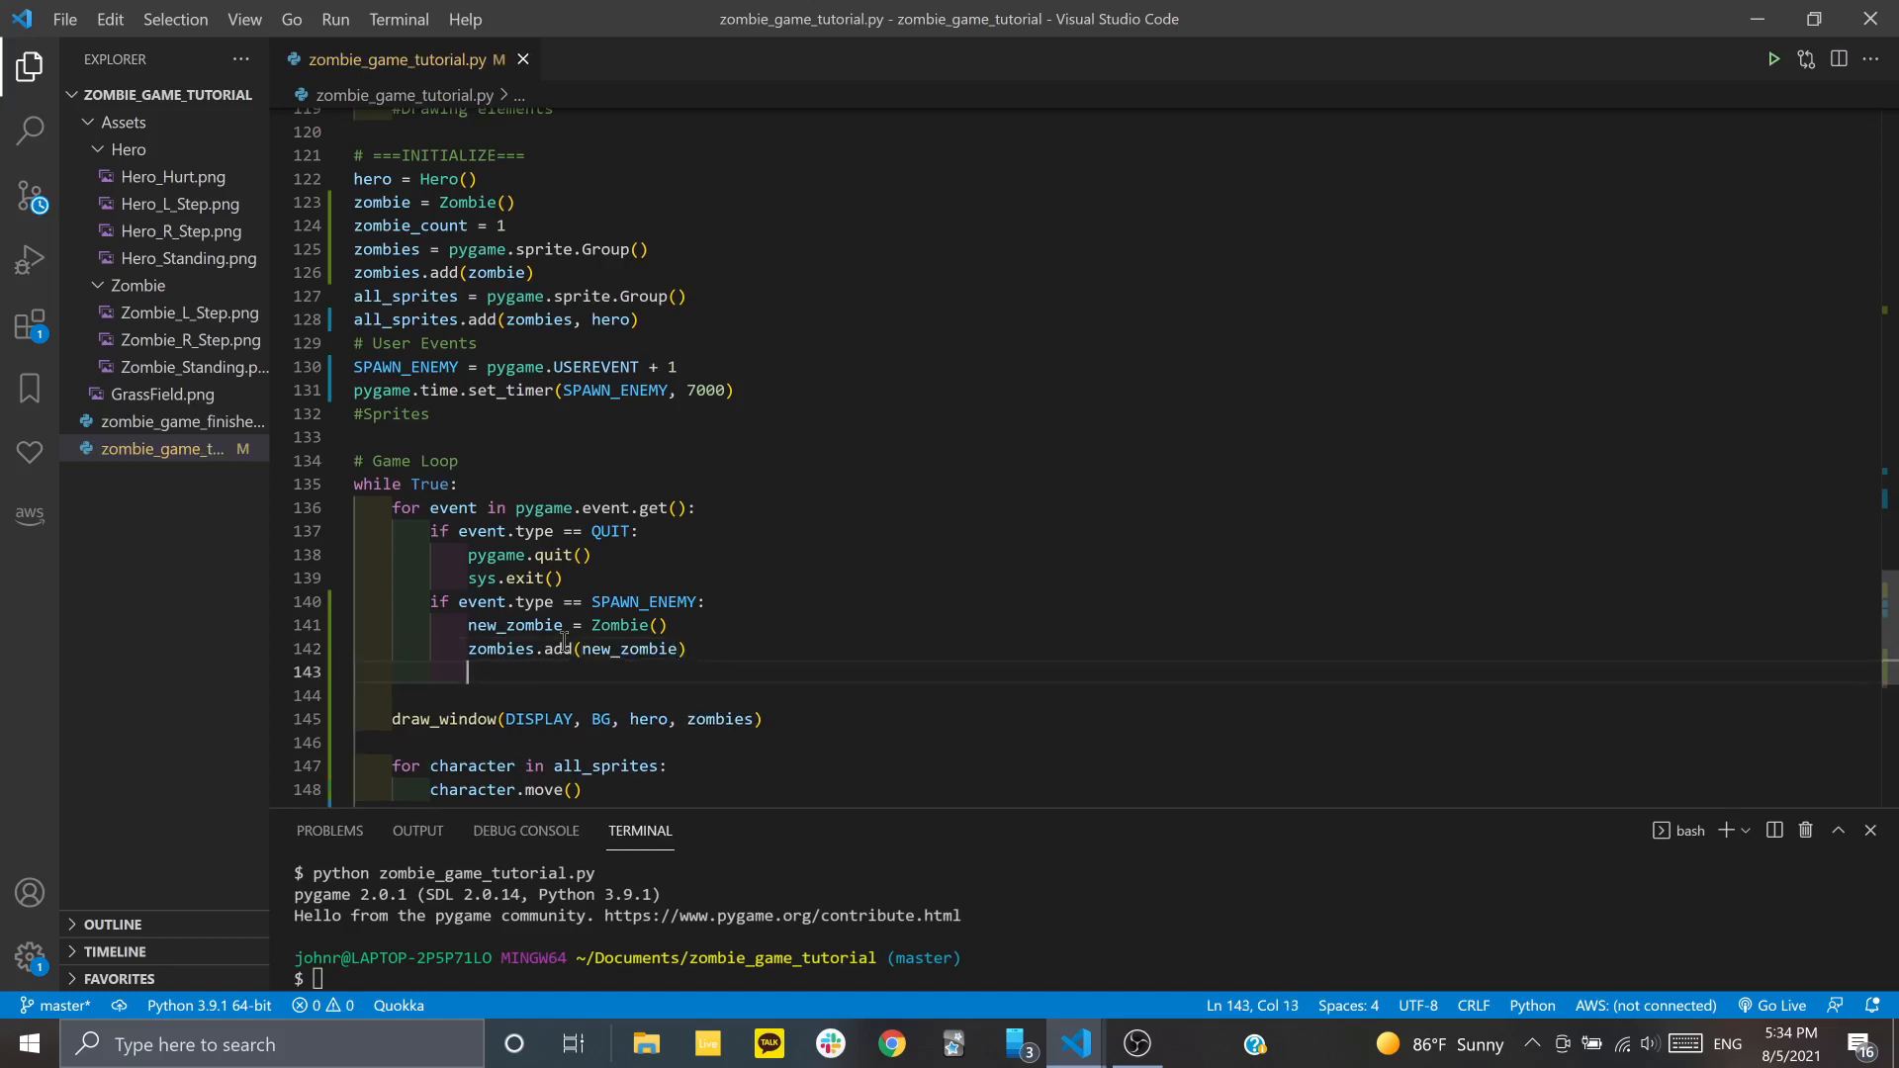
# Add all_sprites.add(new_zombie) and zombie_count += 1 below it
pyautogui.write('all_sprites.a')
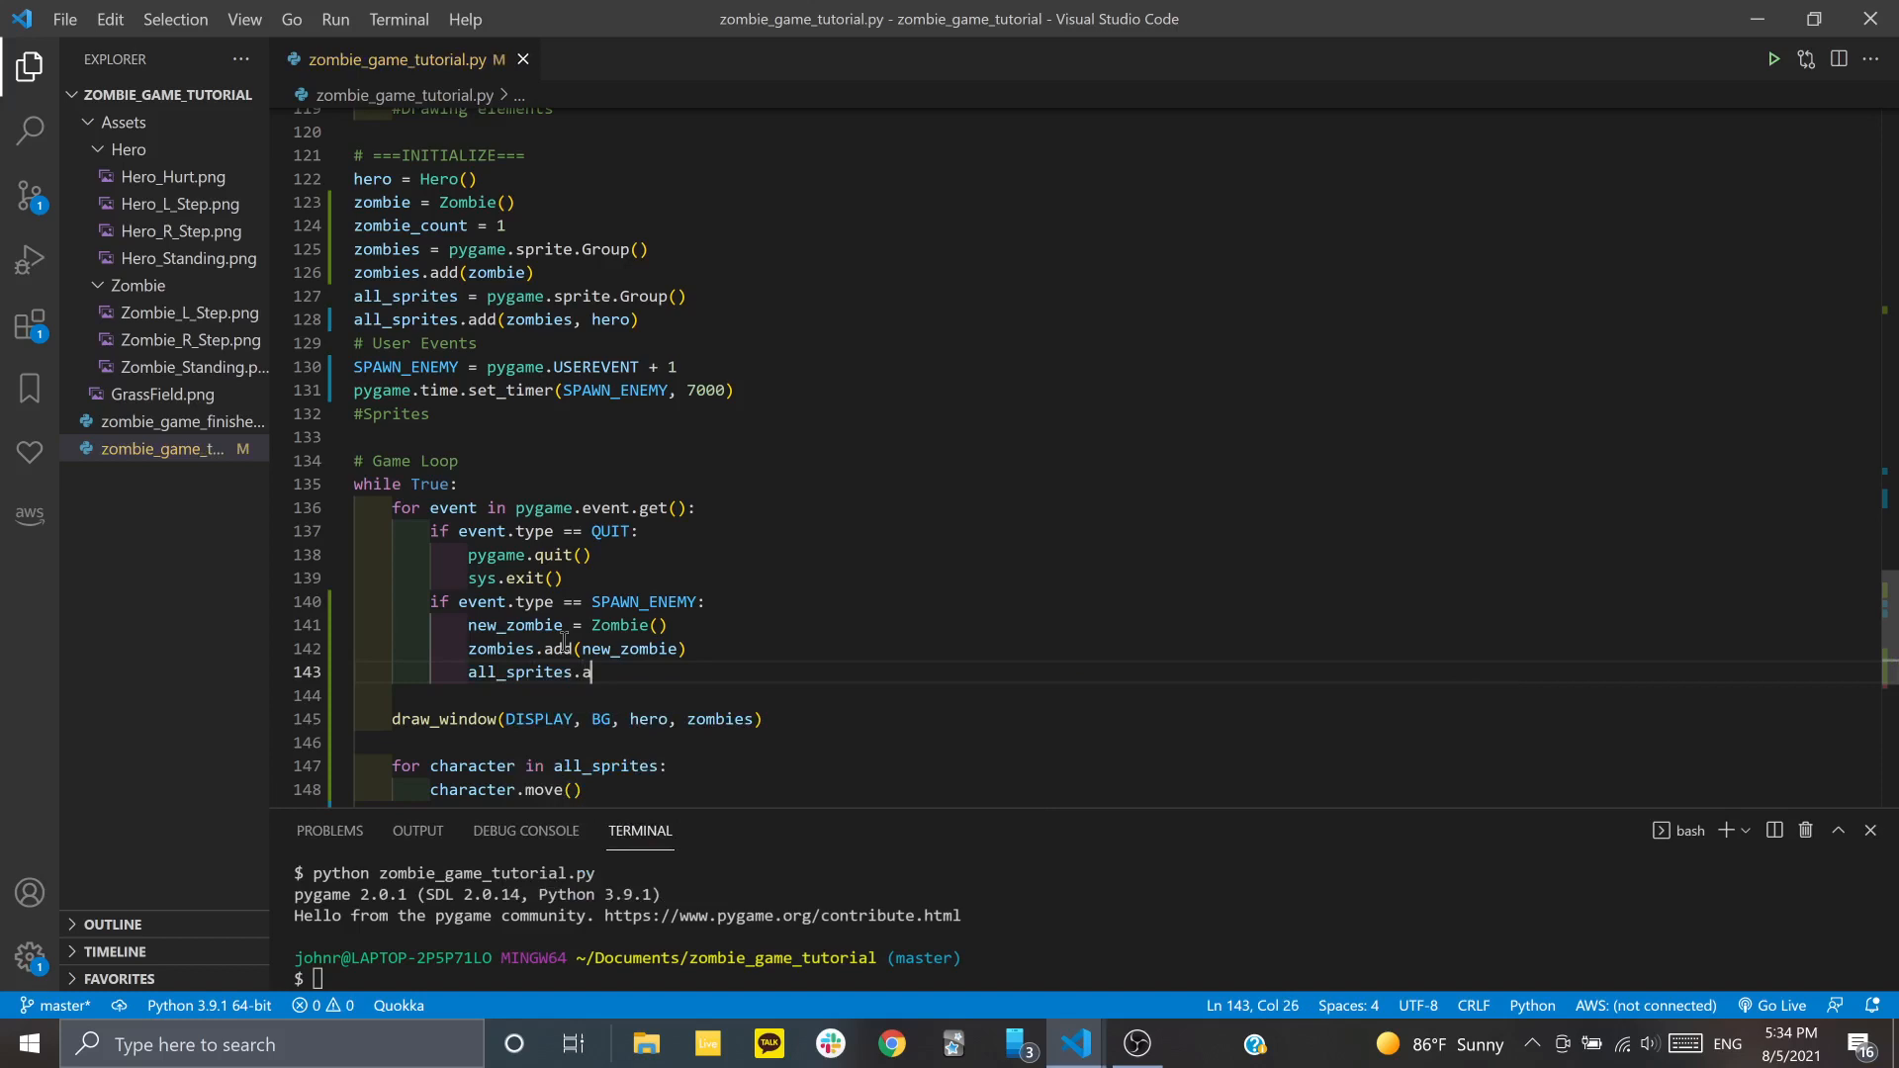
pyautogui.write('dd')
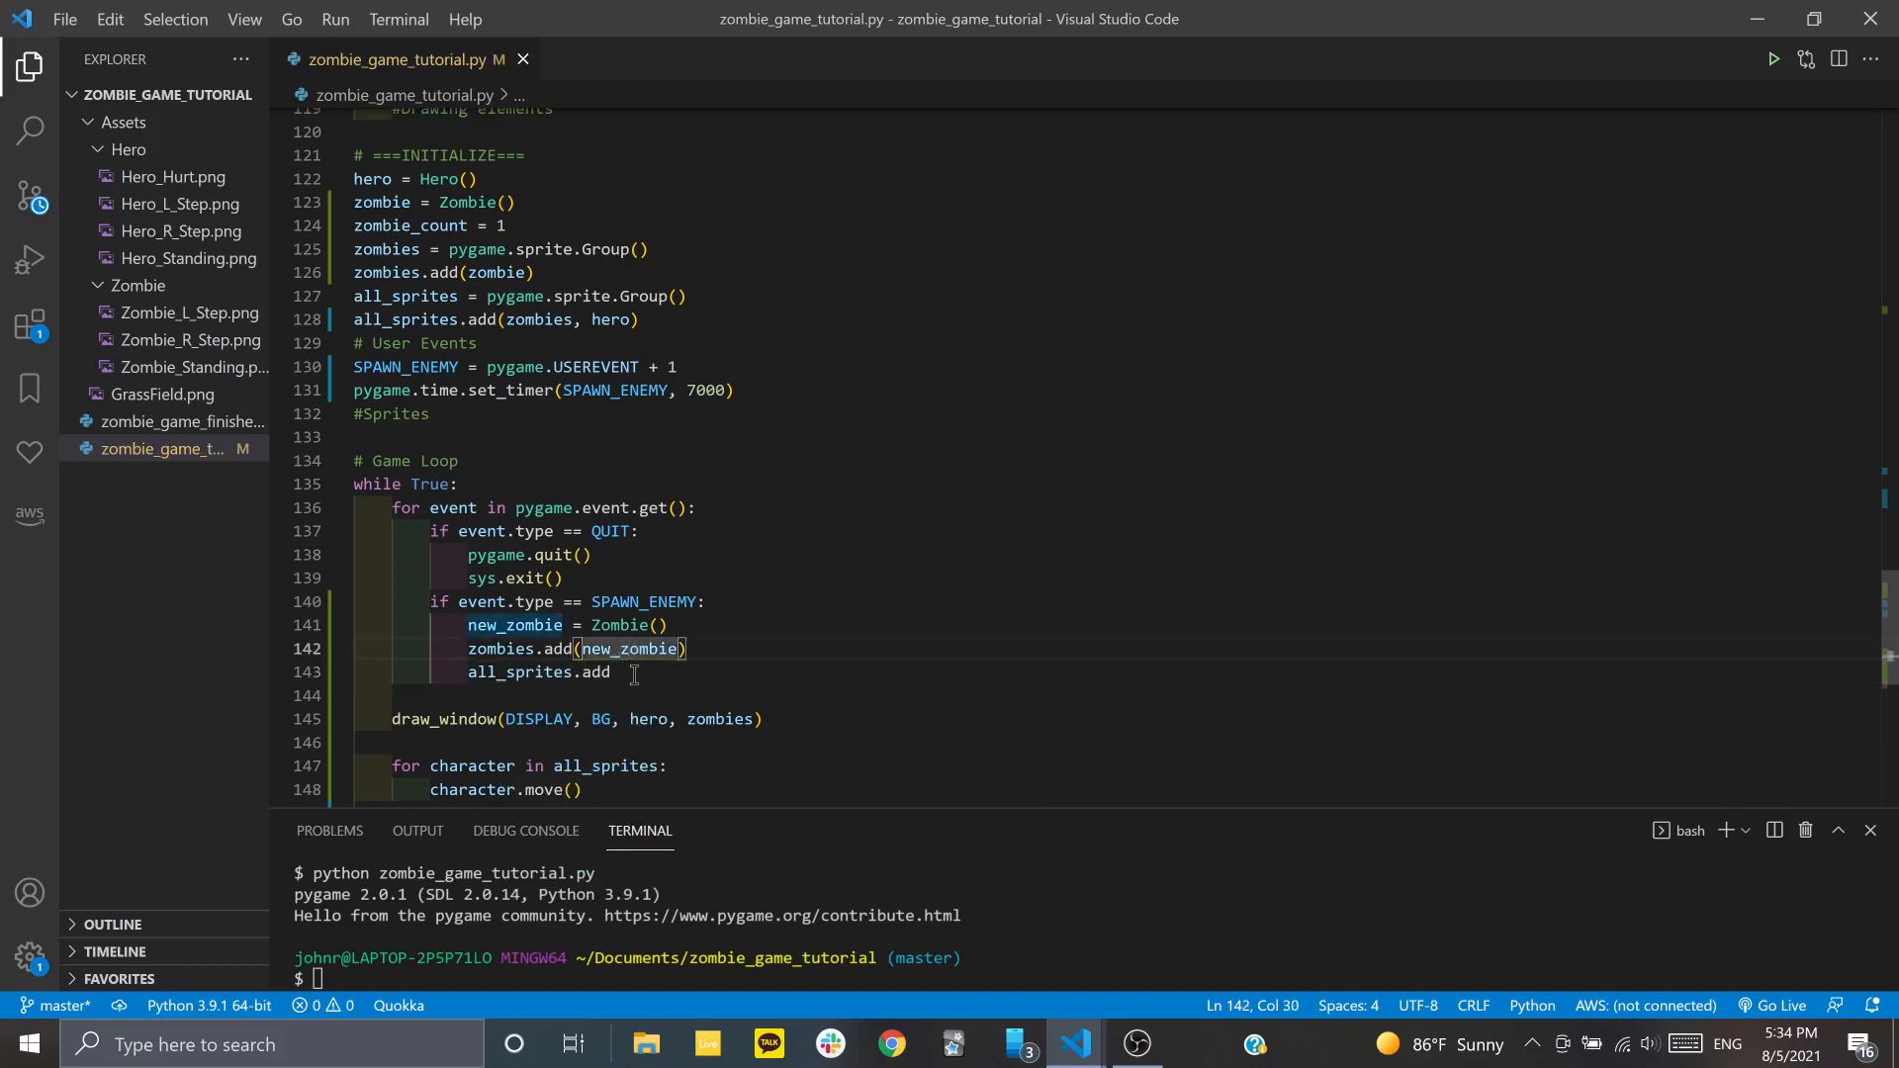
pyautogui.write('()')
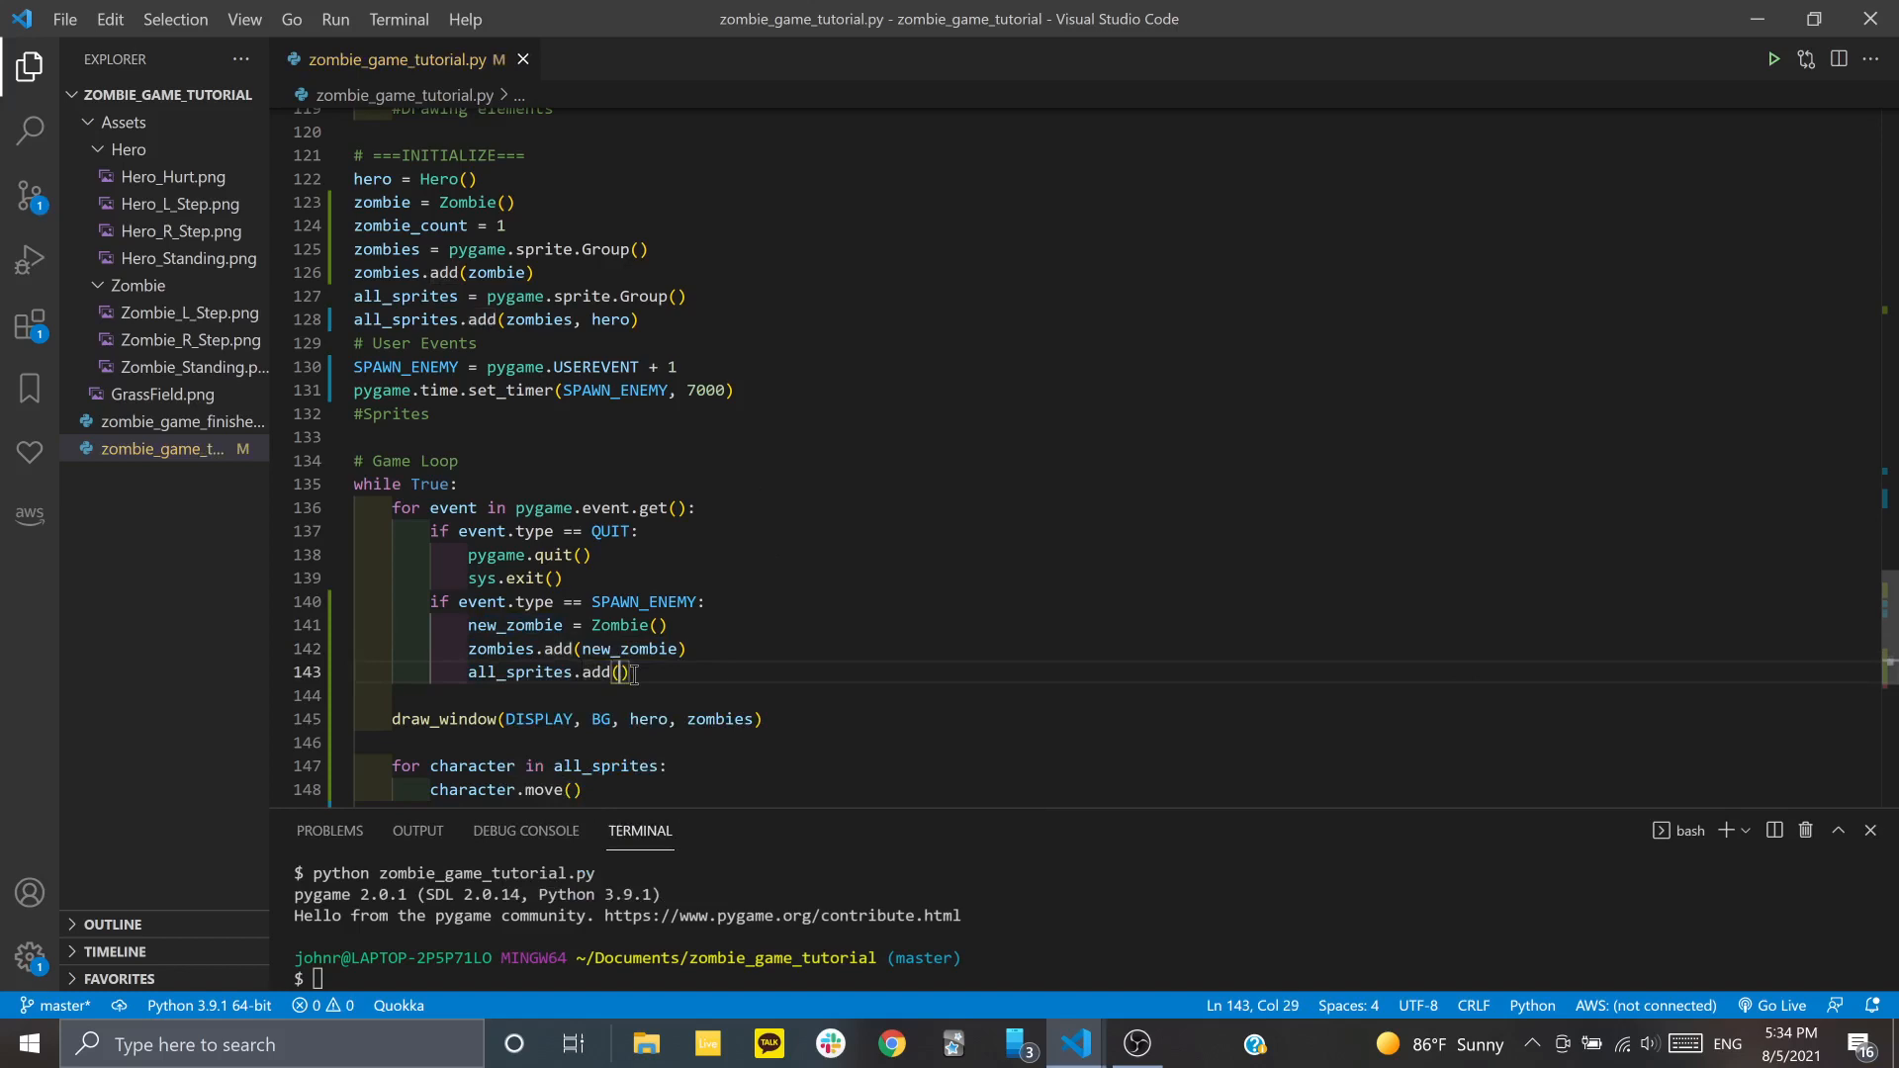
pyautogui.write('new_zom')
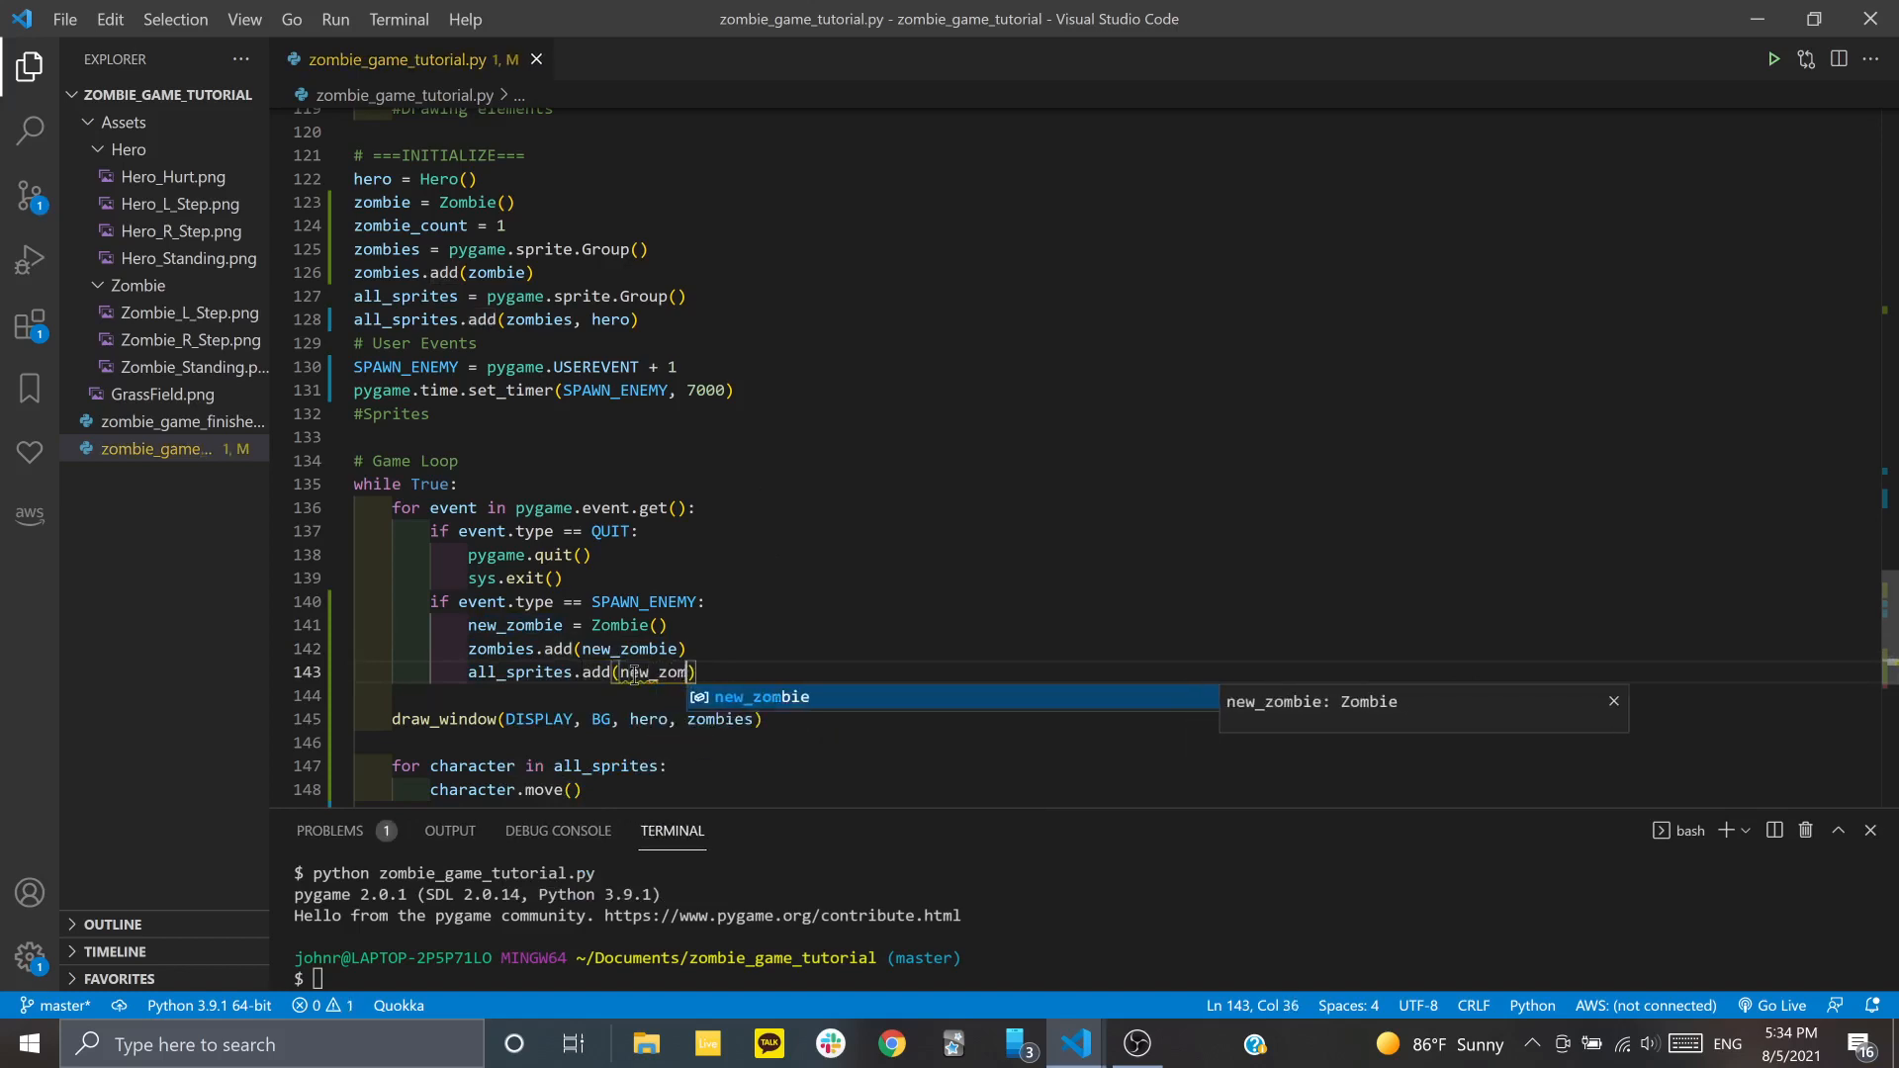
pyautogui.press('enter')
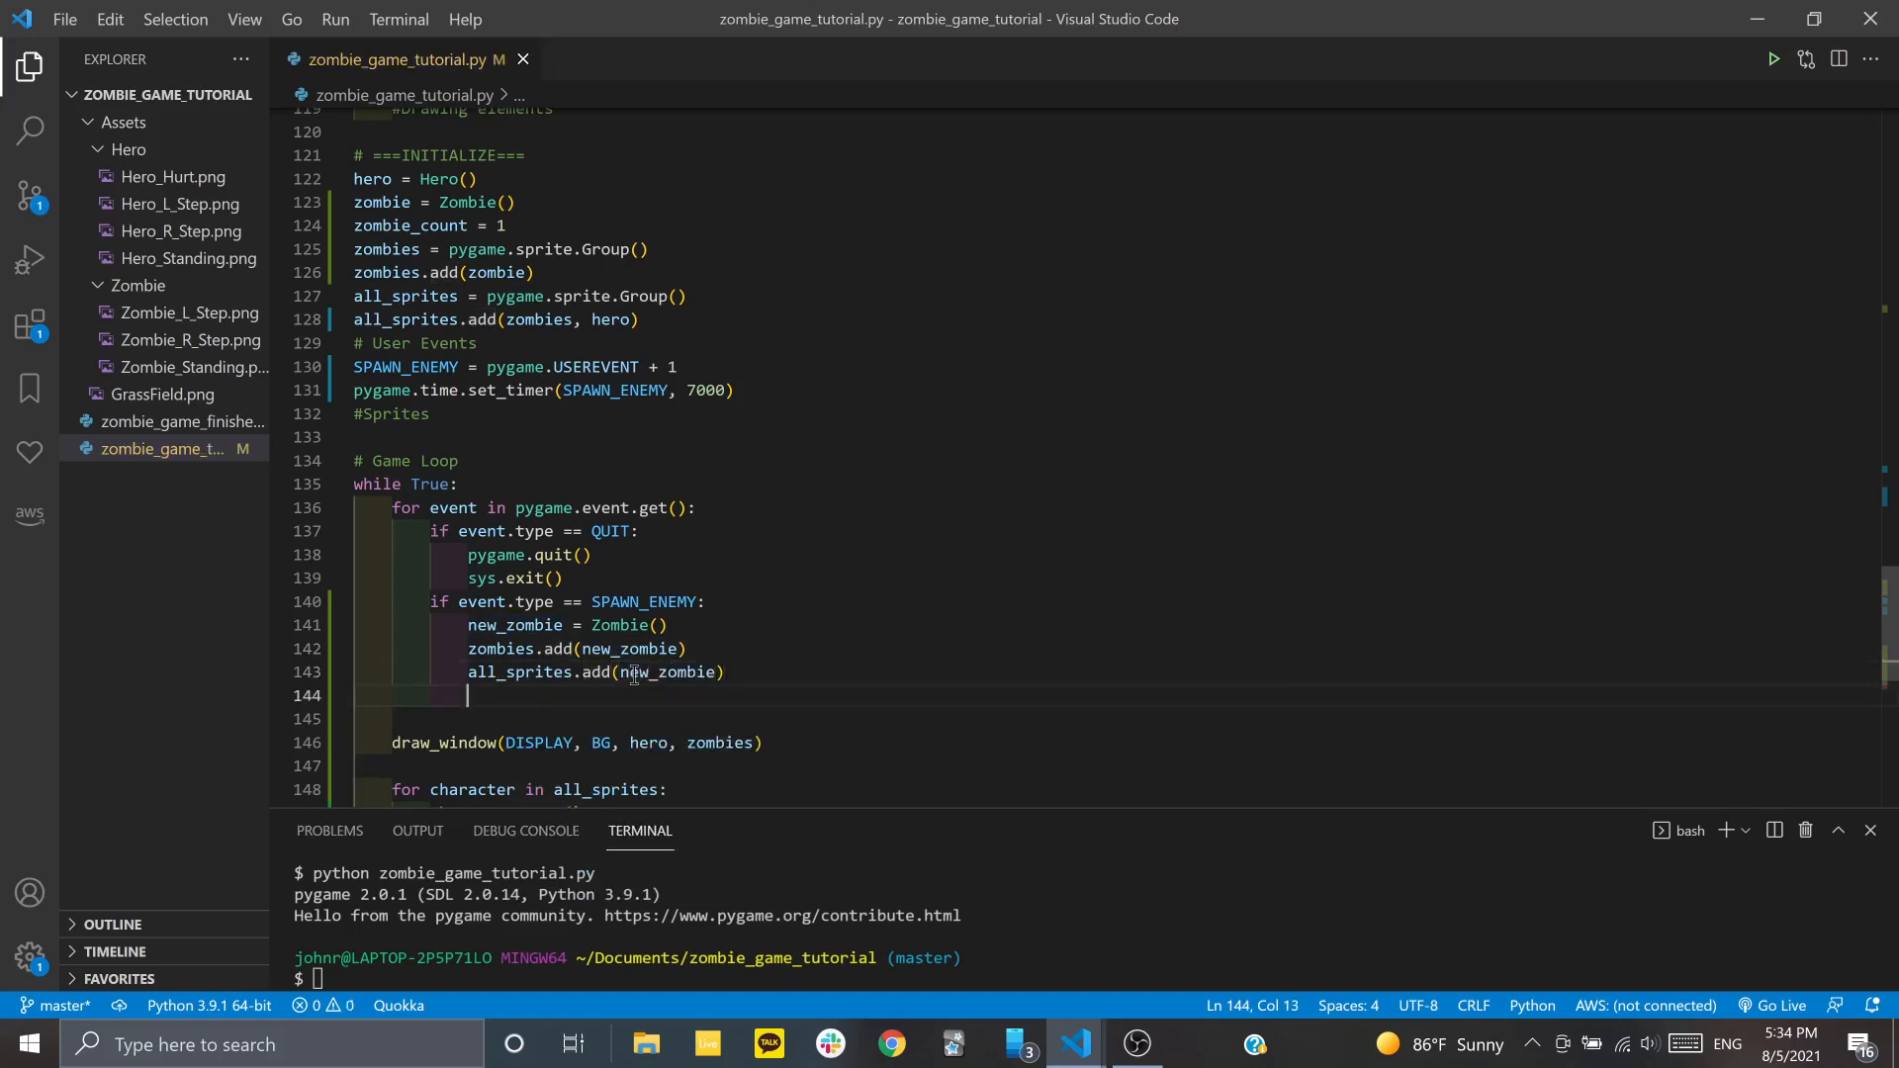
pyautogui.write('zombie_count =')
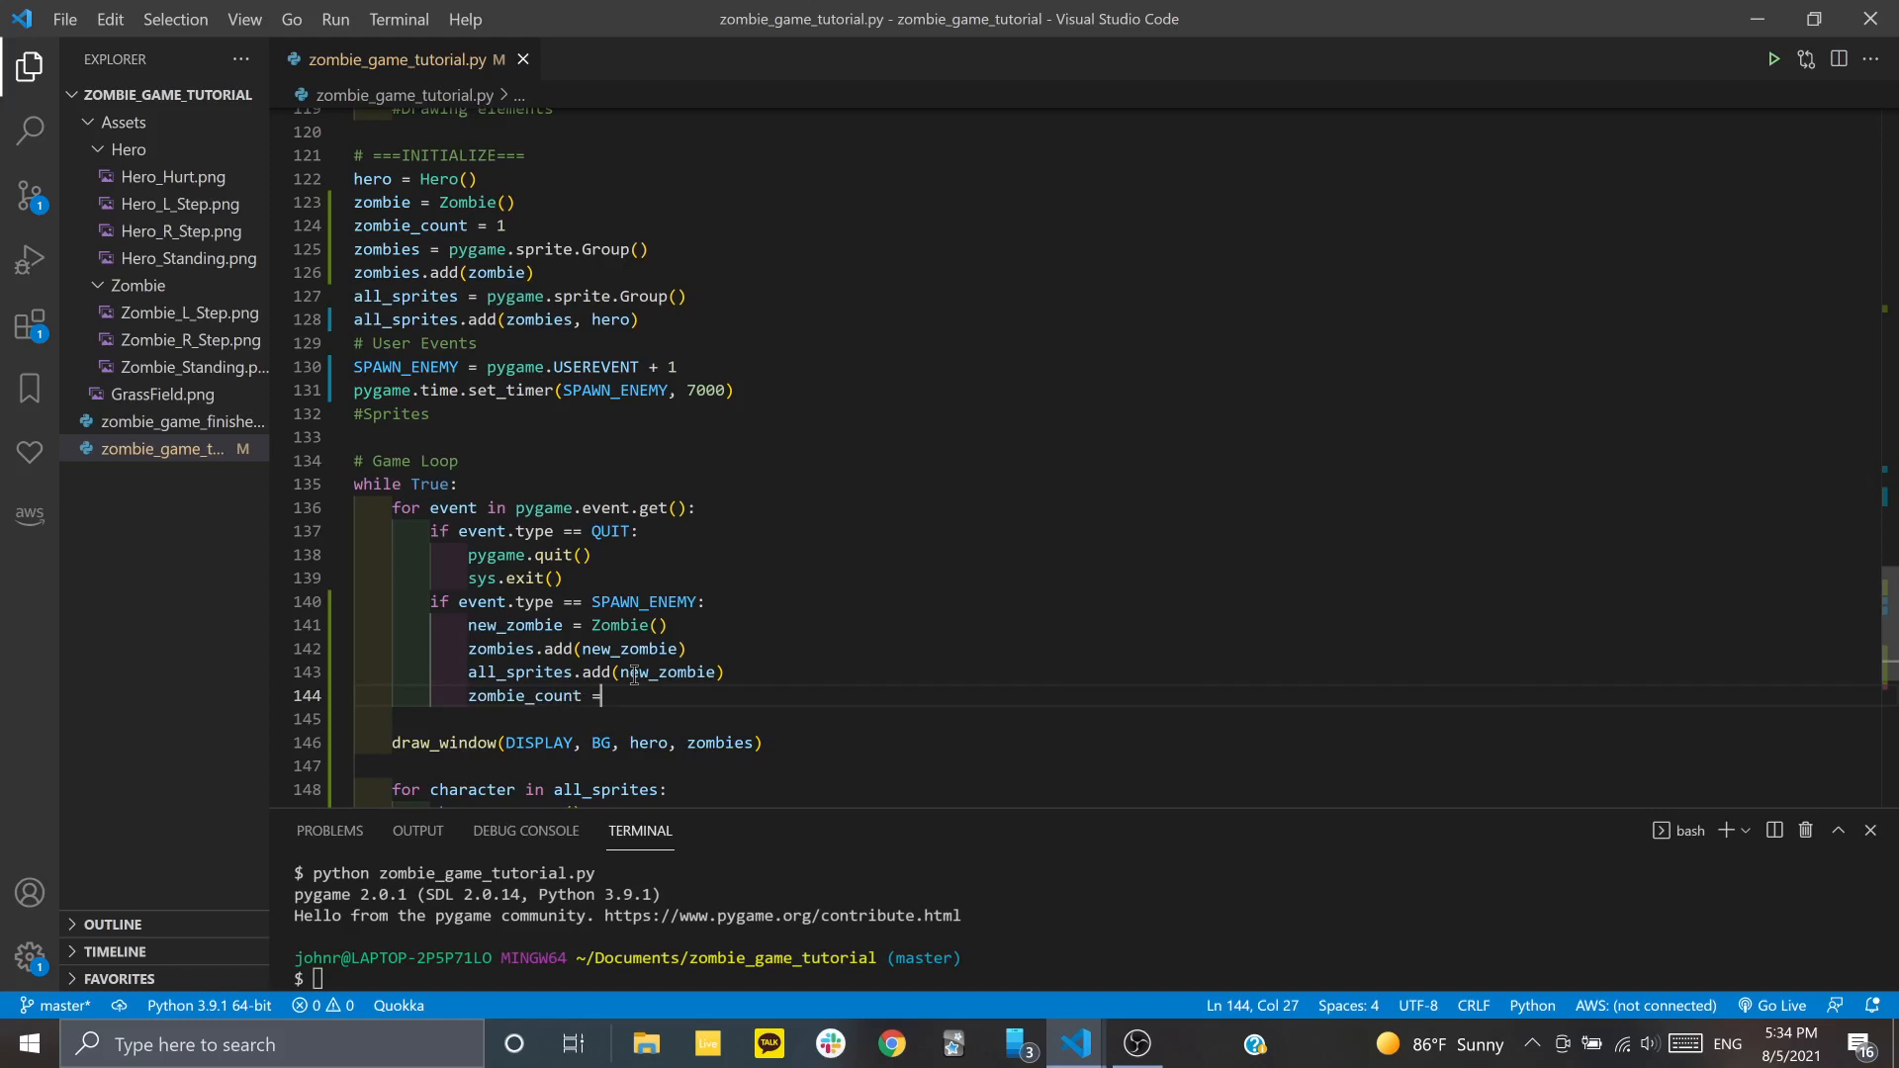
pyautogui.write('+=')
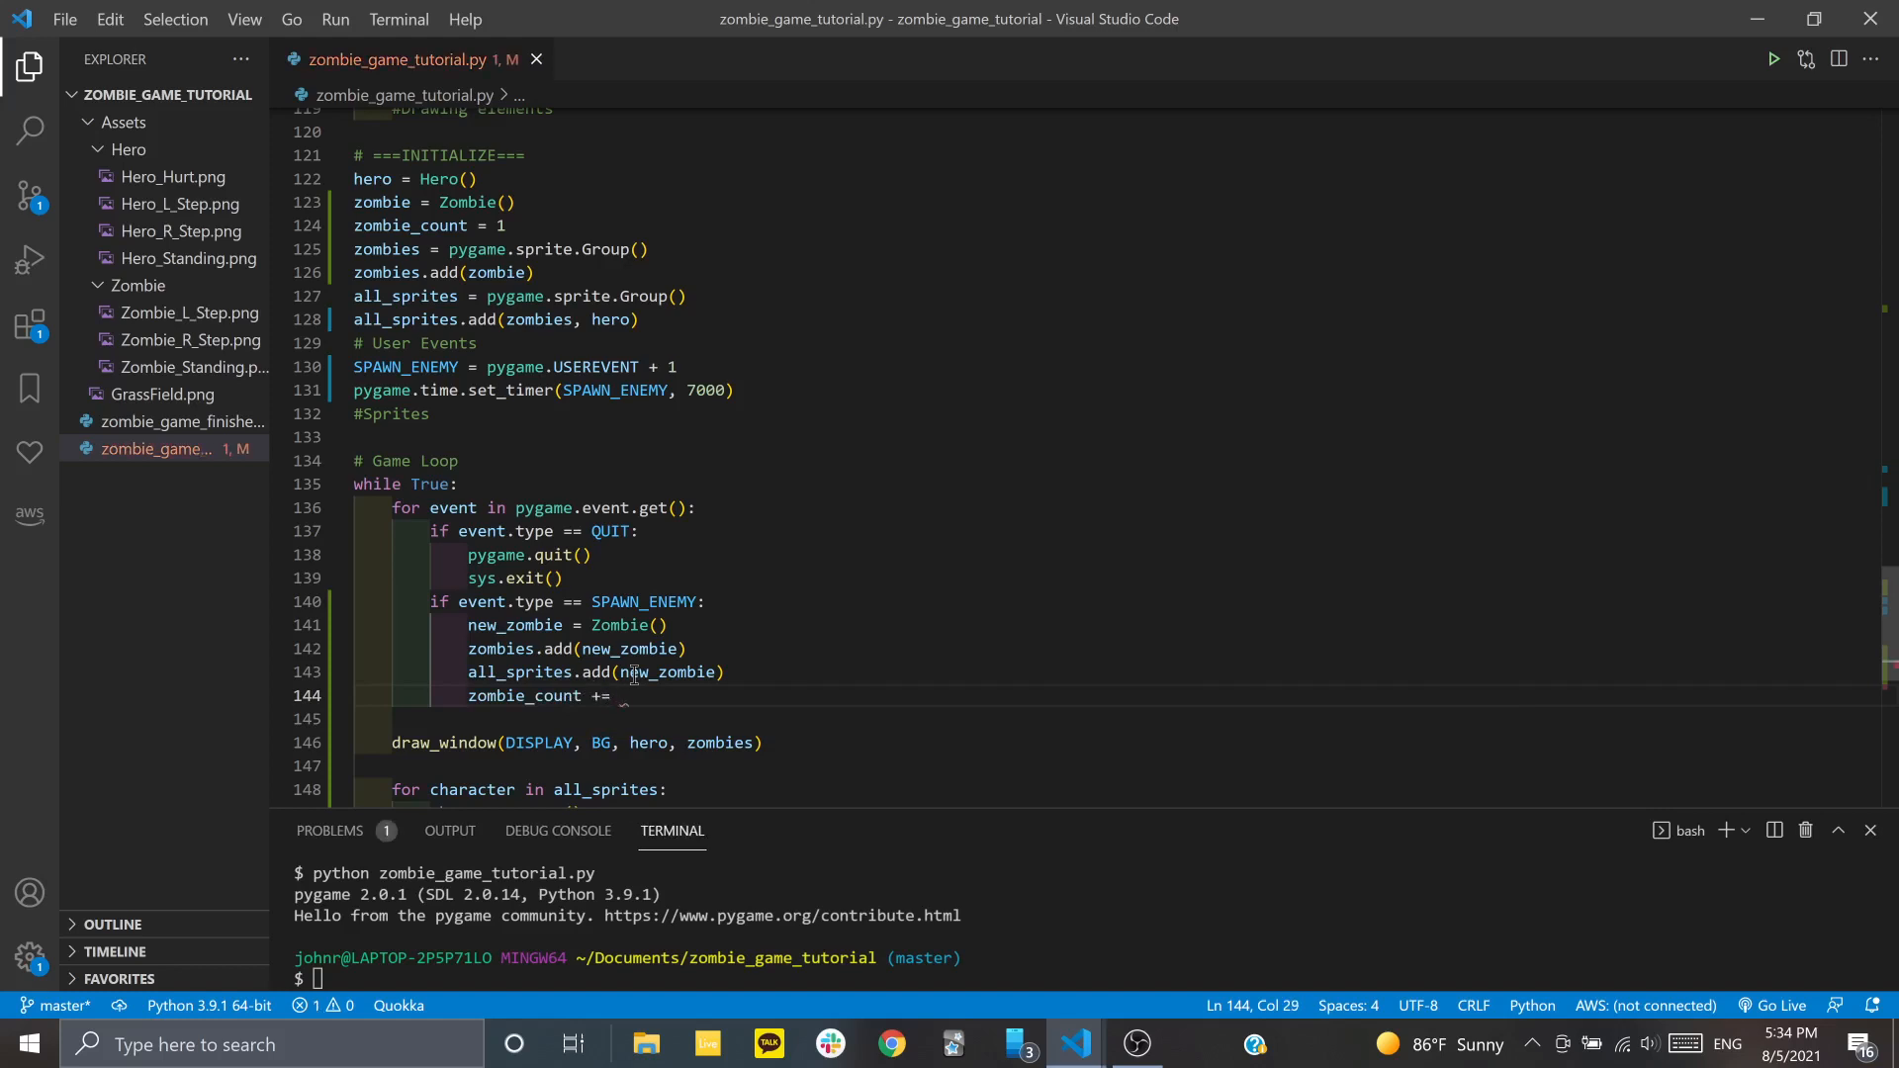
pyautogui.write('1')
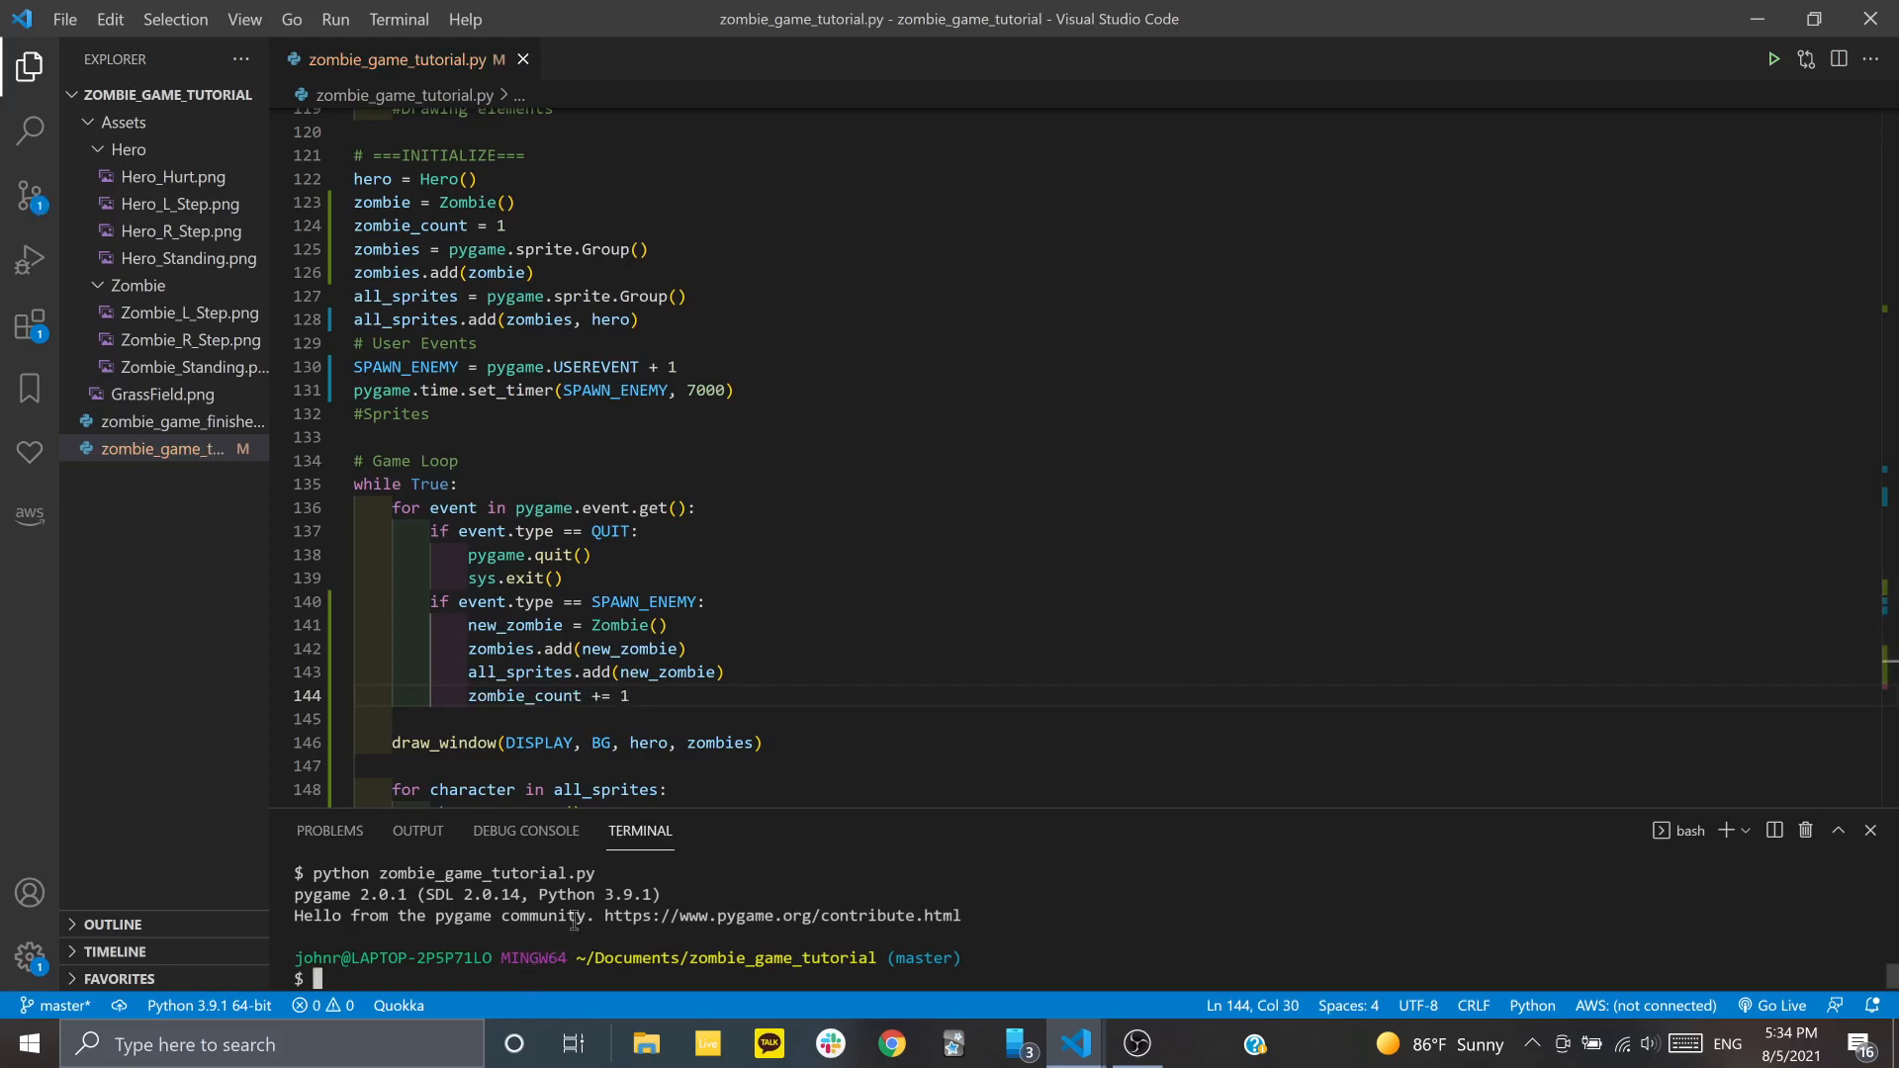
pyautogui.moveTo(466, 836)
pyautogui.write('2')
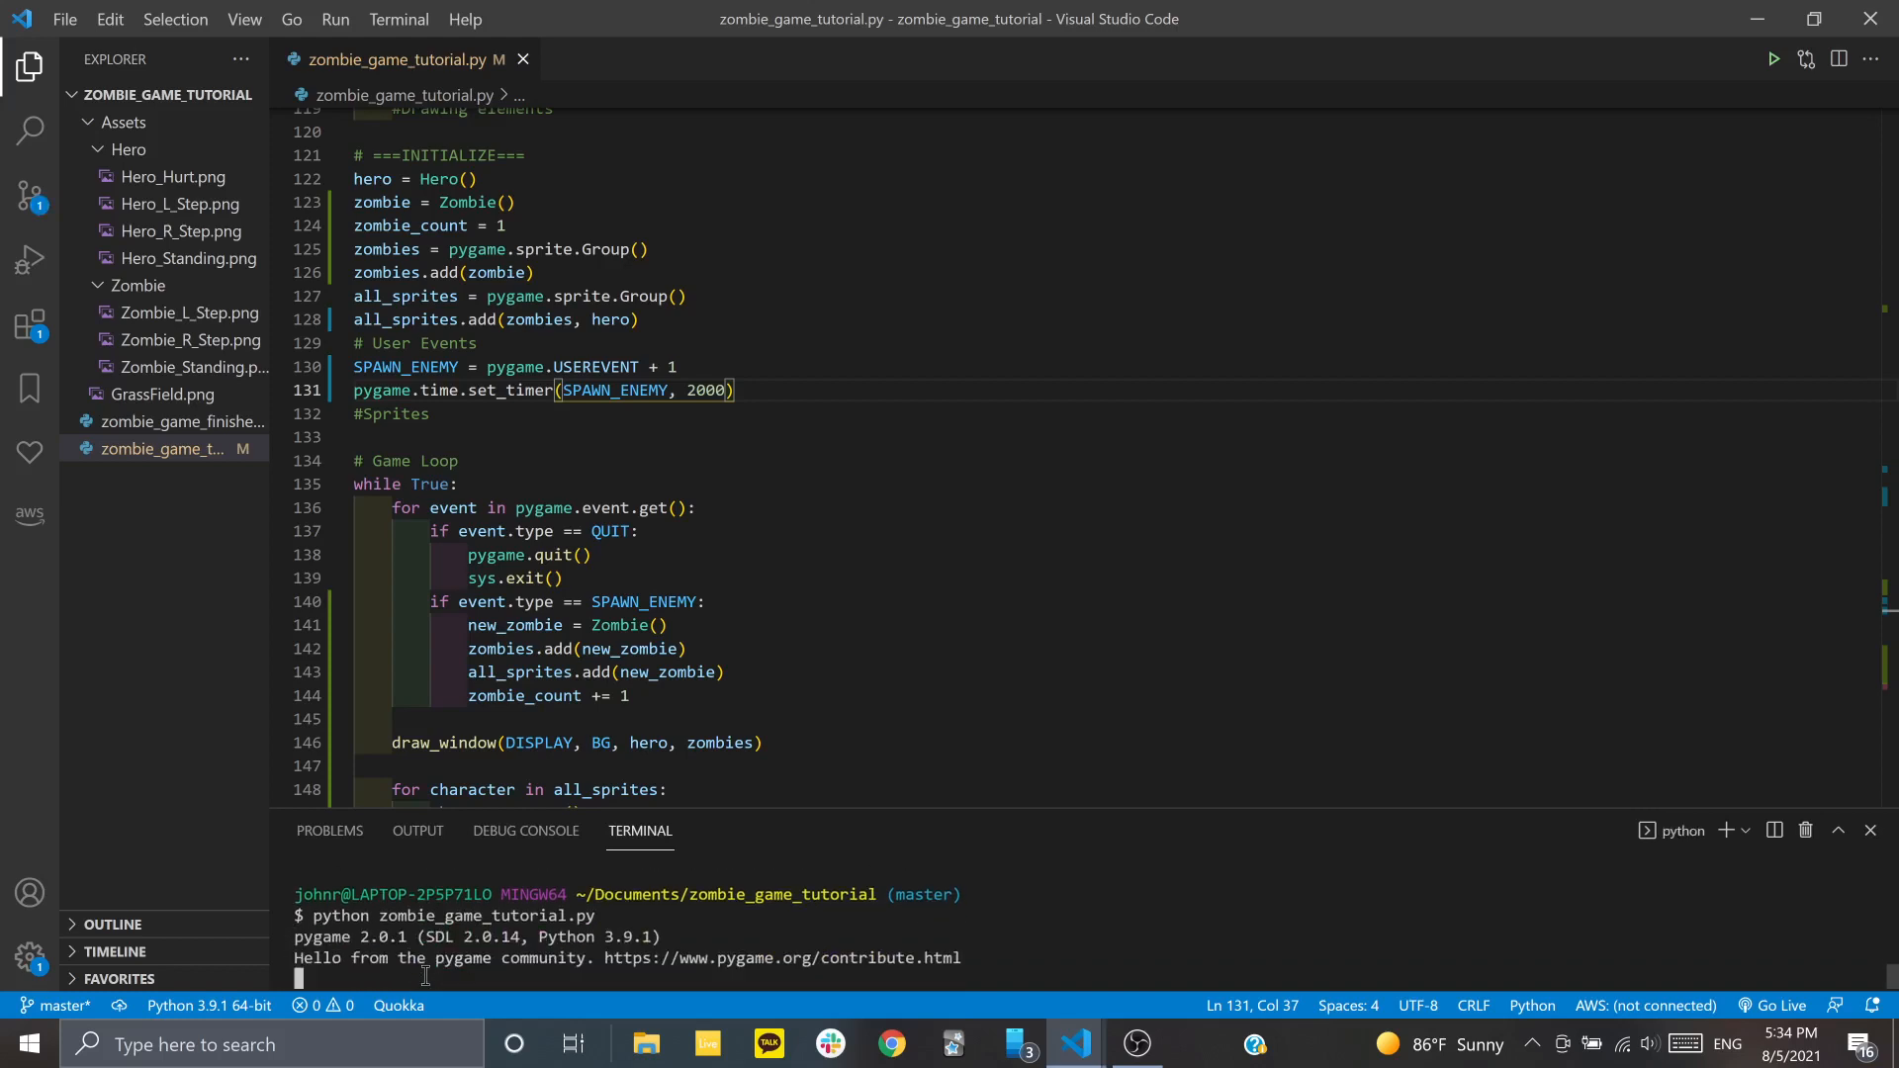
# Set the spawn timer to 2000 ms and rerun zombie_game_tutorial.py to view the game window
pyautogui.click(1771, 59)
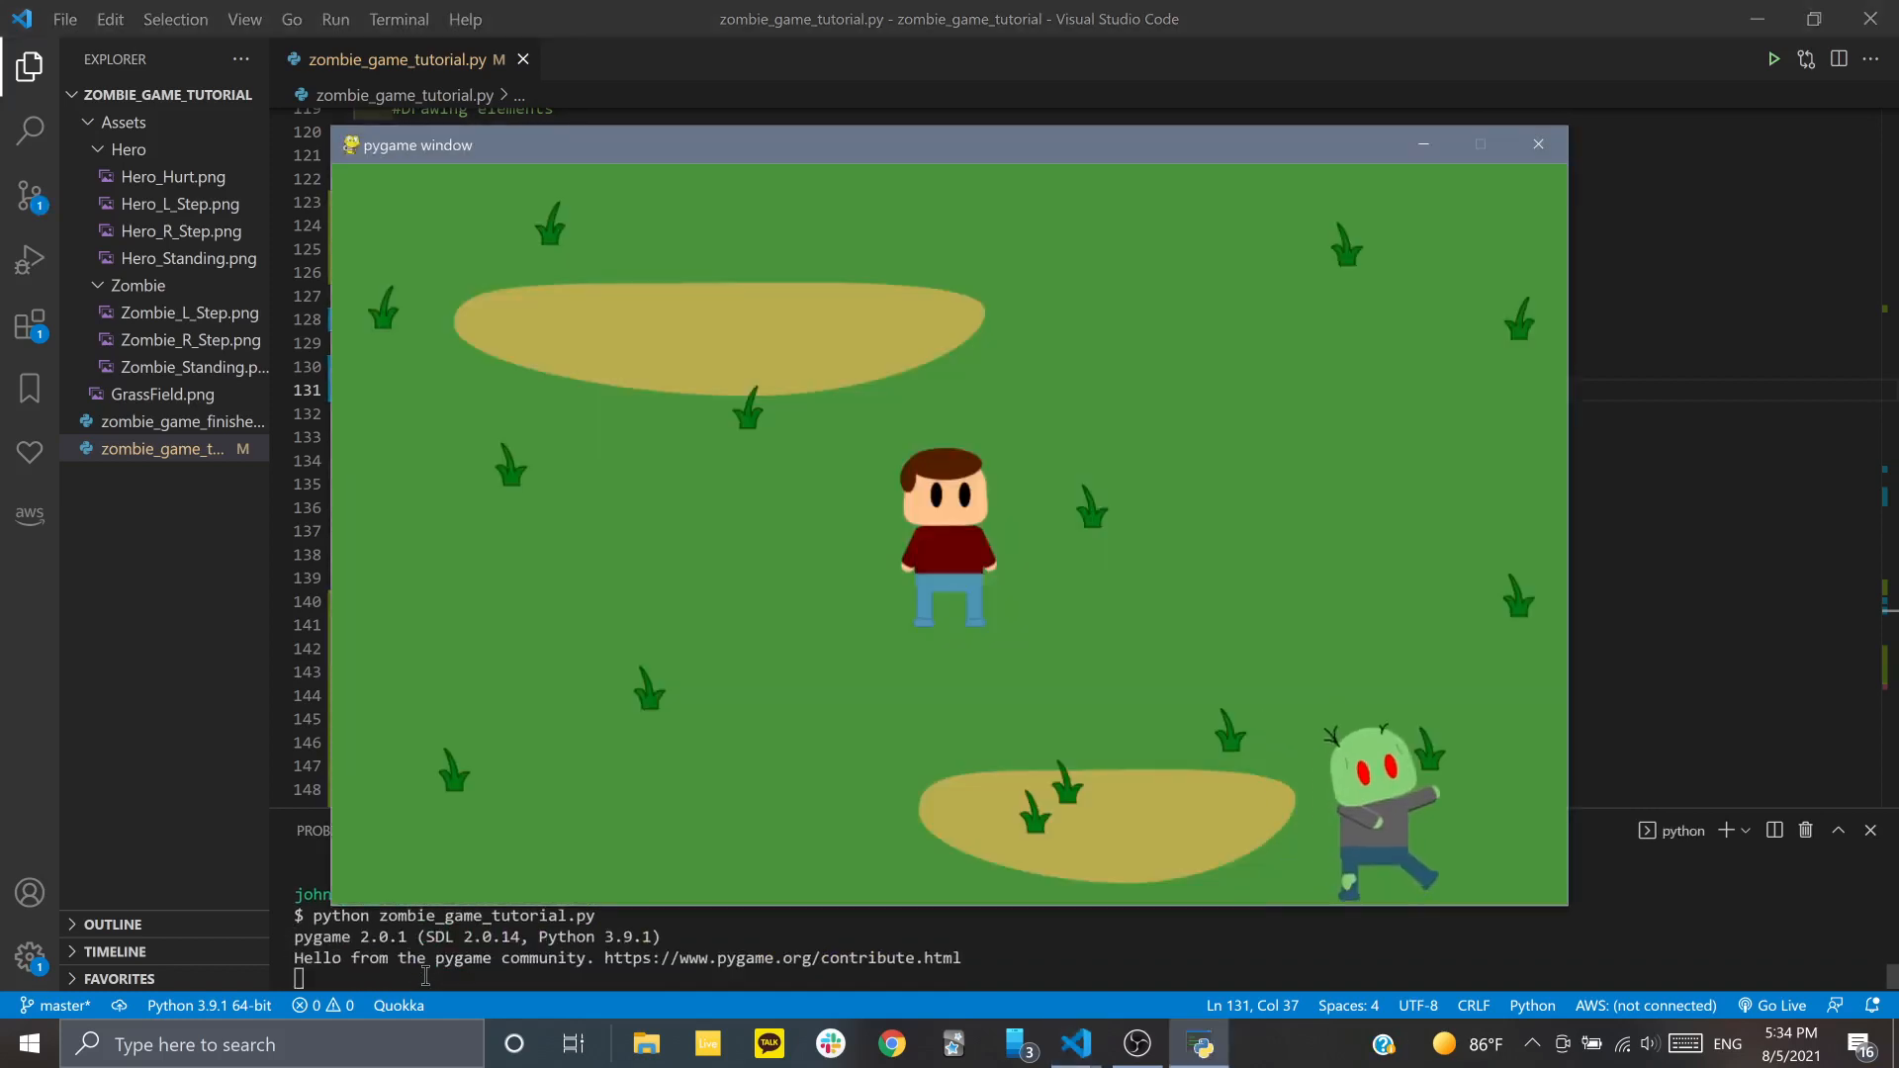